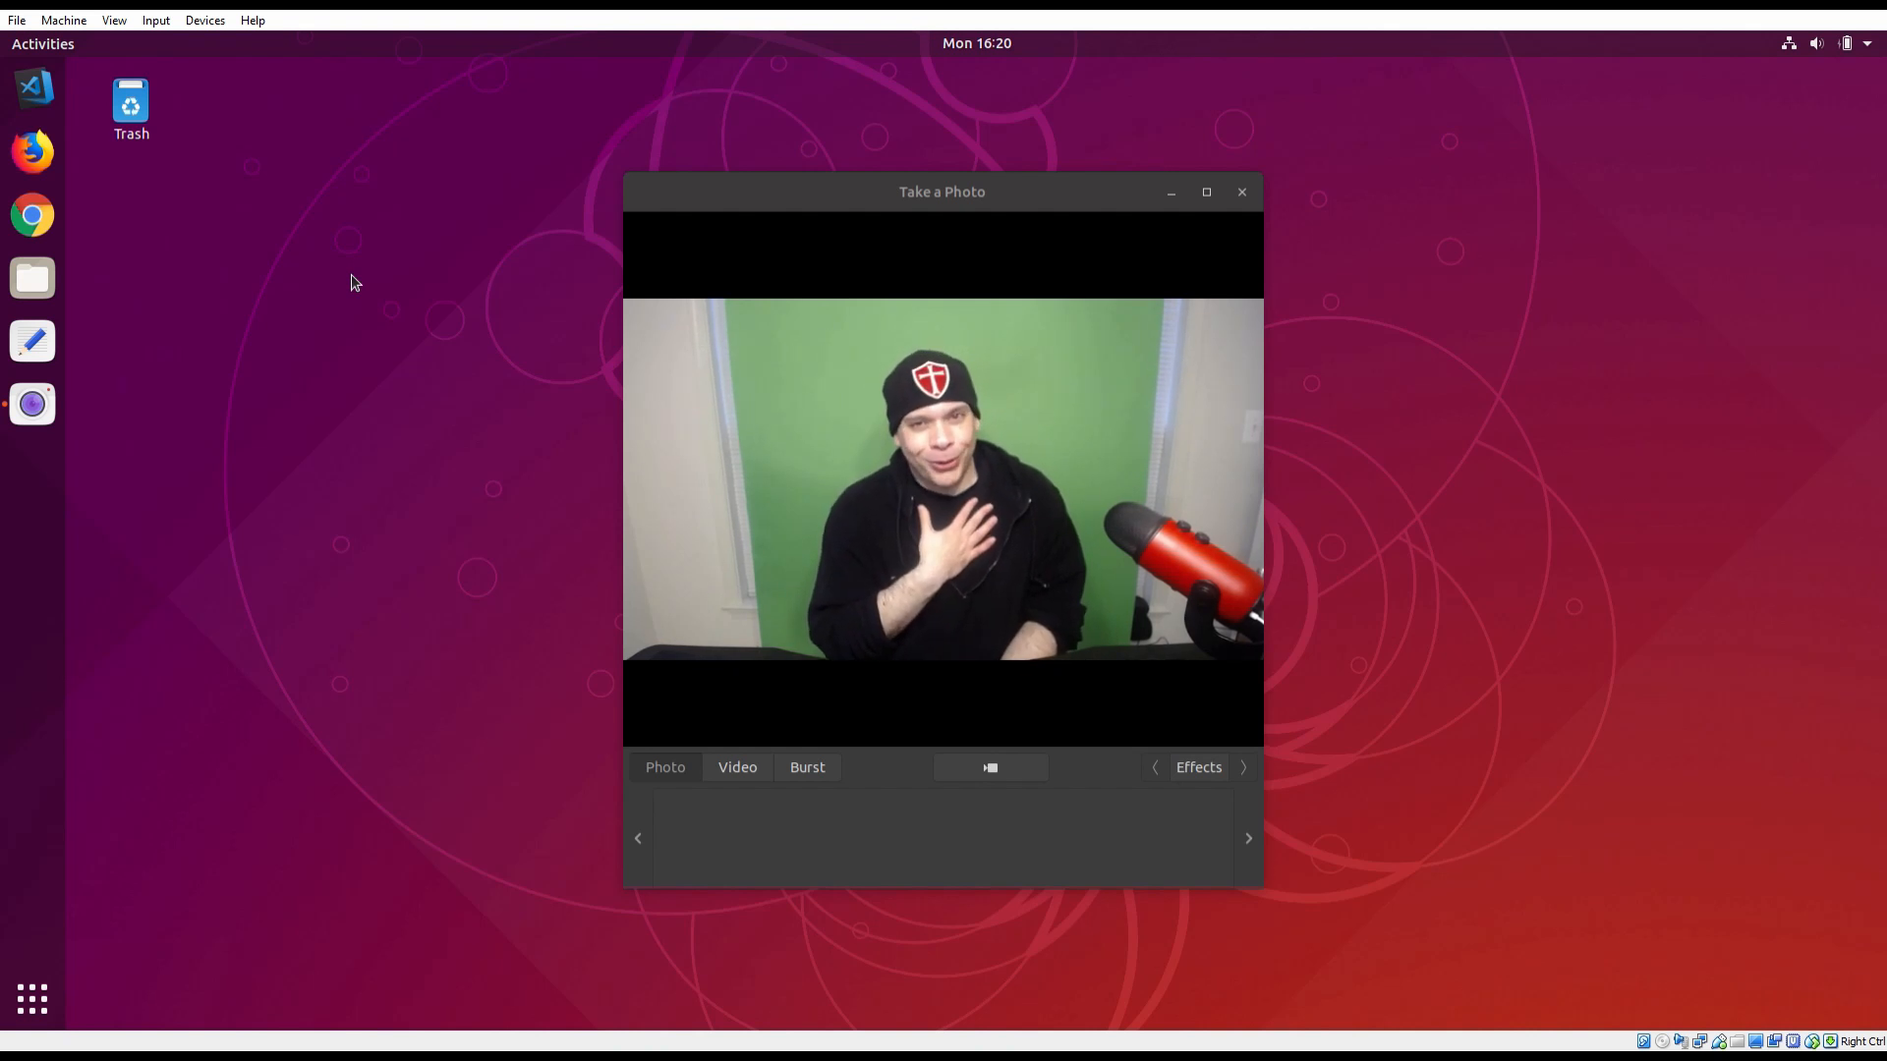
mouse_move(278, 198)
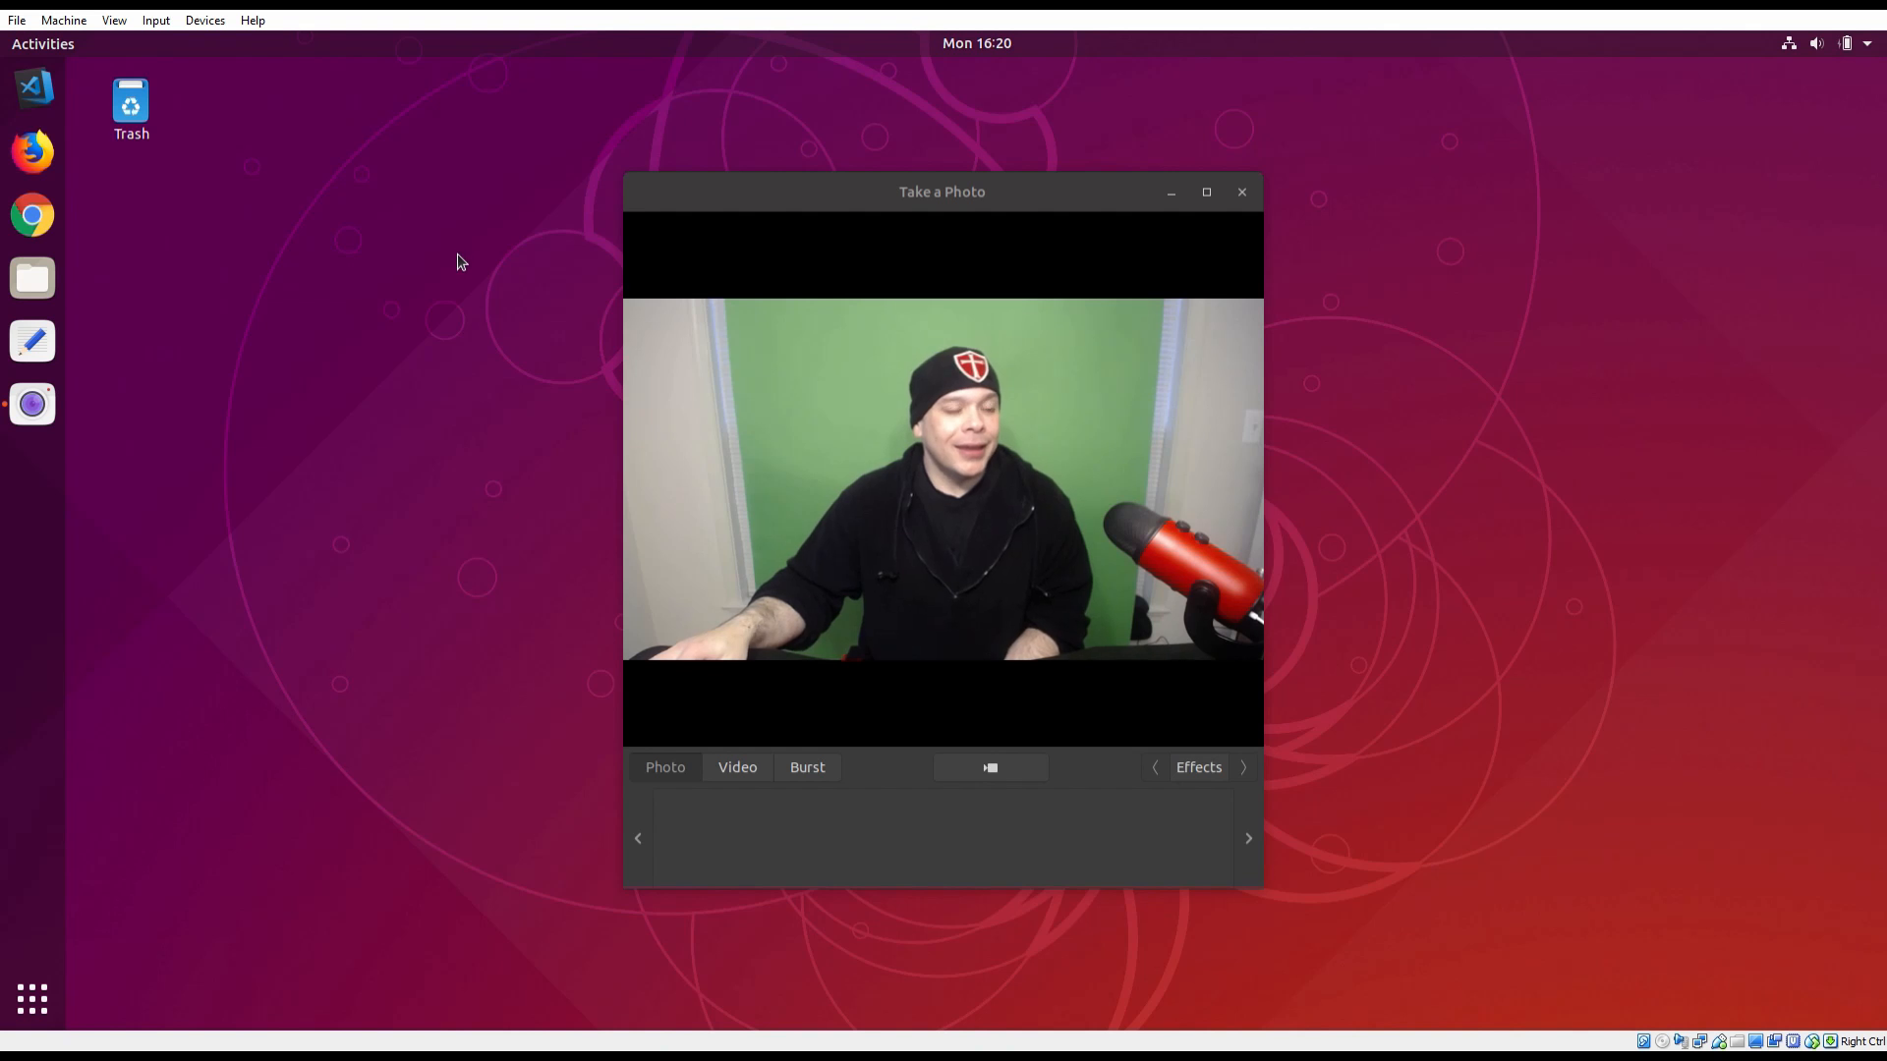
mouse_move(642, 165)
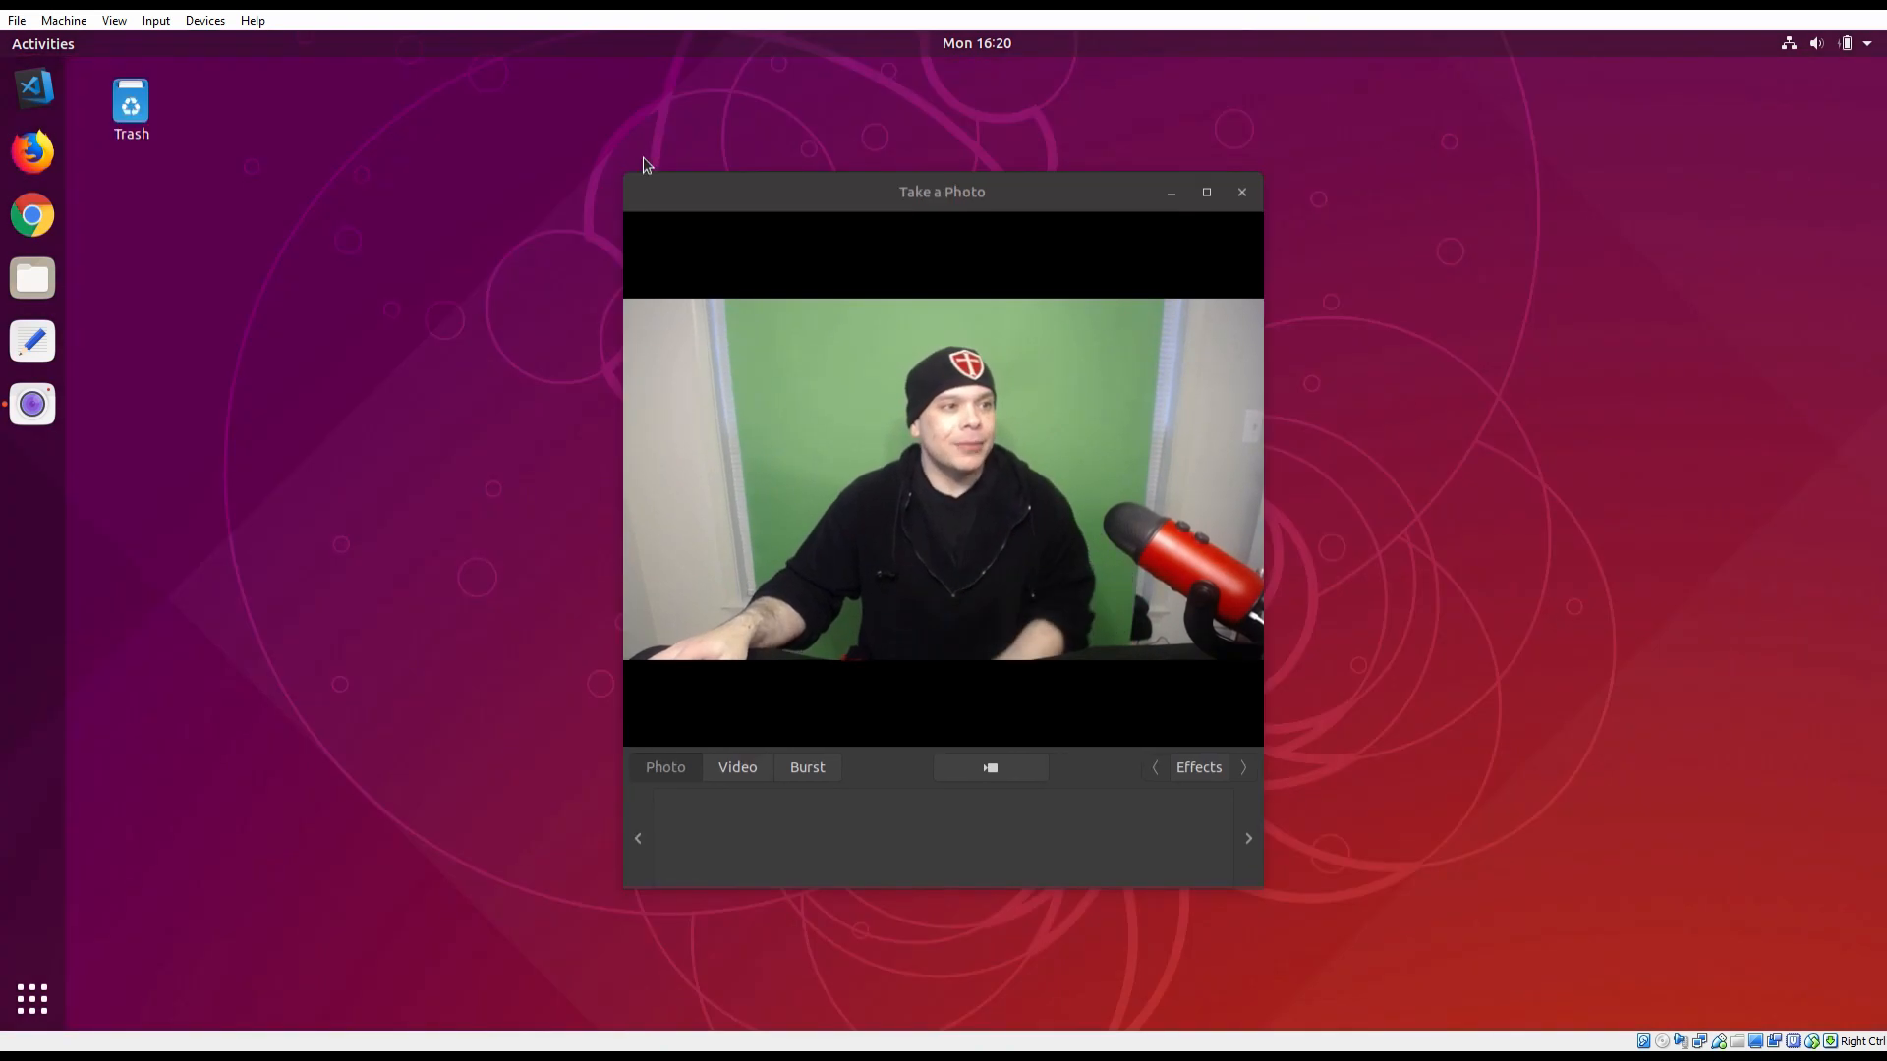
mouse_move(626, 192)
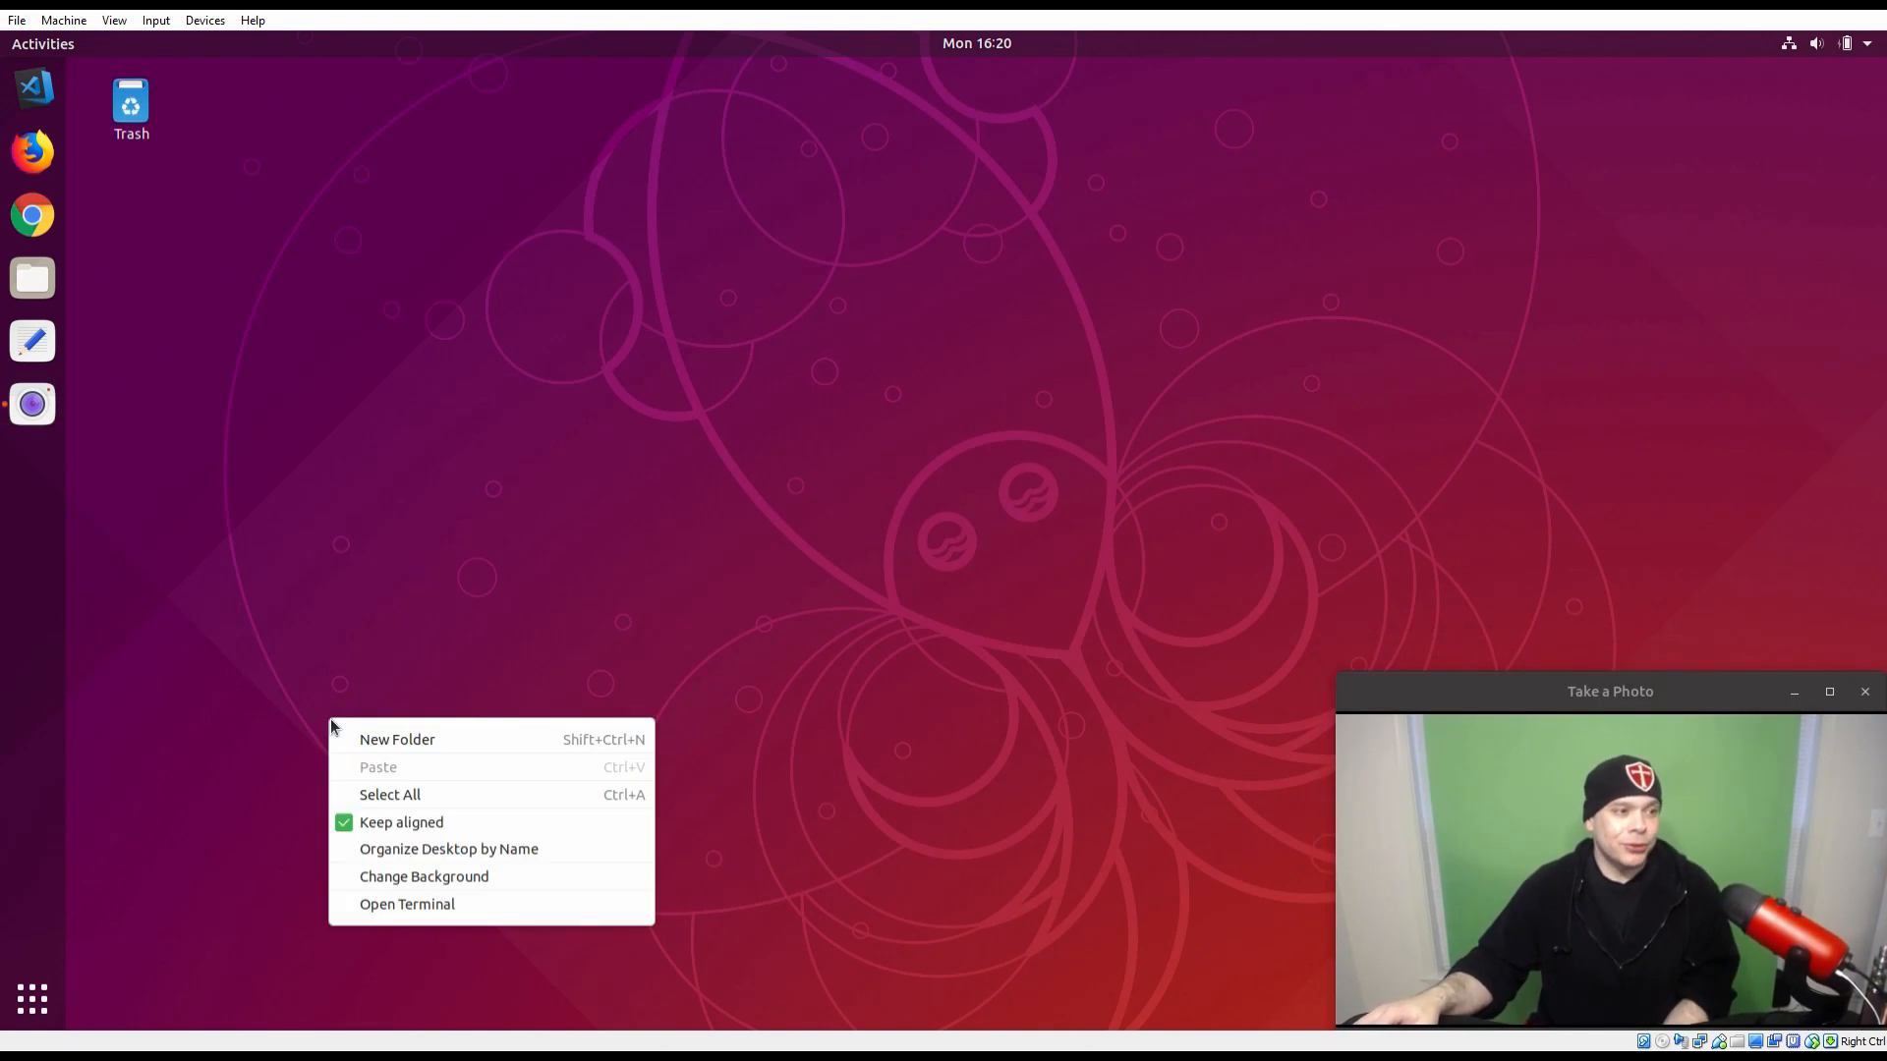
Dismiss the desktop right-click menu without choosing any option
left_click(498, 240)
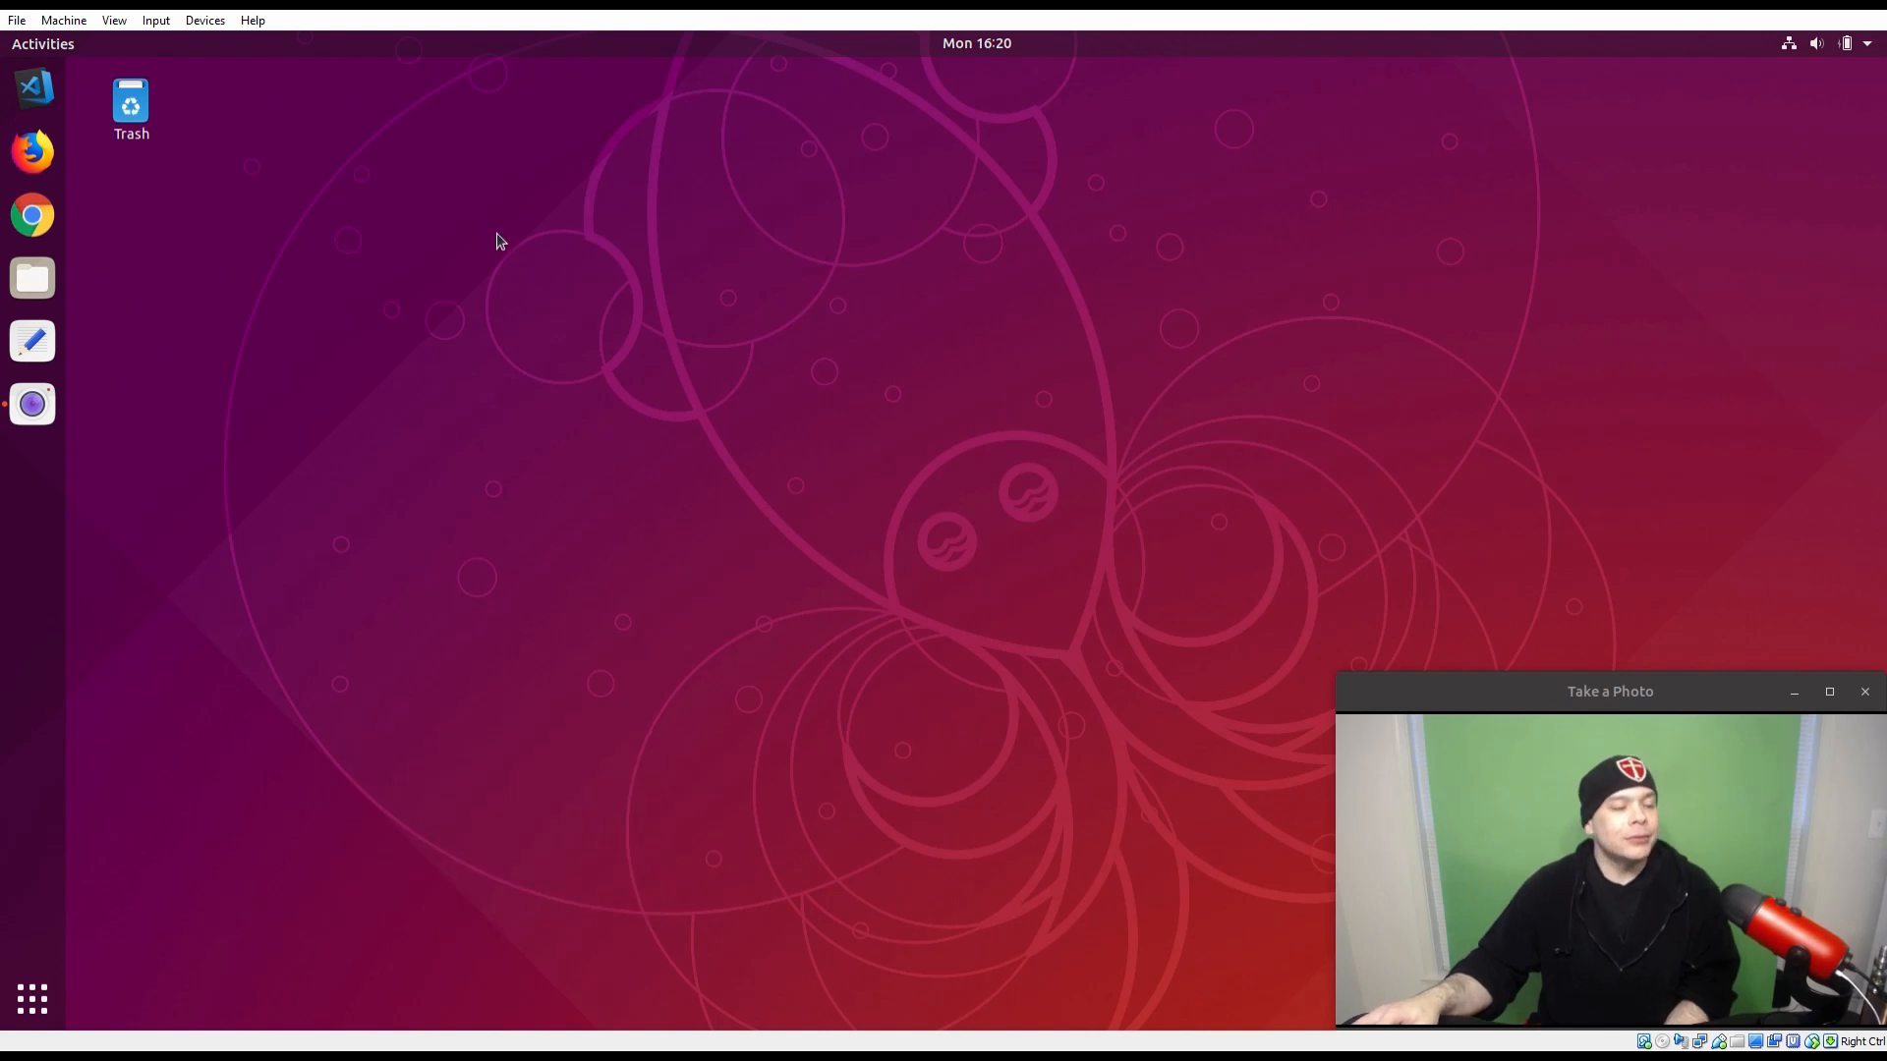
Open a terminal, move it to the top-left corner and stretch it to nearly full height
left_click(32, 466)
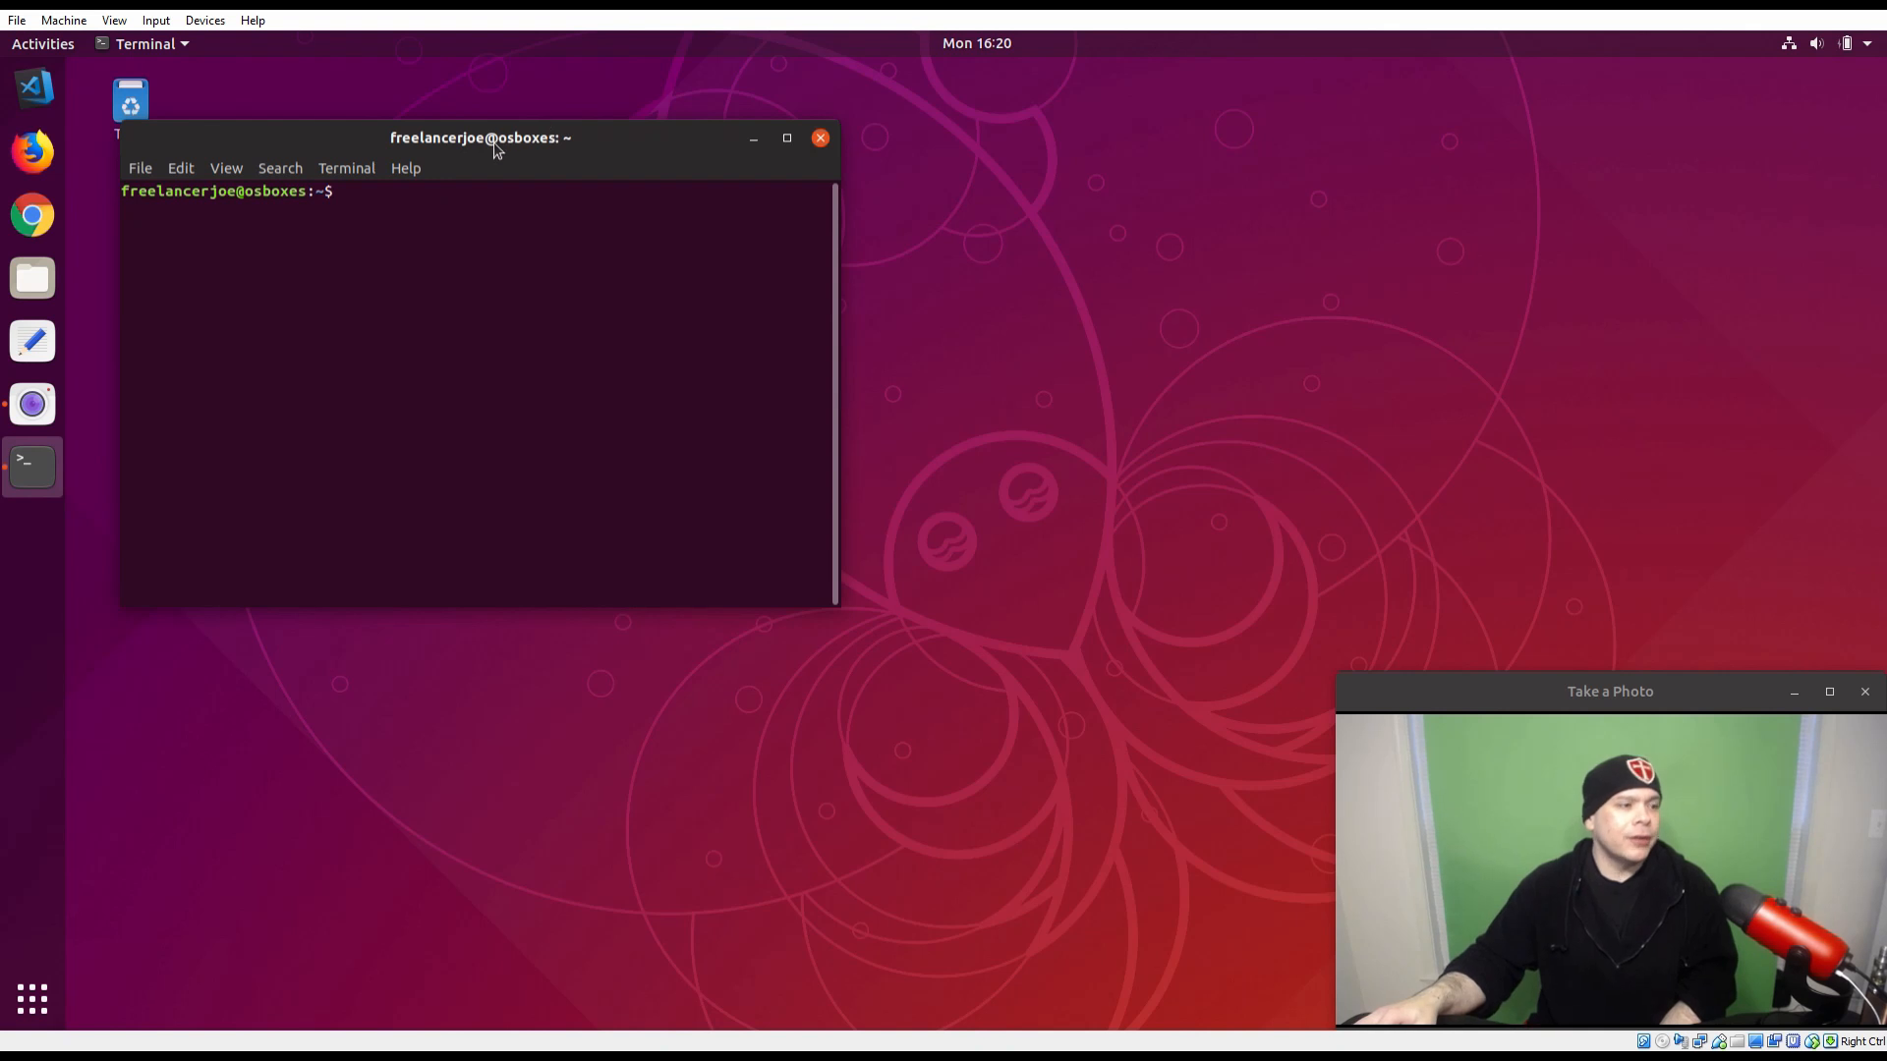
left_click_drag(478, 138, 436, 86)
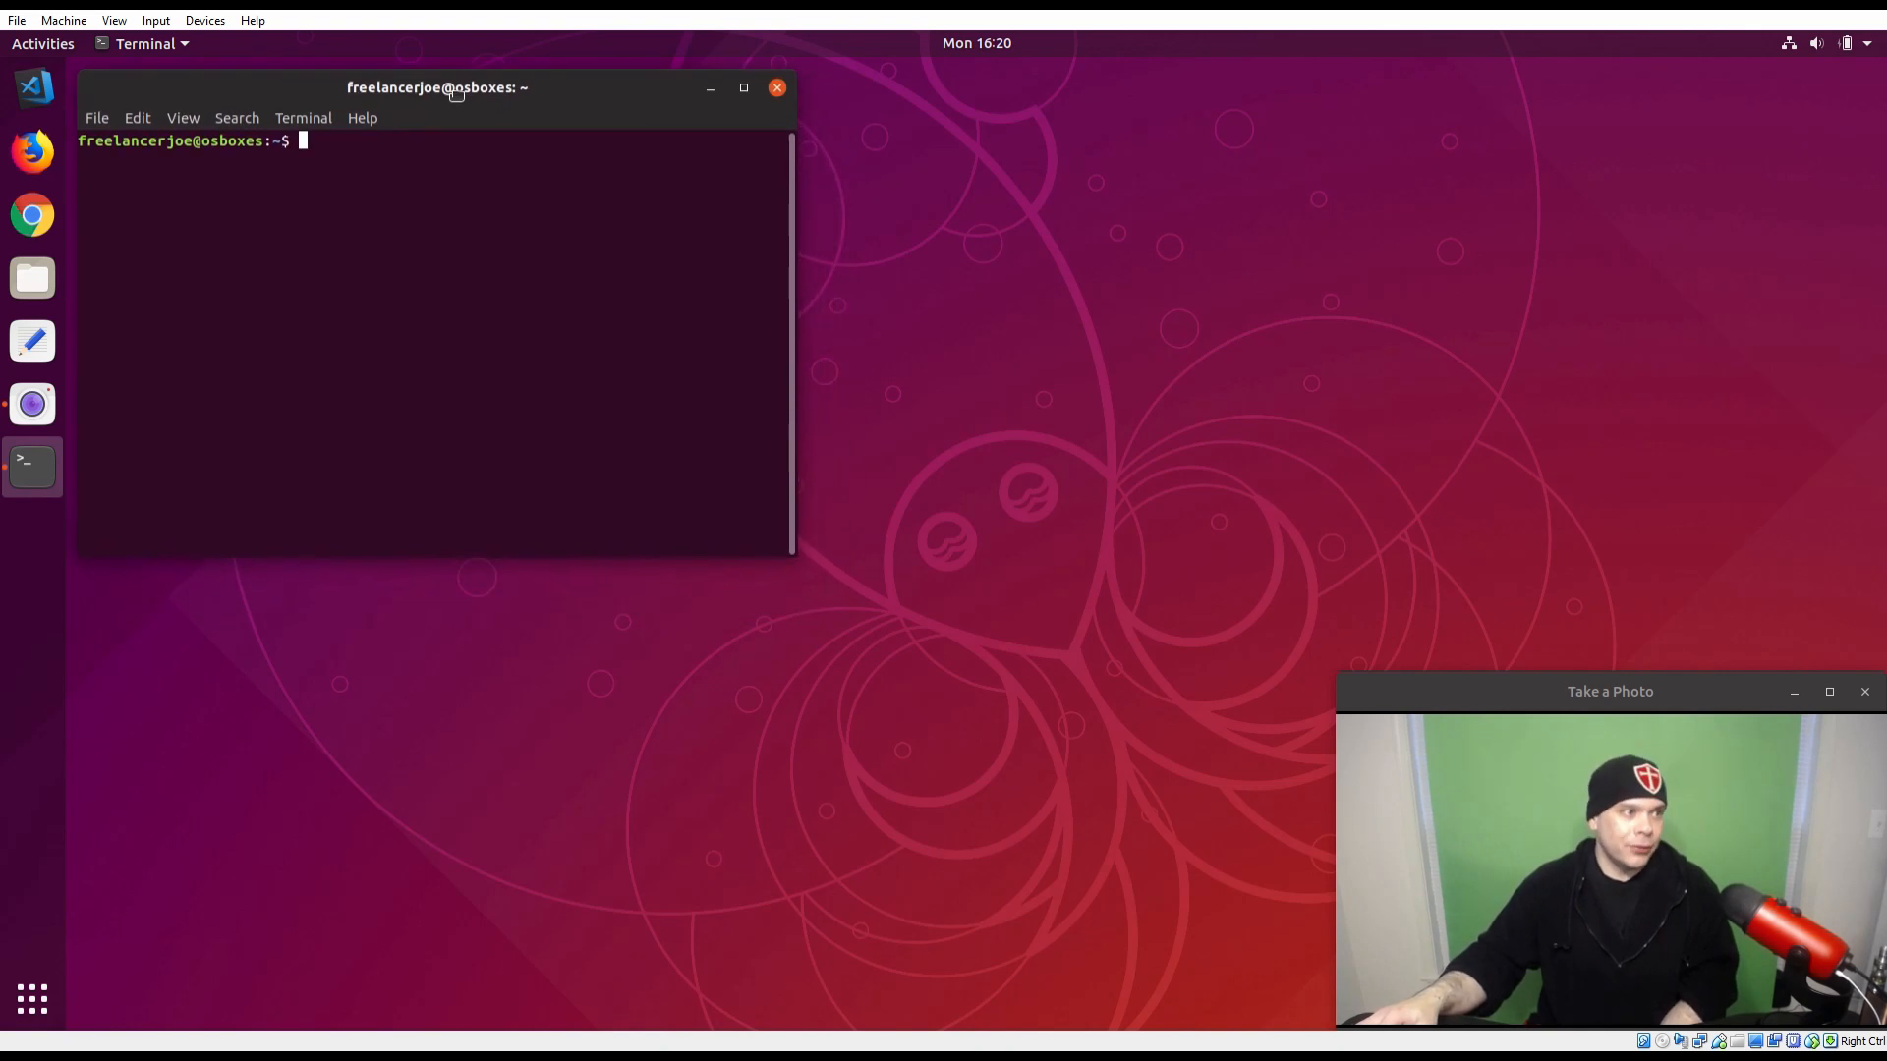
left_click_drag(436, 87, 425, 75)
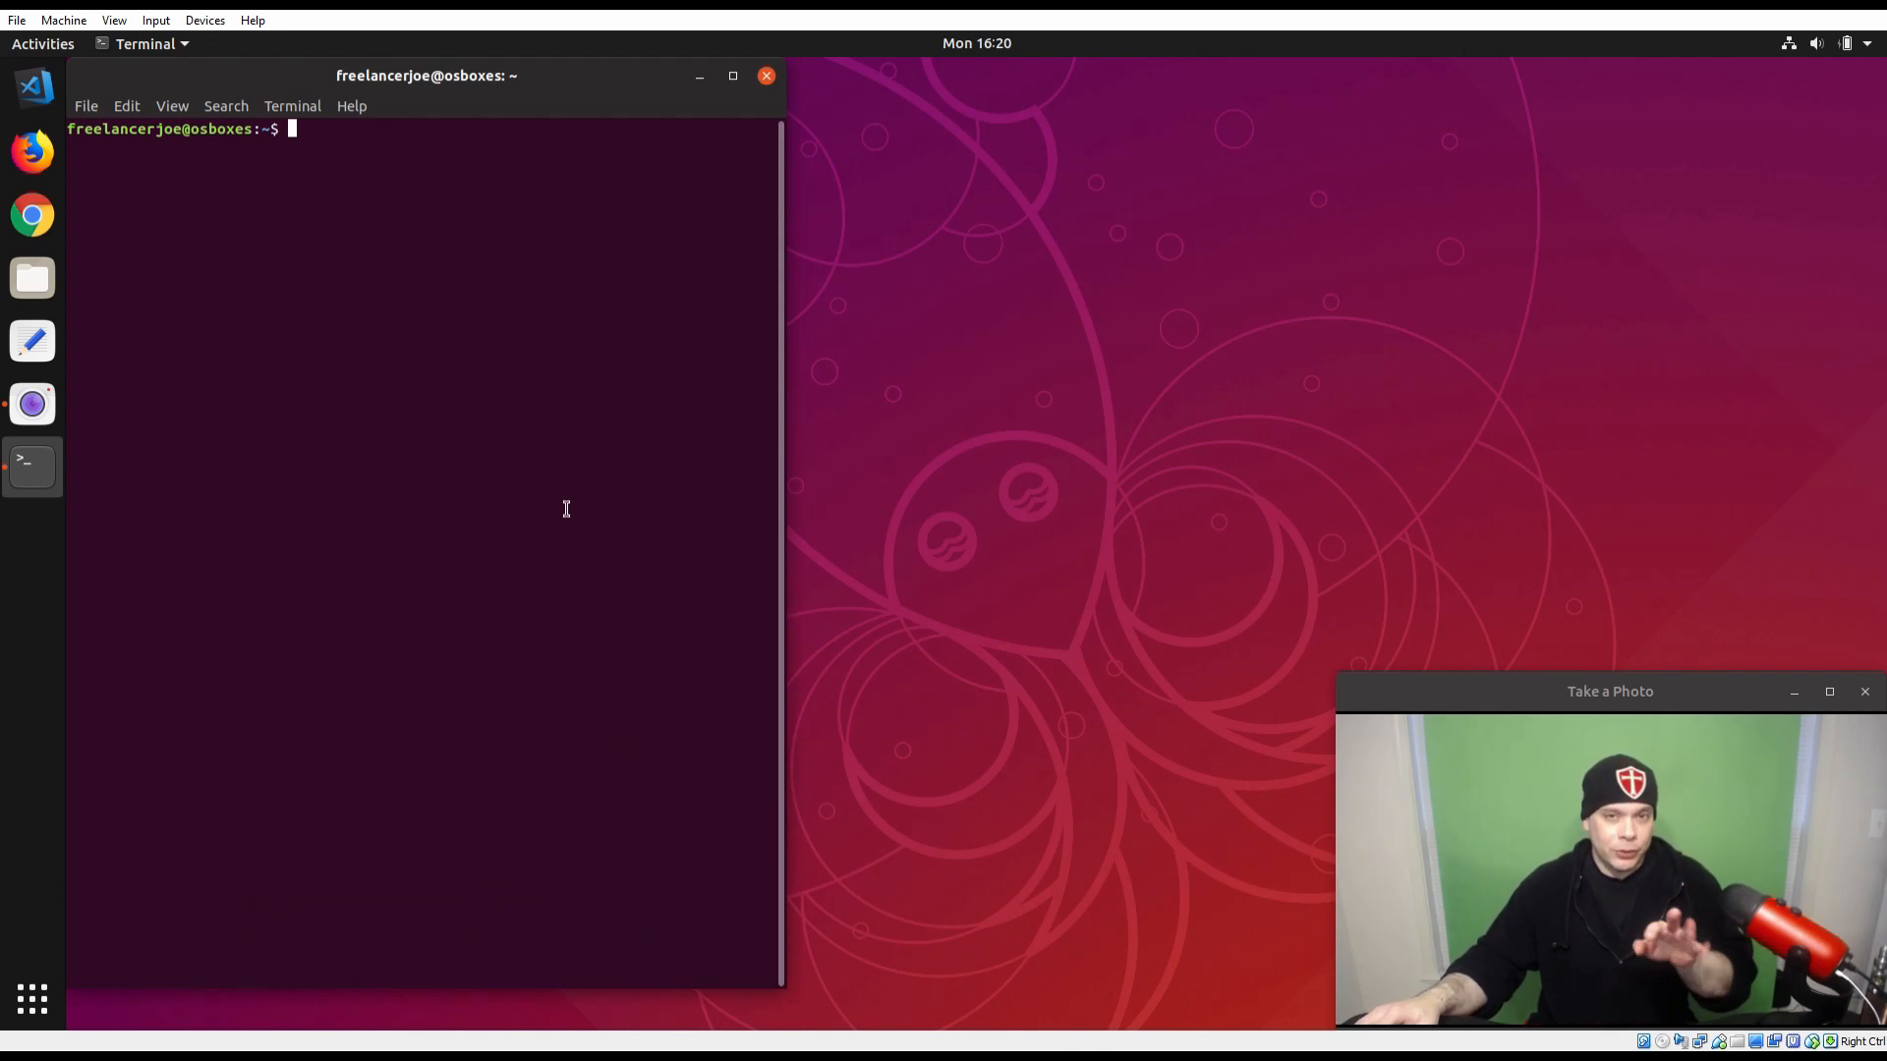
mouse_move(33, 87)
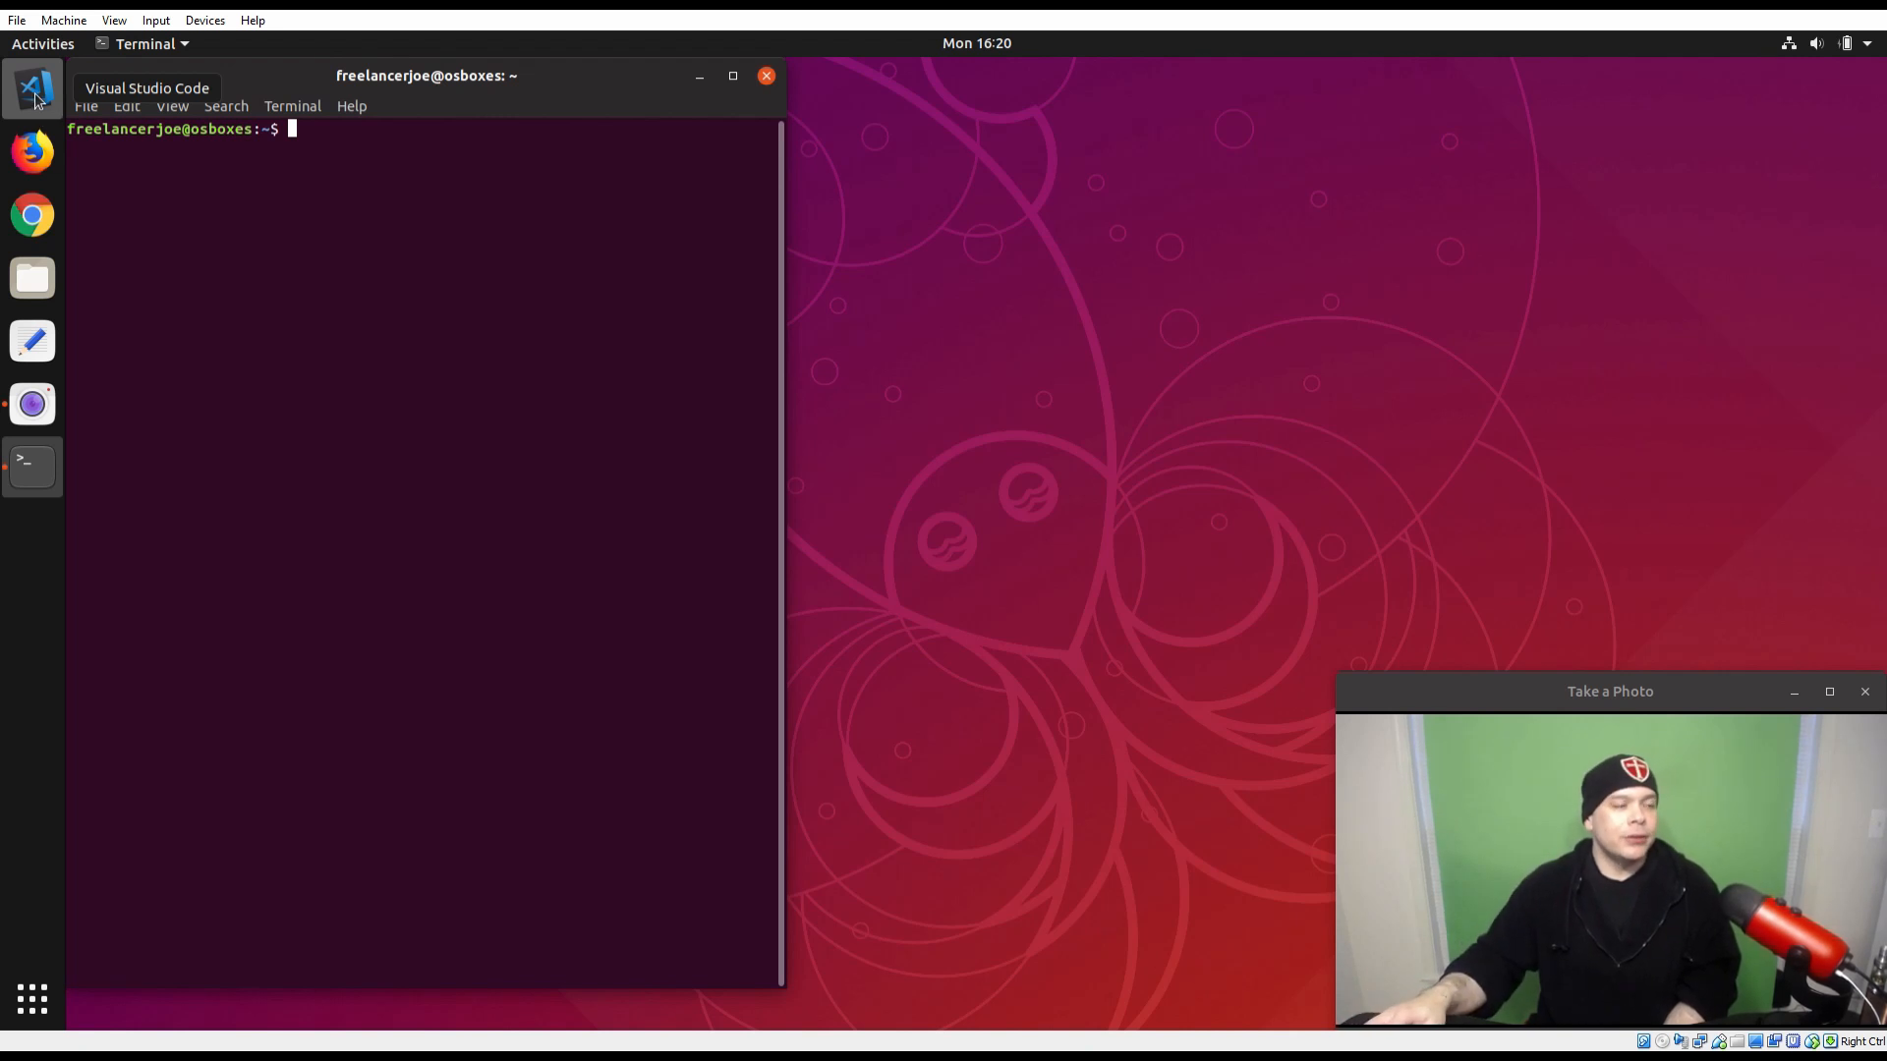
Expand UI-TEMPLATE-PURE in the Explorer, launch Firefox, then bring the webcam preview forward
left_click(33, 88)
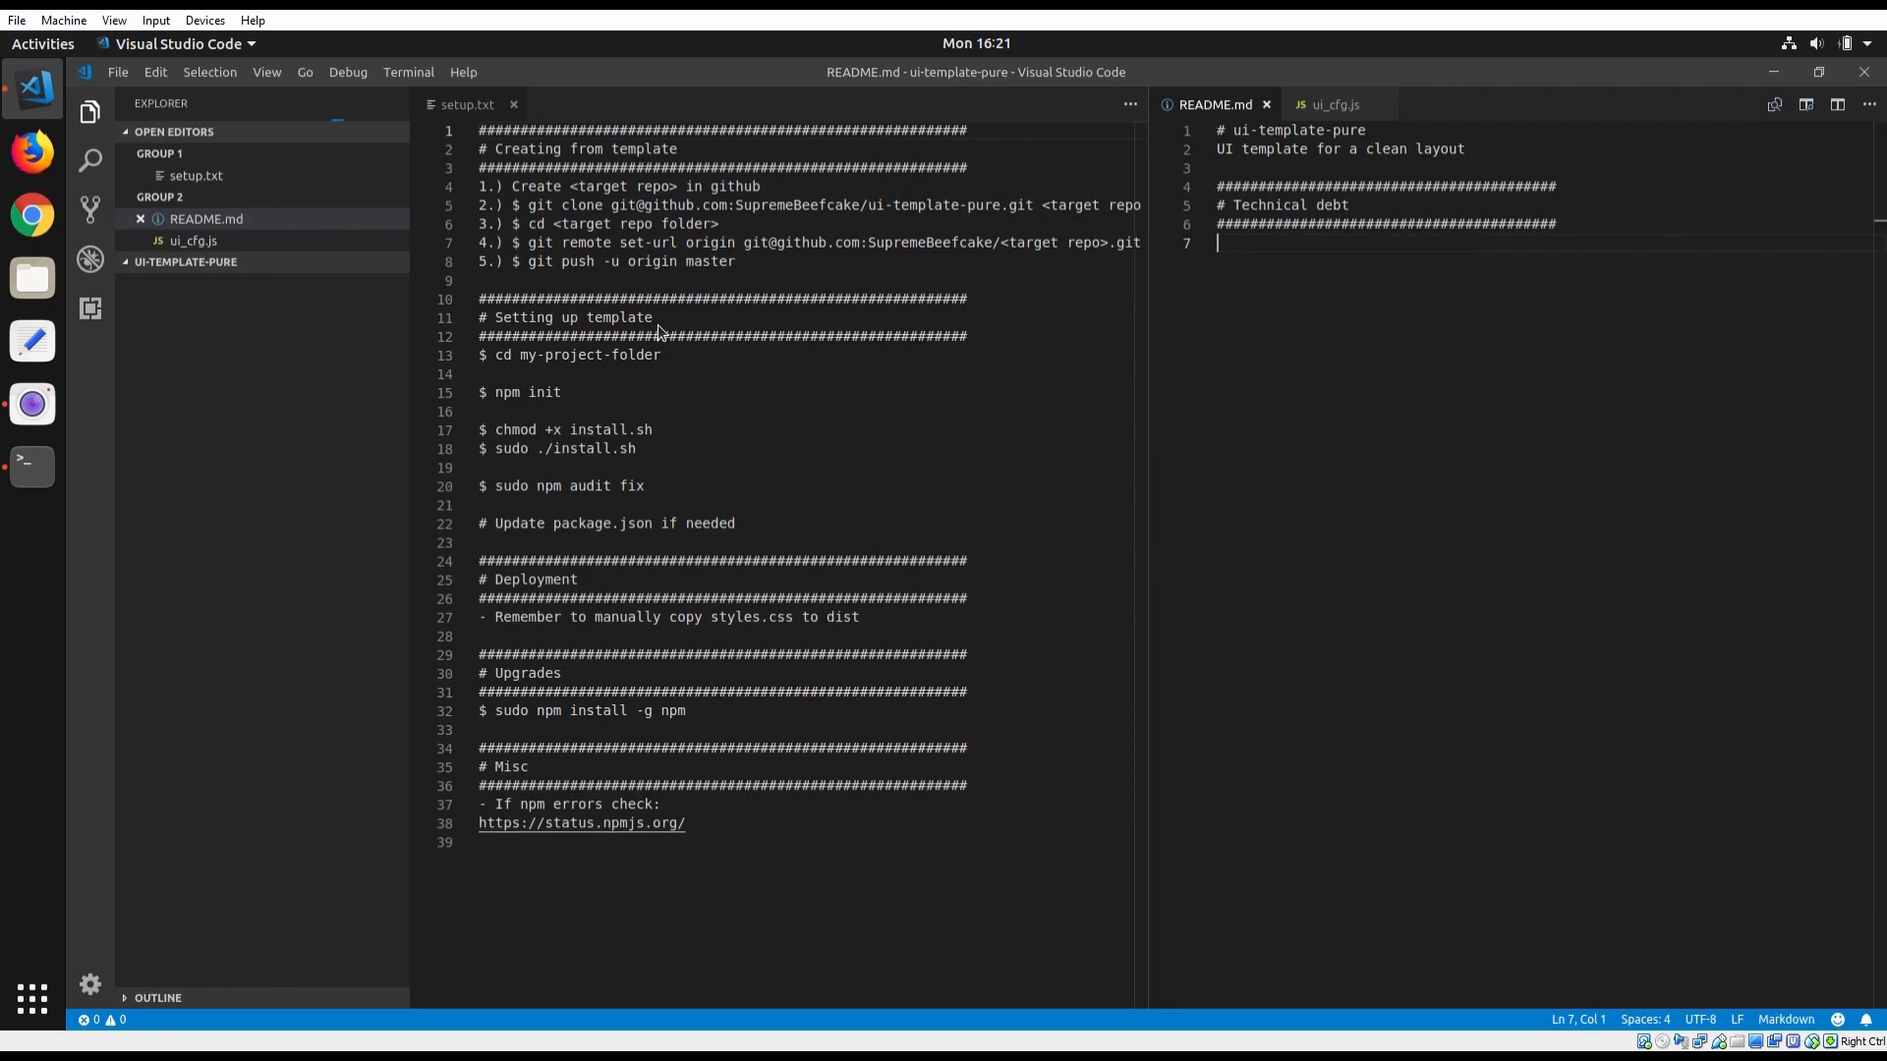
left_click(187, 262)
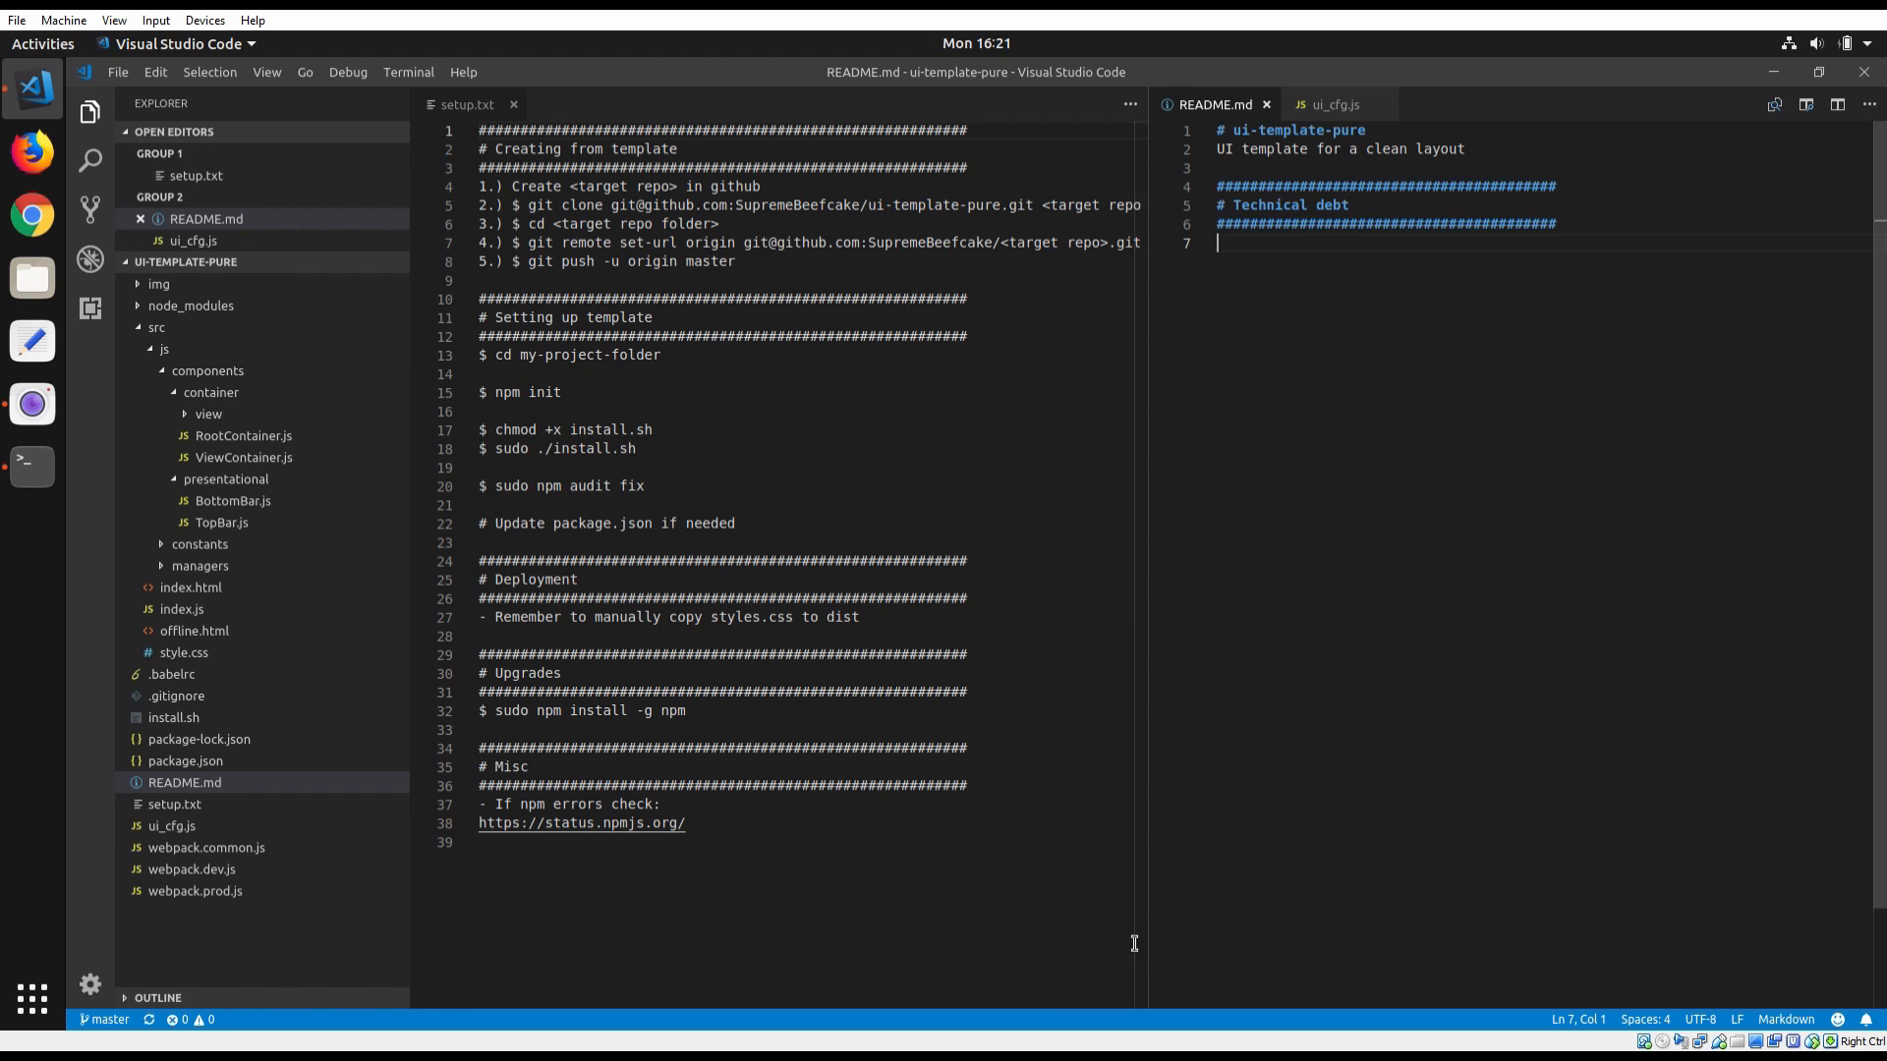
mouse_move(31, 151)
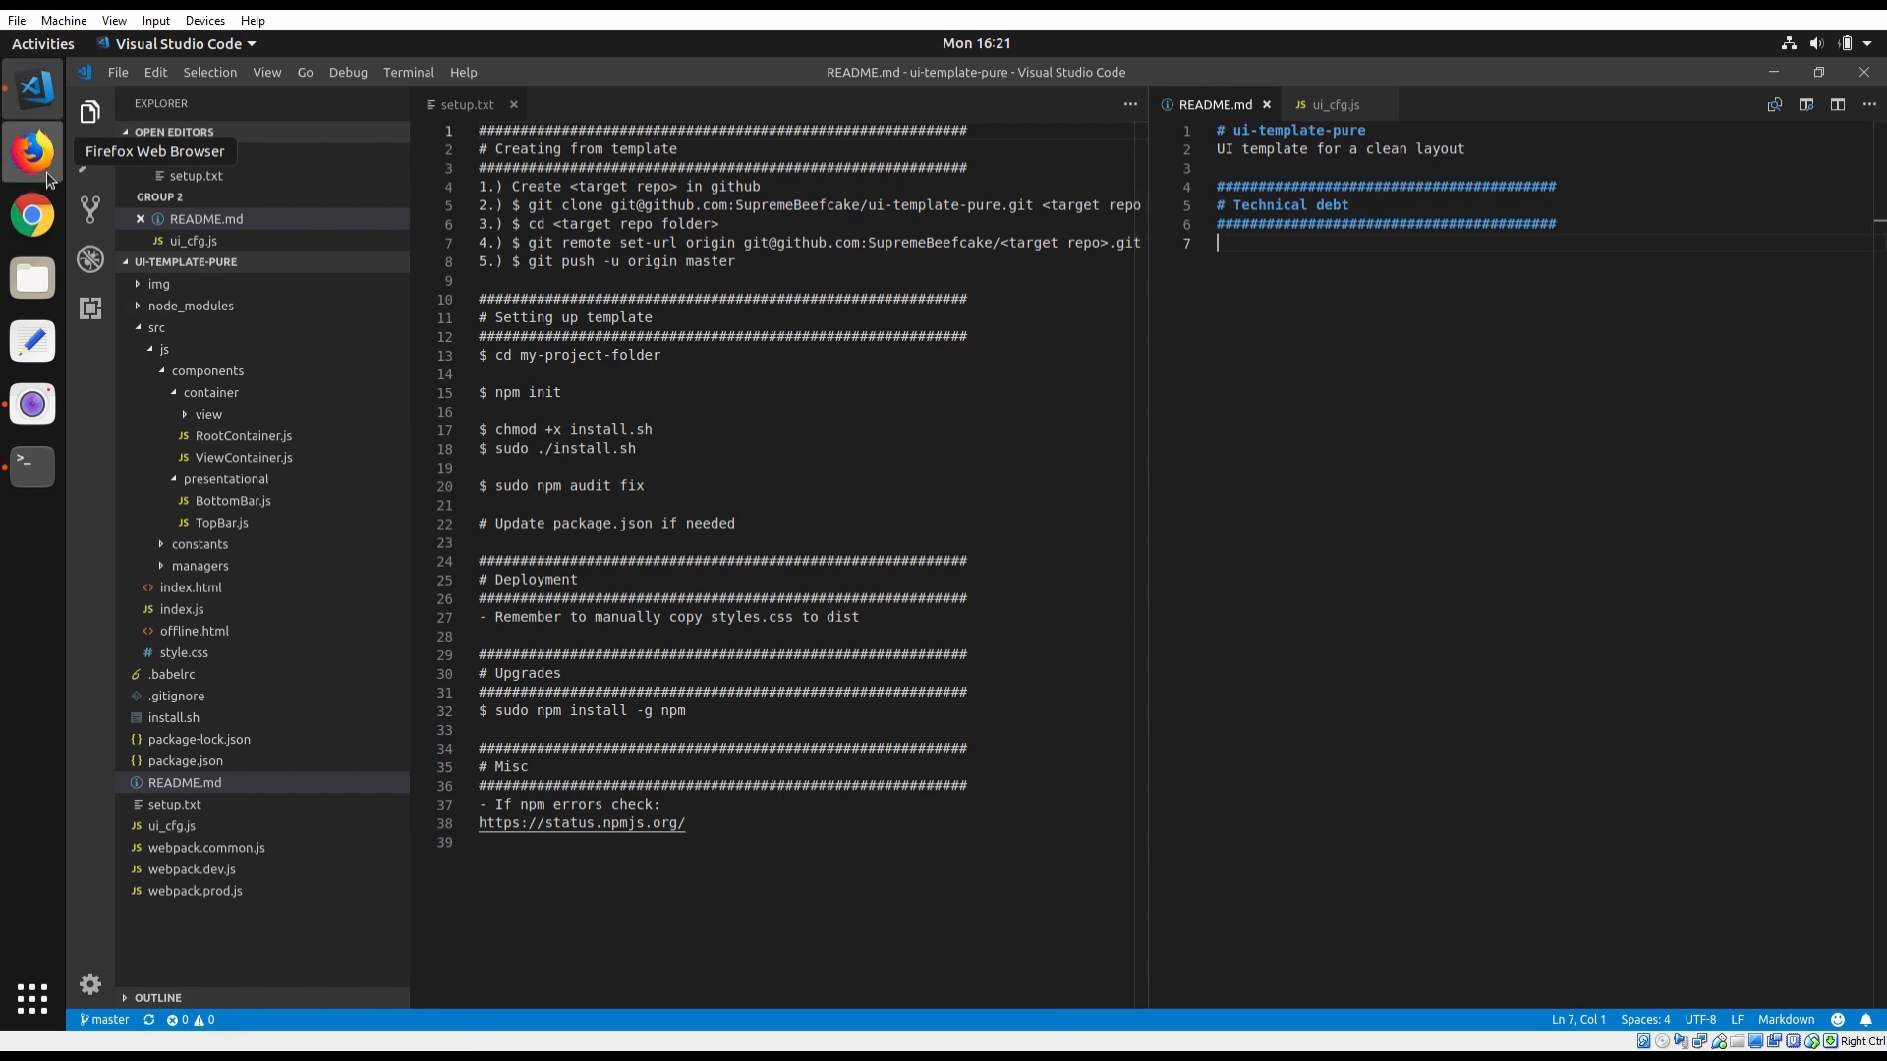
left_click(32, 150)
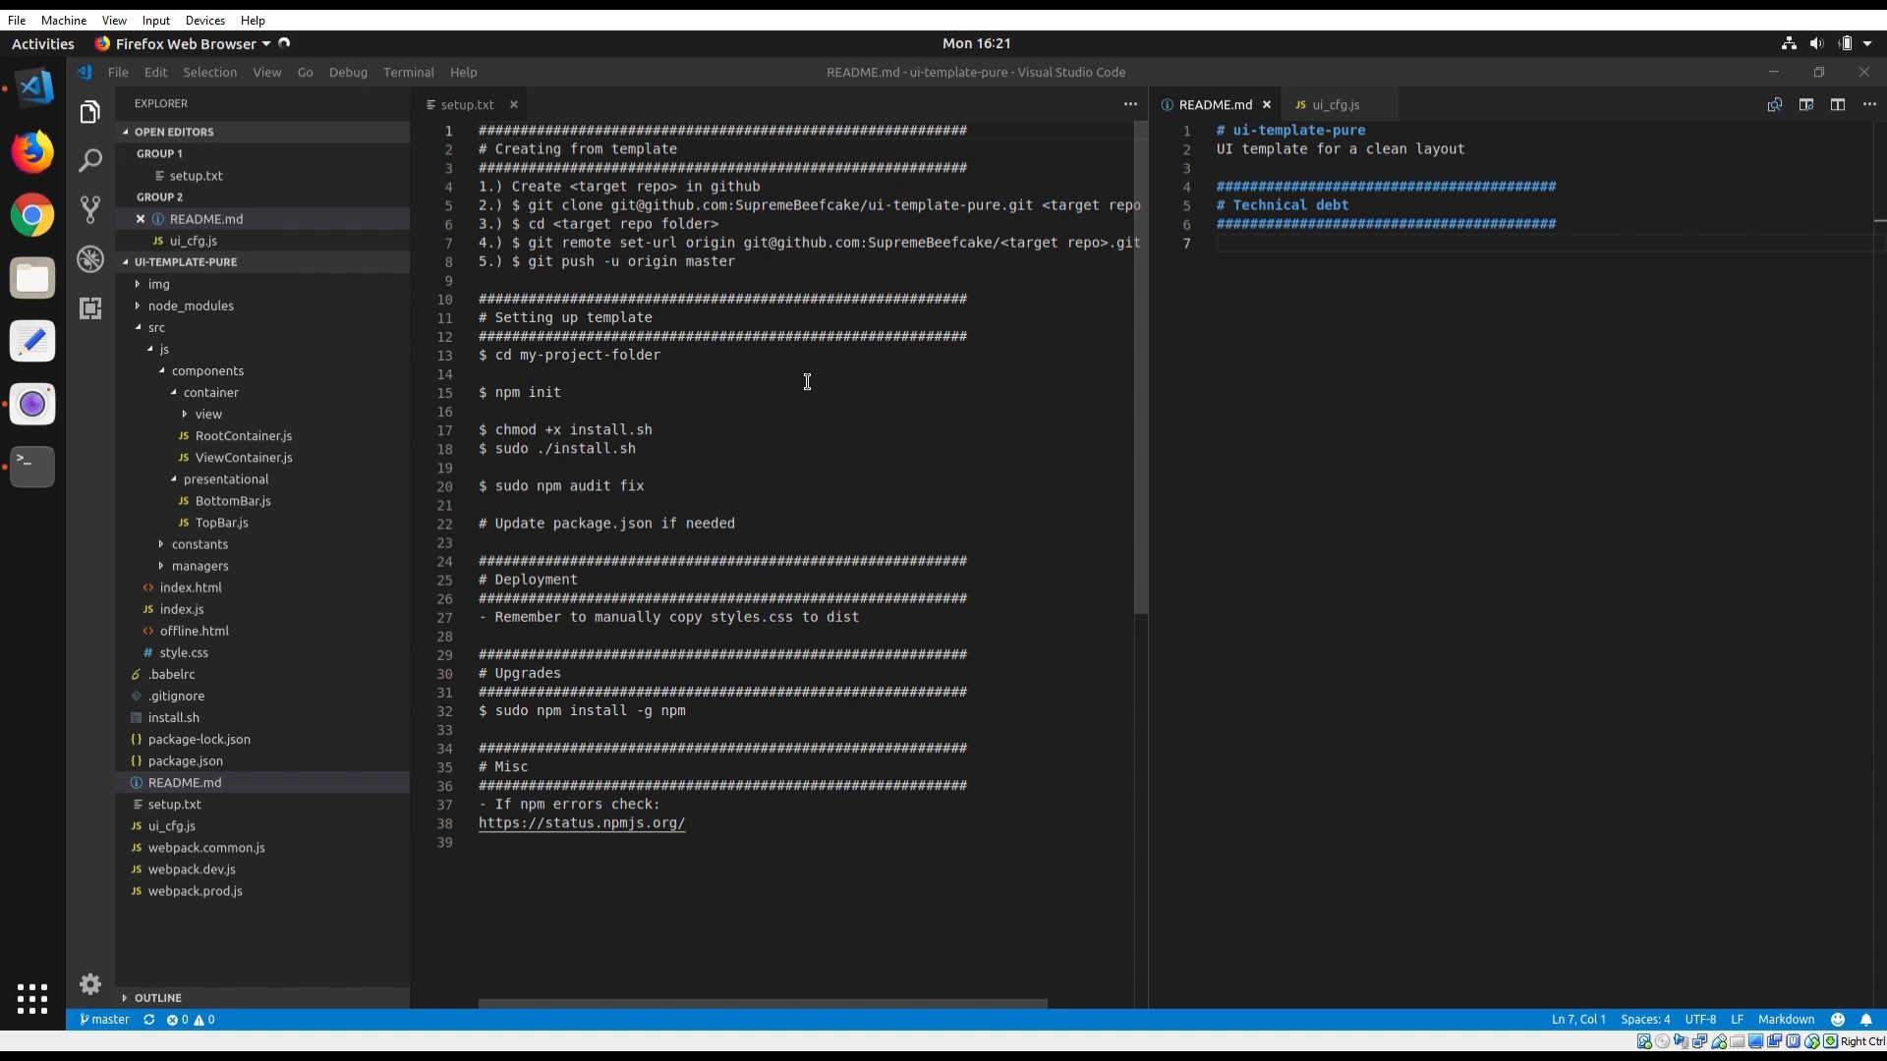
mouse_move(803, 380)
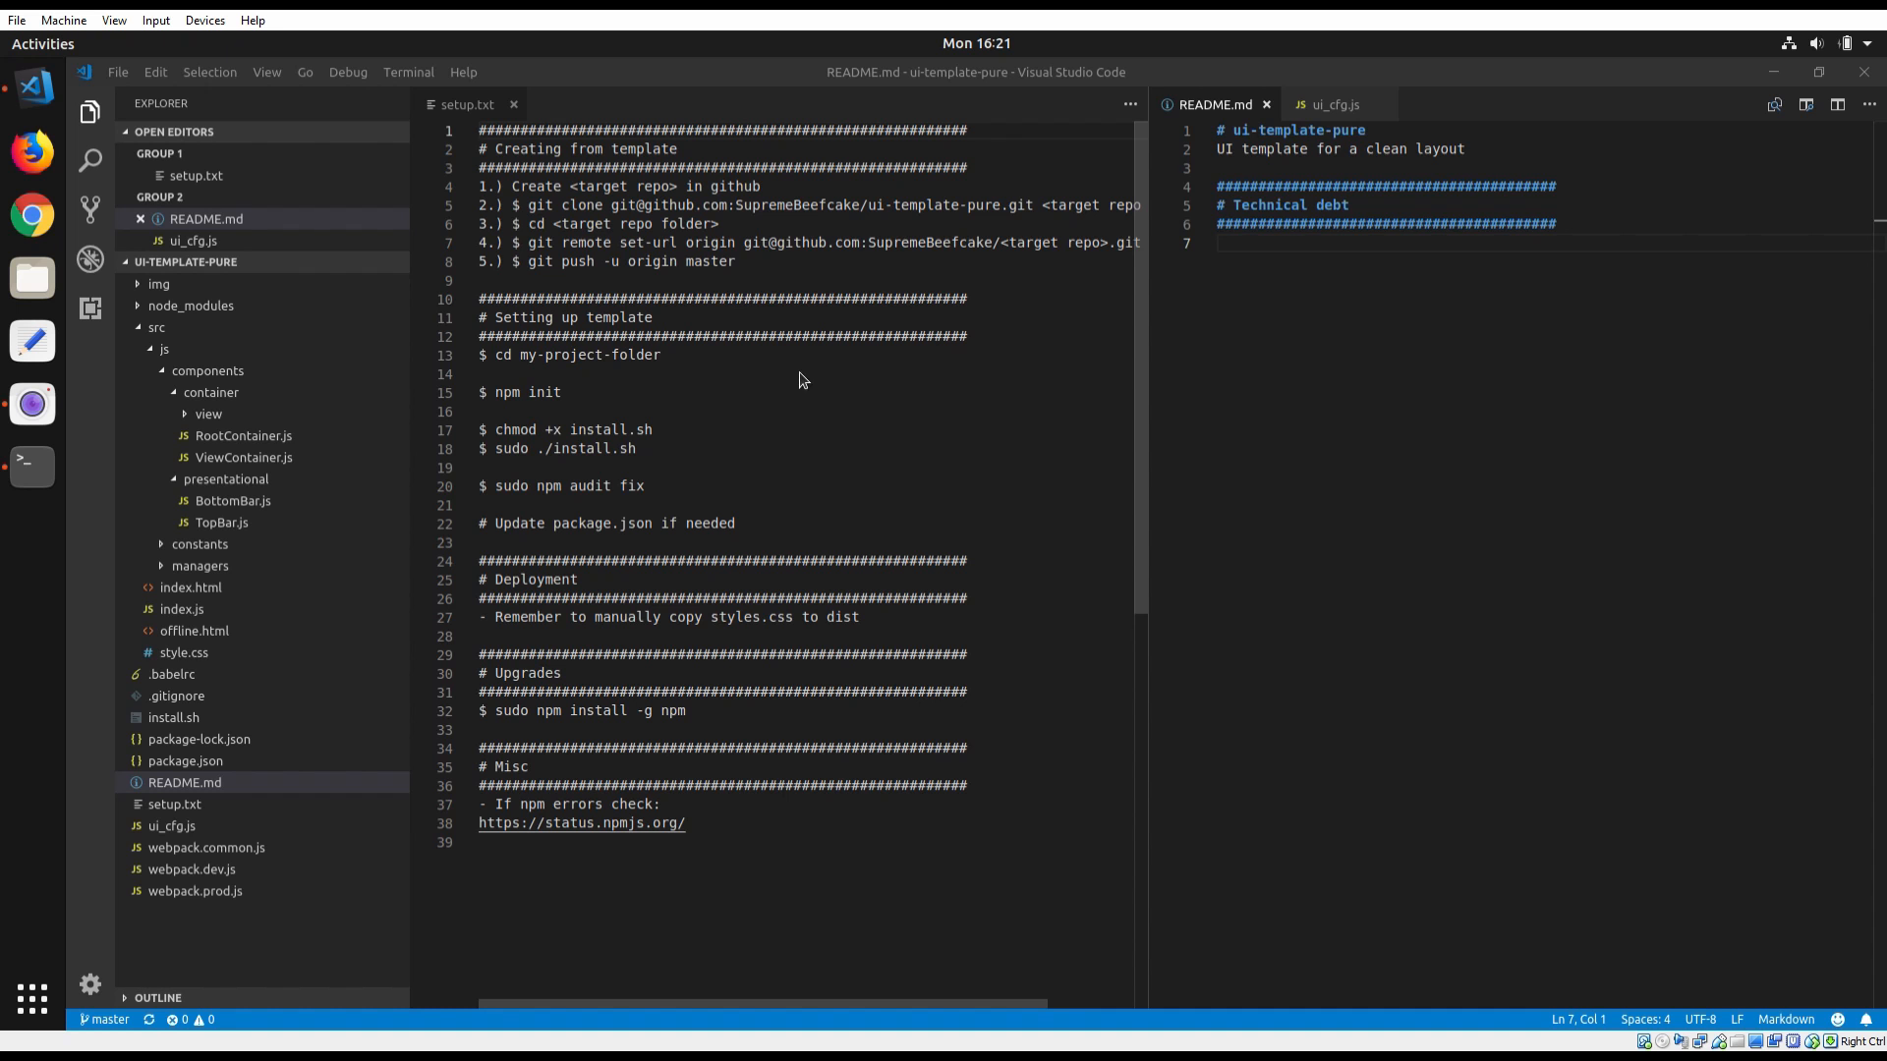
left_click(31, 153)
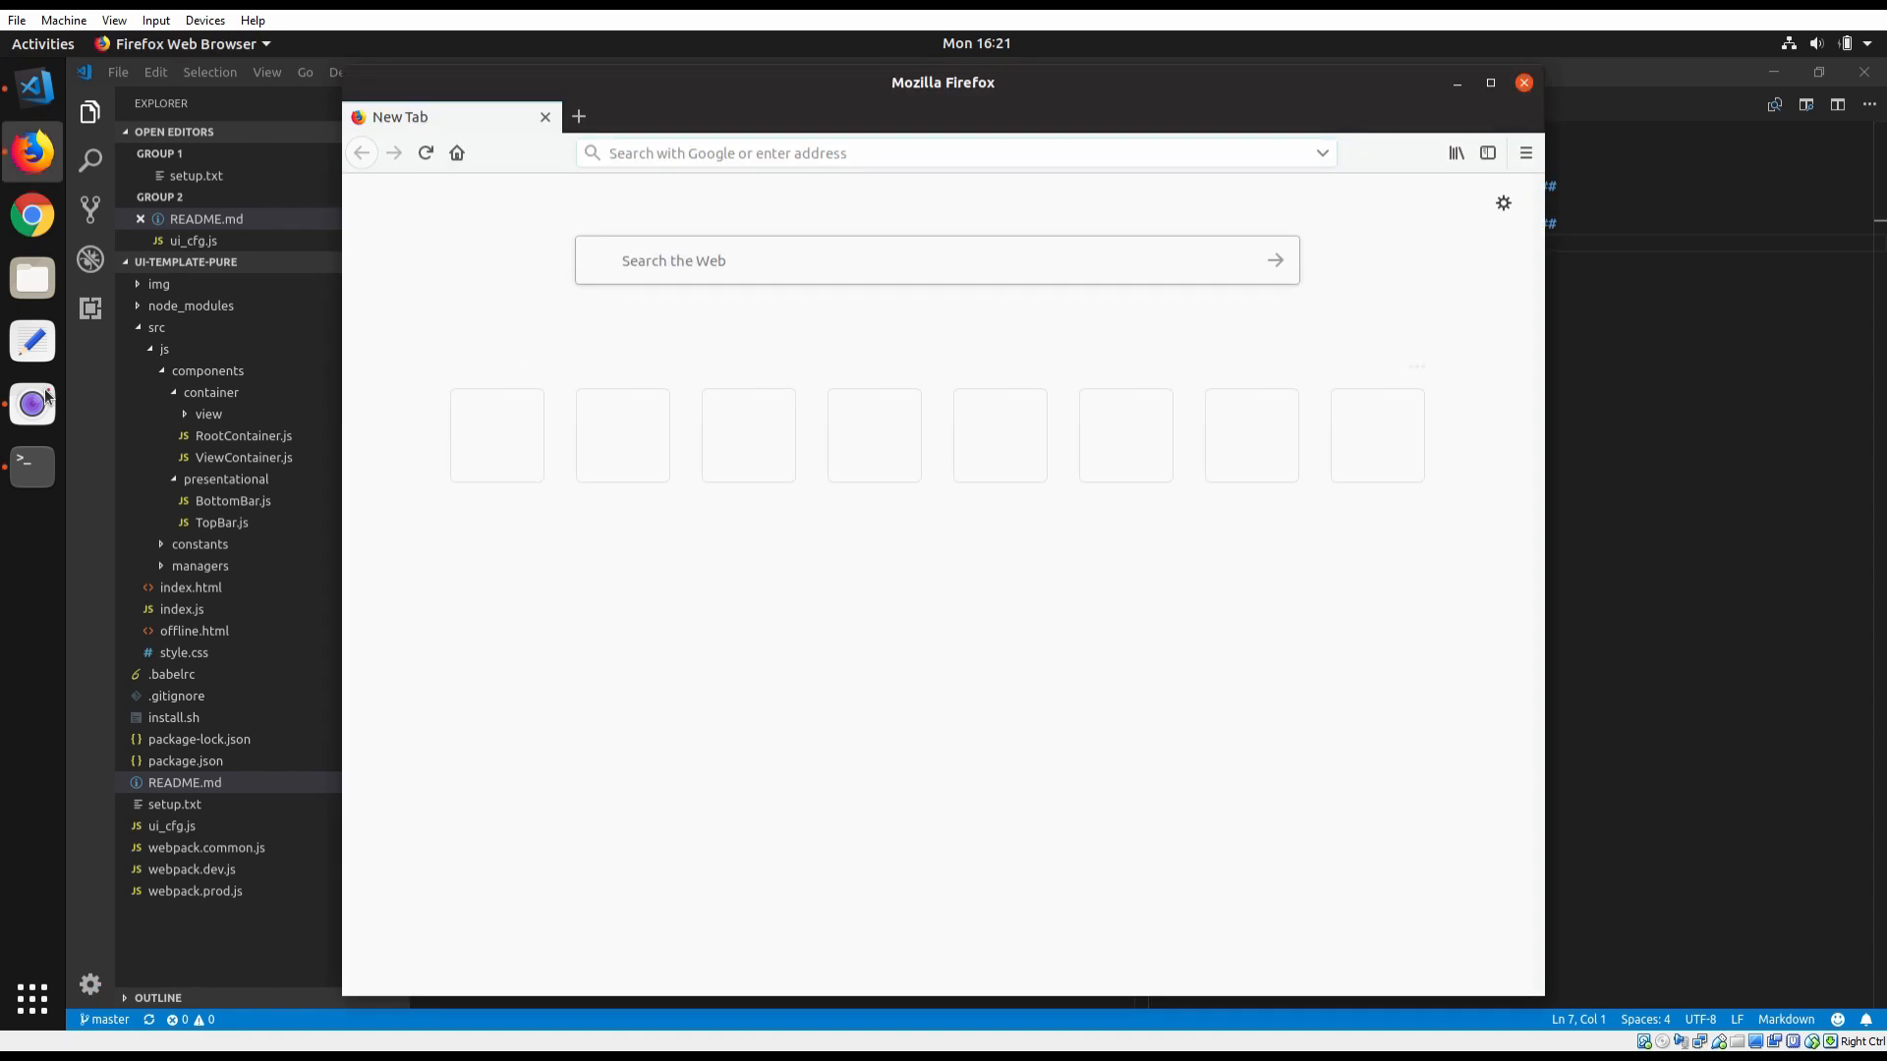
left_click(31, 404)
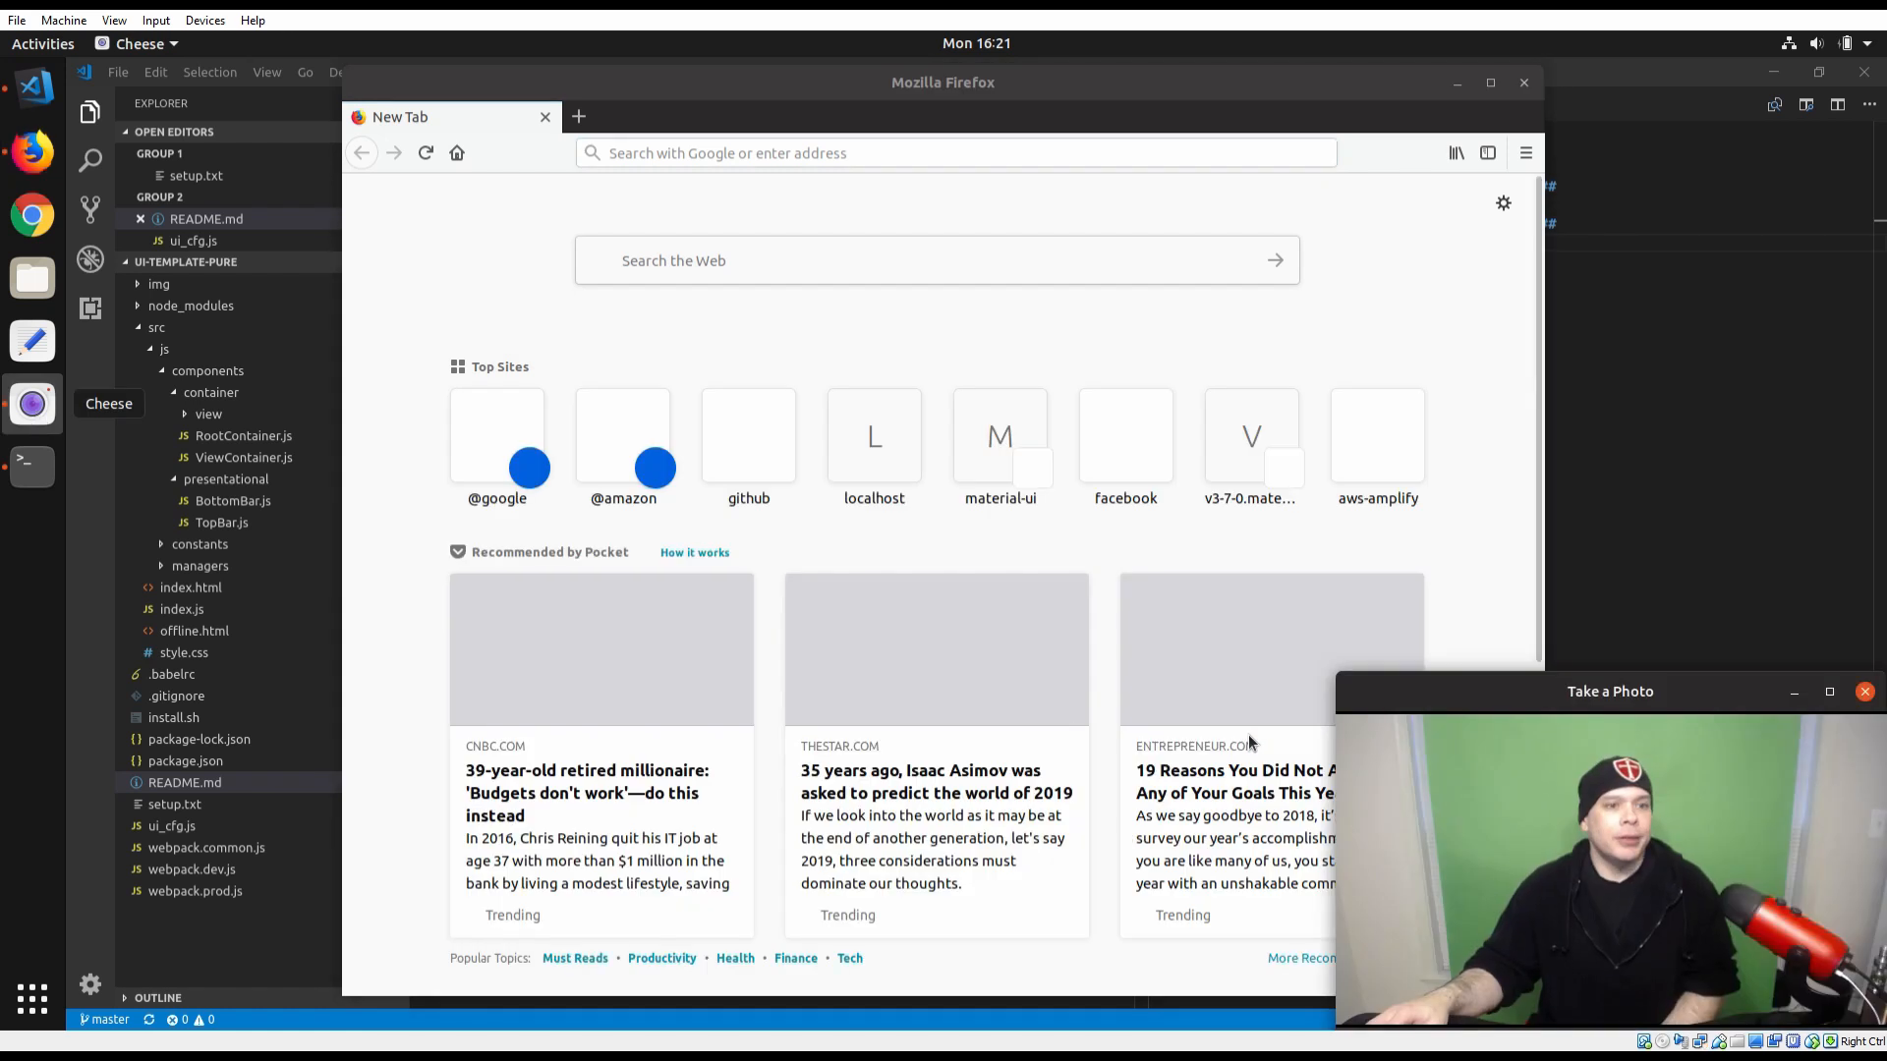
right_click(1609, 690)
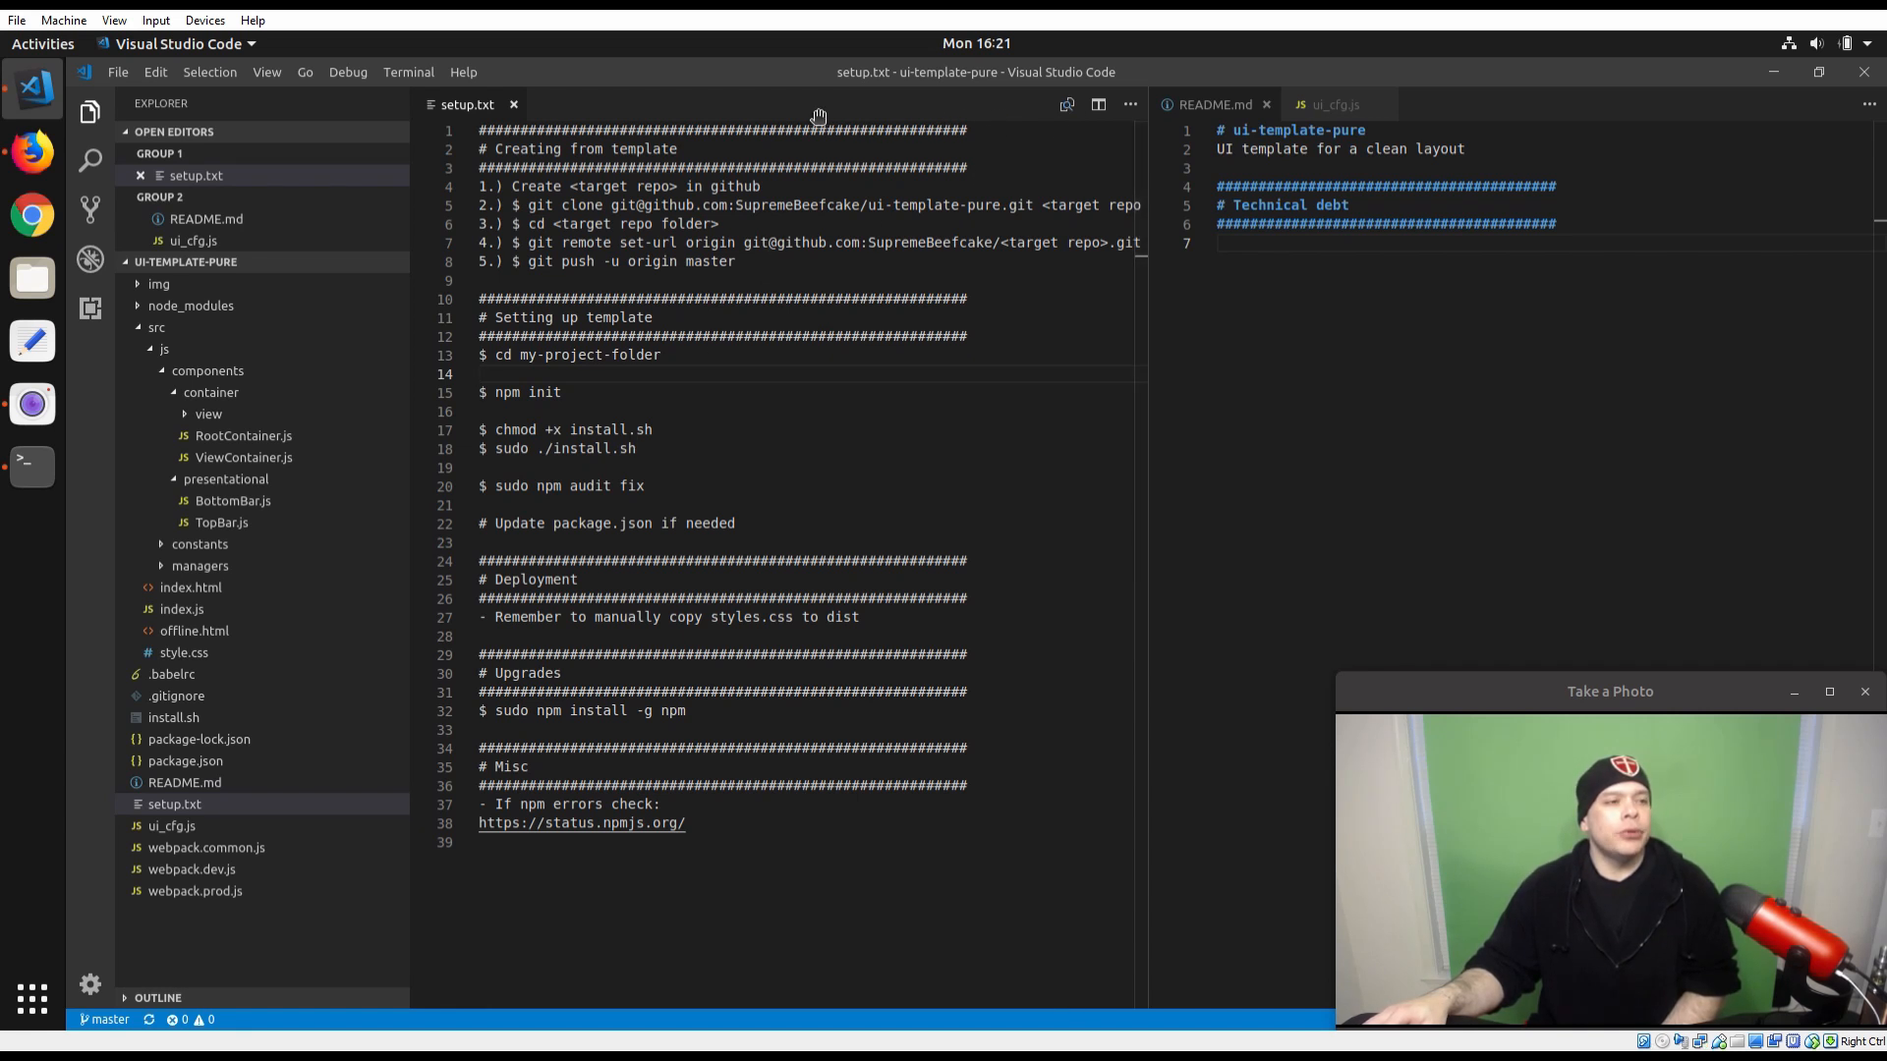
mouse_move(117, 72)
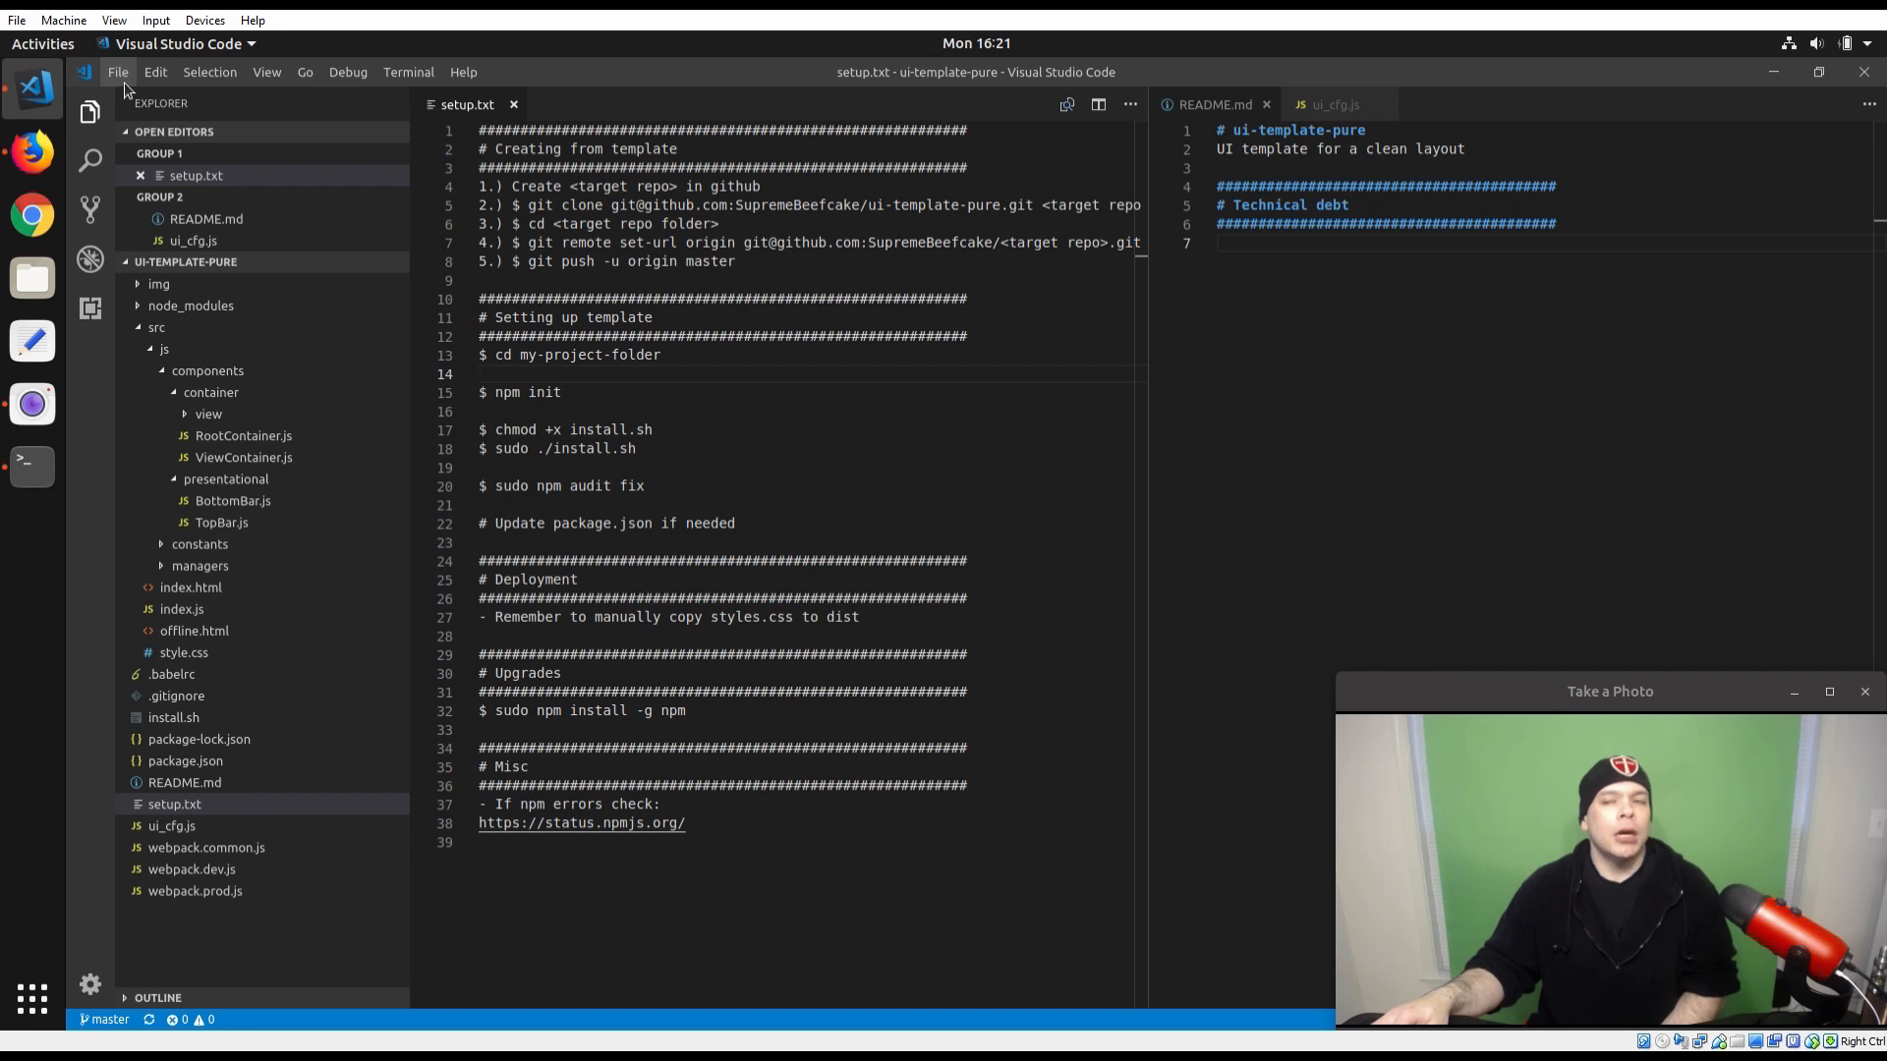
Open the ui-template-sidebar folder from projects-ui via File > Open Folder
left_click(118, 72)
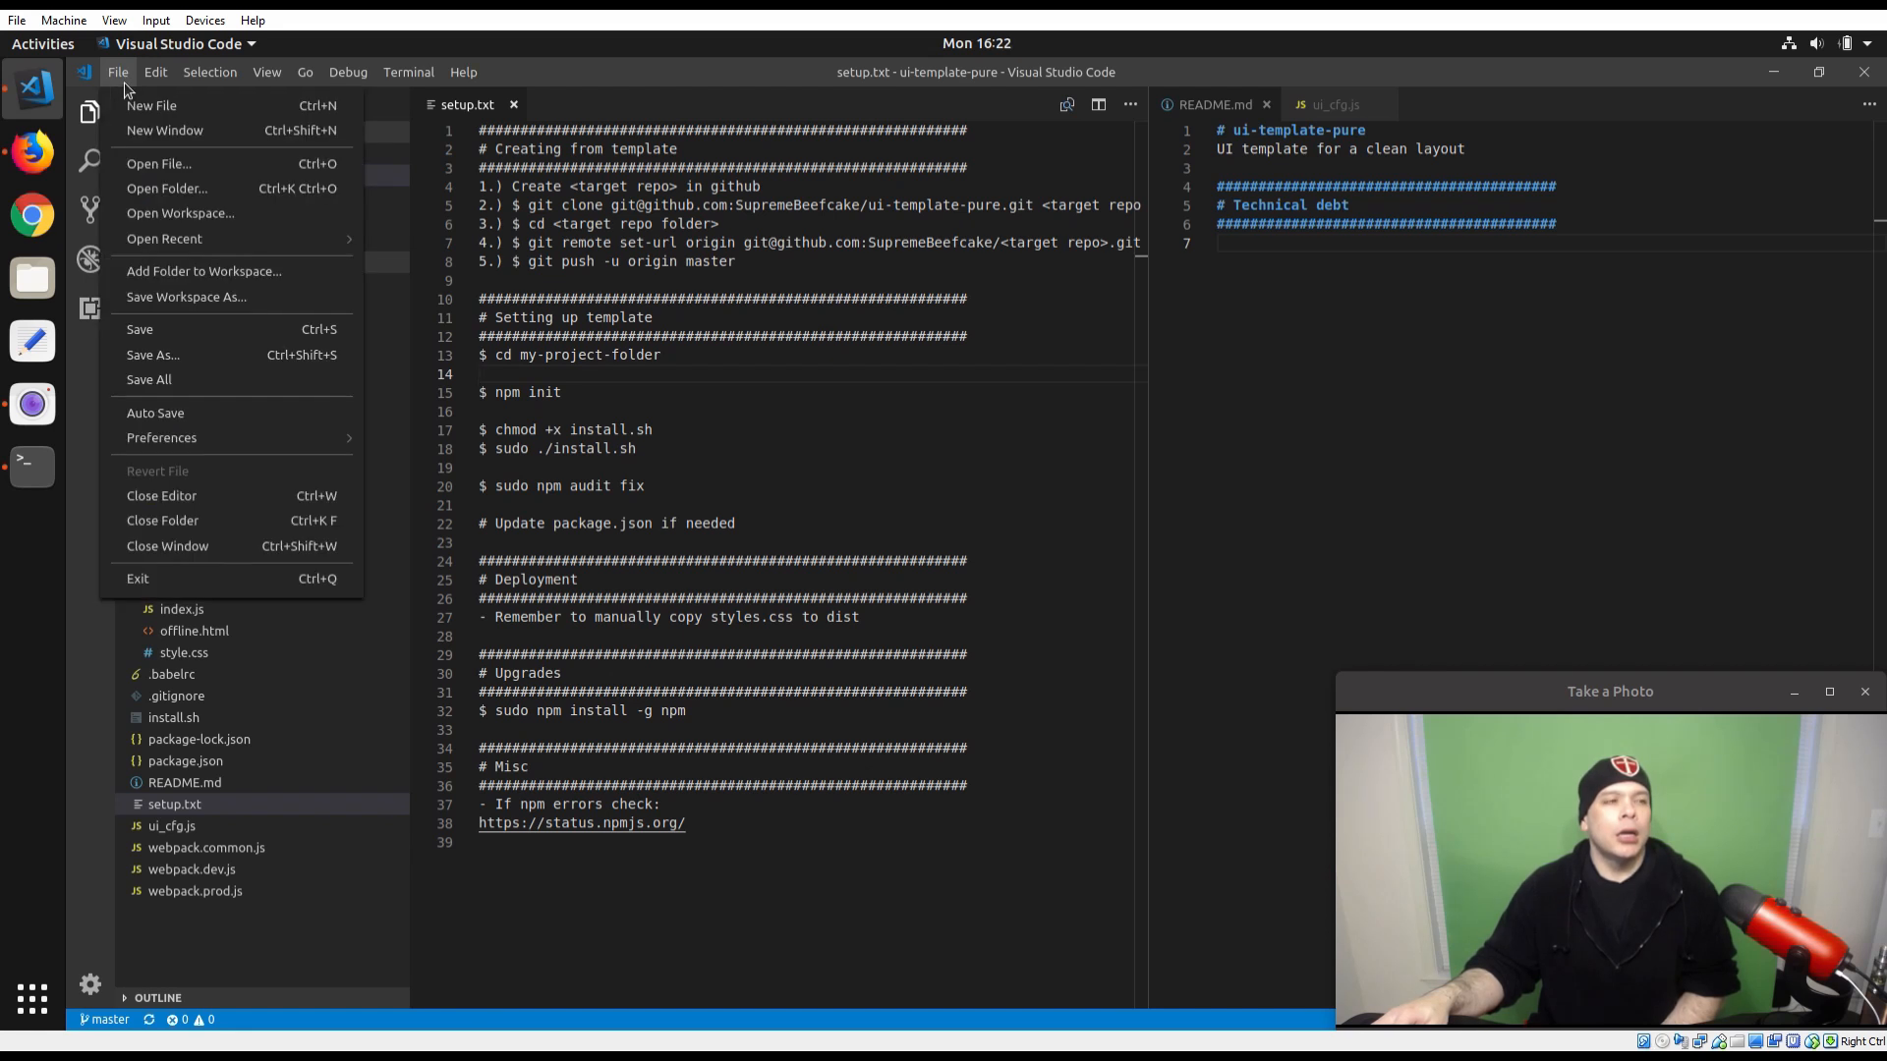
mouse_move(168, 188)
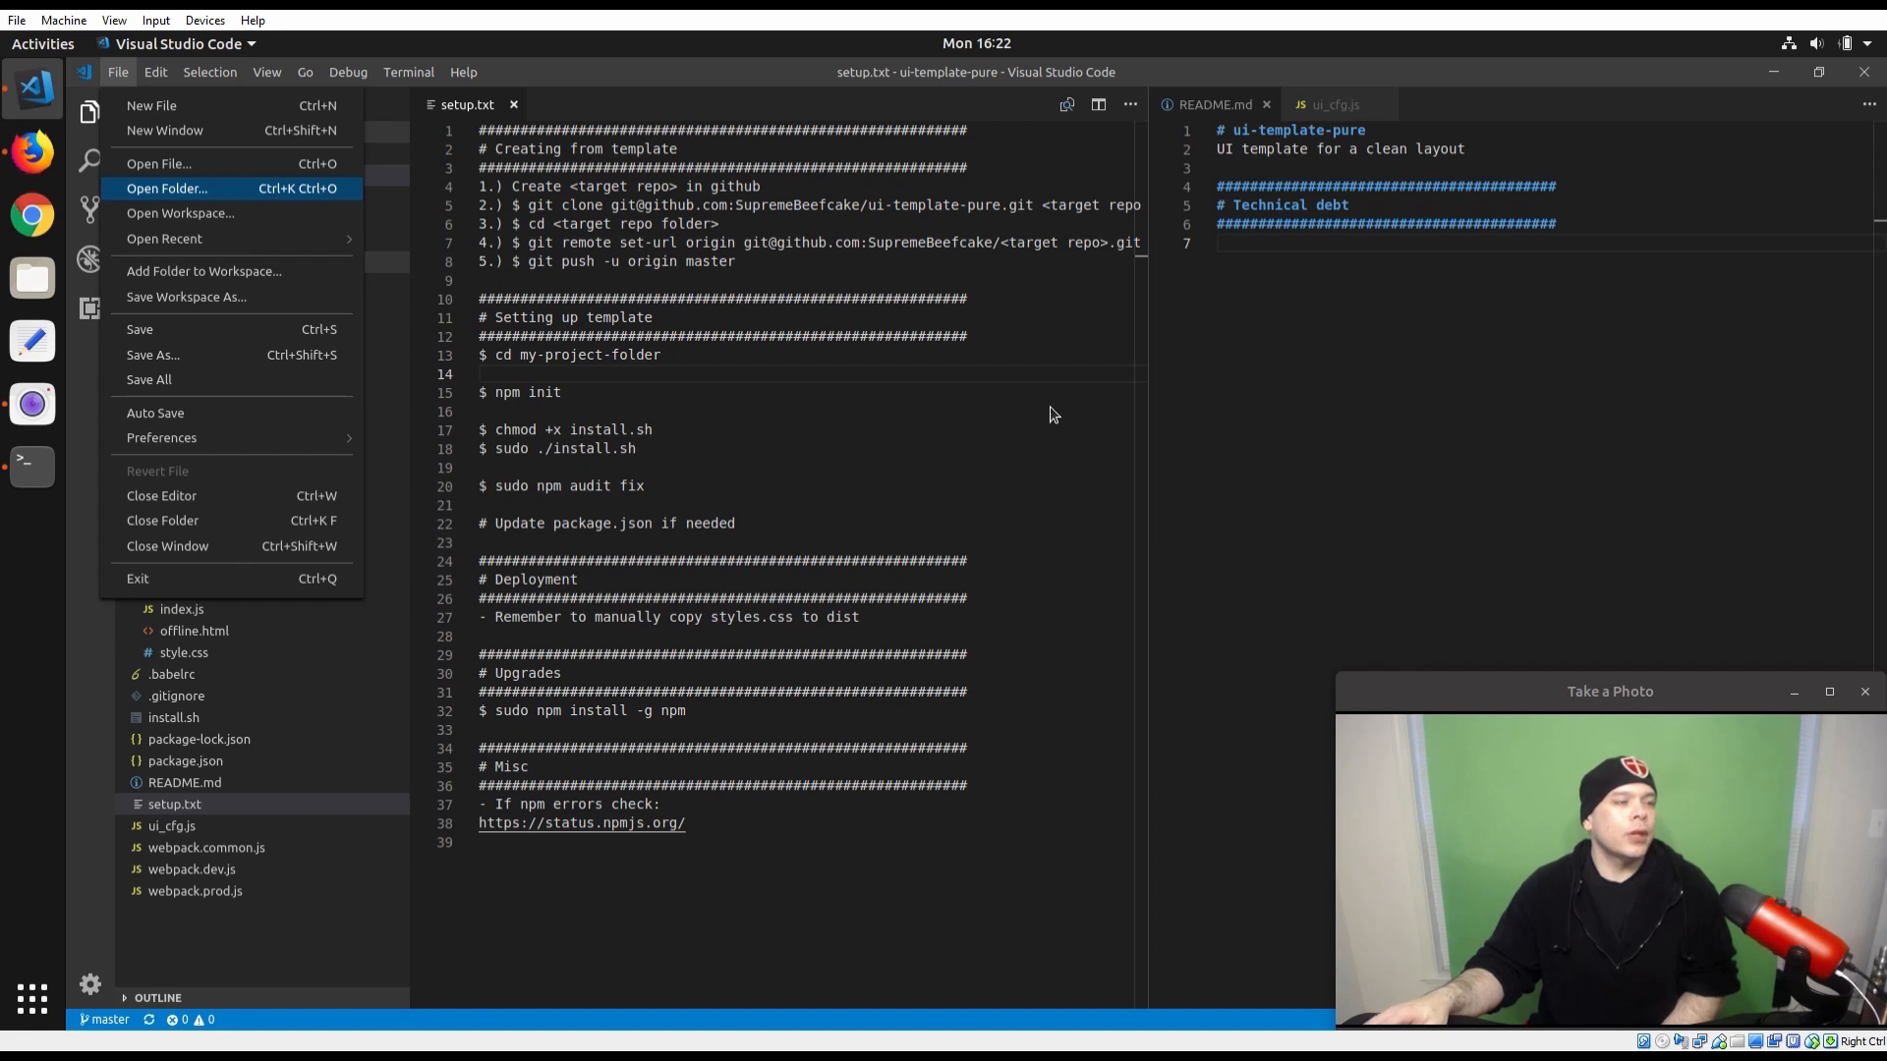
left_click(166, 187)
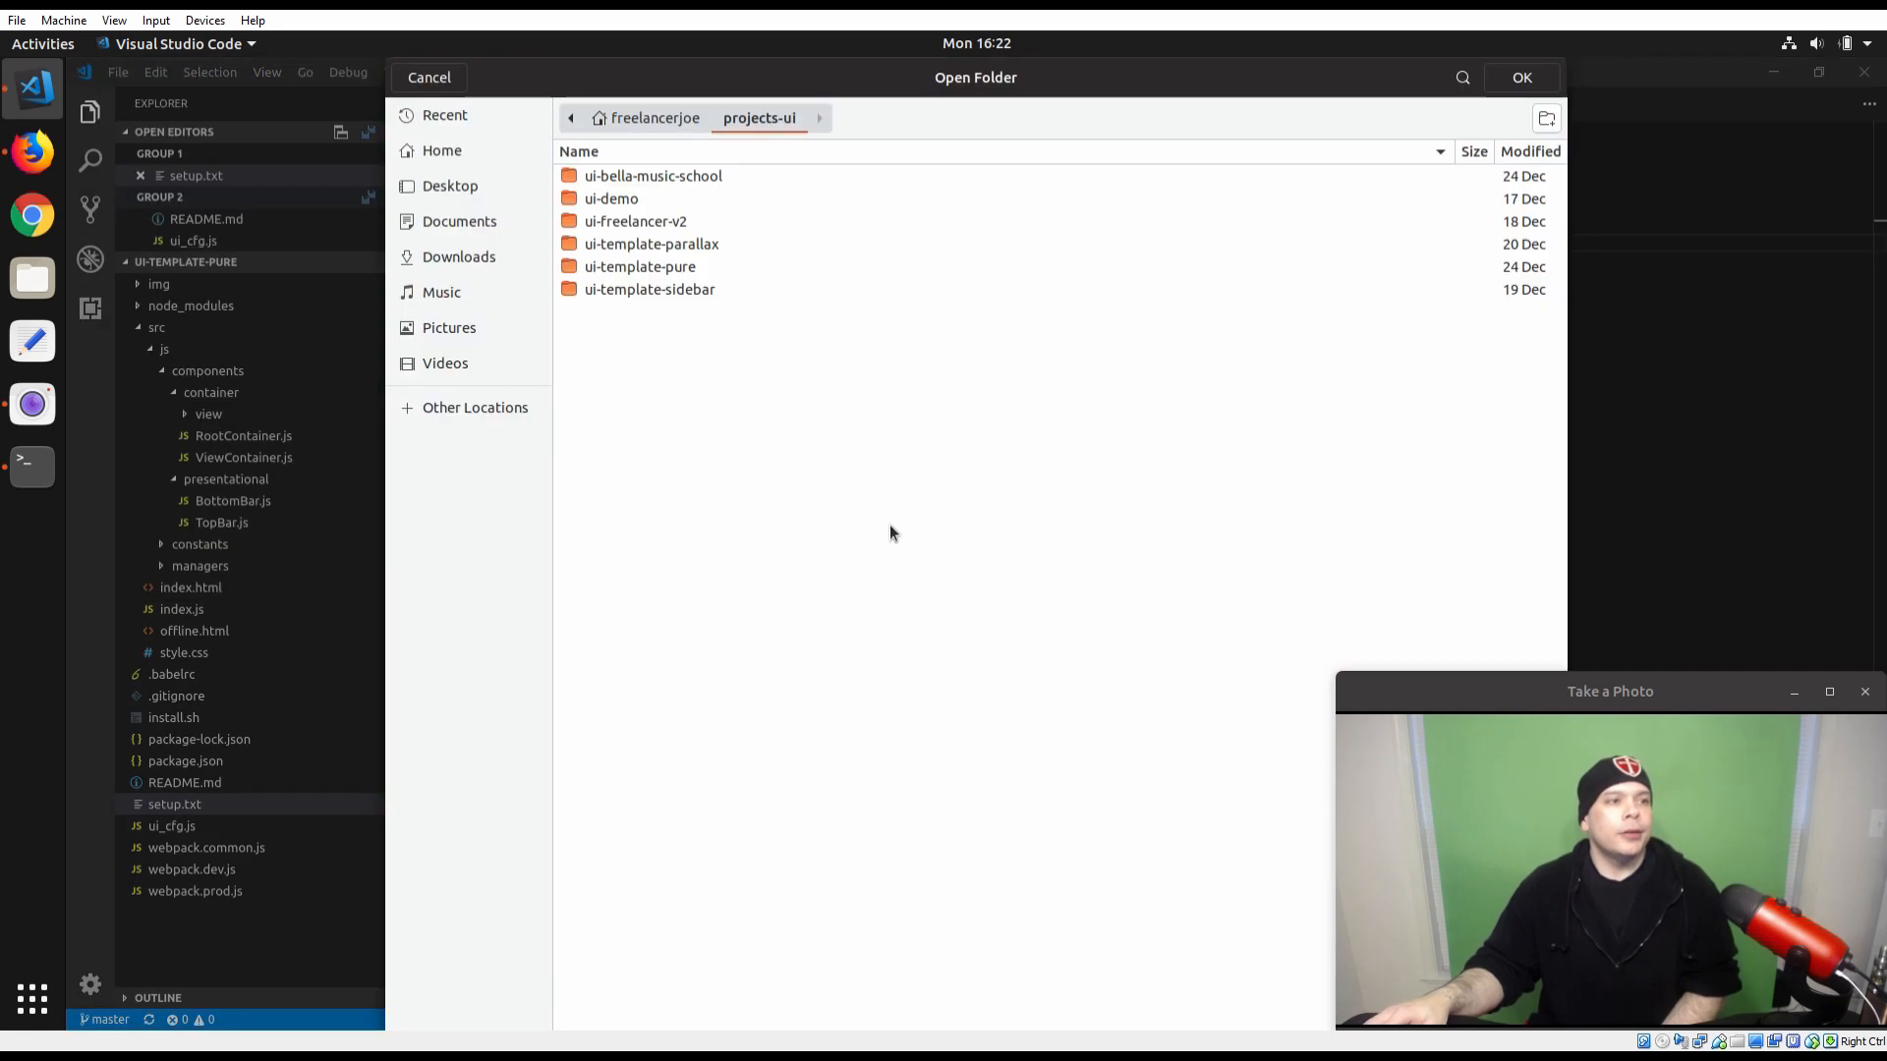
mouse_move(684, 288)
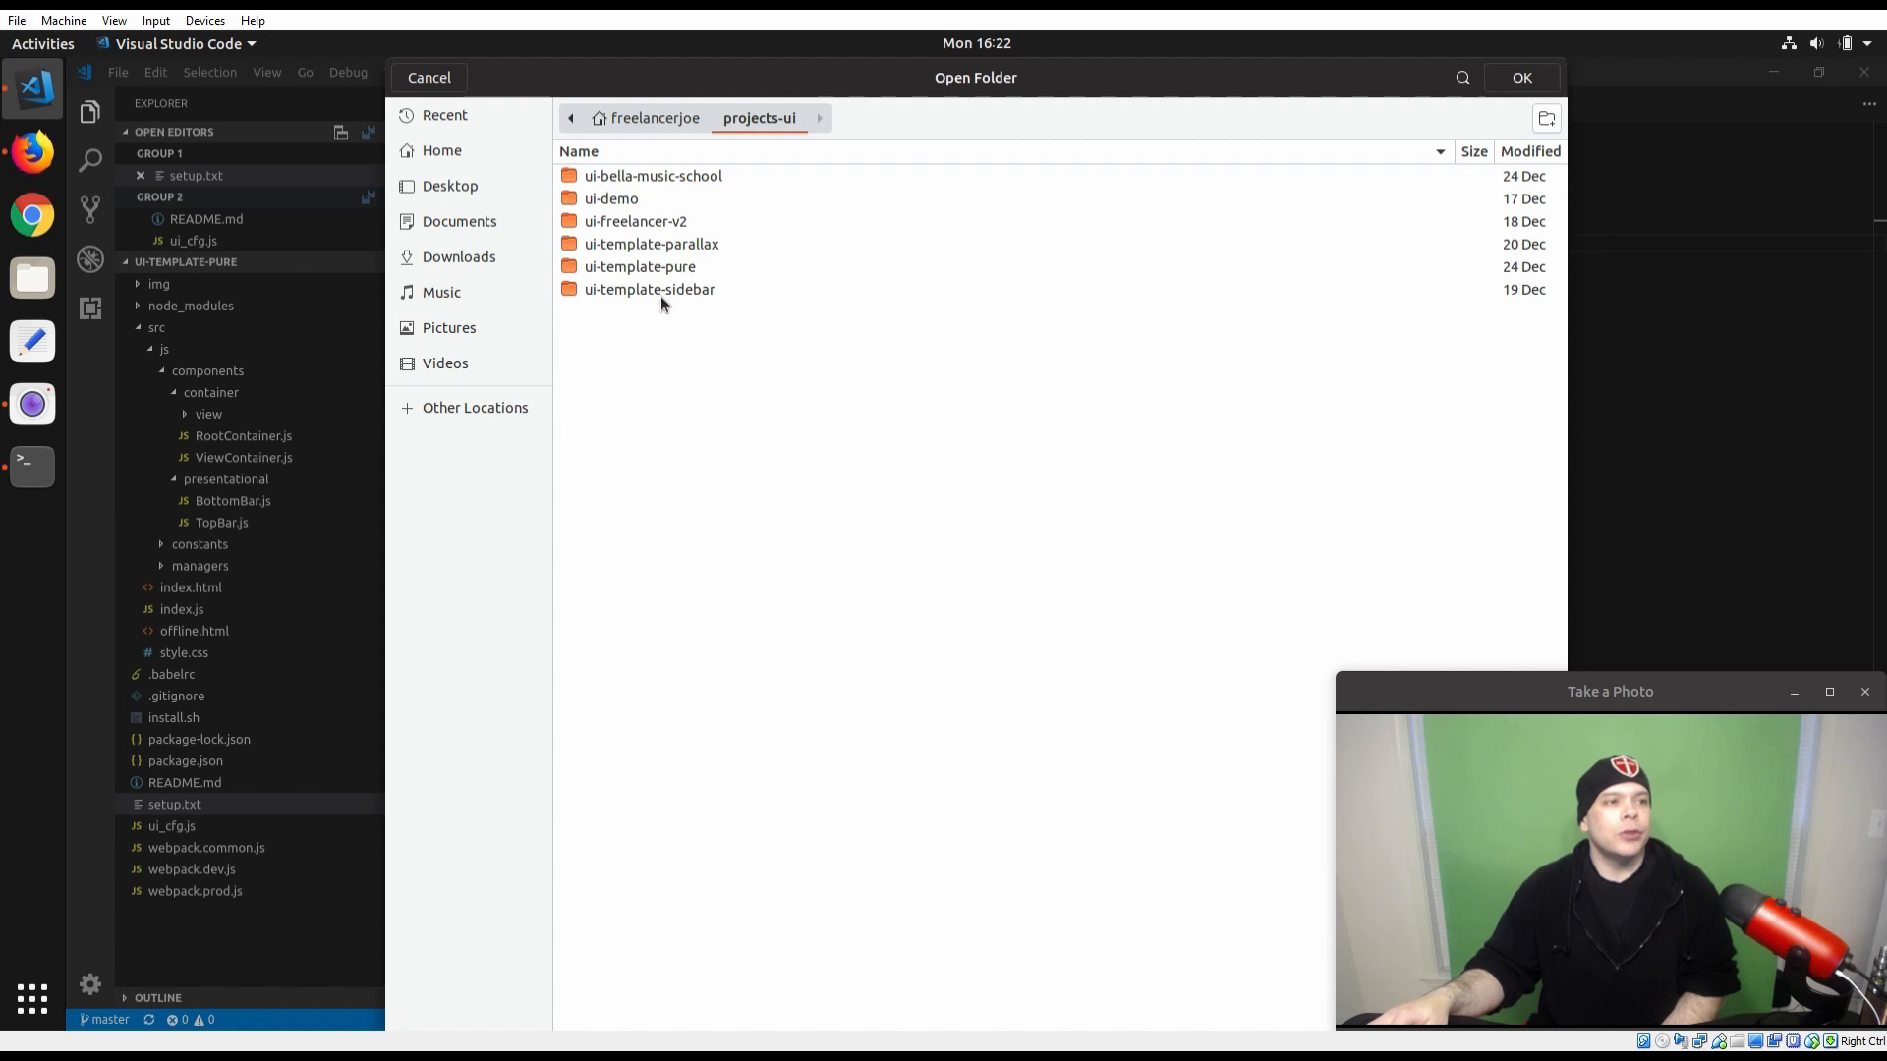
left_click(650, 289)
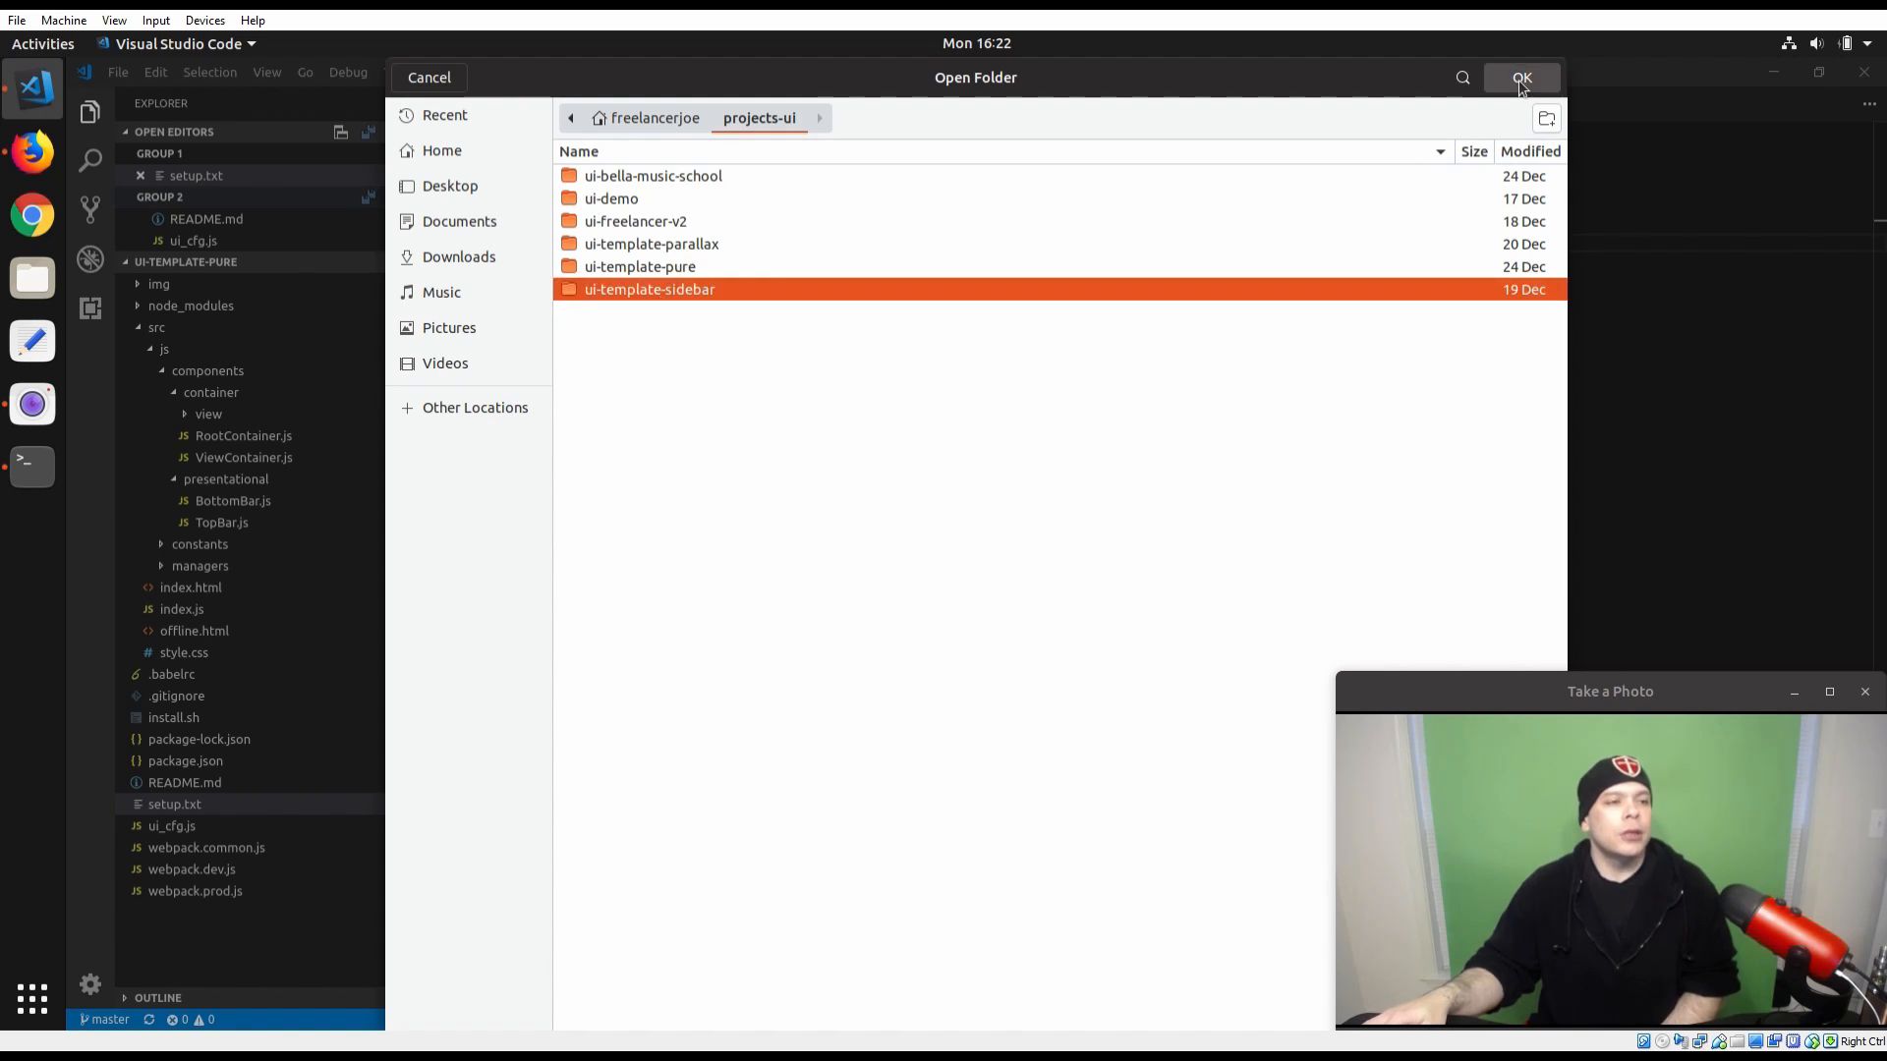
left_click(1521, 77)
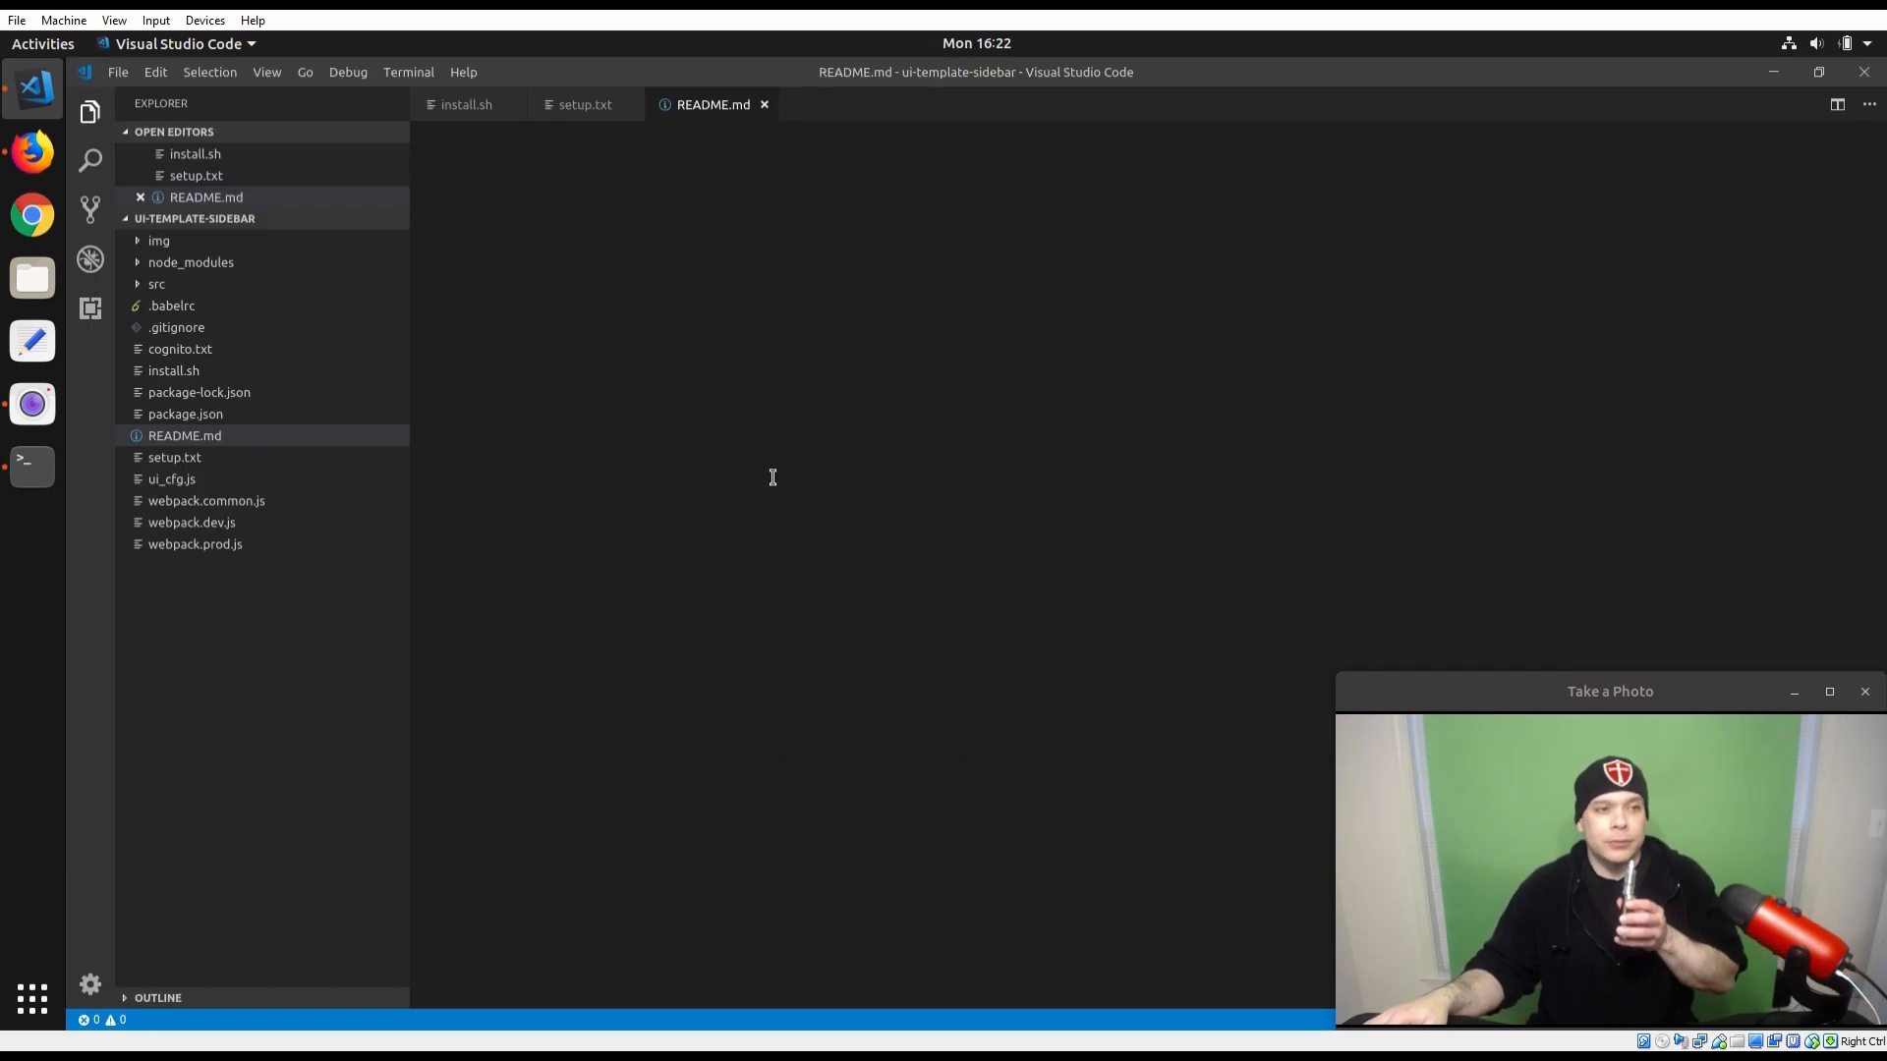
Show the ui-template-sidebar README contents in the editor
left_click(184, 434)
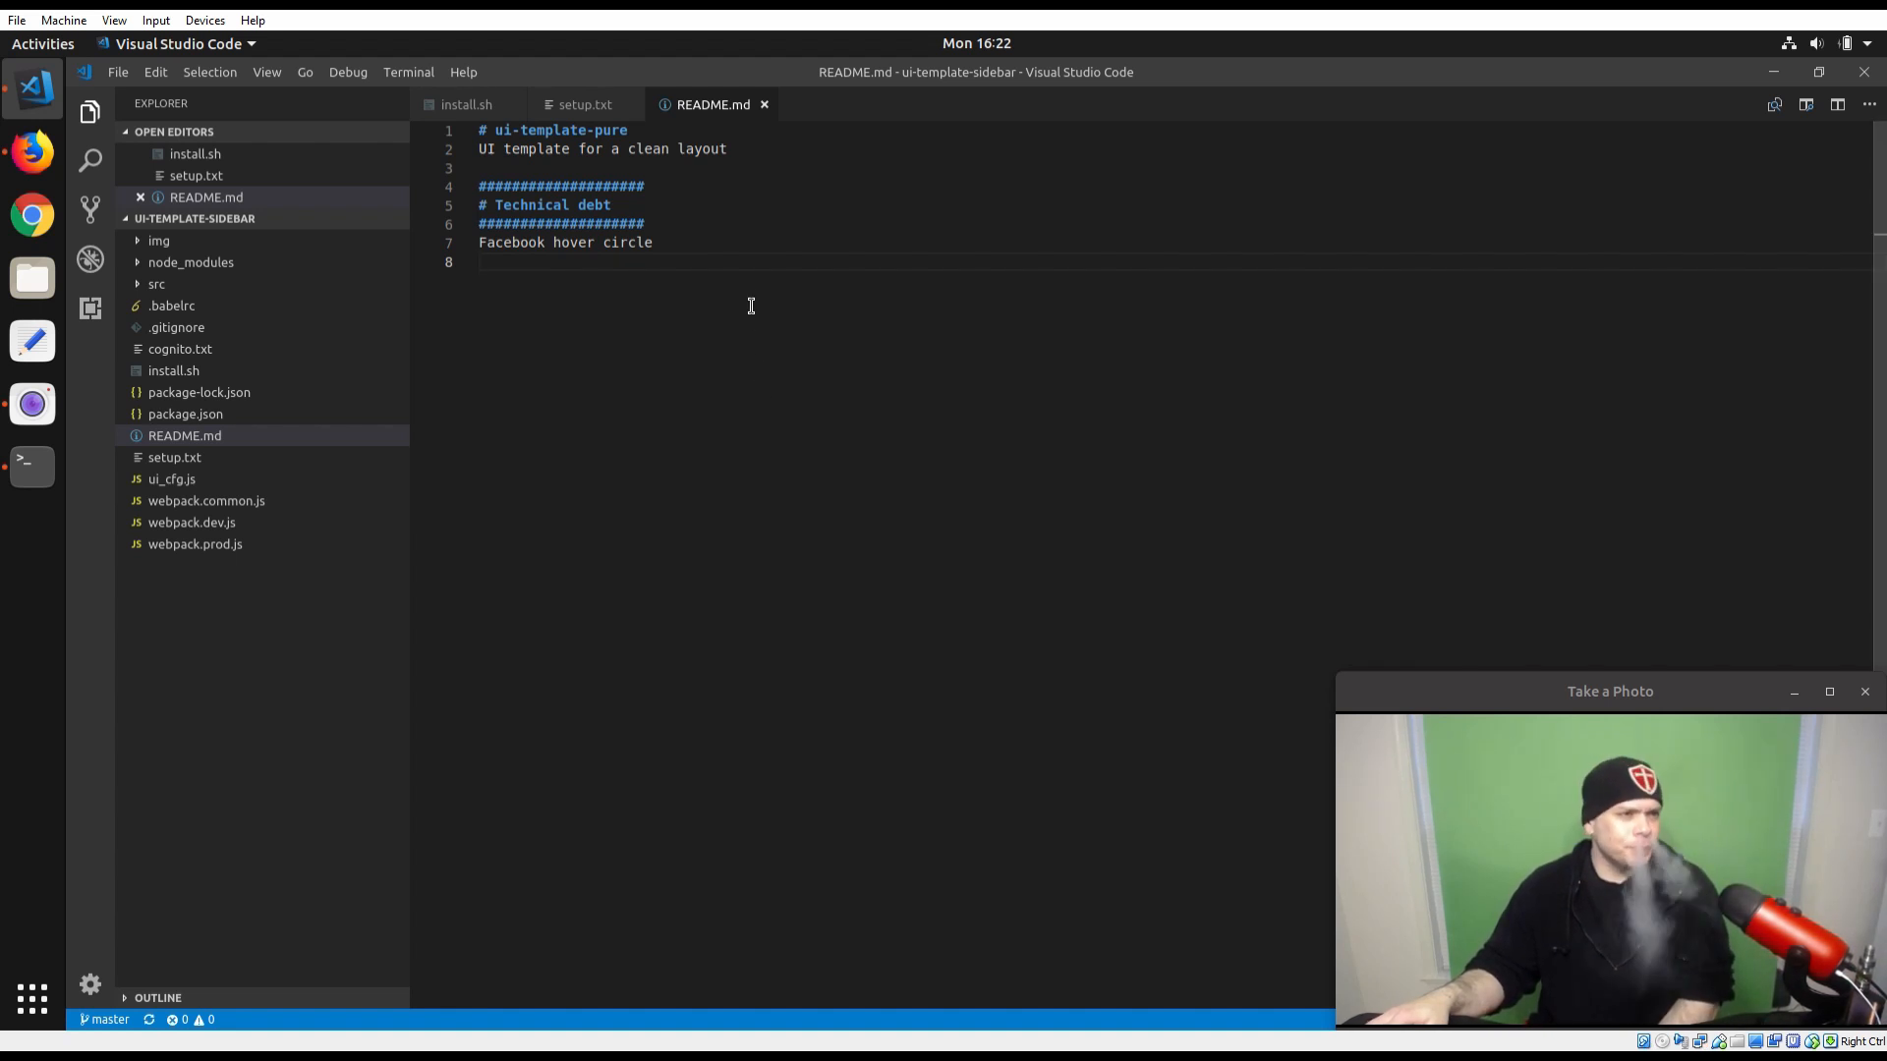
mouse_move(697, 184)
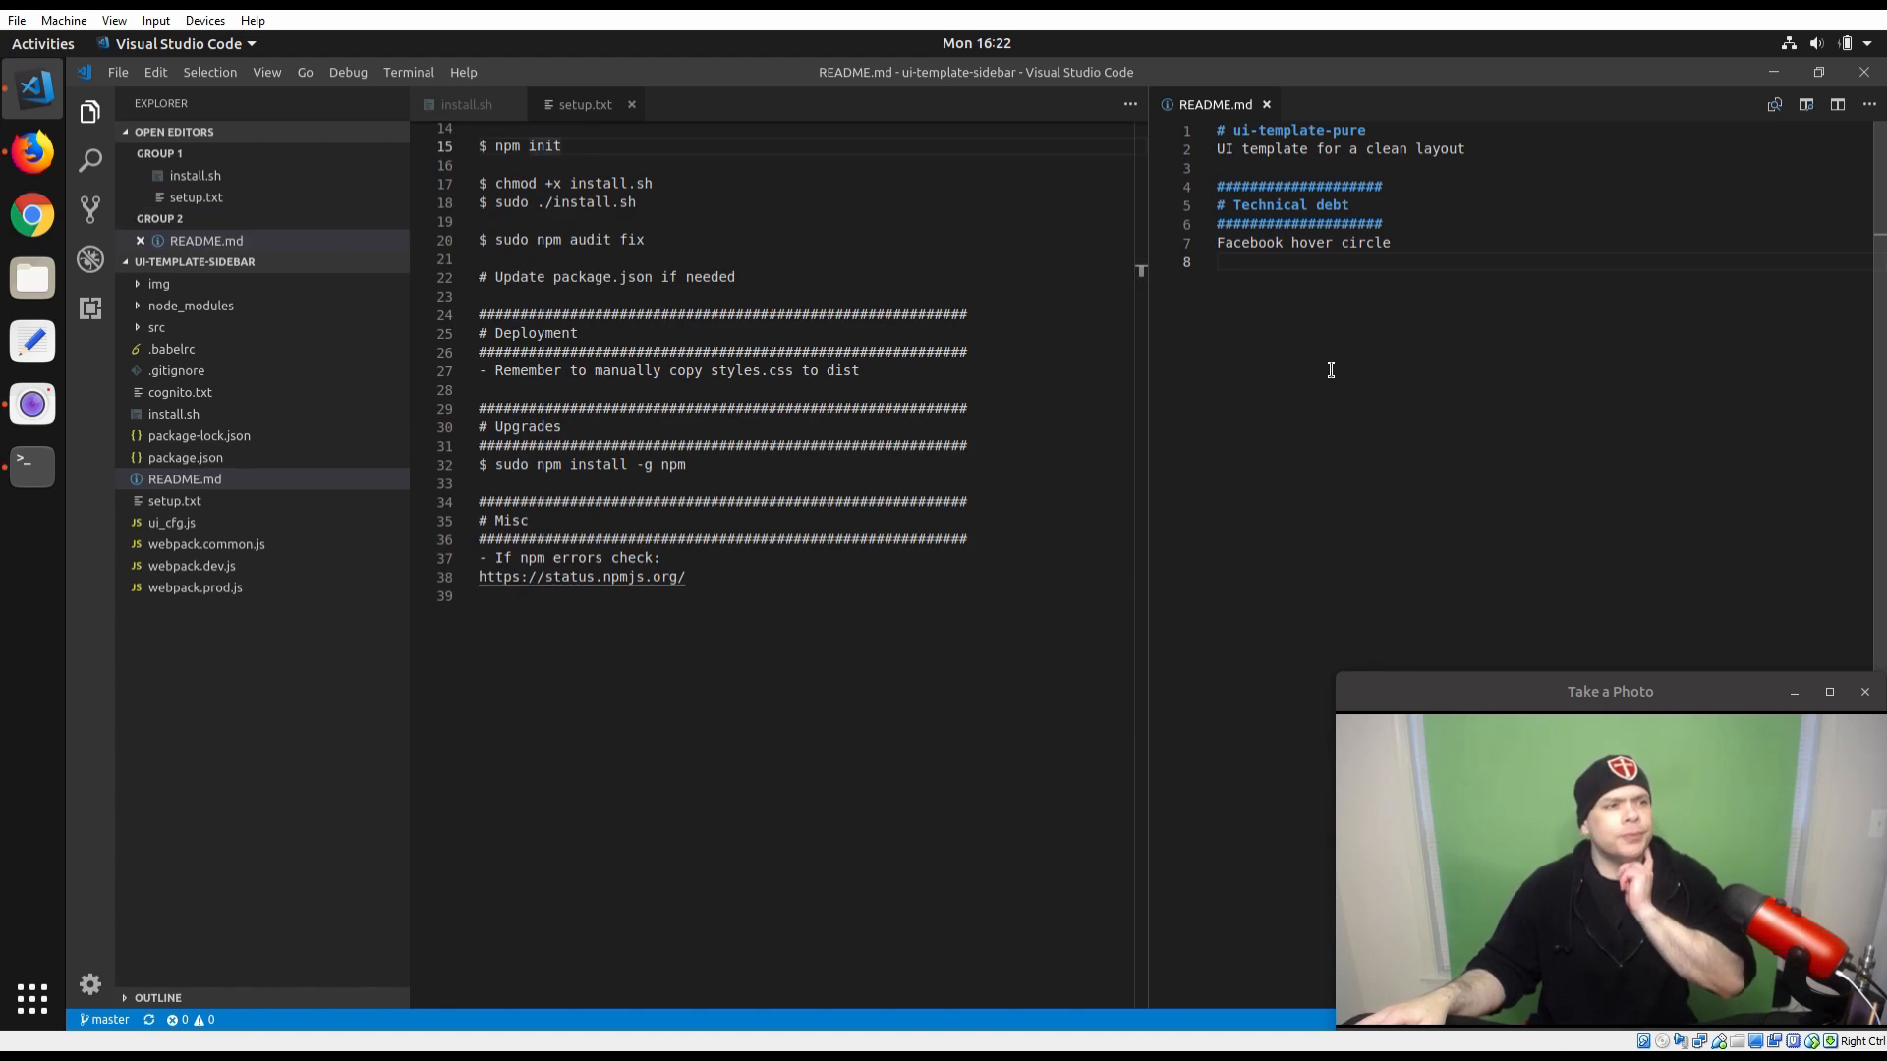
mouse_move(193, 231)
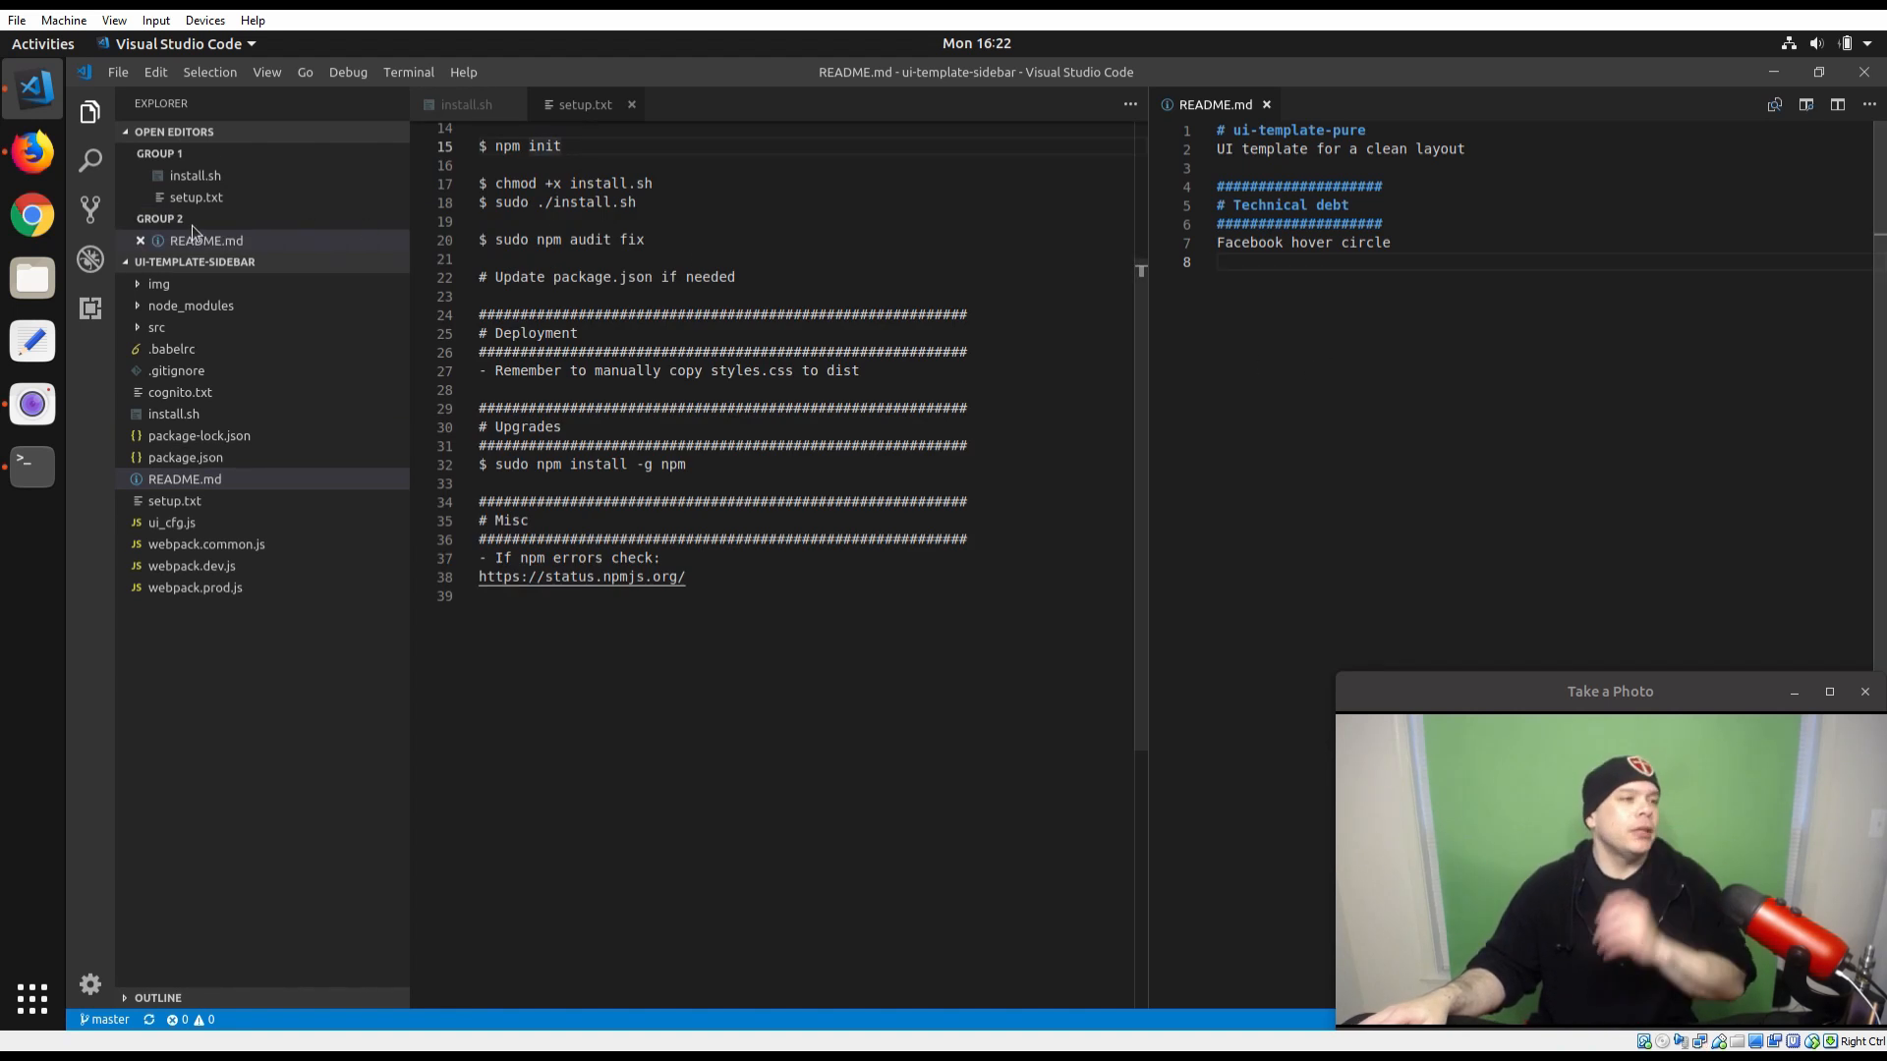
mouse_move(33, 278)
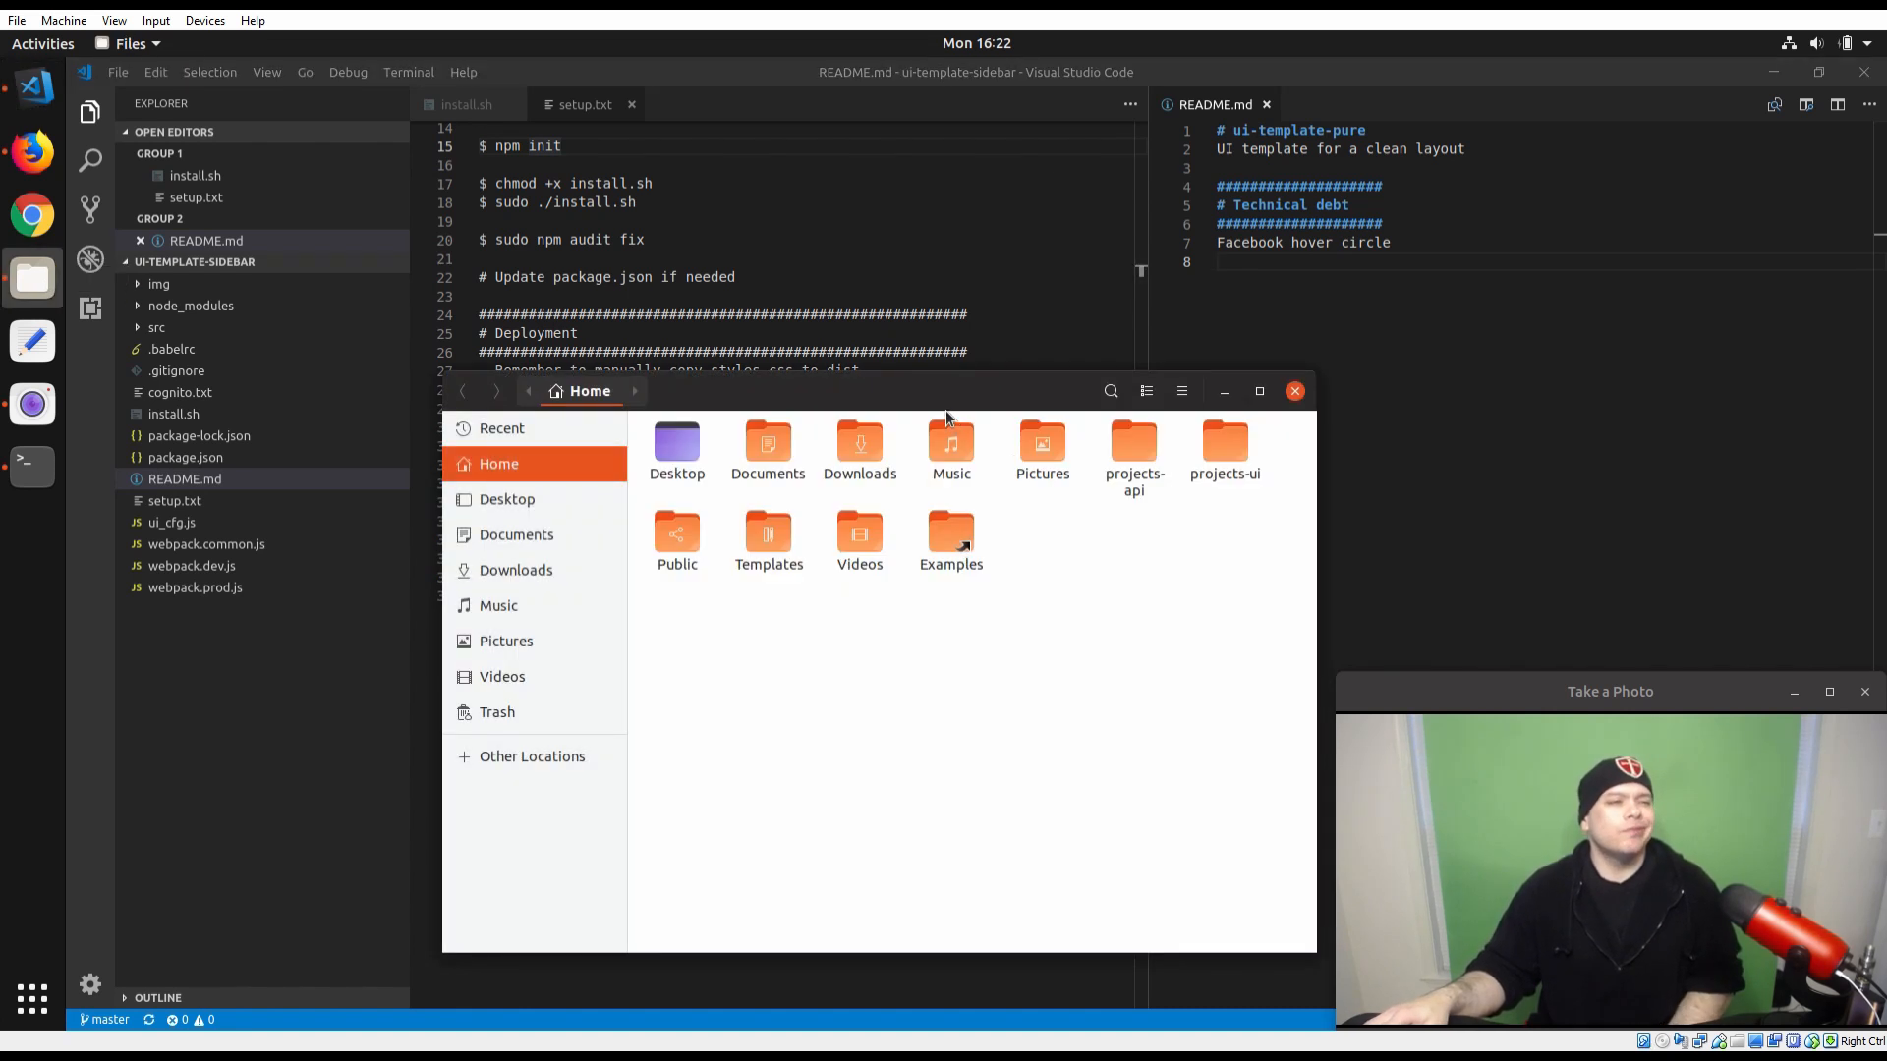
mouse_move(31, 467)
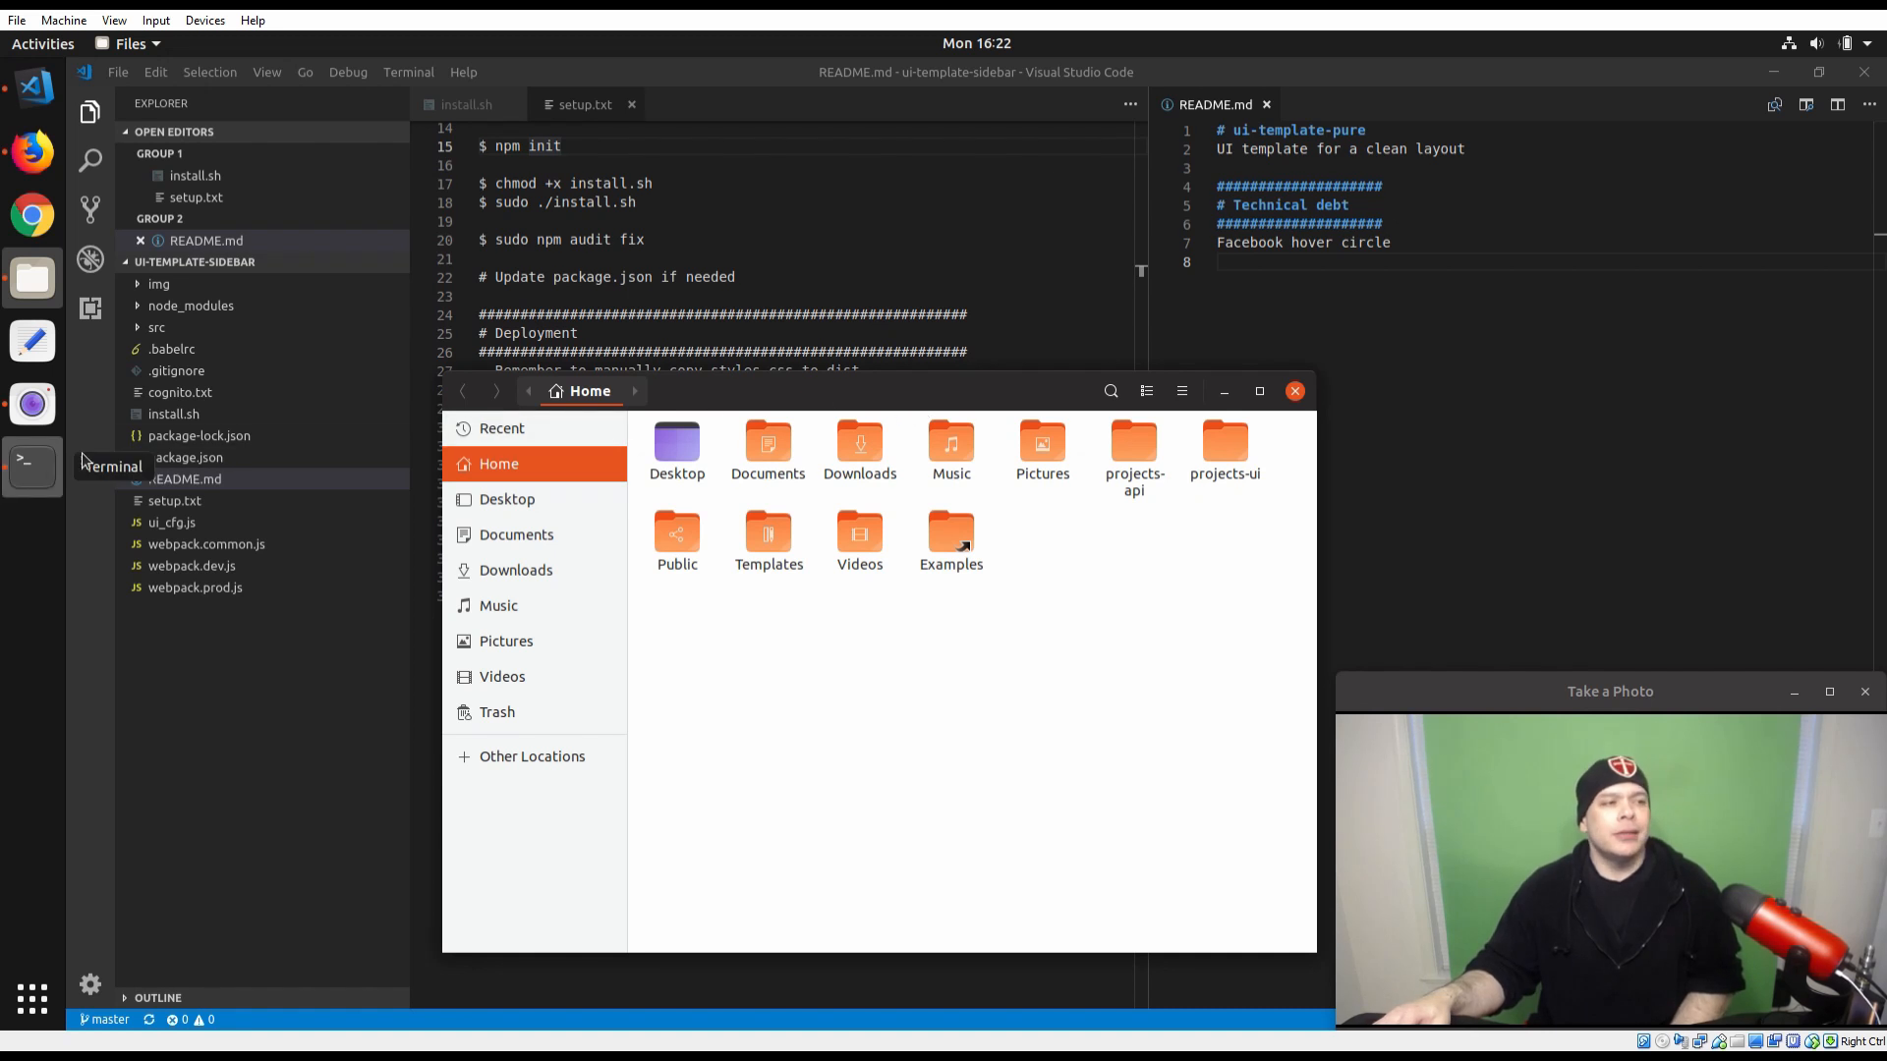
Change into the ui-template-sidebar project folder and type npm start at the prompt
left_click(31, 467)
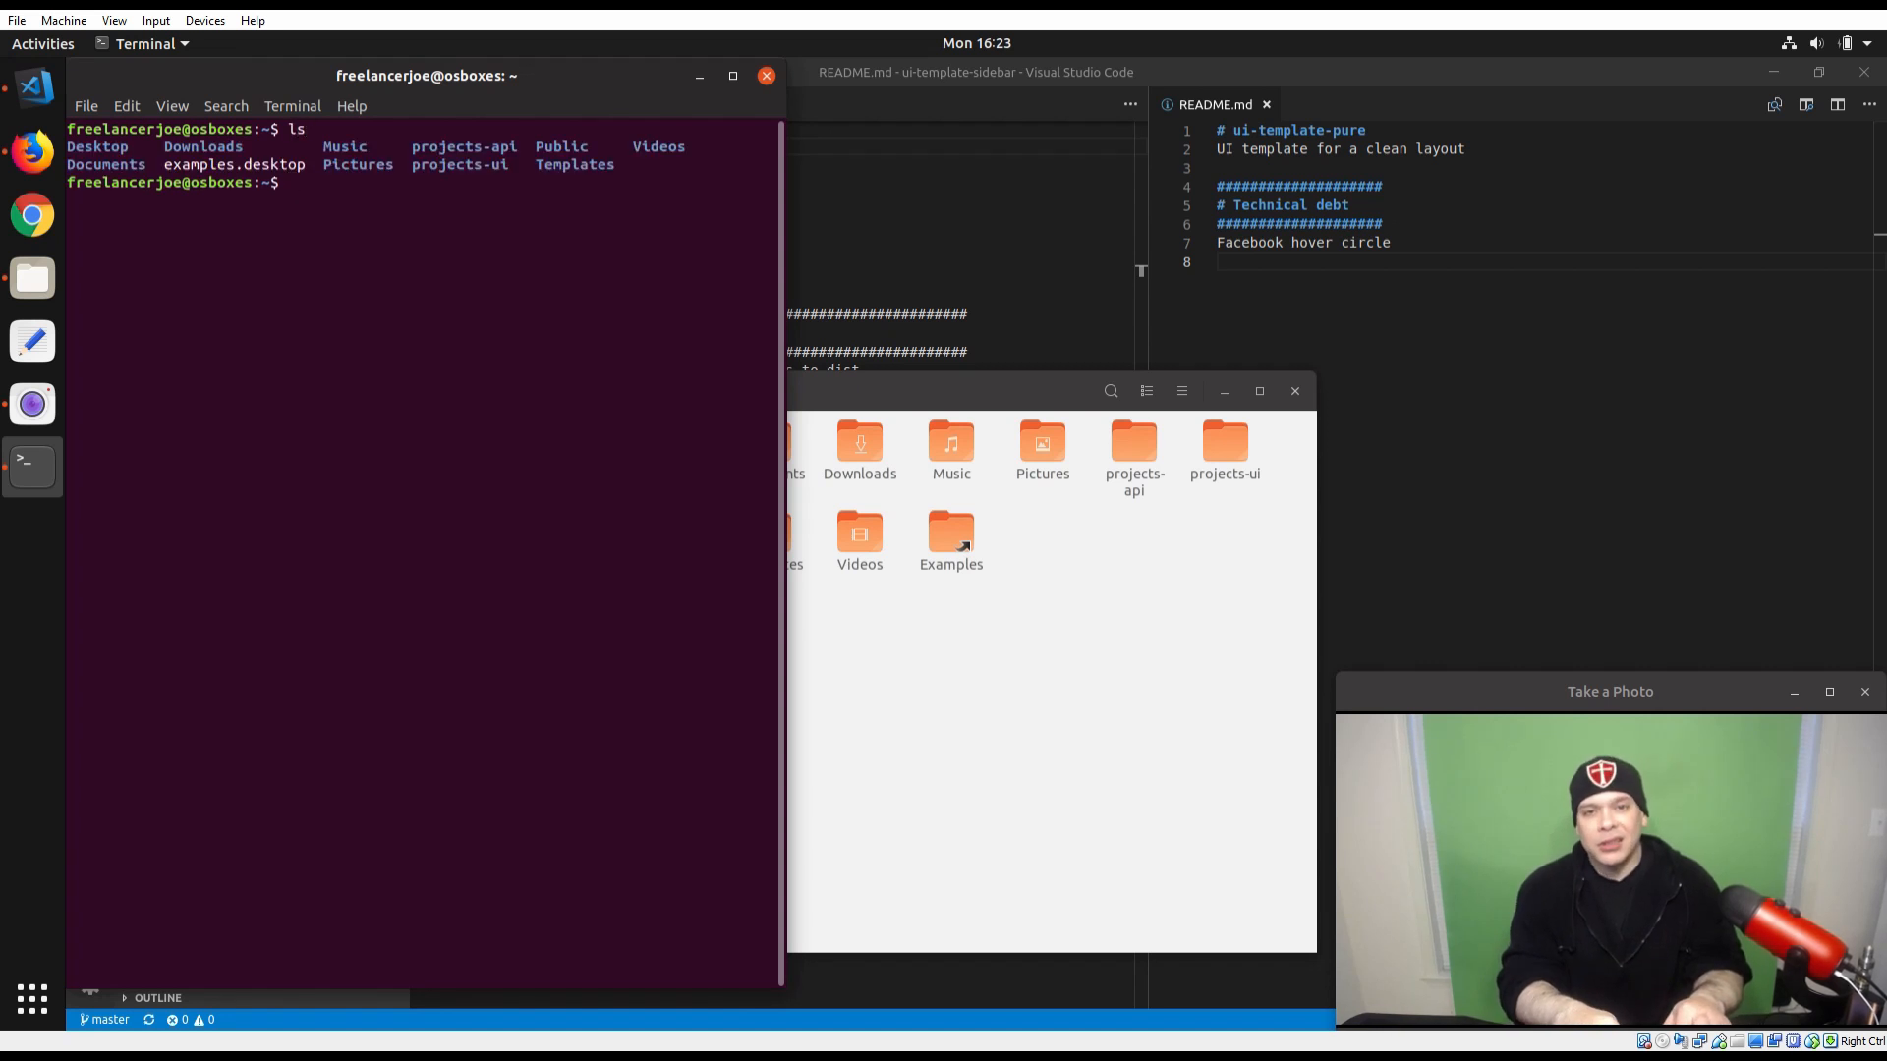
type("cd projects-")
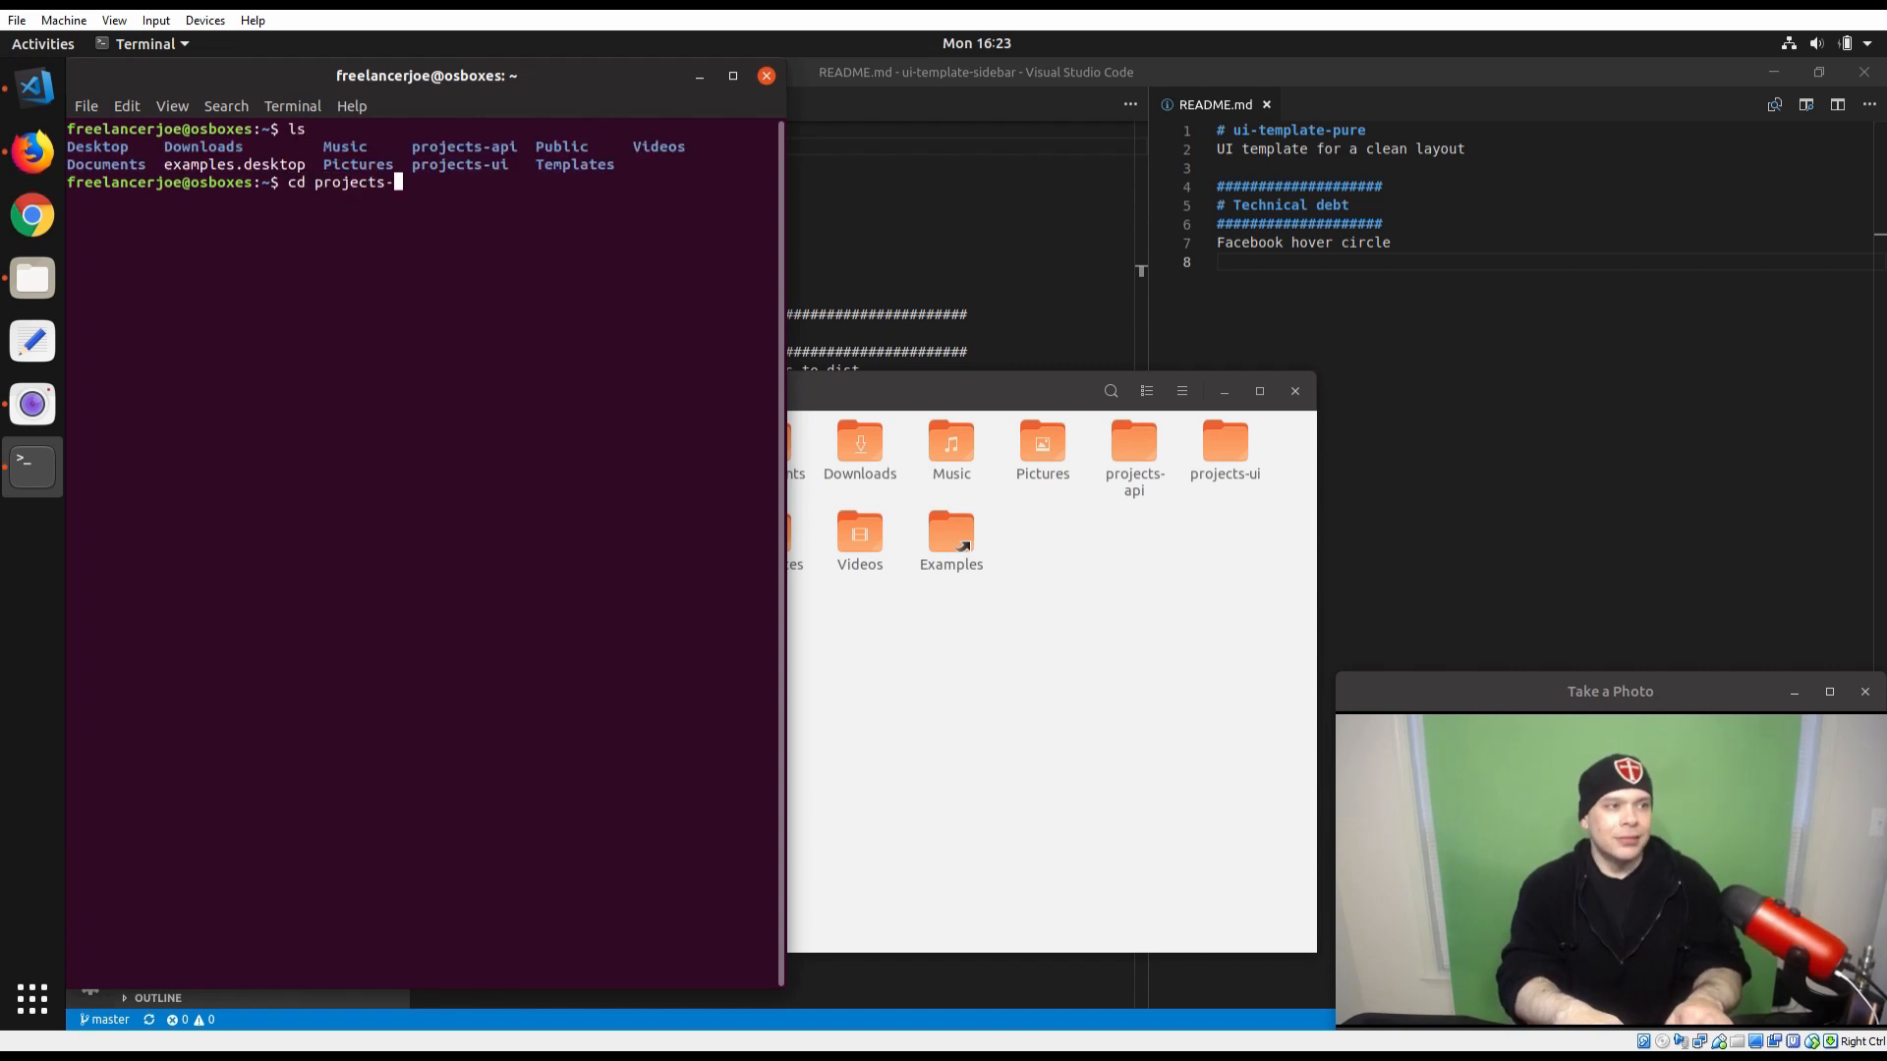
key("Return")
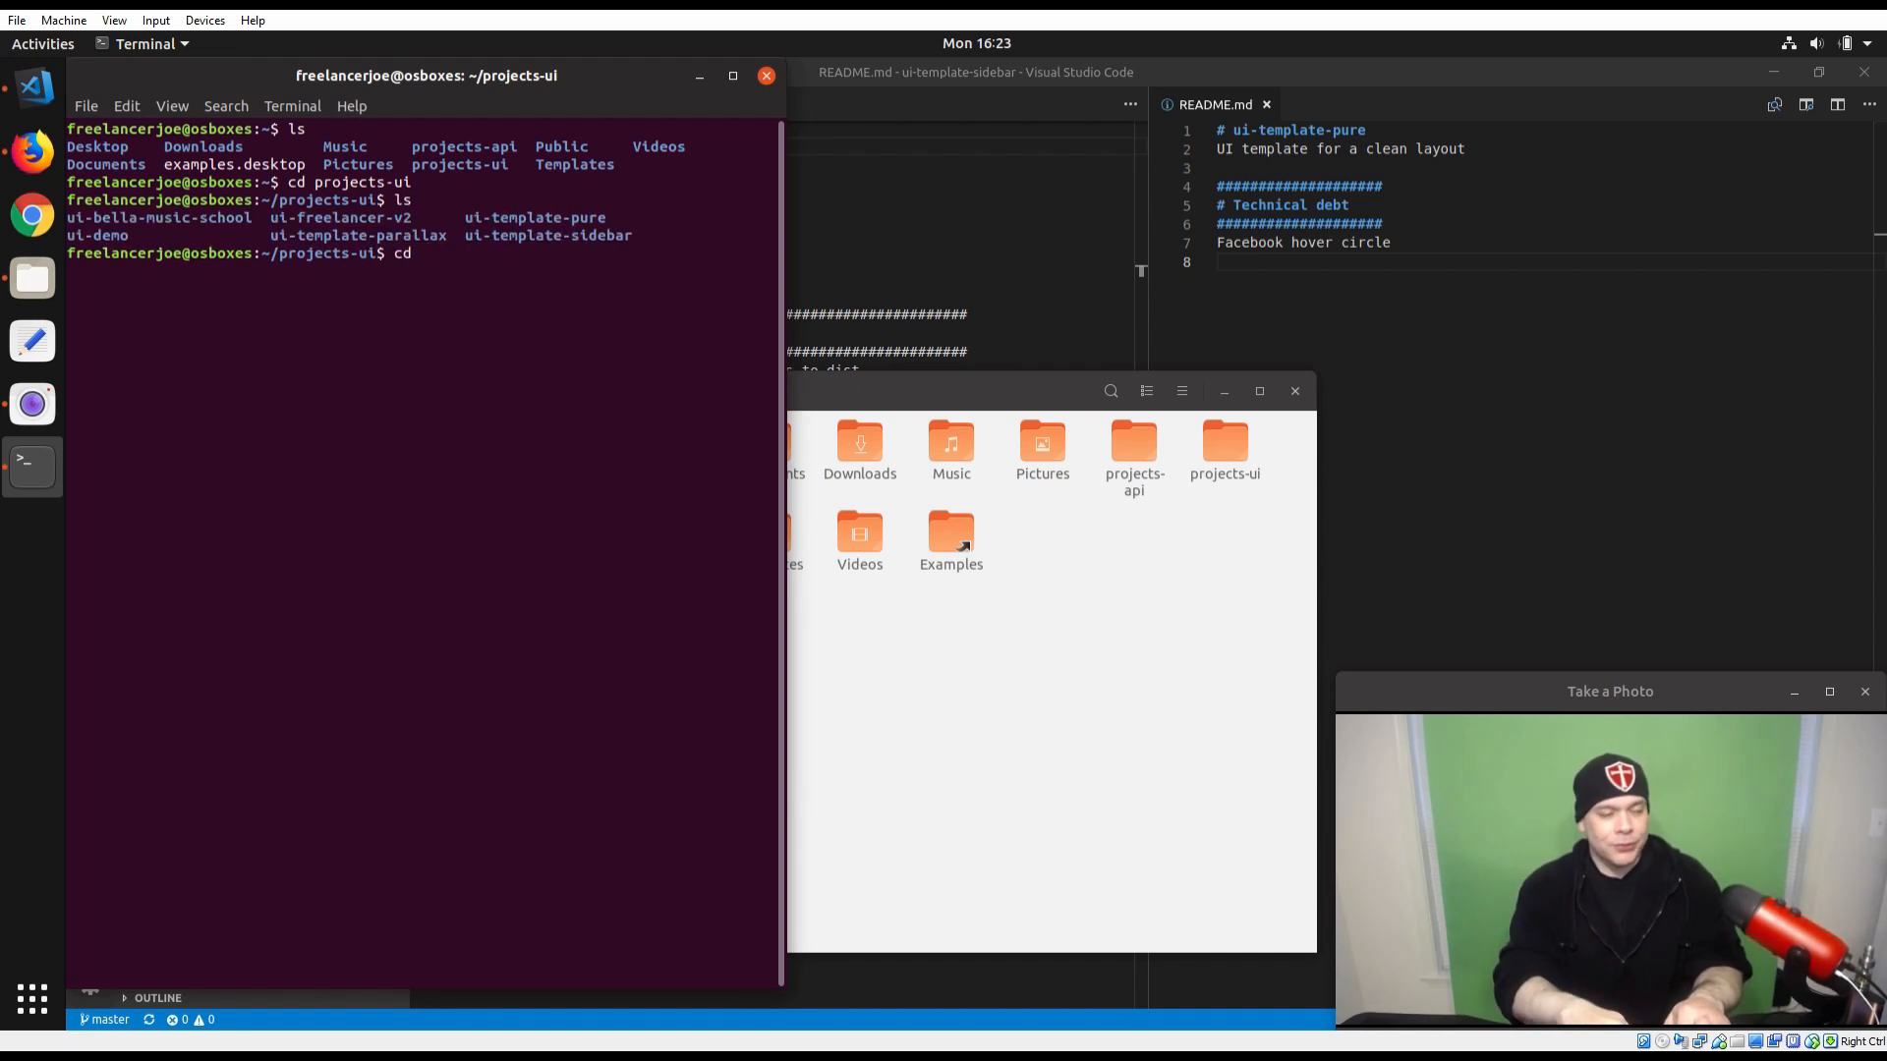
type("ui-template-sidebar/")
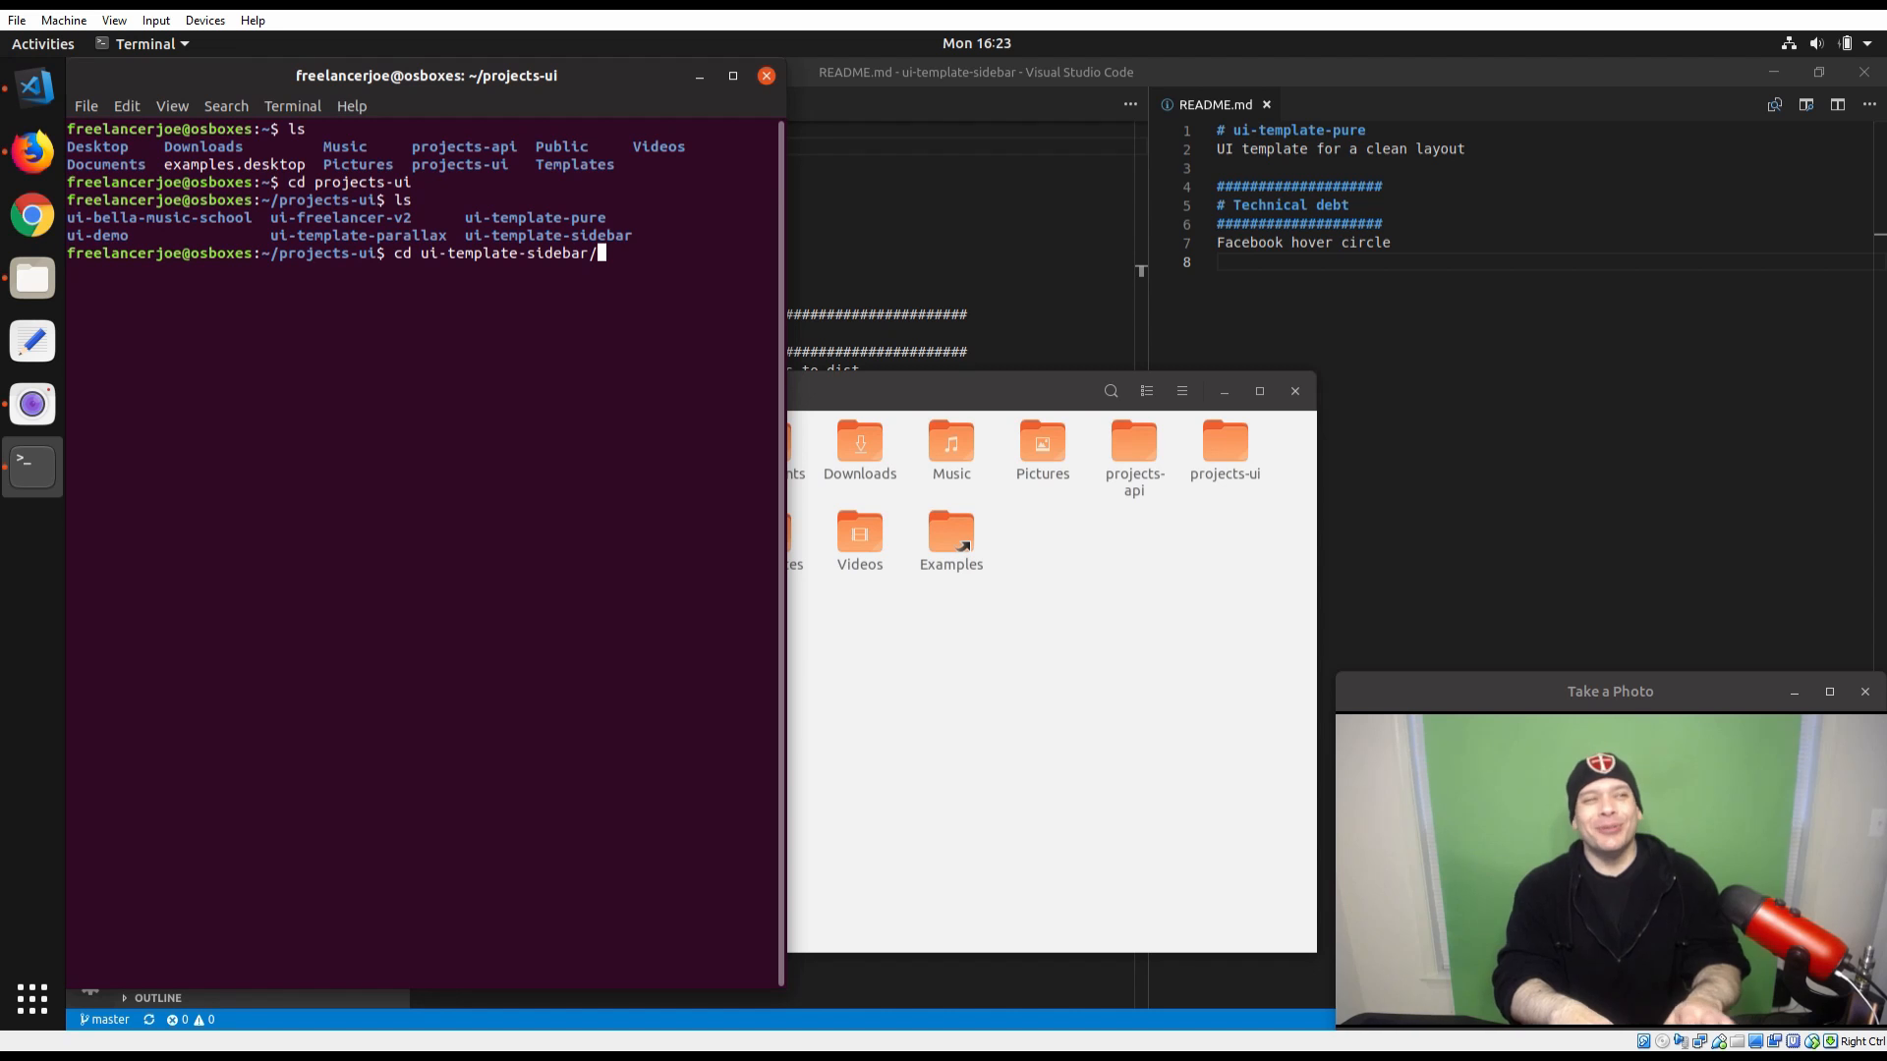
key("Return")
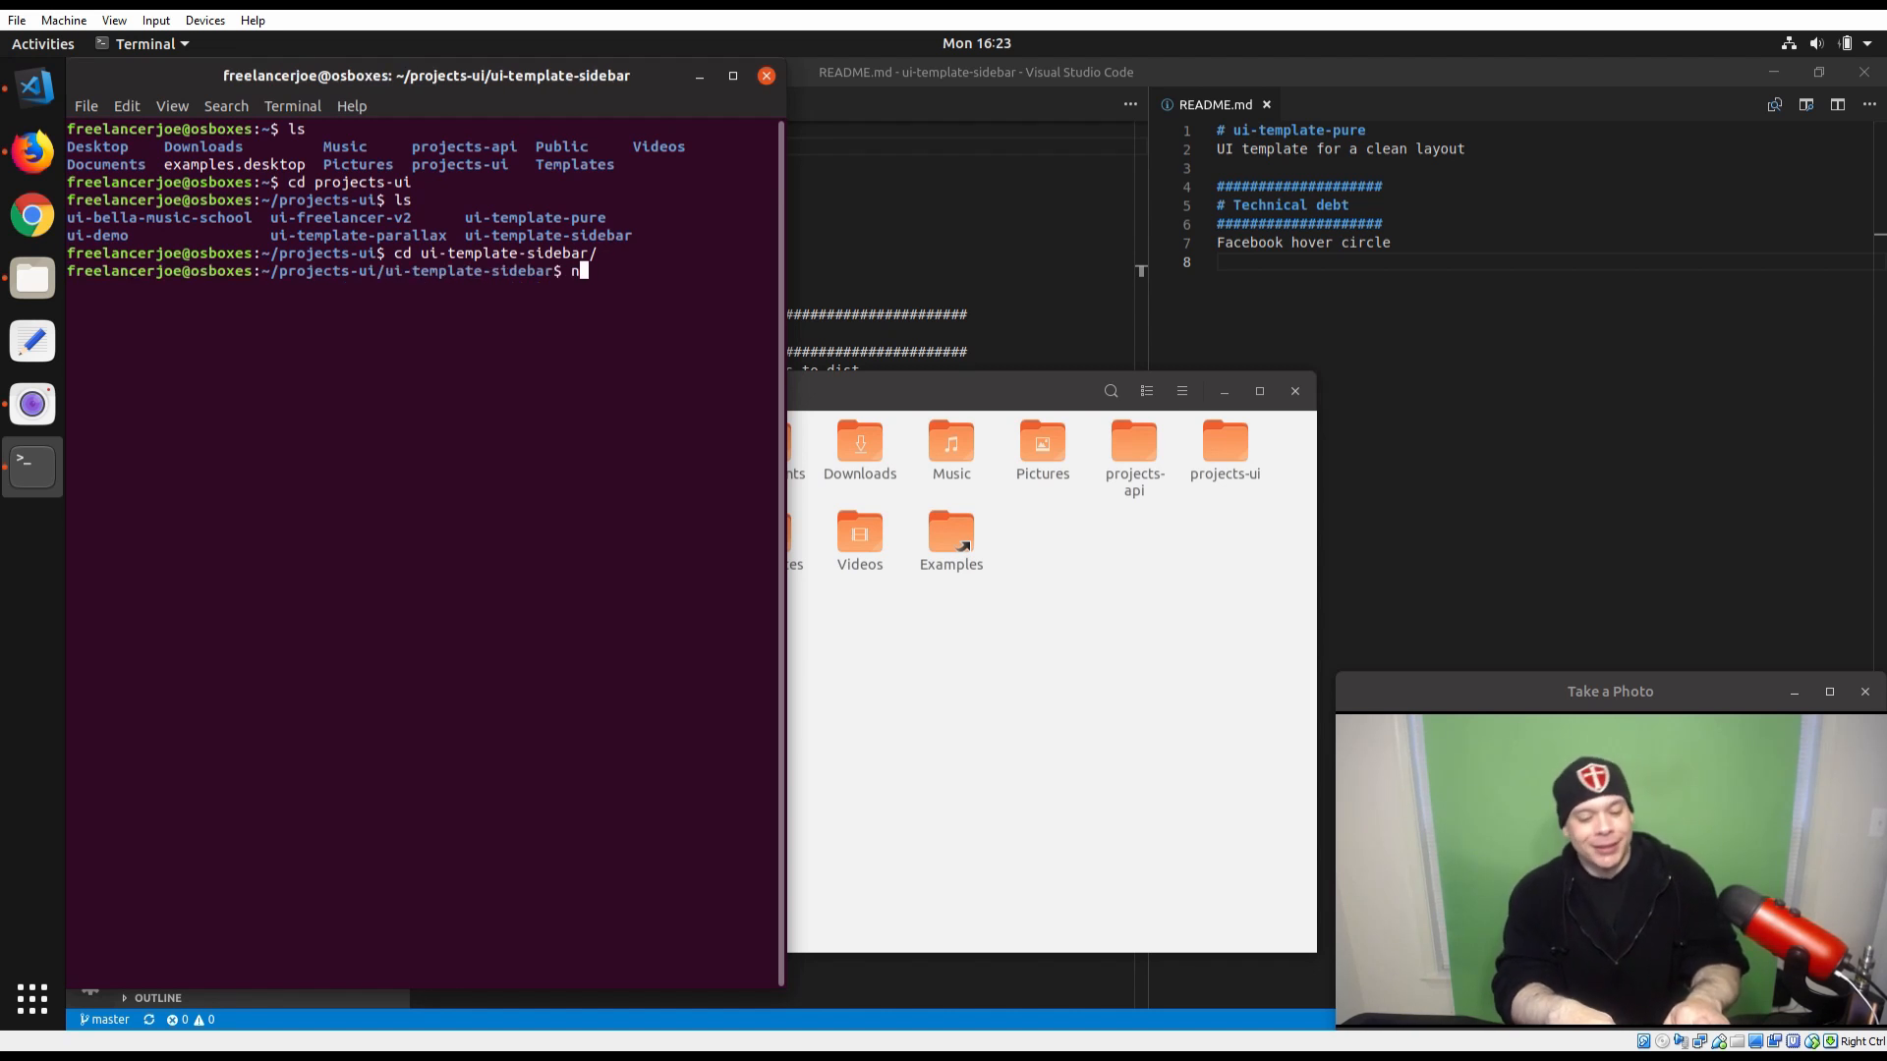
type("pm start")
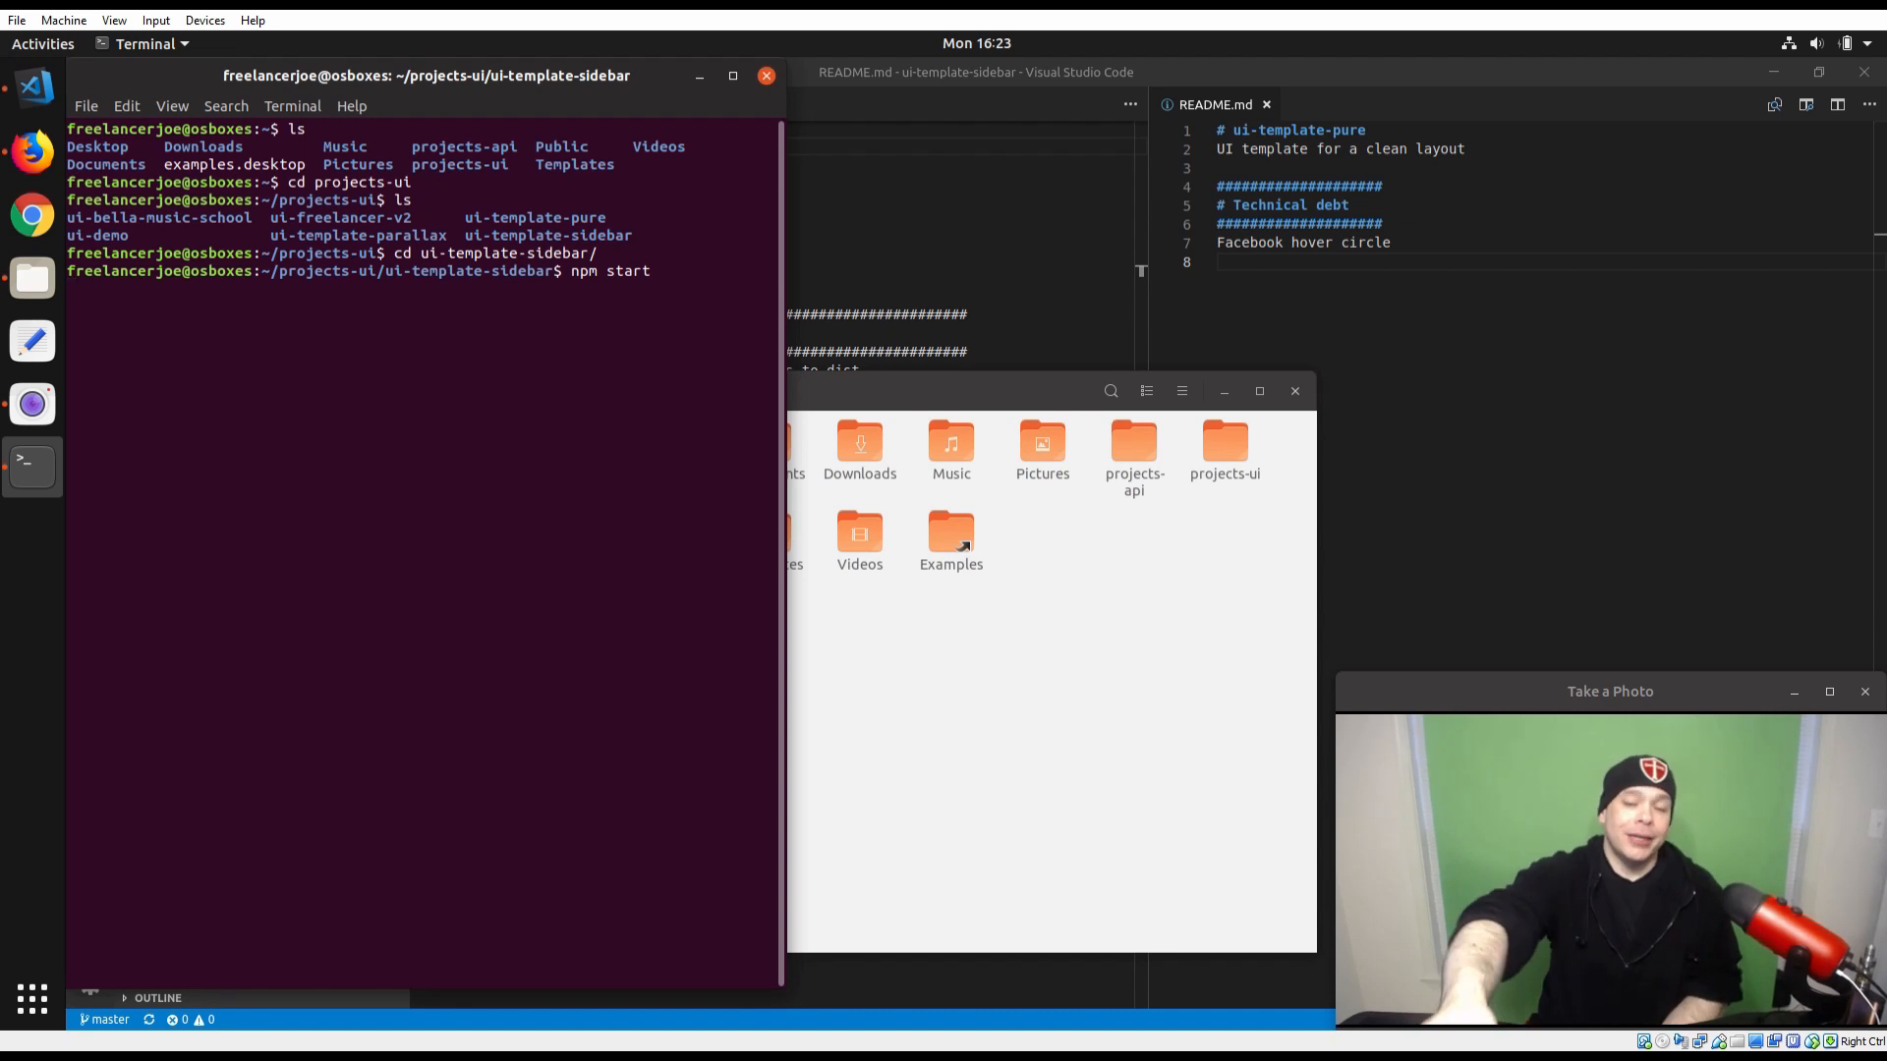
key("Return")
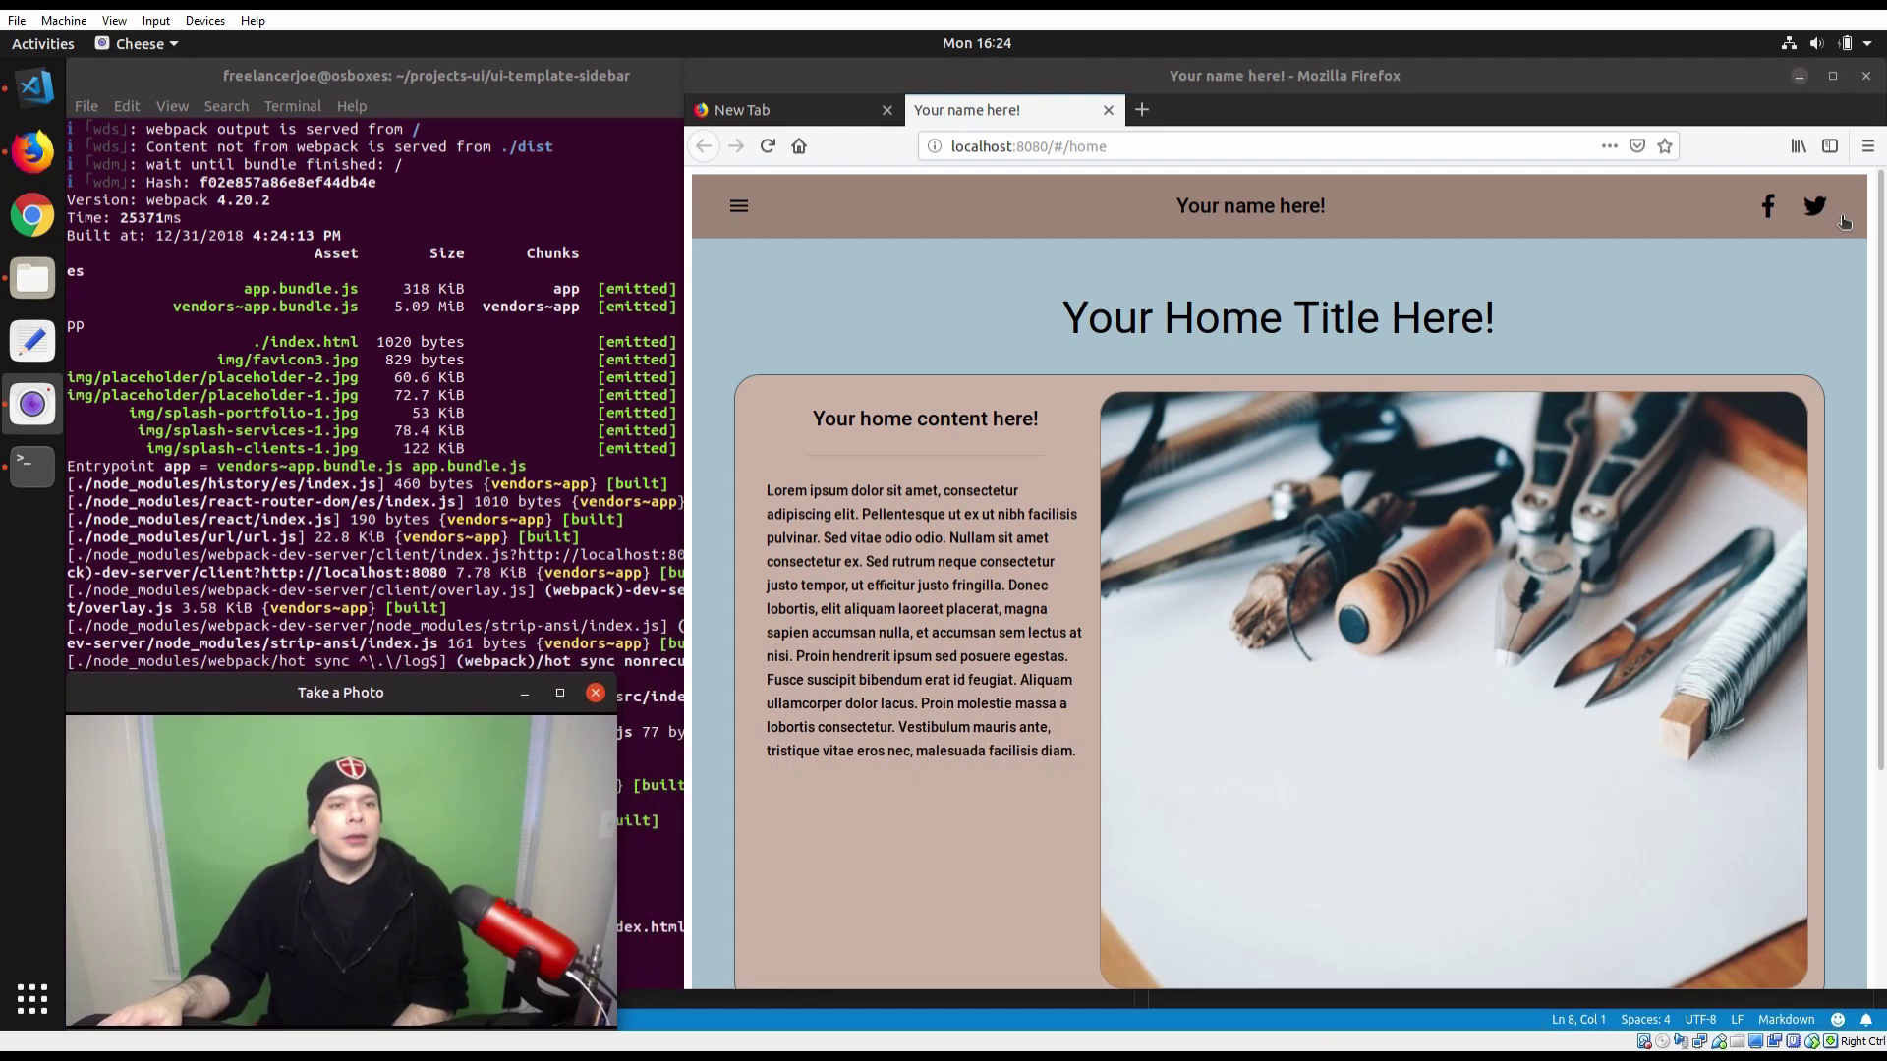
mouse_move(1866, 146)
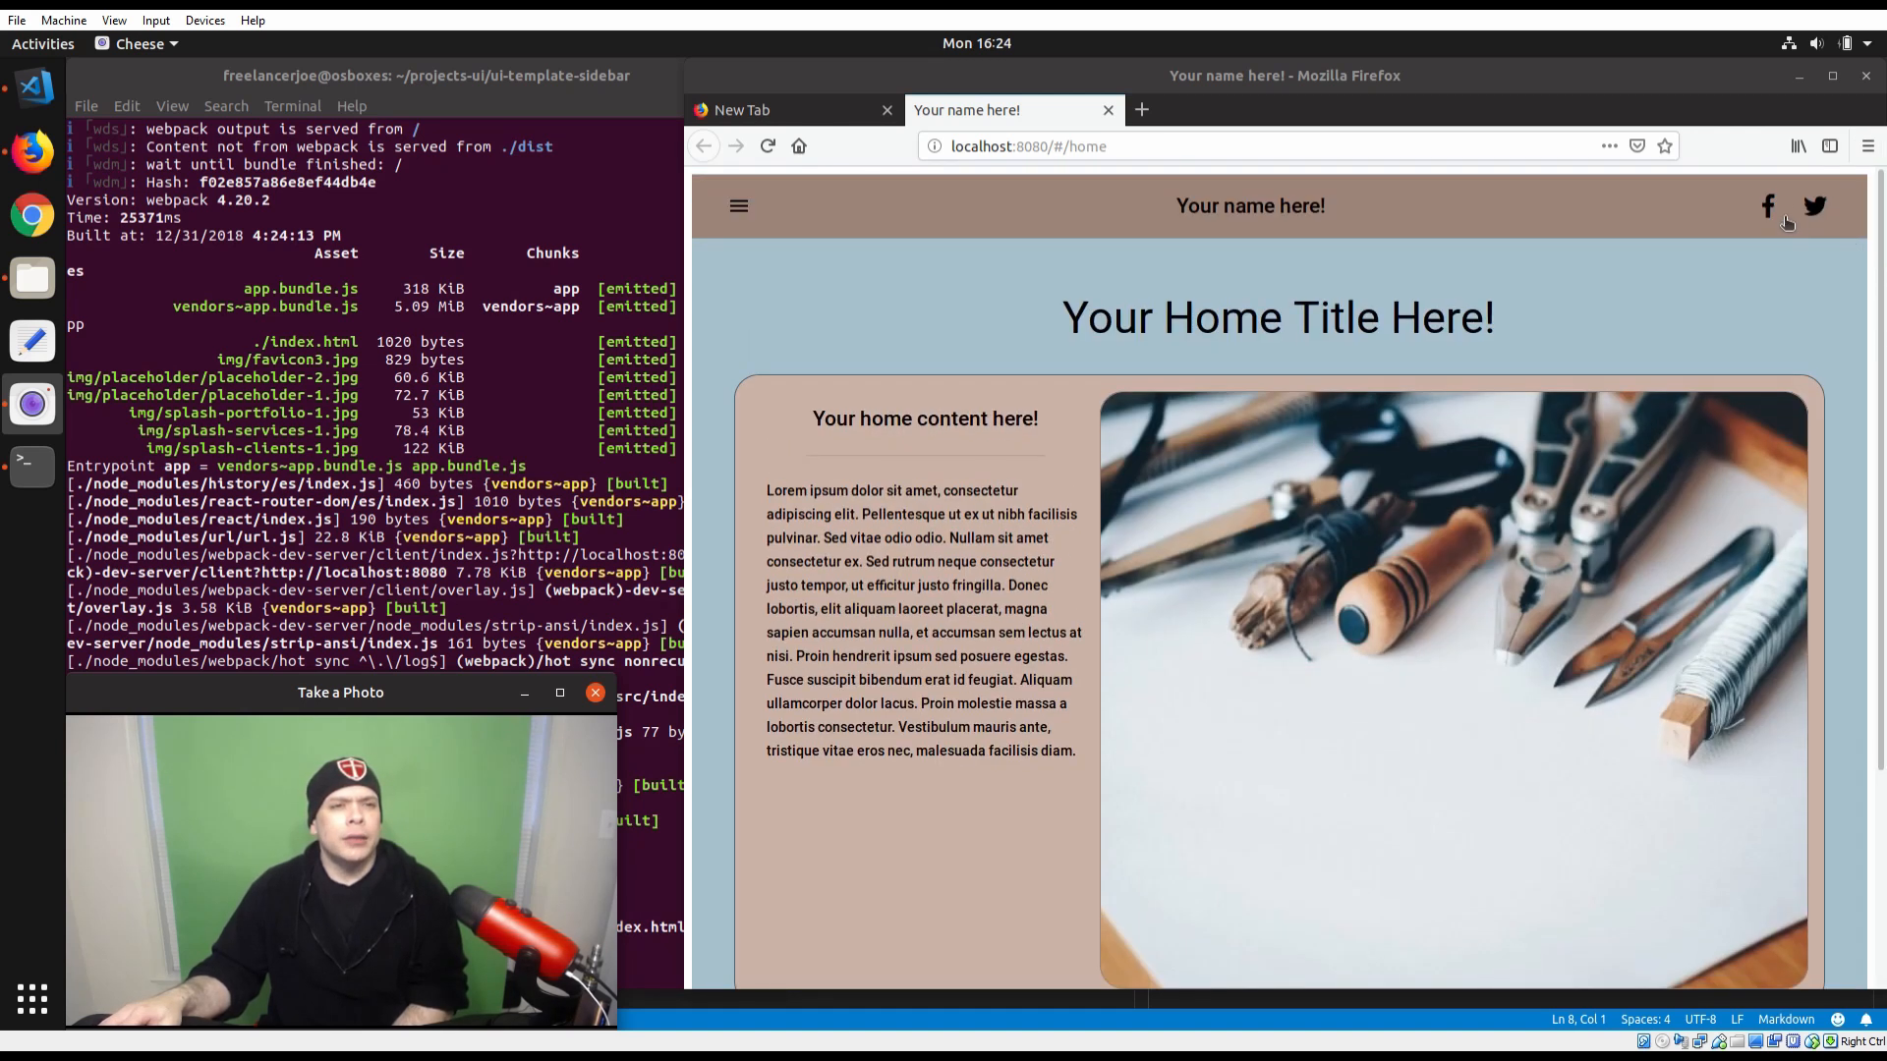
mouse_move(1767, 205)
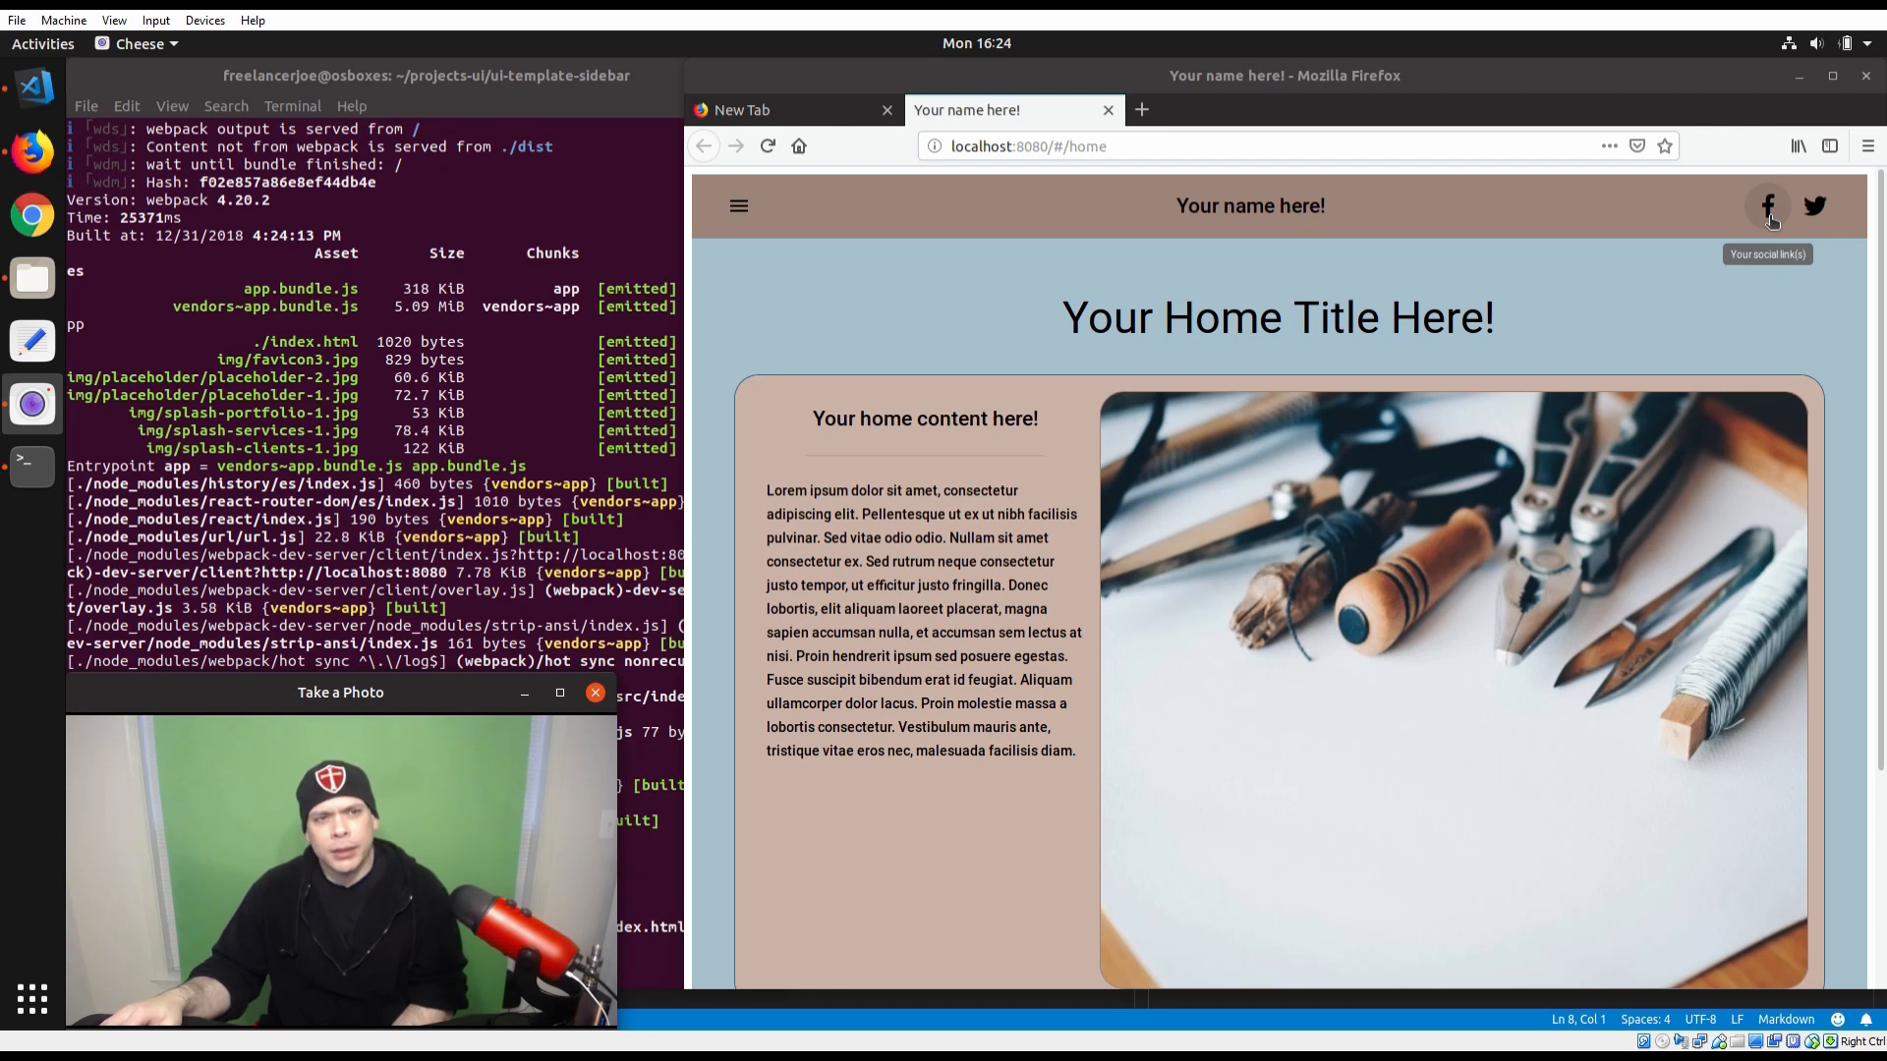
scroll("down", 3)
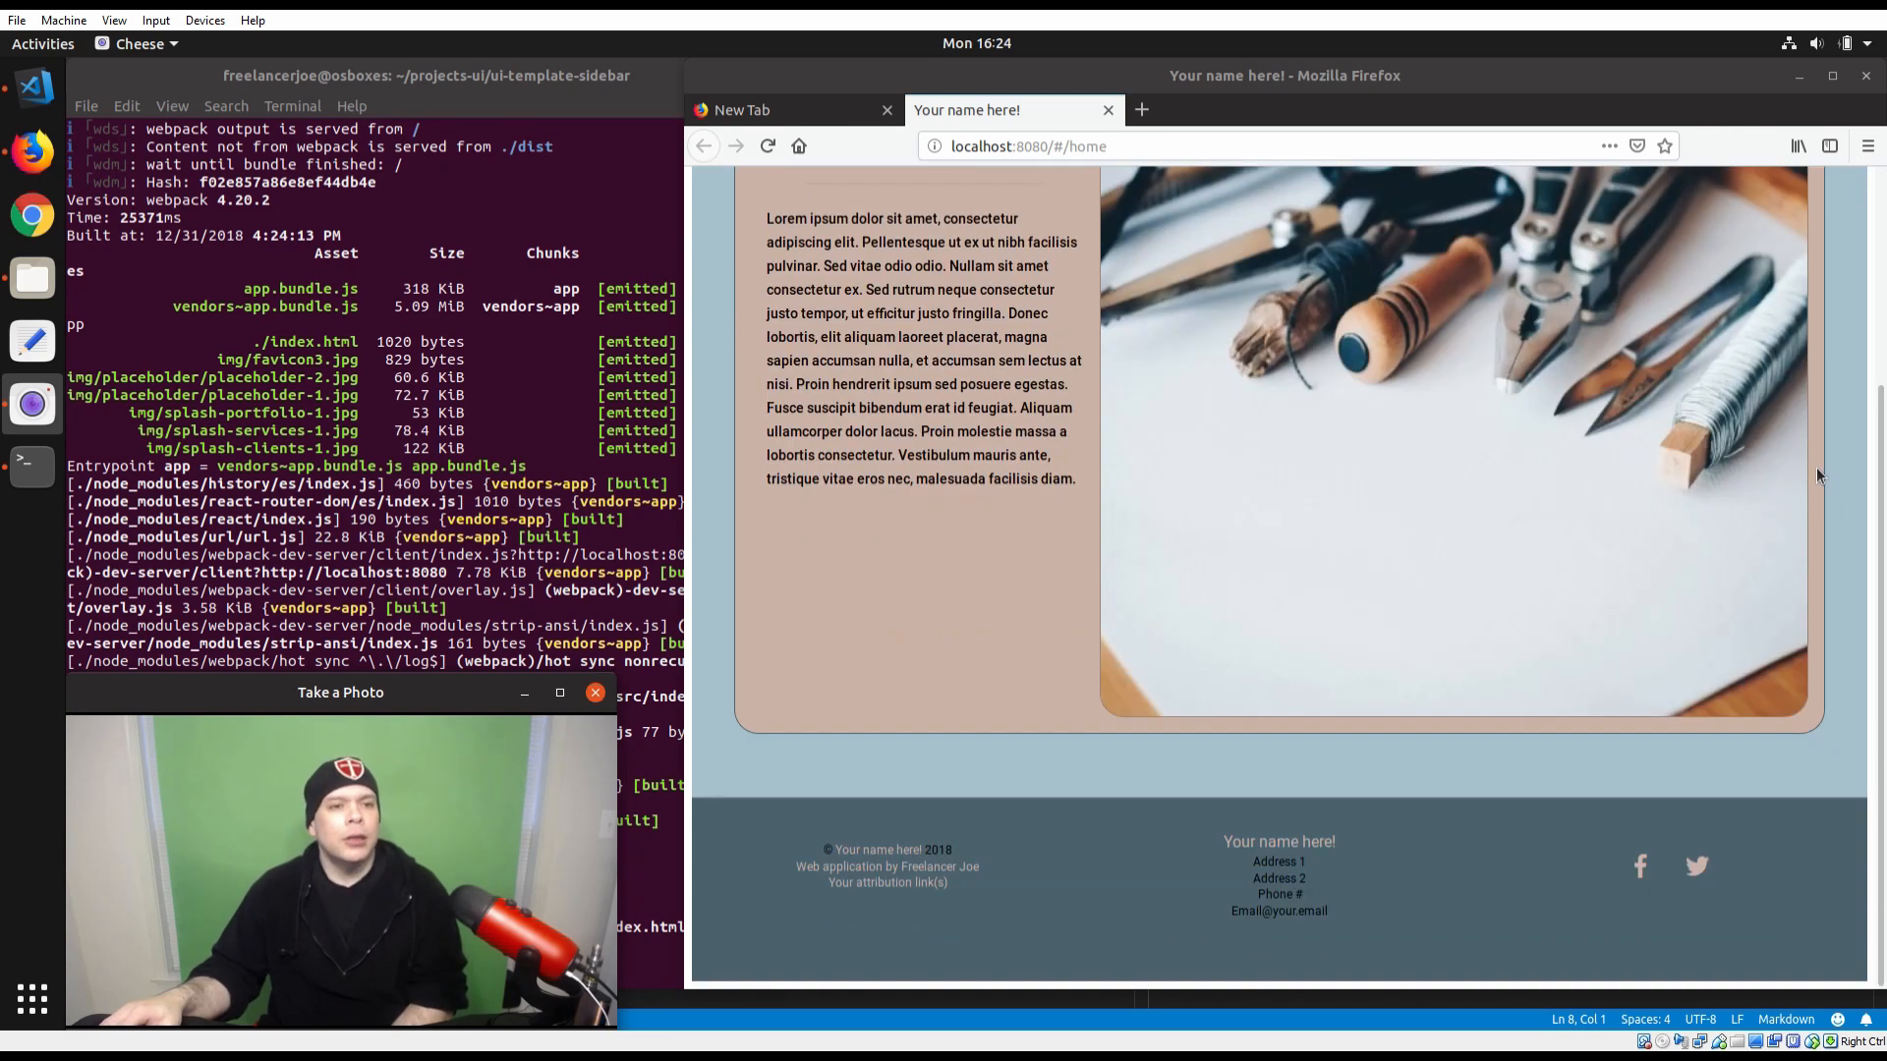
mouse_move(1640, 865)
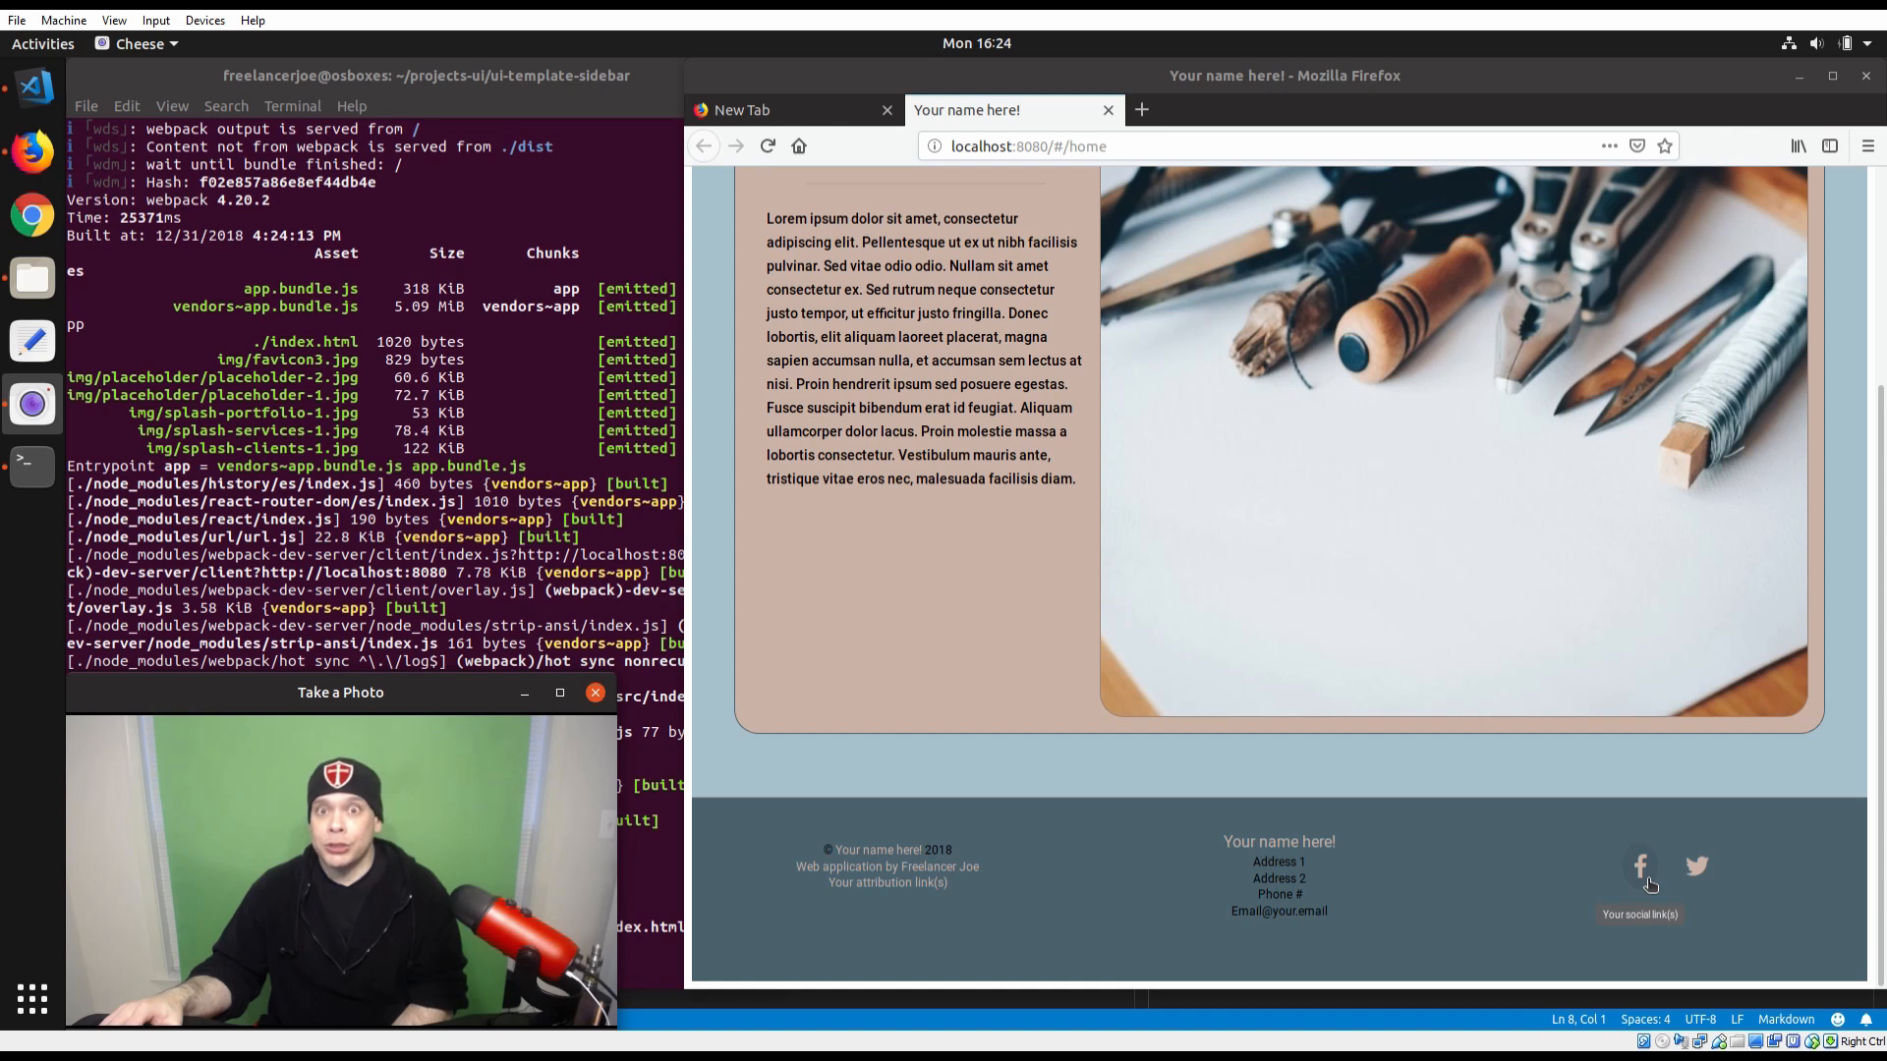
scroll("up", 3)
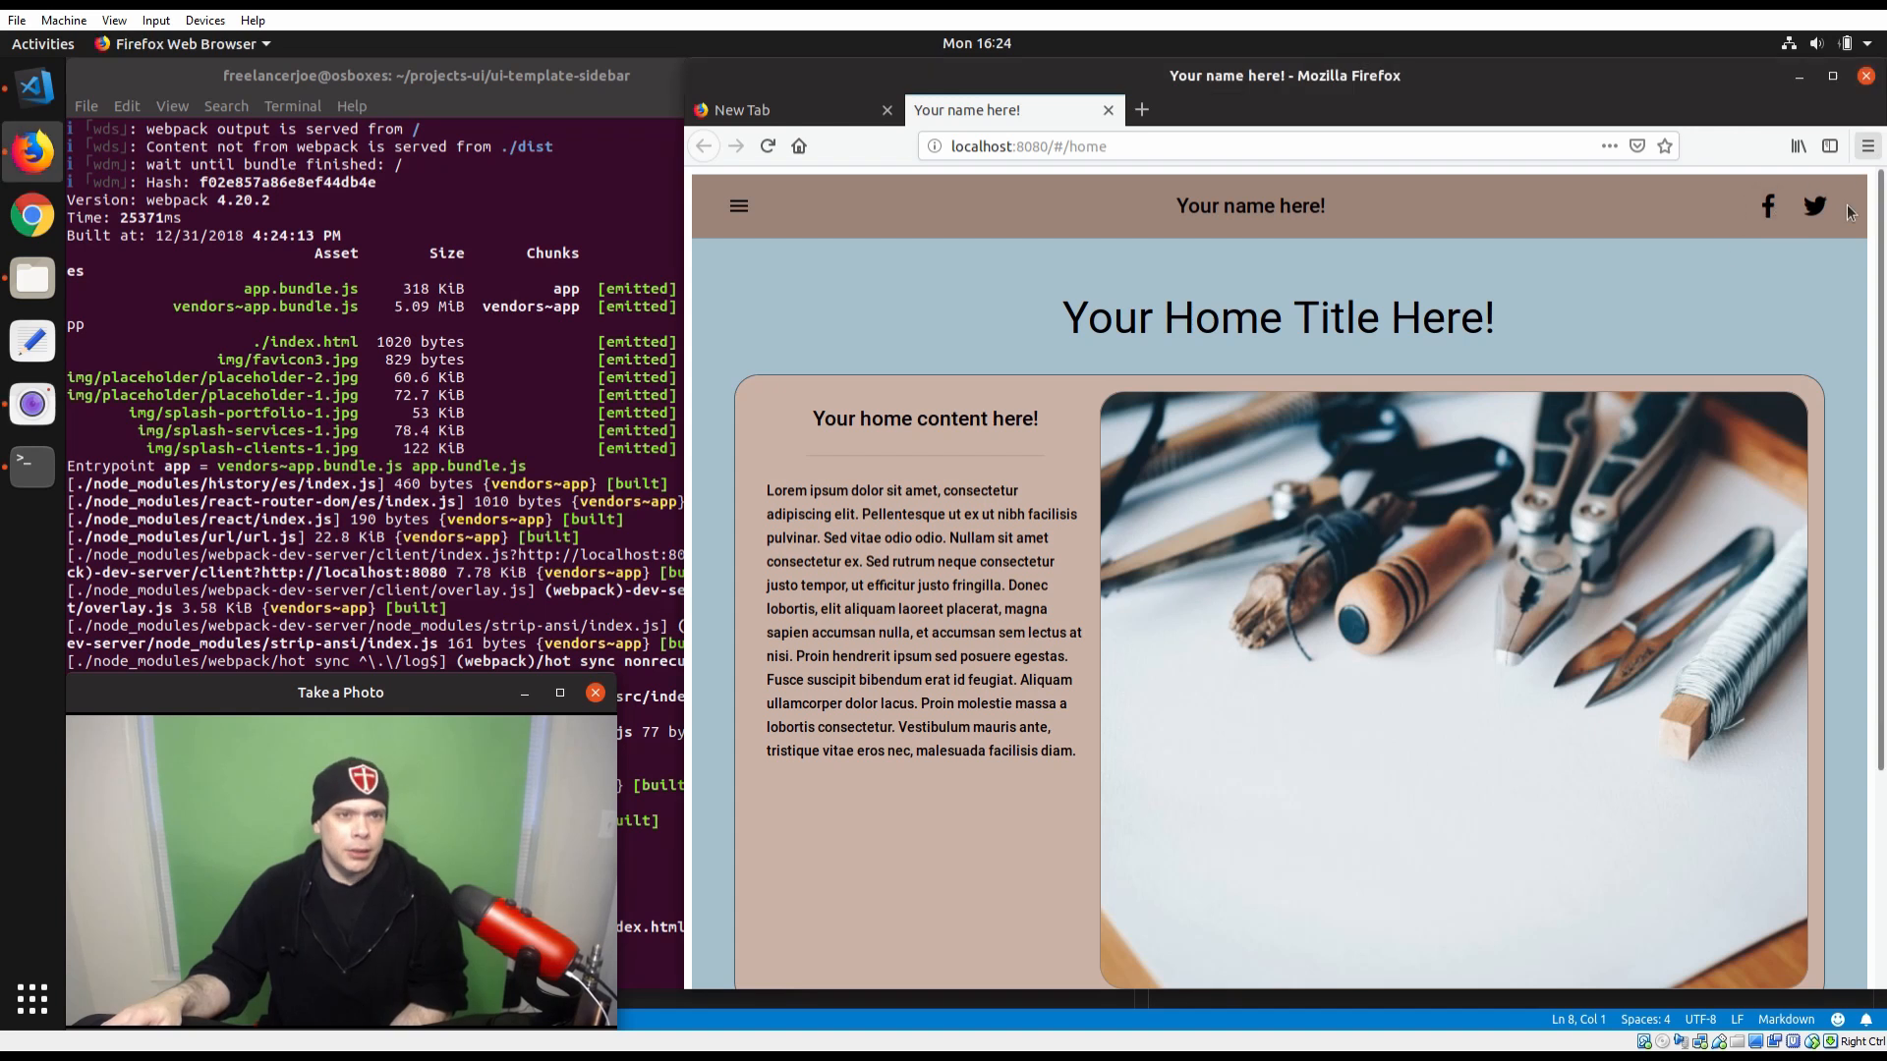
Open the web console with F12 on the running app's tab to see the Material-UI warning
left_click(1867, 145)
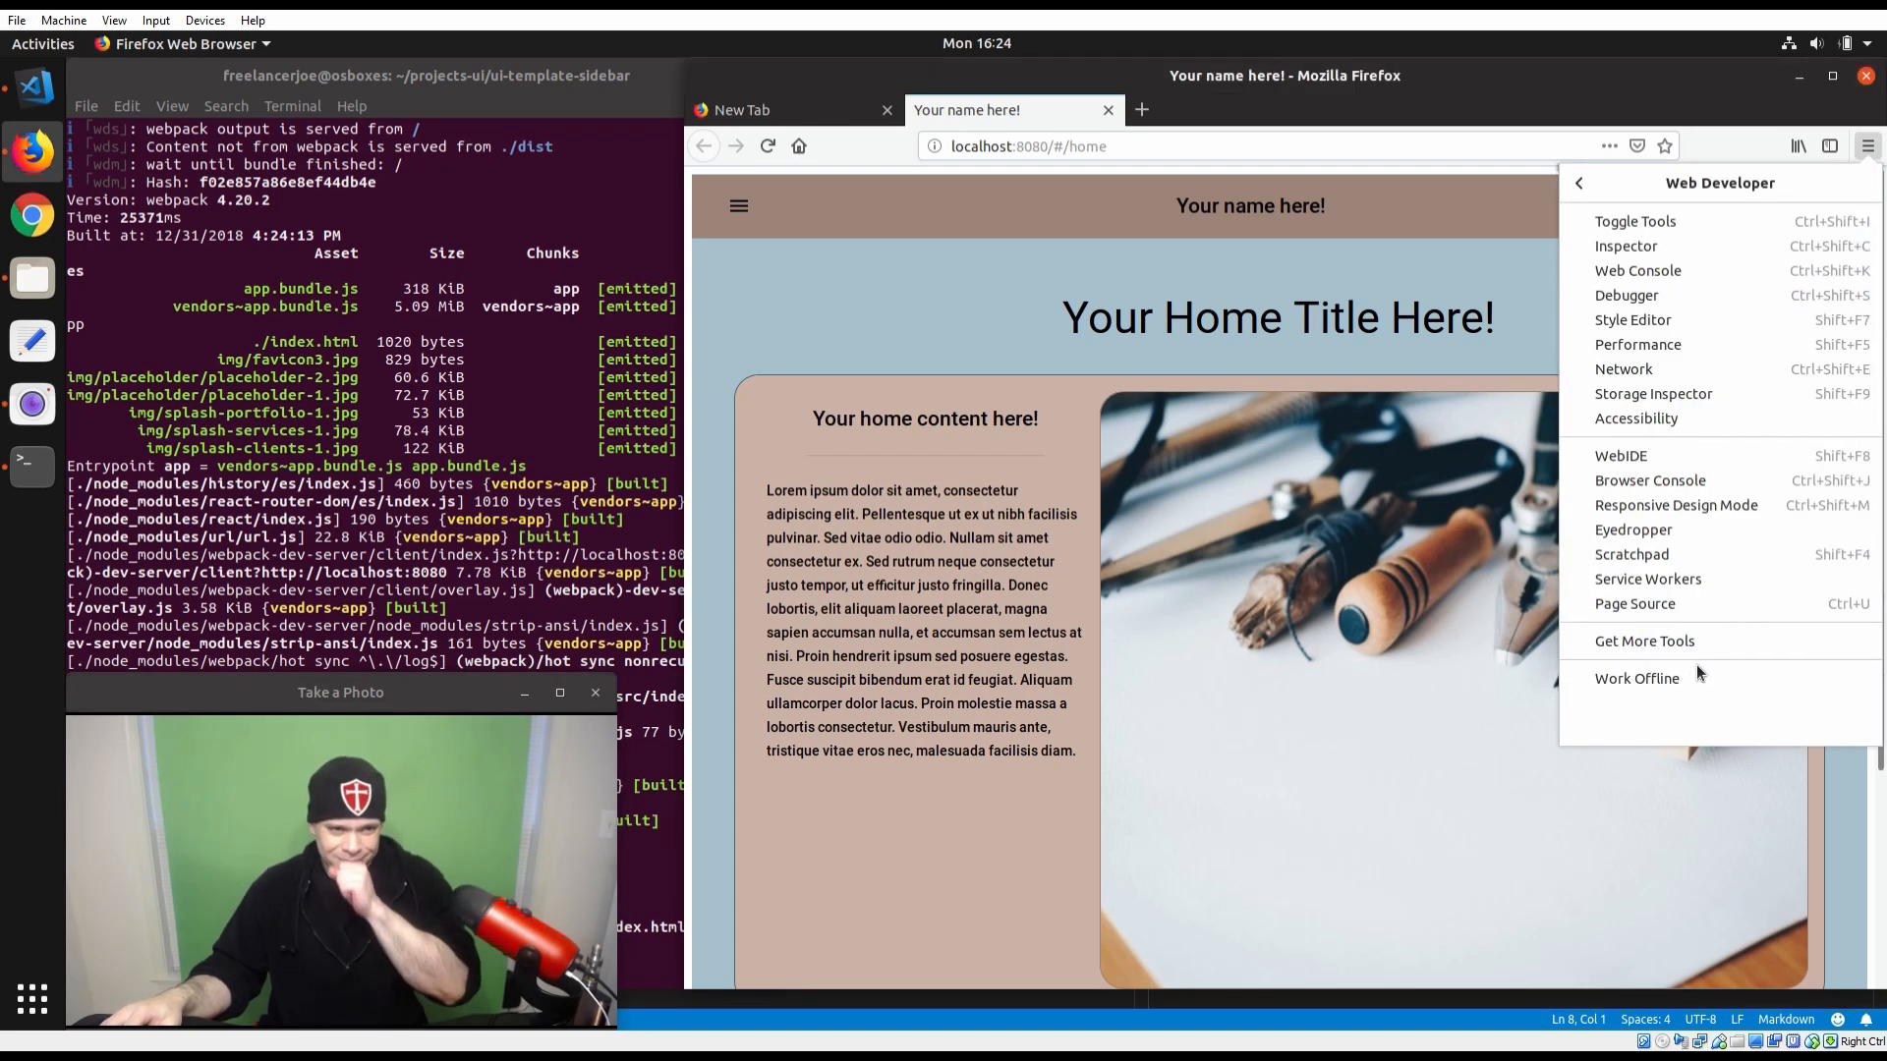
left_click(1117, 530)
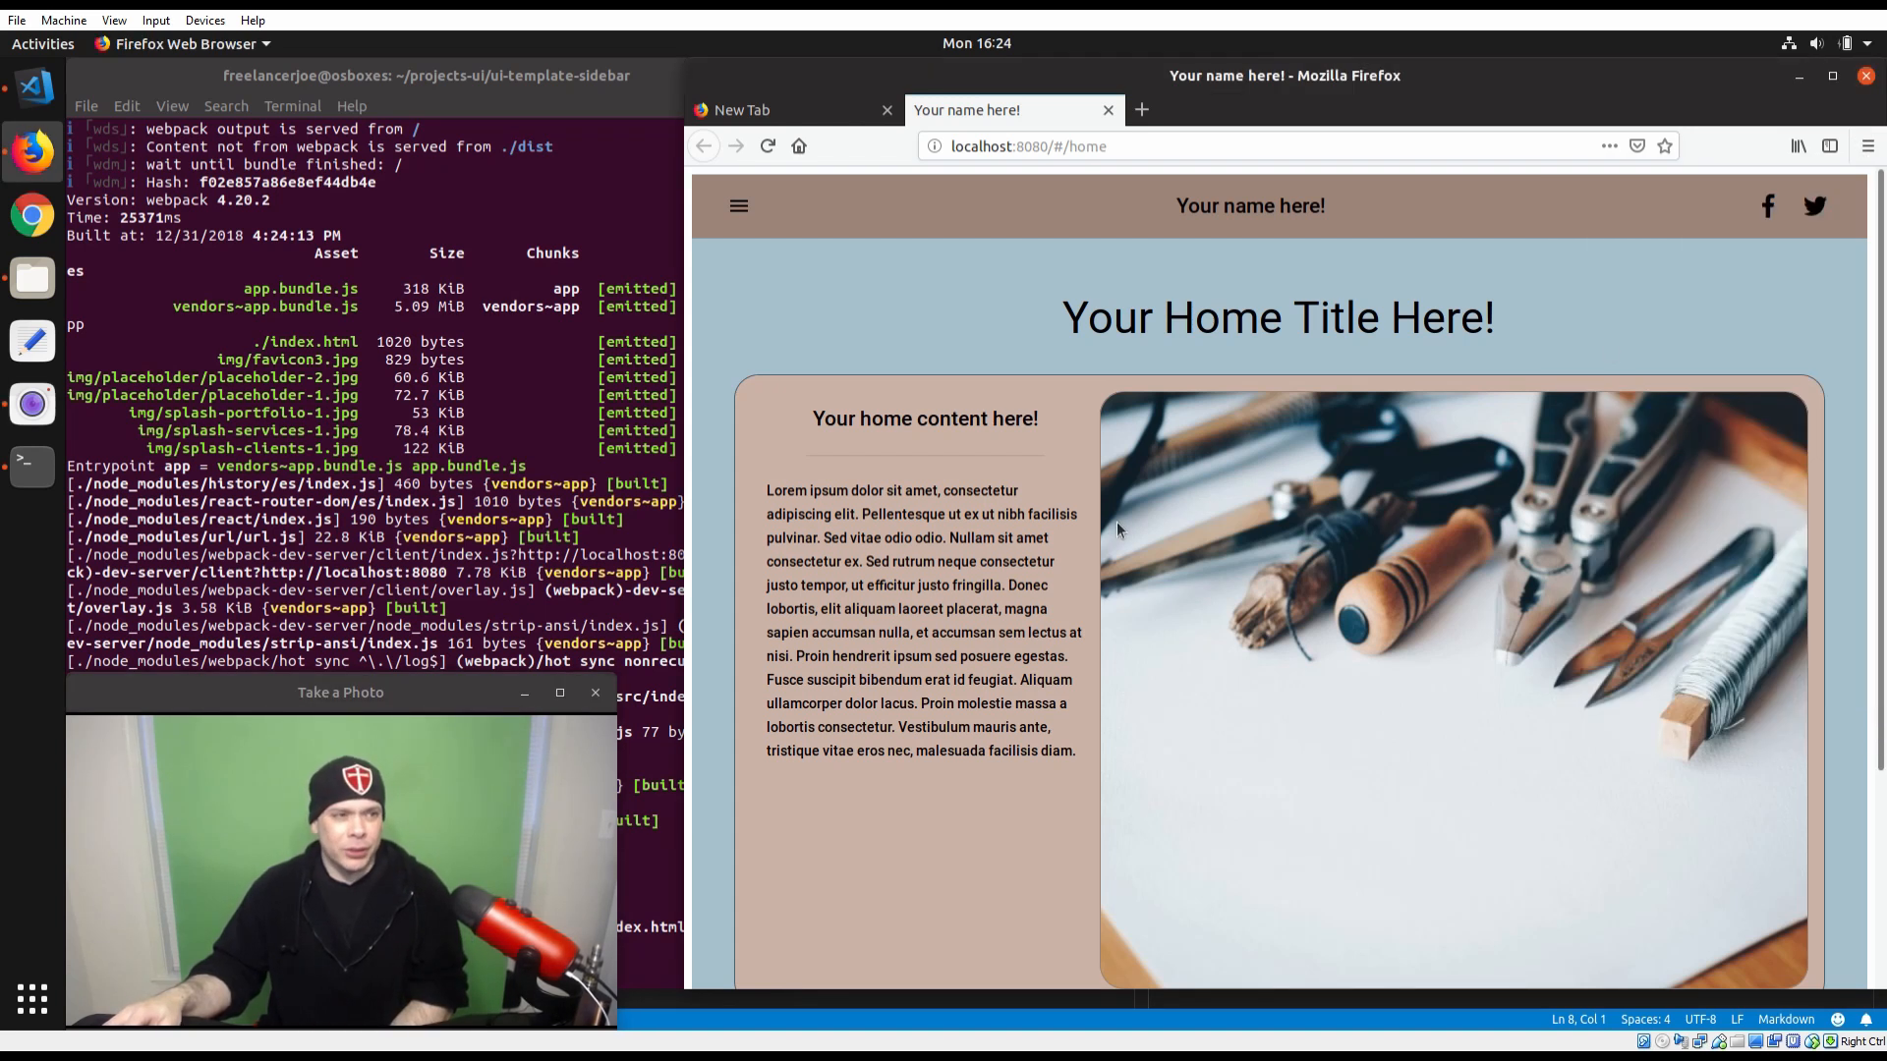
key("F12")
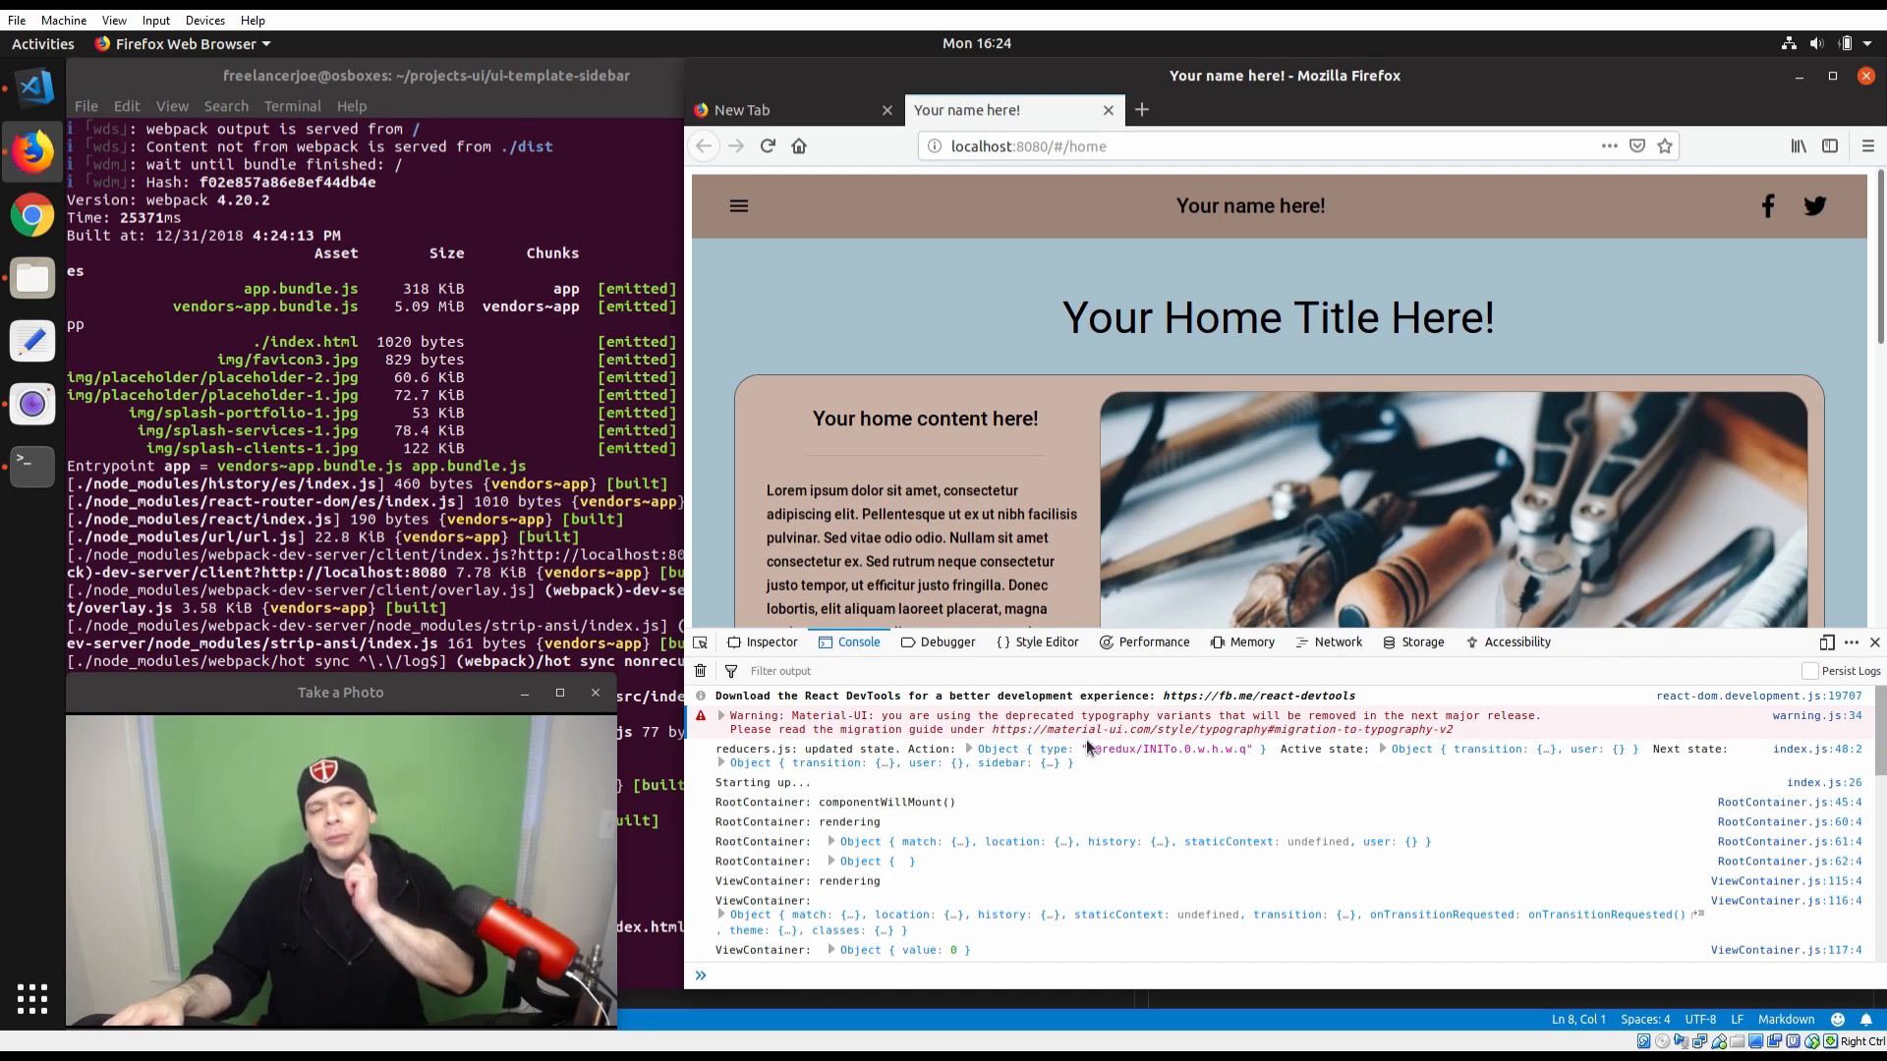
left_click(741, 109)
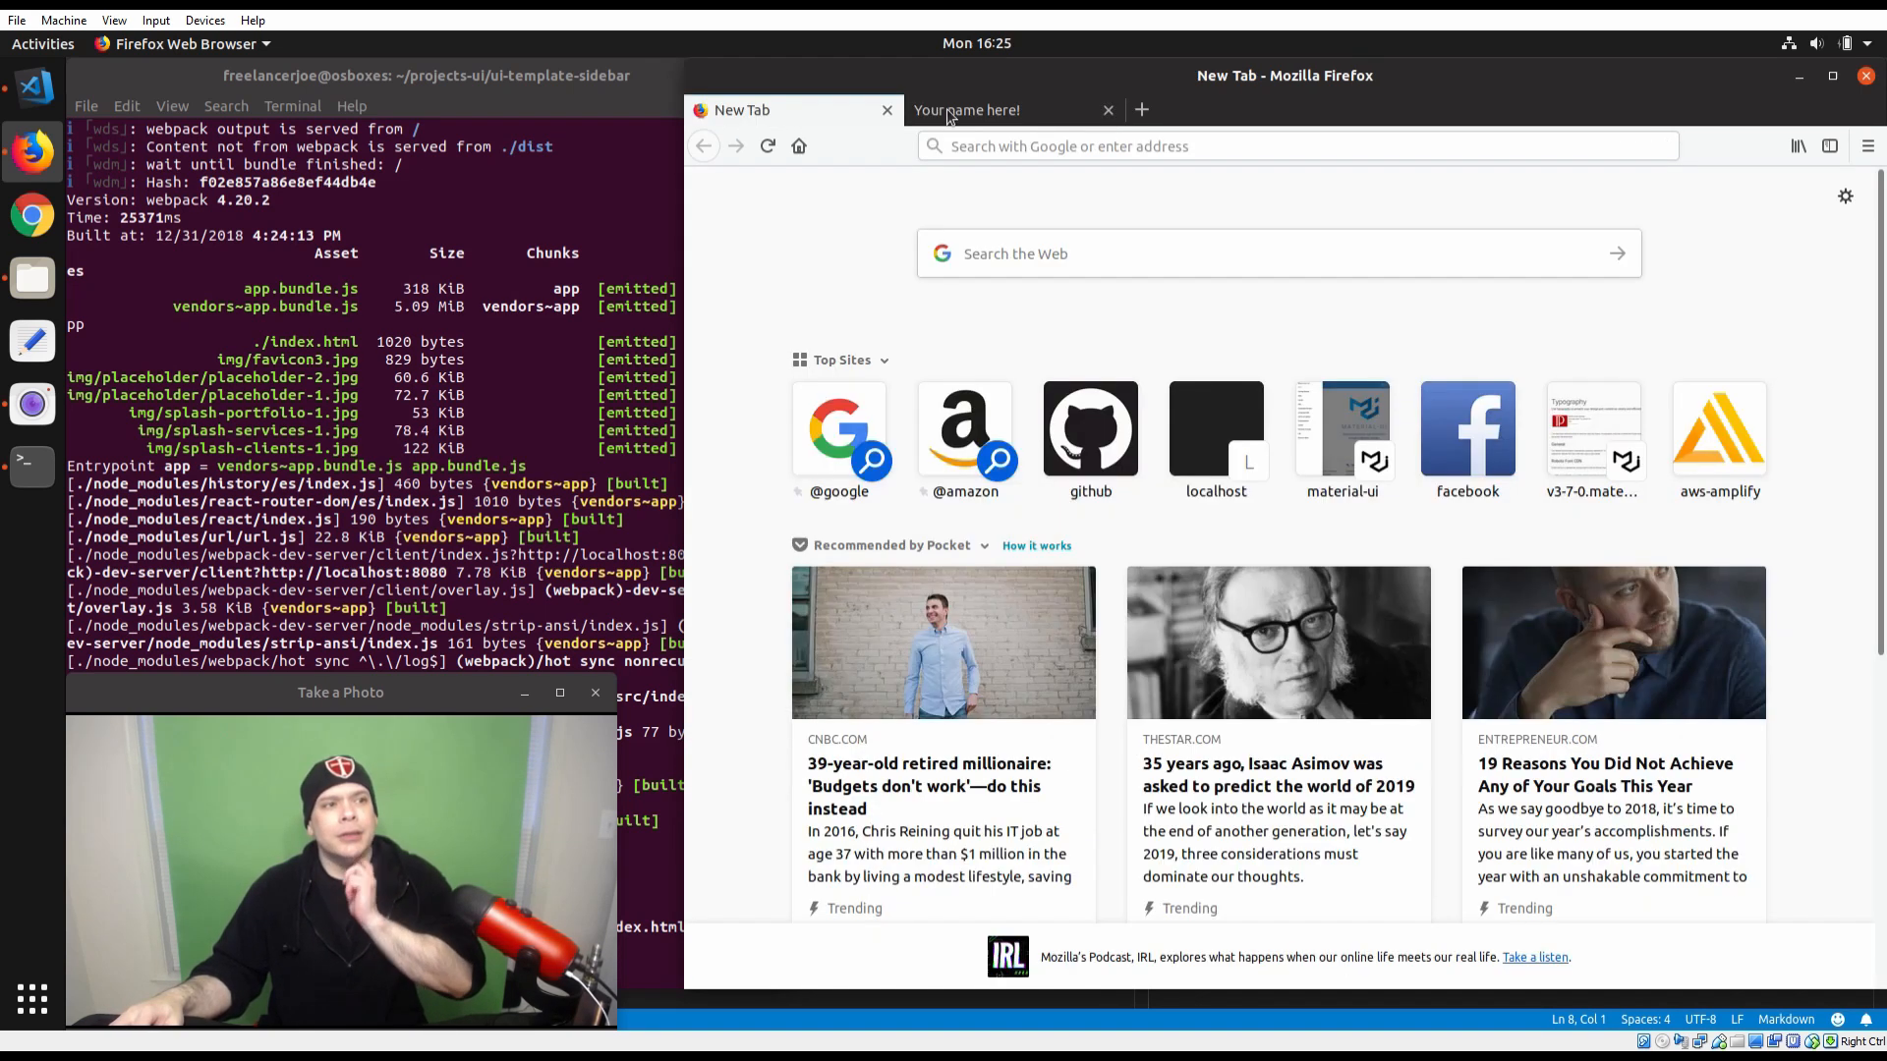
left_click(966, 109)
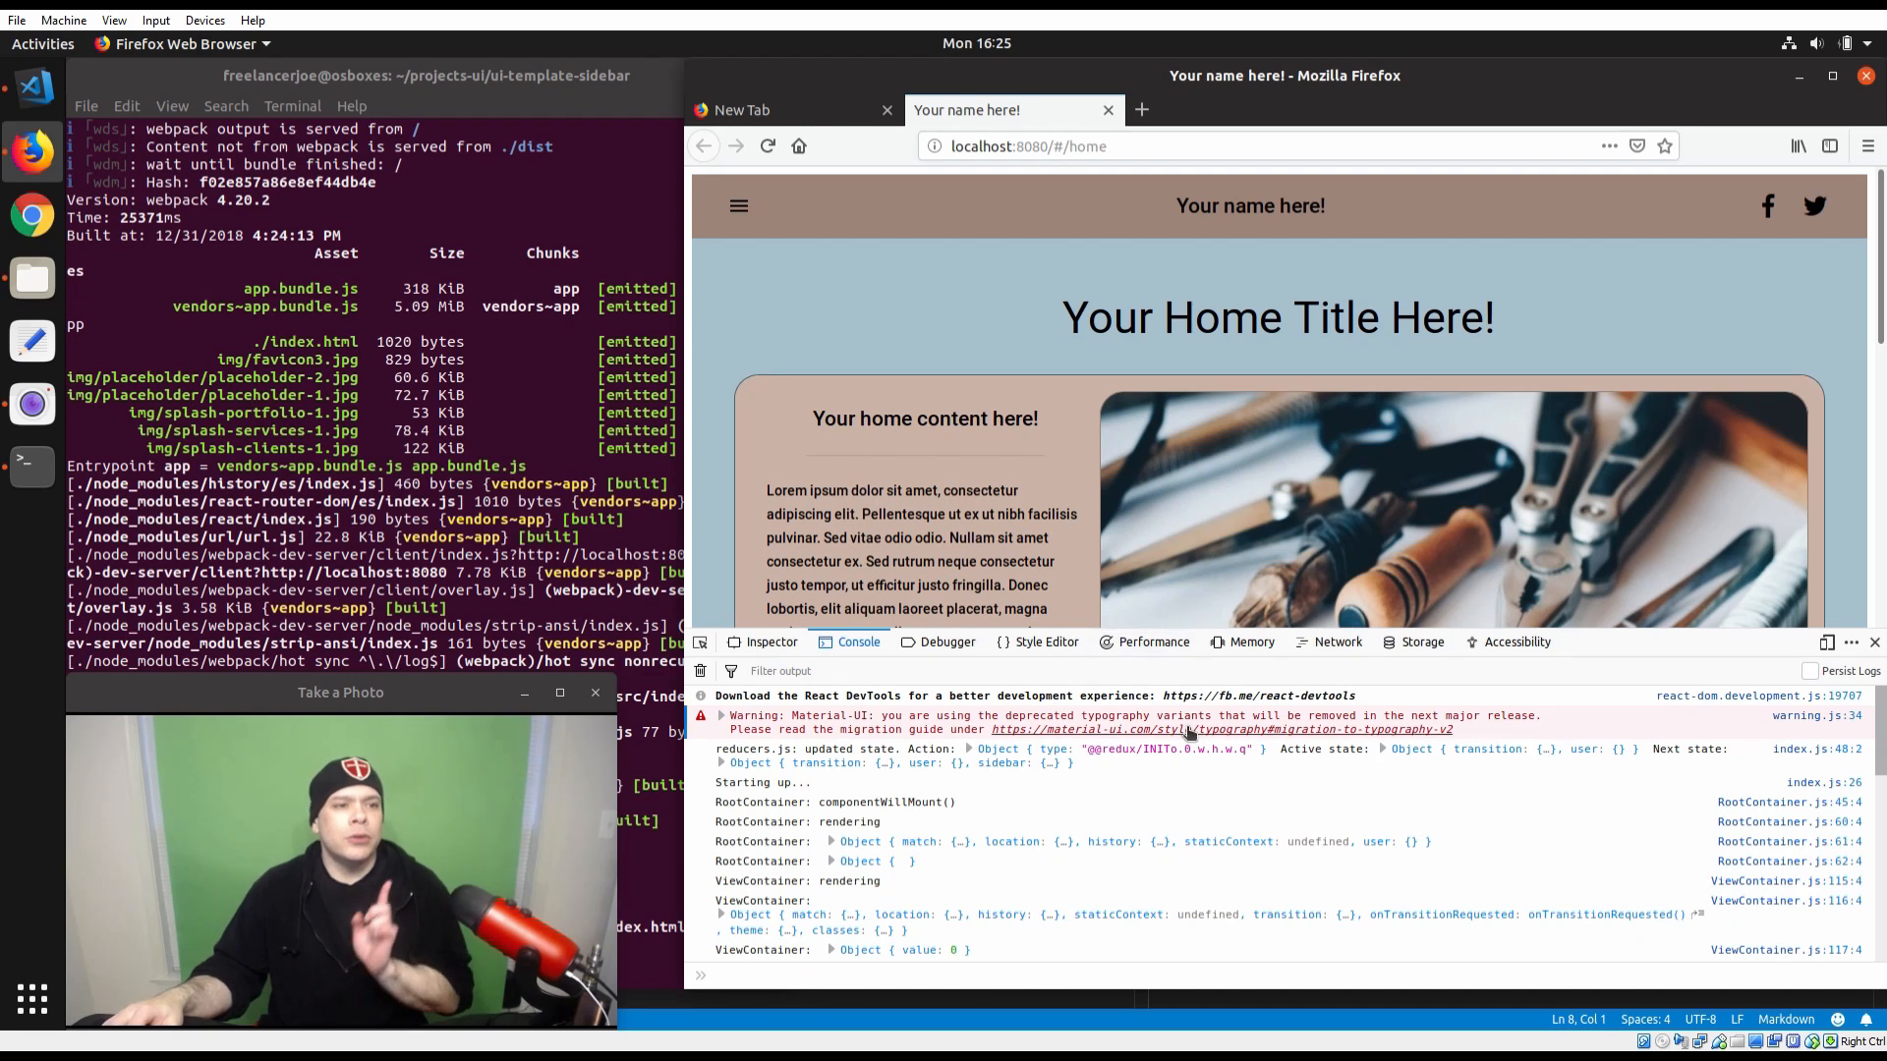
Follow the warning's typography v2 migration guide link, then switch to the new tab page
left_click(1219, 729)
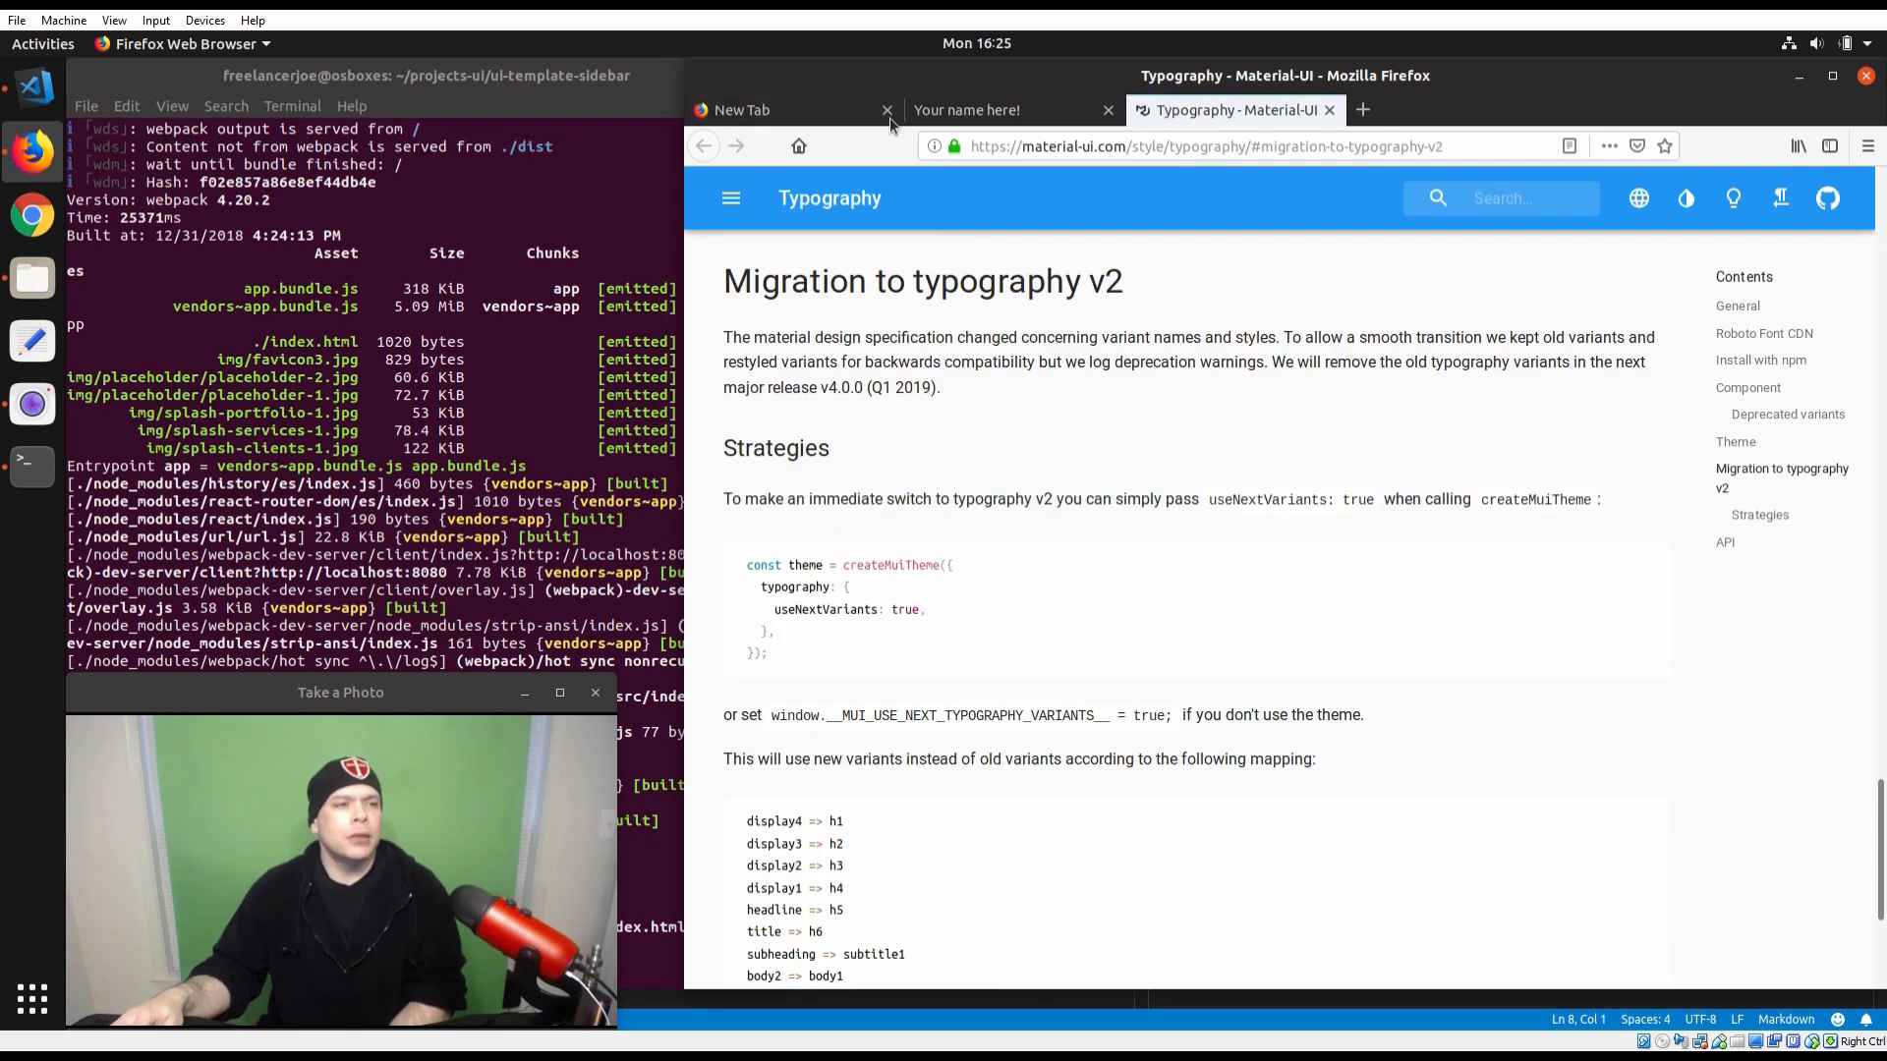
scroll("up", 3)
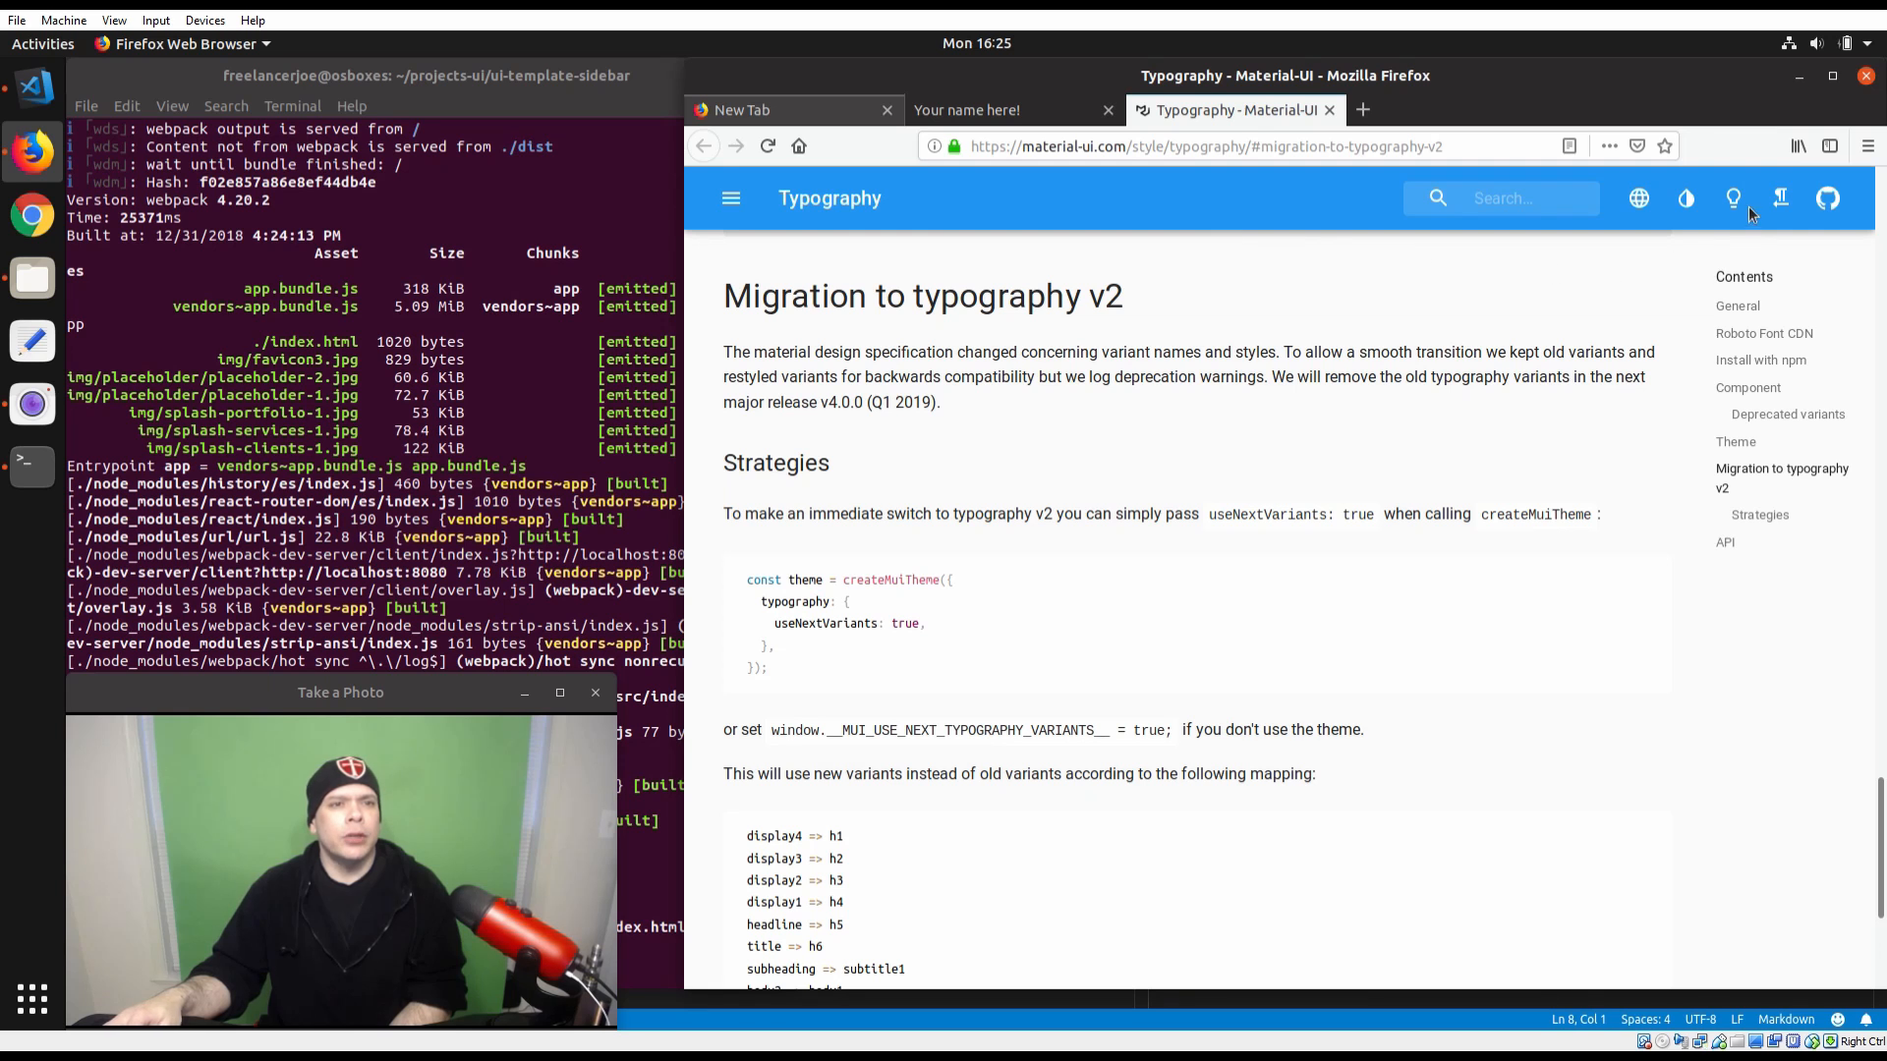
left_click(741, 109)
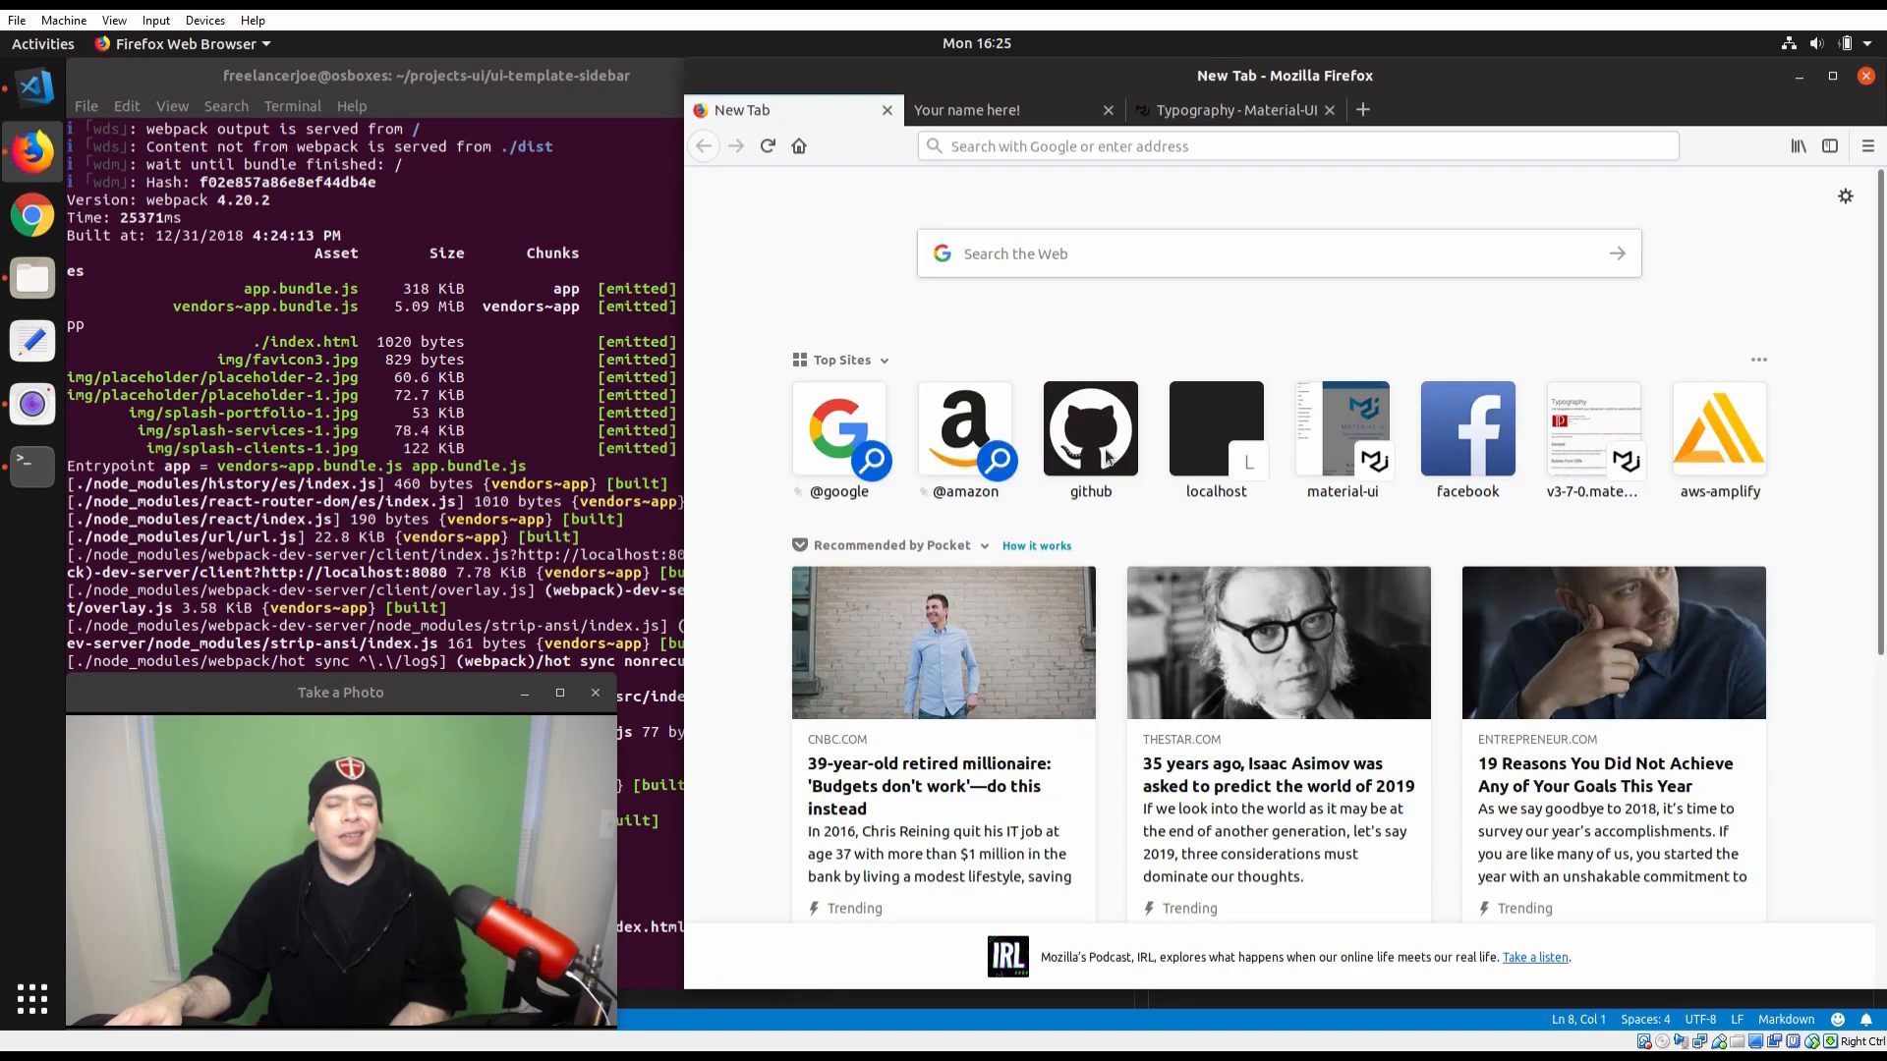
mouse_move(1090, 427)
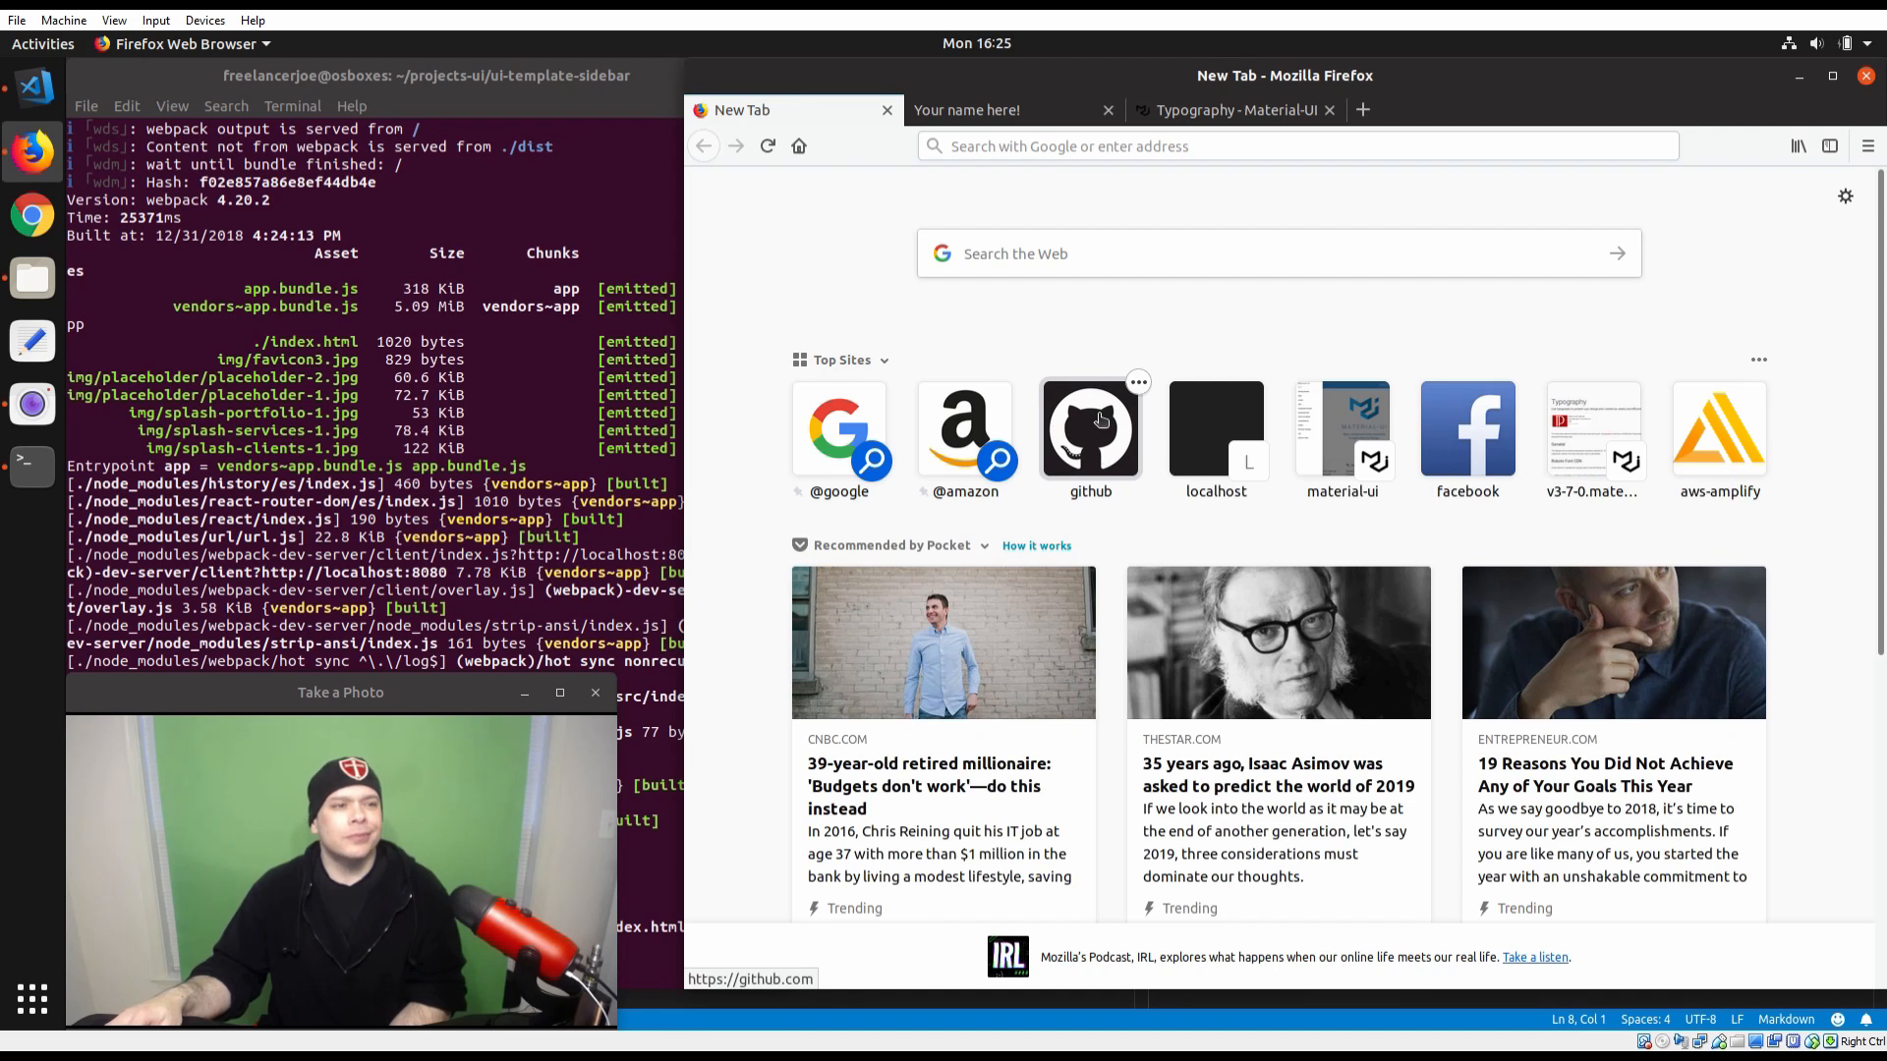
Load the SupremeBeefcake GitHub dashboard from the github Top Sites tile
left_click(1089, 427)
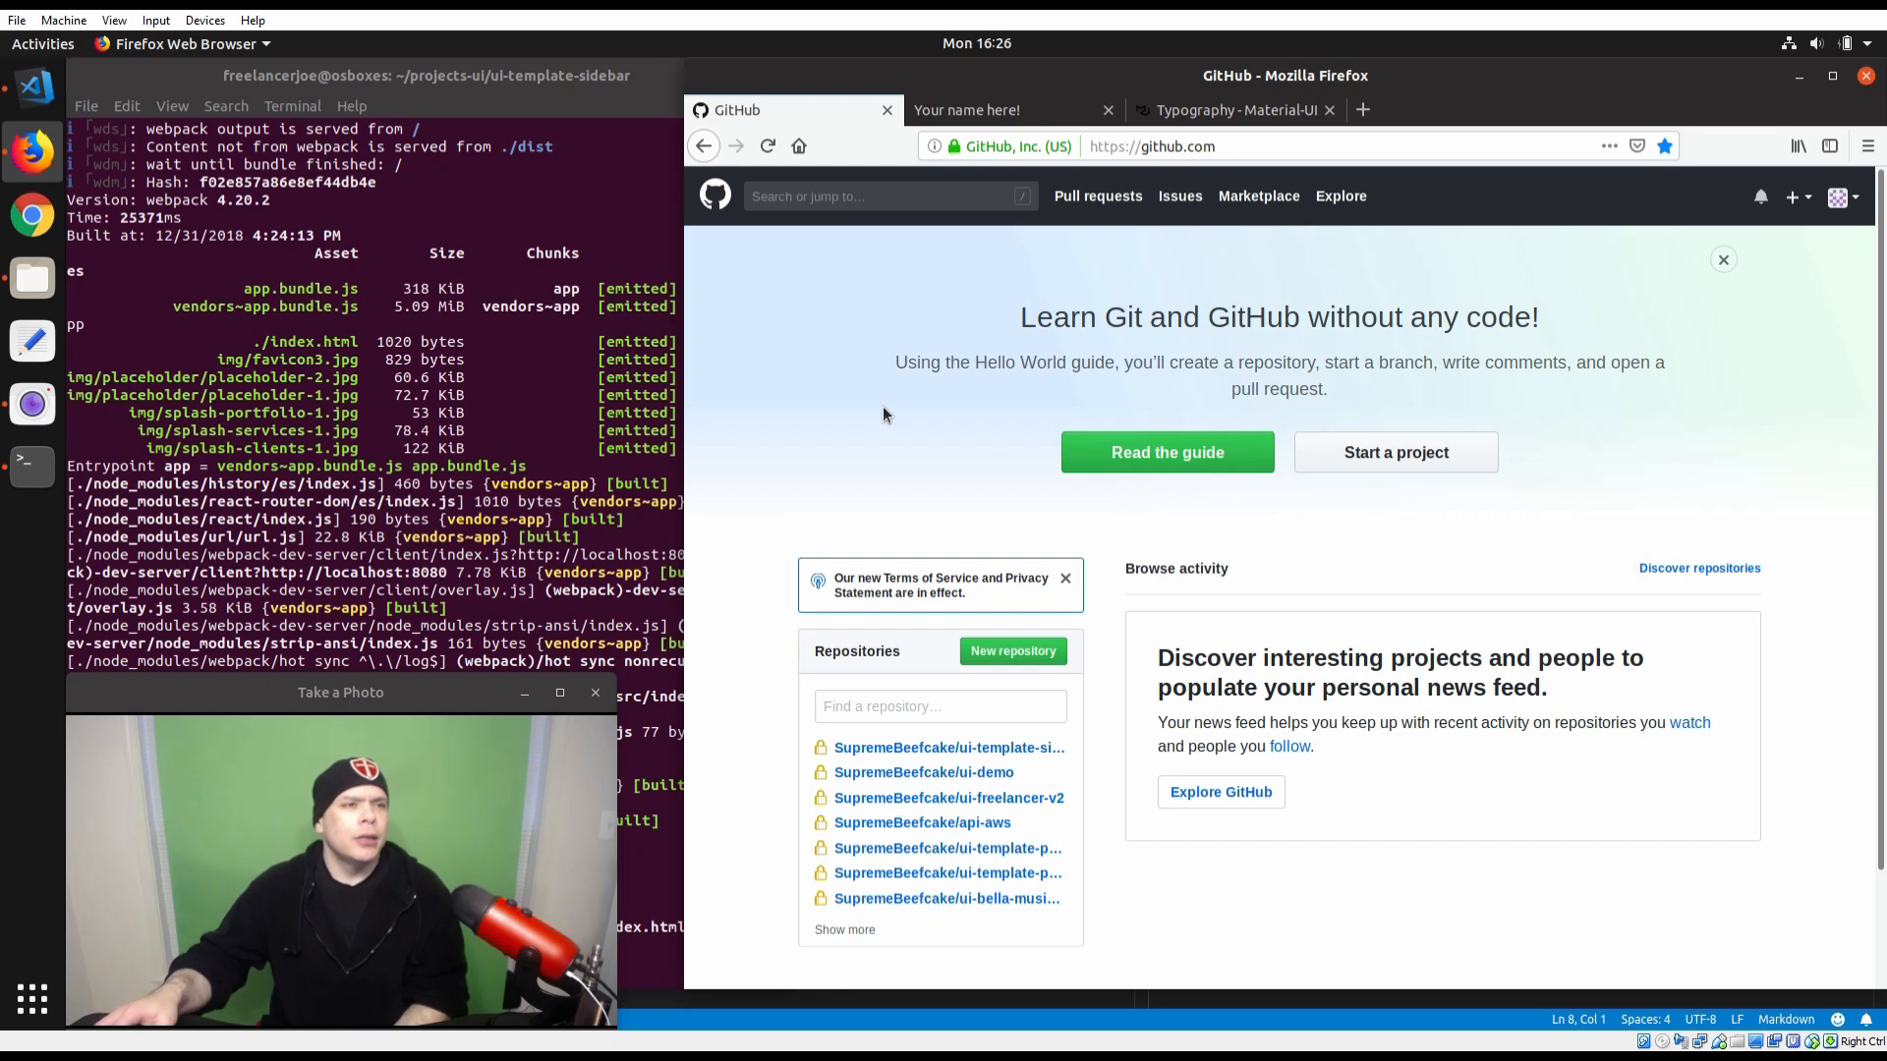
Return to the Typography migration guide and select useNextVariants in the code sample
left_click(1230, 109)
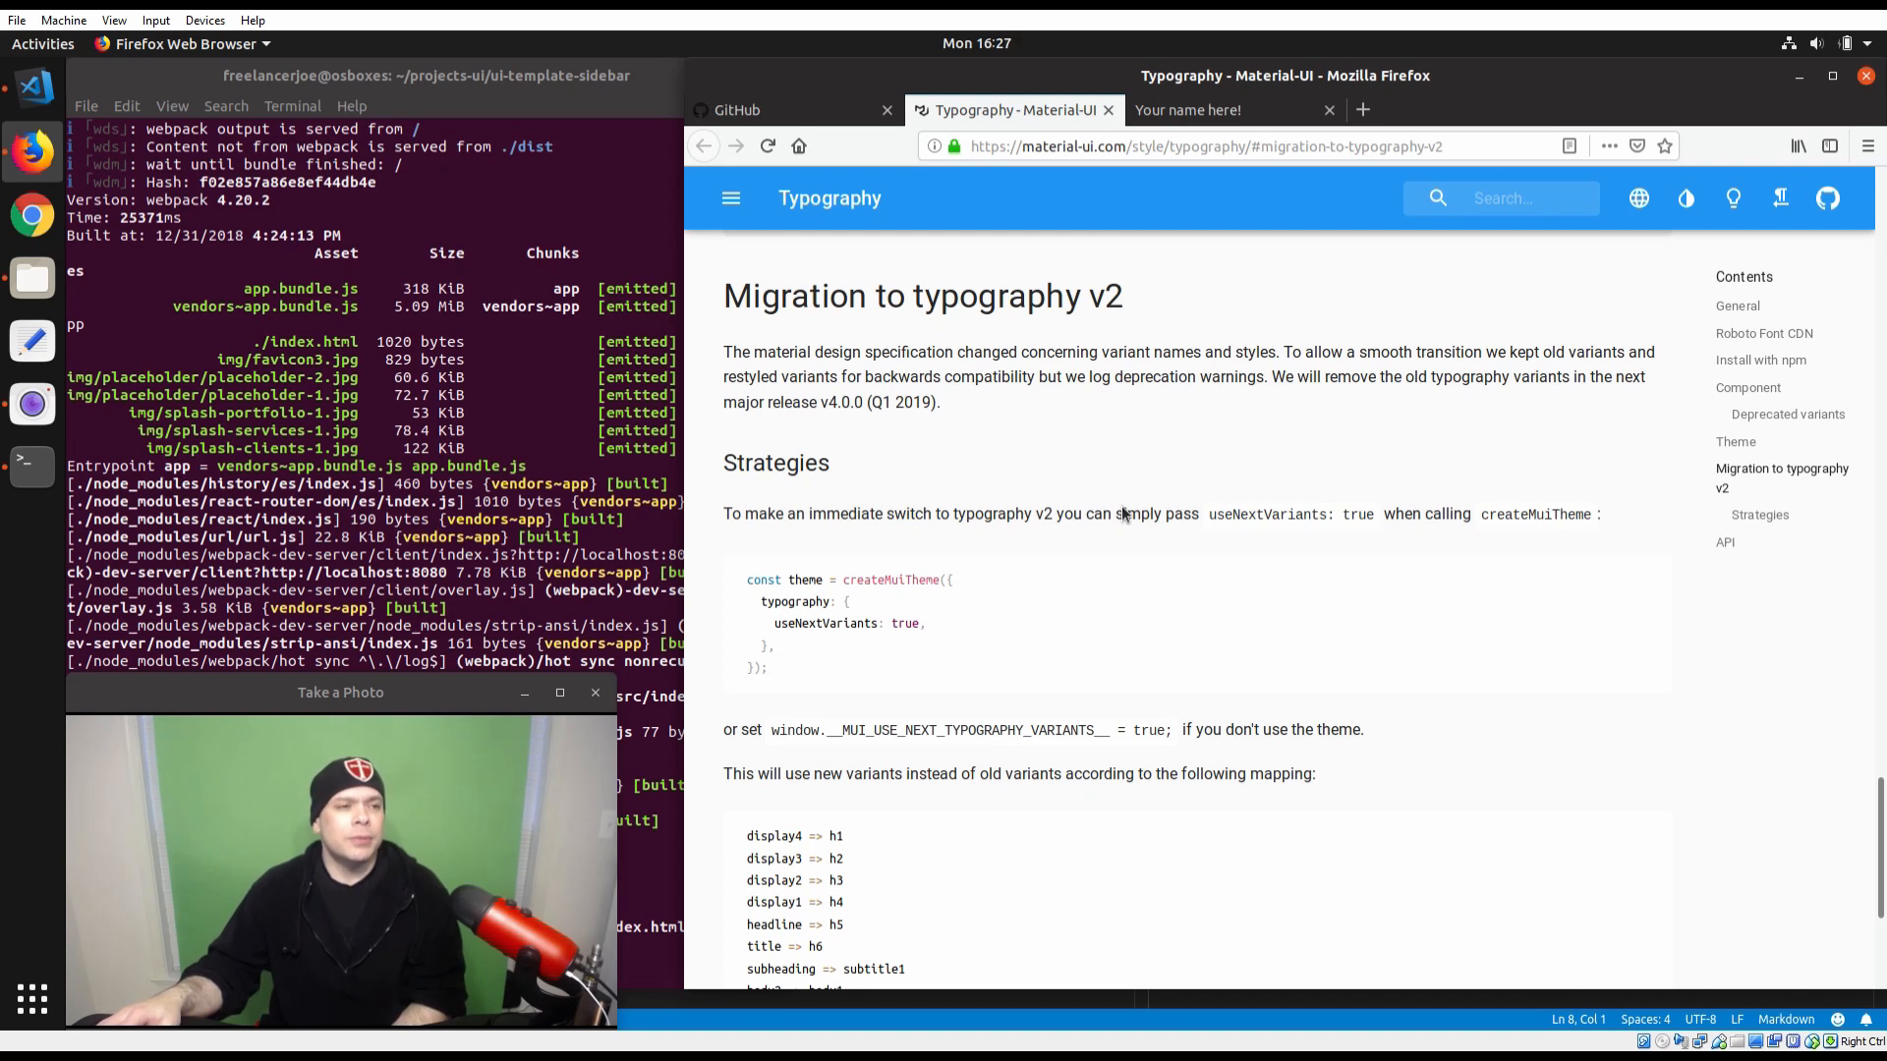
mouse_move(310, 692)
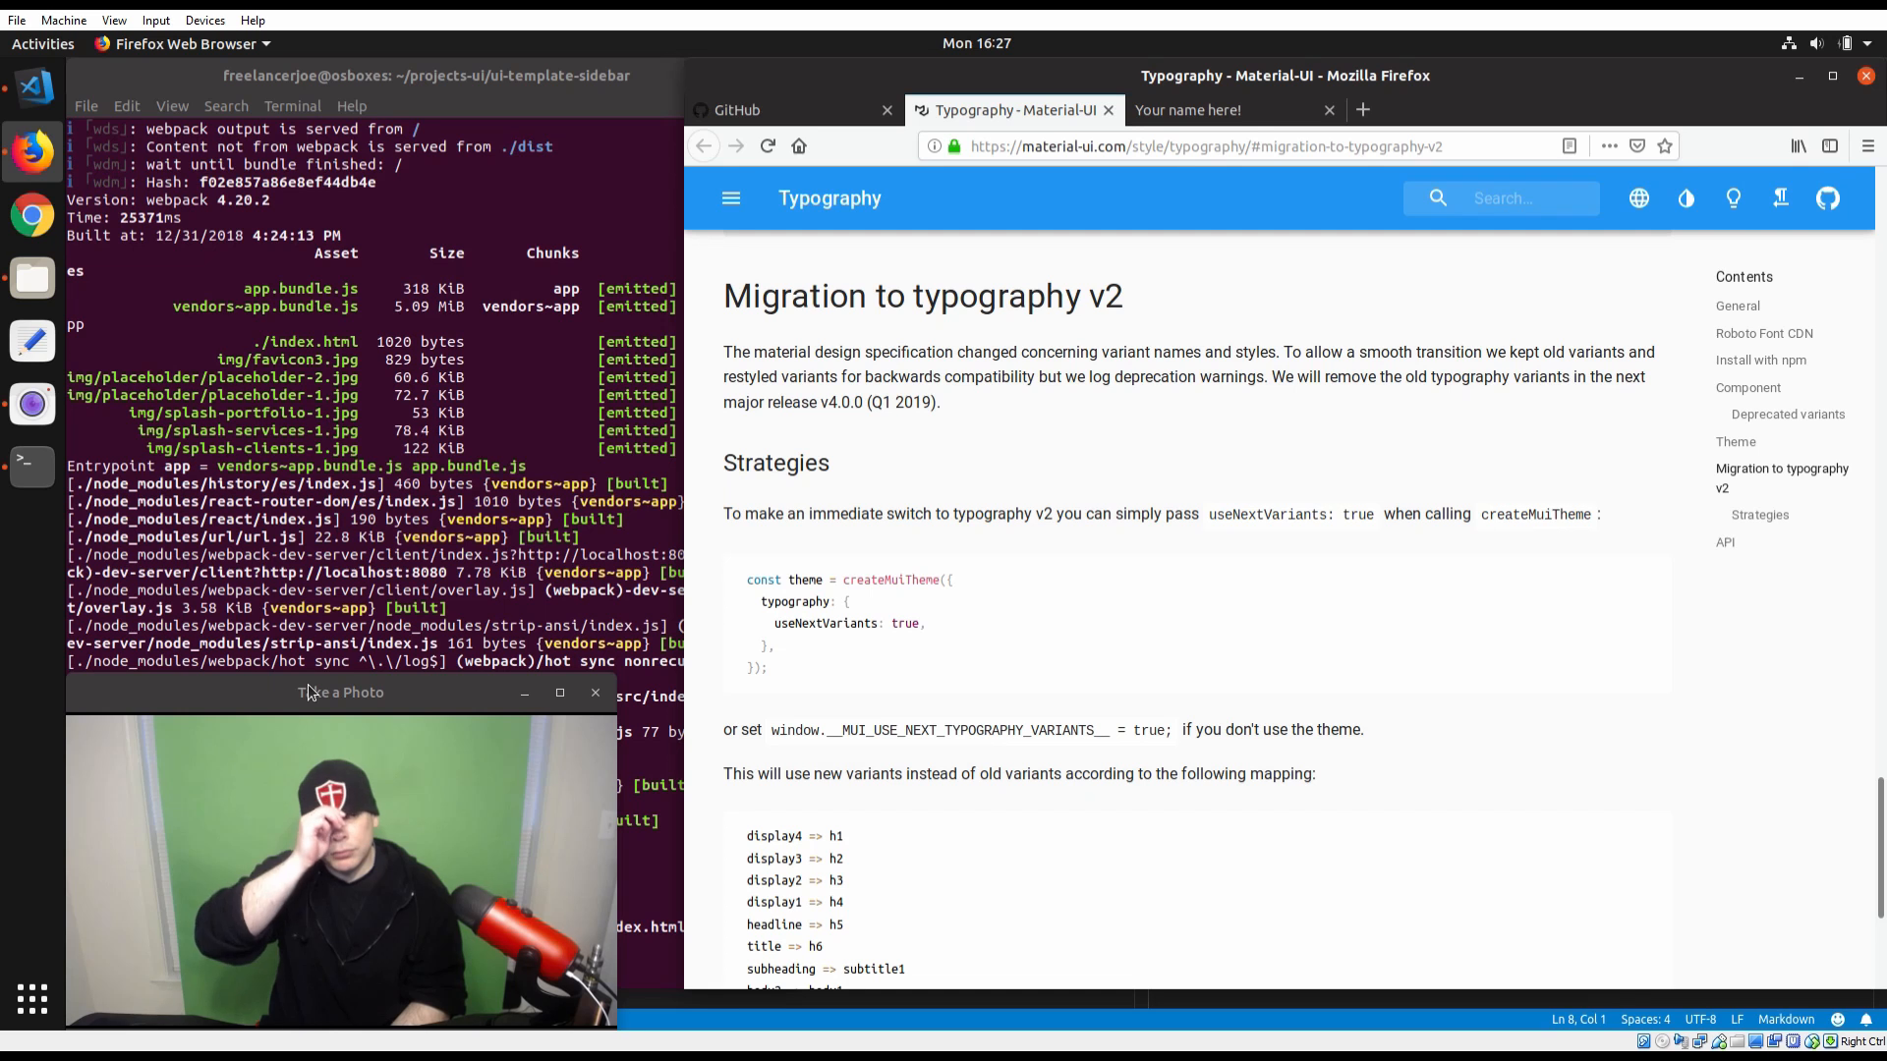
mouse_move(960, 648)
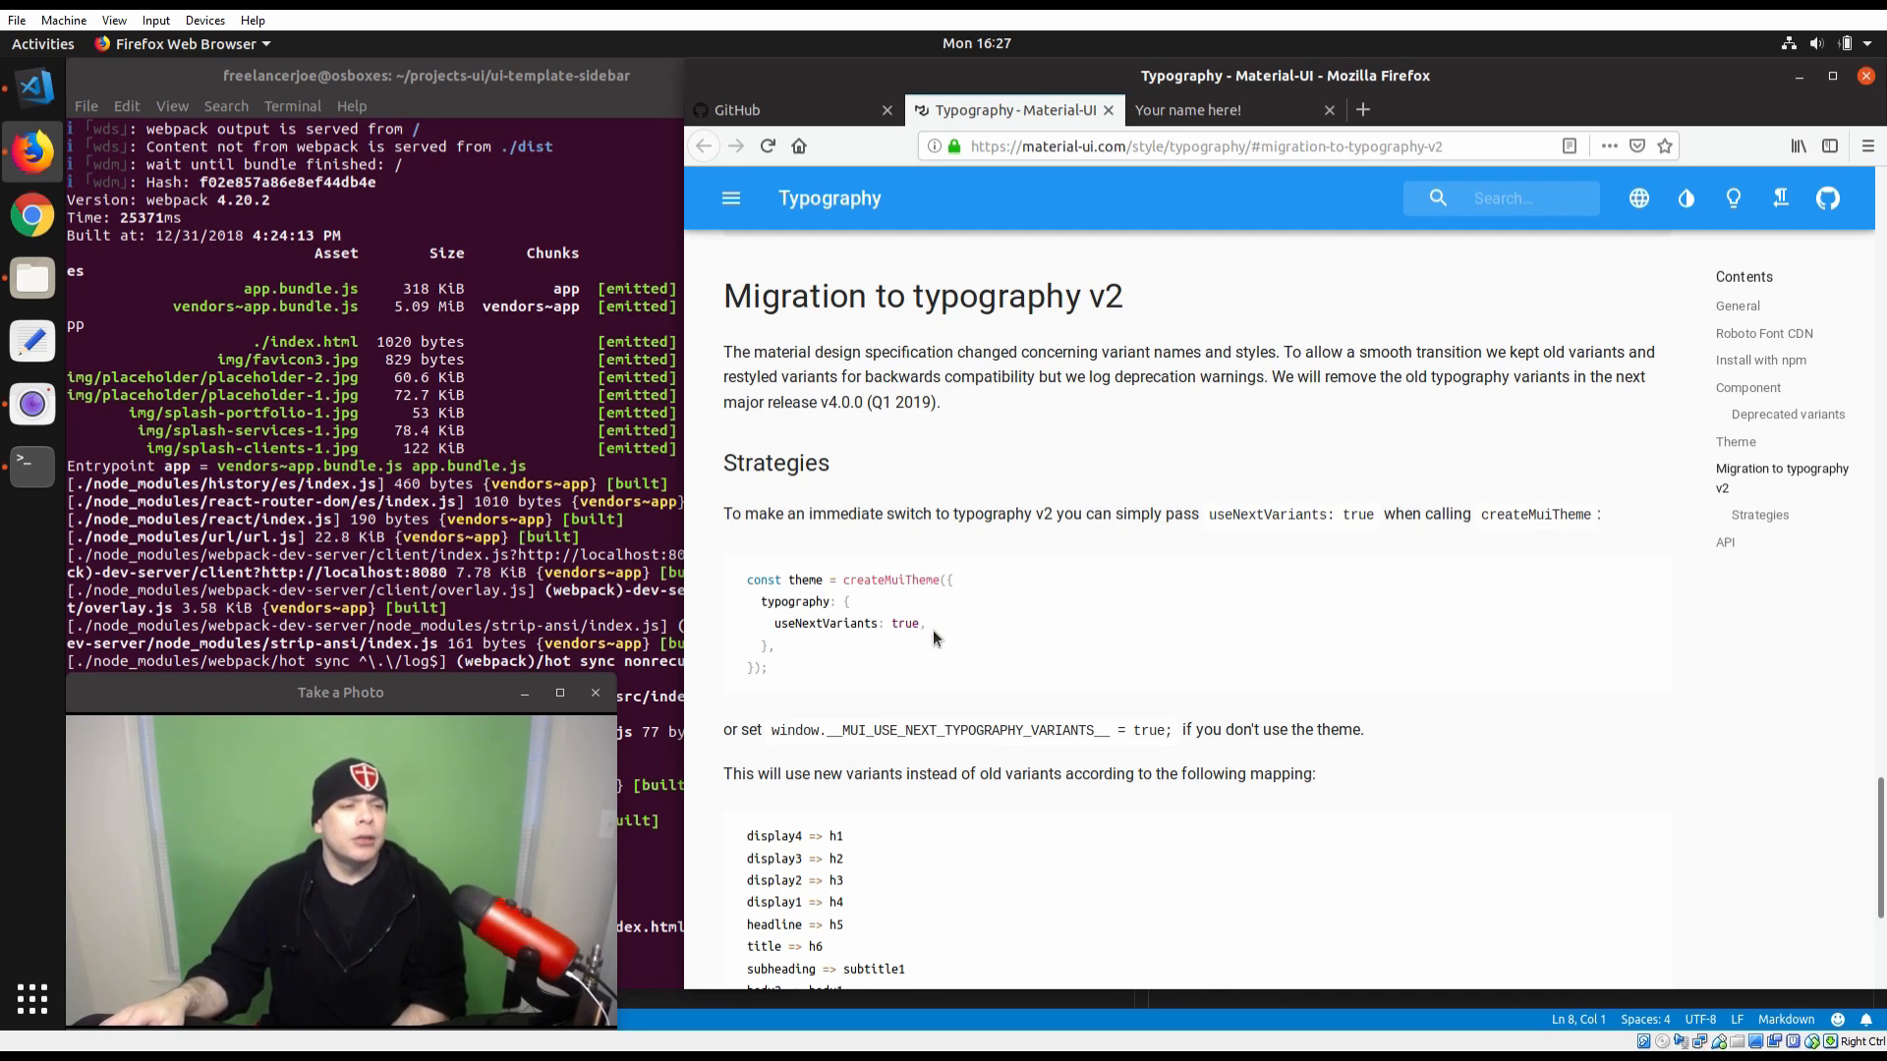
double_click(826, 623)
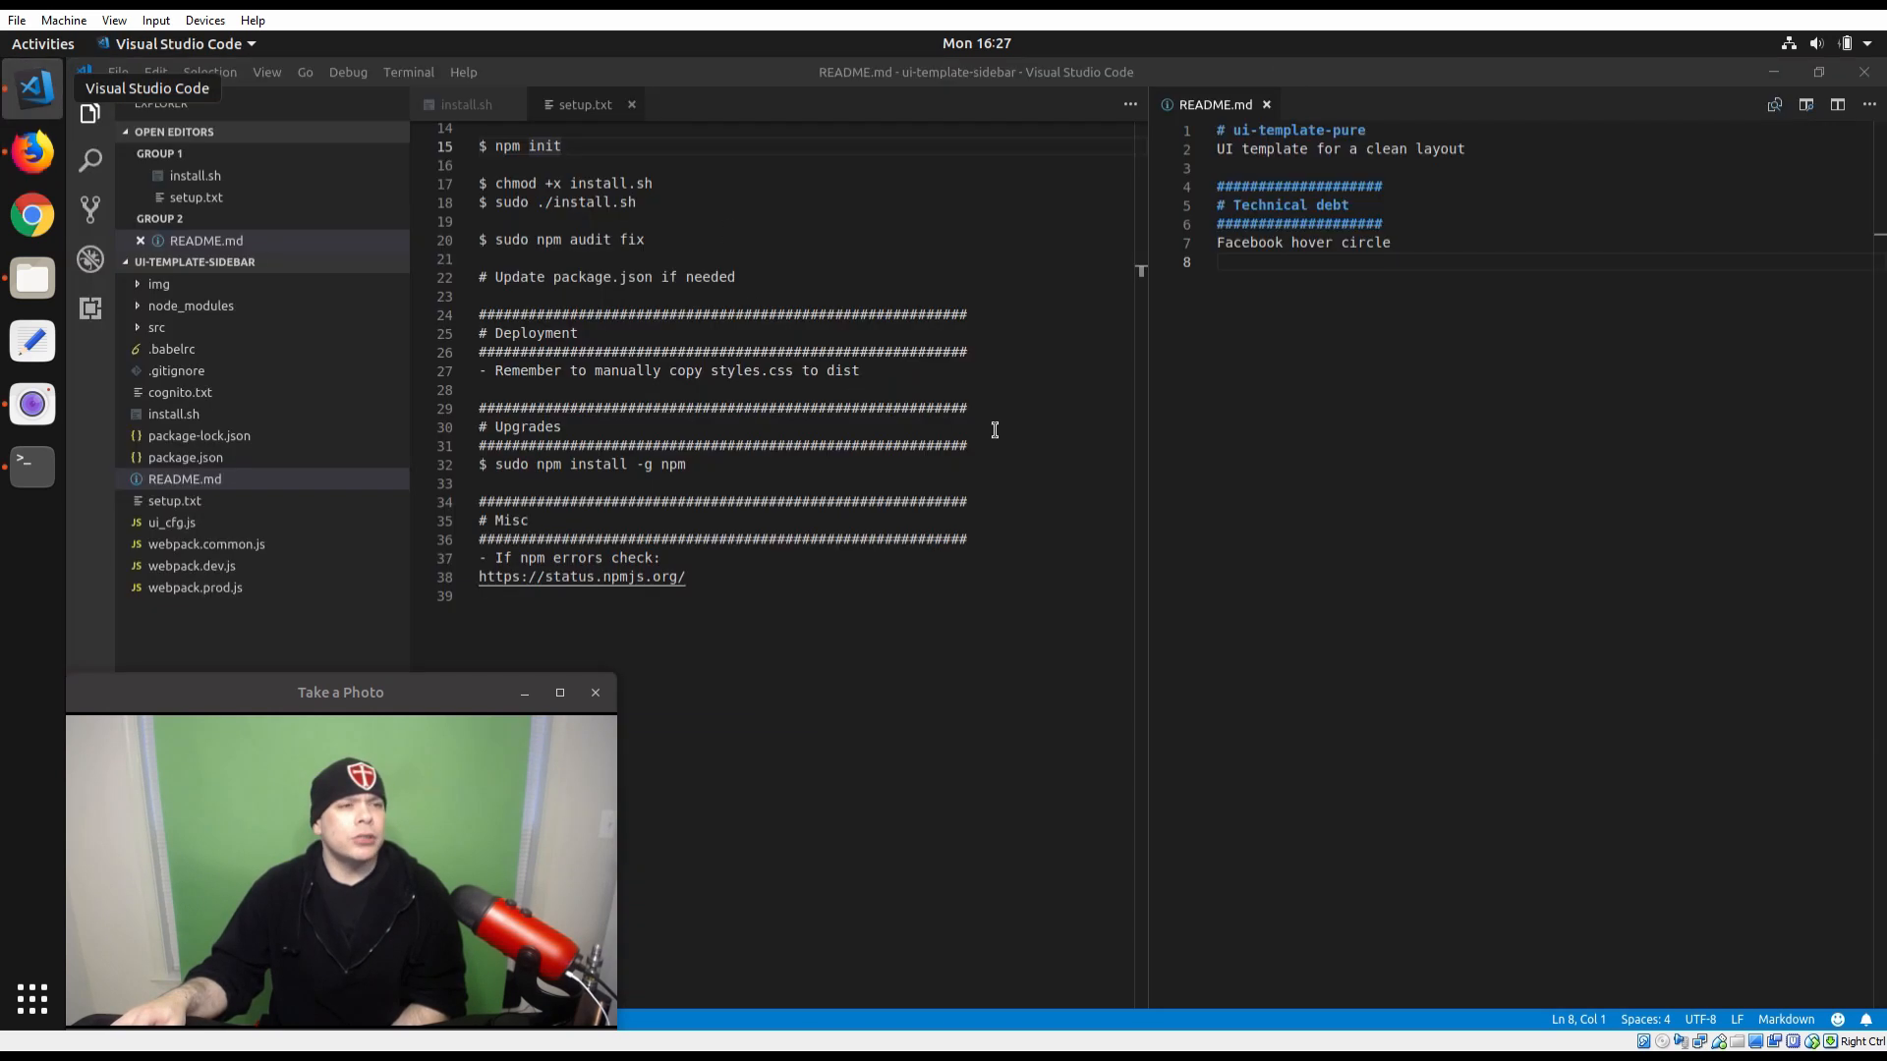
In ui_cfg.js, add 'useNextVariants: true,' after the fontFamily join in typography
left_click(184, 479)
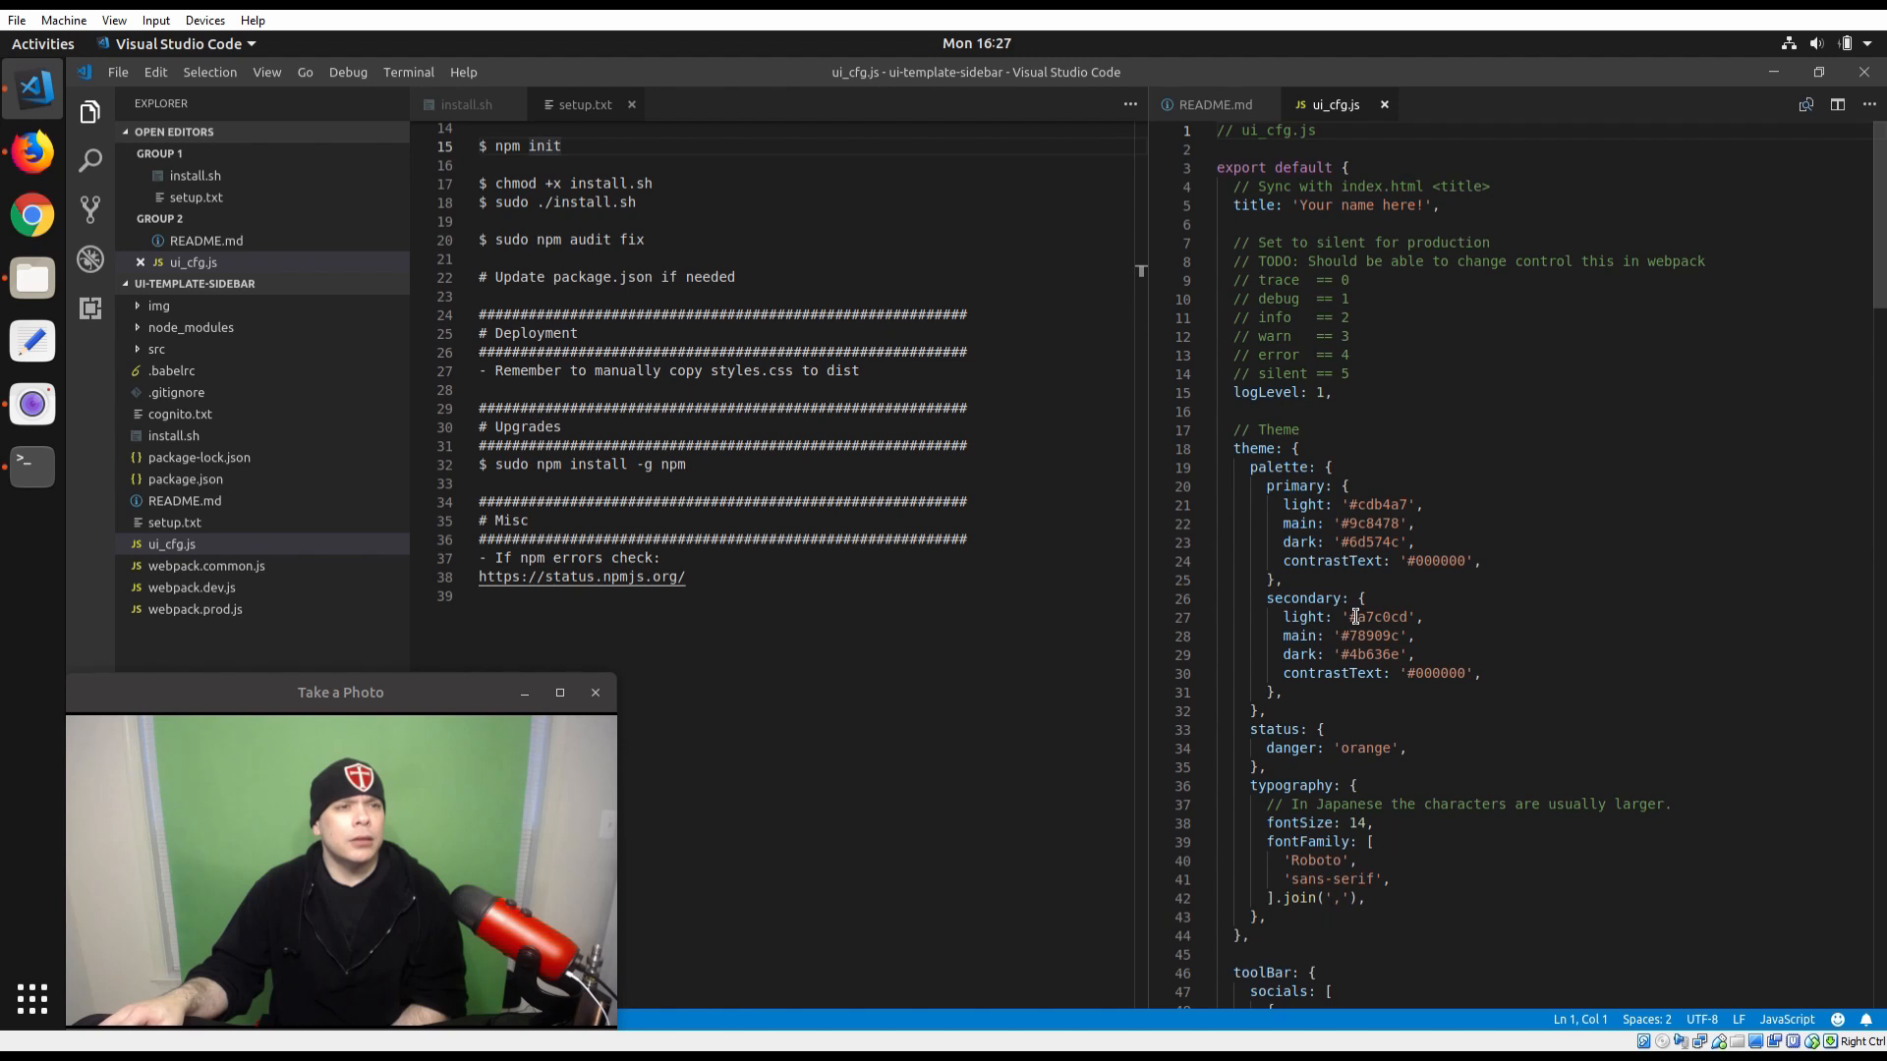
mouse_move(1339, 485)
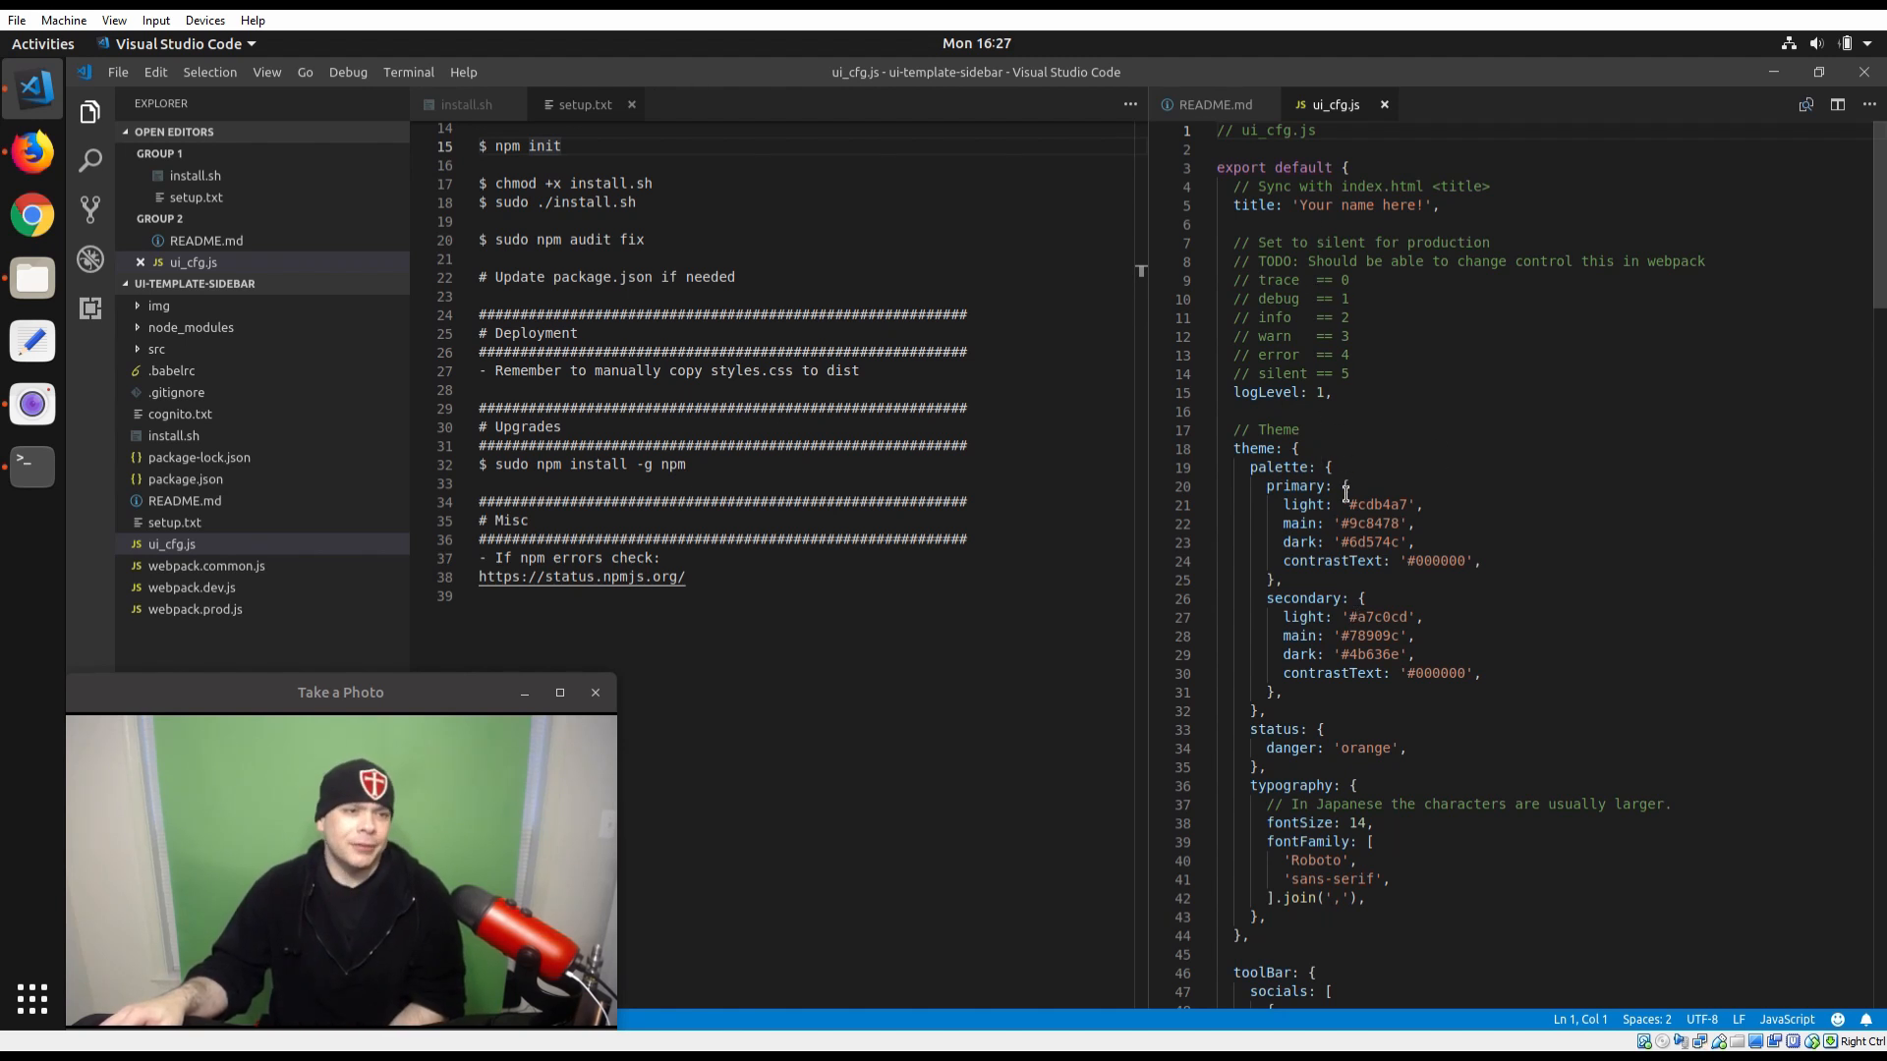
scroll("down", 3)
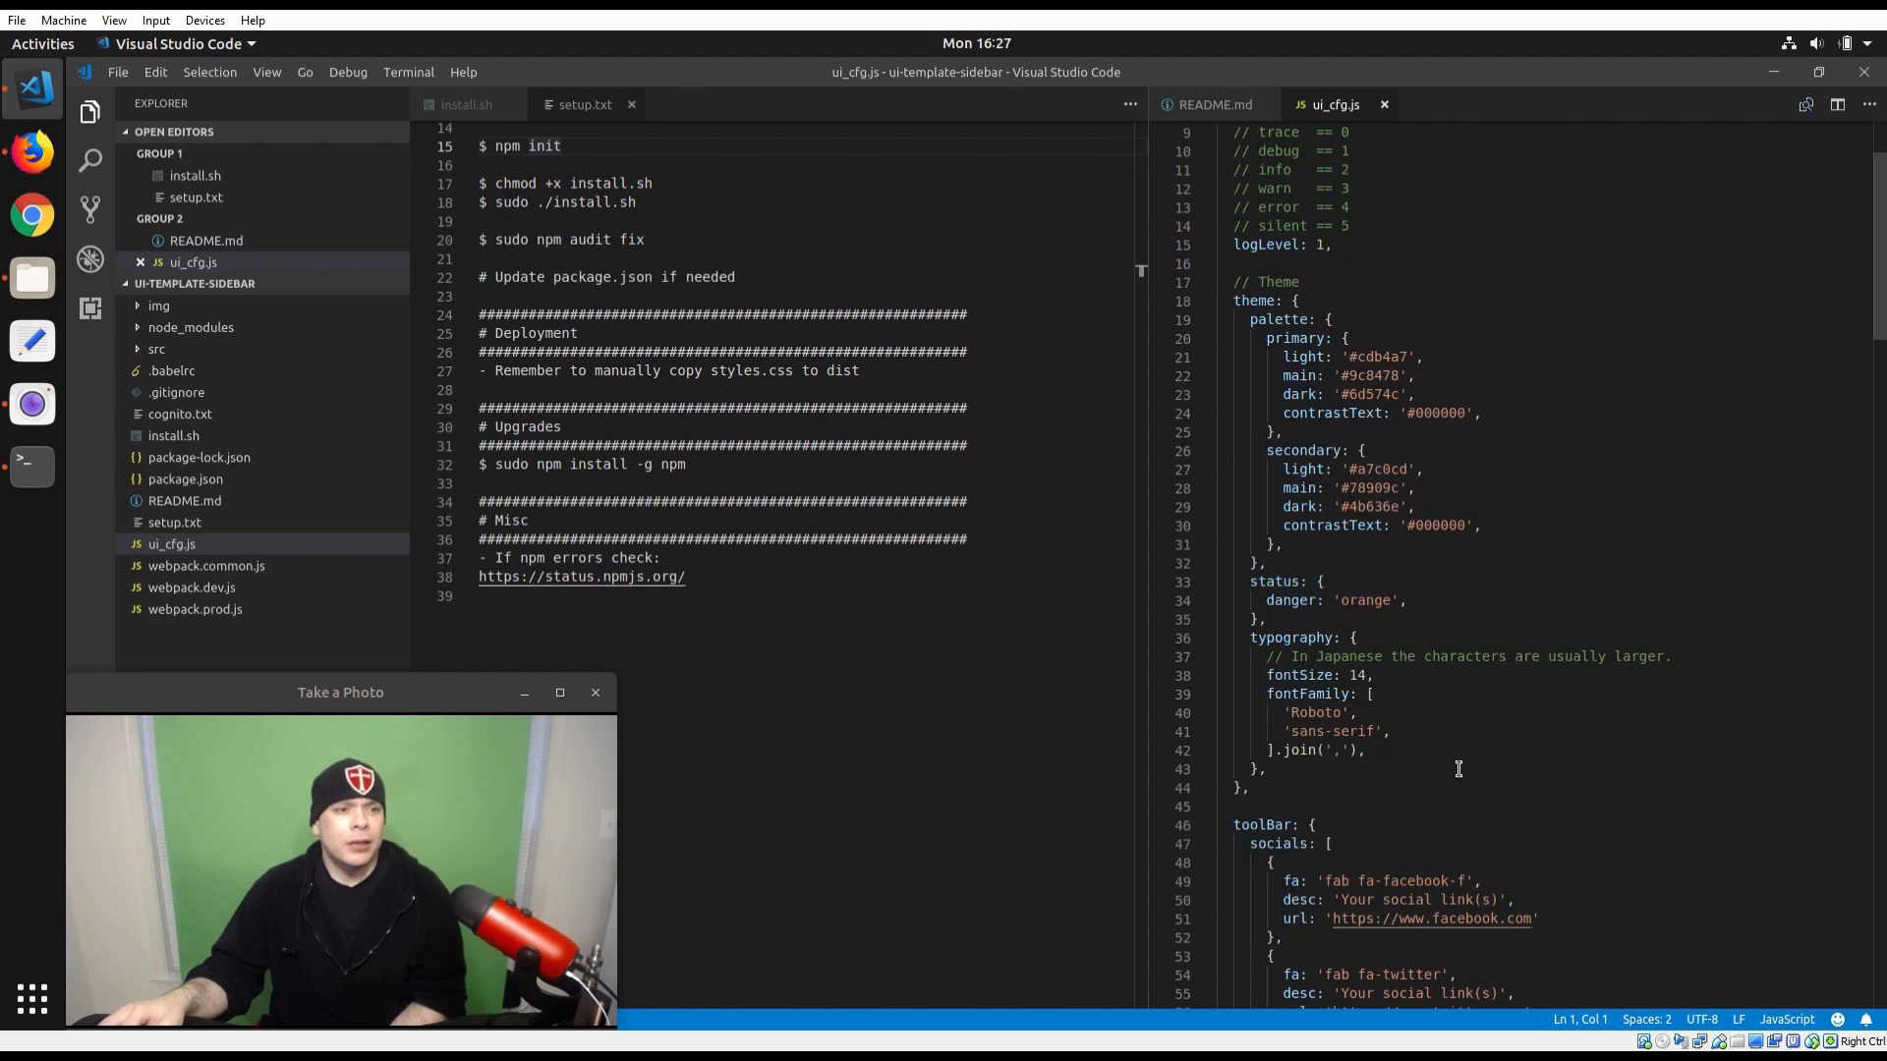
left_click(1365, 750)
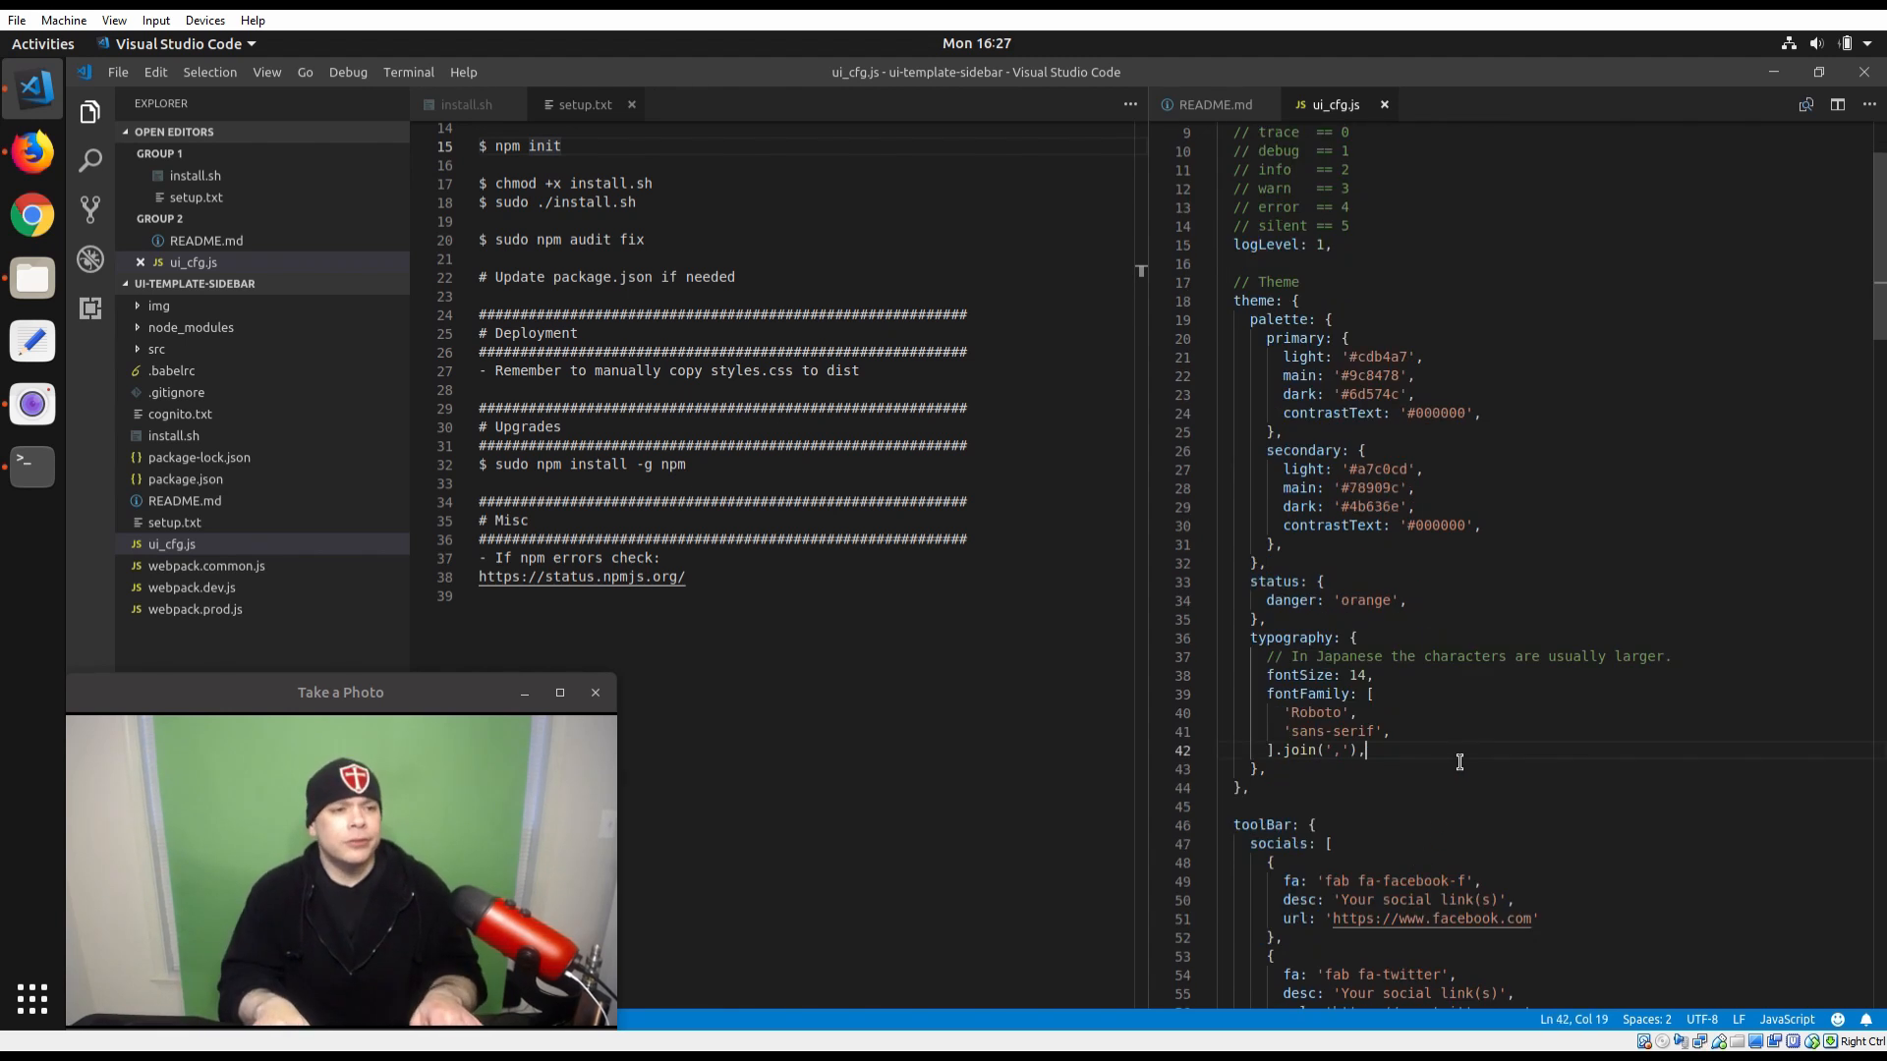
key("Enter")
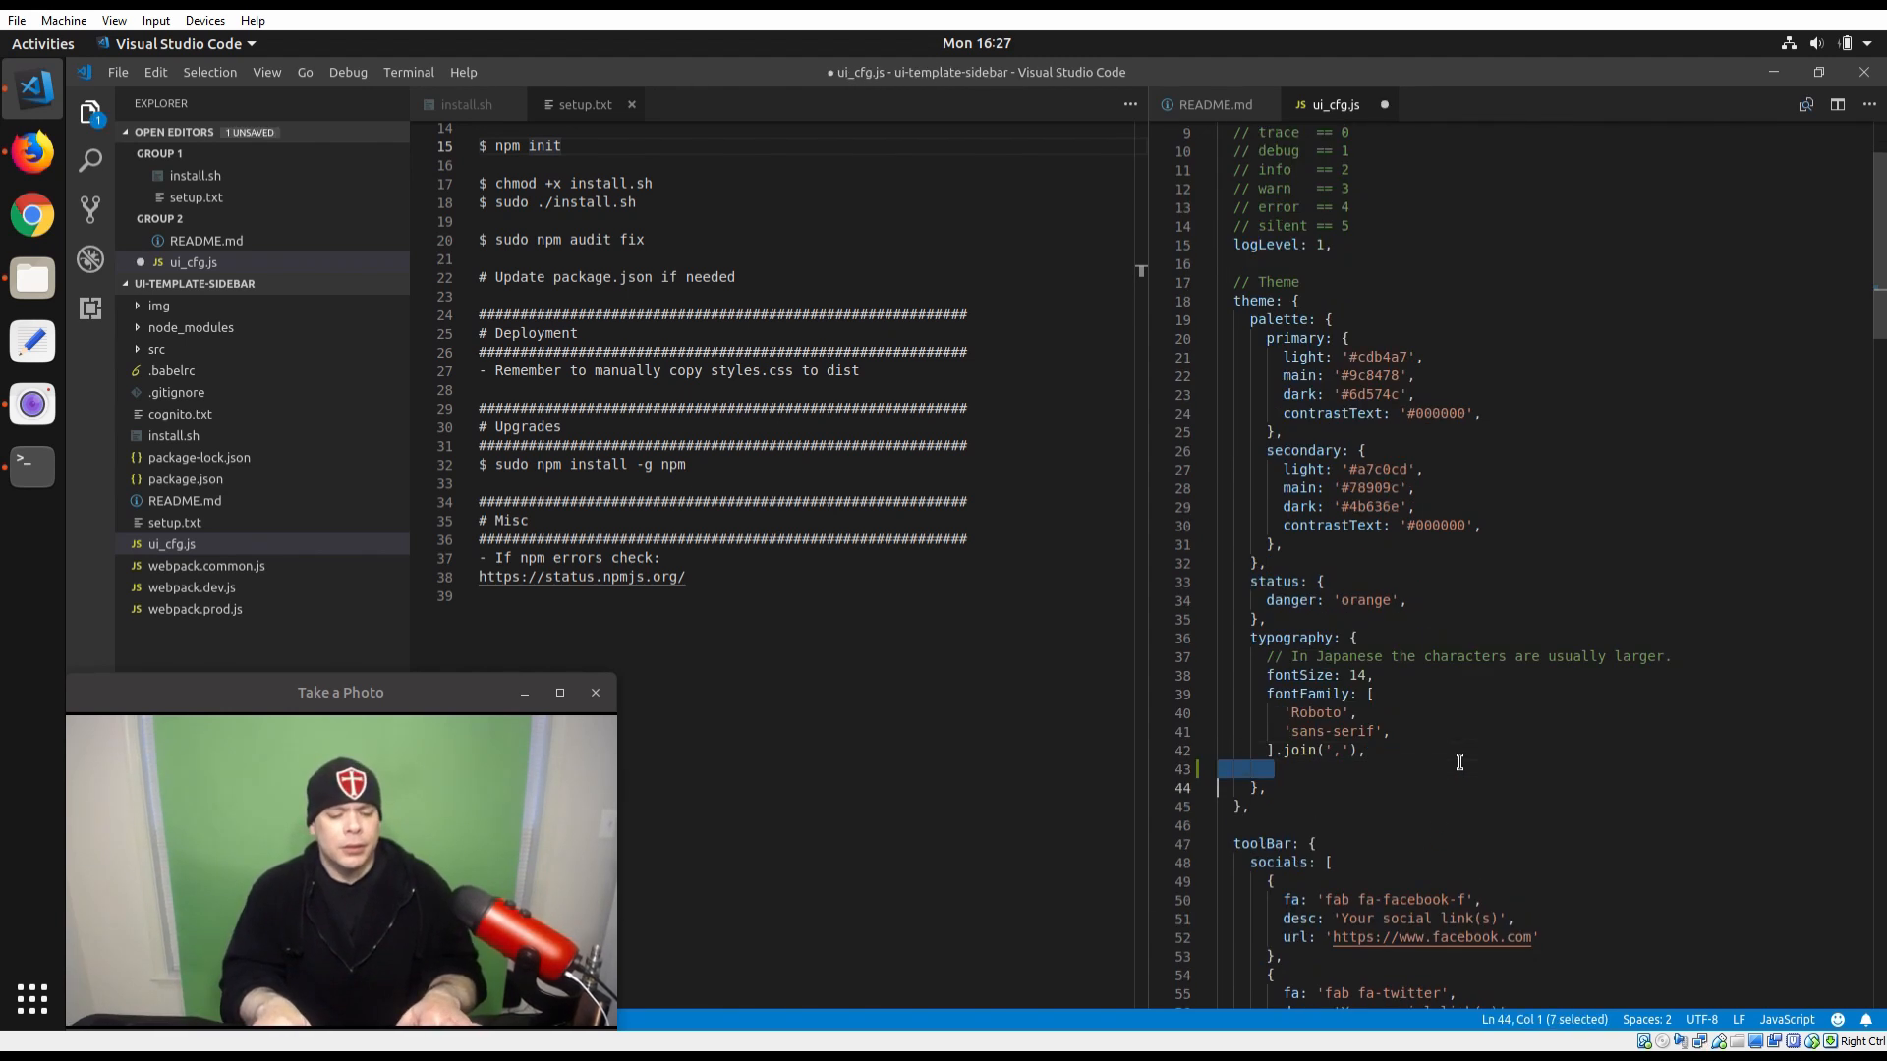
type("useNextVariants: true,")
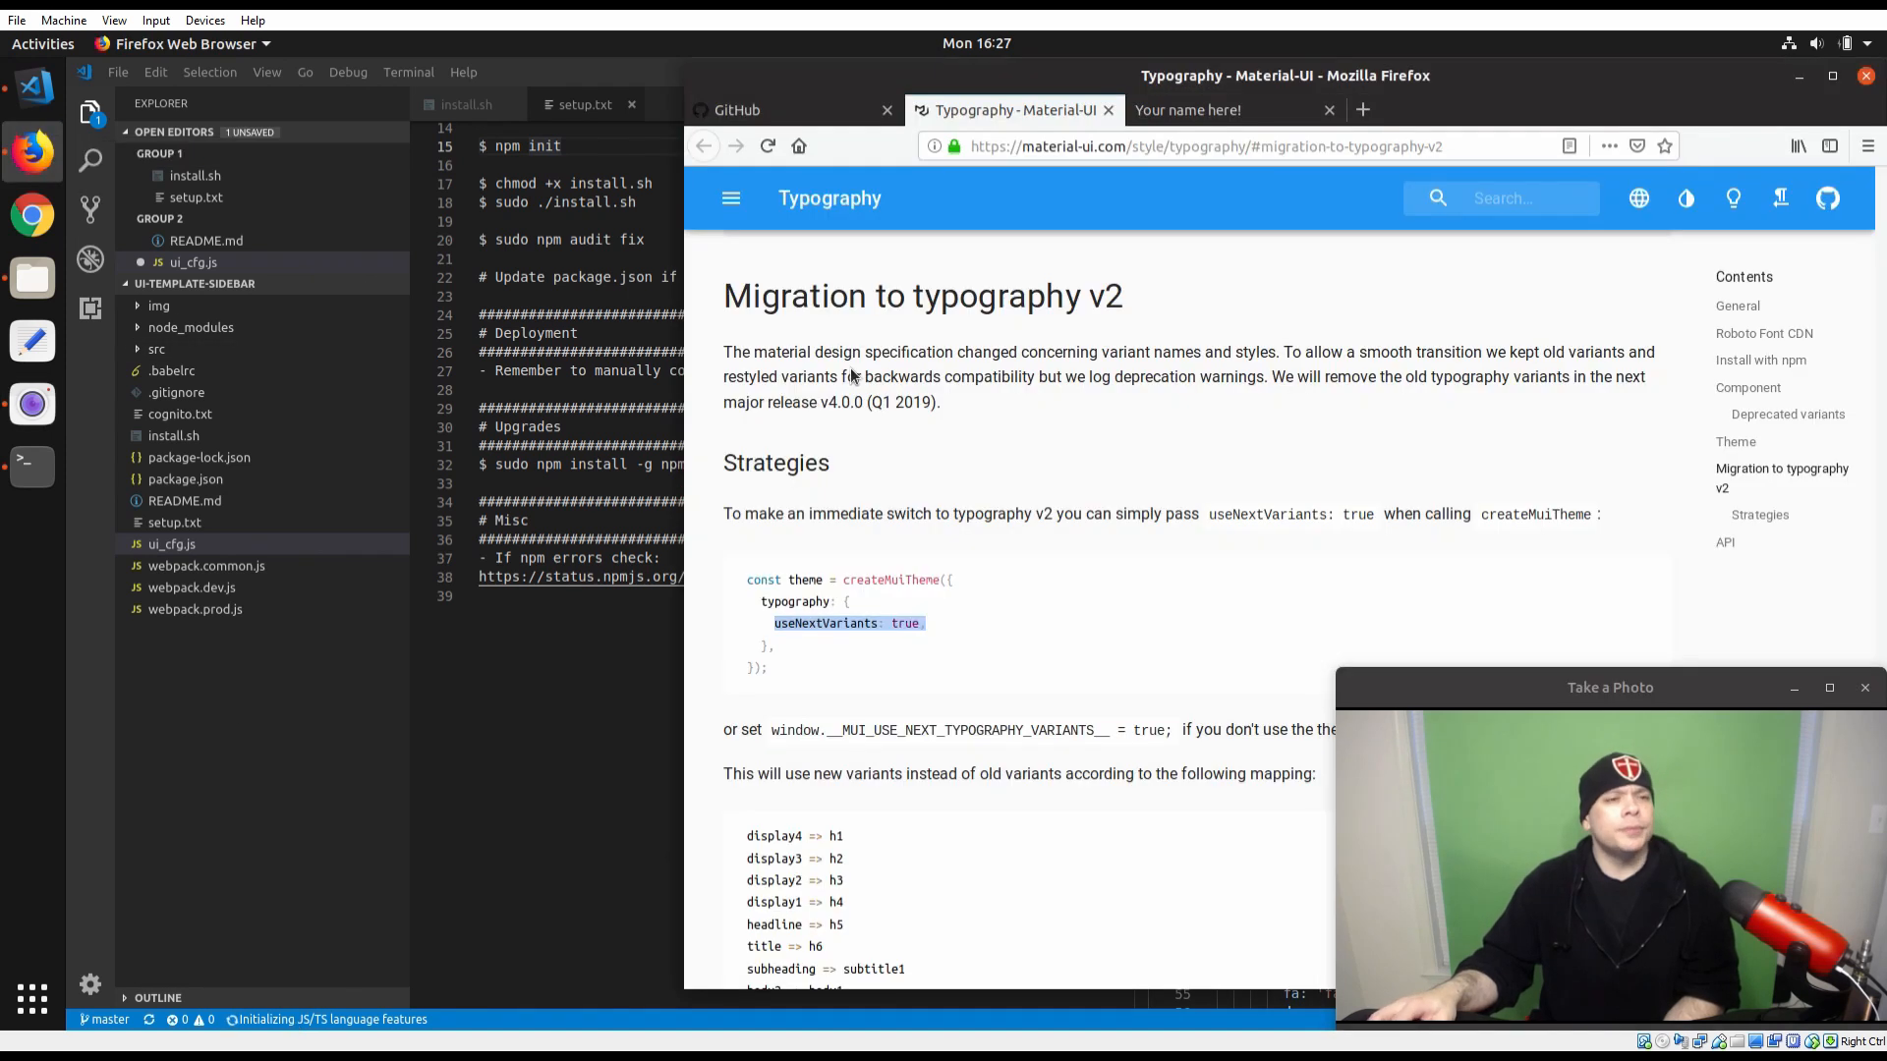
mouse_move(779, 852)
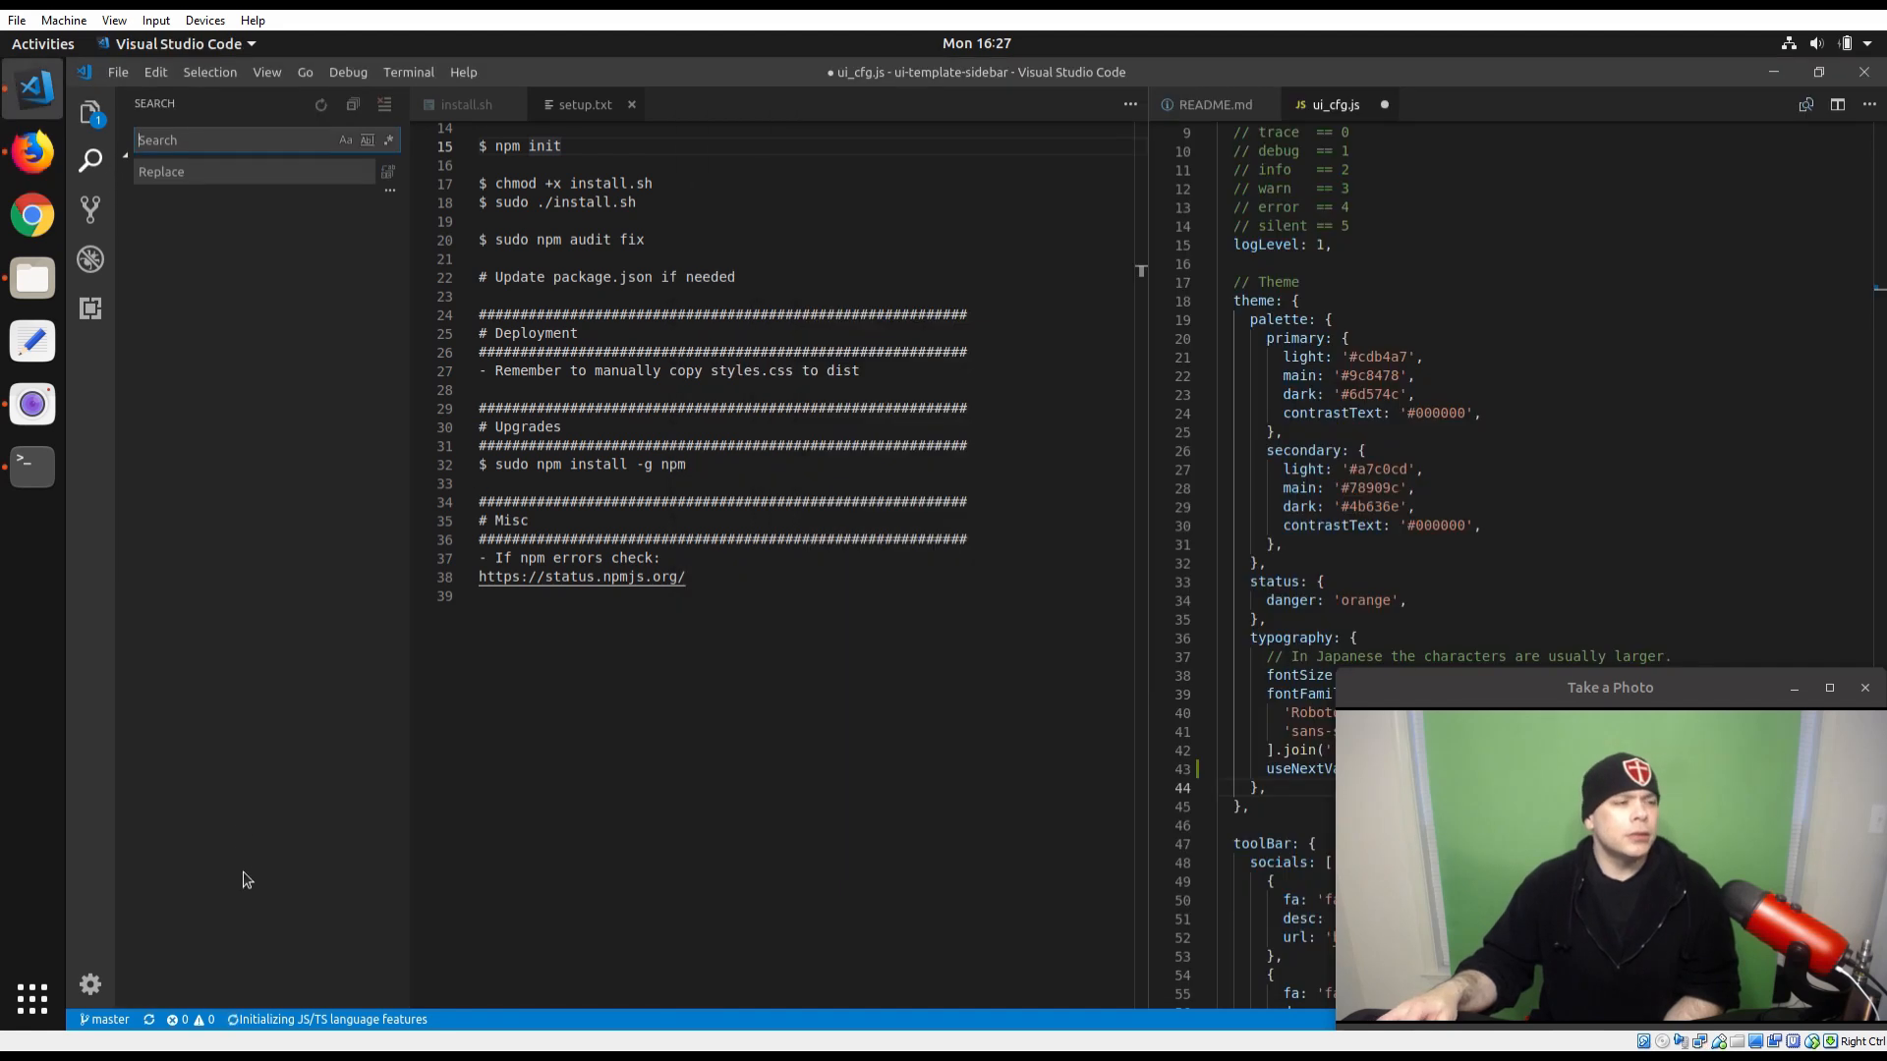
mouse_move(32, 467)
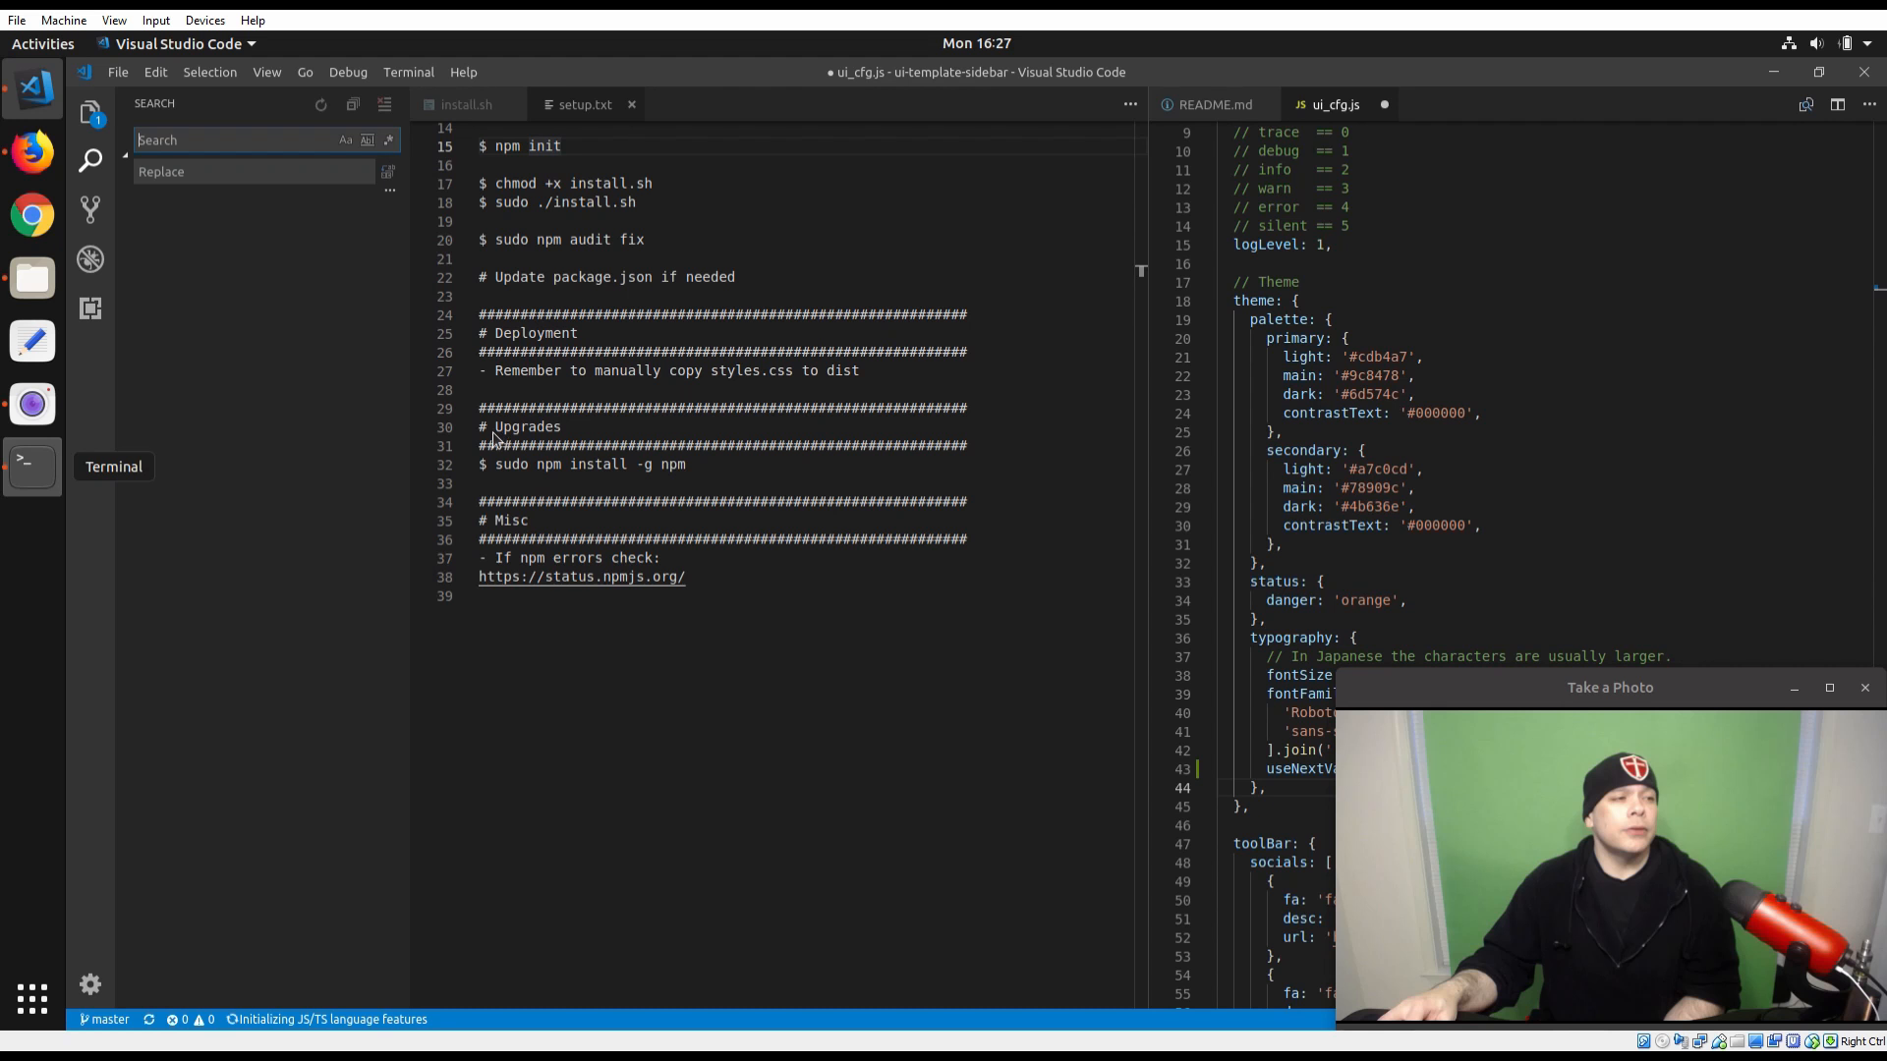
Search the workspace for variant="display to find the display2 usages
right_click(30, 467)
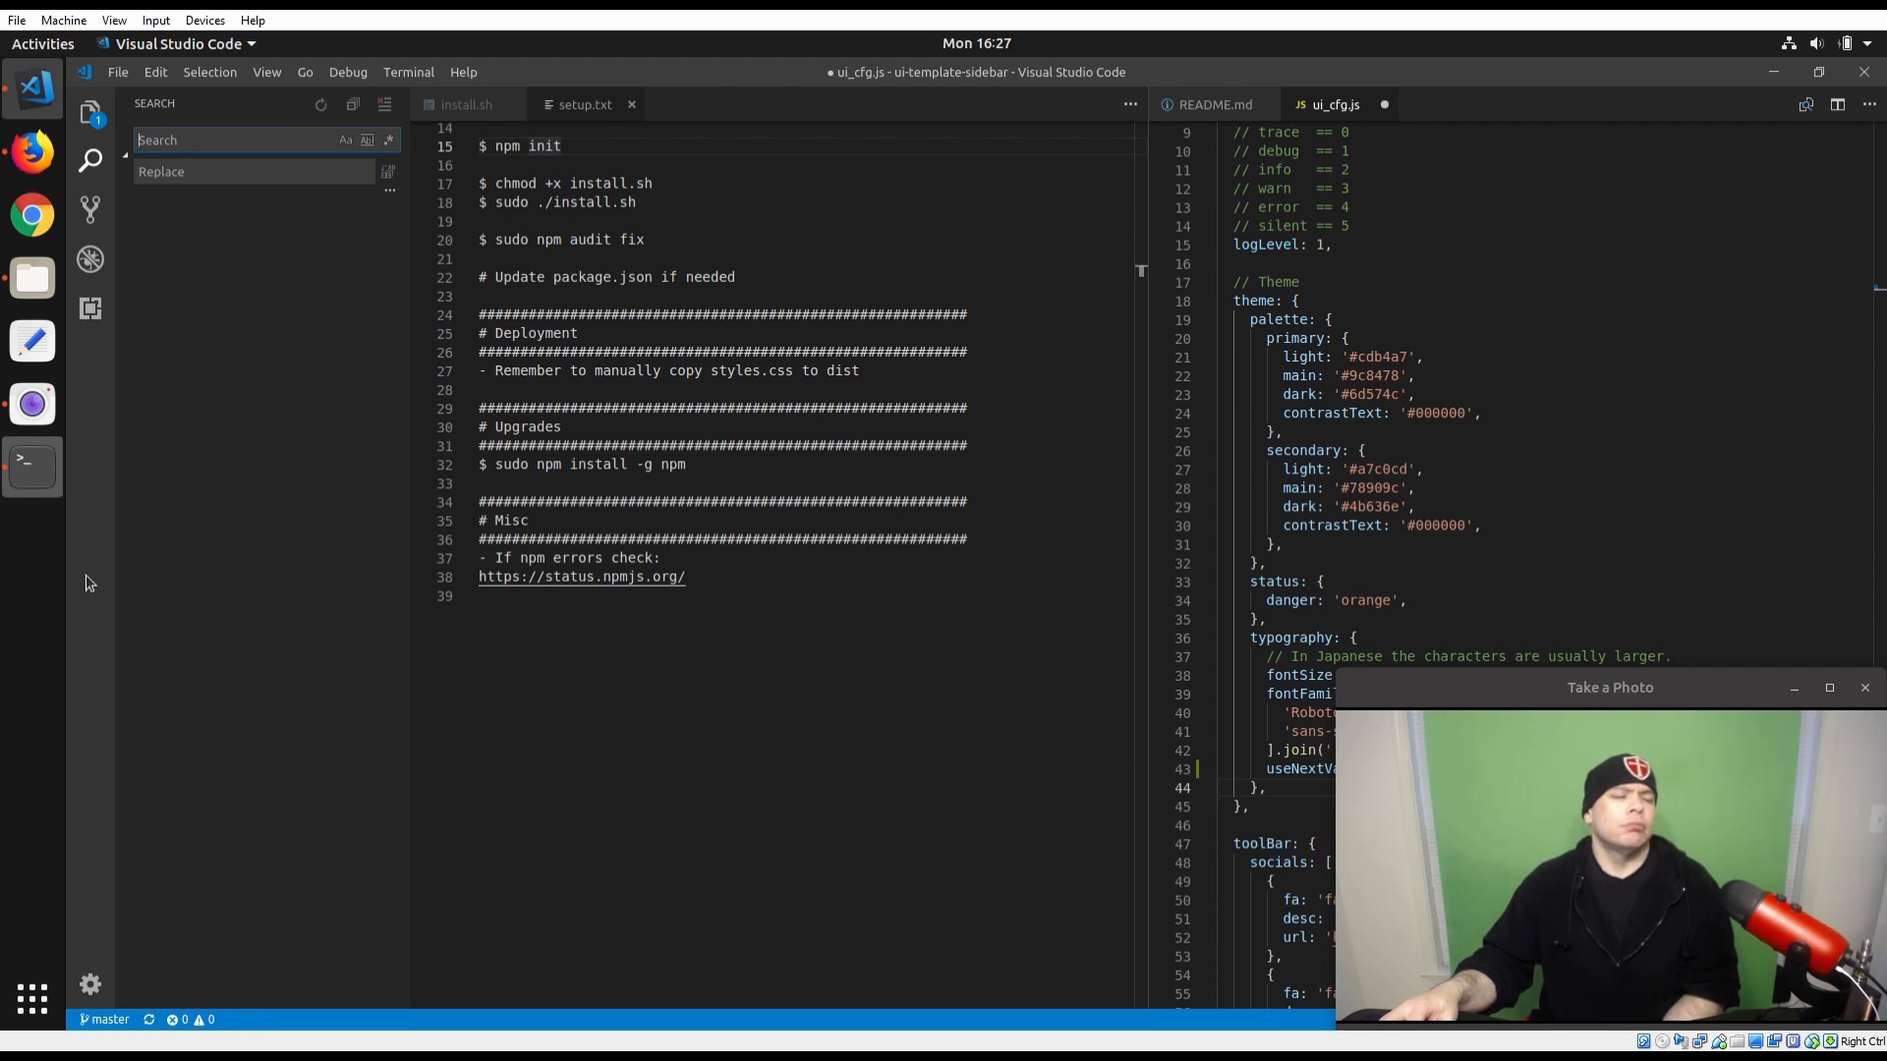
mouse_move(30, 467)
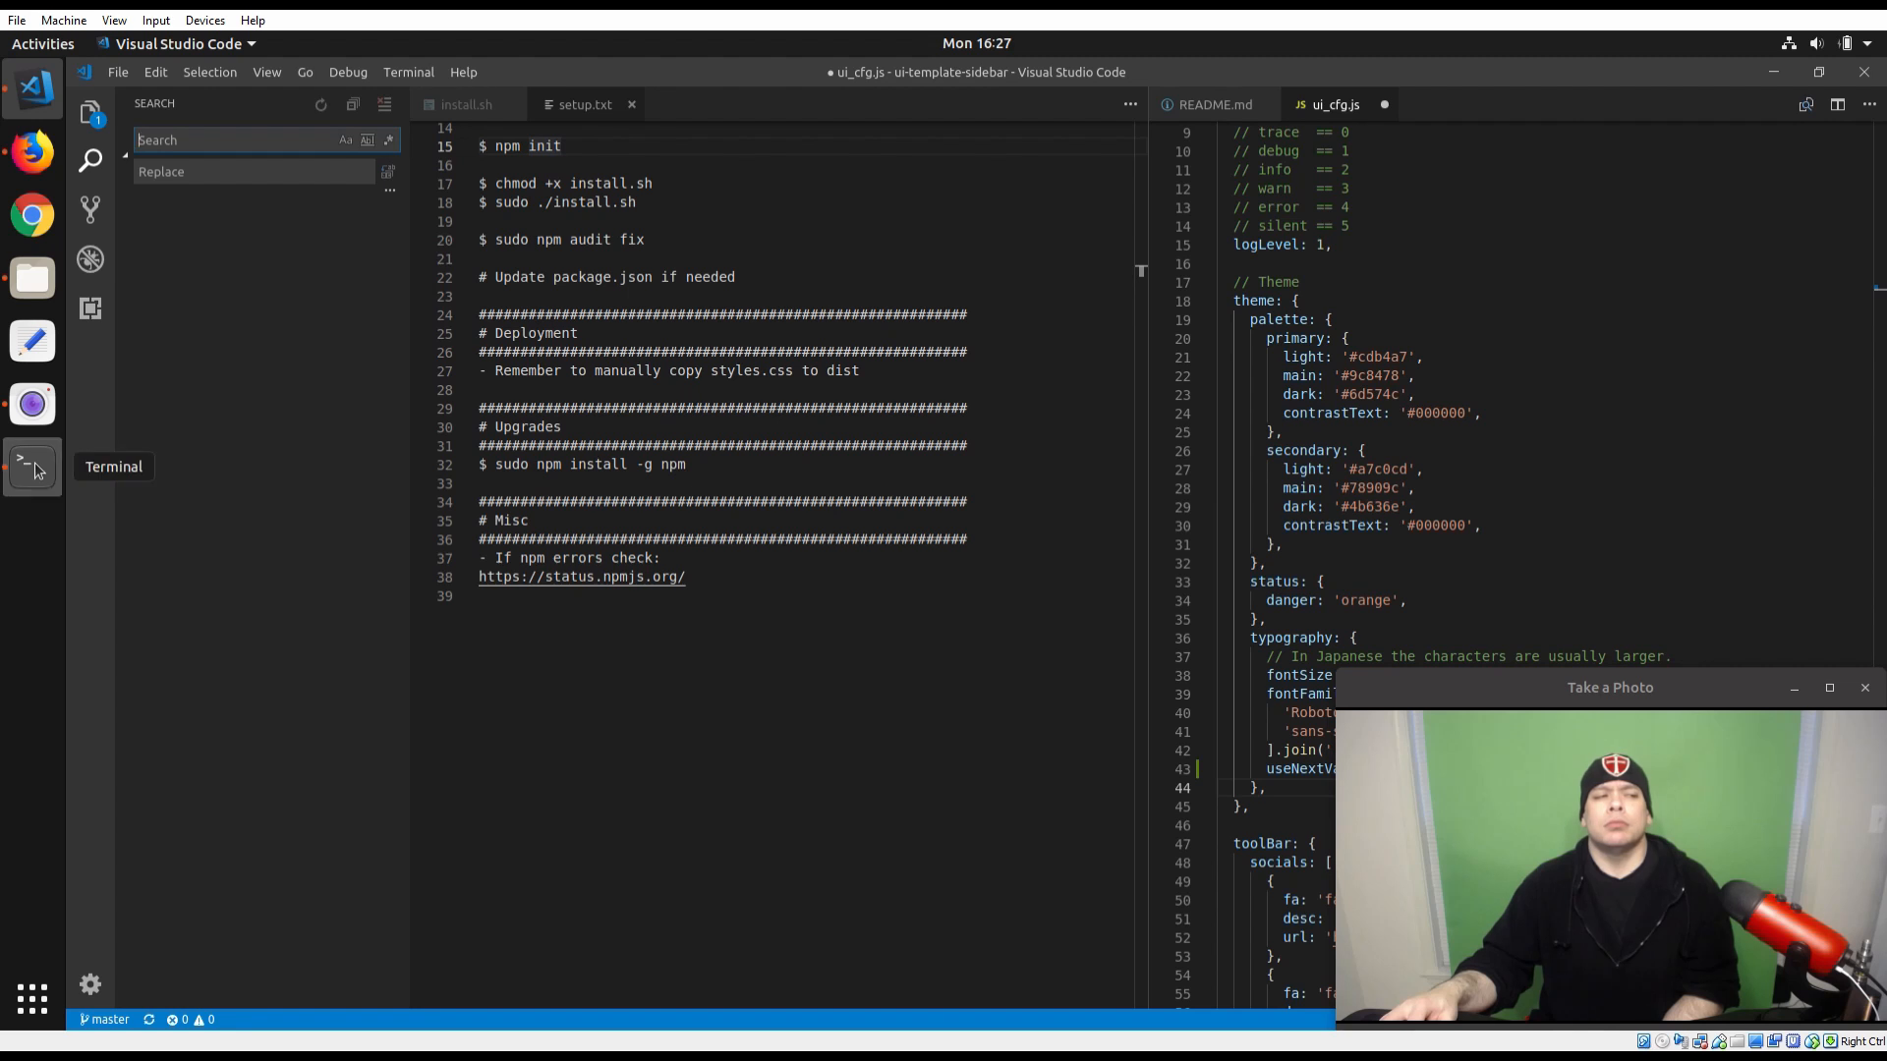
left_click(32, 467)
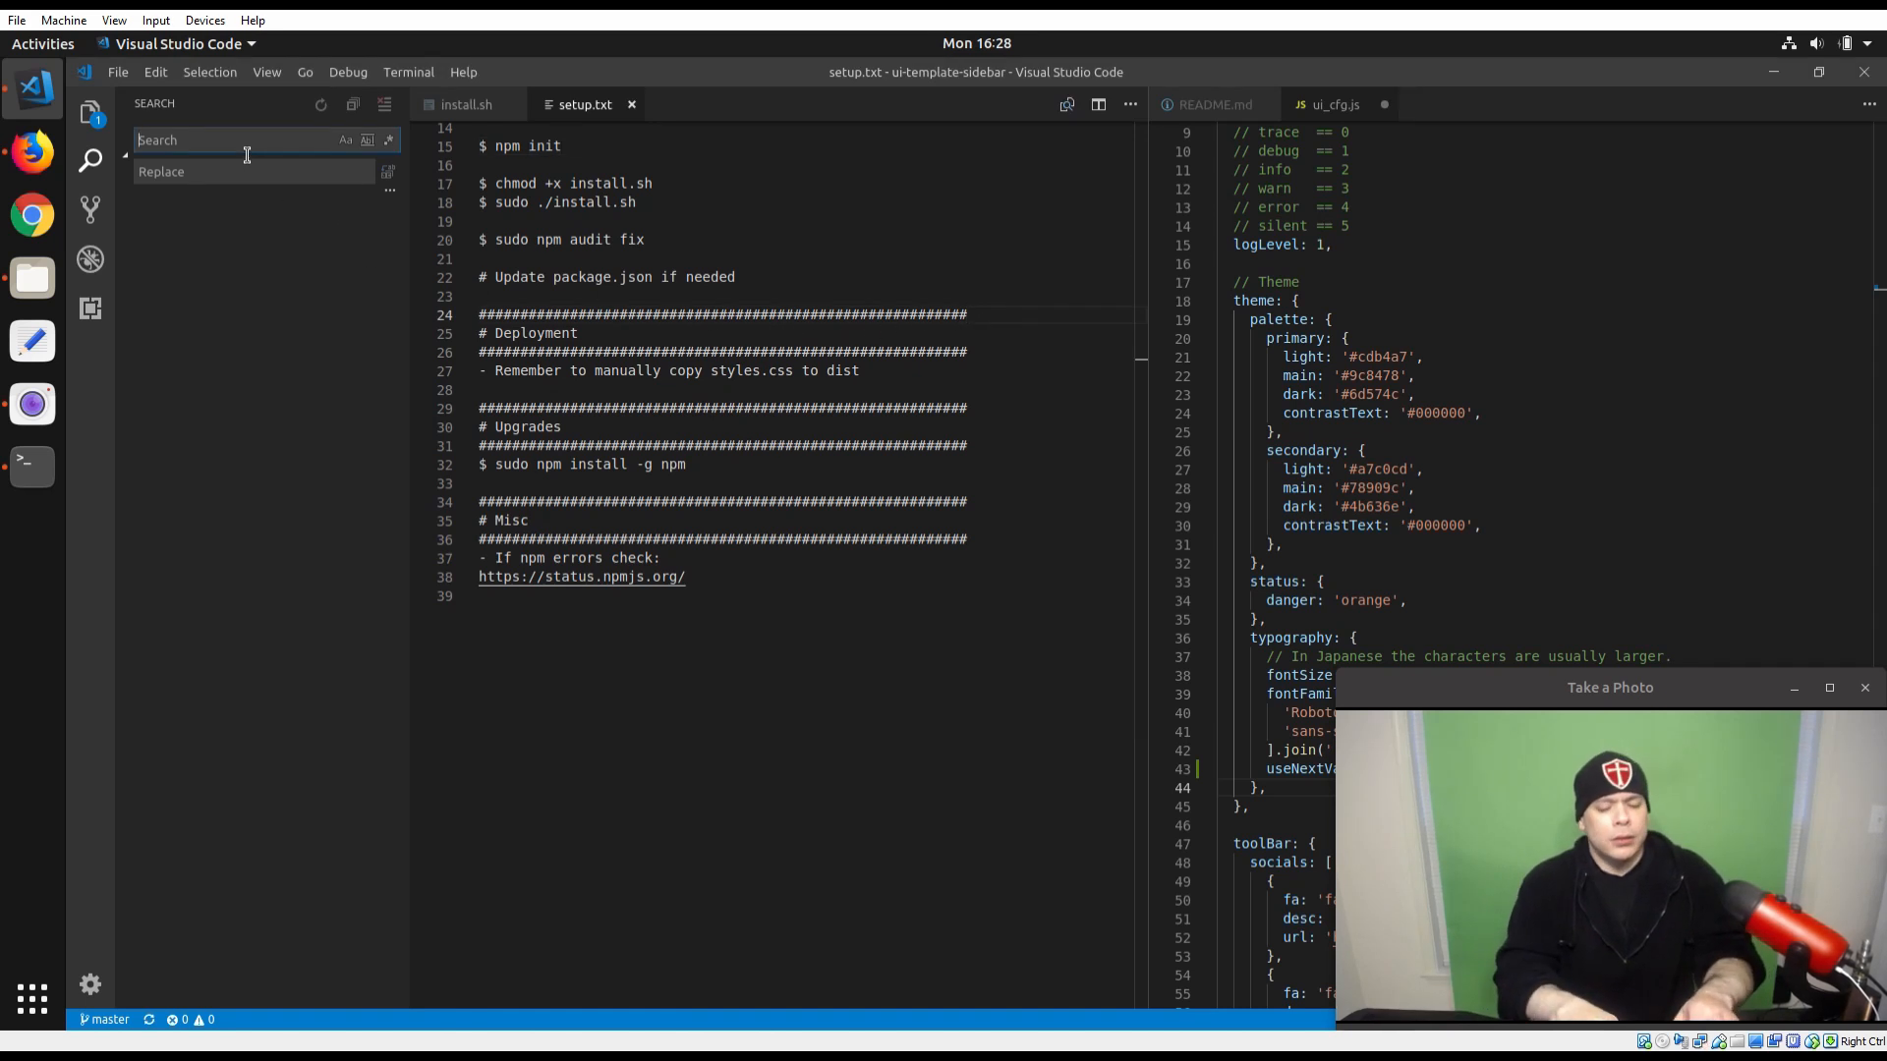
type("varaitn")
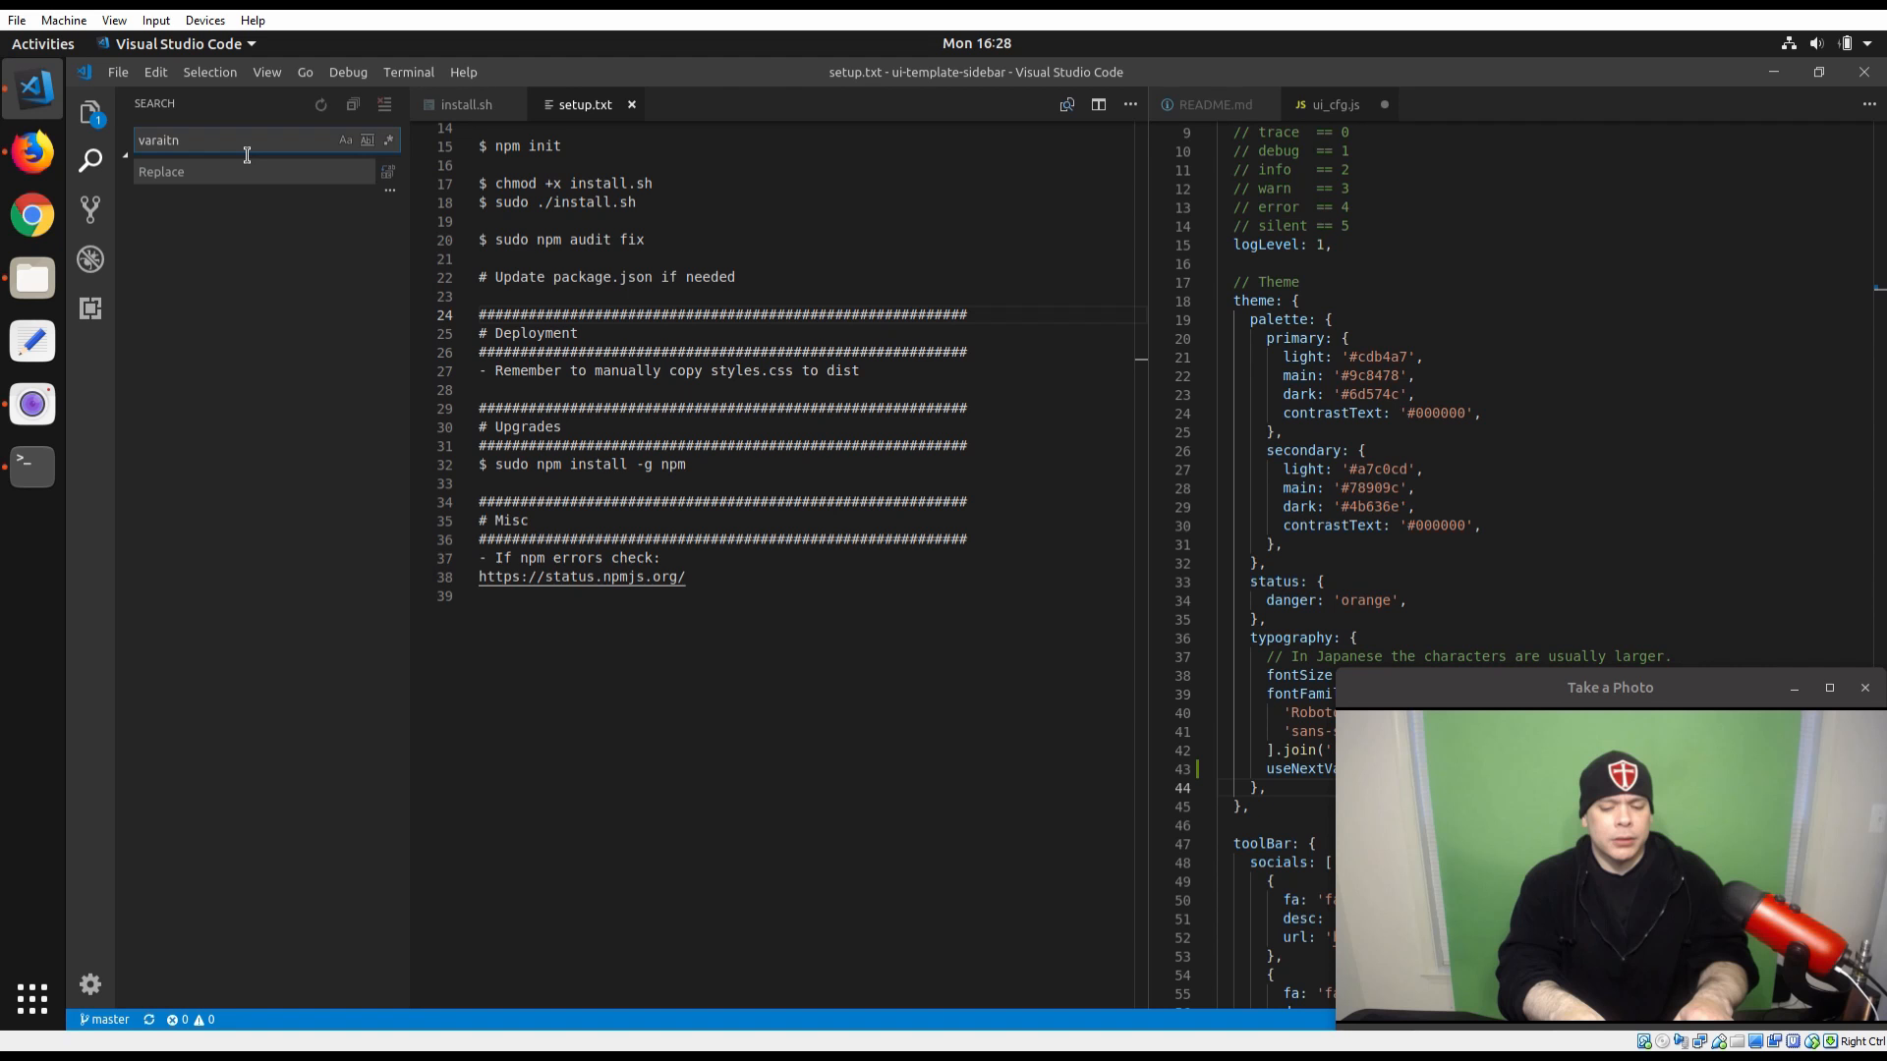
type("=\"display")
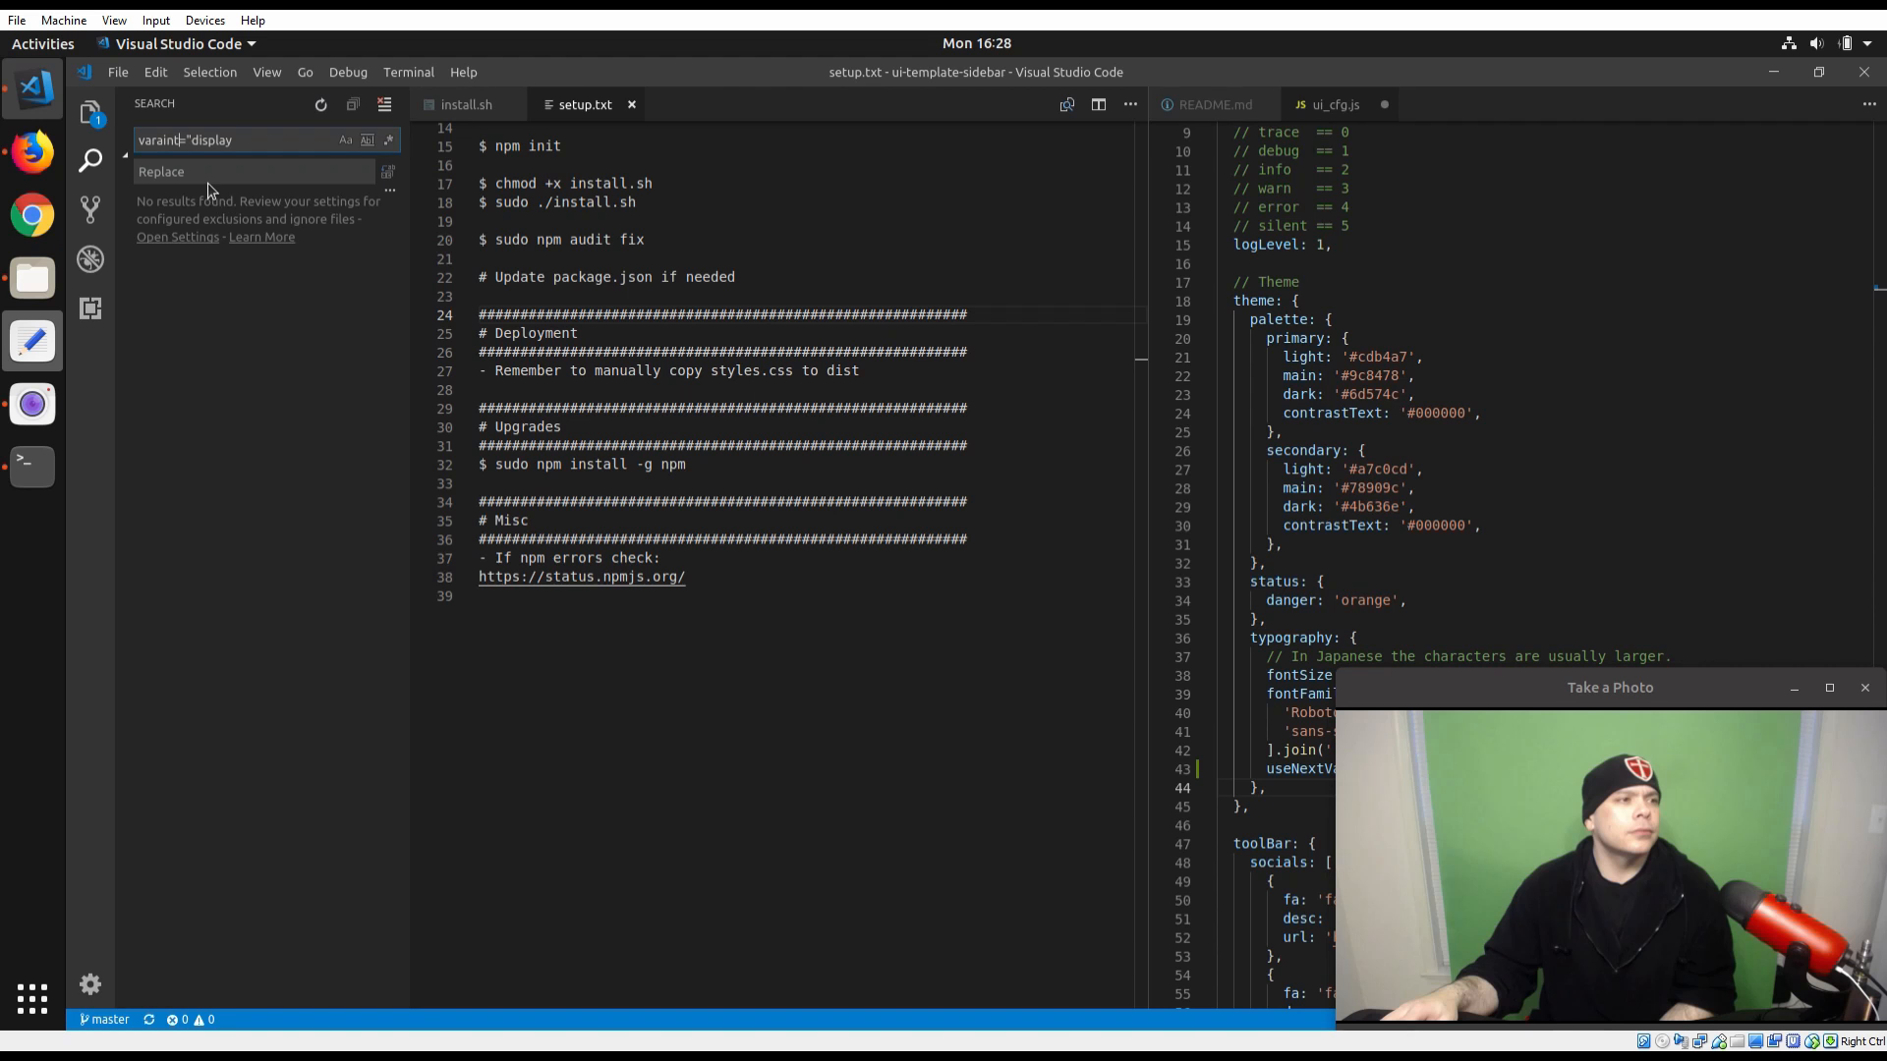
mouse_move(323, 514)
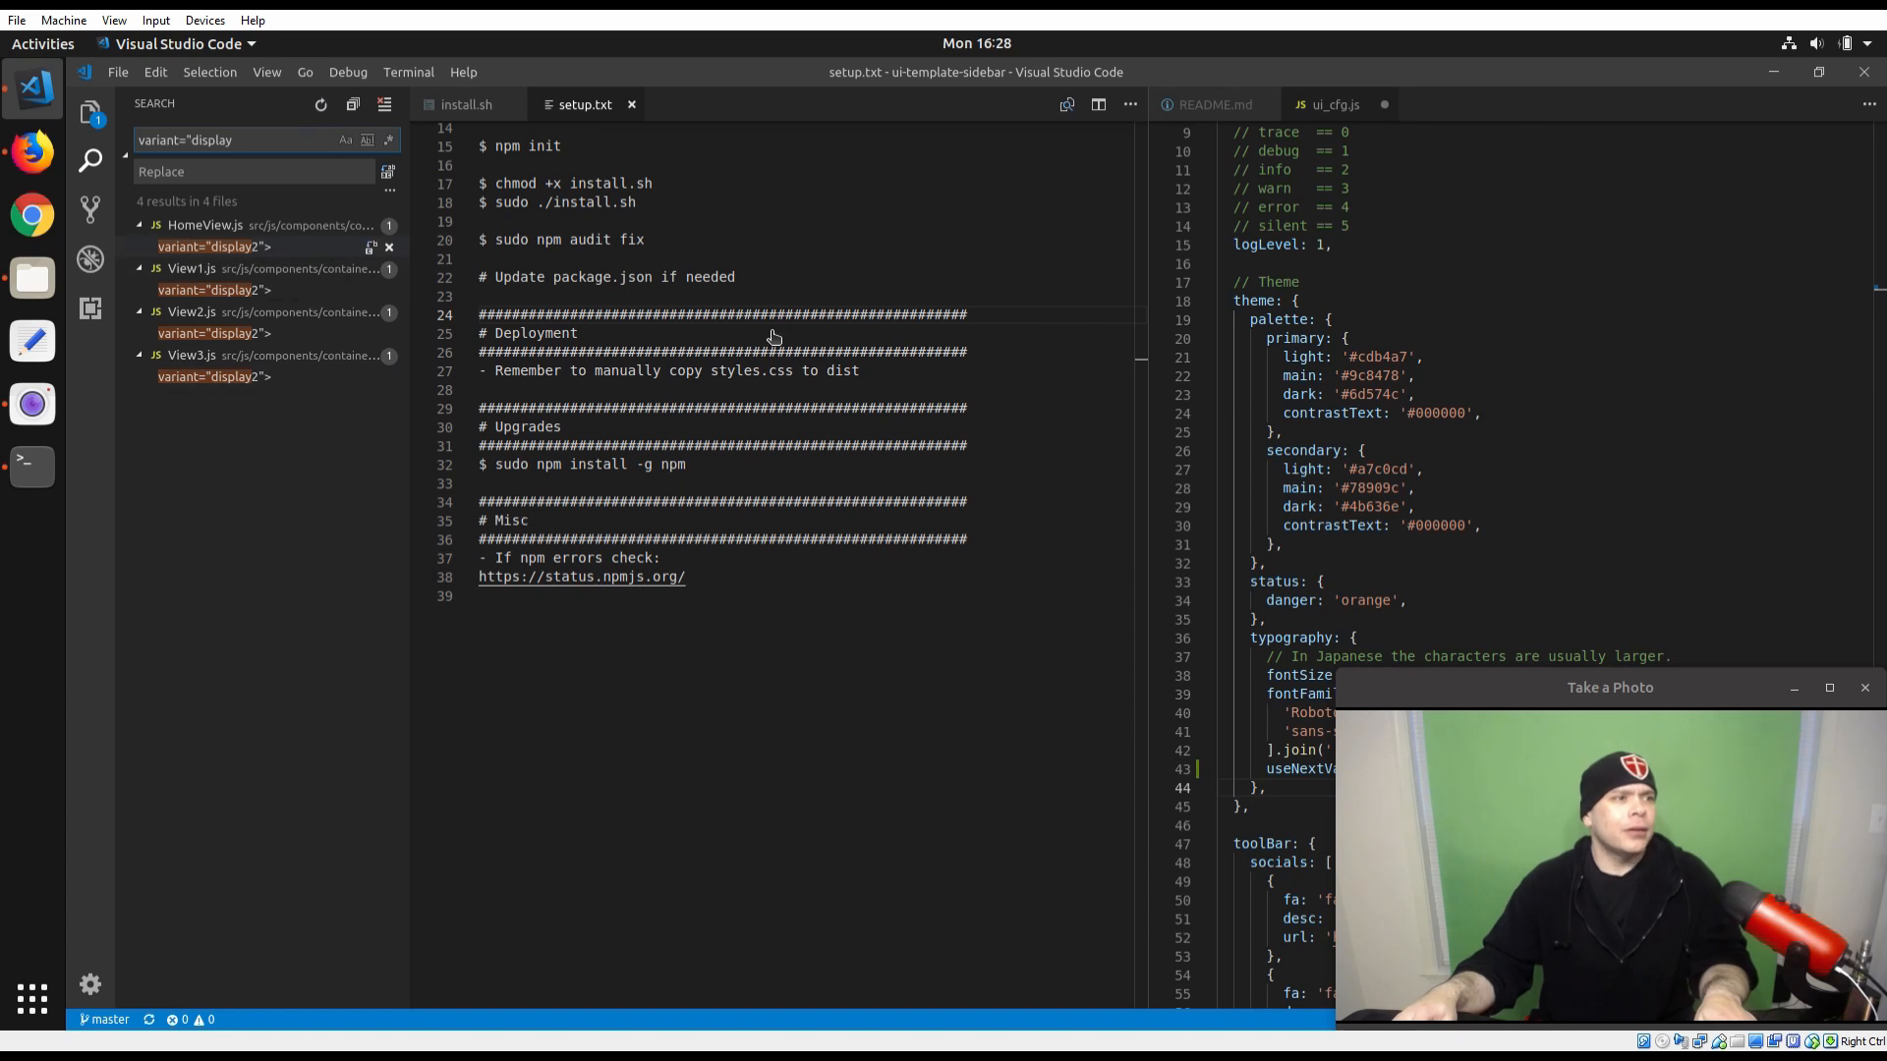
Open the display2 matches in HomeView.js, View1.js and View2.js and change them to h3
left_click(210, 247)
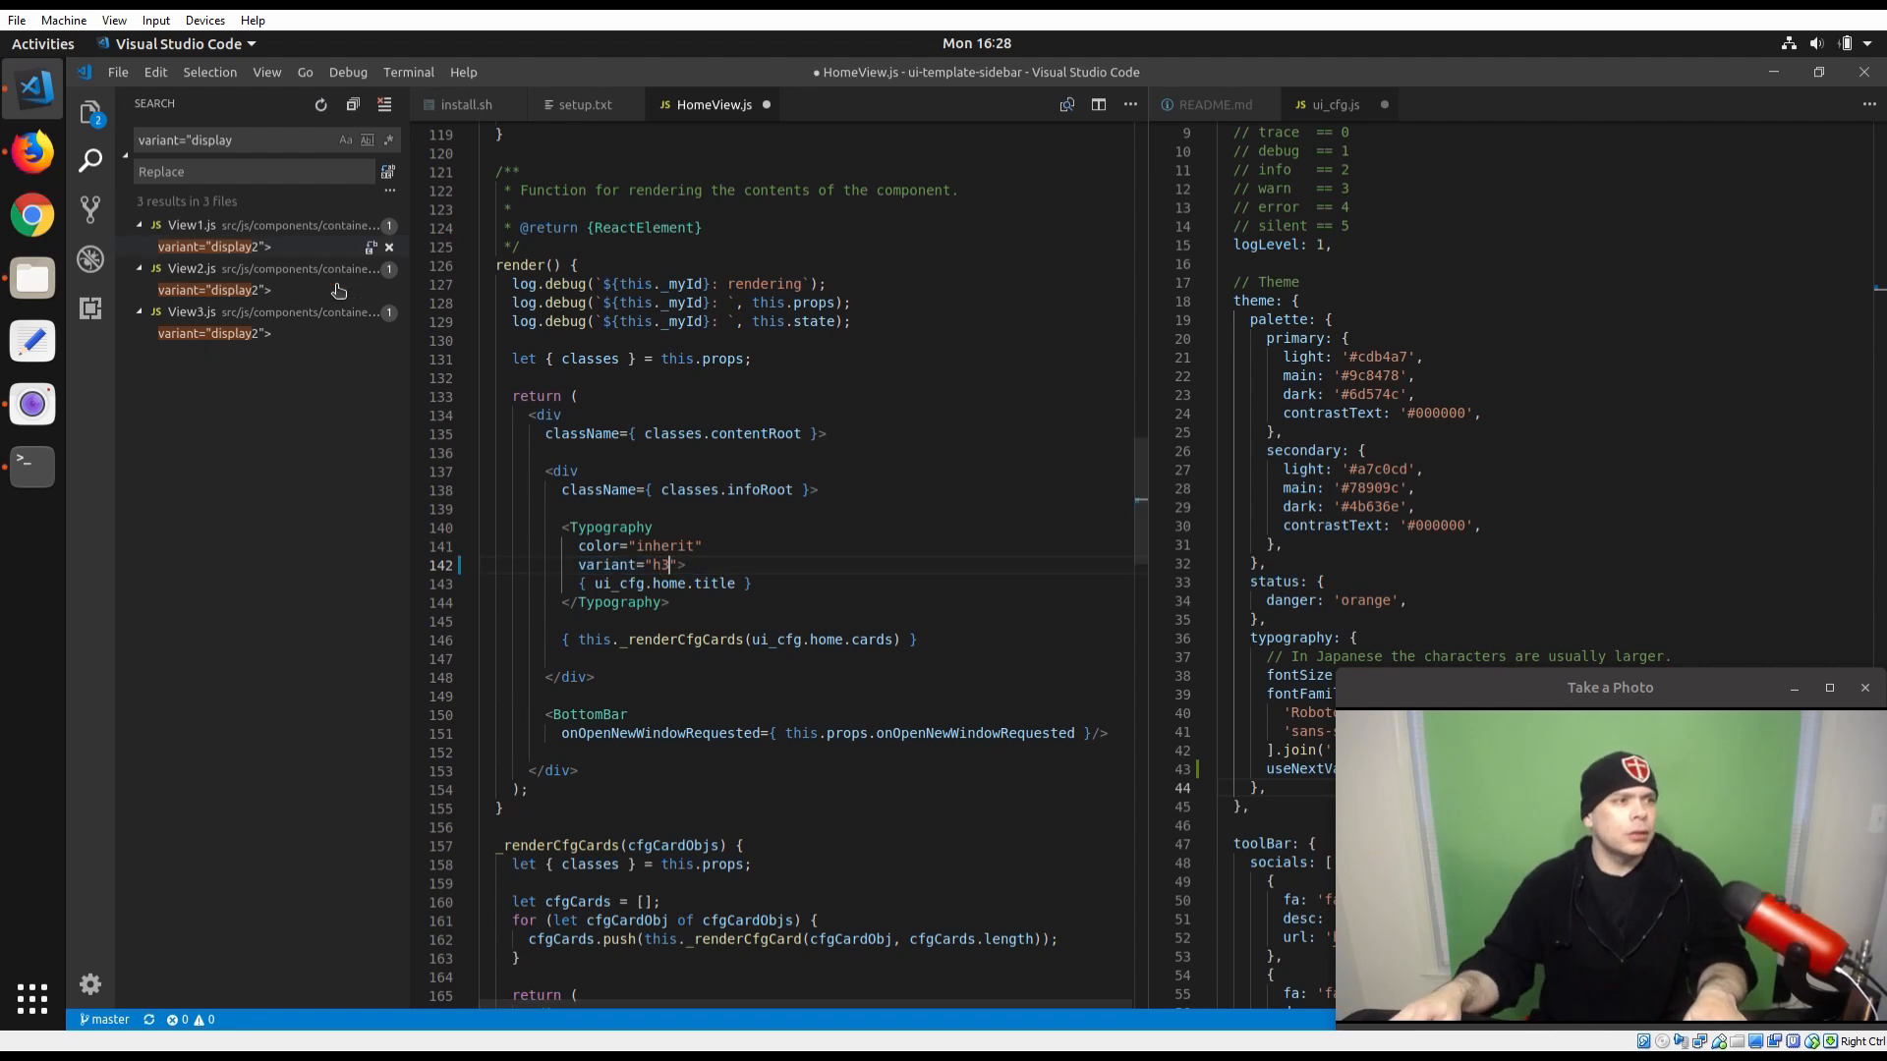
left_click(216, 246)
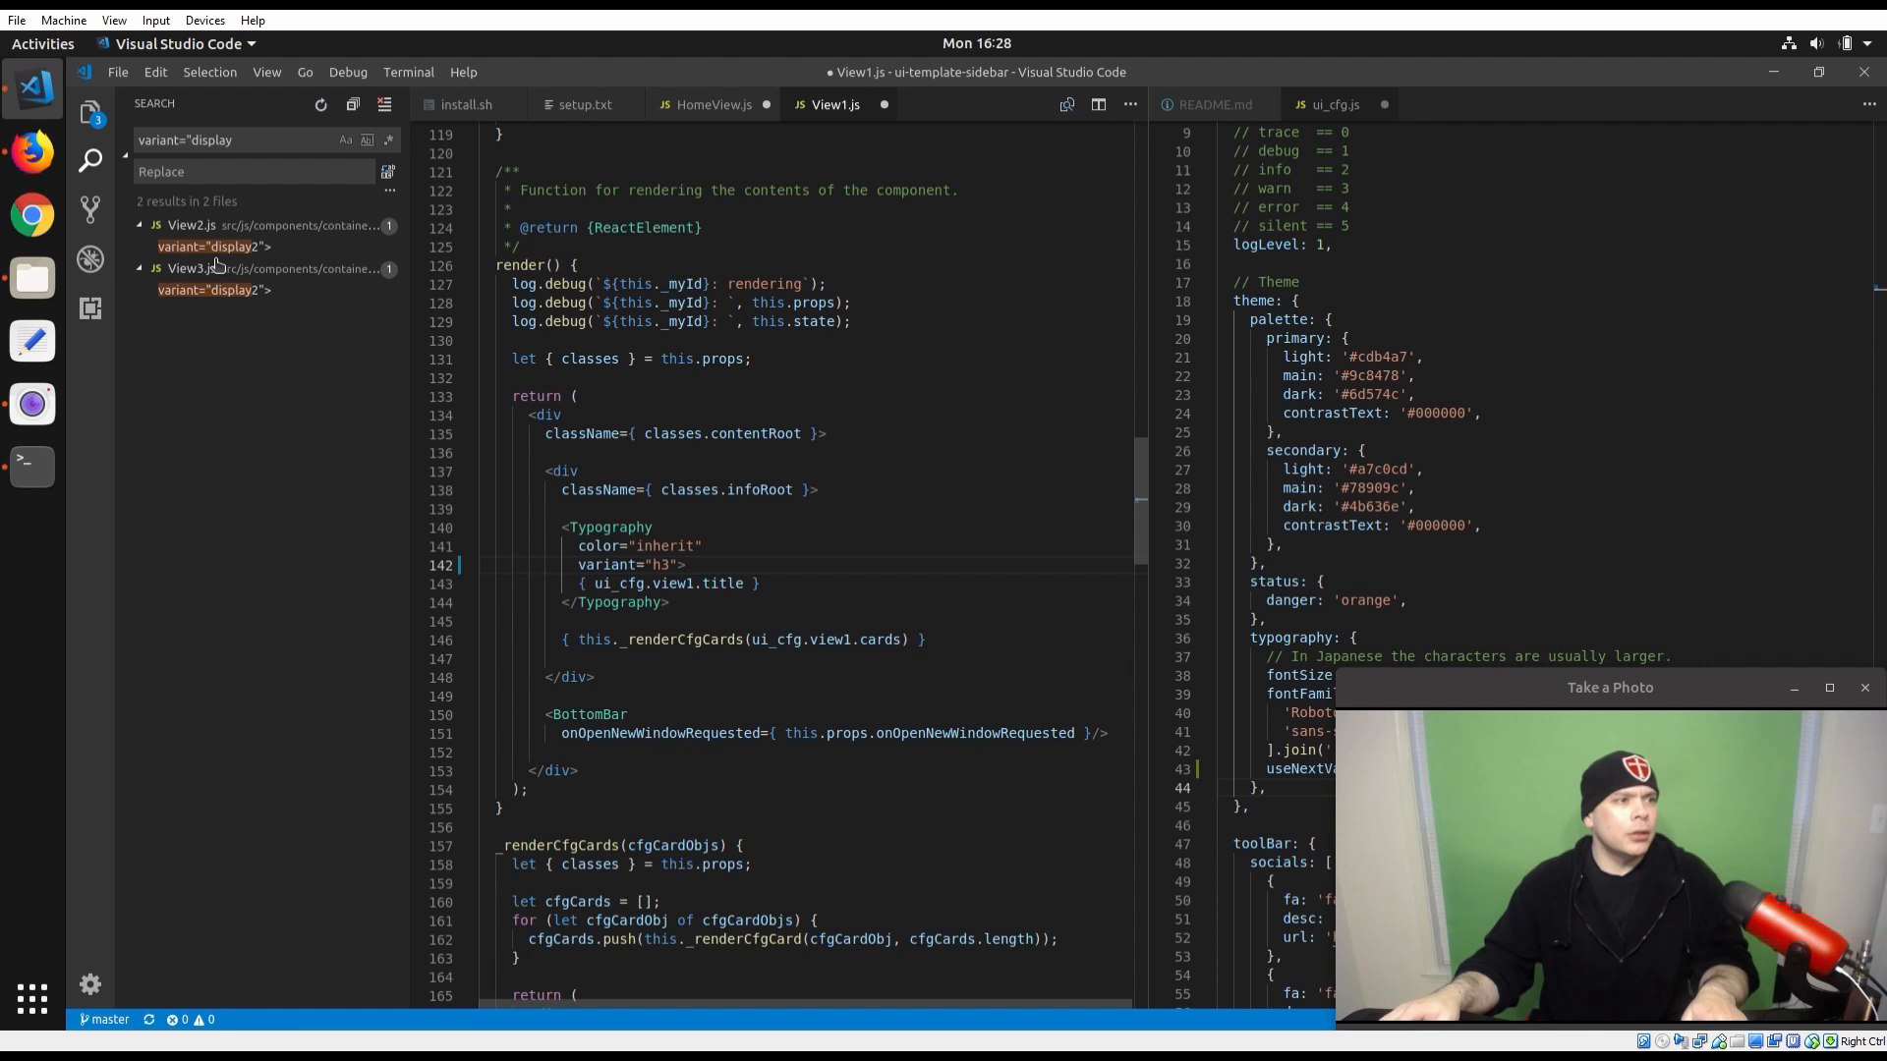
left_click(215, 247)
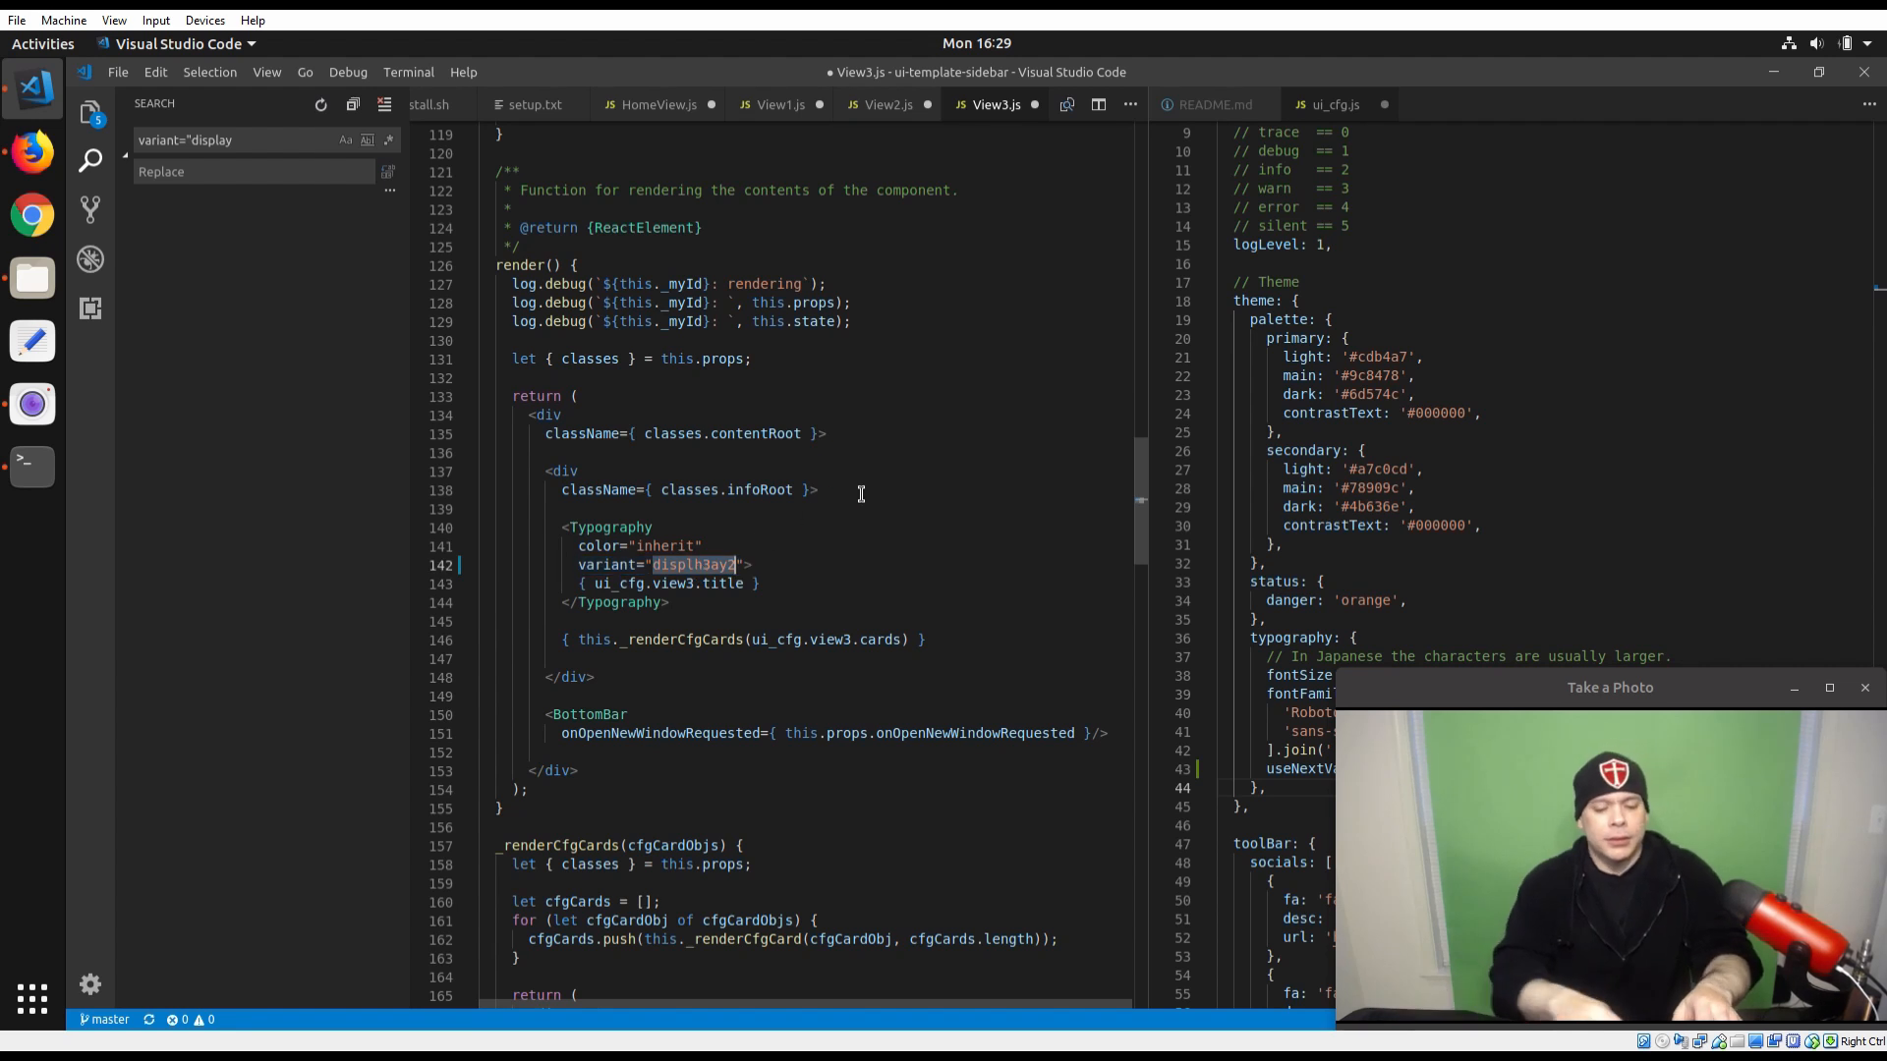
type("h3")
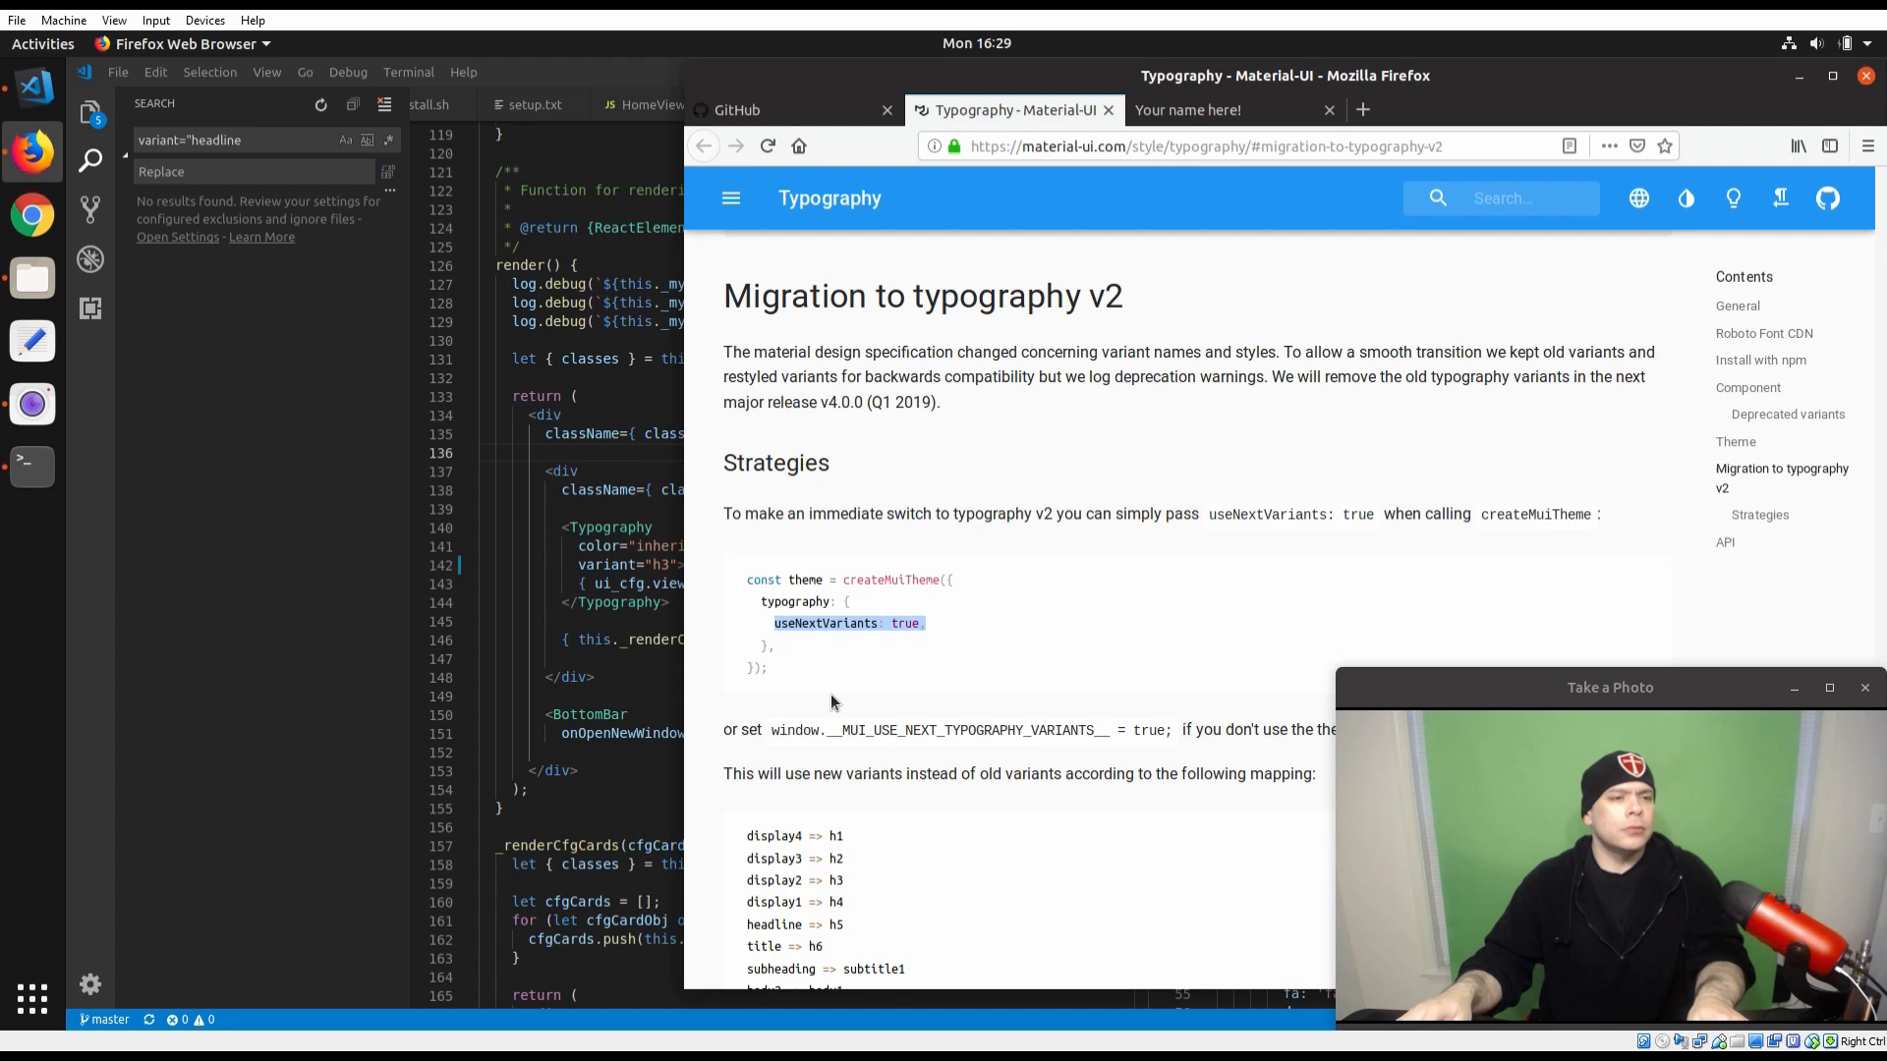
Change the title variants to h6 in View1.js, View2.js, SideBar.js and TopBar.js
scroll("down", 3)
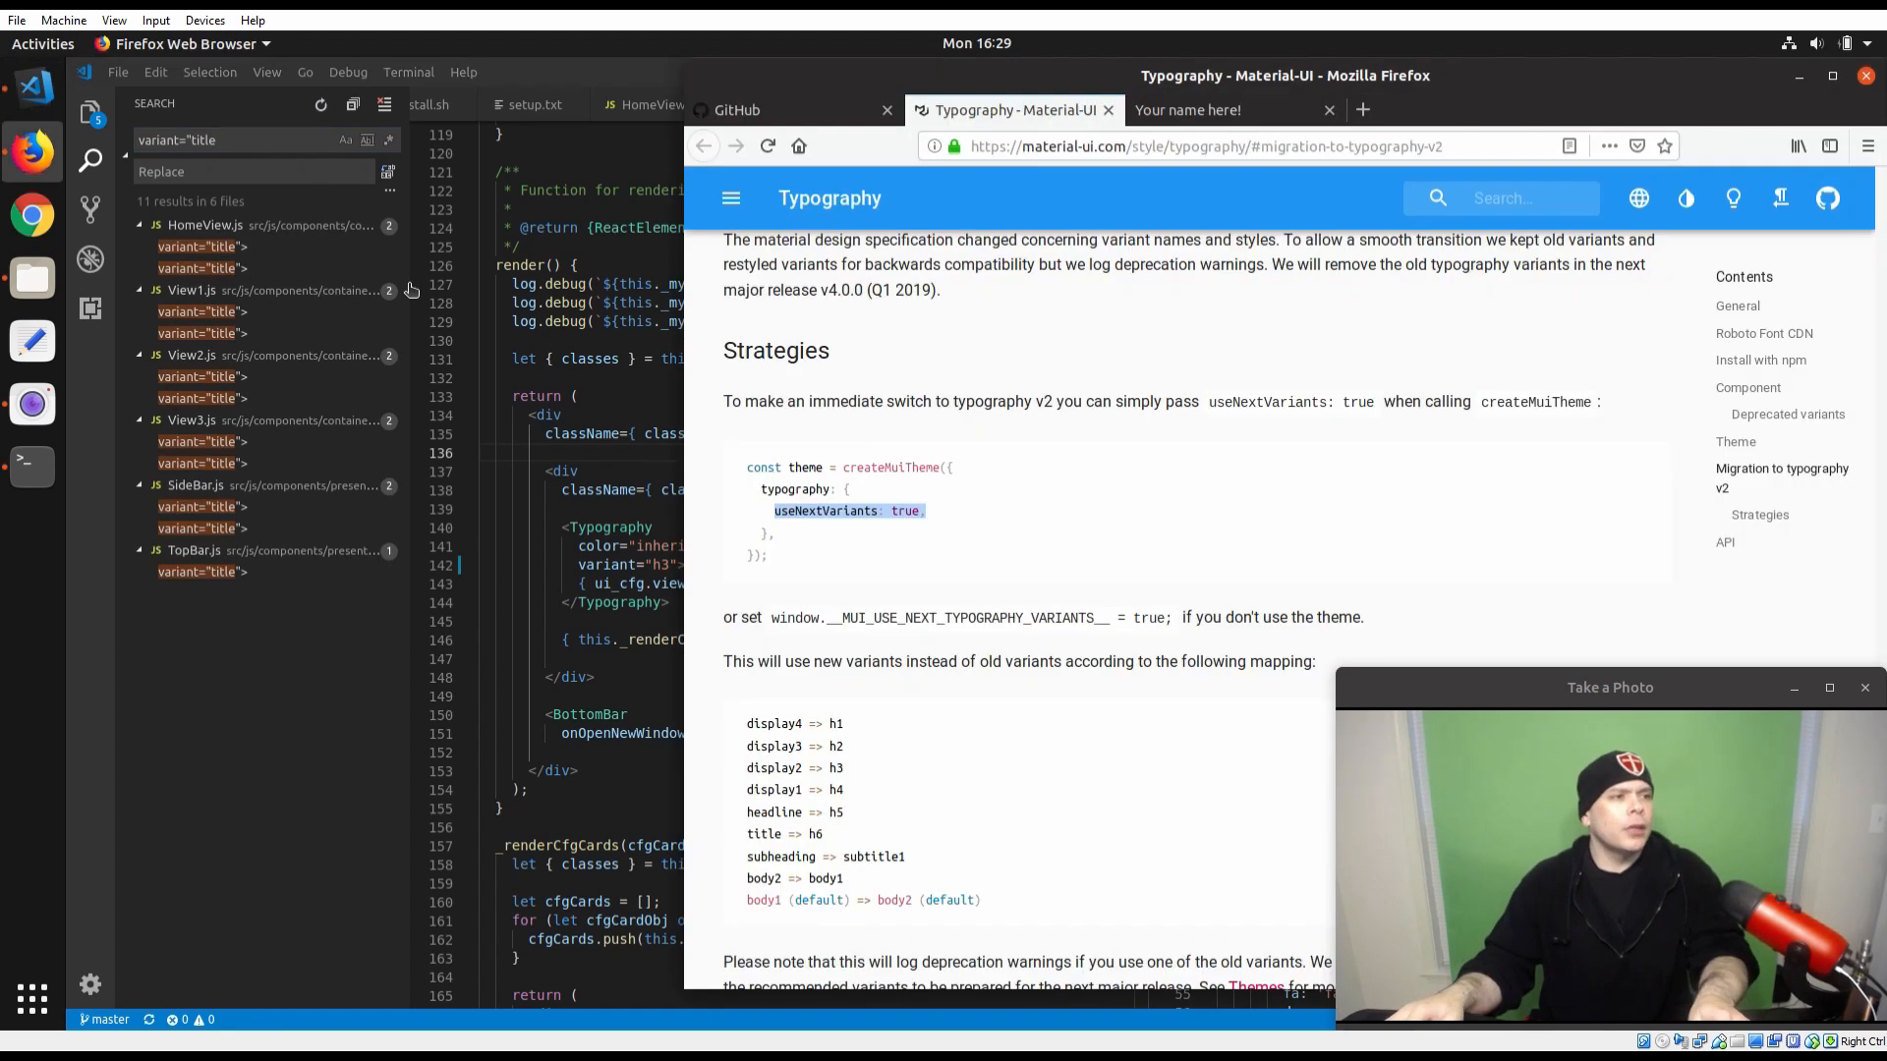
mouse_move(213, 274)
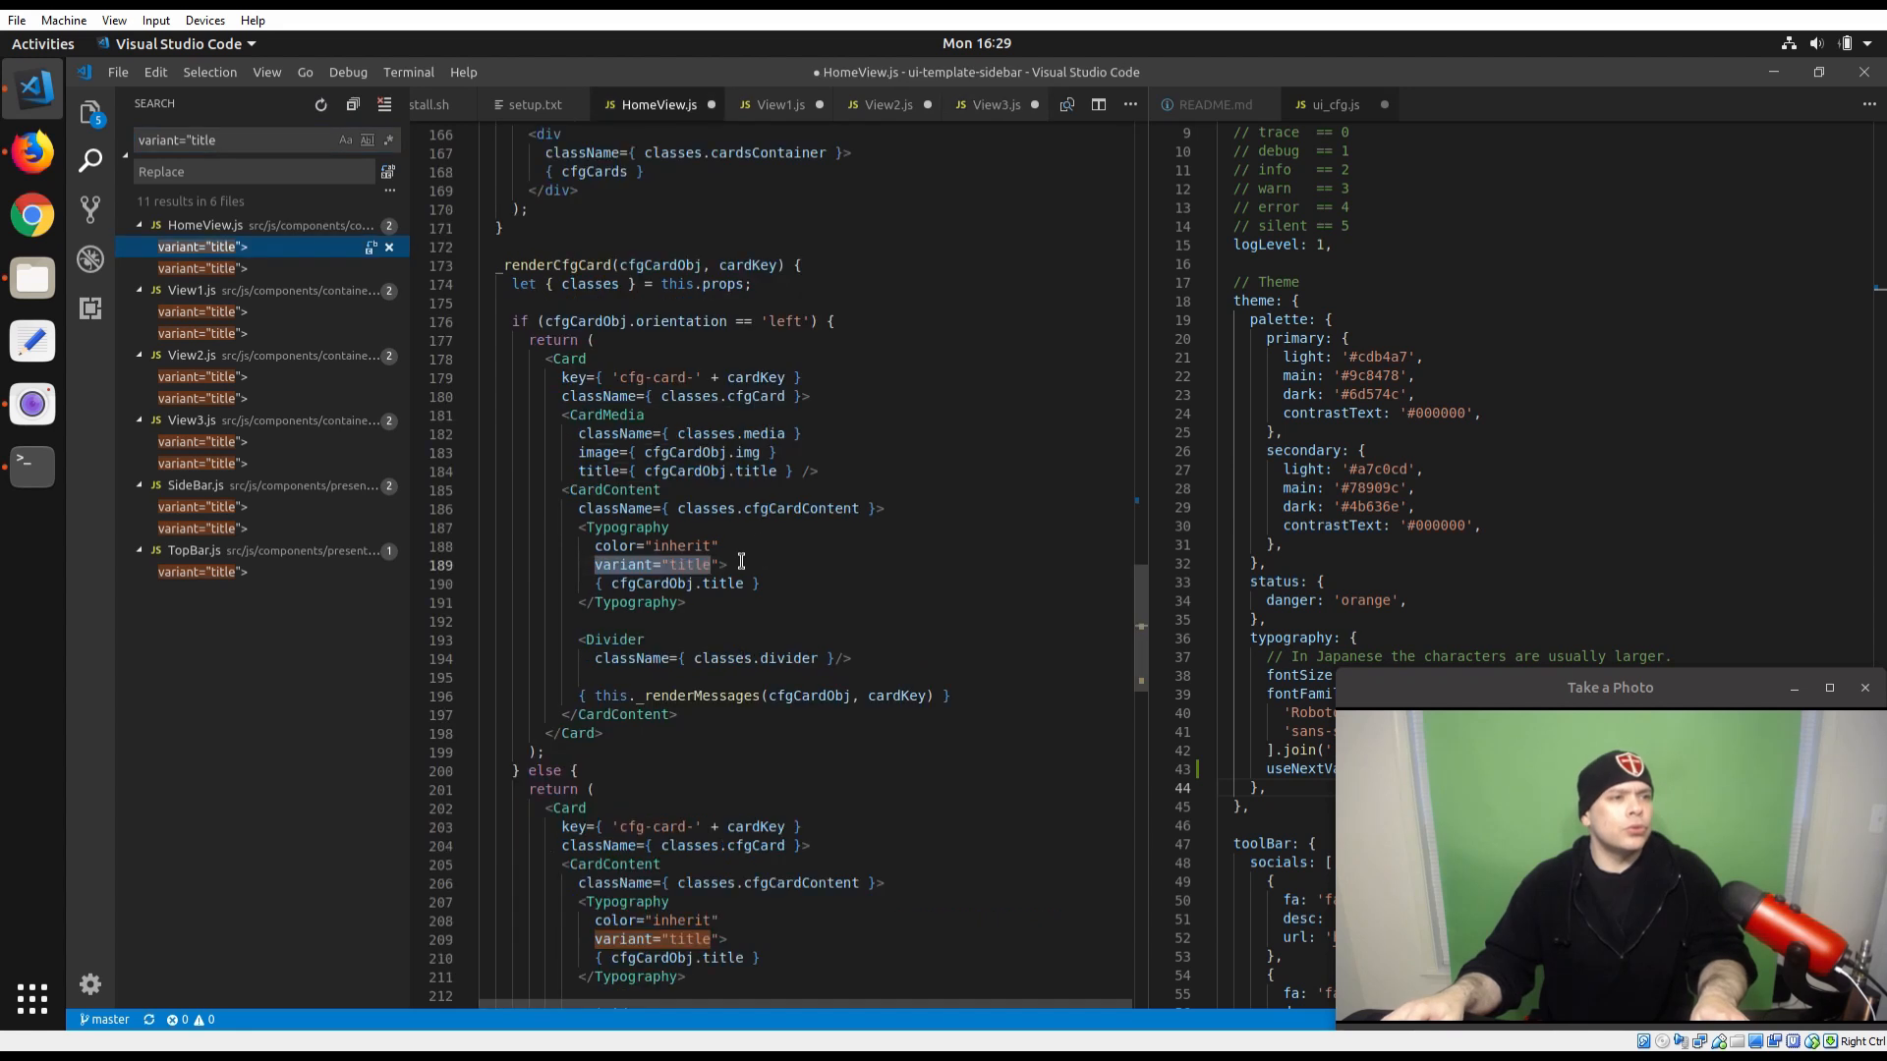
mouse_move(889, 569)
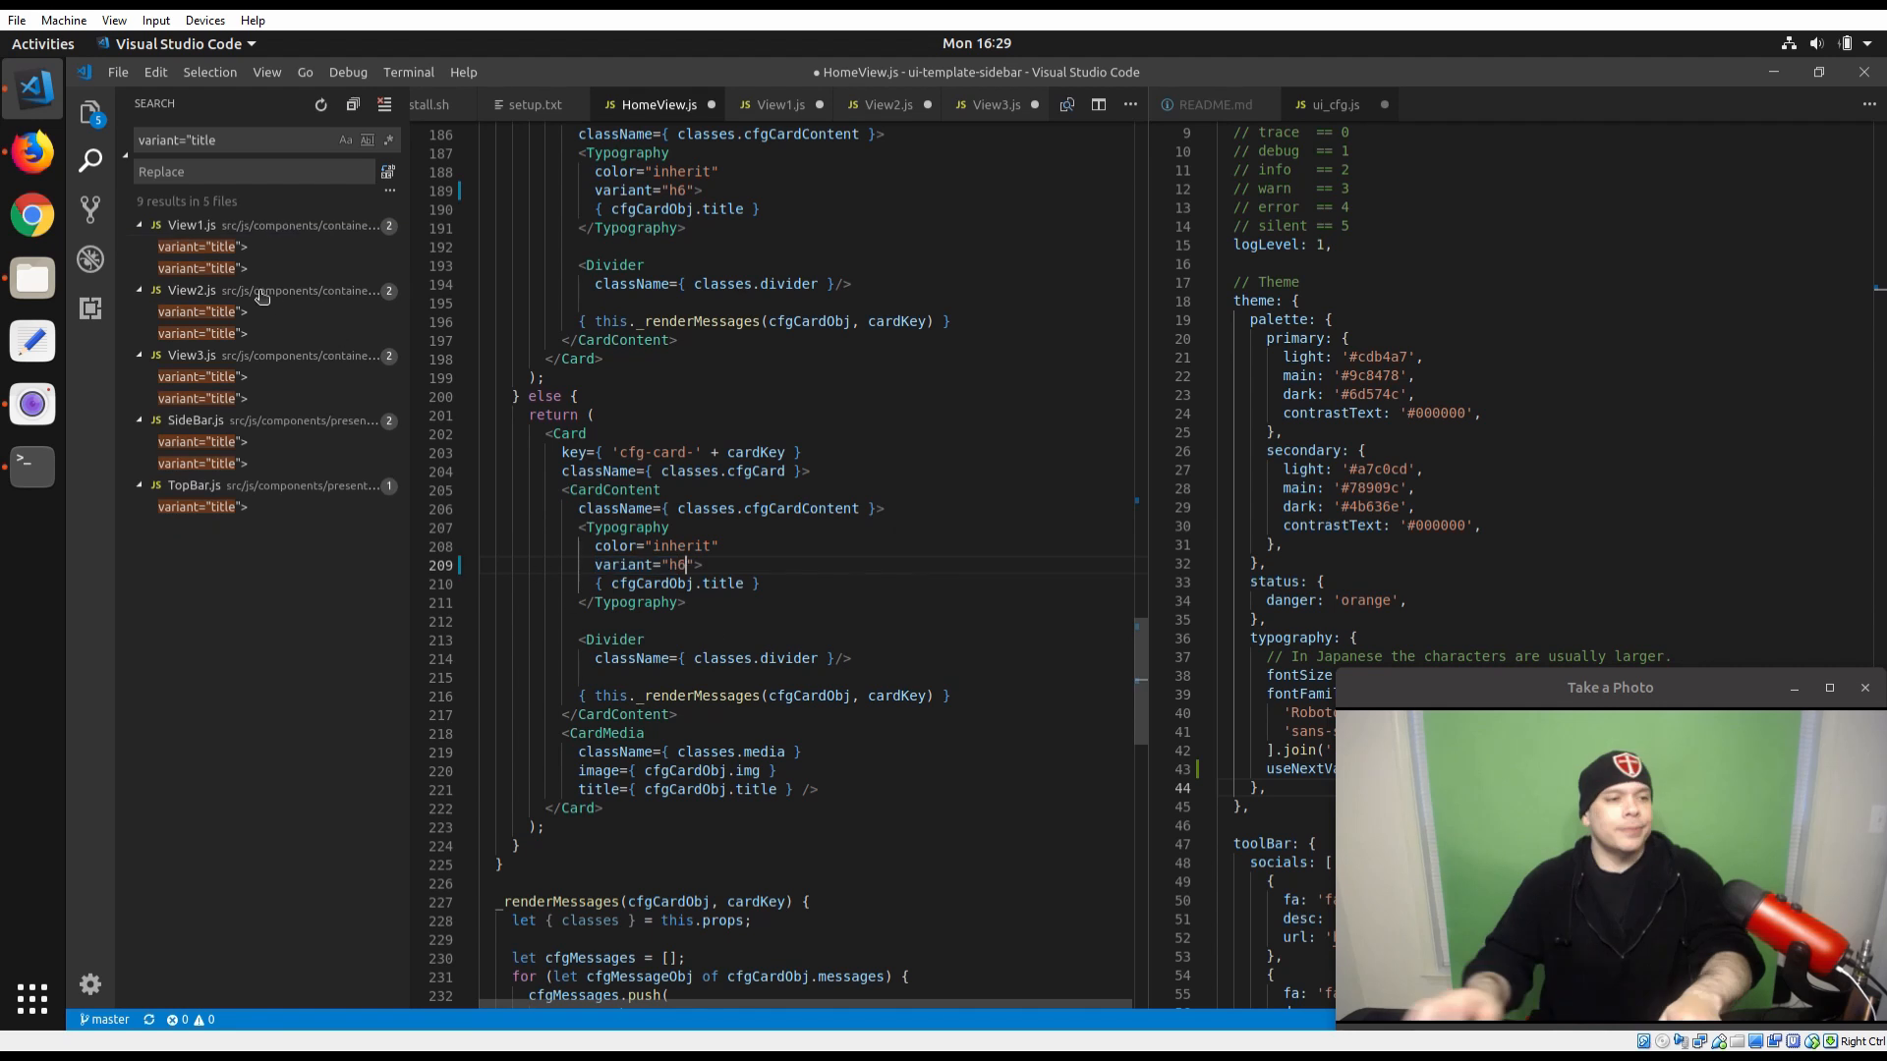
left_click(202, 246)
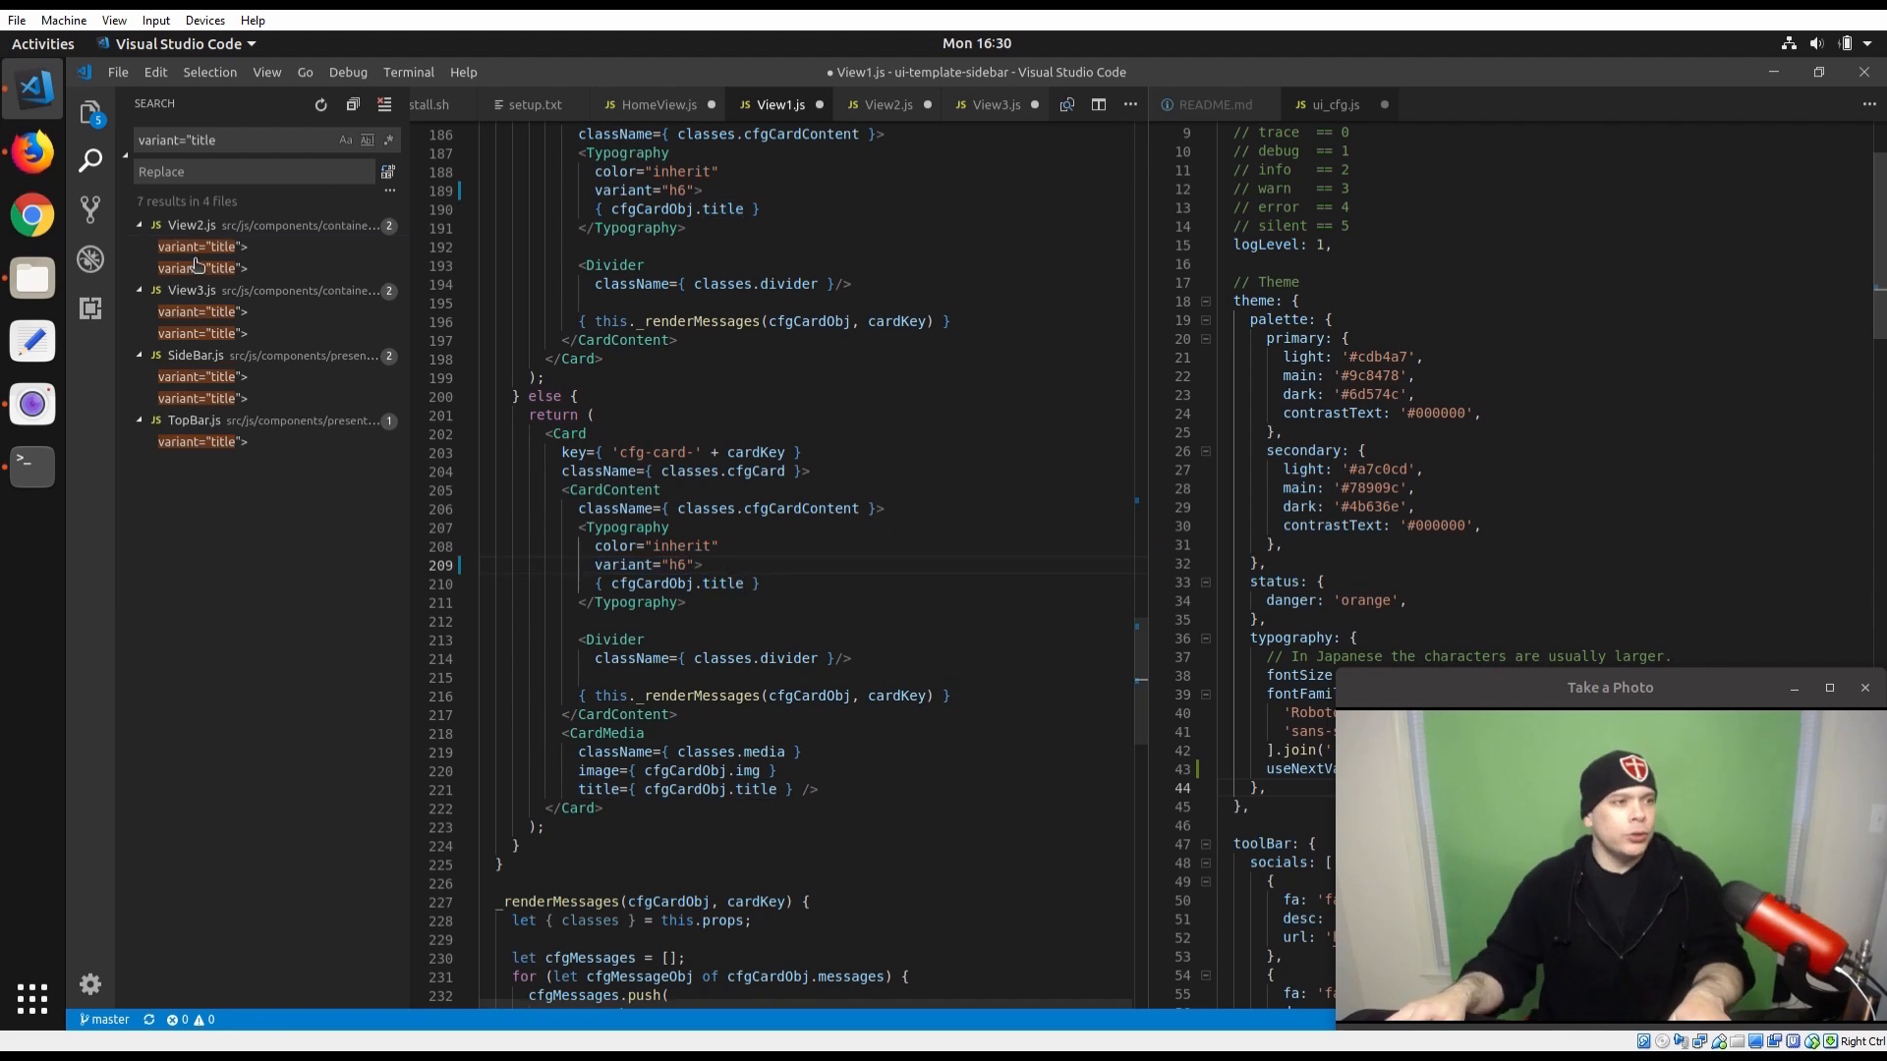
left_click(198, 247)
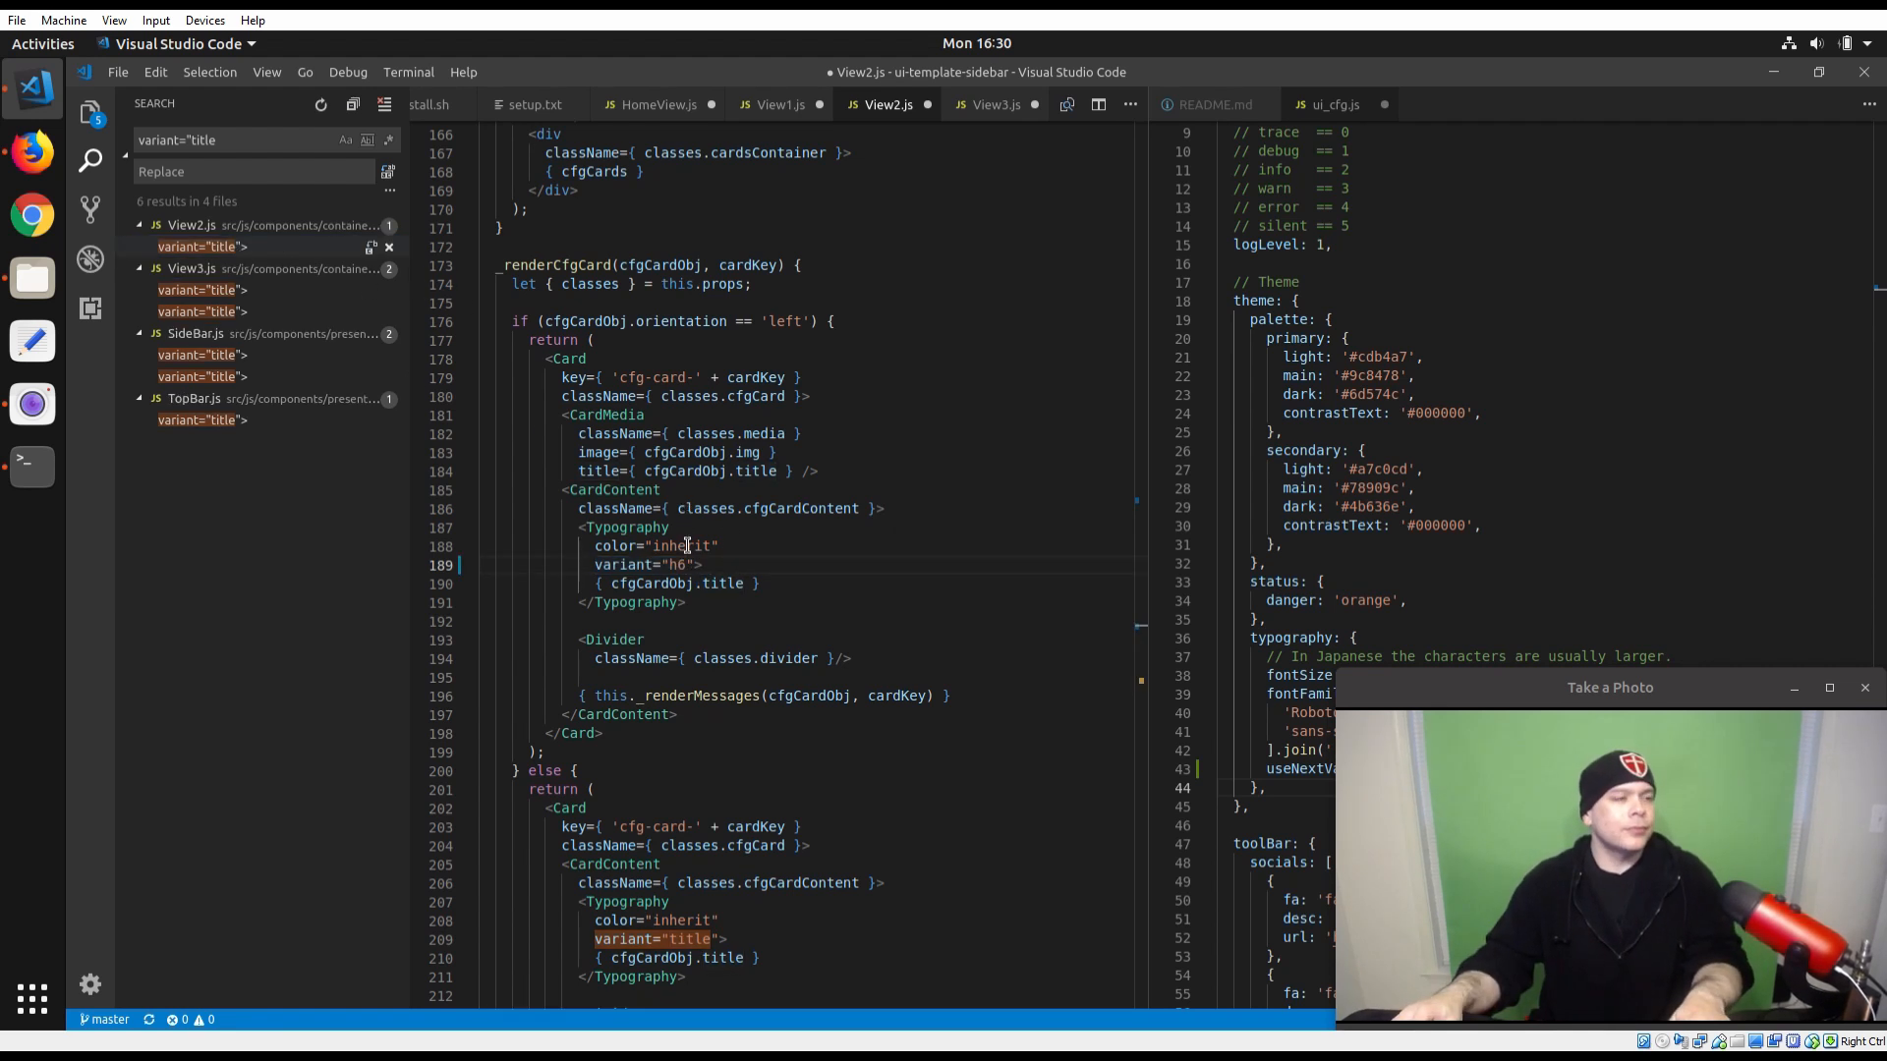
scroll("down", 3)
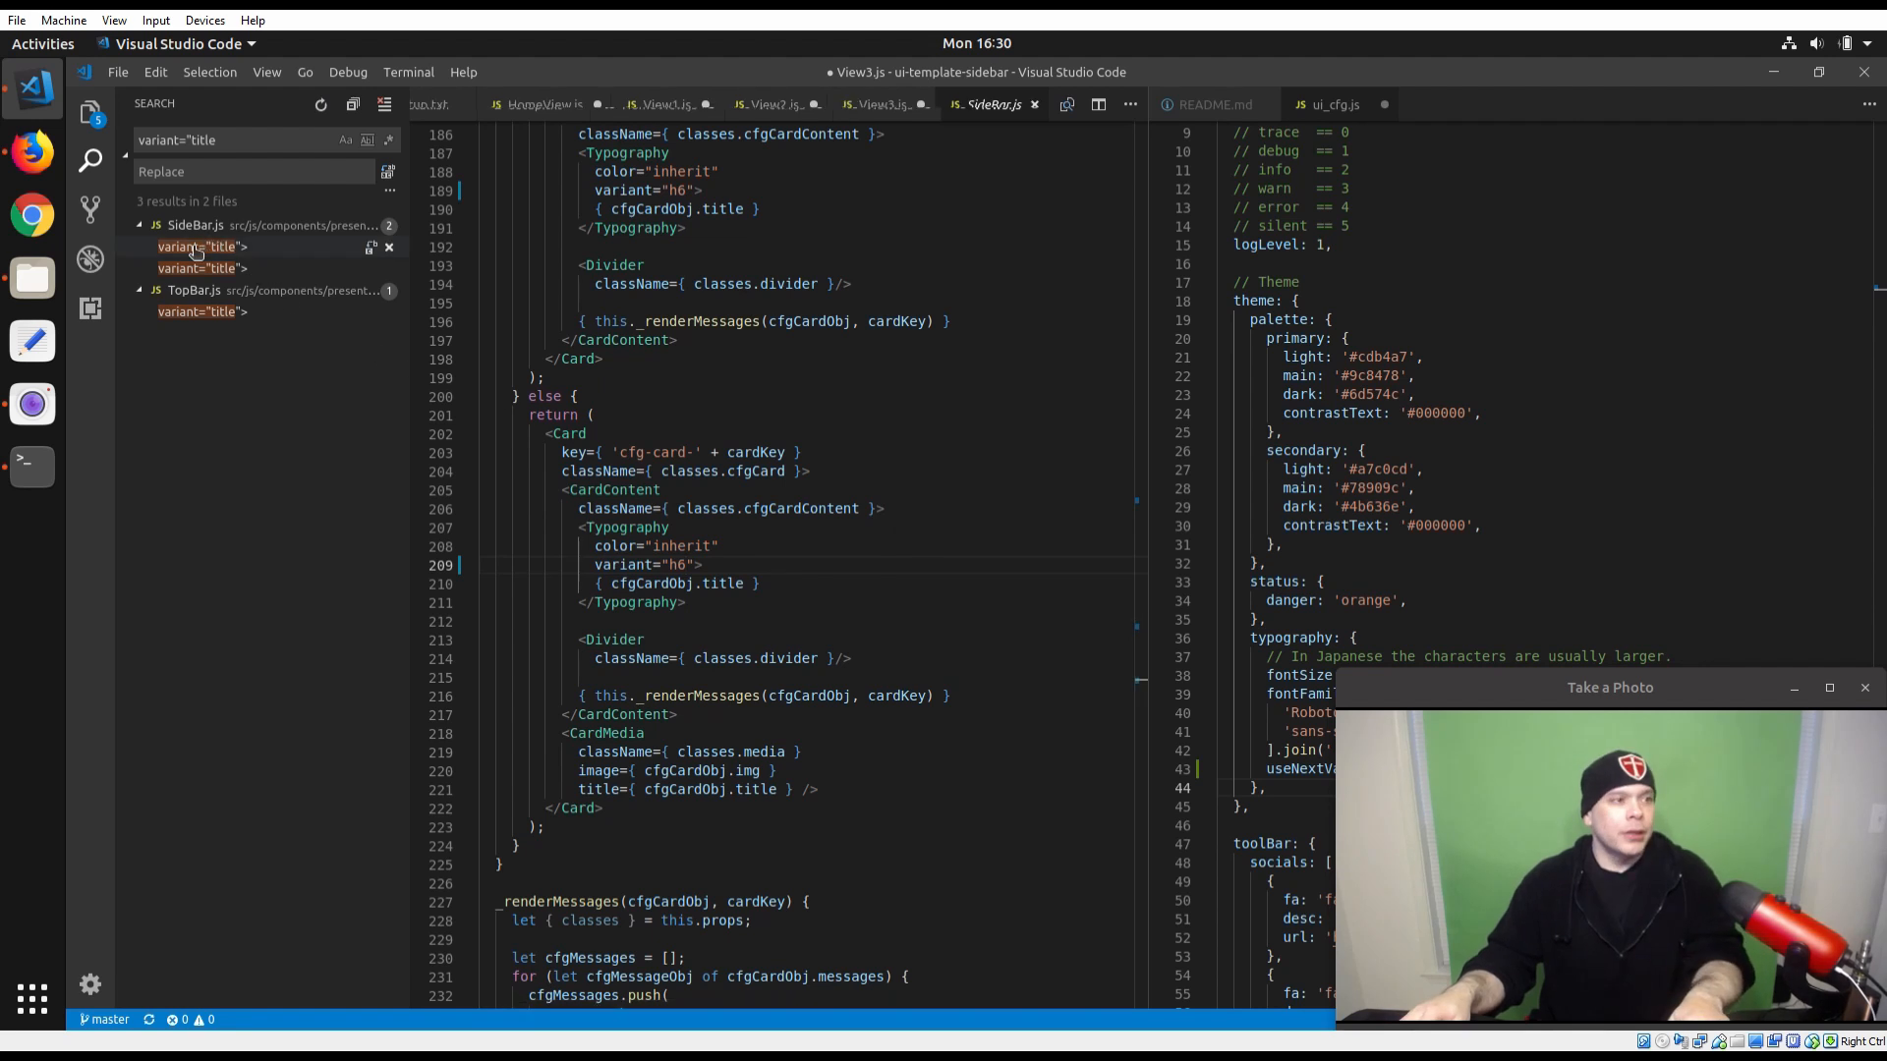
left_click(205, 247)
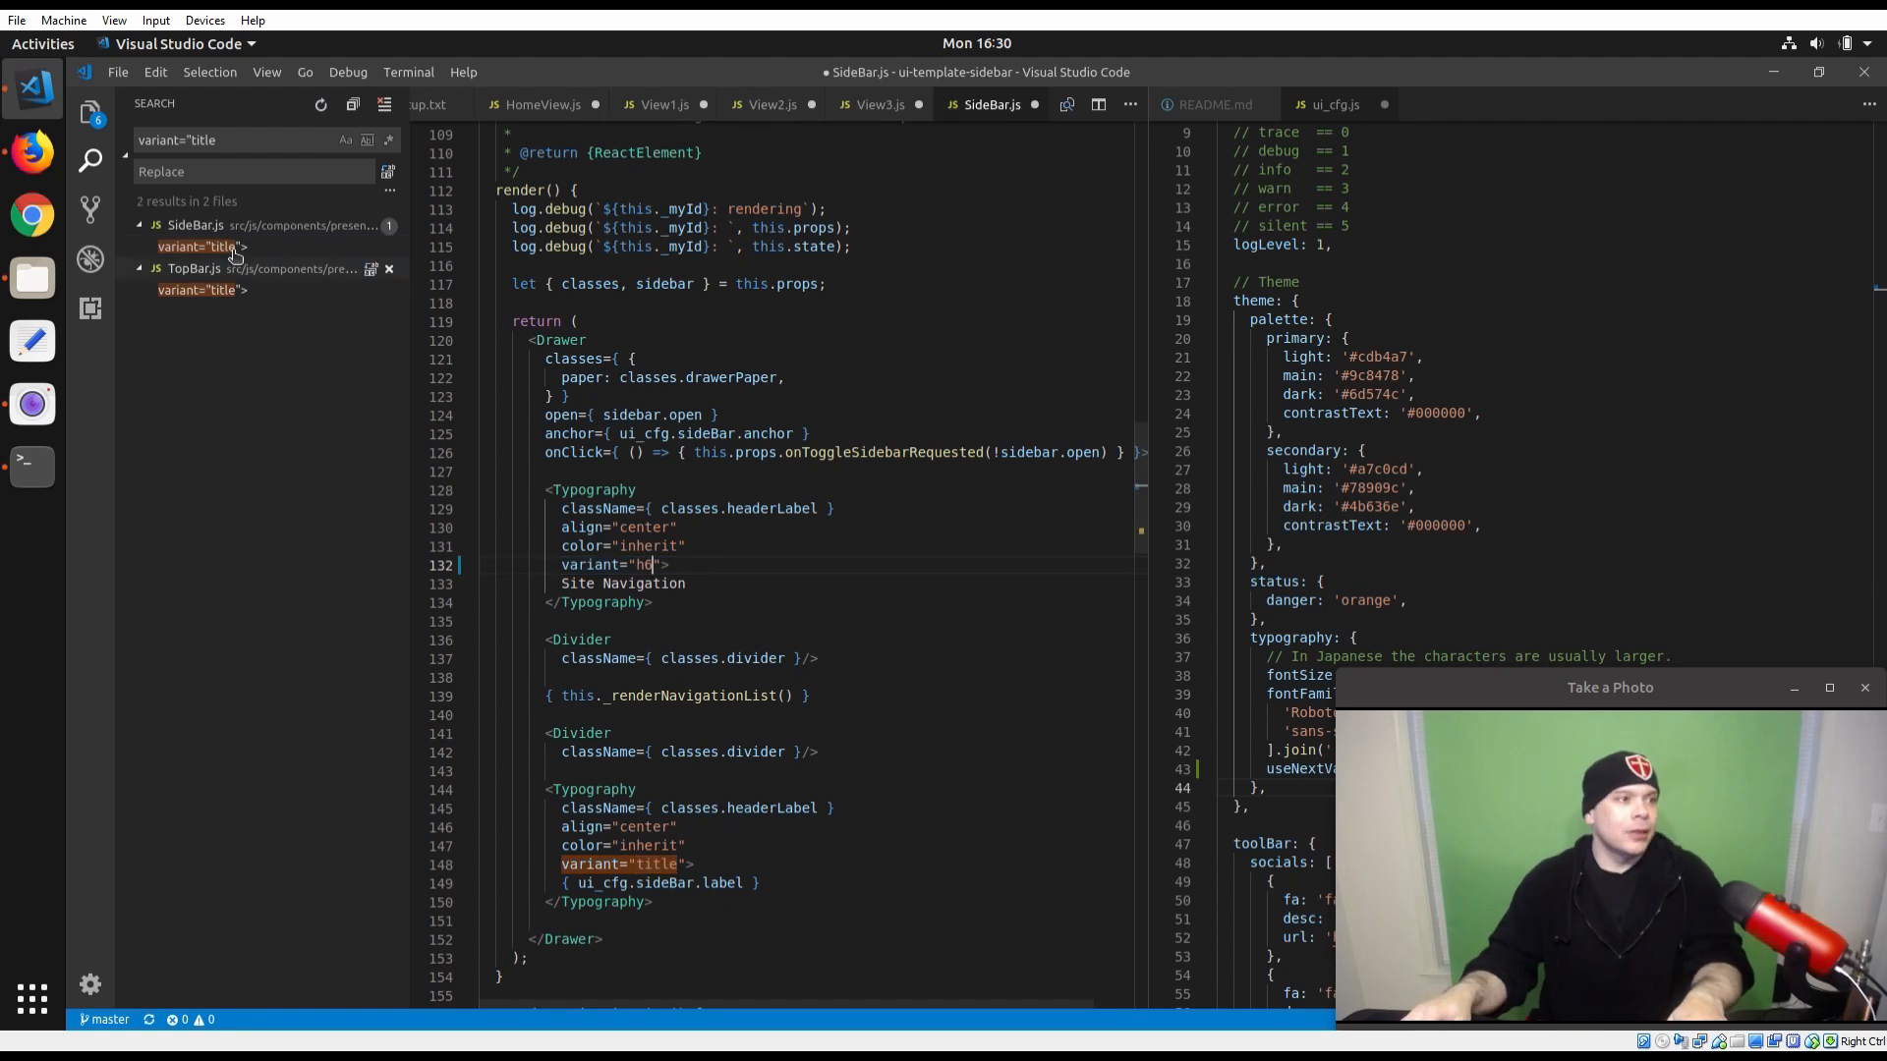
scroll("down", 3)
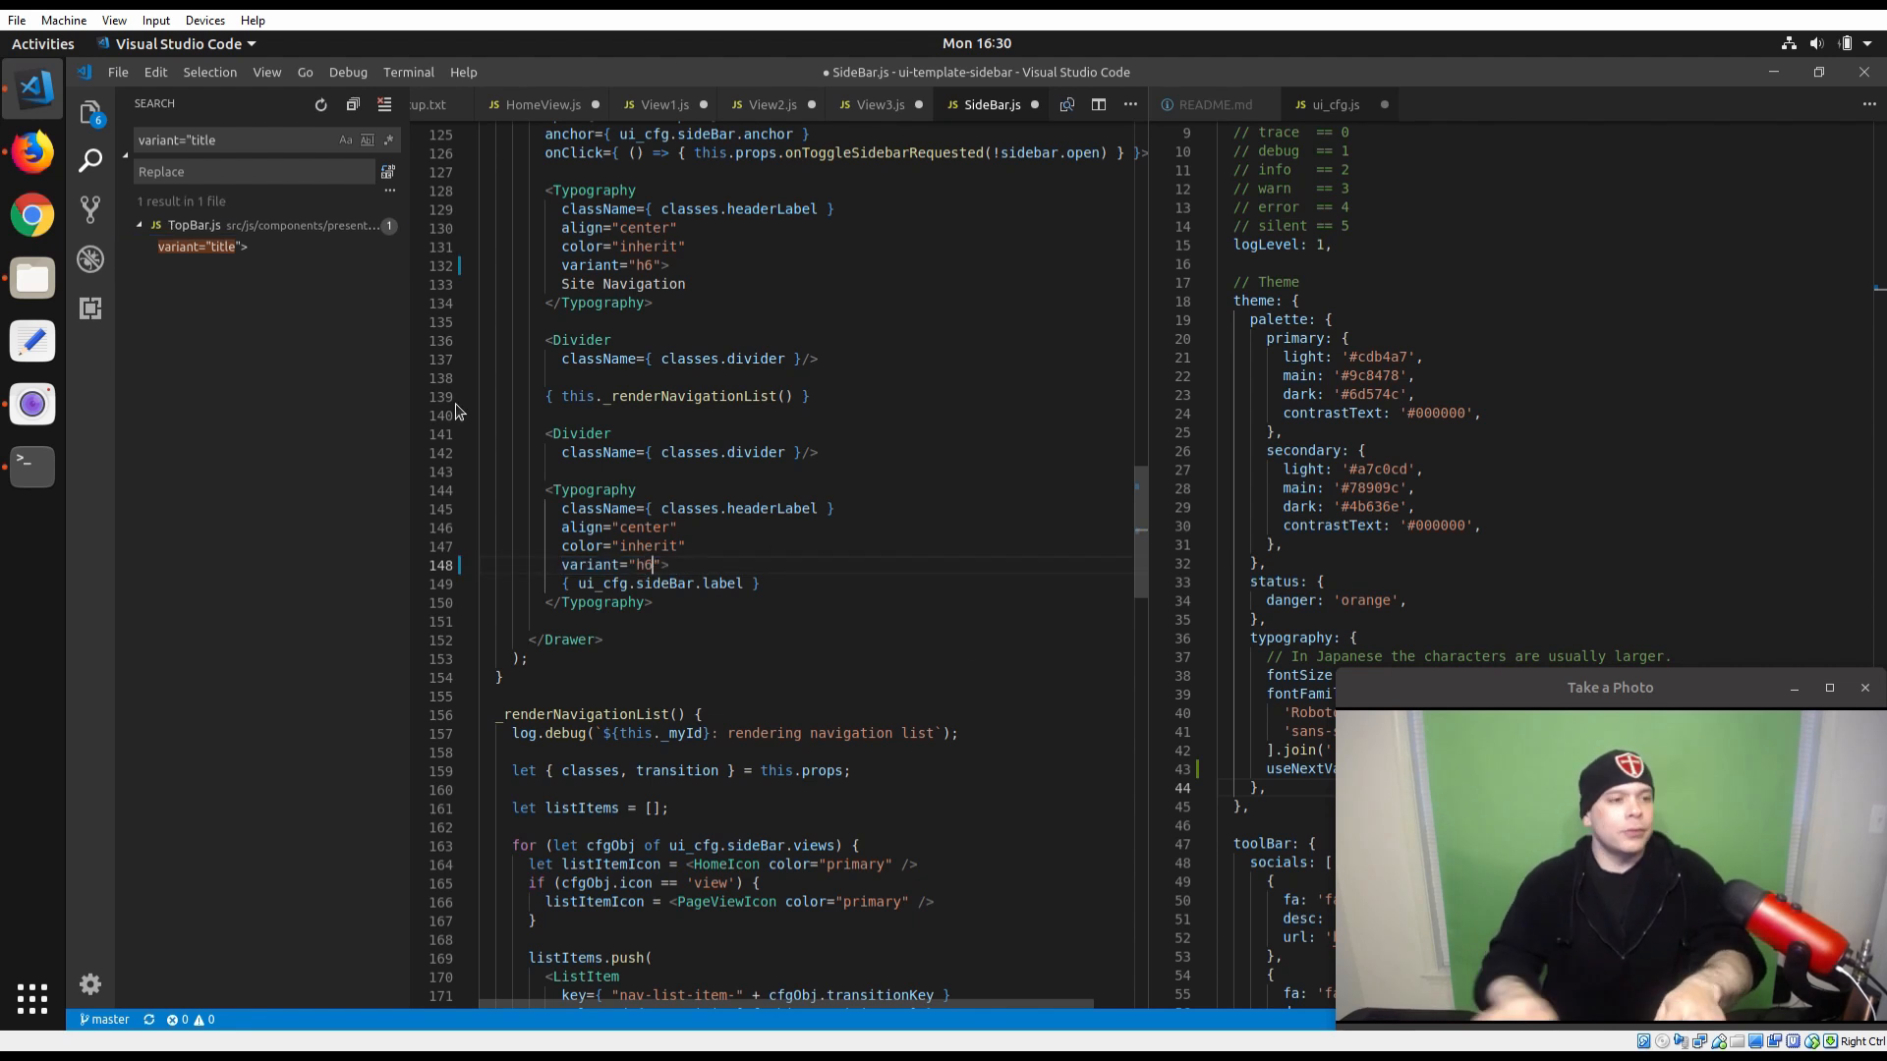
left_click(203, 247)
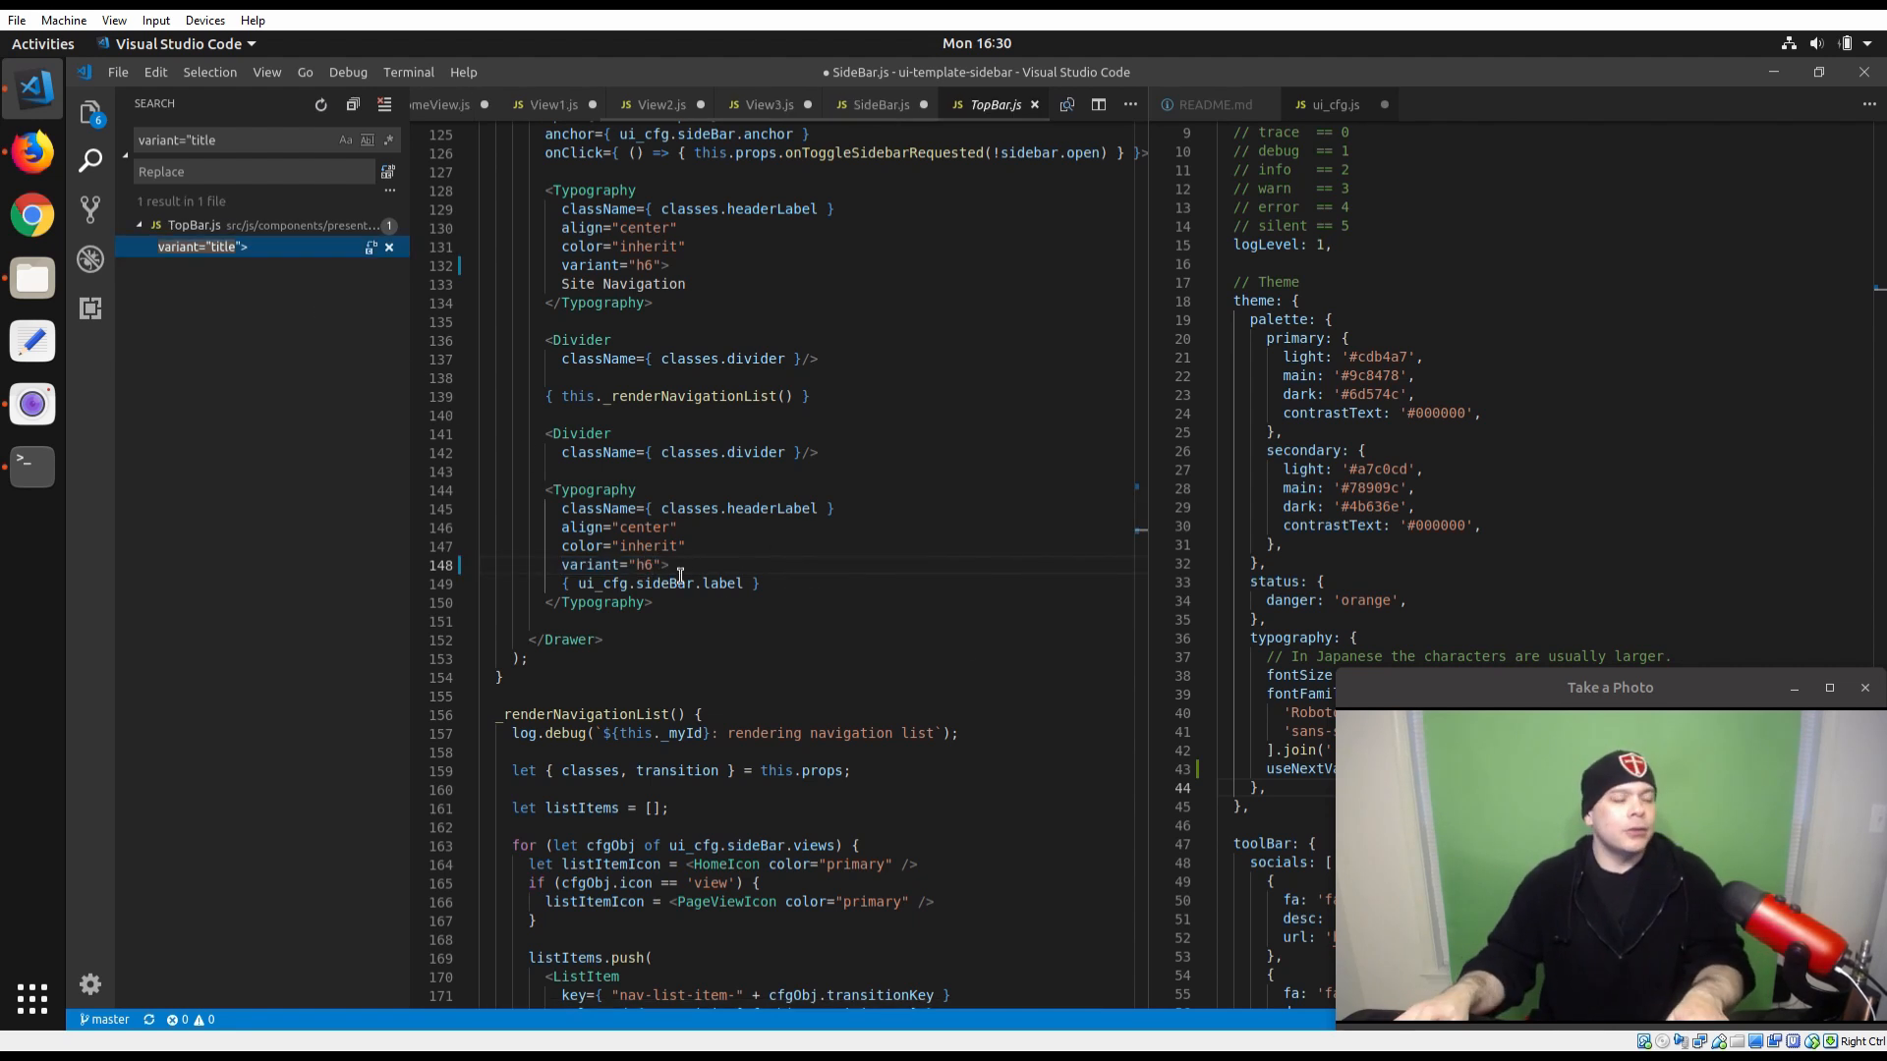
scroll("up", 3)
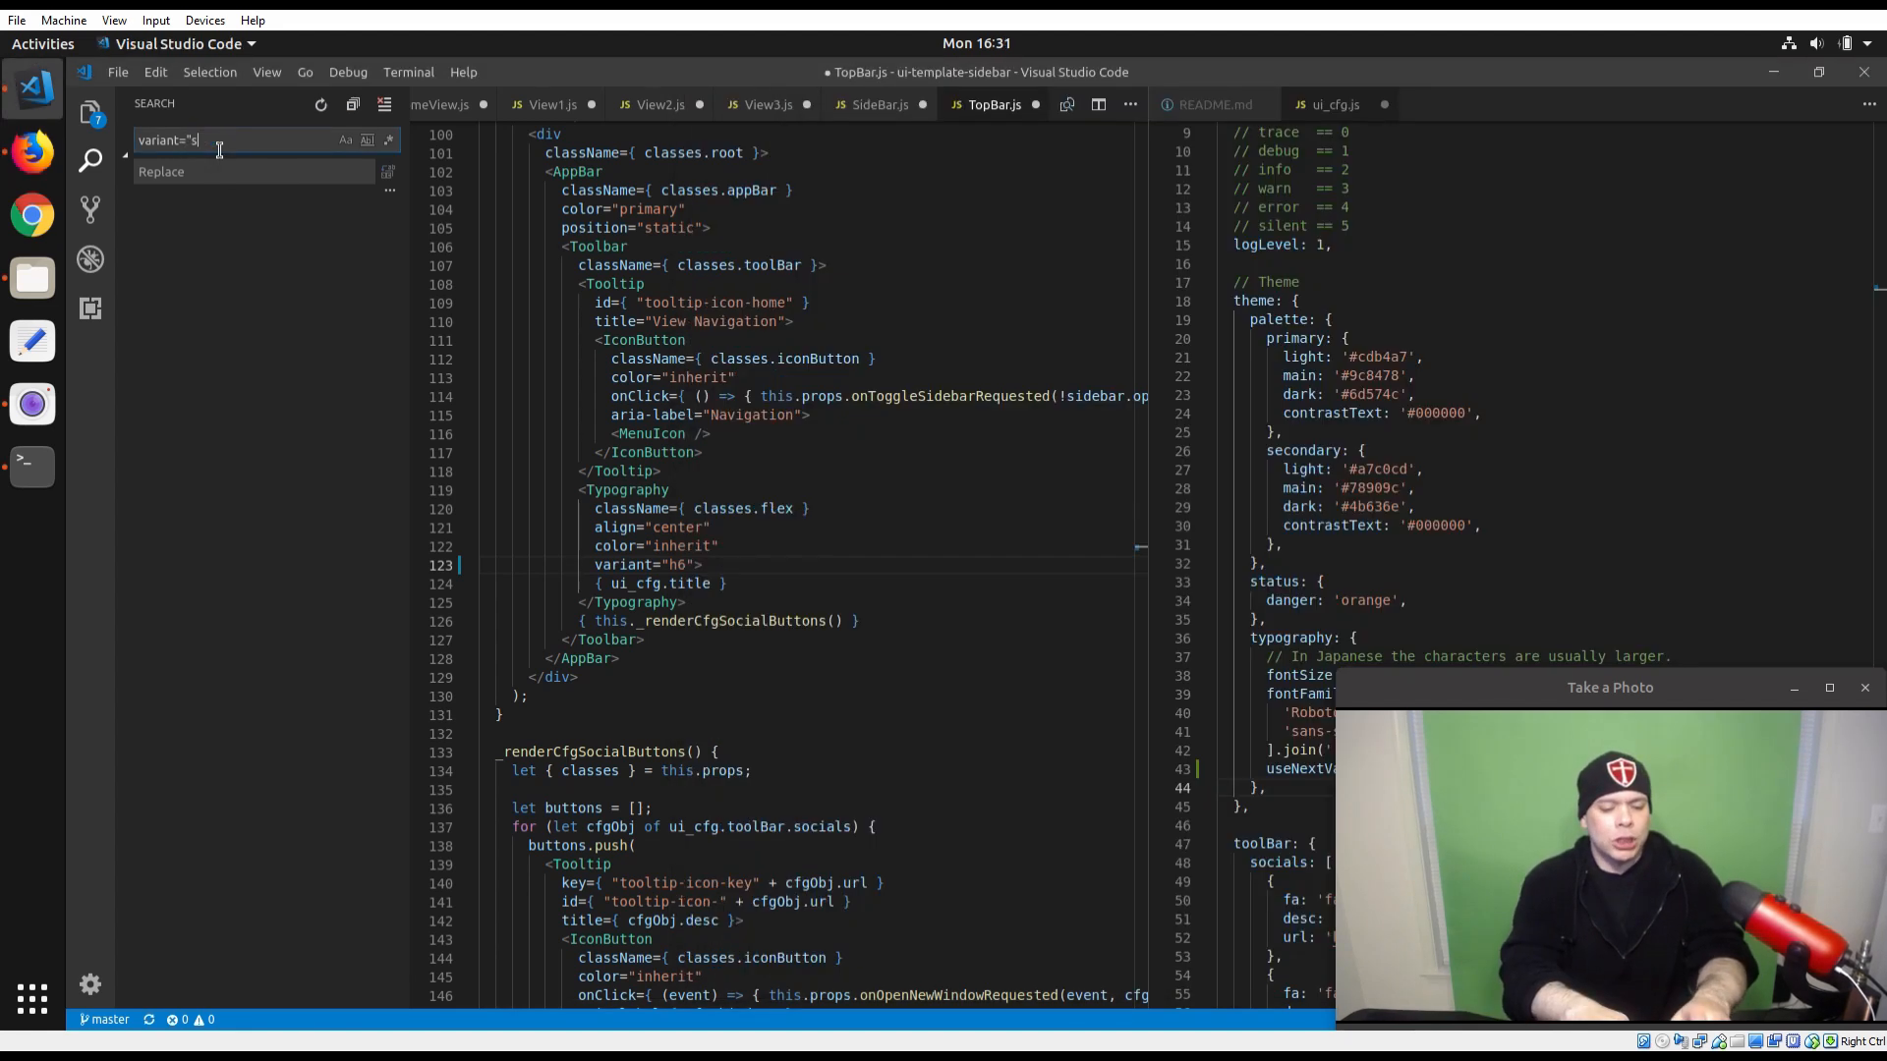
Search for subheading and change BottomBar.js's variant to subtitle1
type("ubheading")
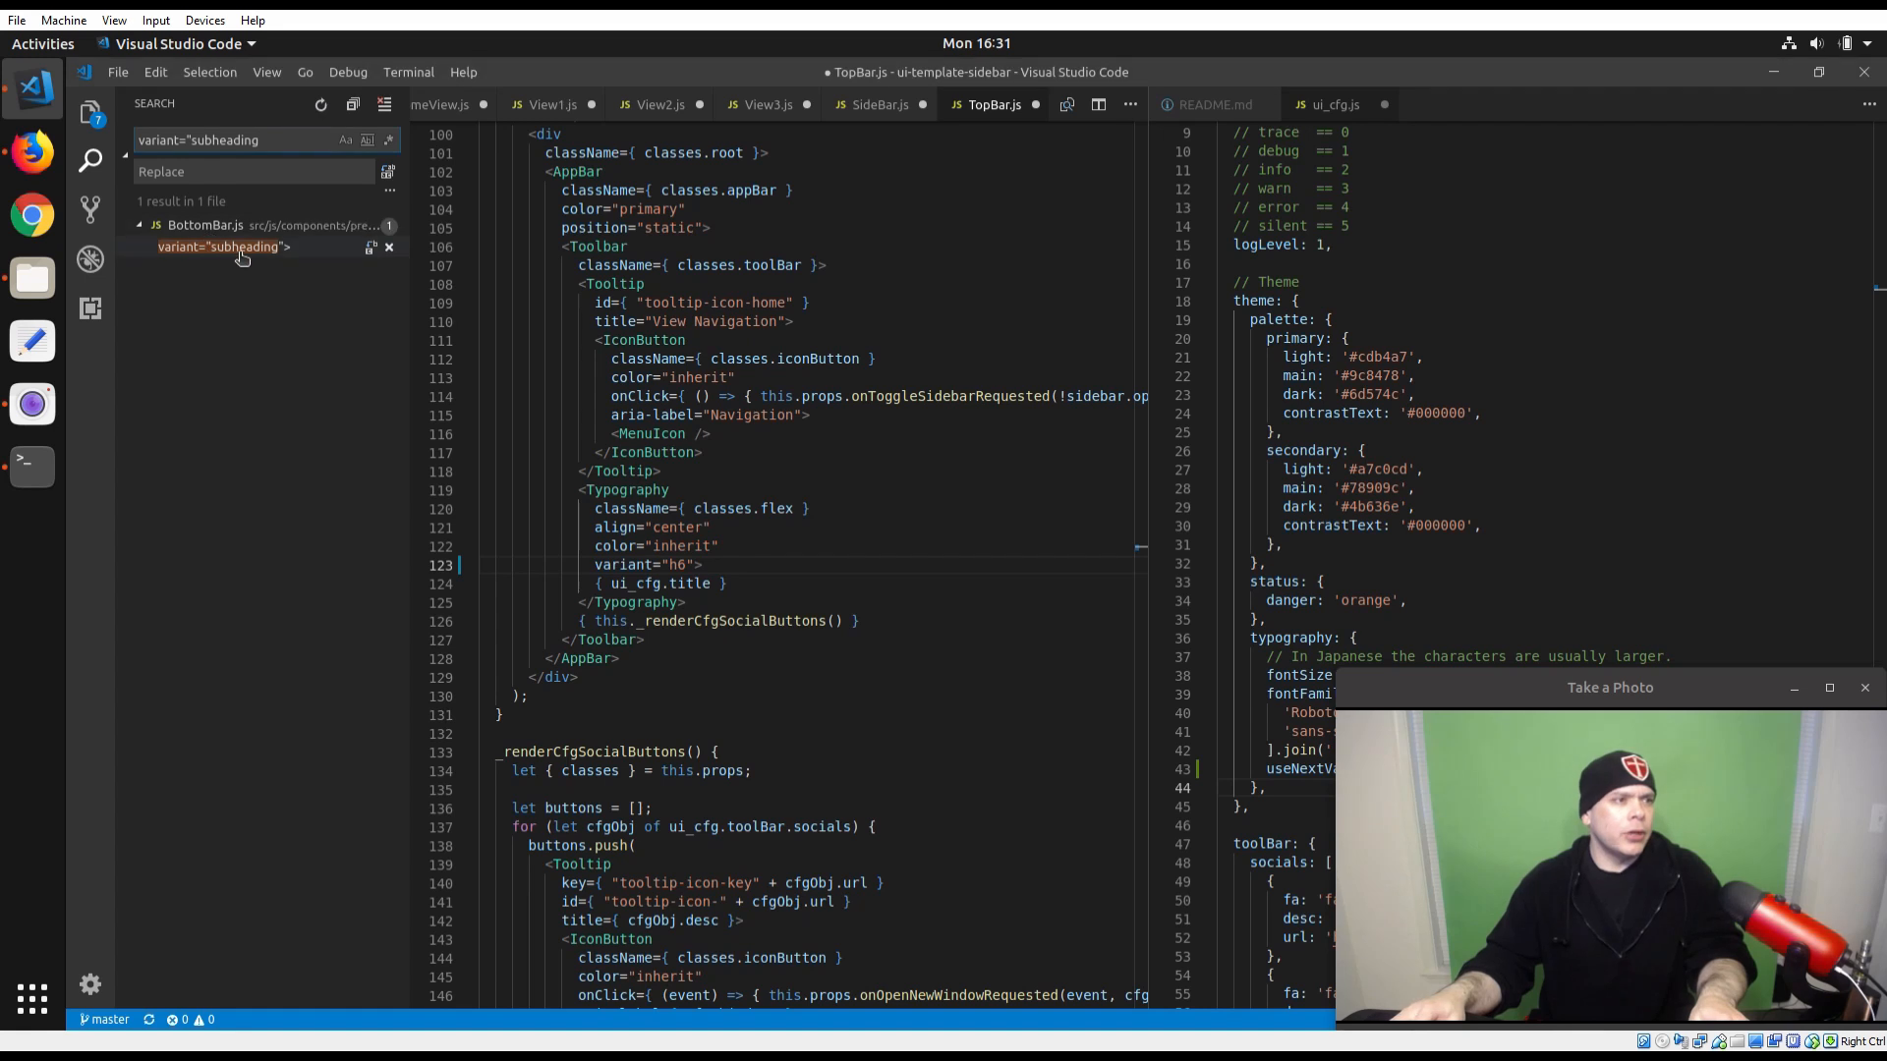
left_click(223, 247)
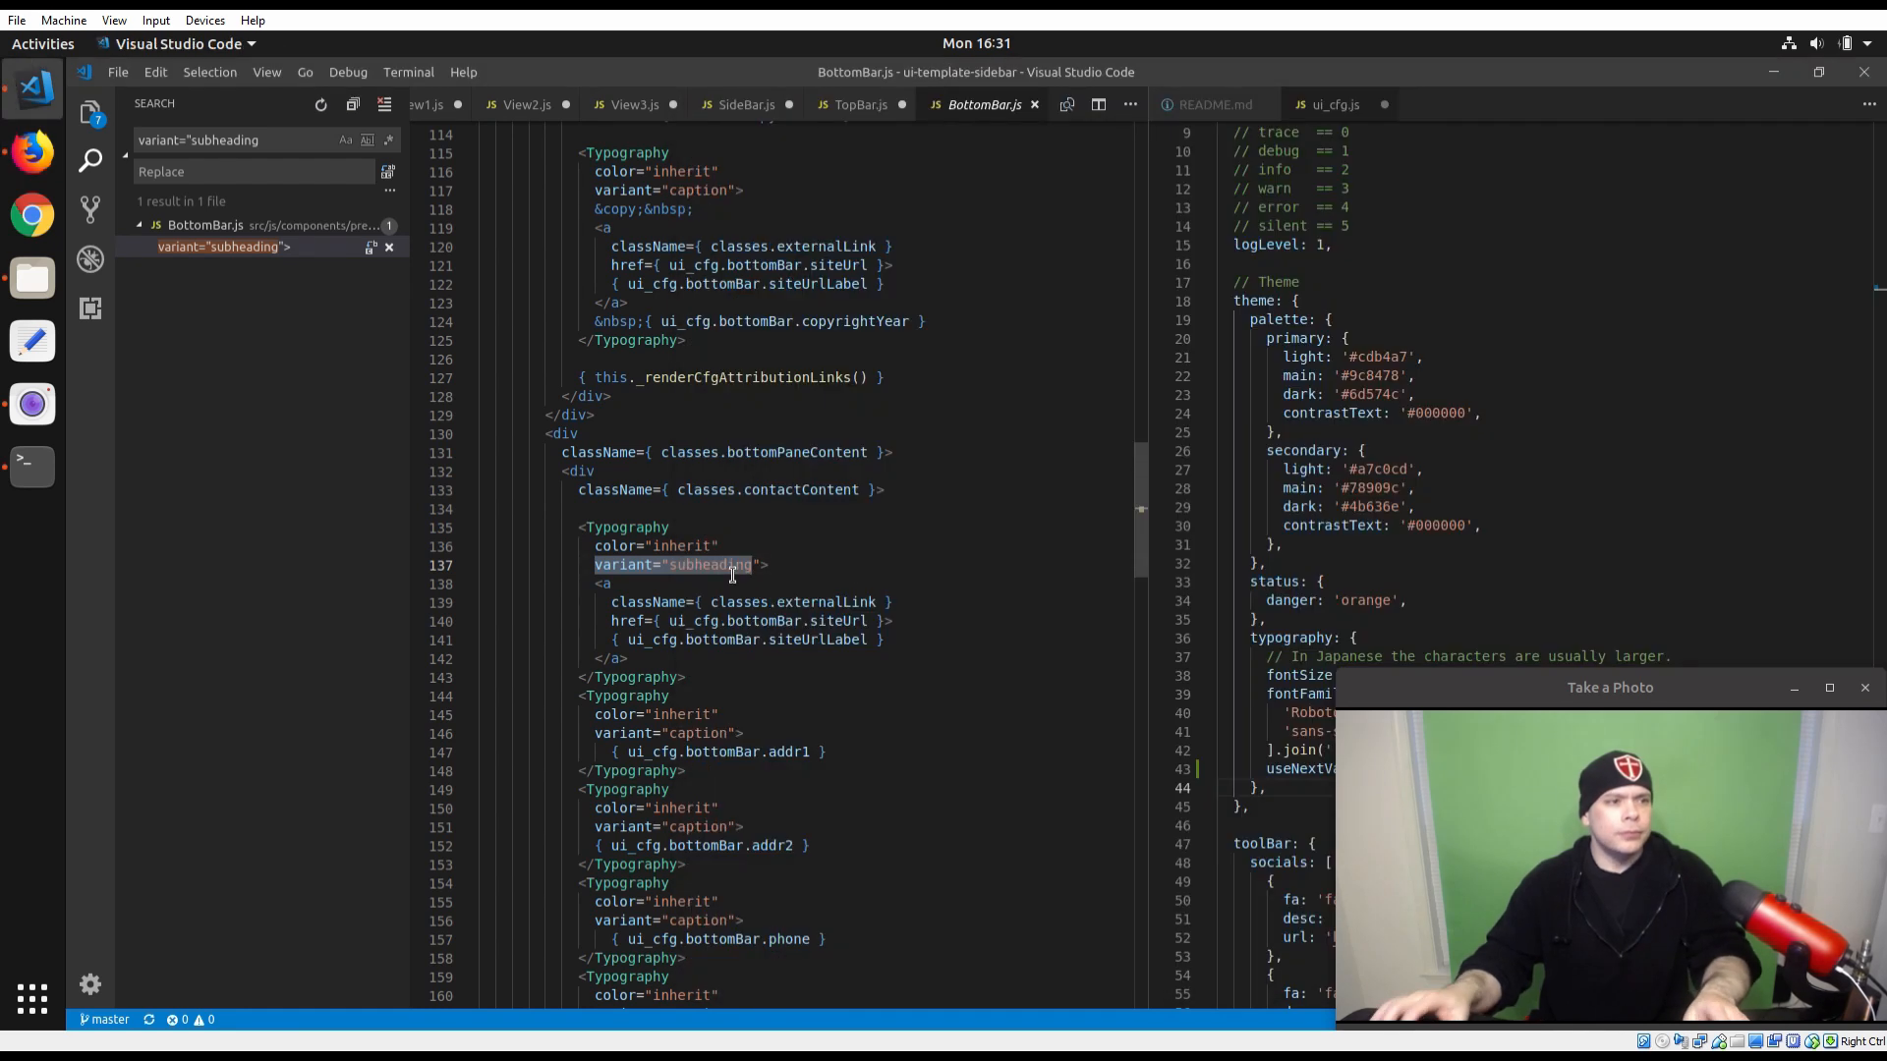
type("subtitle1")
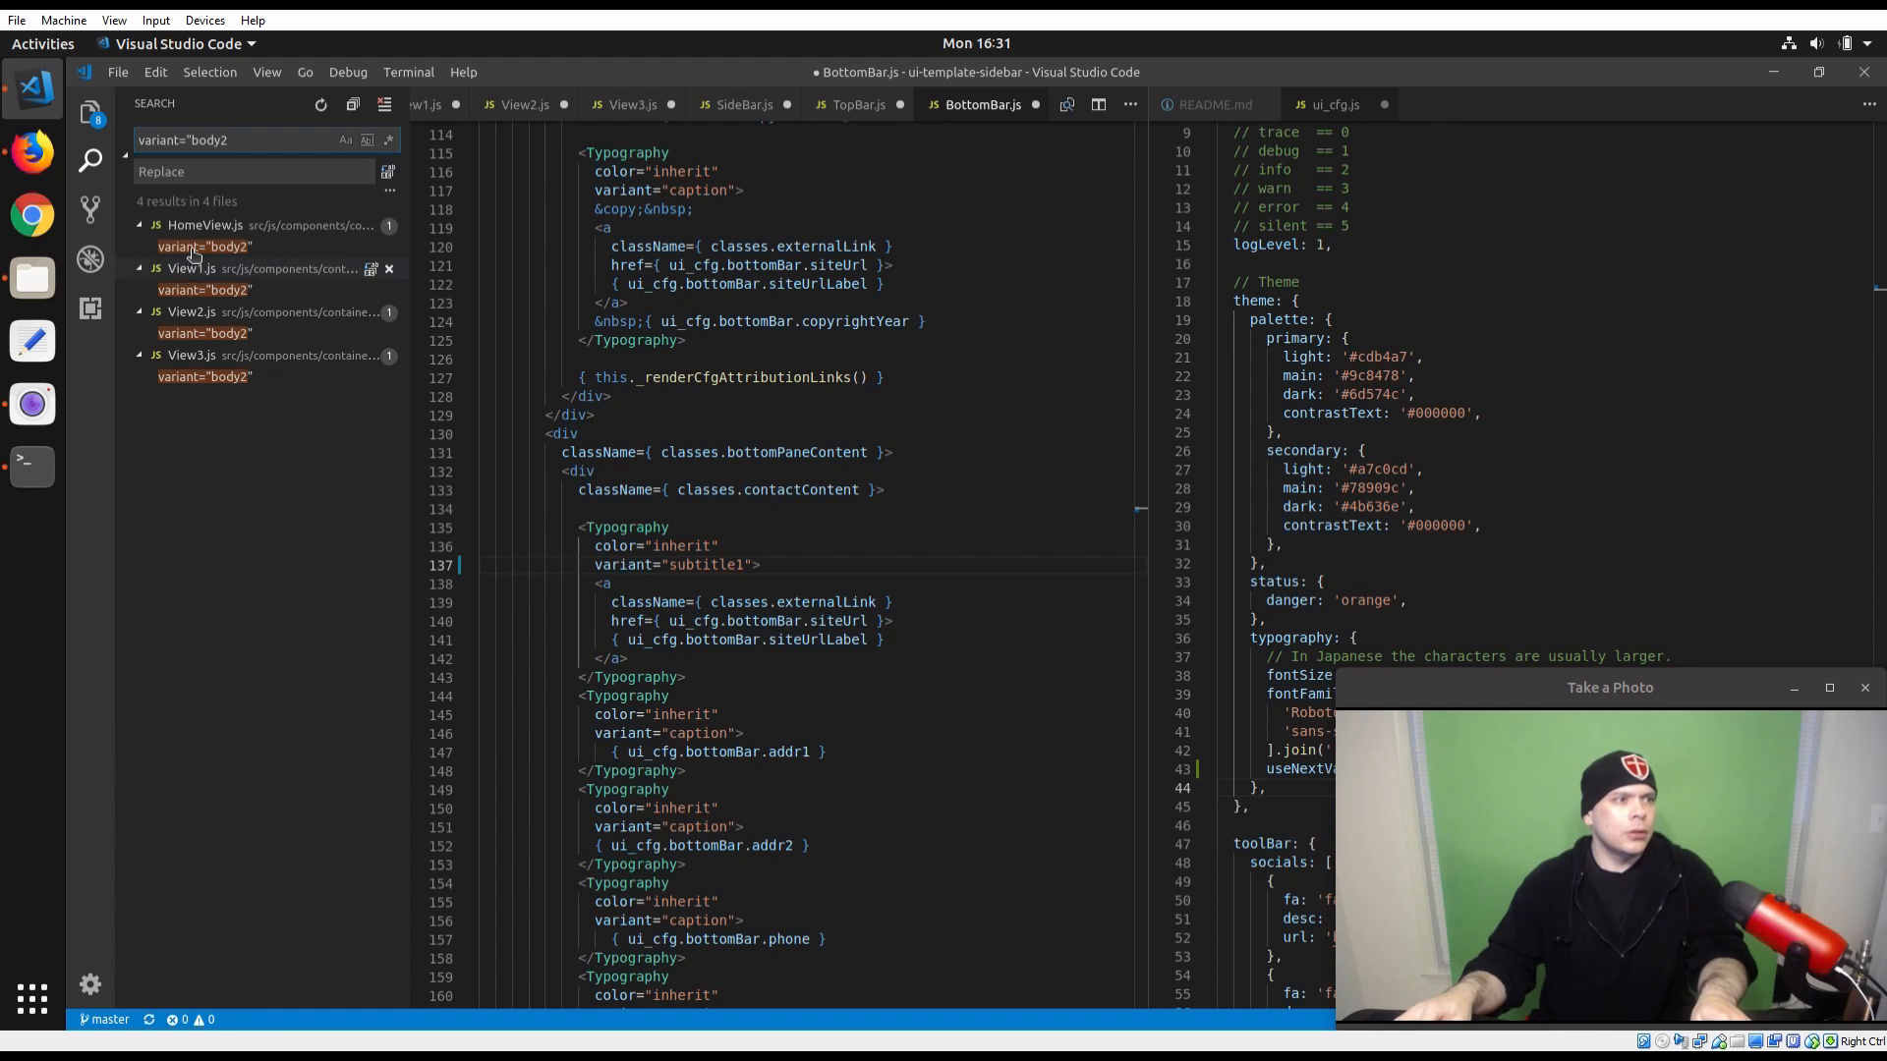
Change body2 to body1 in HomeView.js and View1–View3, fixing View2.js's typo
left_click(204, 247)
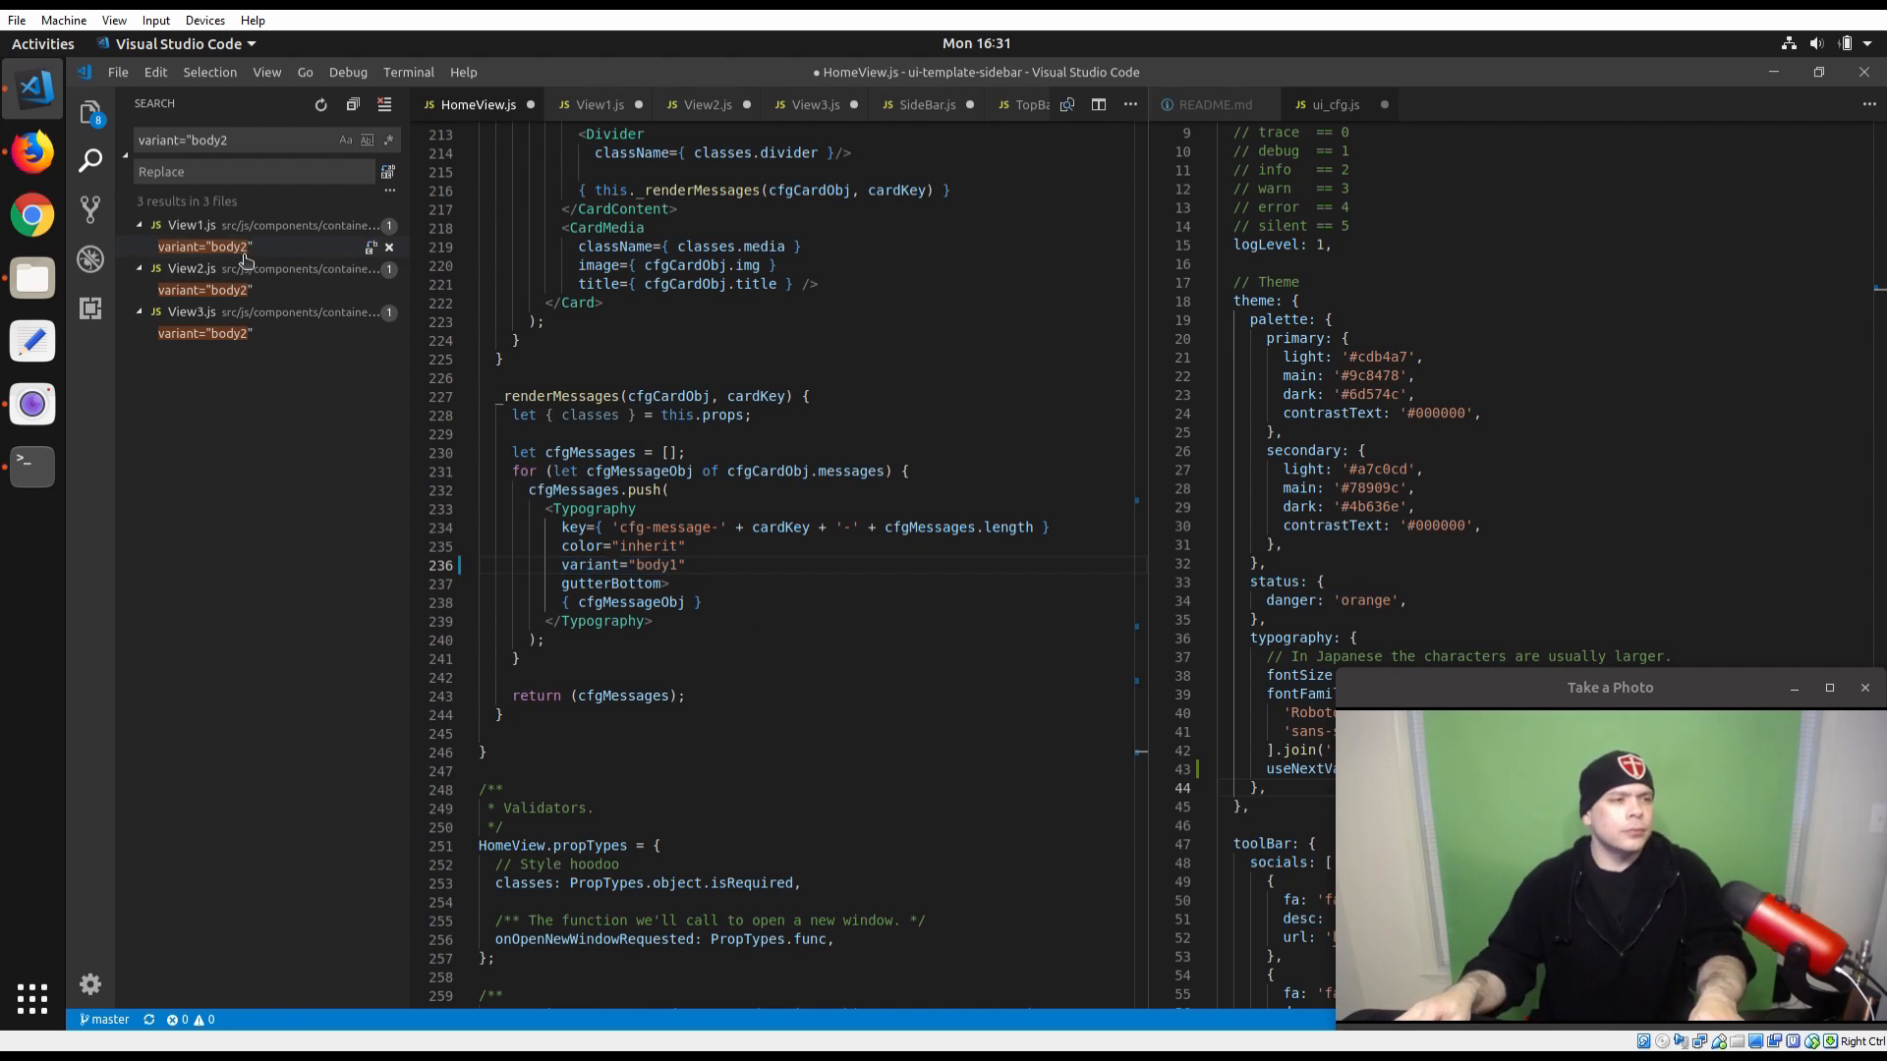
left_click(203, 246)
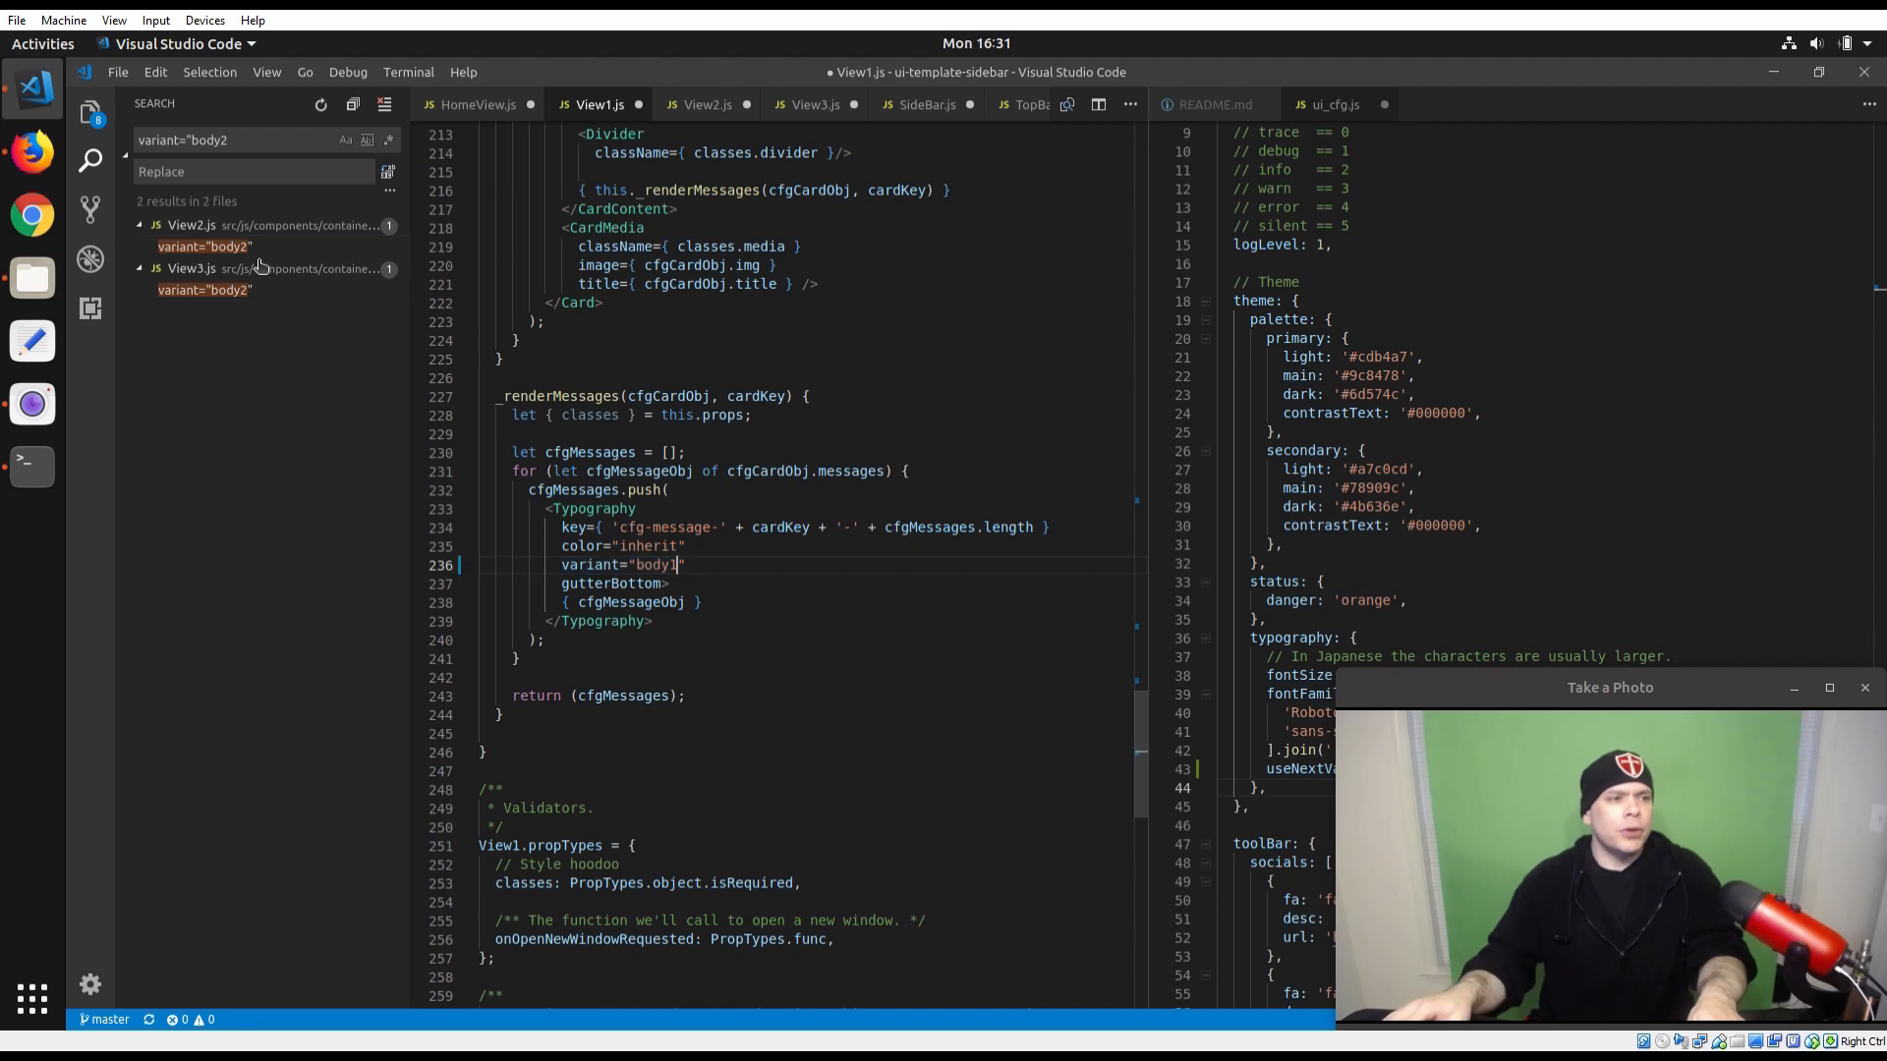
left_click(205, 246)
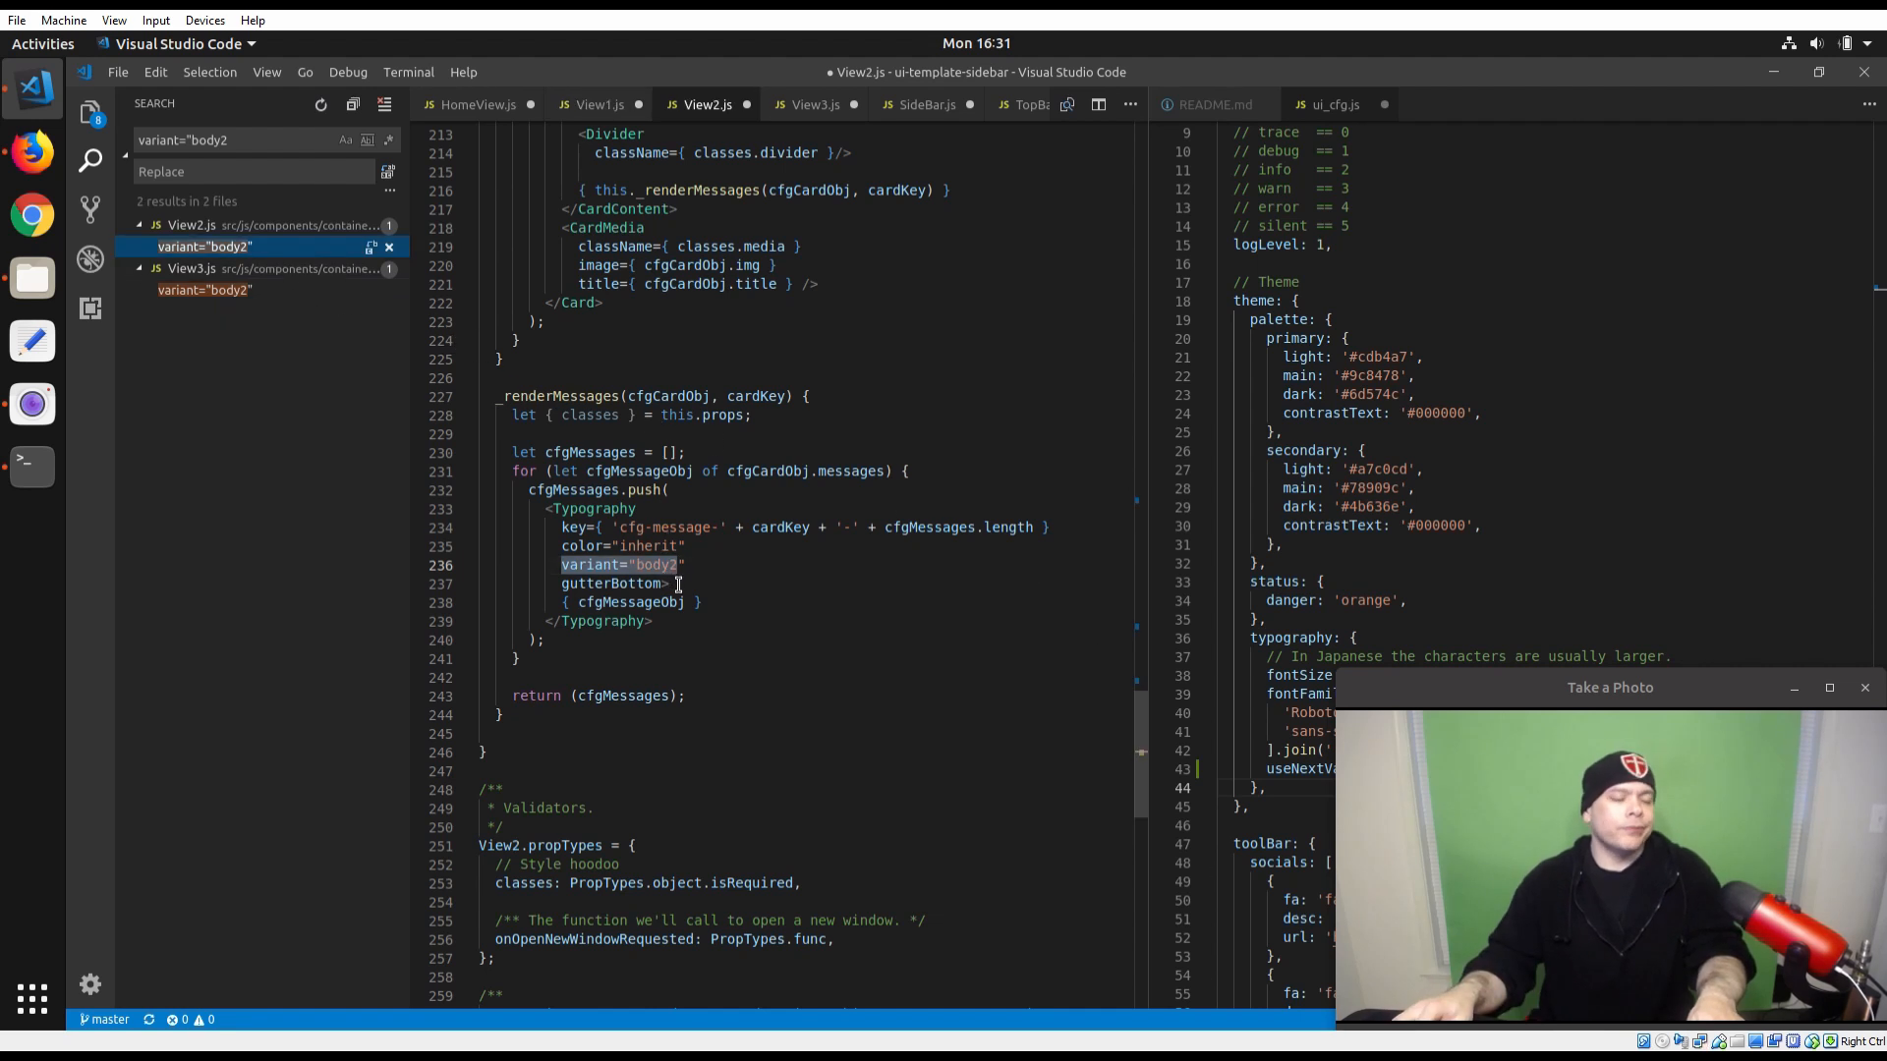
mouse_move(851, 627)
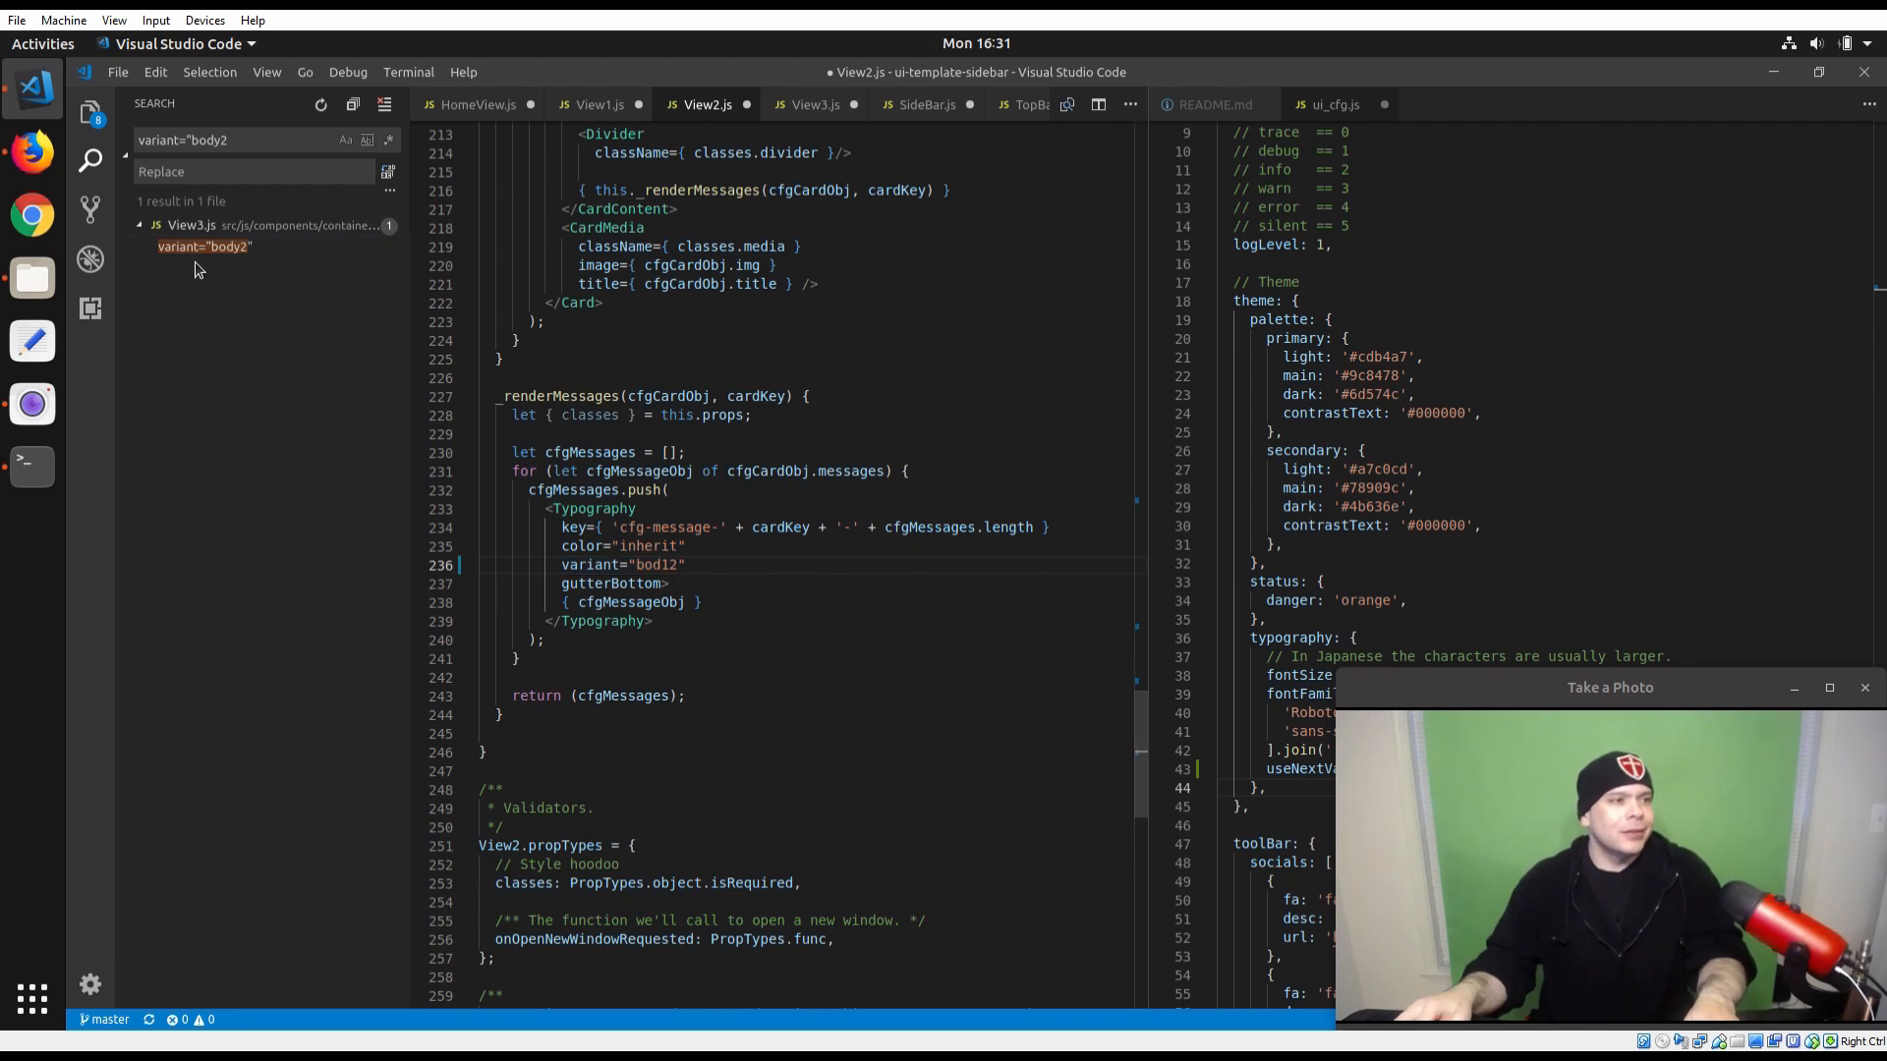
left_click(204, 247)
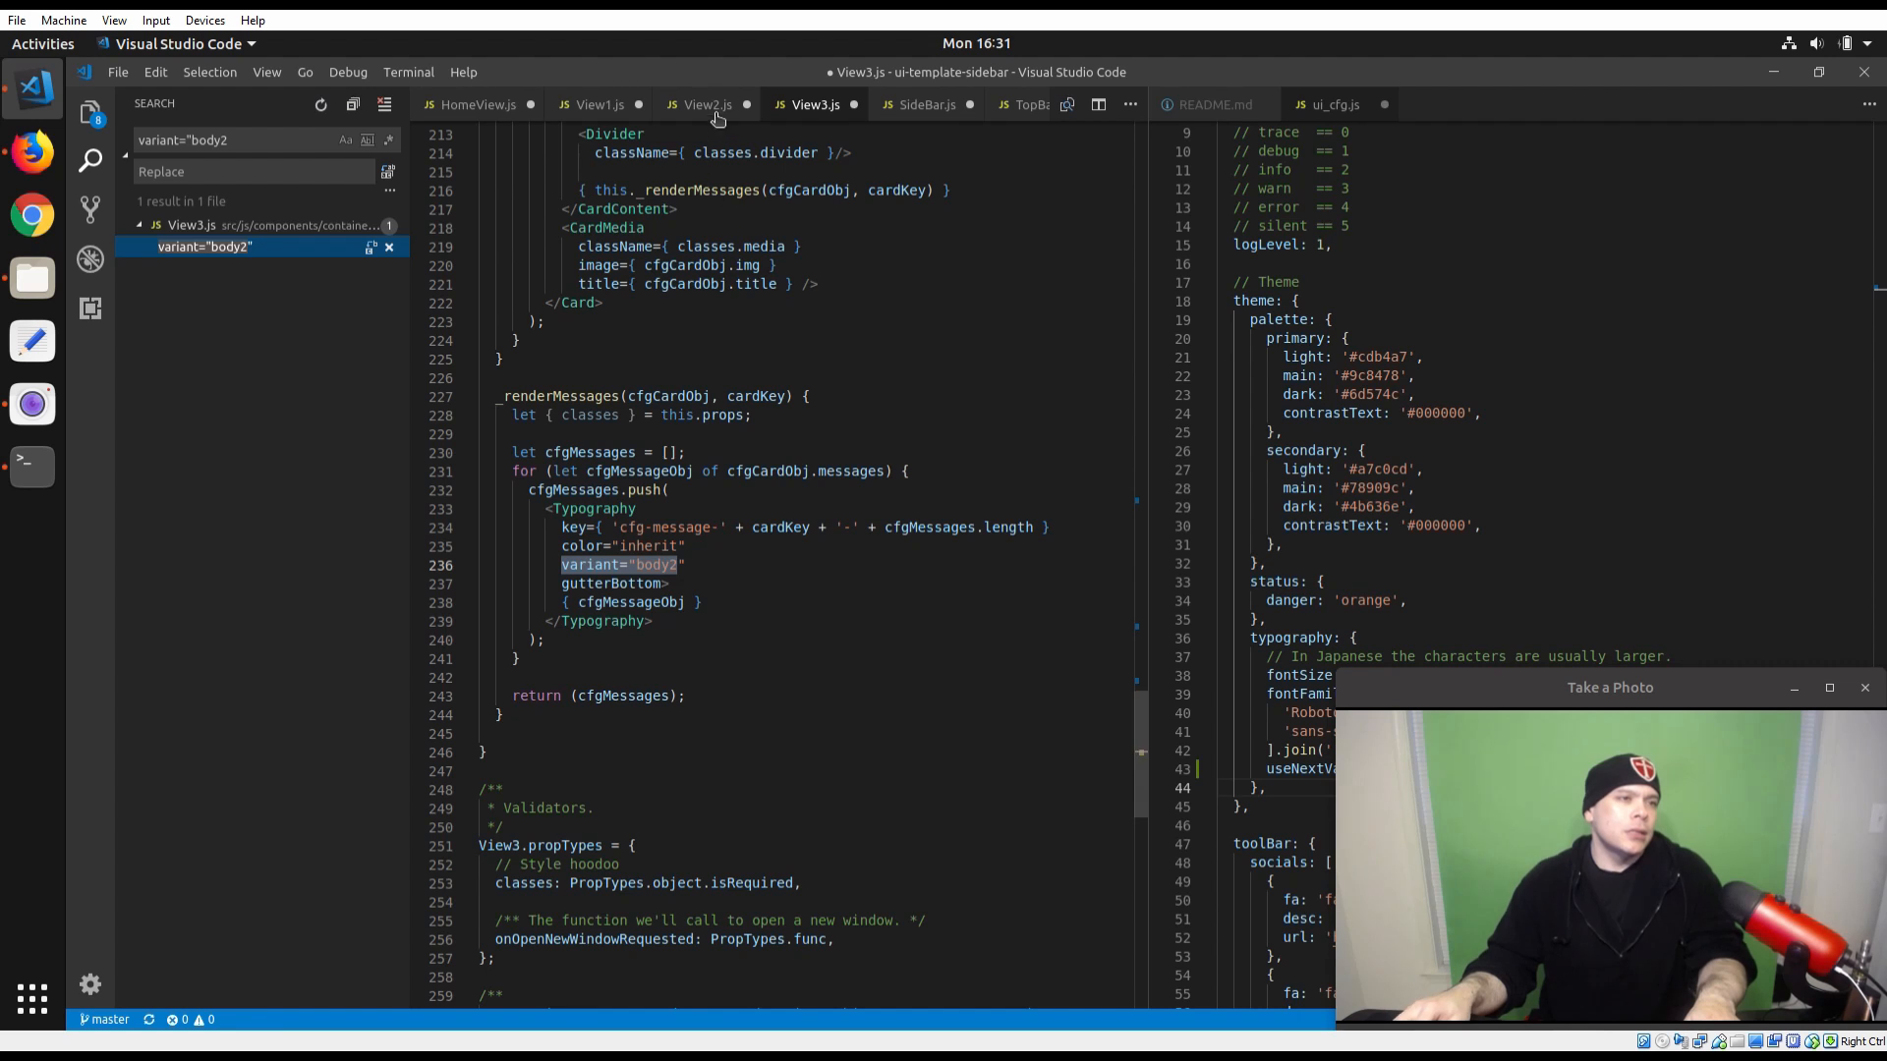
left_click(706, 106)
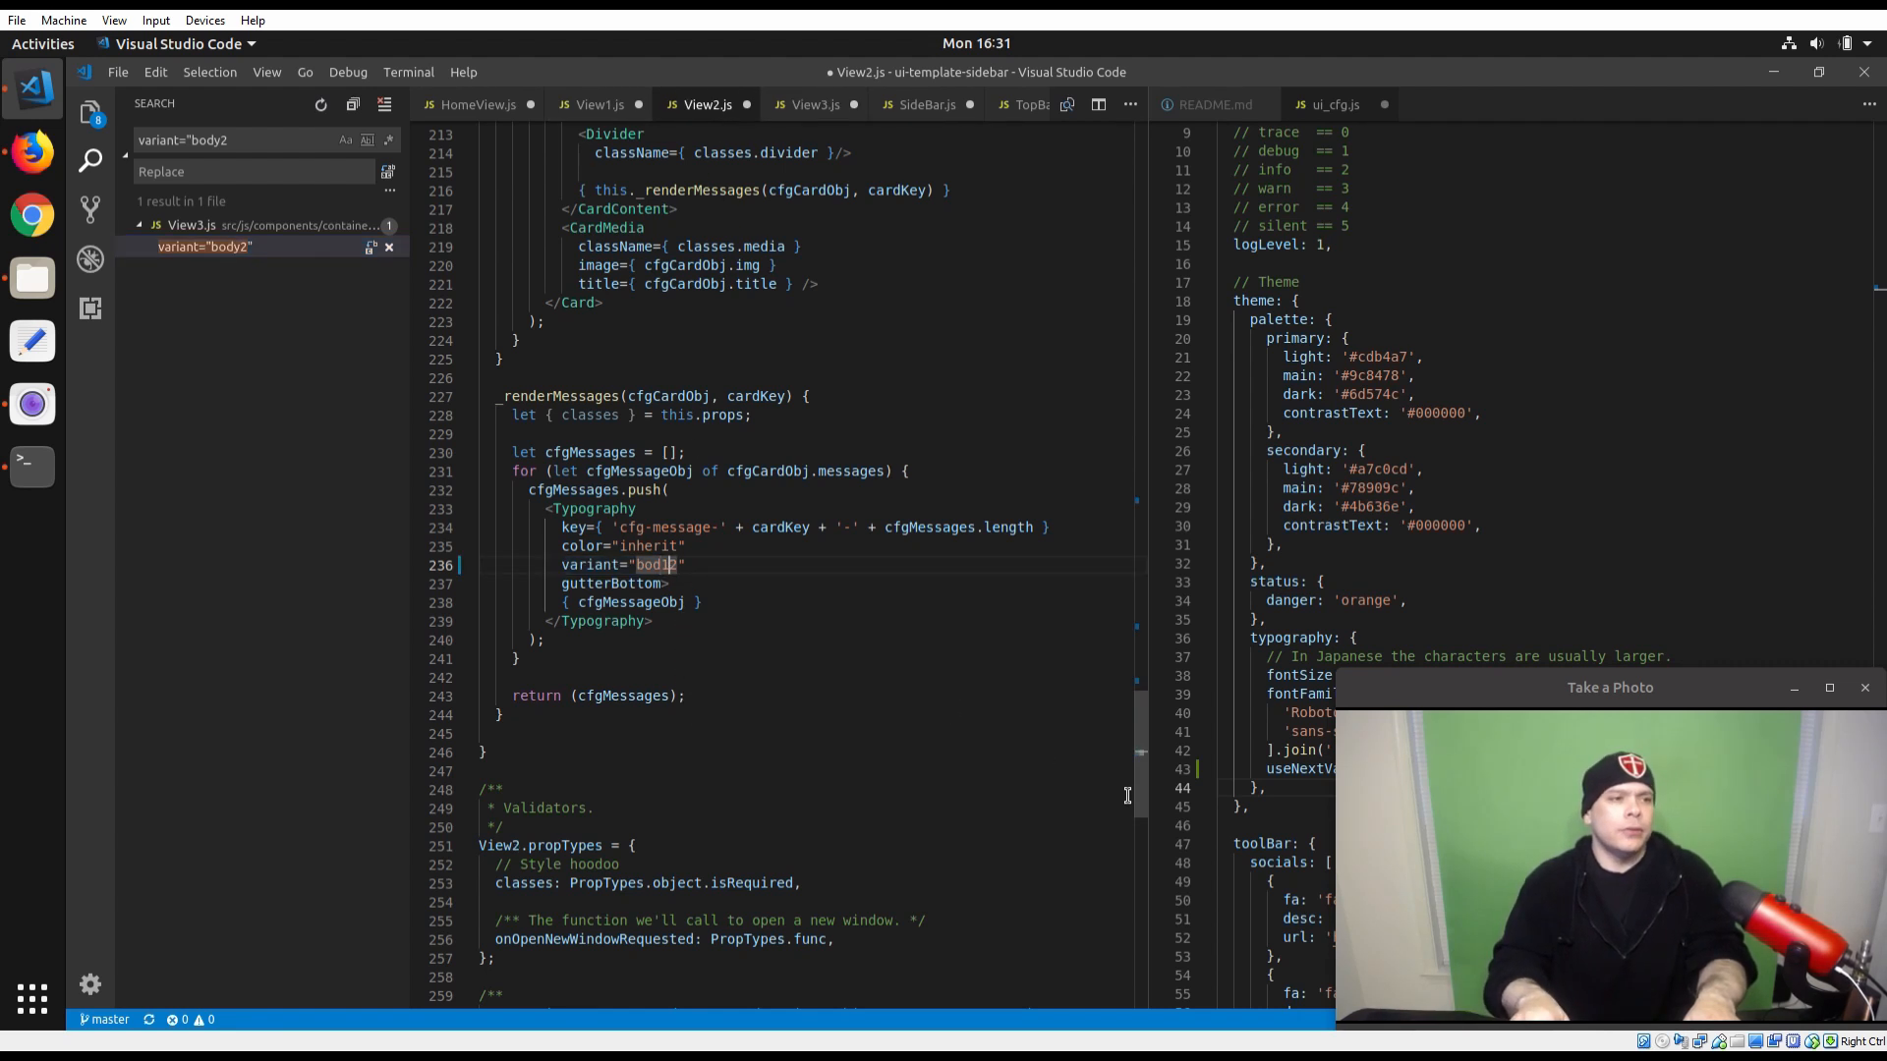
key("BackSpace")
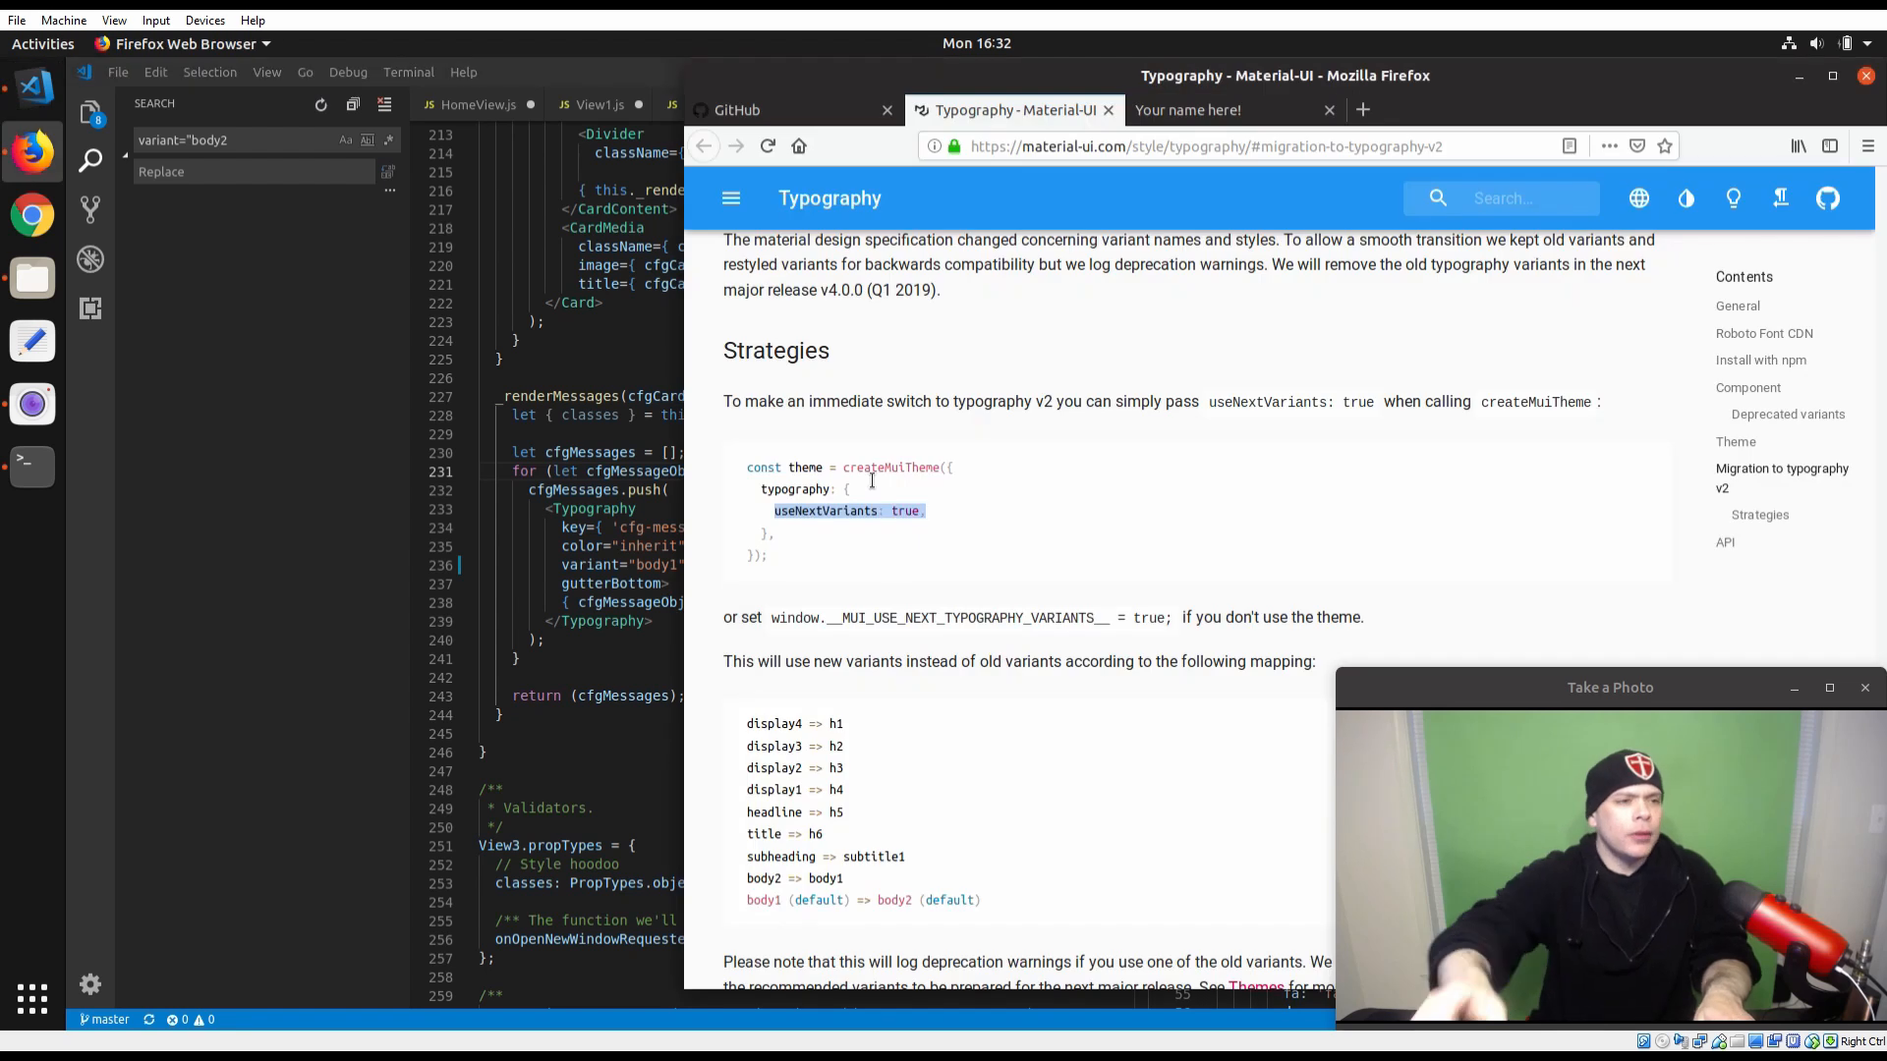
mouse_move(1017, 942)
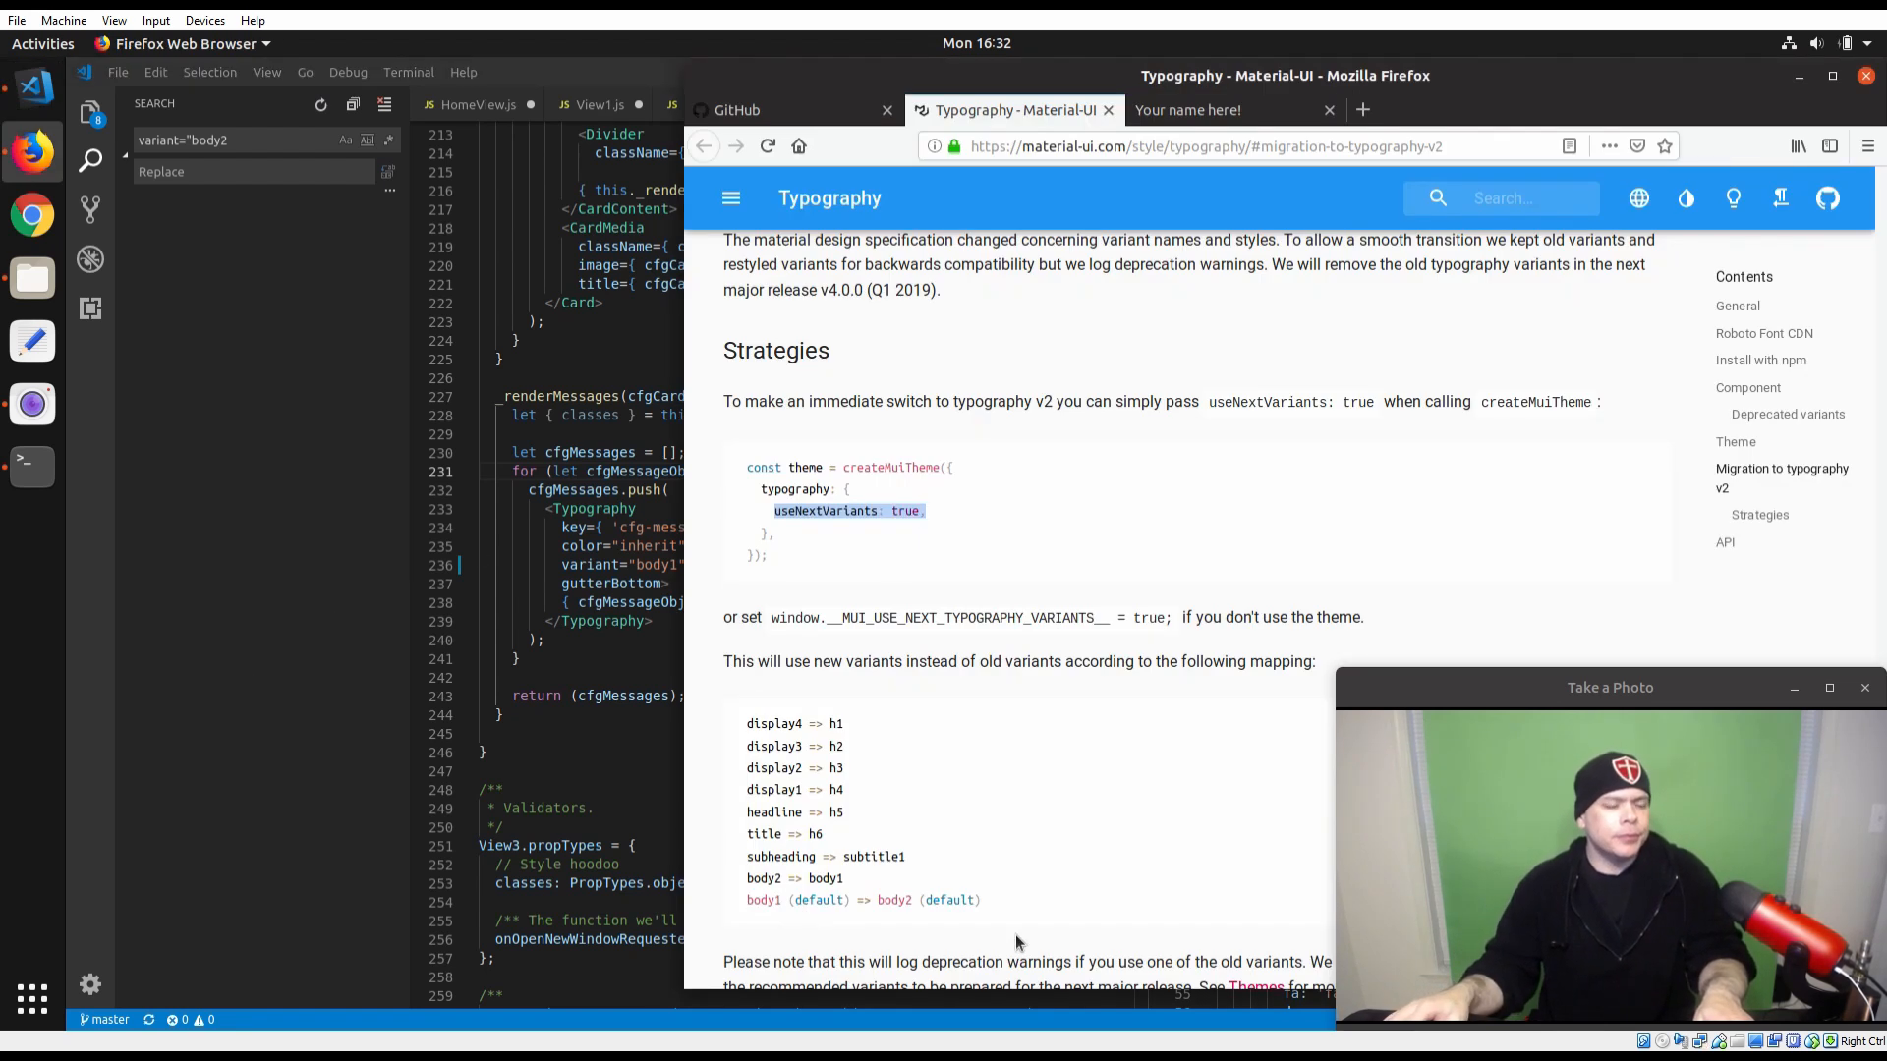
mouse_move(738, 943)
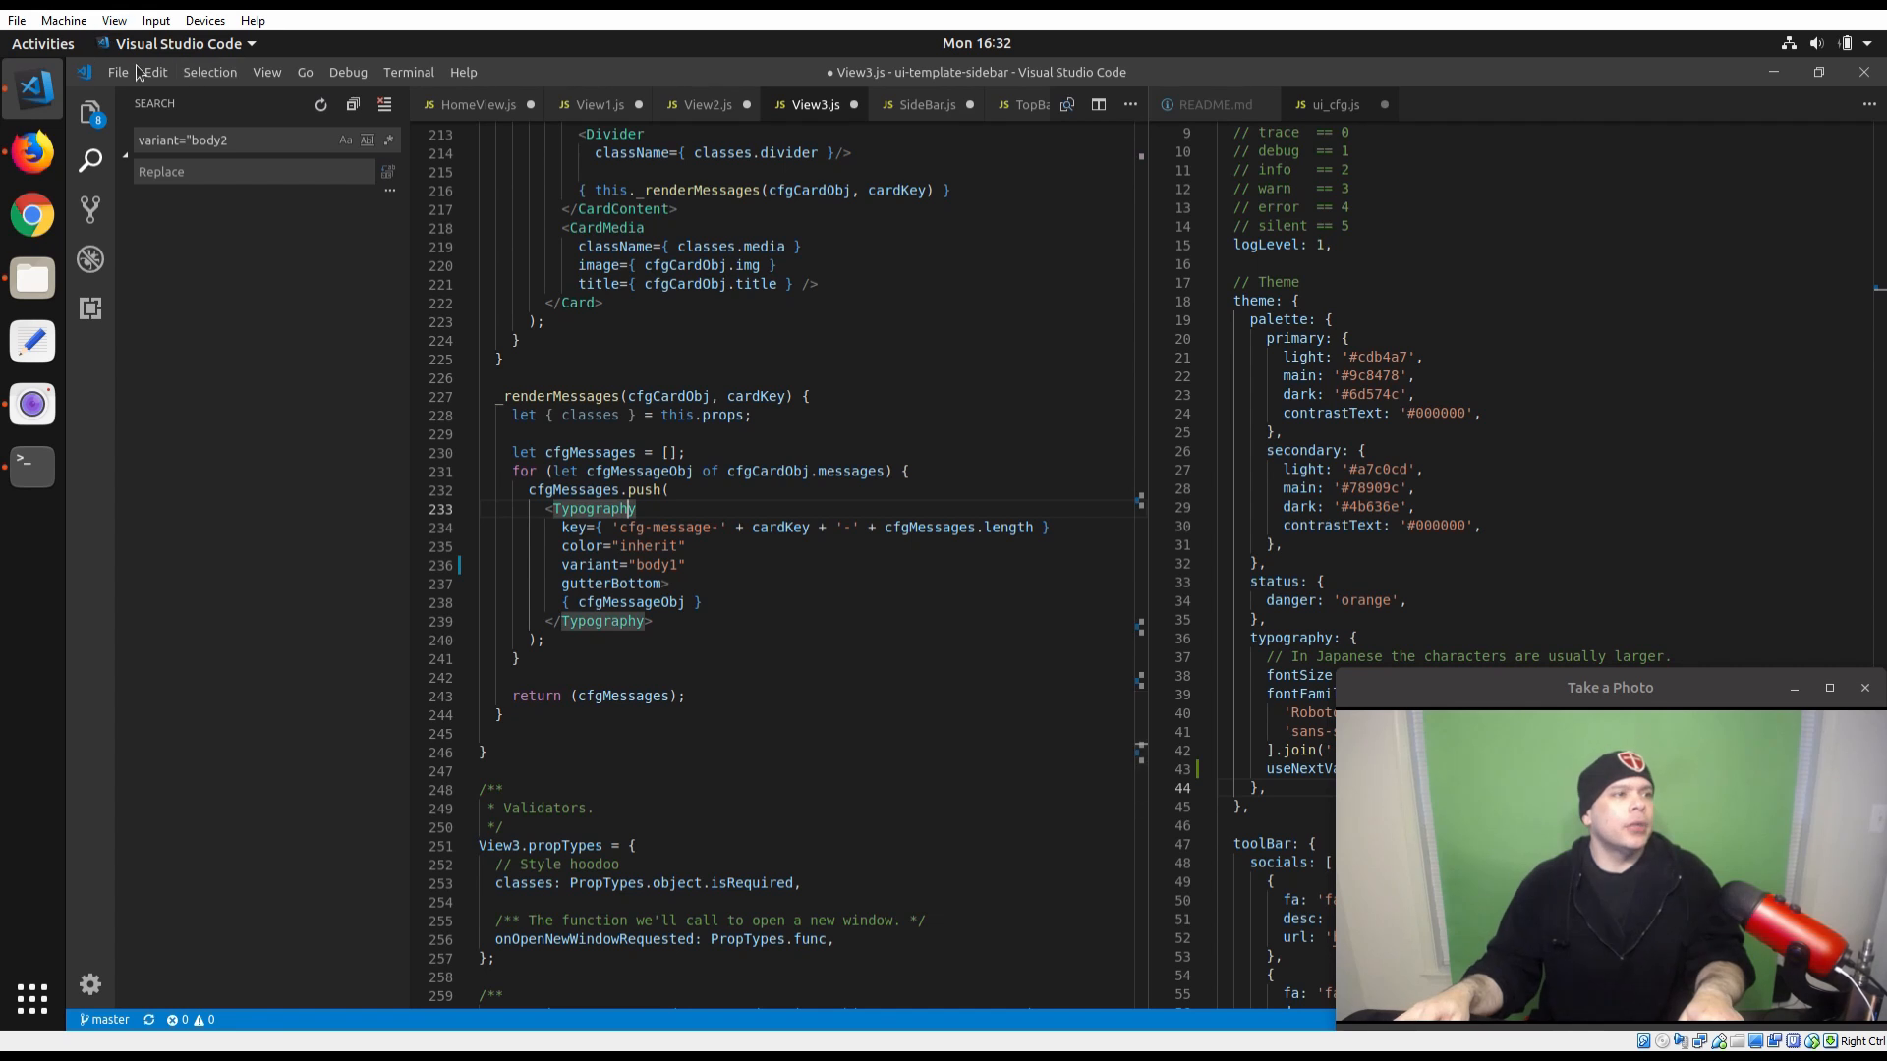
Run npm start in the project terminal to launch webpack-dev-server
left_click(118, 72)
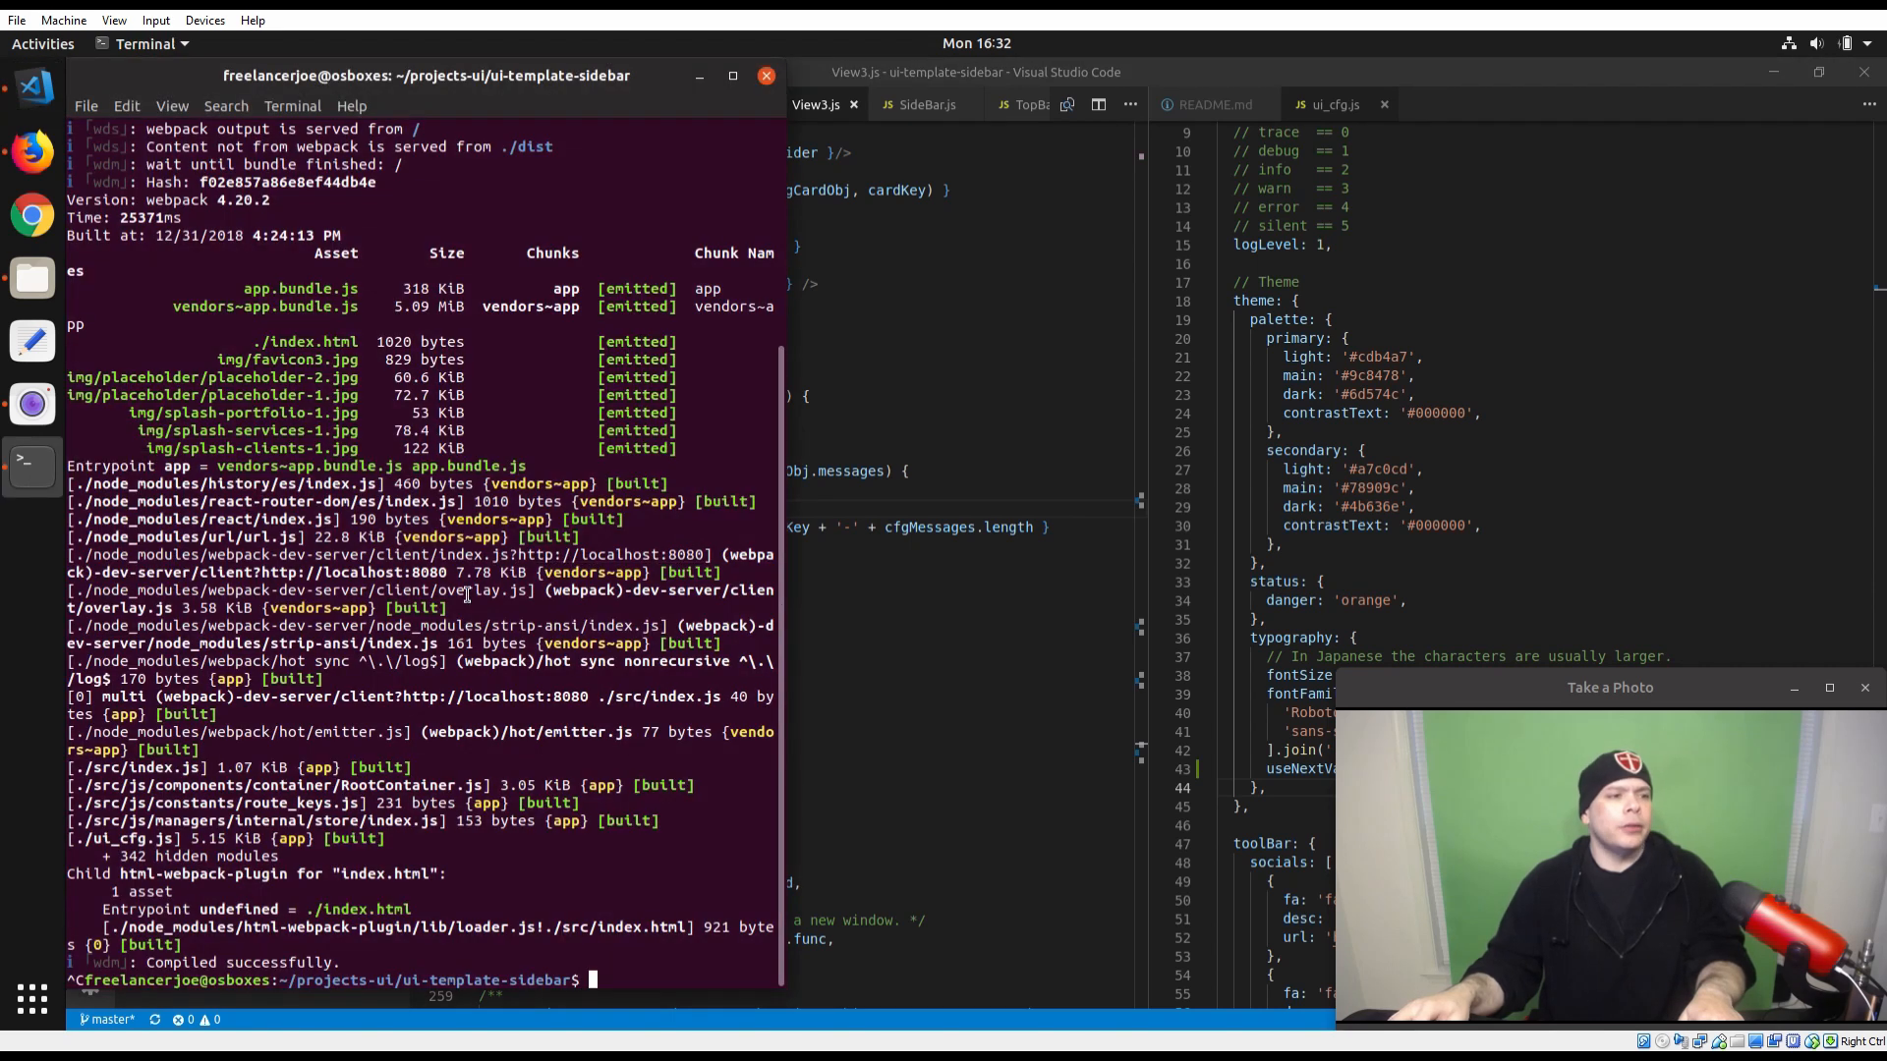
type("npm start")
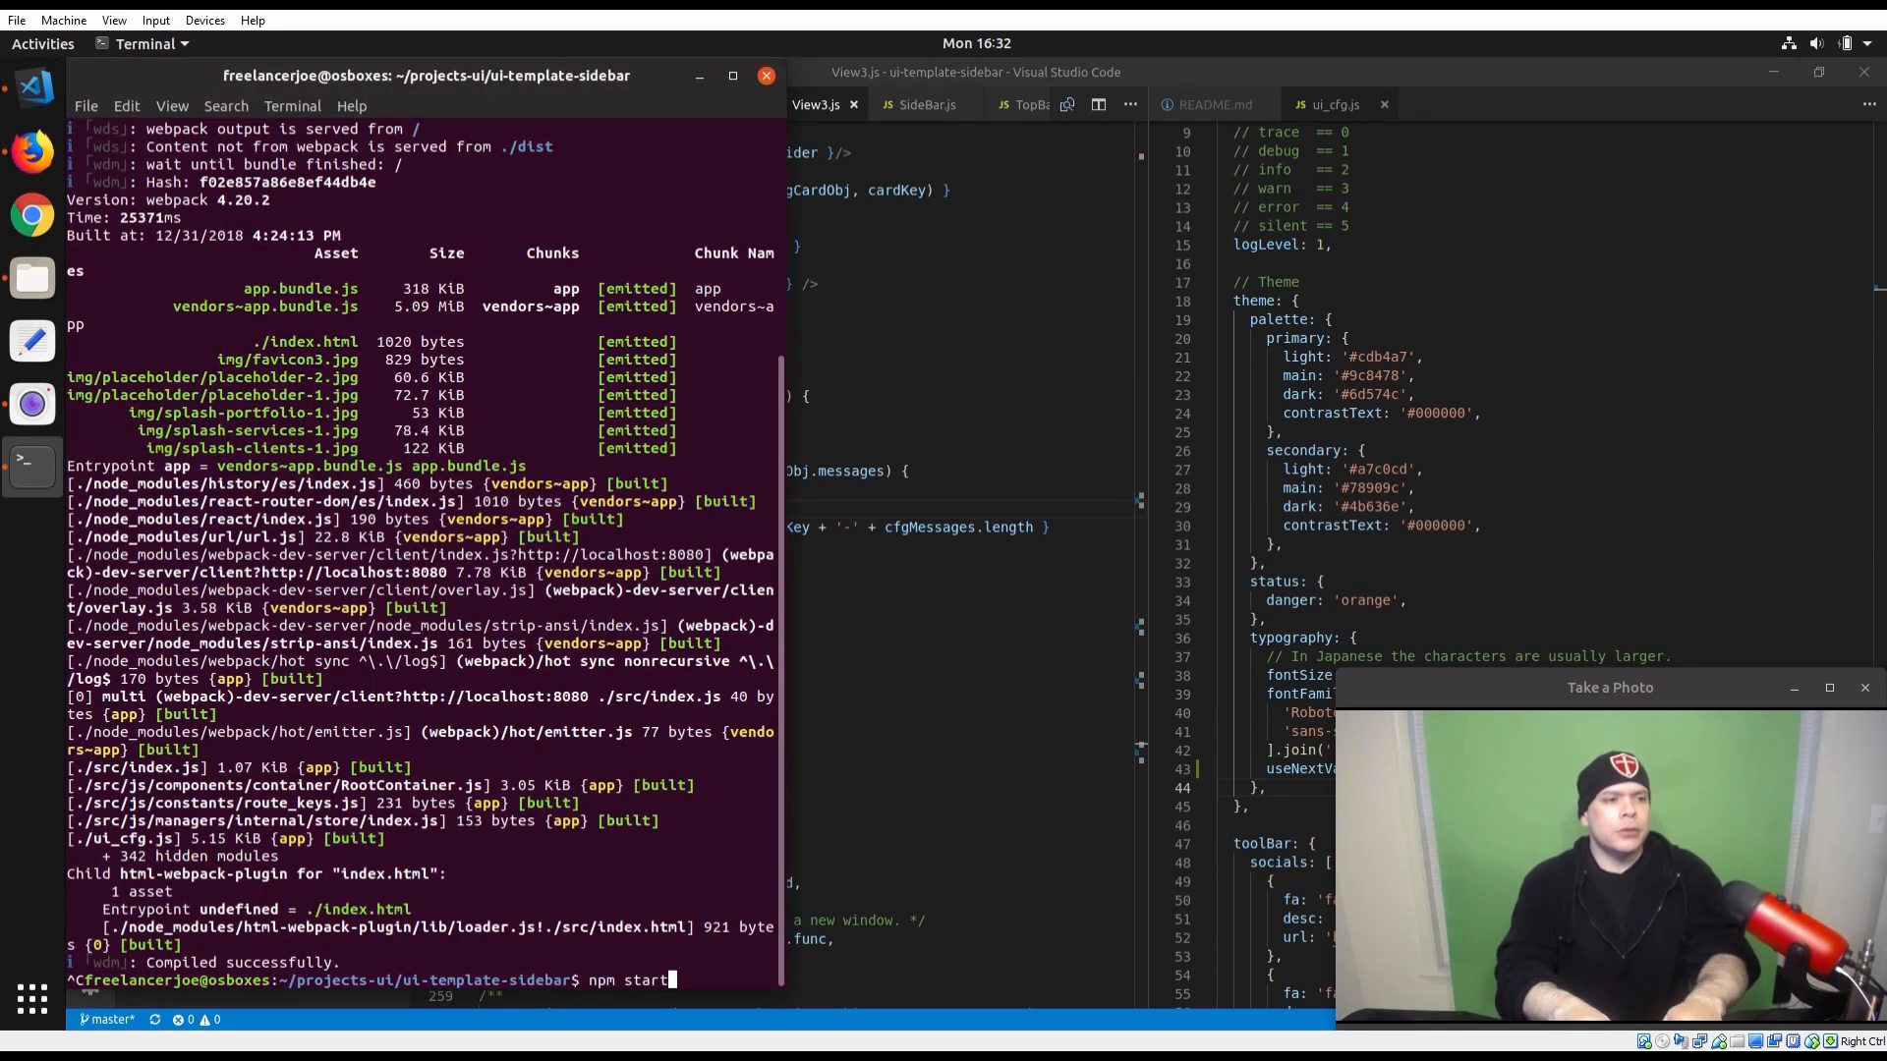
key("Return")
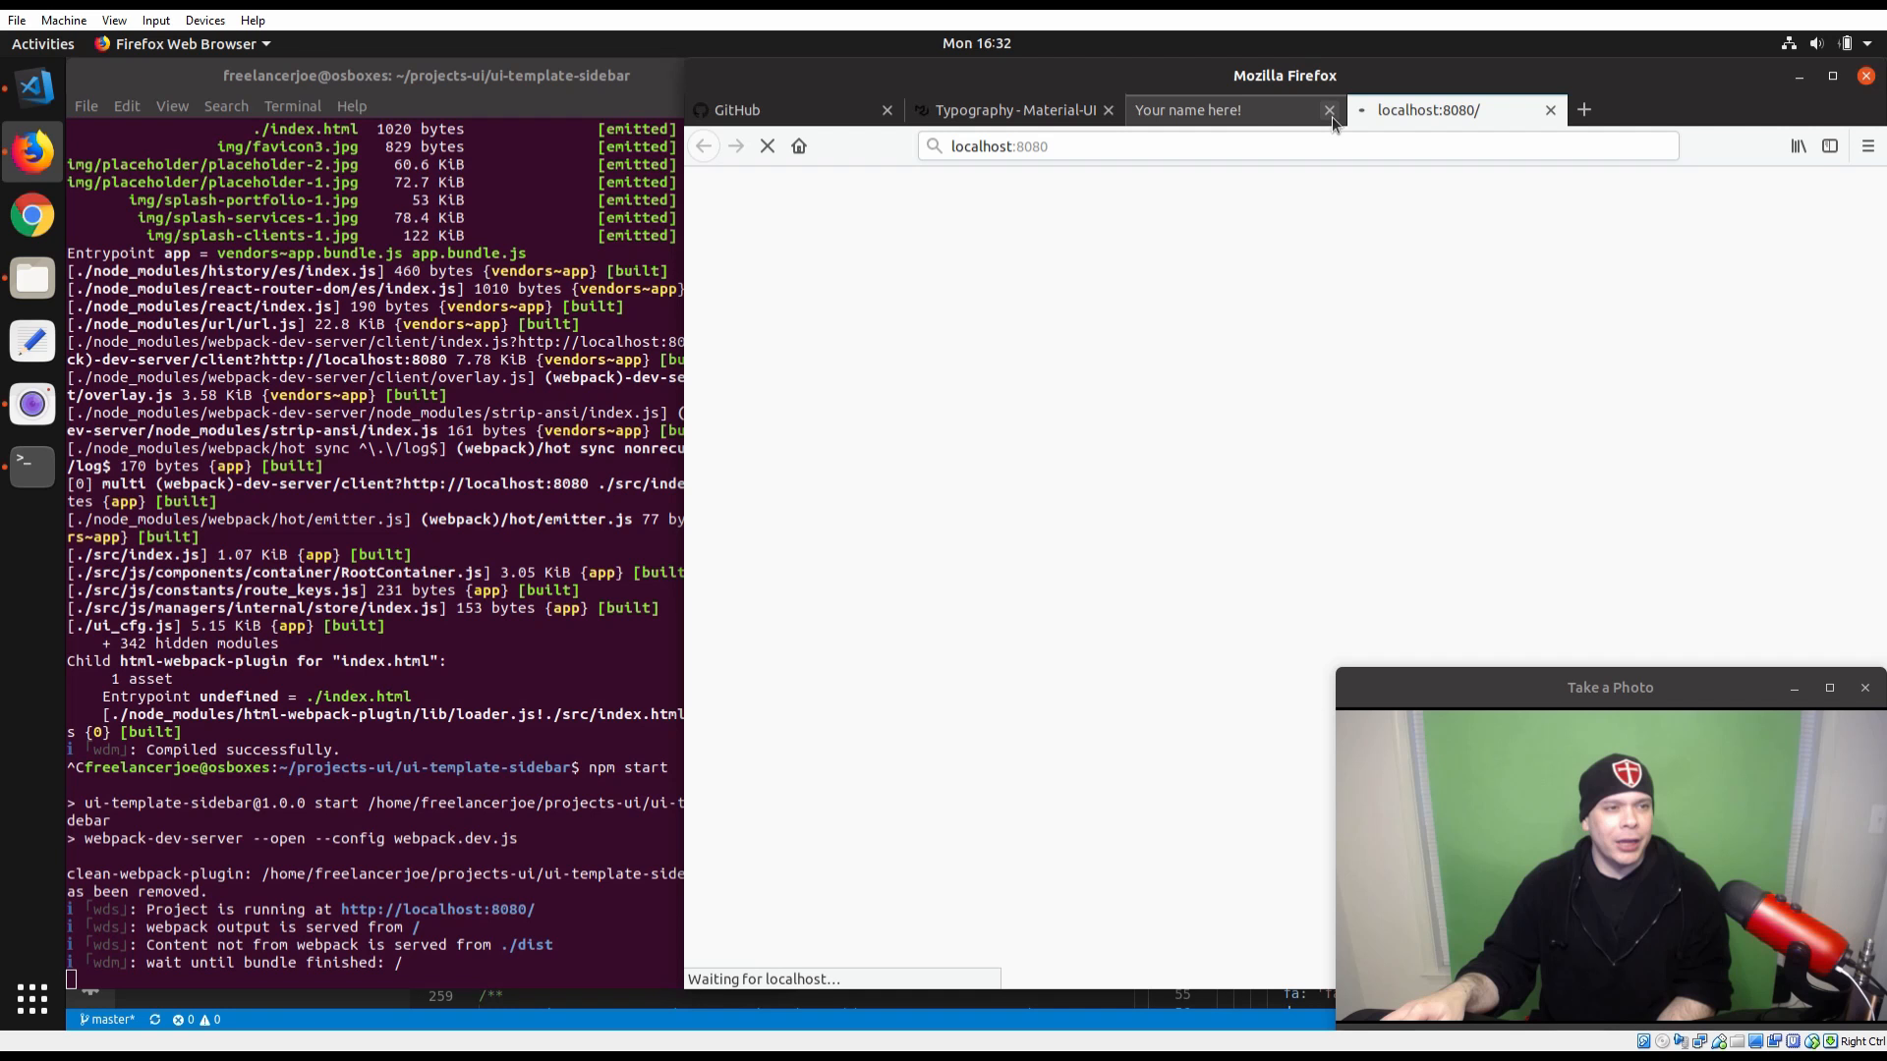
Close the outdated localhost tab and show Firefox's Web Developer submenu
left_click(1329, 109)
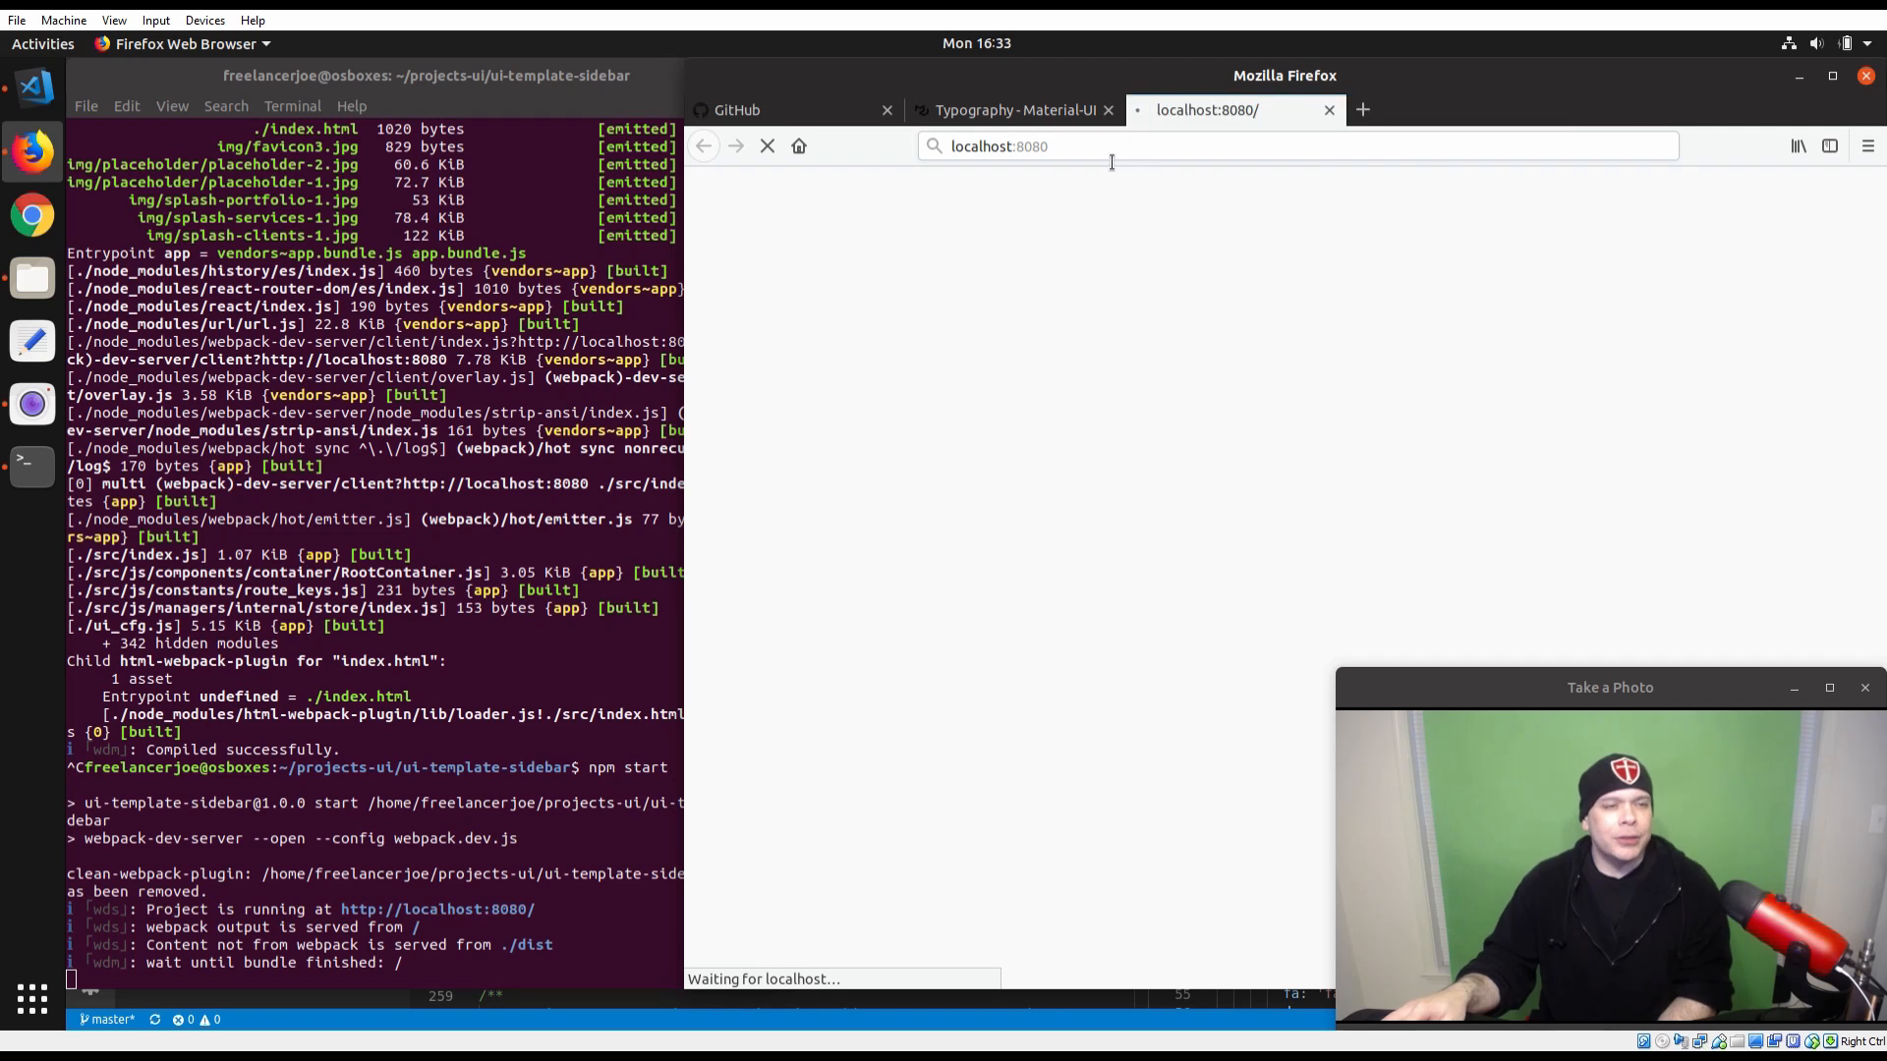
mouse_move(863, 248)
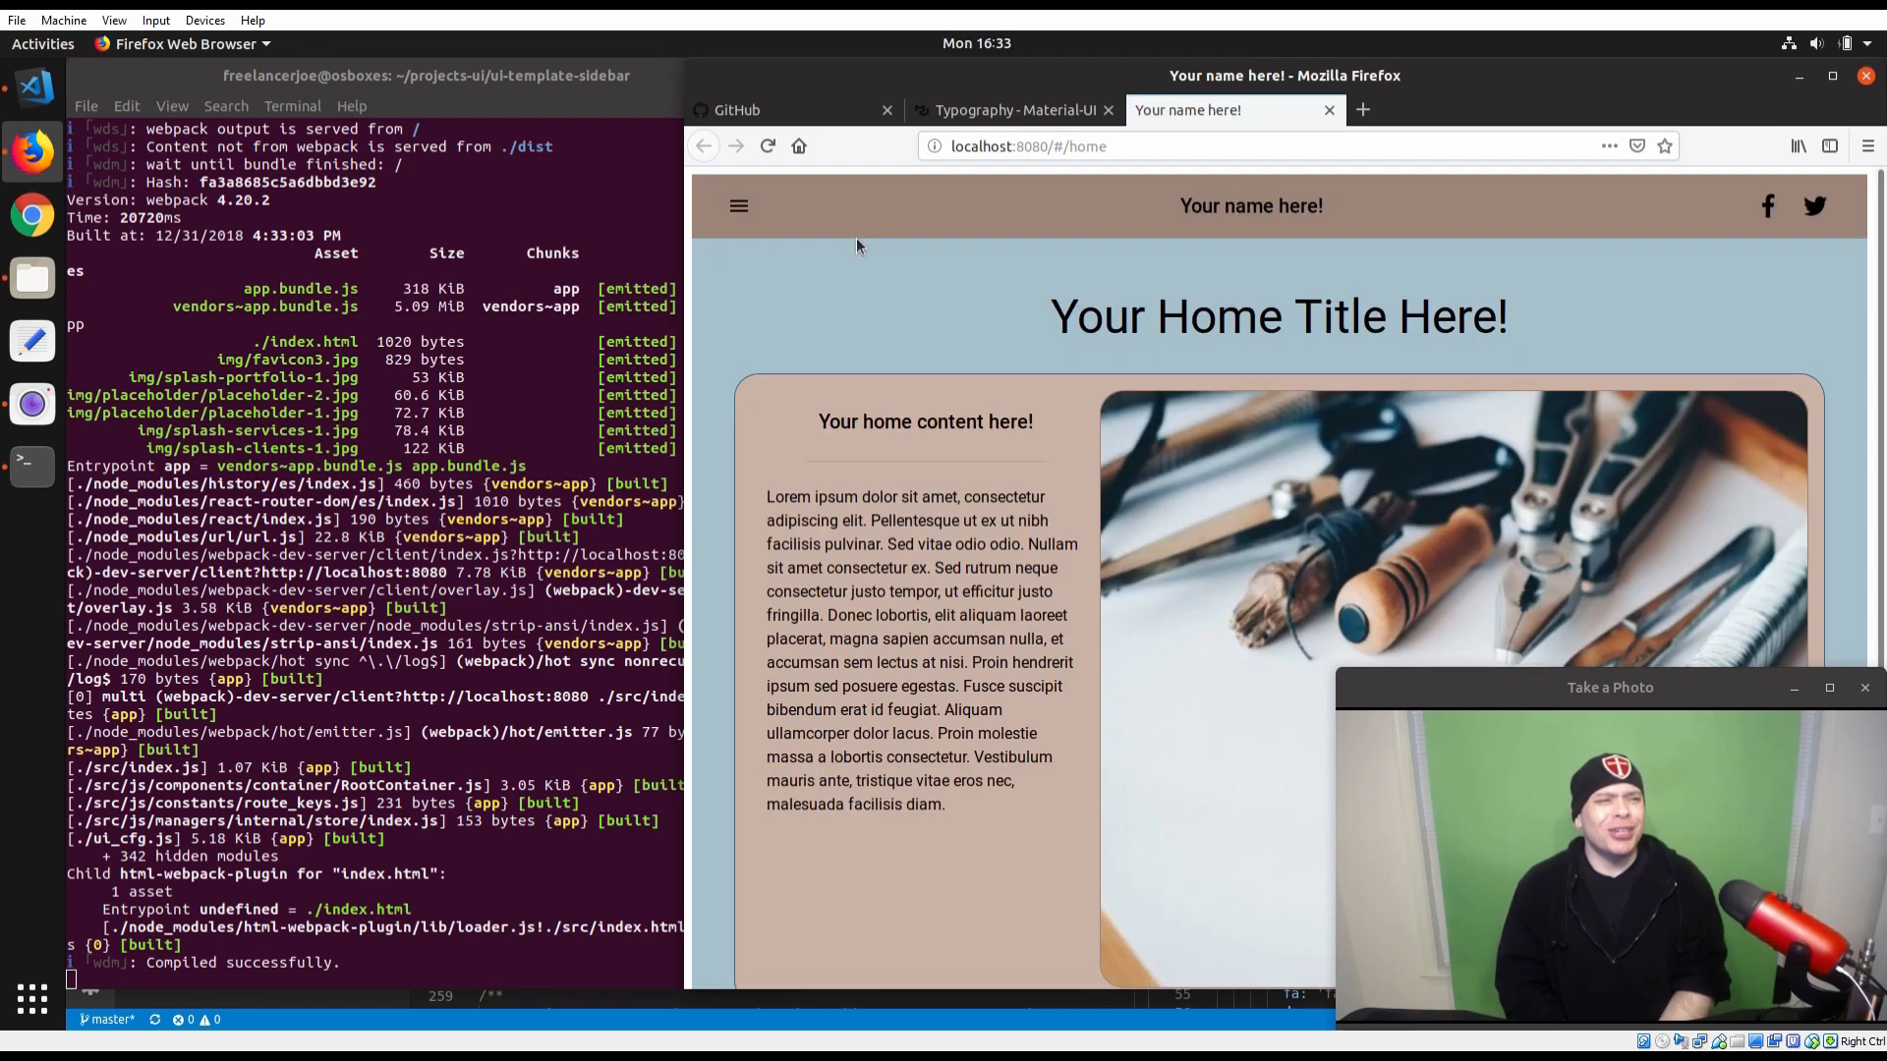
mouse_move(963, 369)
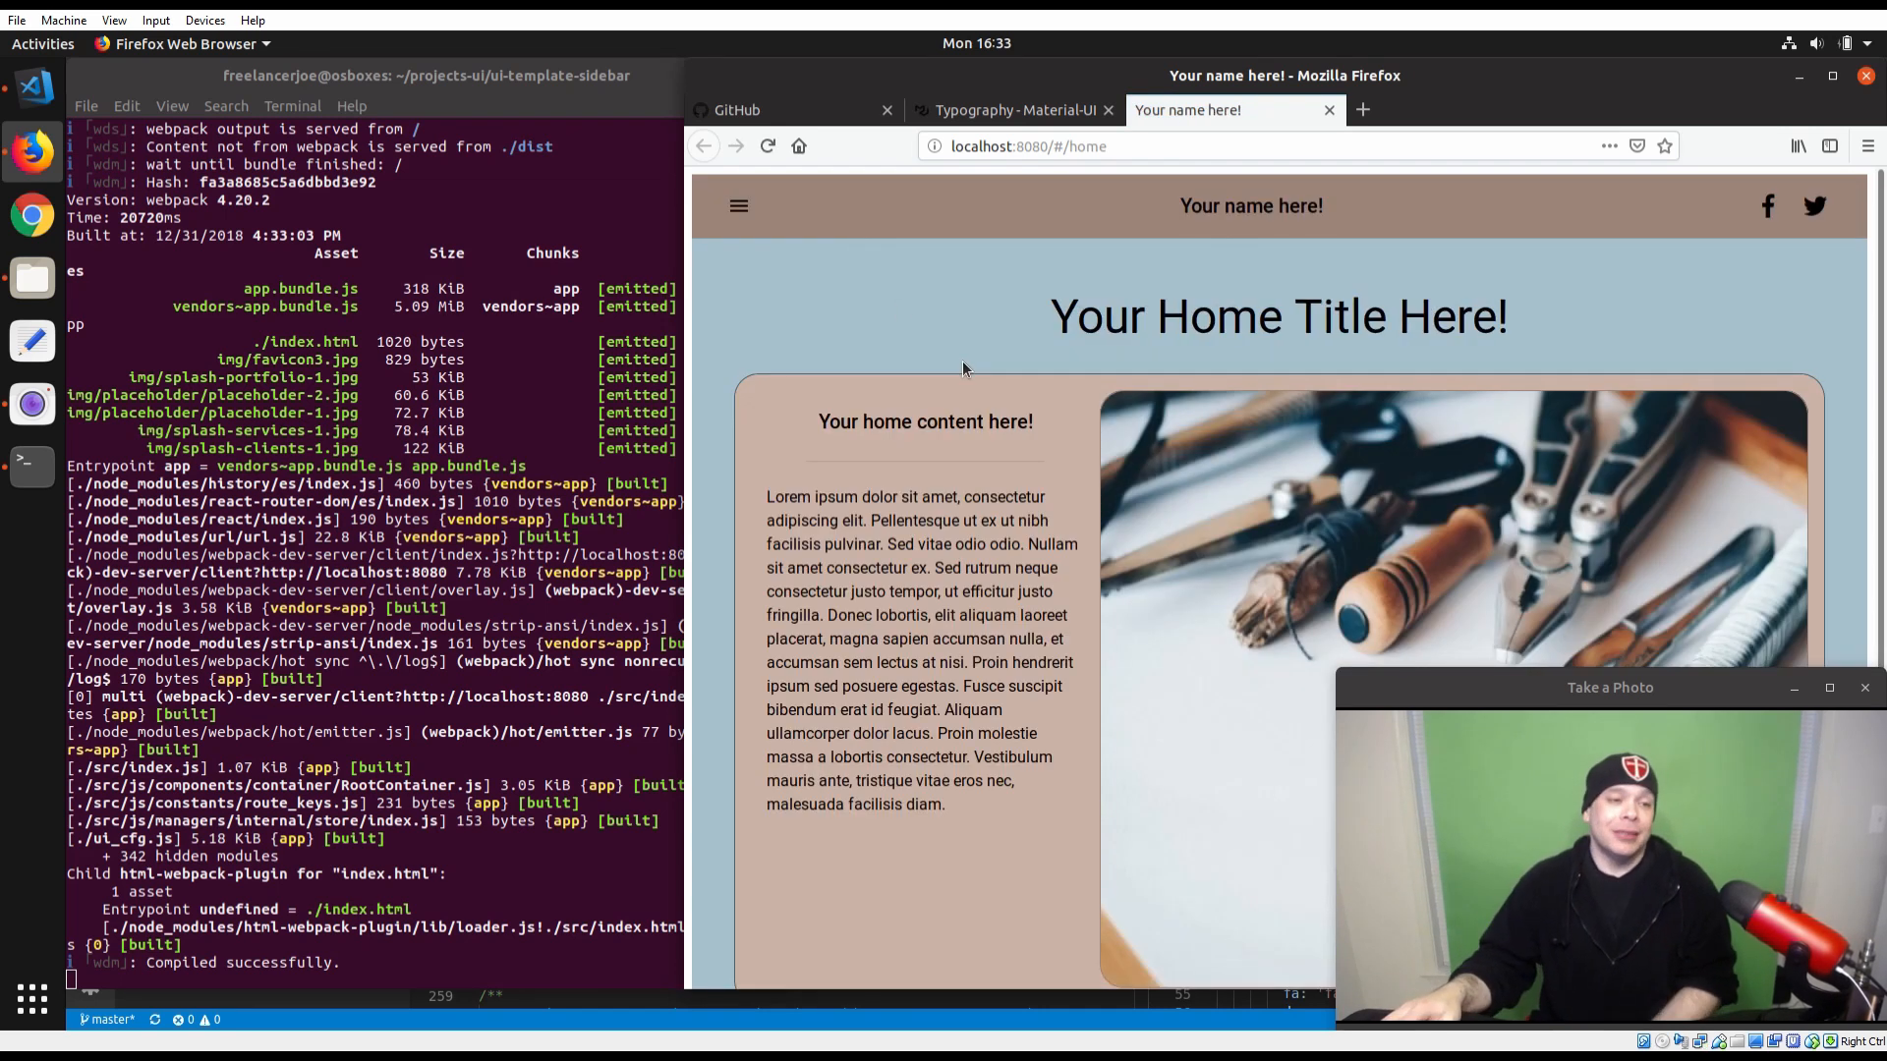
mouse_move(1519, 569)
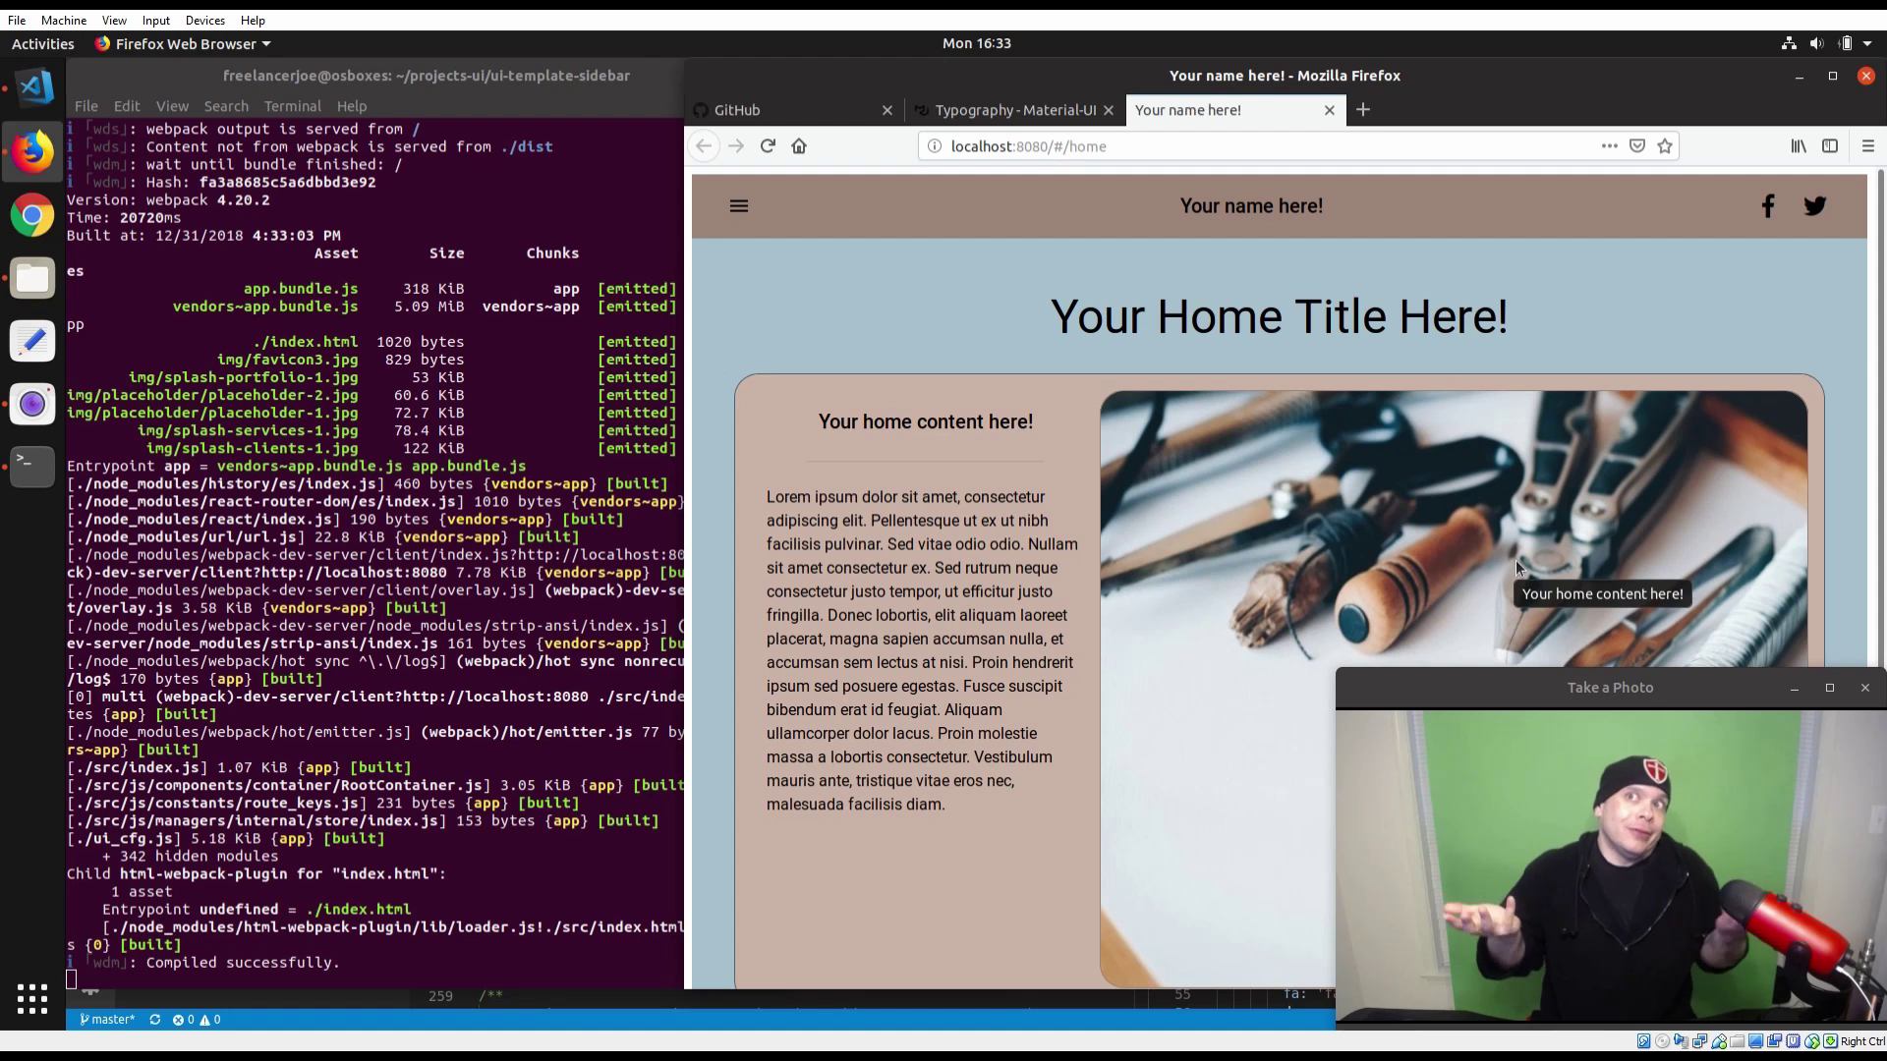
mouse_move(1834, 322)
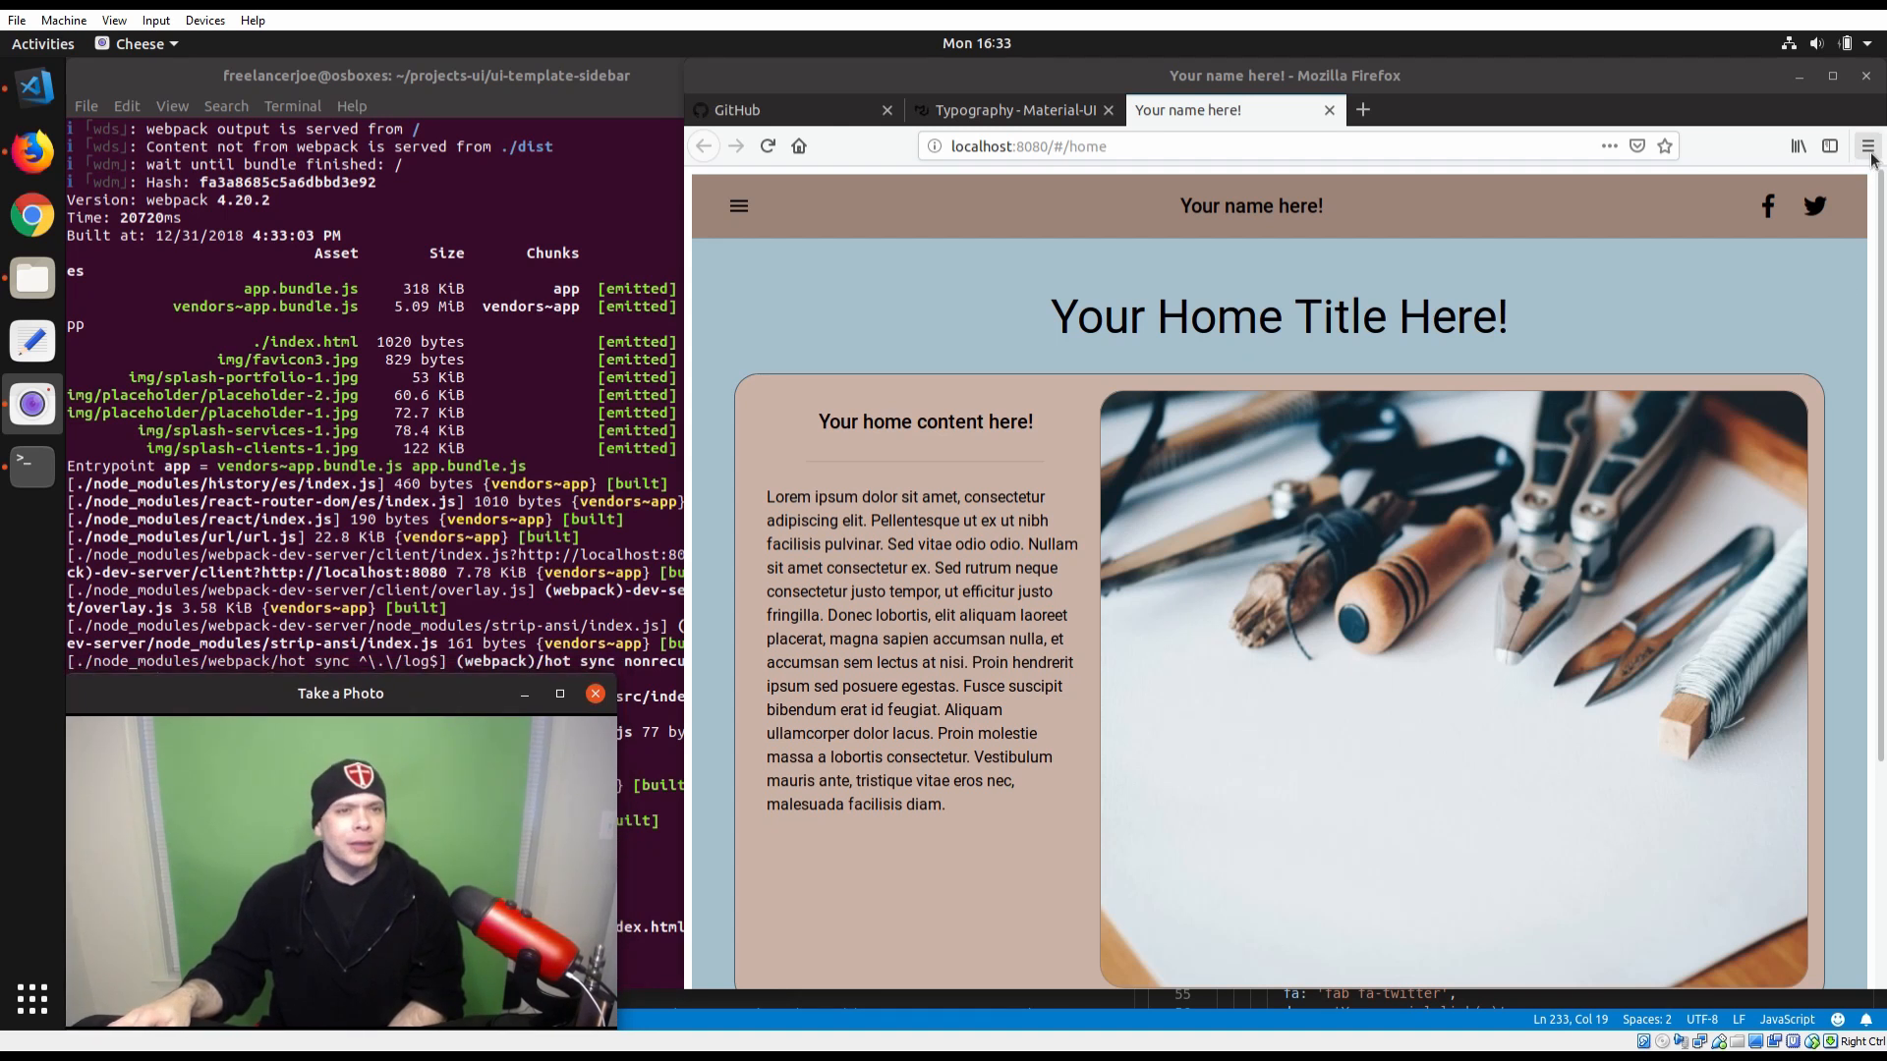
left_click(1867, 145)
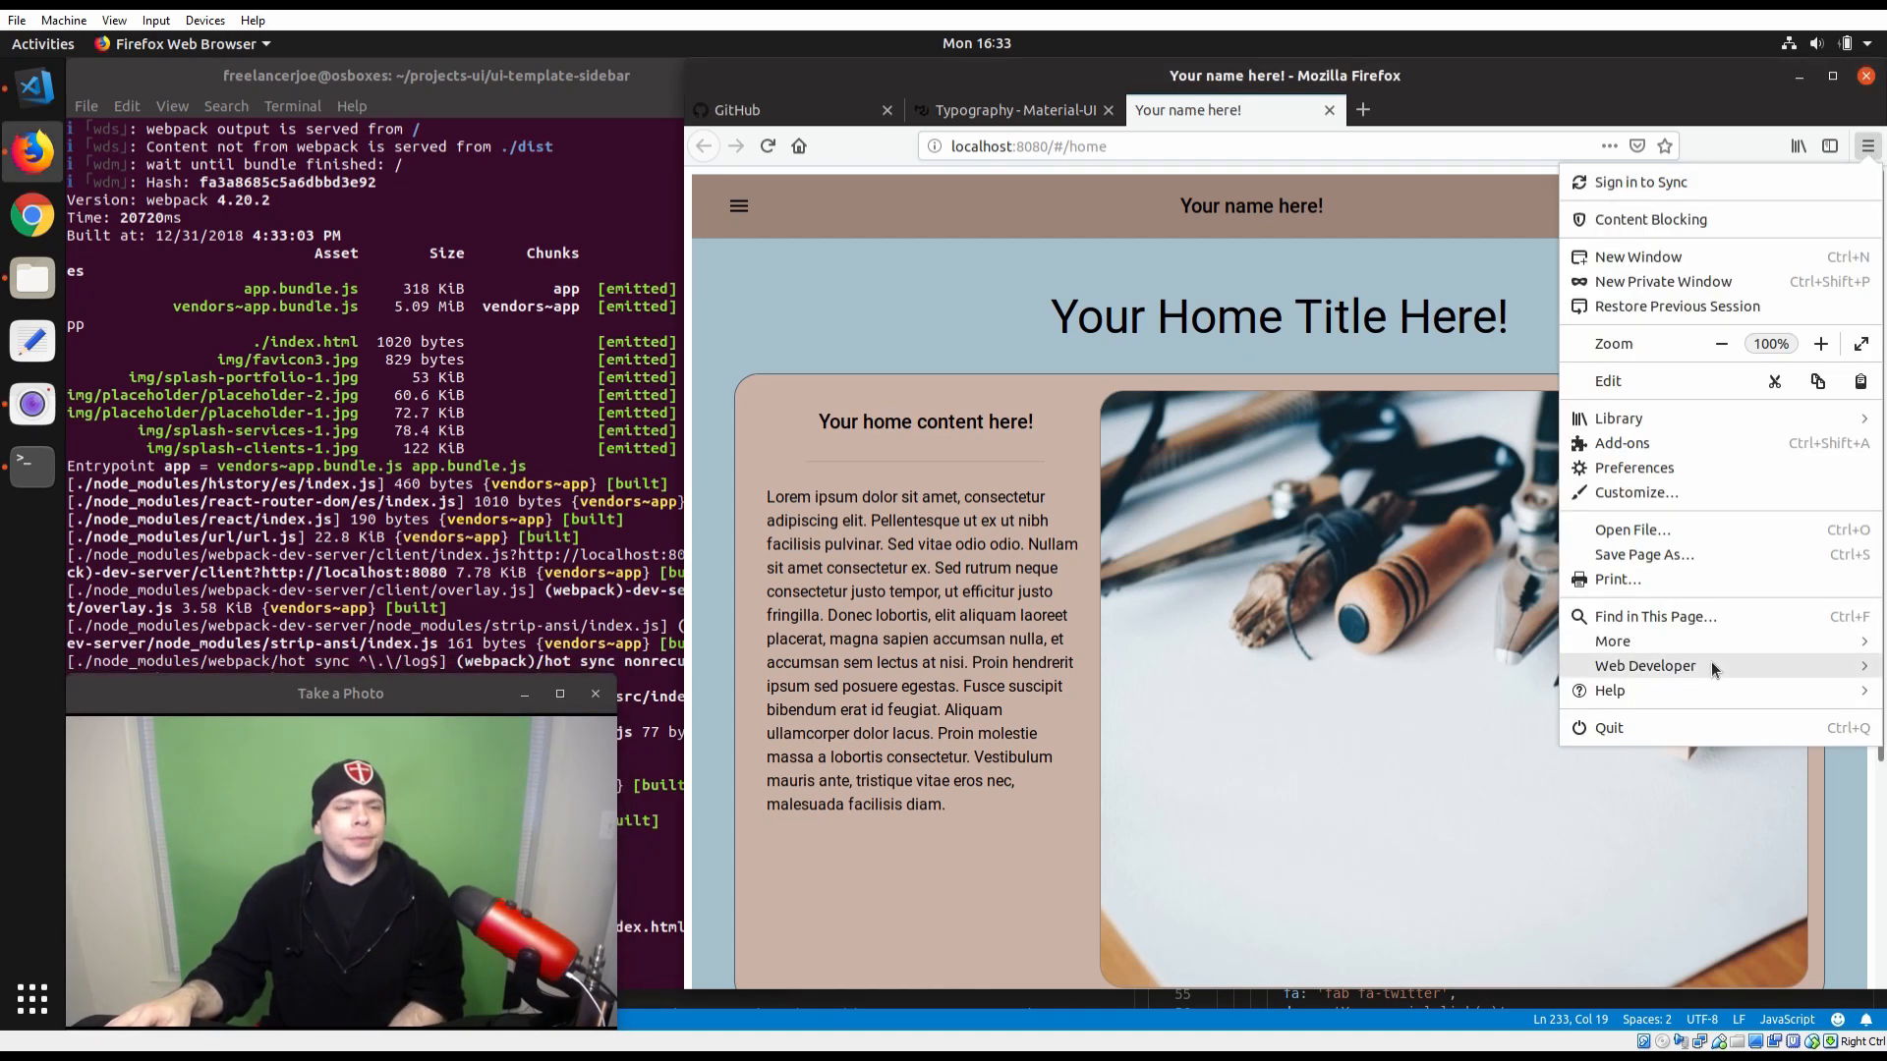
left_click(1645, 665)
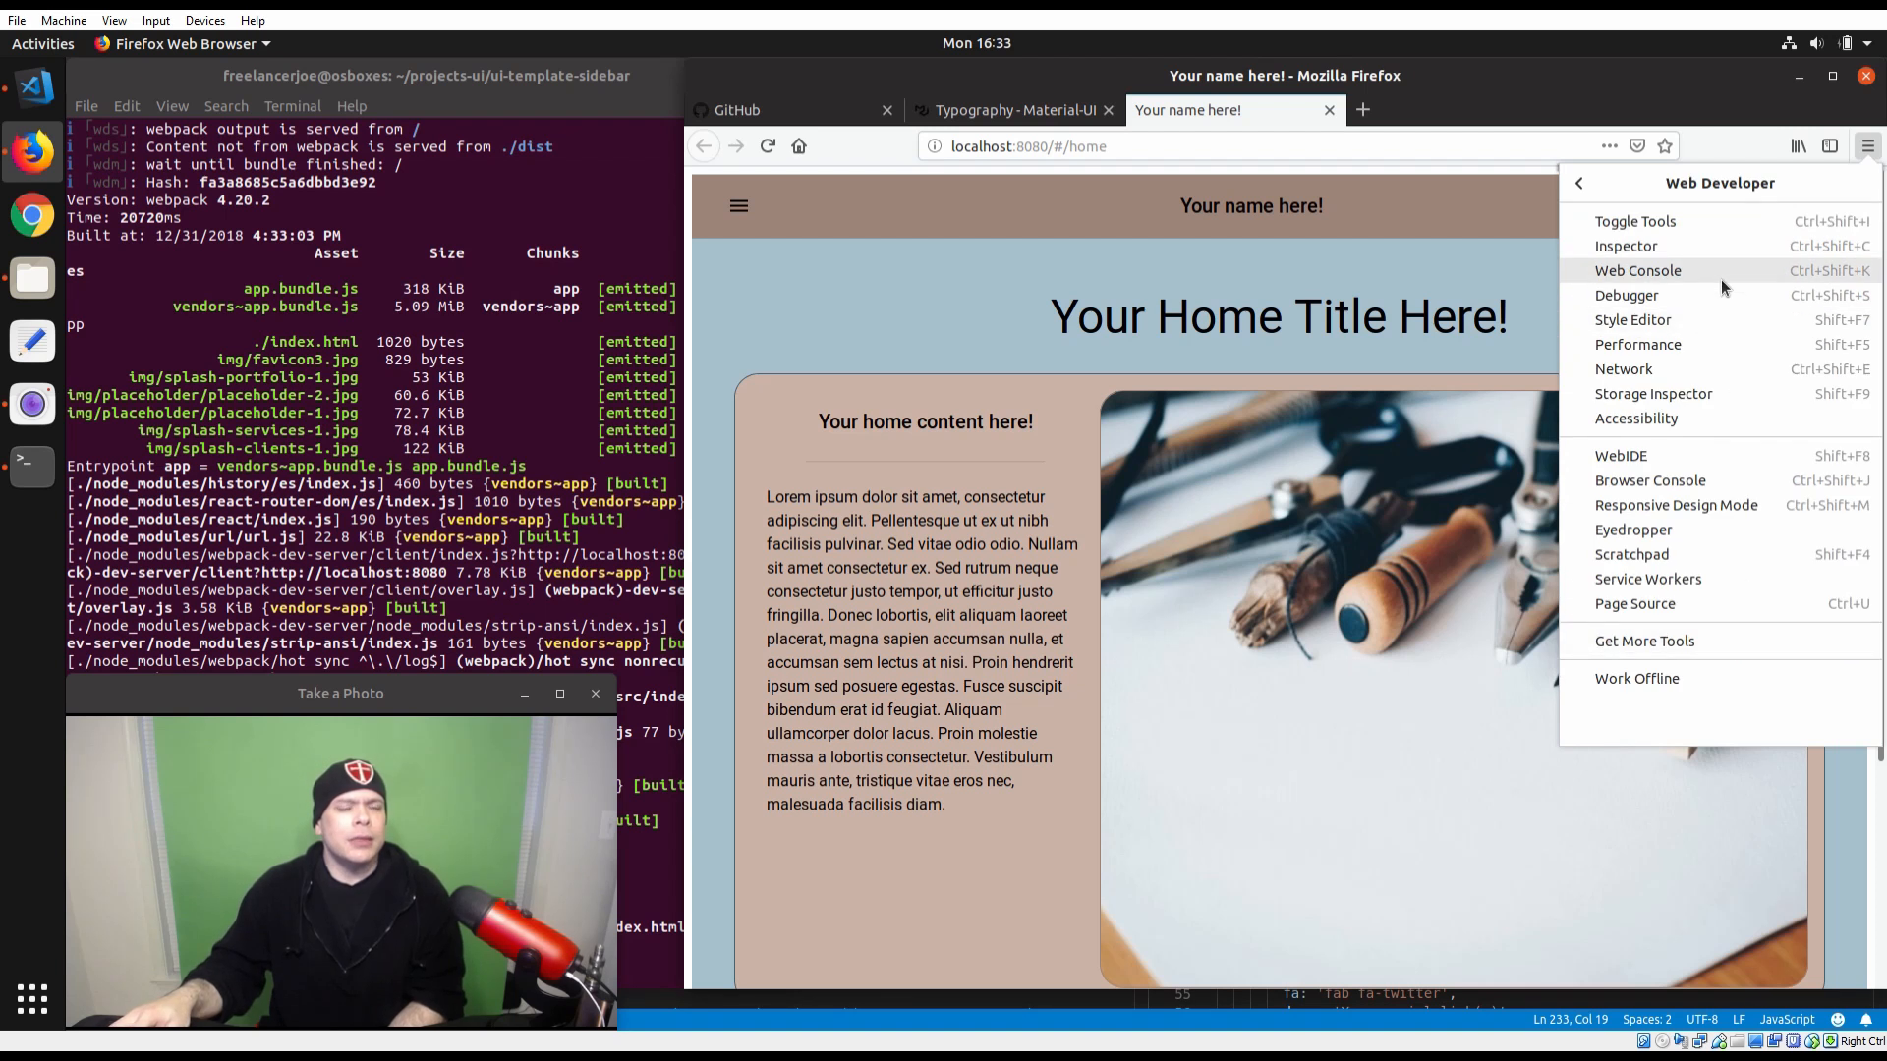
Open the web console and navigate to View 1 through the sidebar, clearing output
left_click(1639, 270)
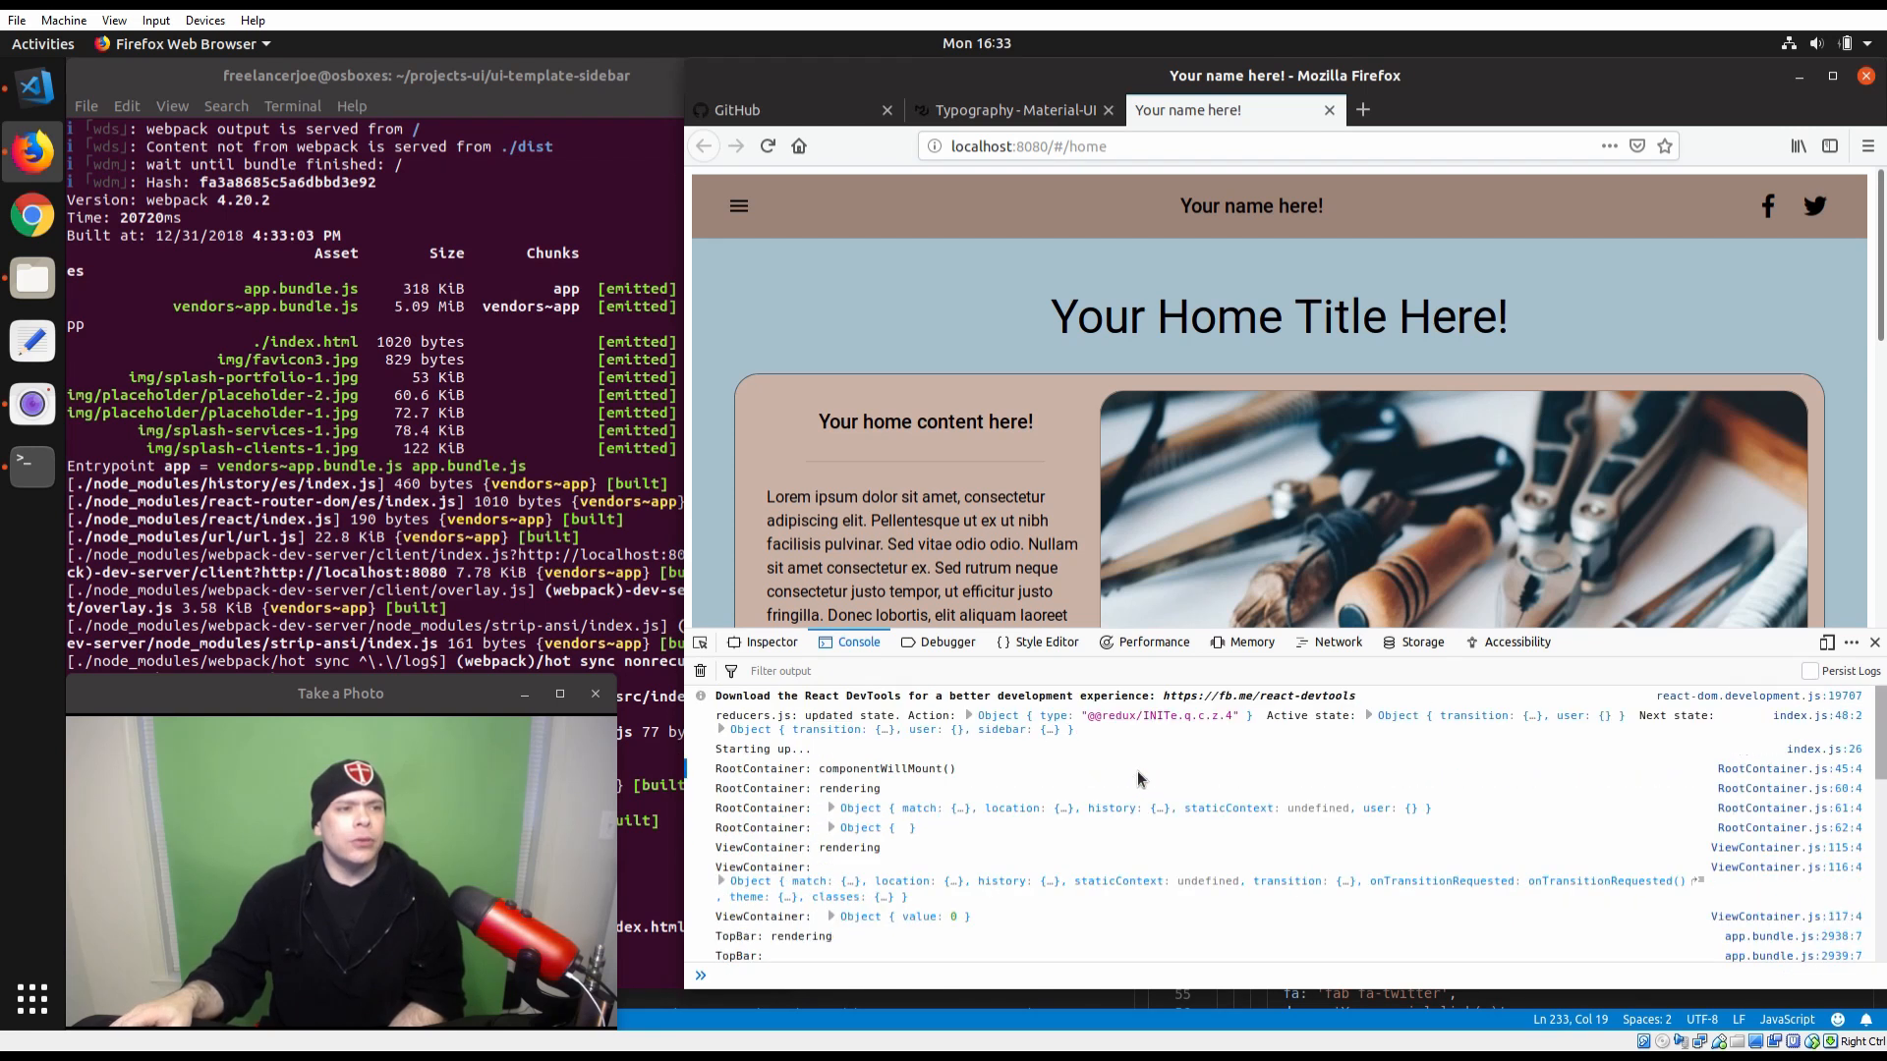
left_click(699, 671)
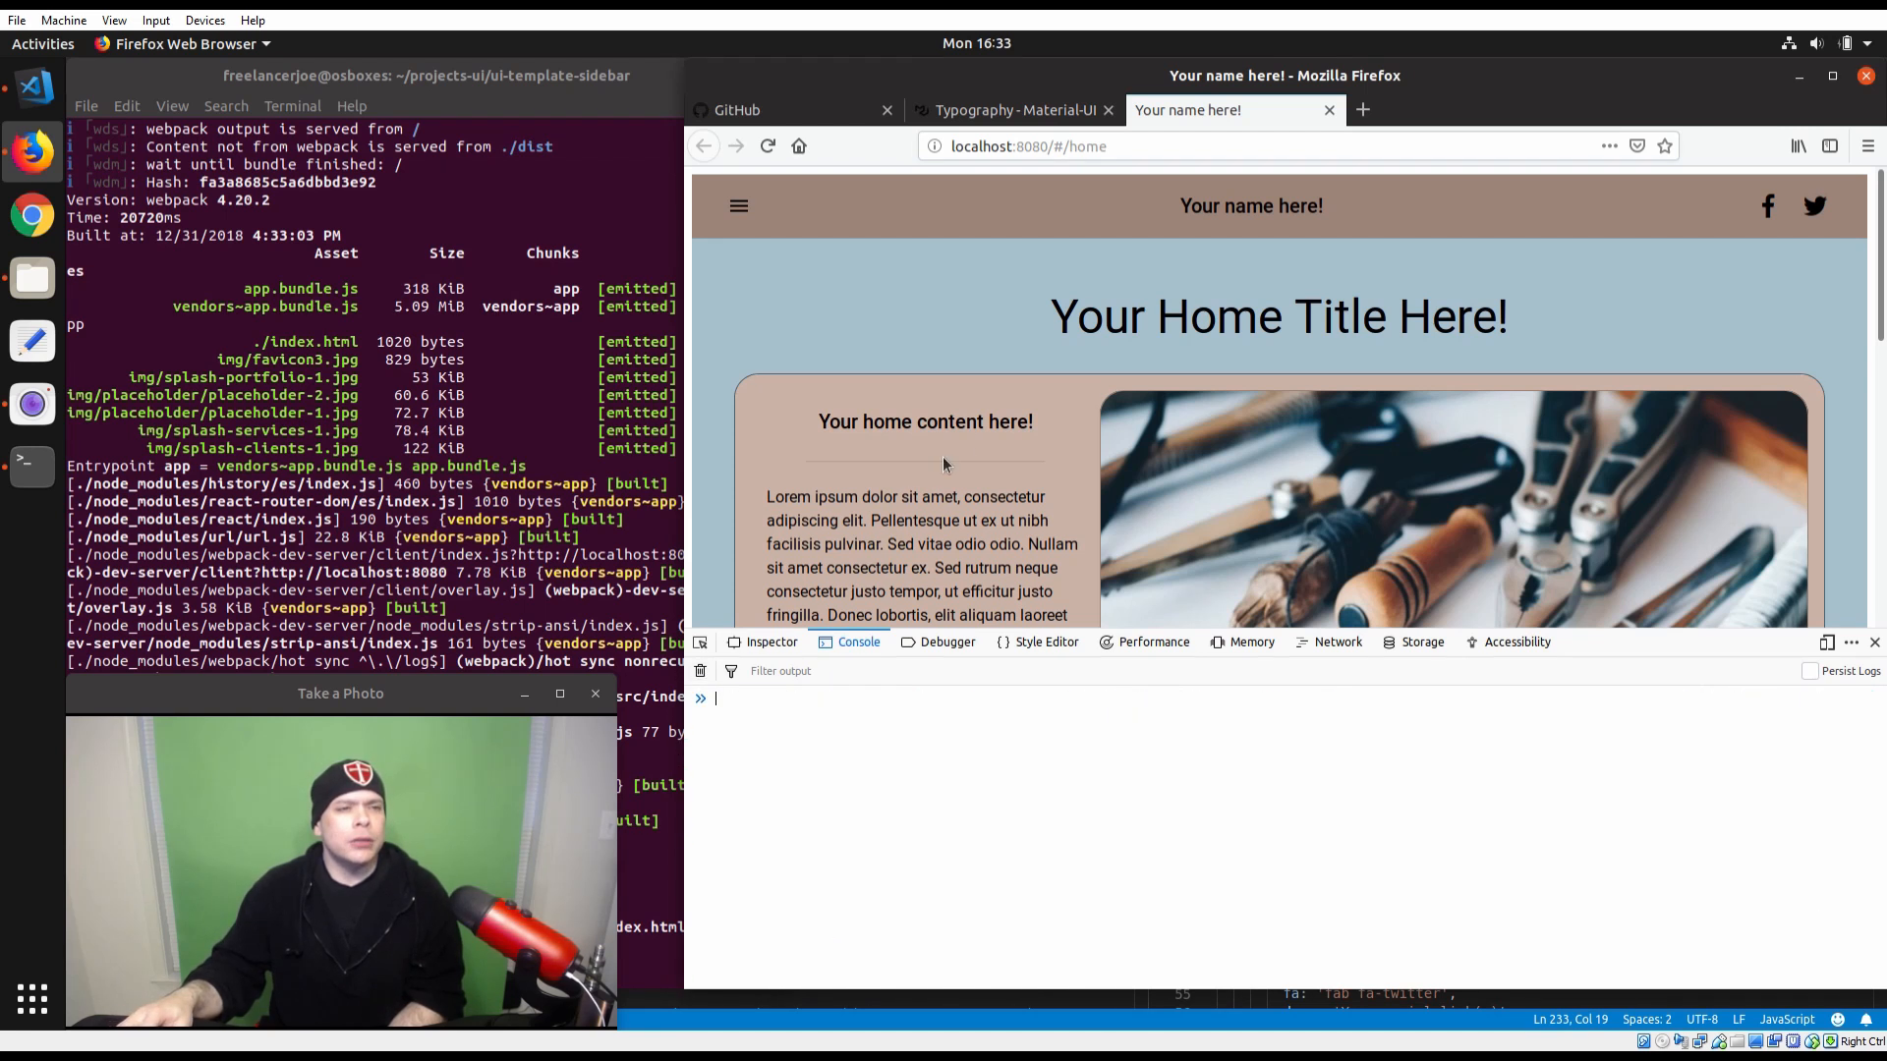
left_click(738, 205)
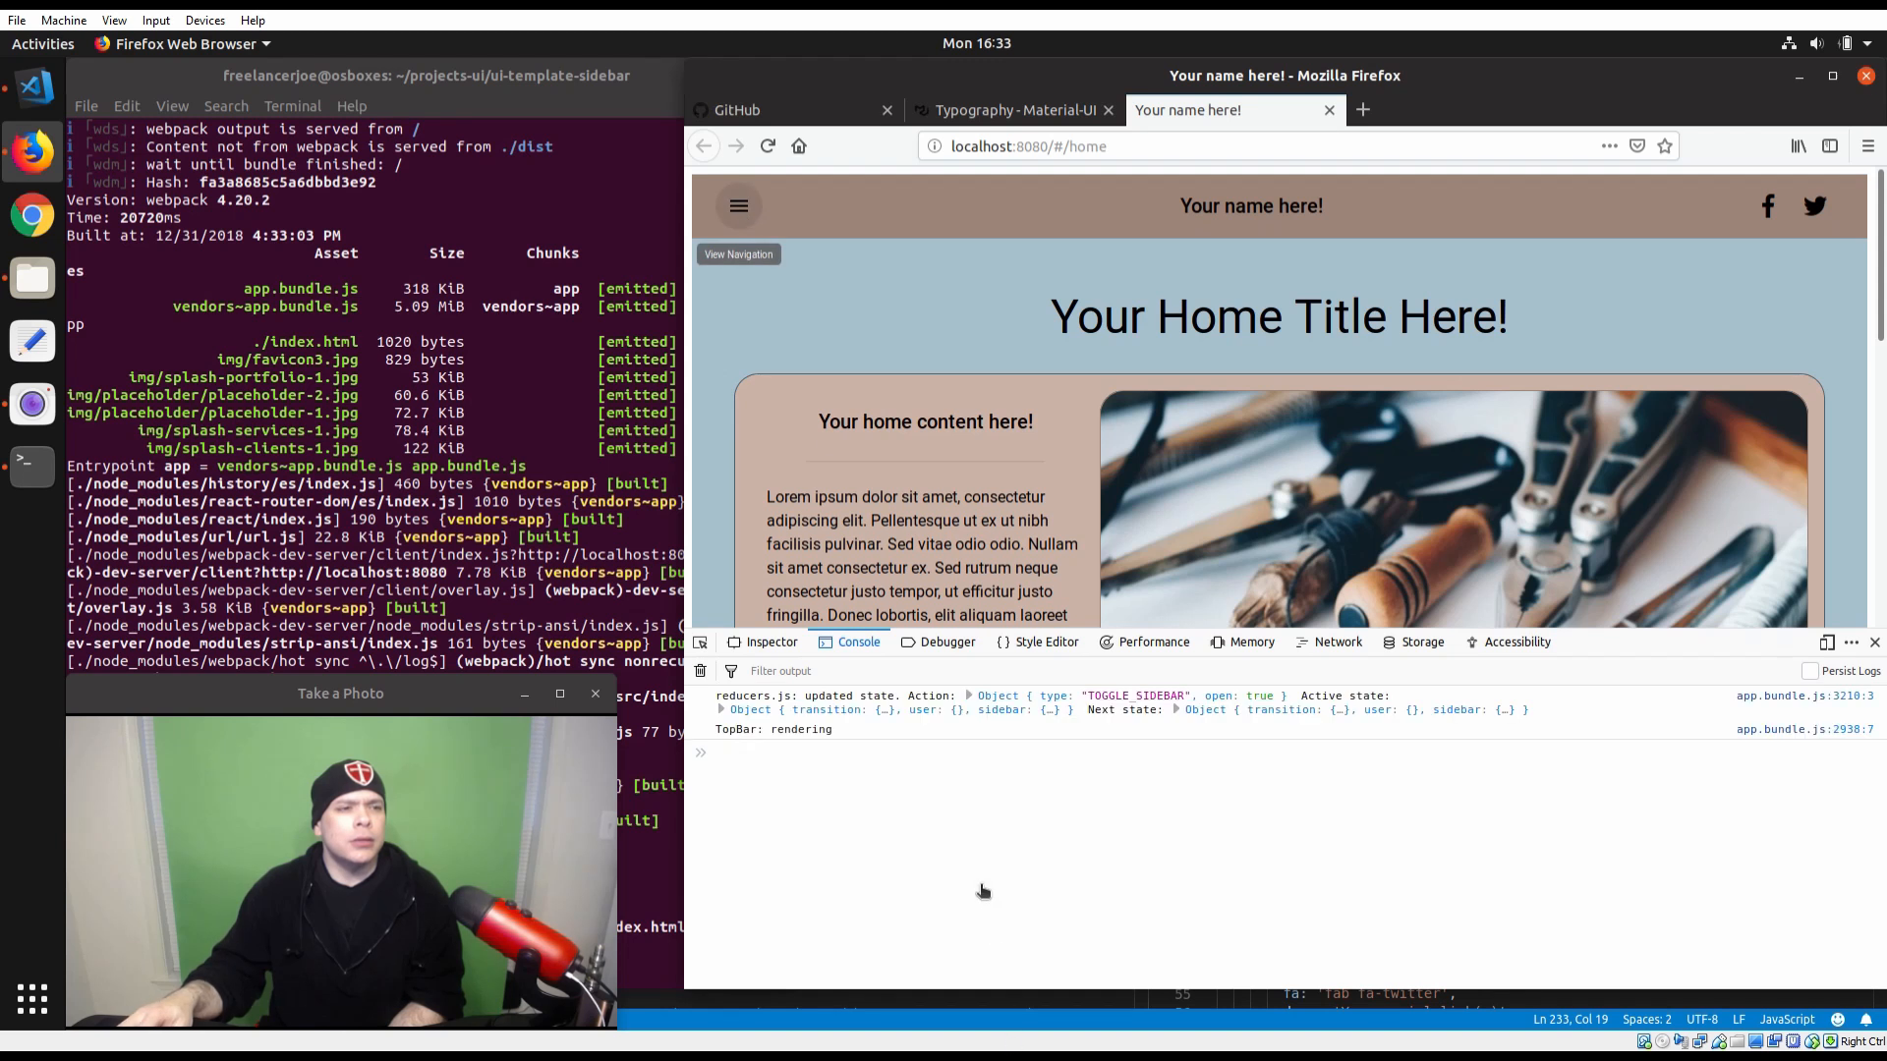
left_click(738, 206)
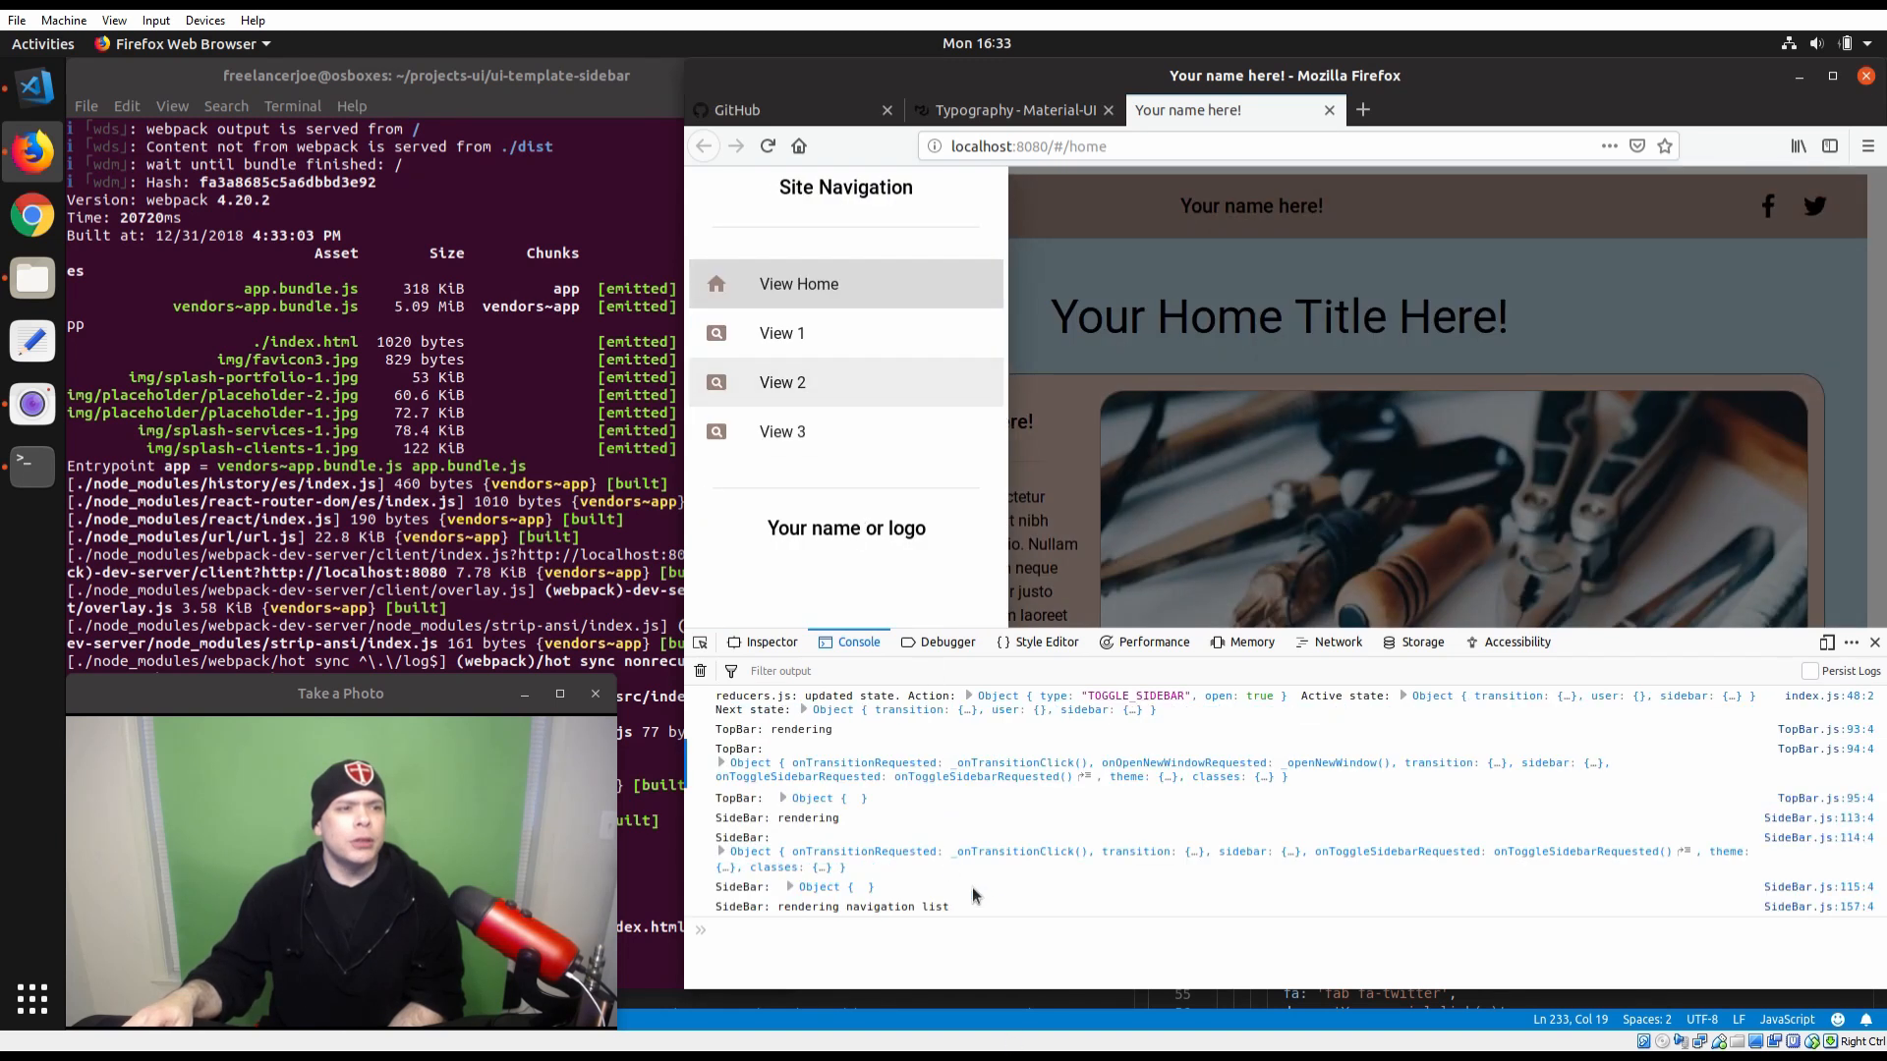
left_click(699, 670)
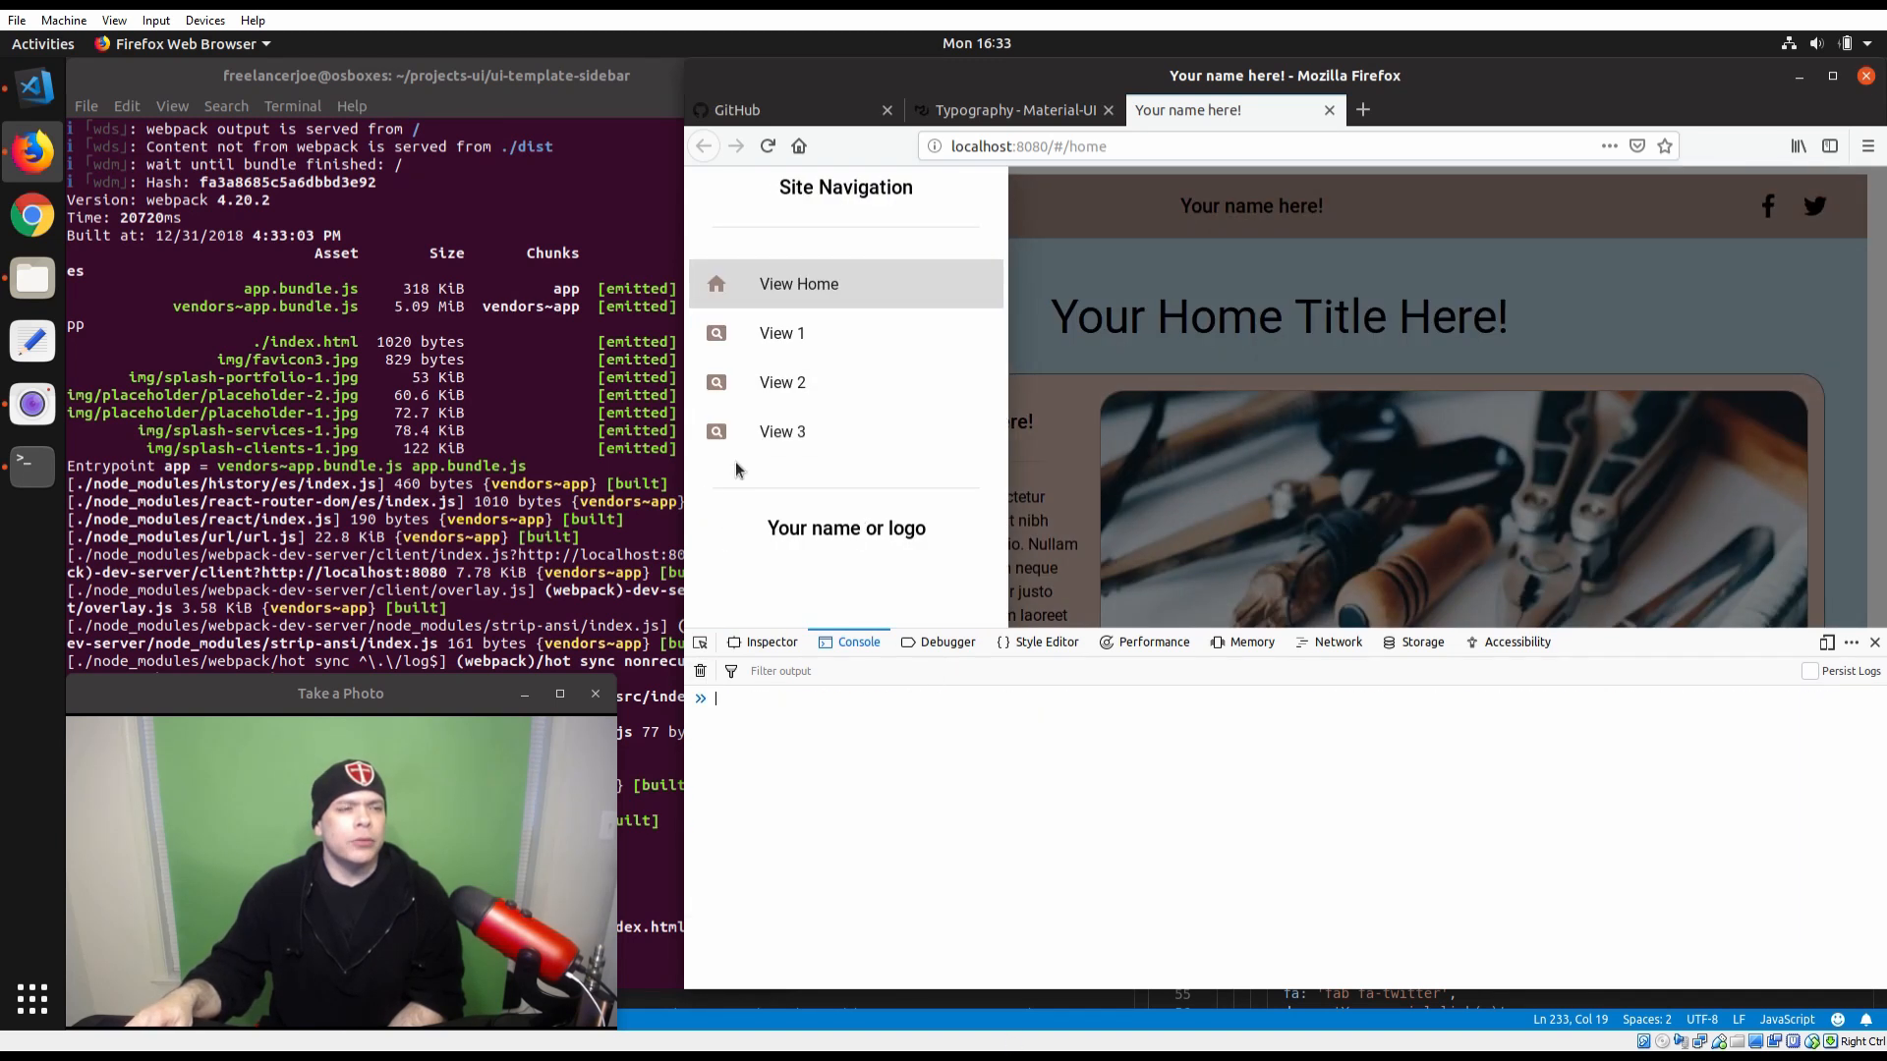
left_click(781, 333)
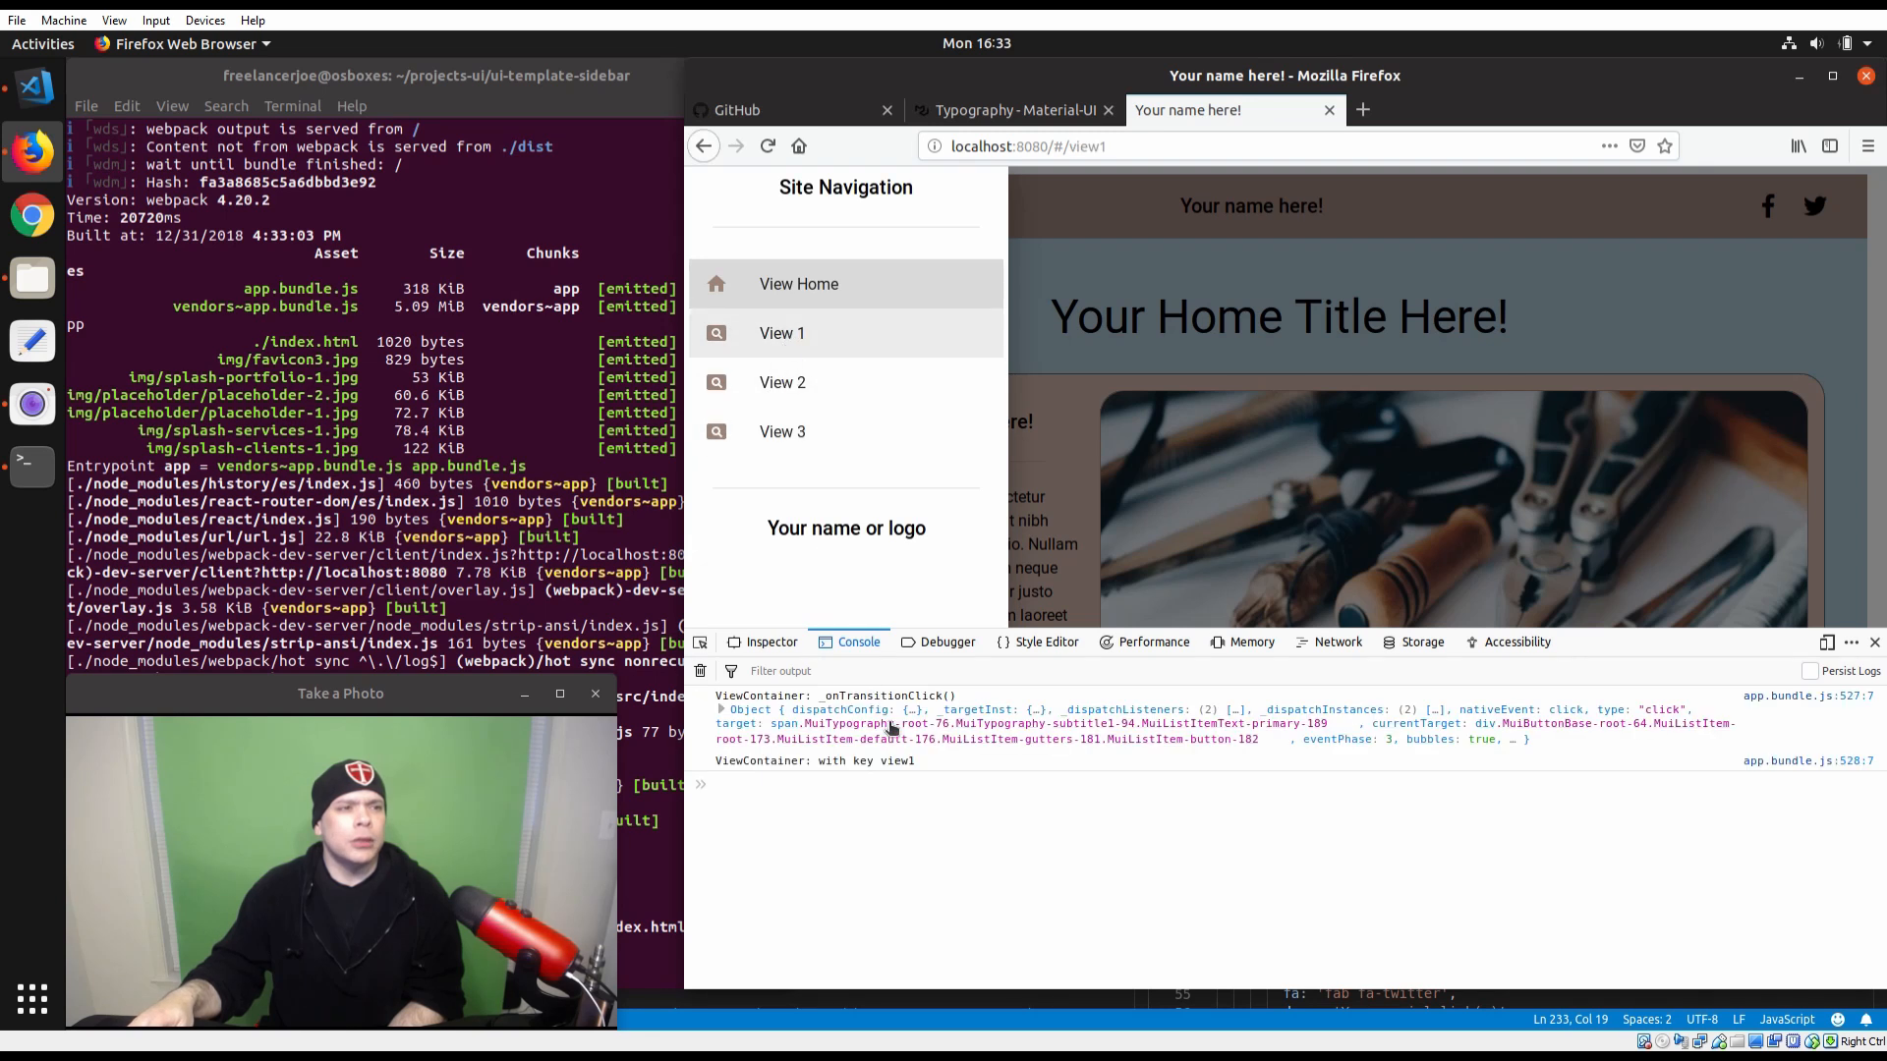
left_click(781, 332)
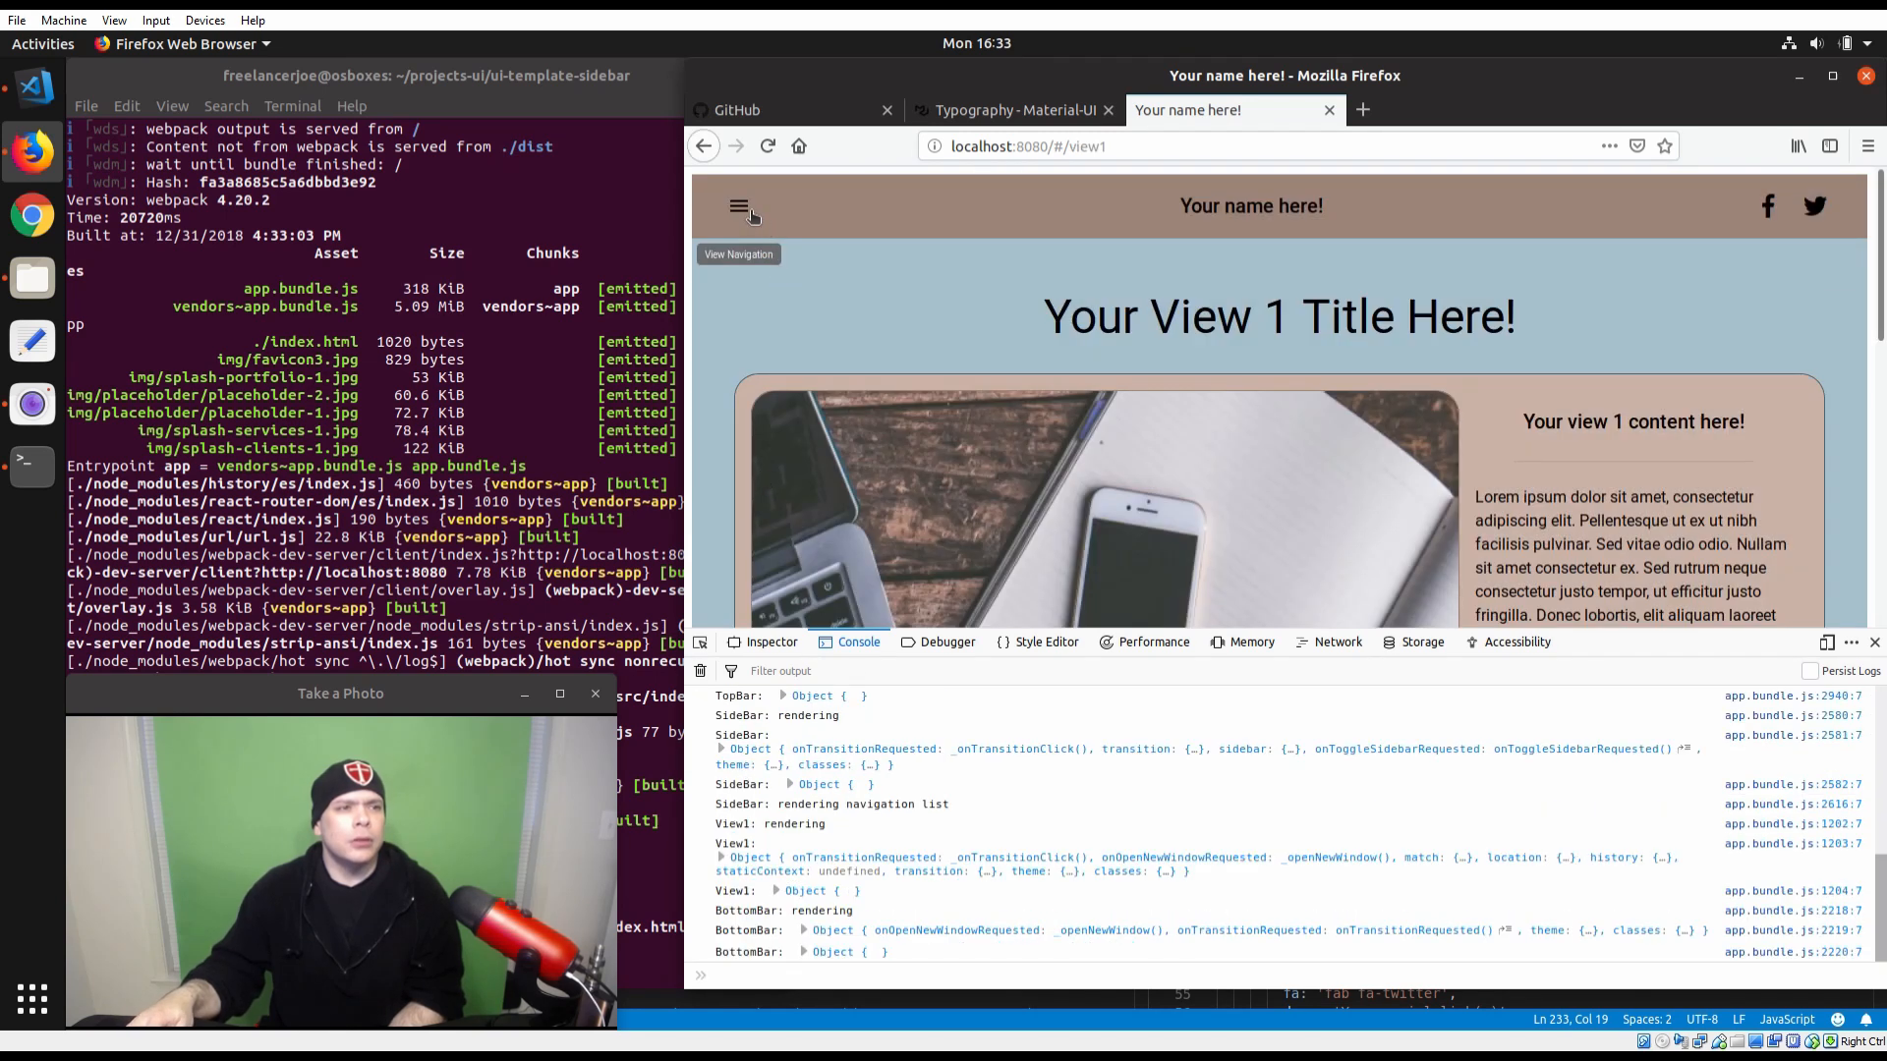
Navigate to View 2 and View 3 via the sidebar, clearing the console each time
left_click(739, 205)
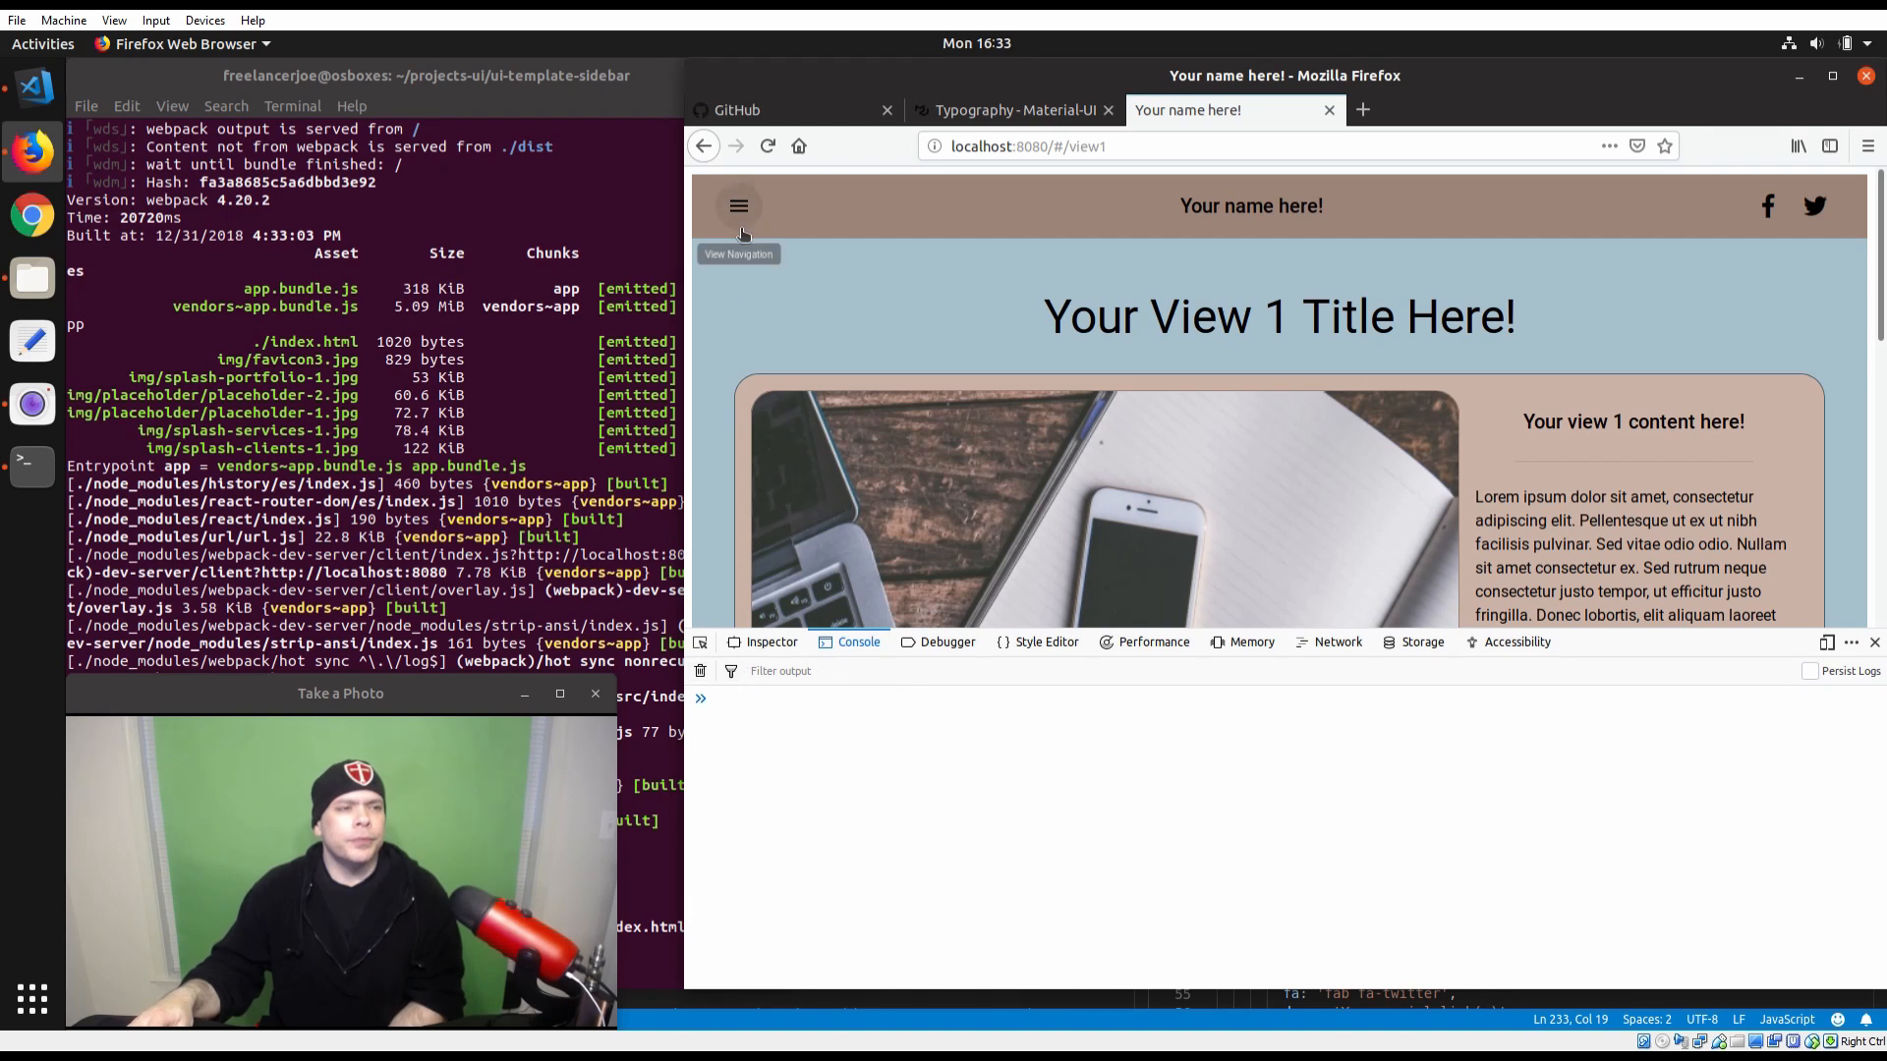
left_click(739, 205)
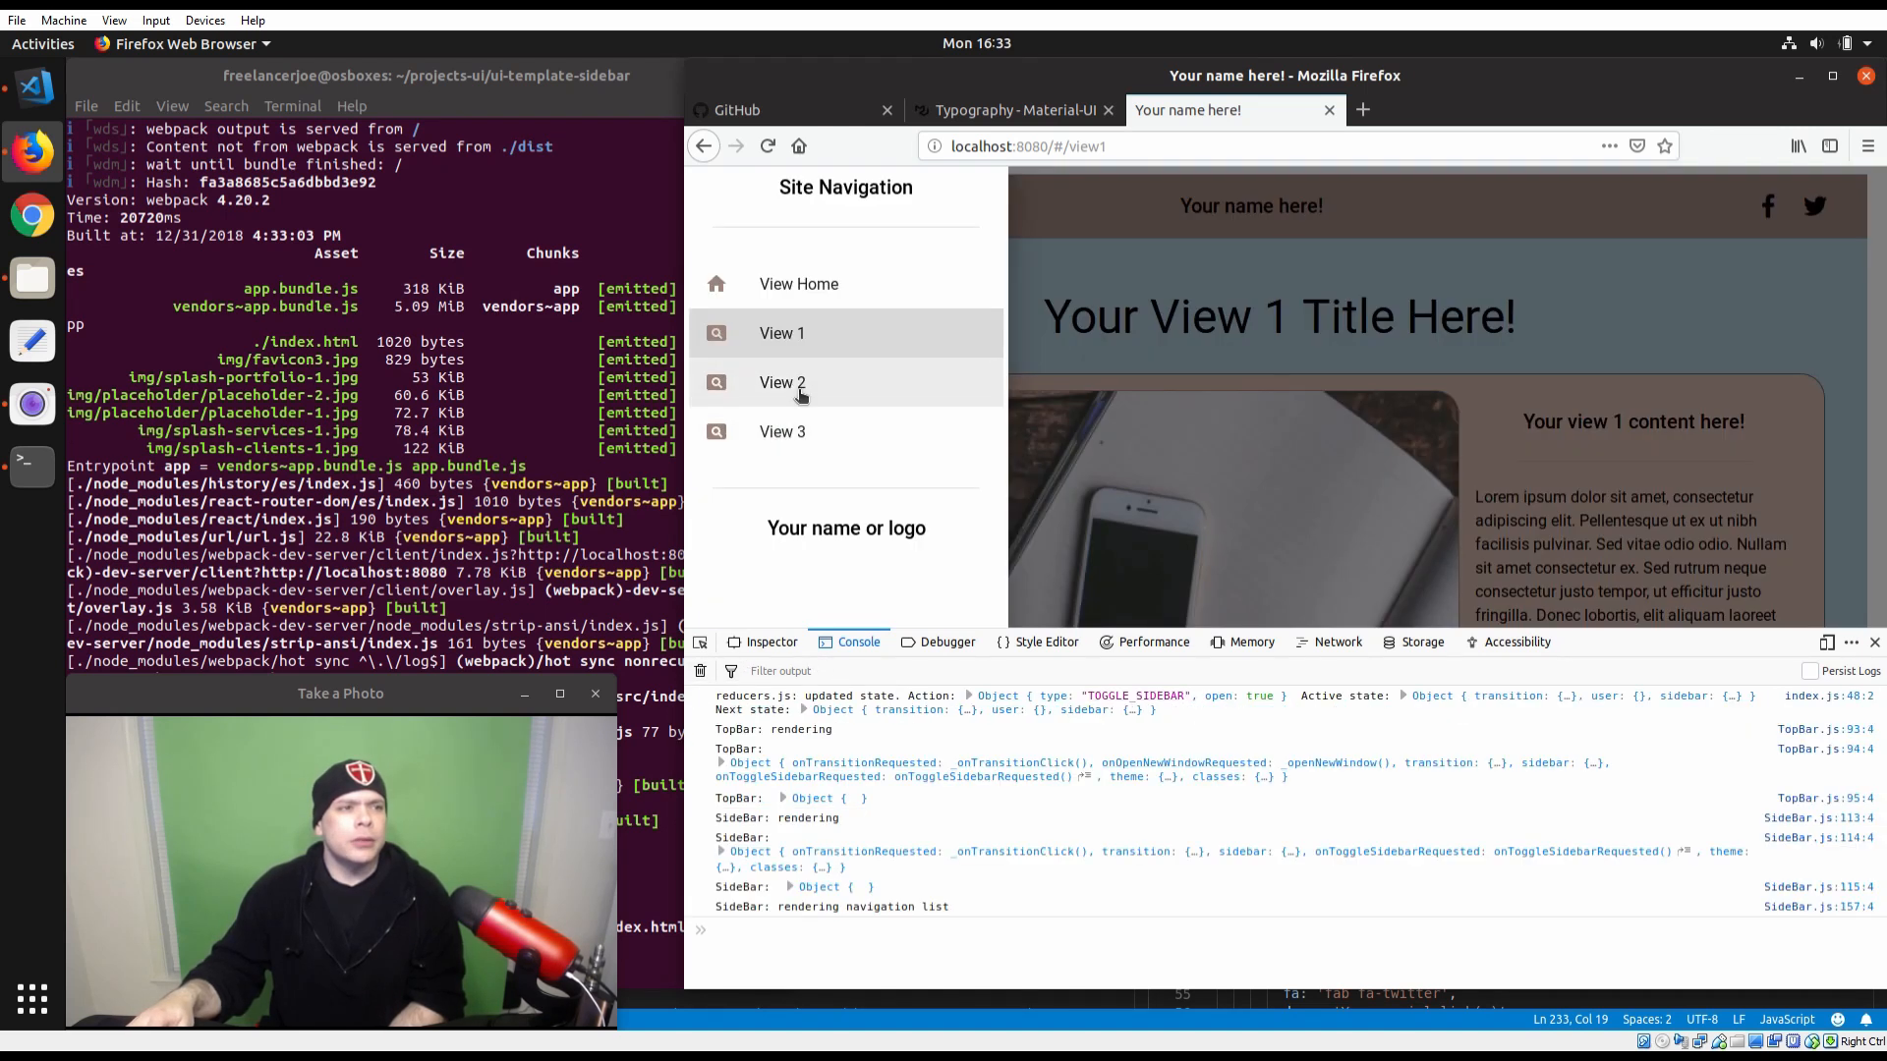
left_click(782, 383)
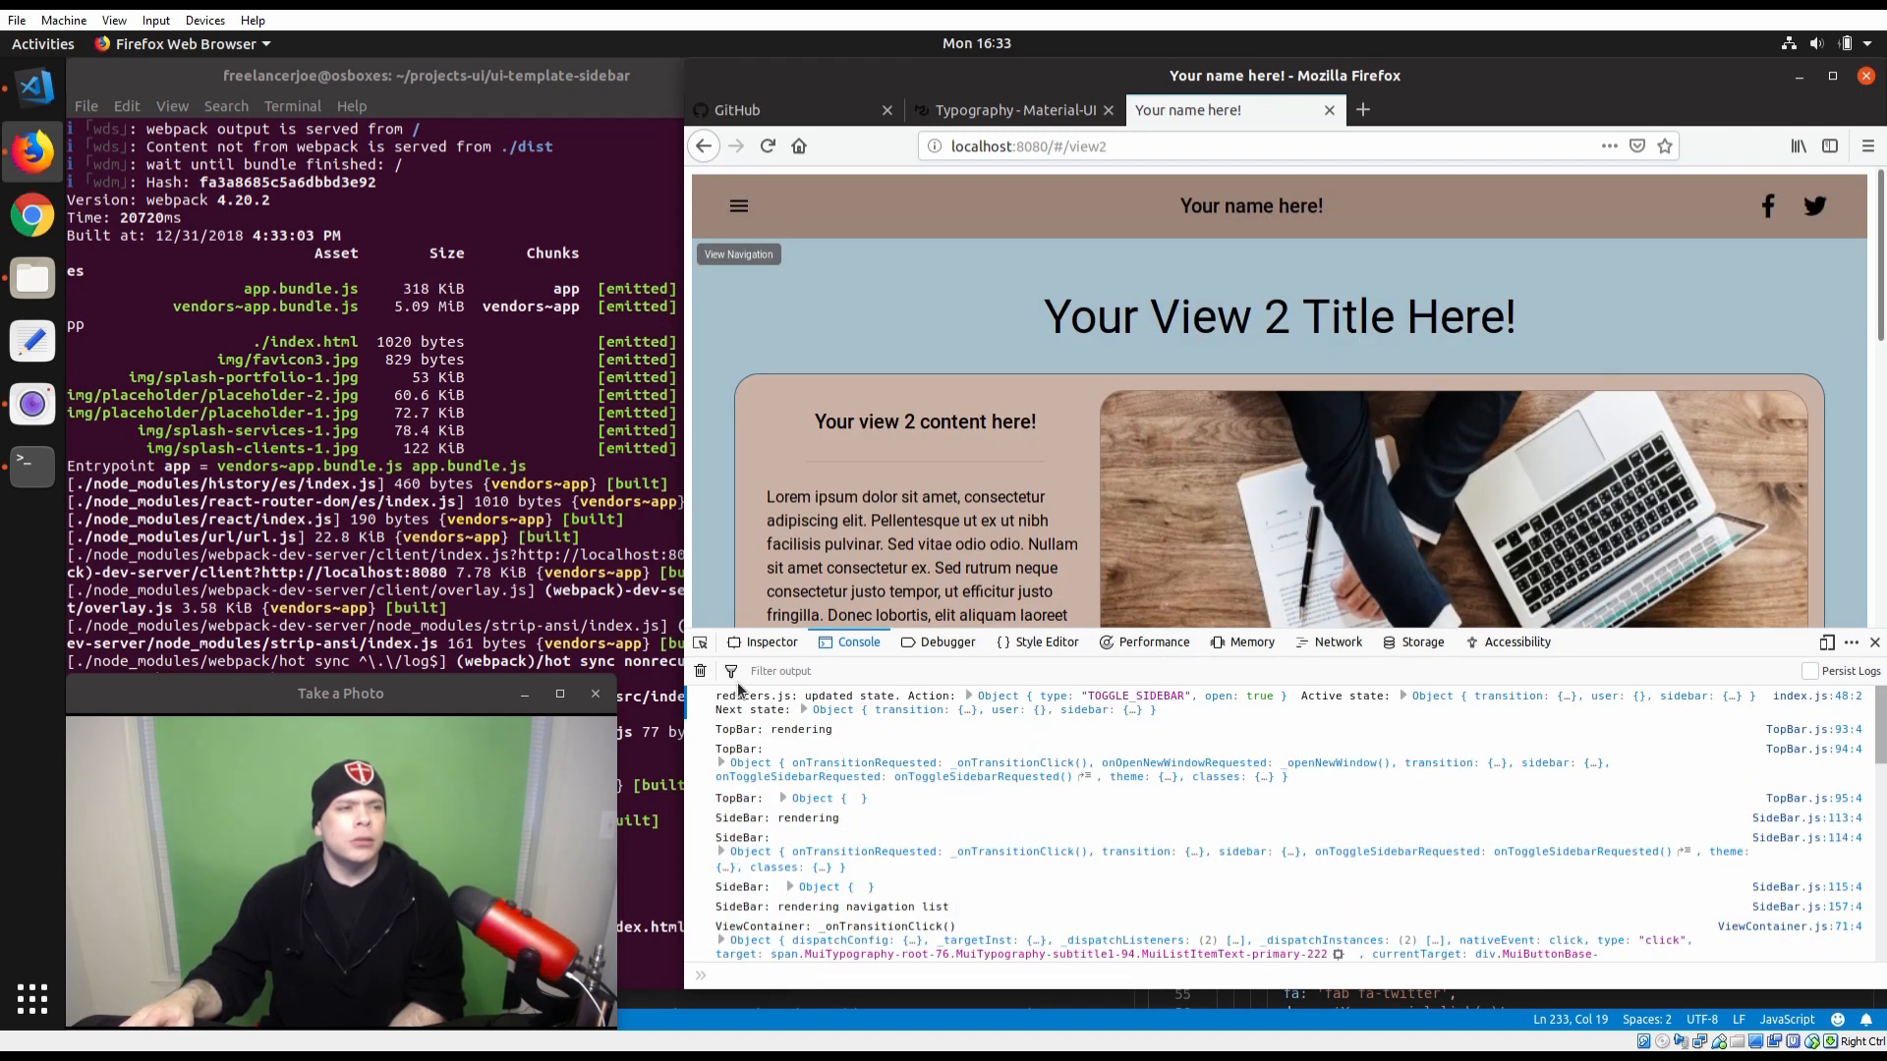
left_click(698, 670)
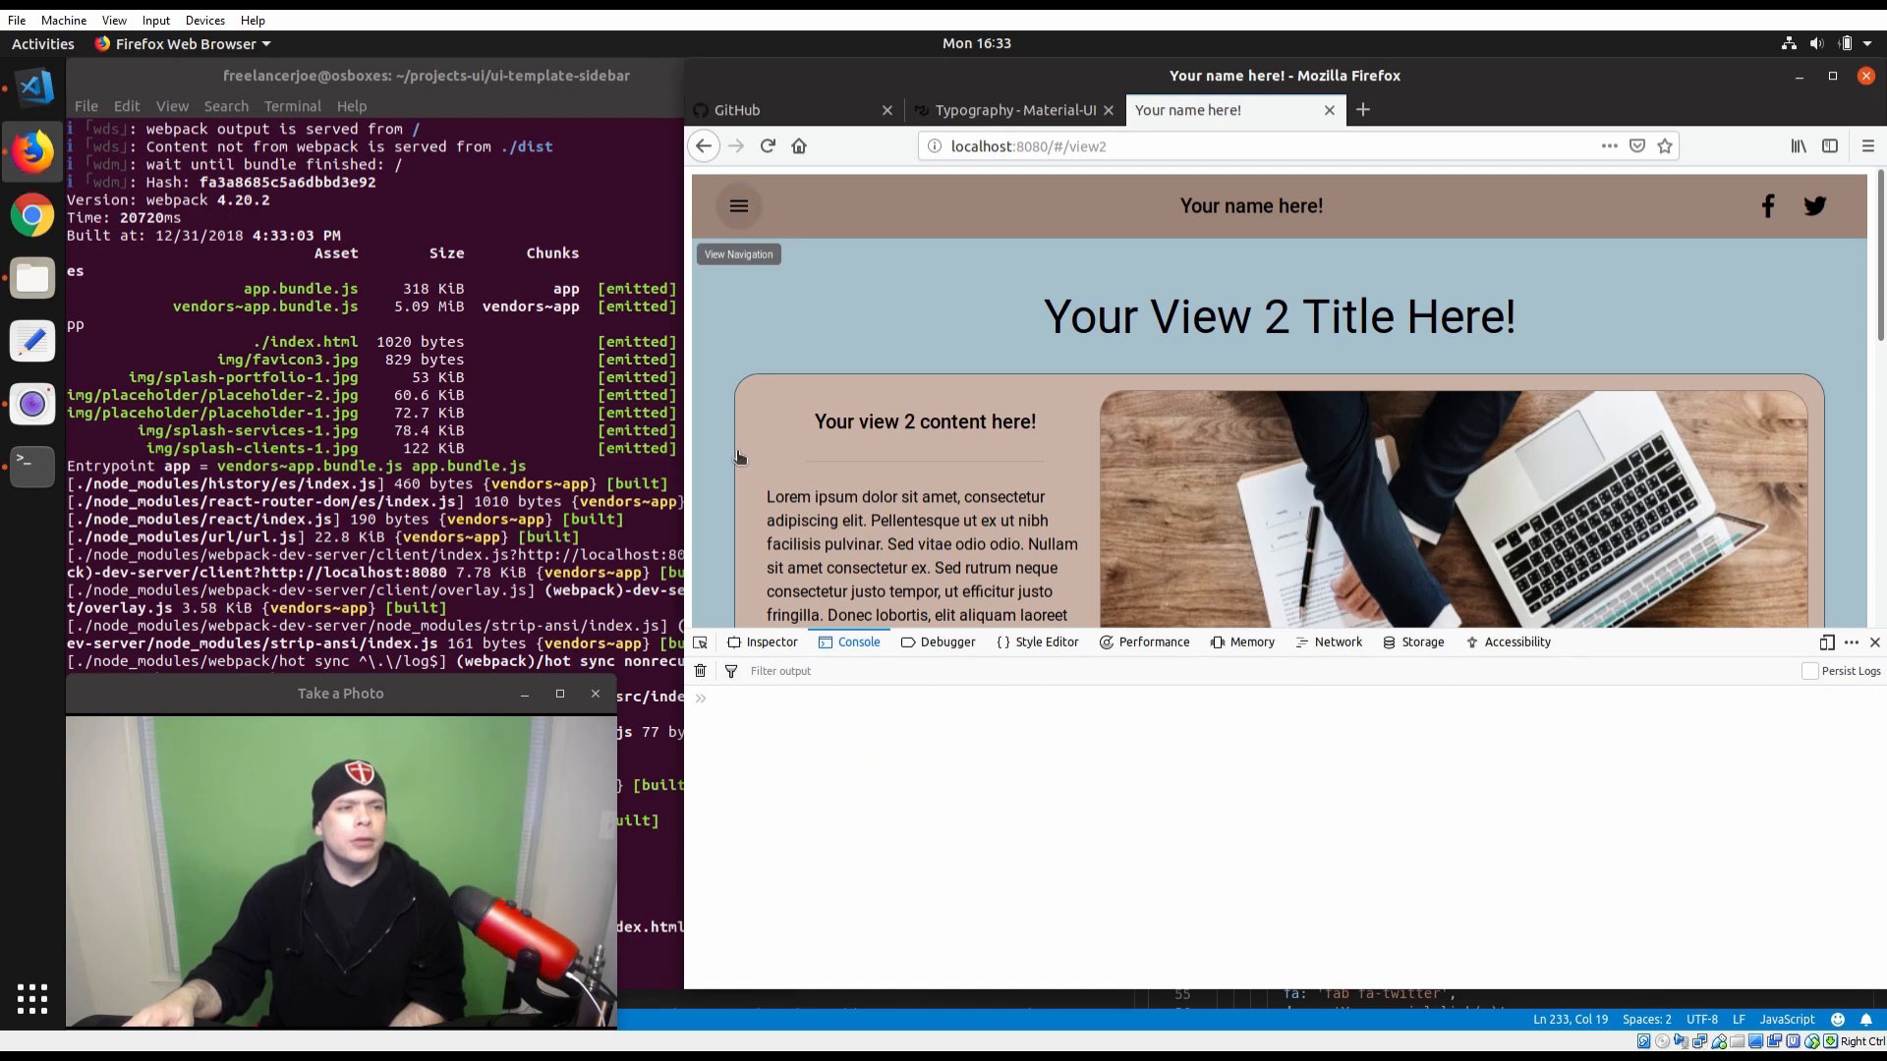
left_click(738, 206)
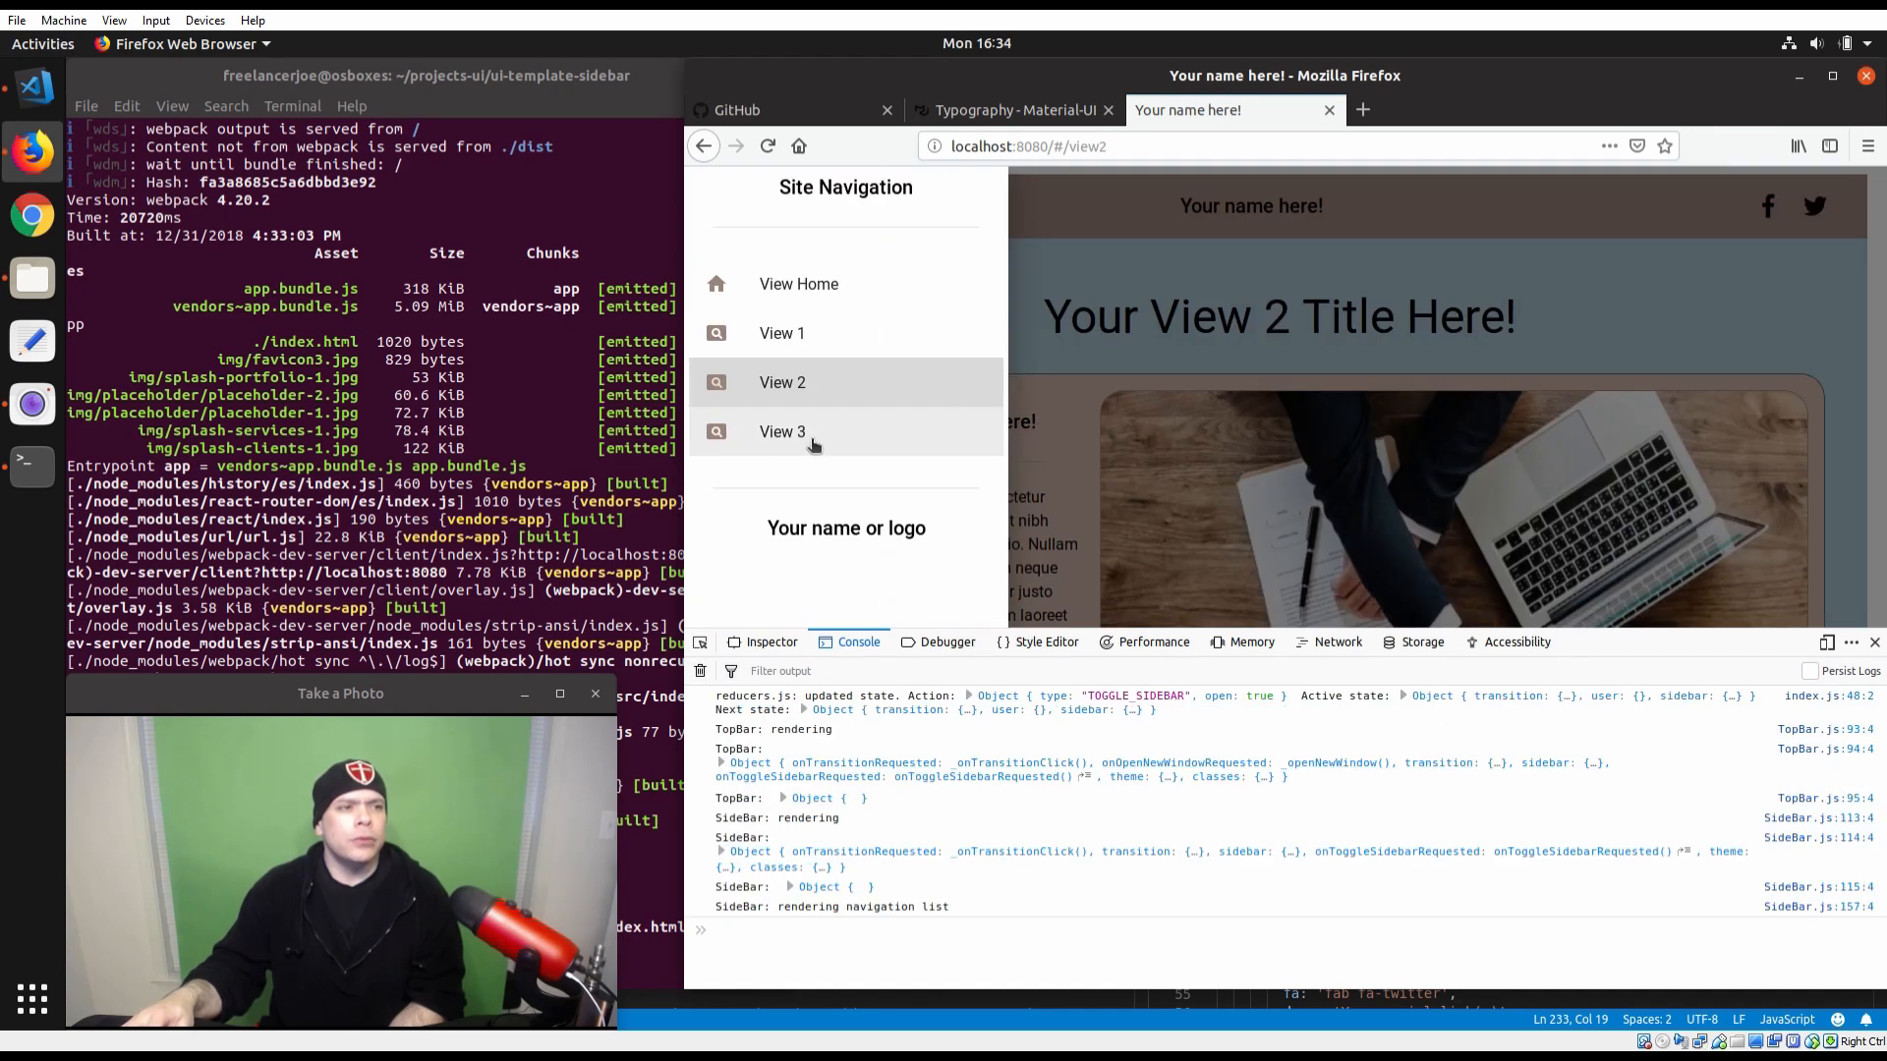
left_click(782, 431)
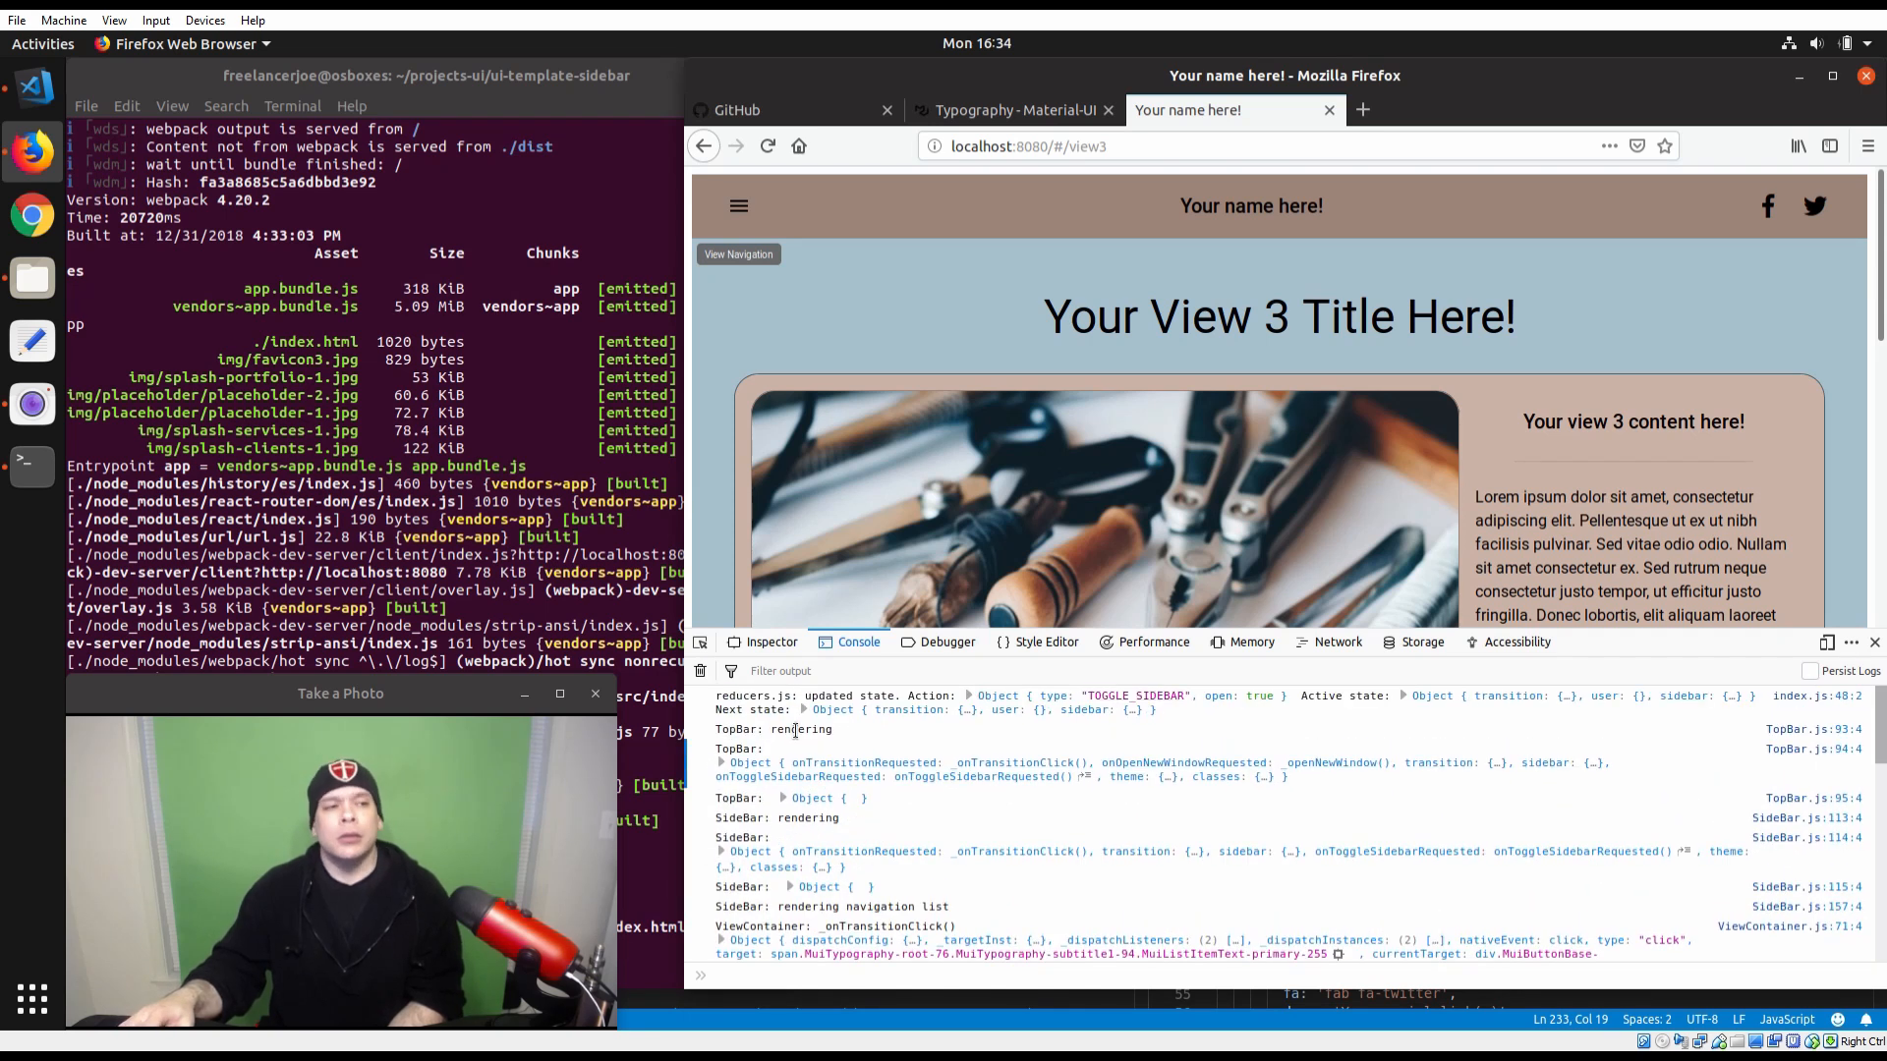
left_click(699, 671)
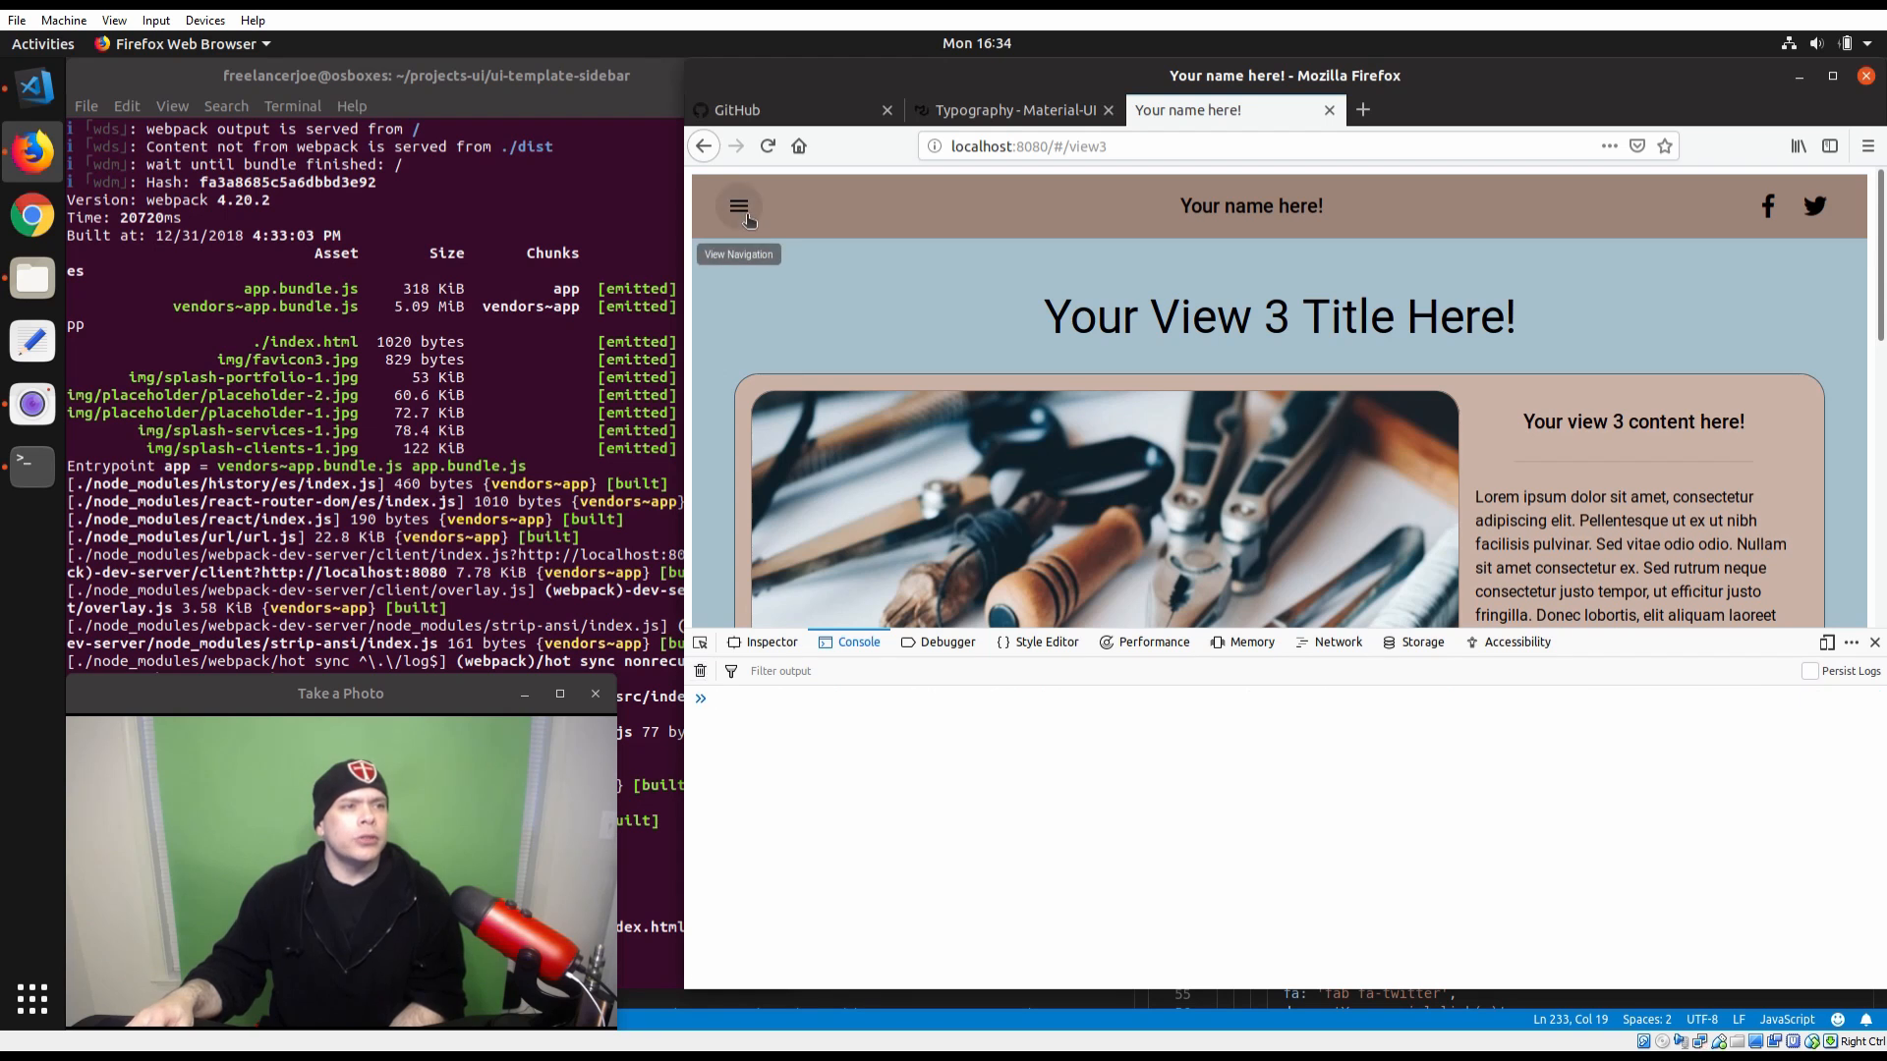
left_click(739, 205)
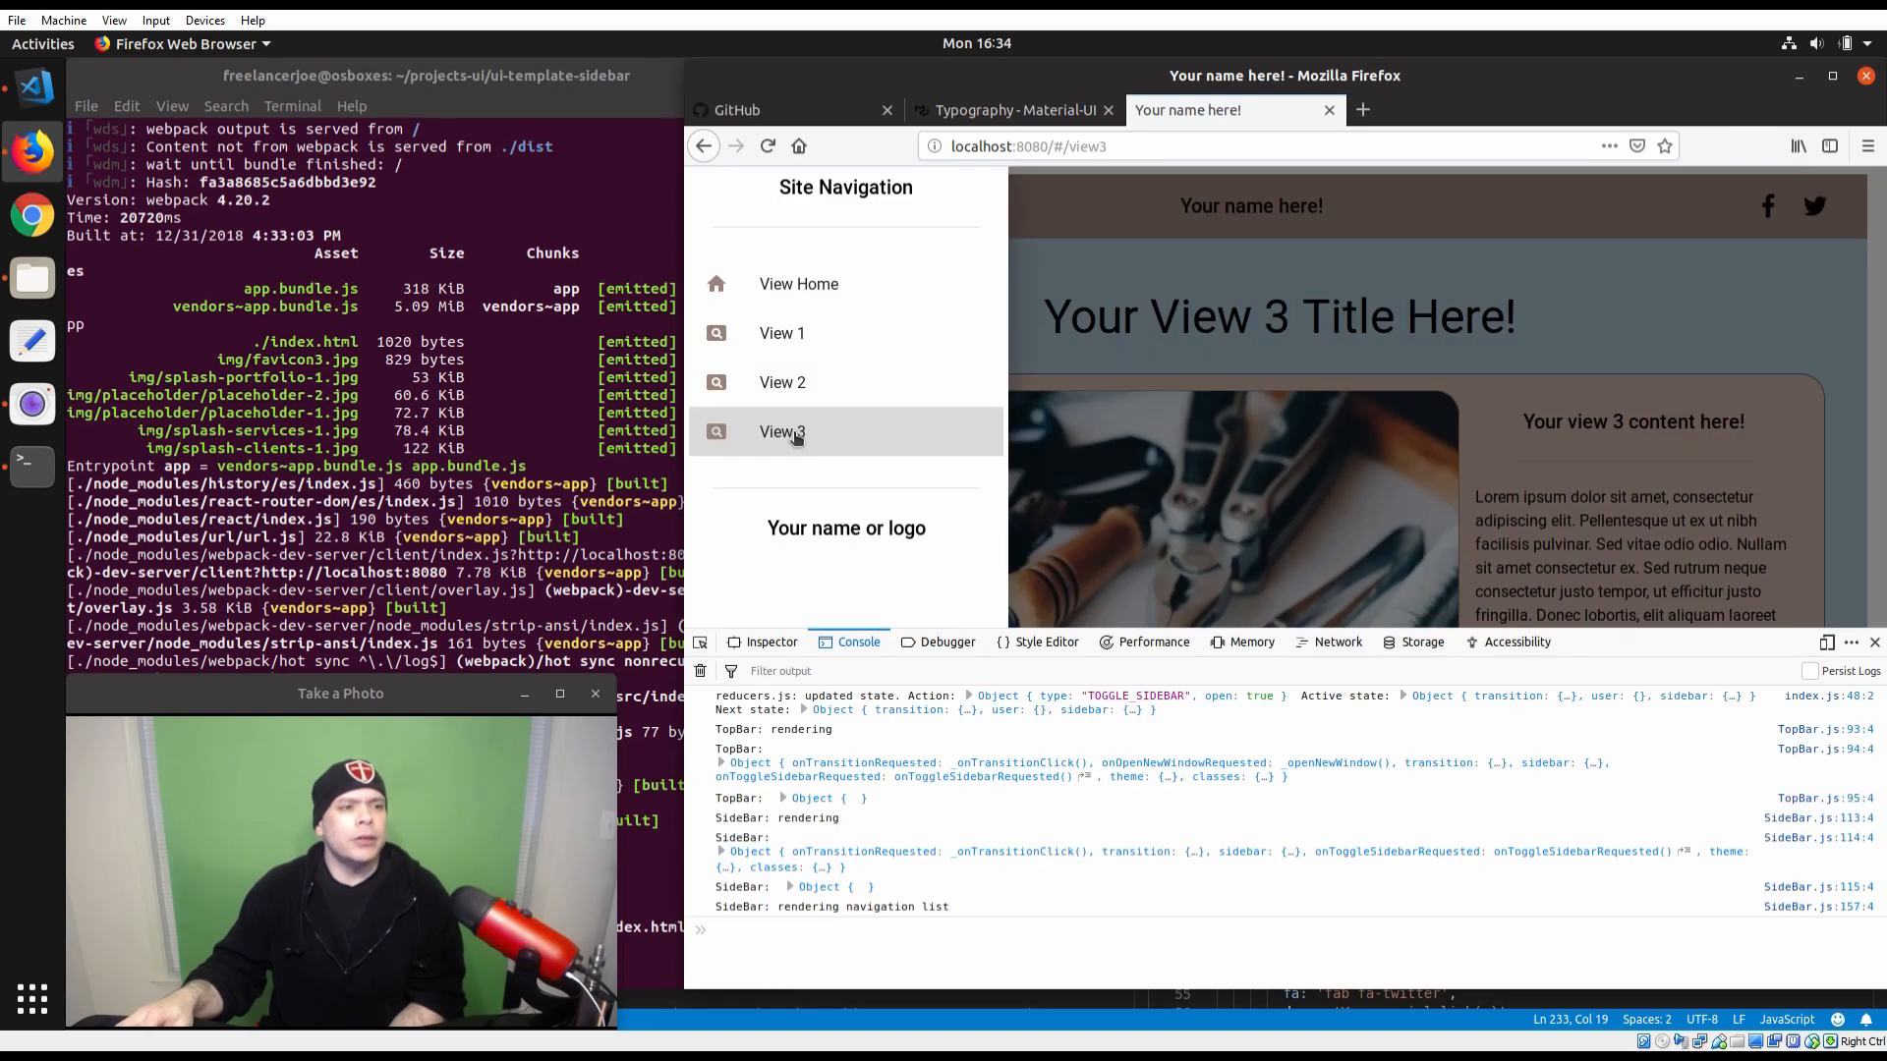
left_click(781, 431)
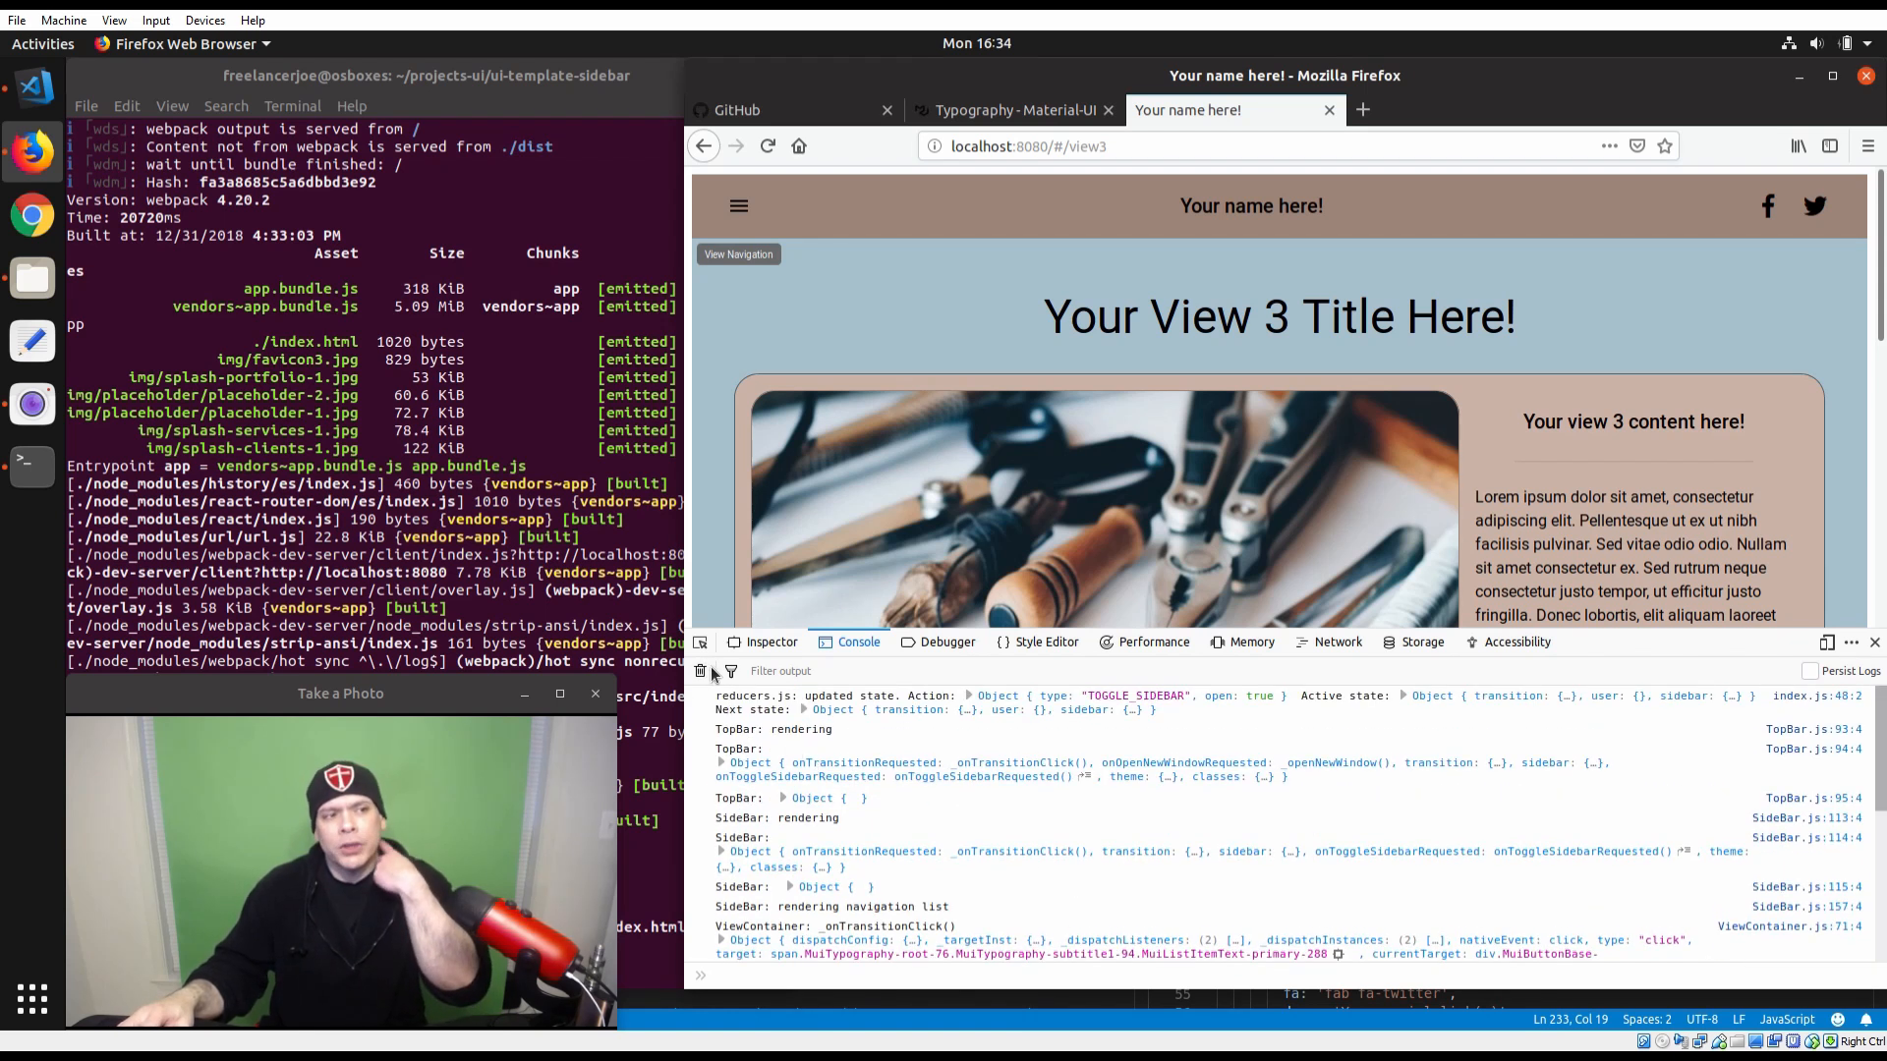
mouse_move(699, 671)
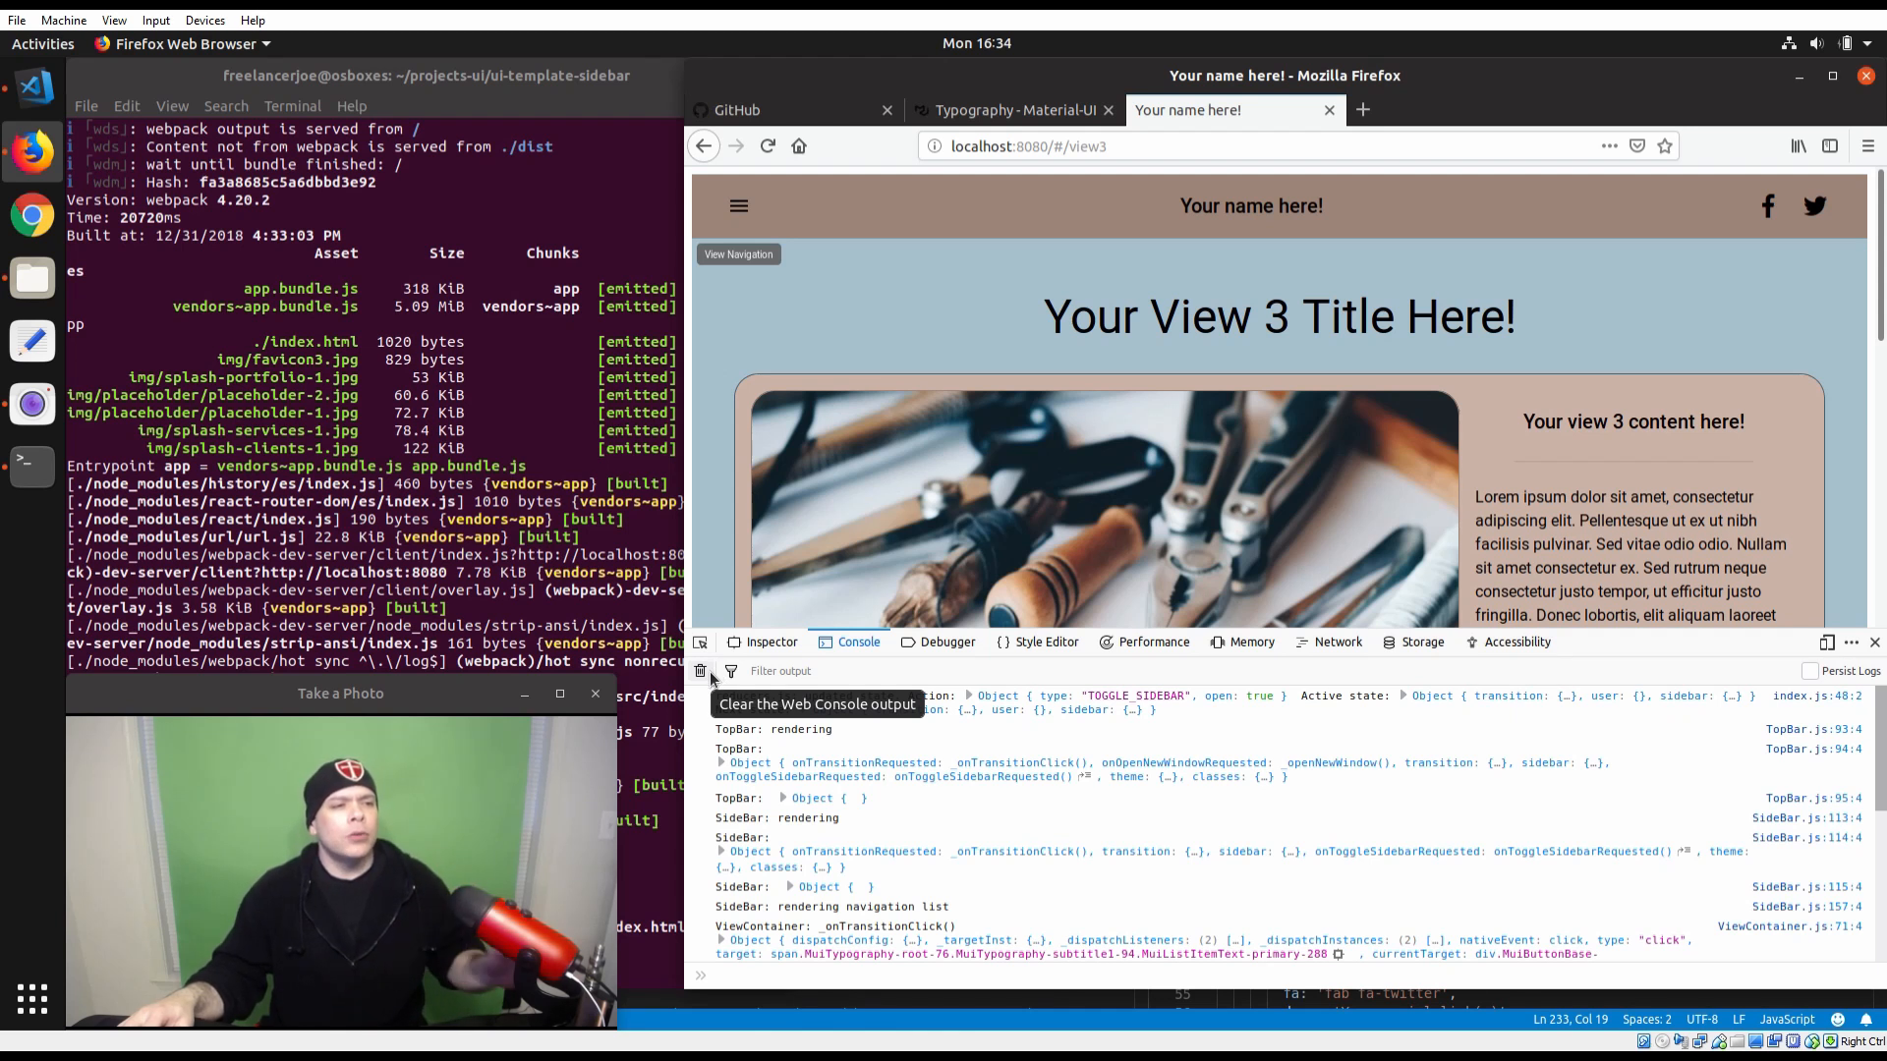
left_click(699, 672)
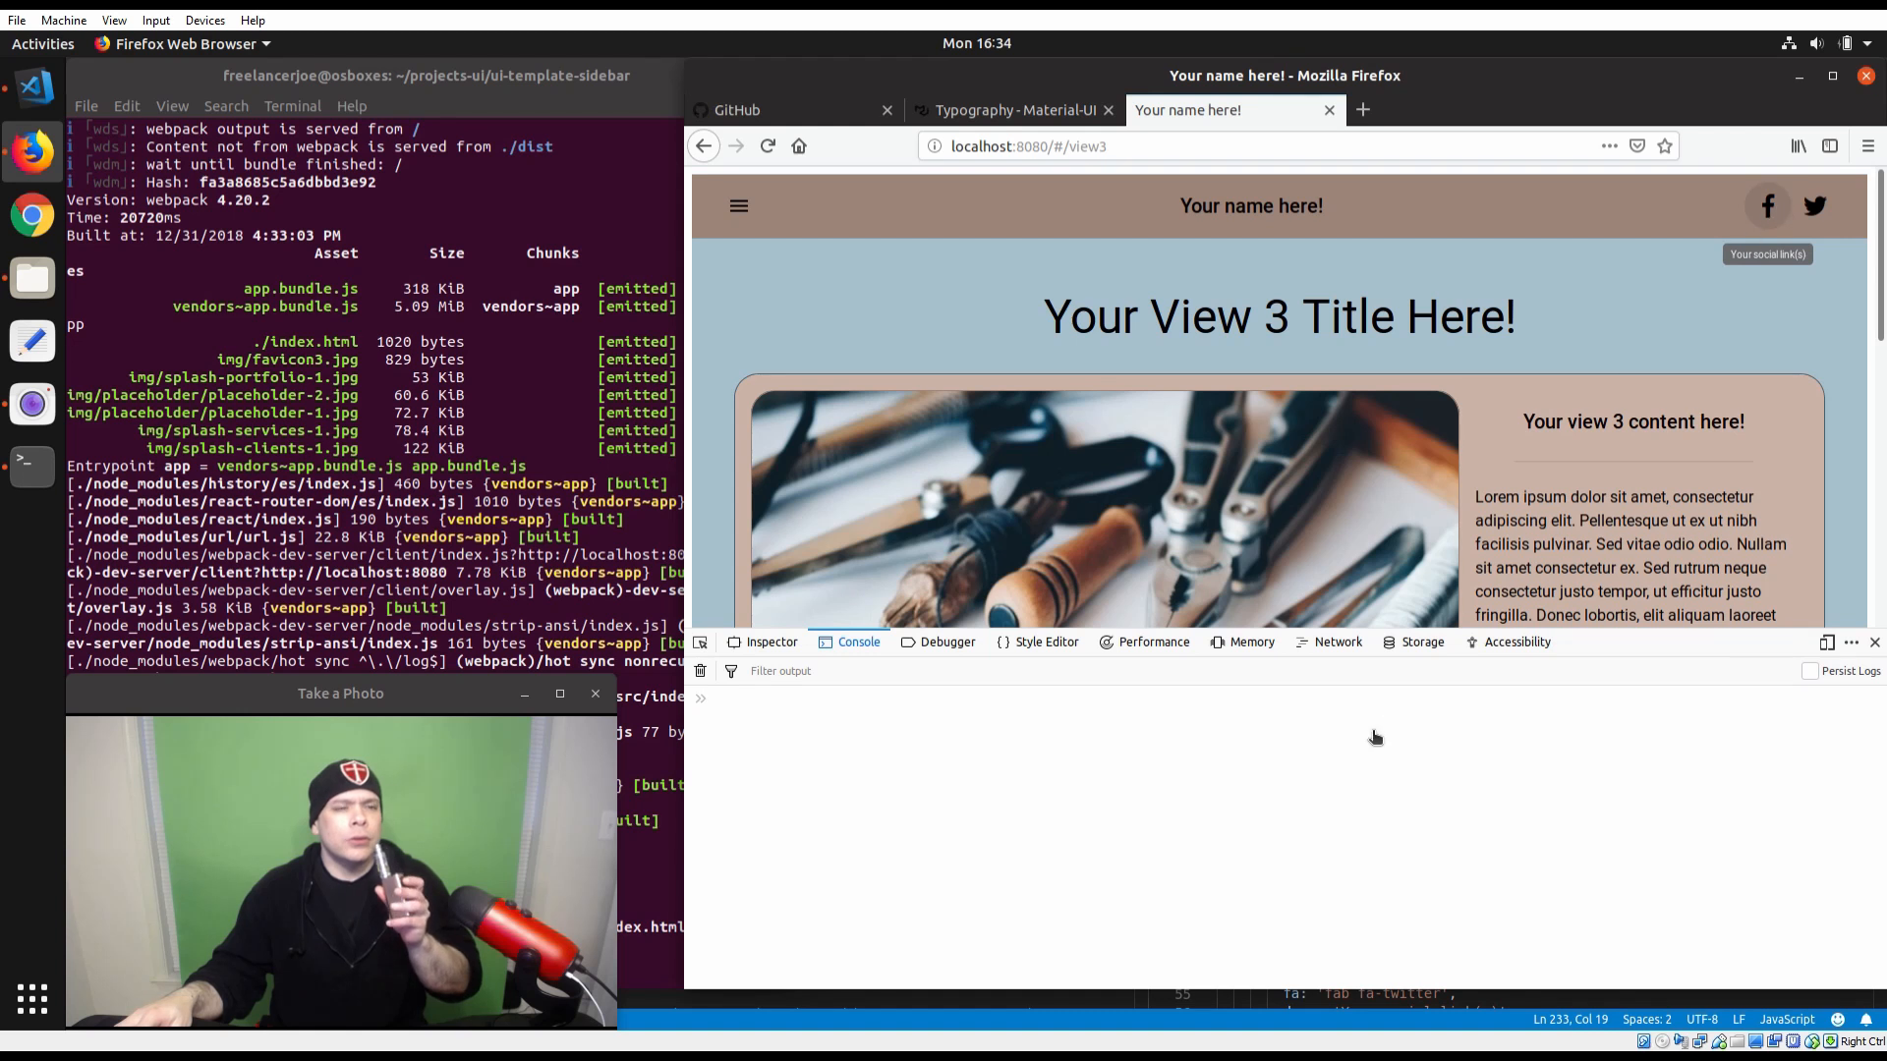
Test the Facebook social links, then close the Facebook page and scroll View 3 to the top
left_click(1768, 205)
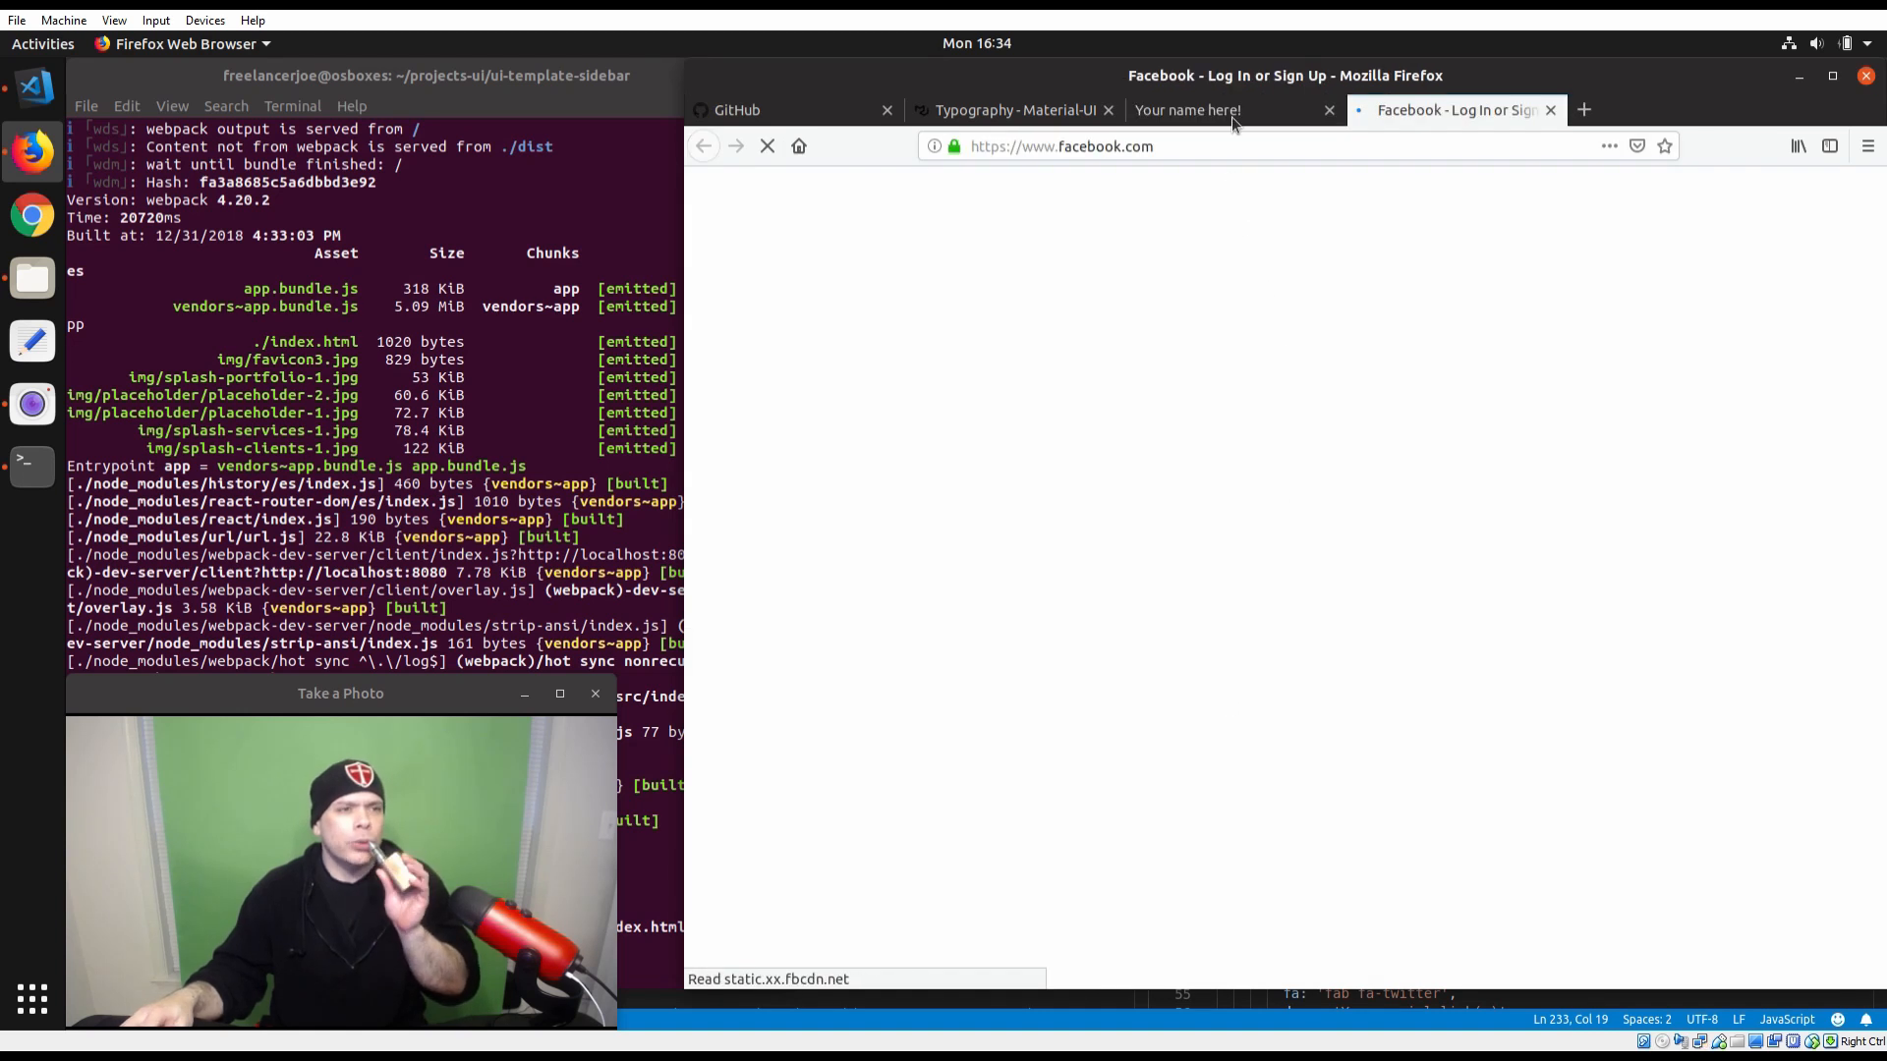
left_click(1185, 109)
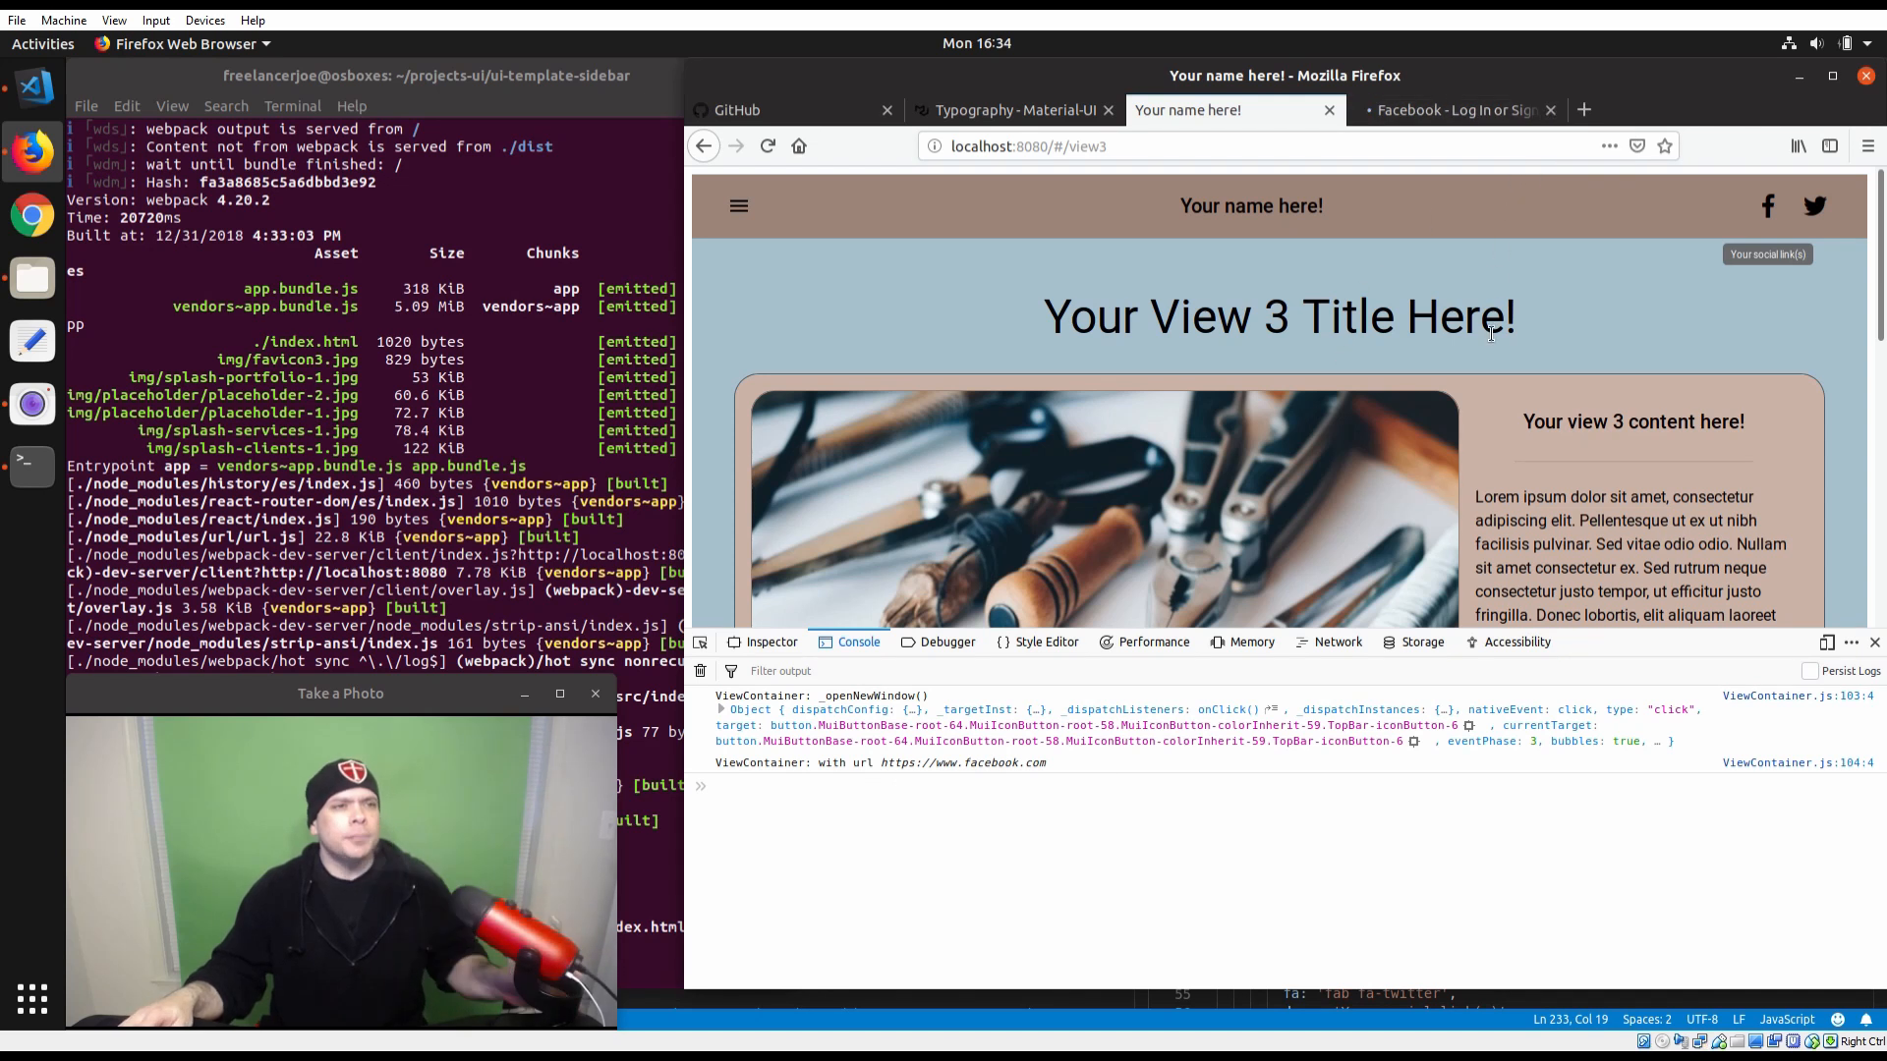
left_click(1550, 109)
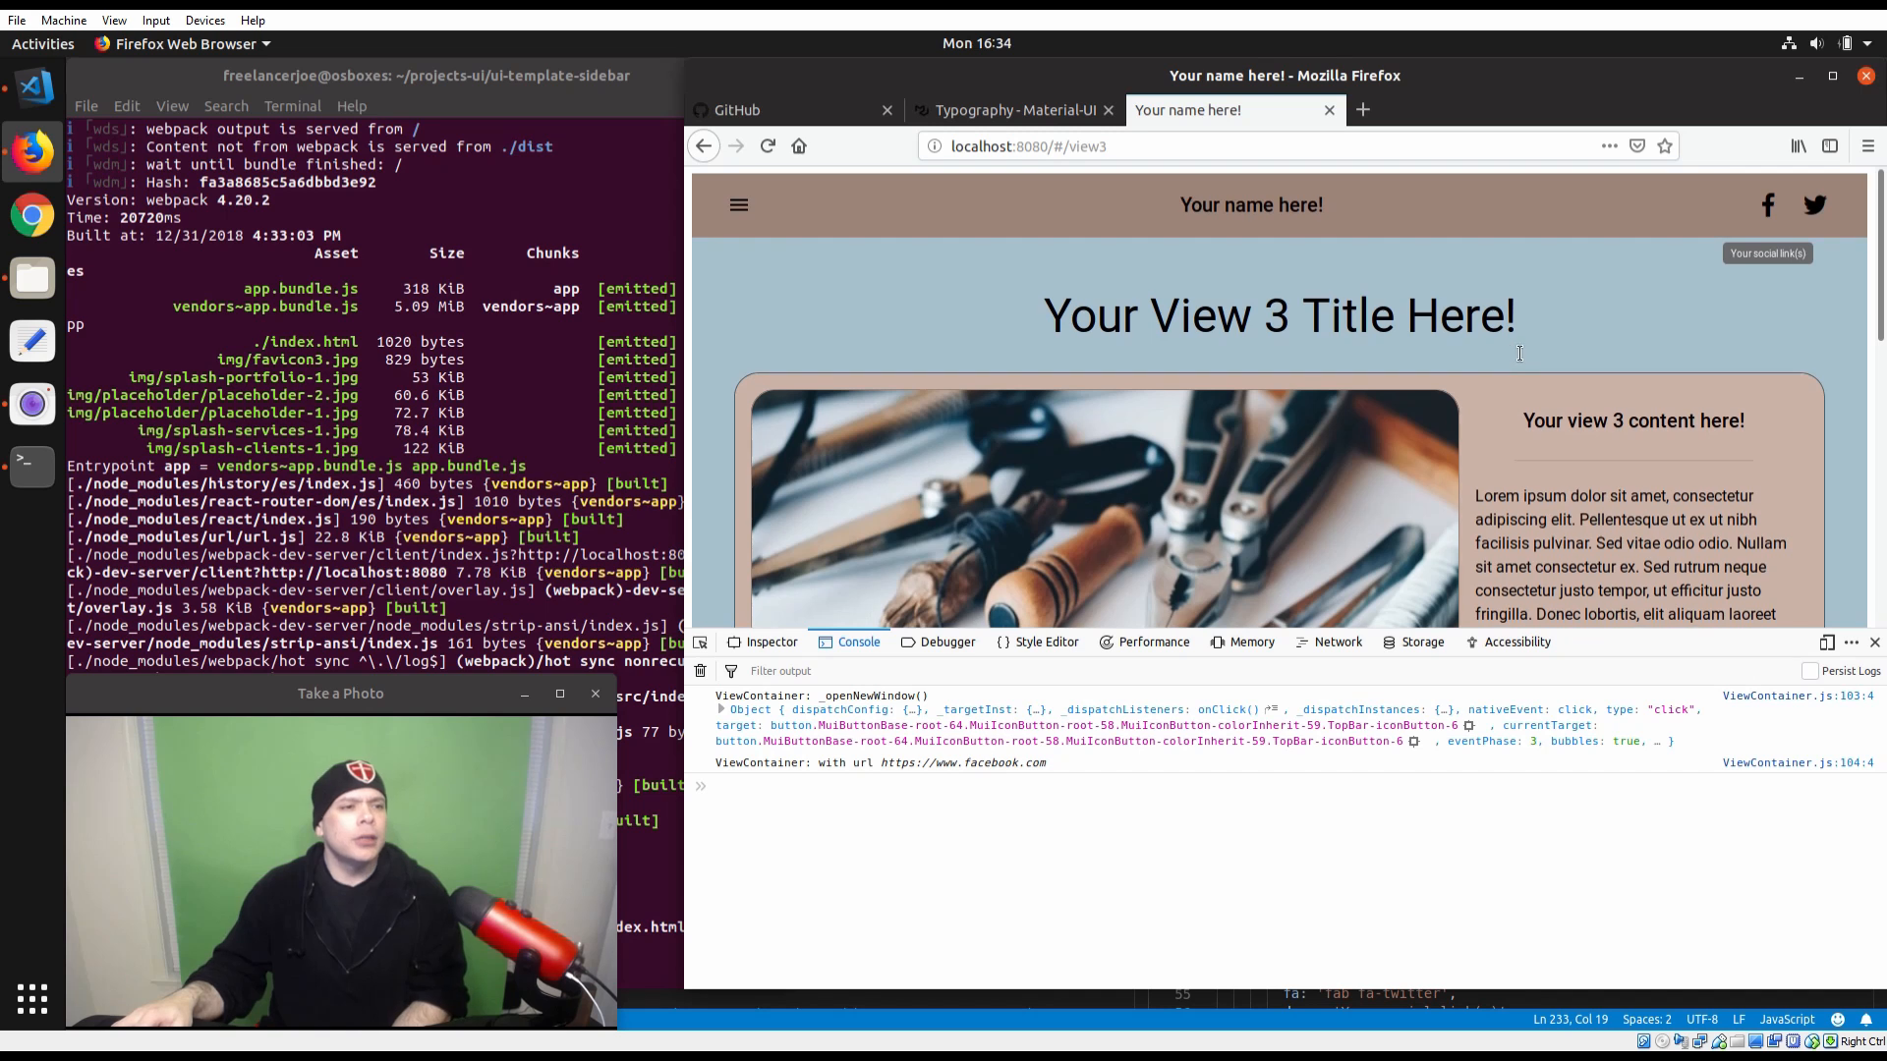
scroll("down", 3)
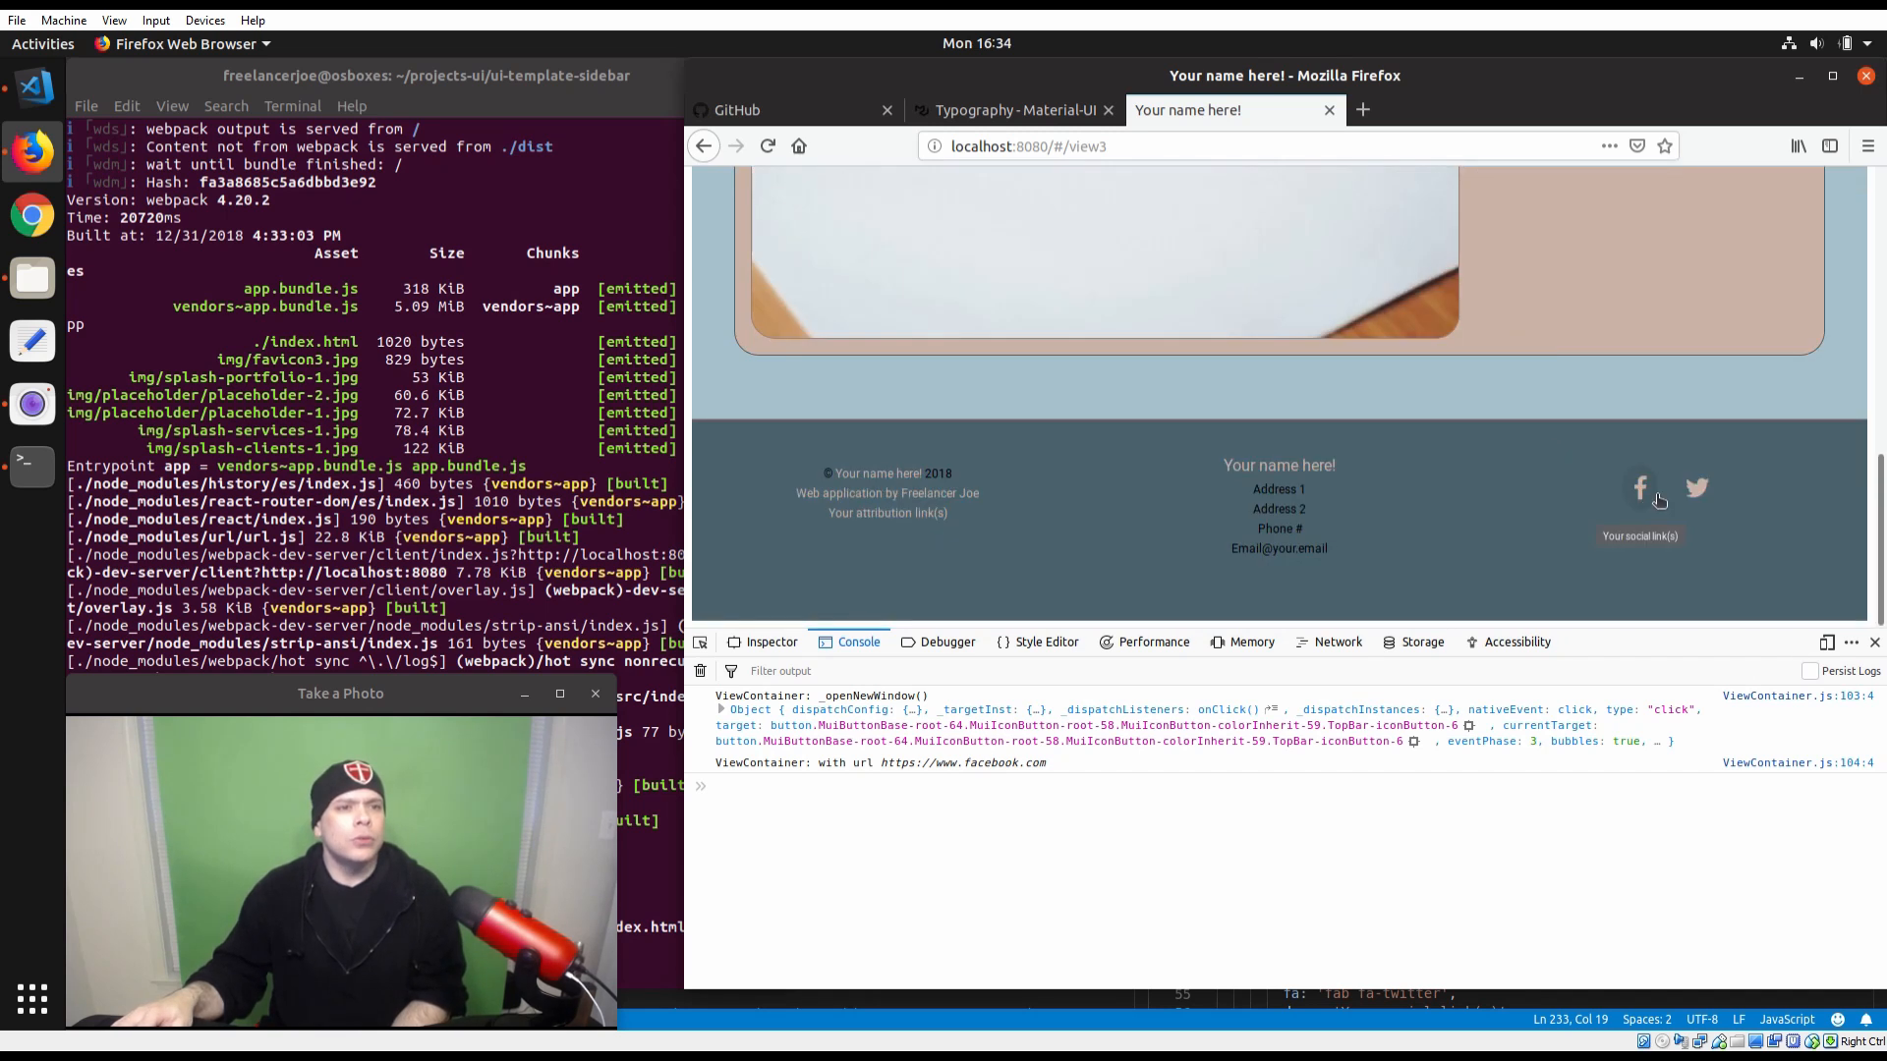
left_click(1640, 487)
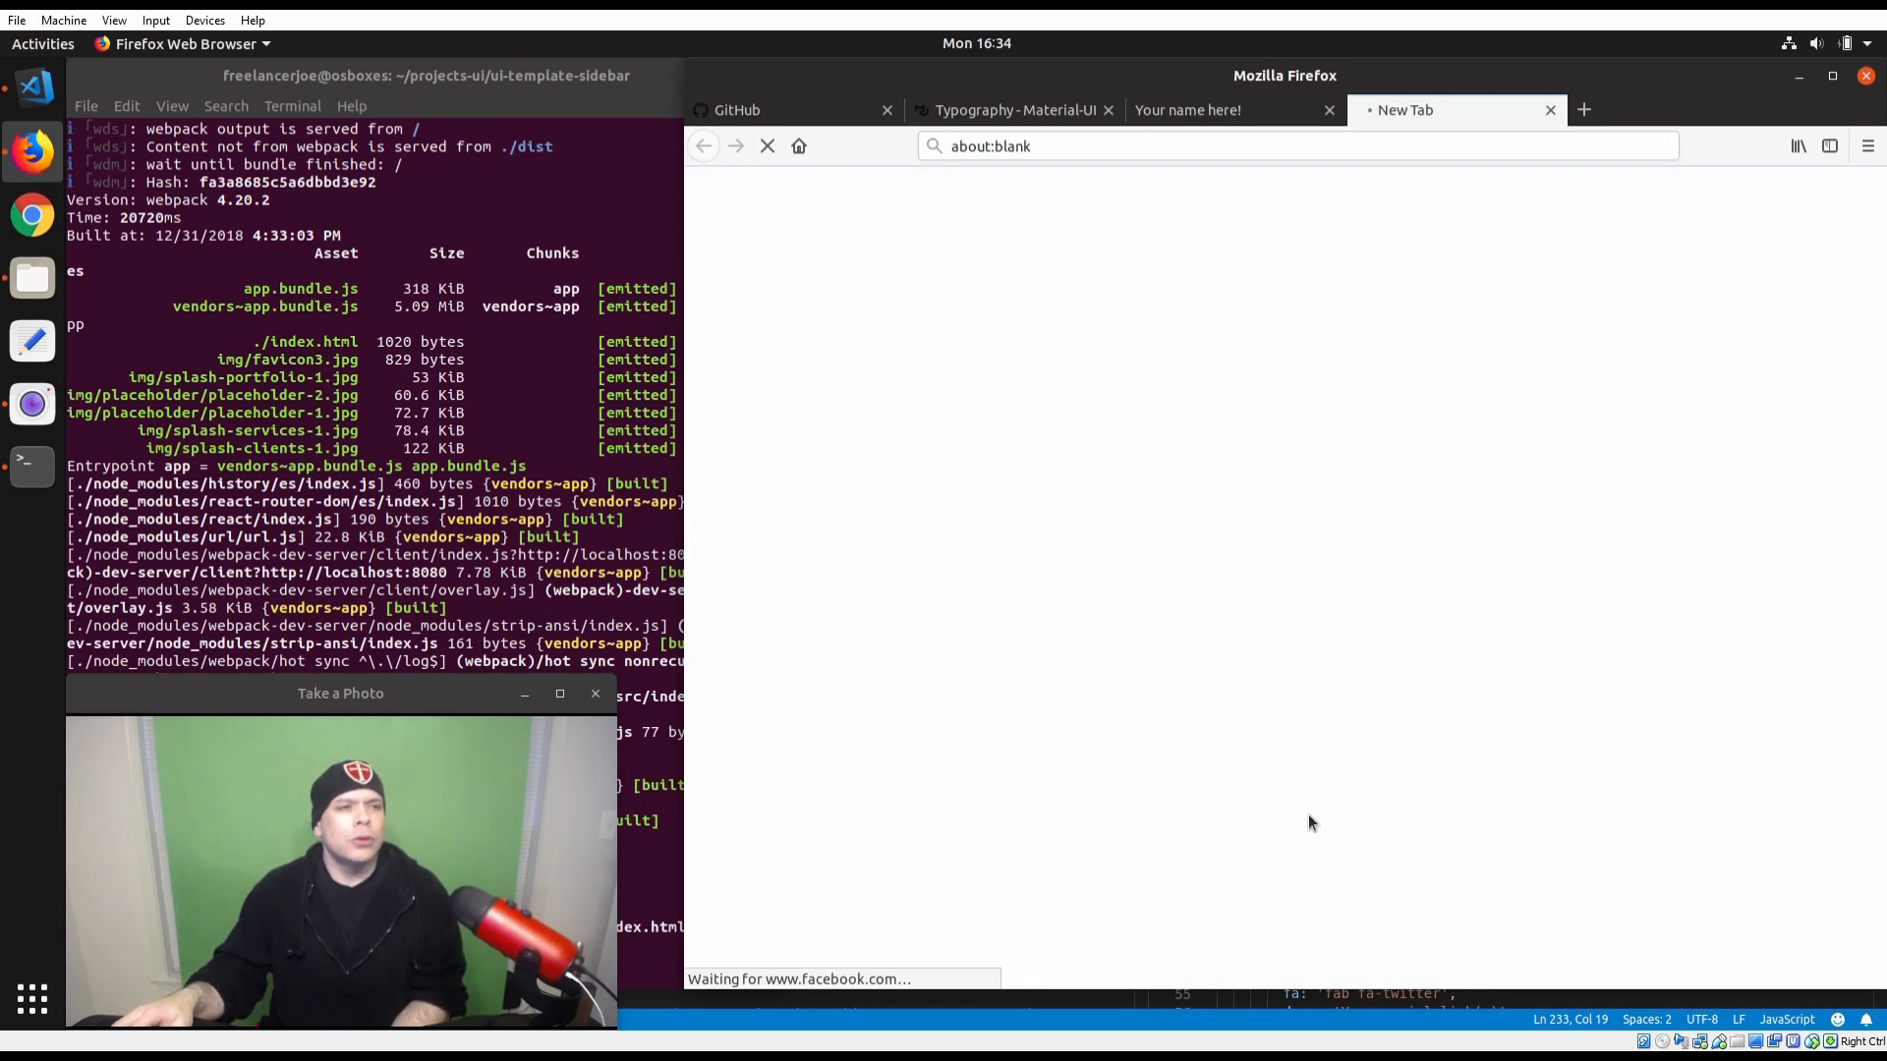
left_click(1228, 109)
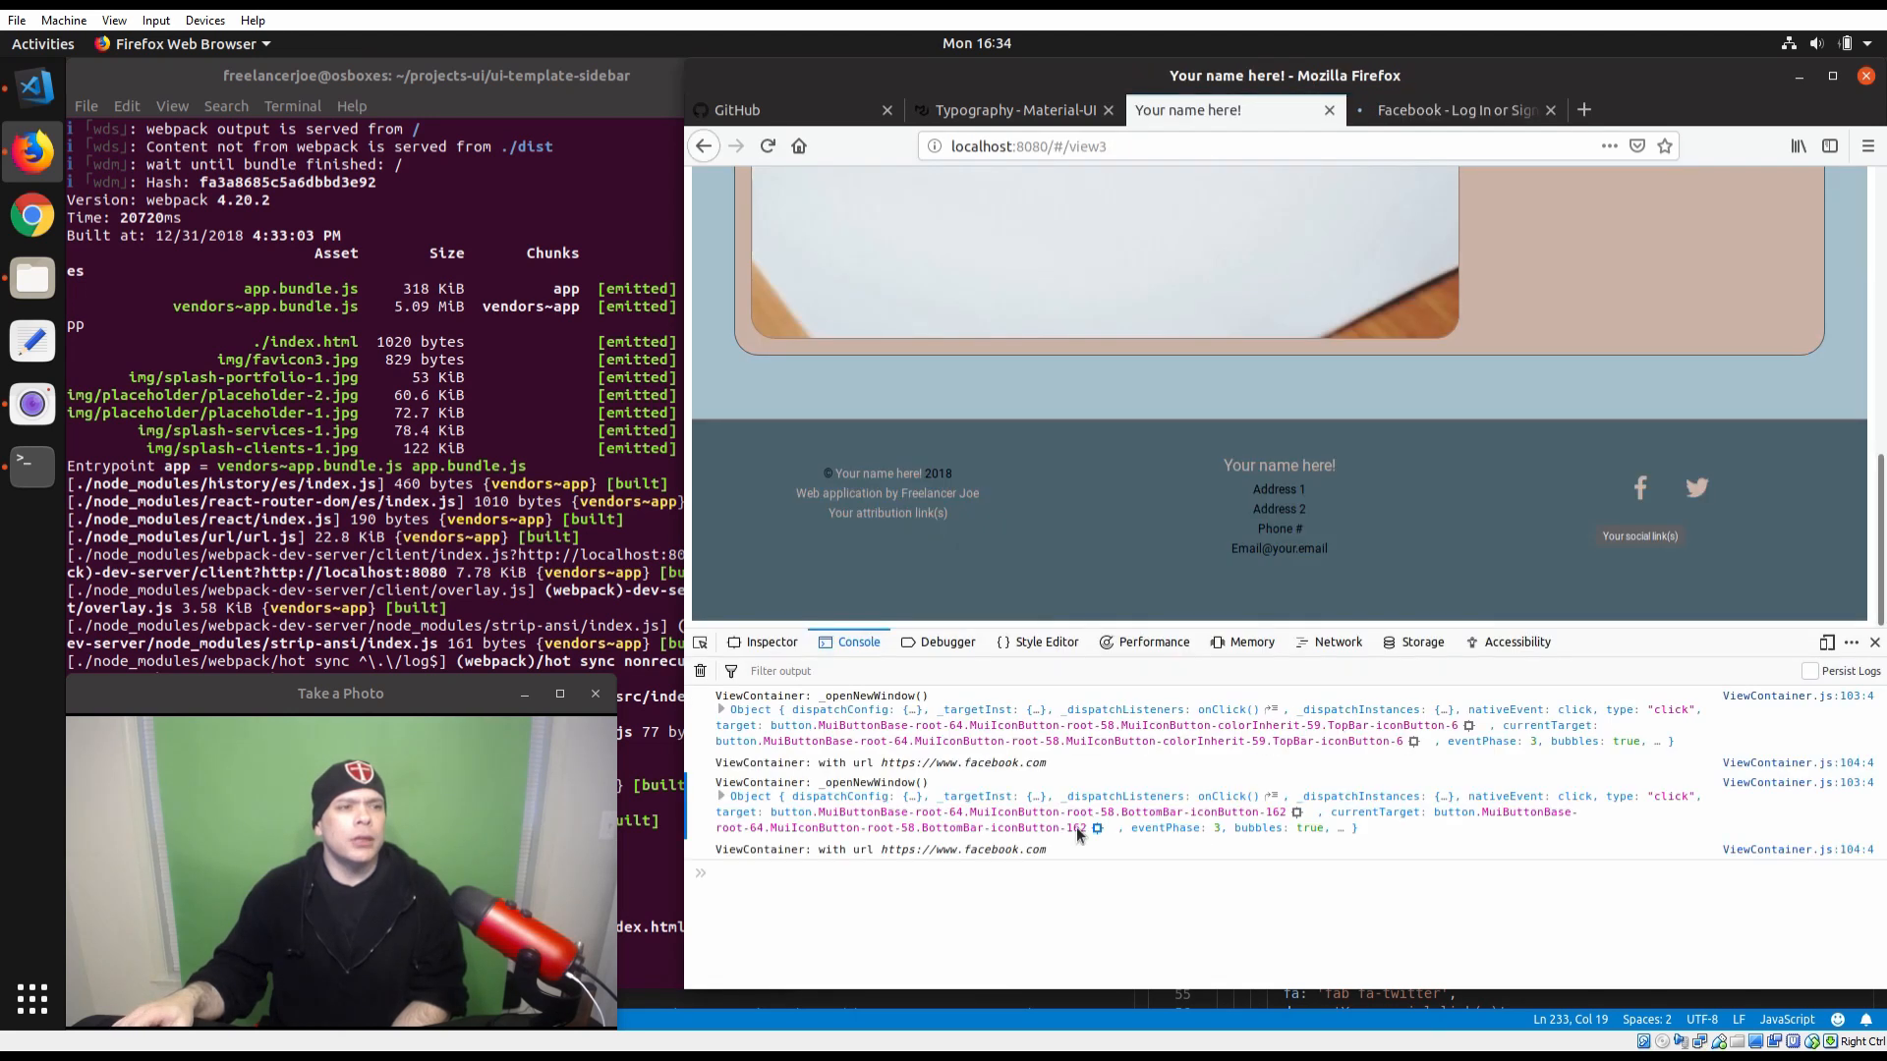
mouse_move(1639, 487)
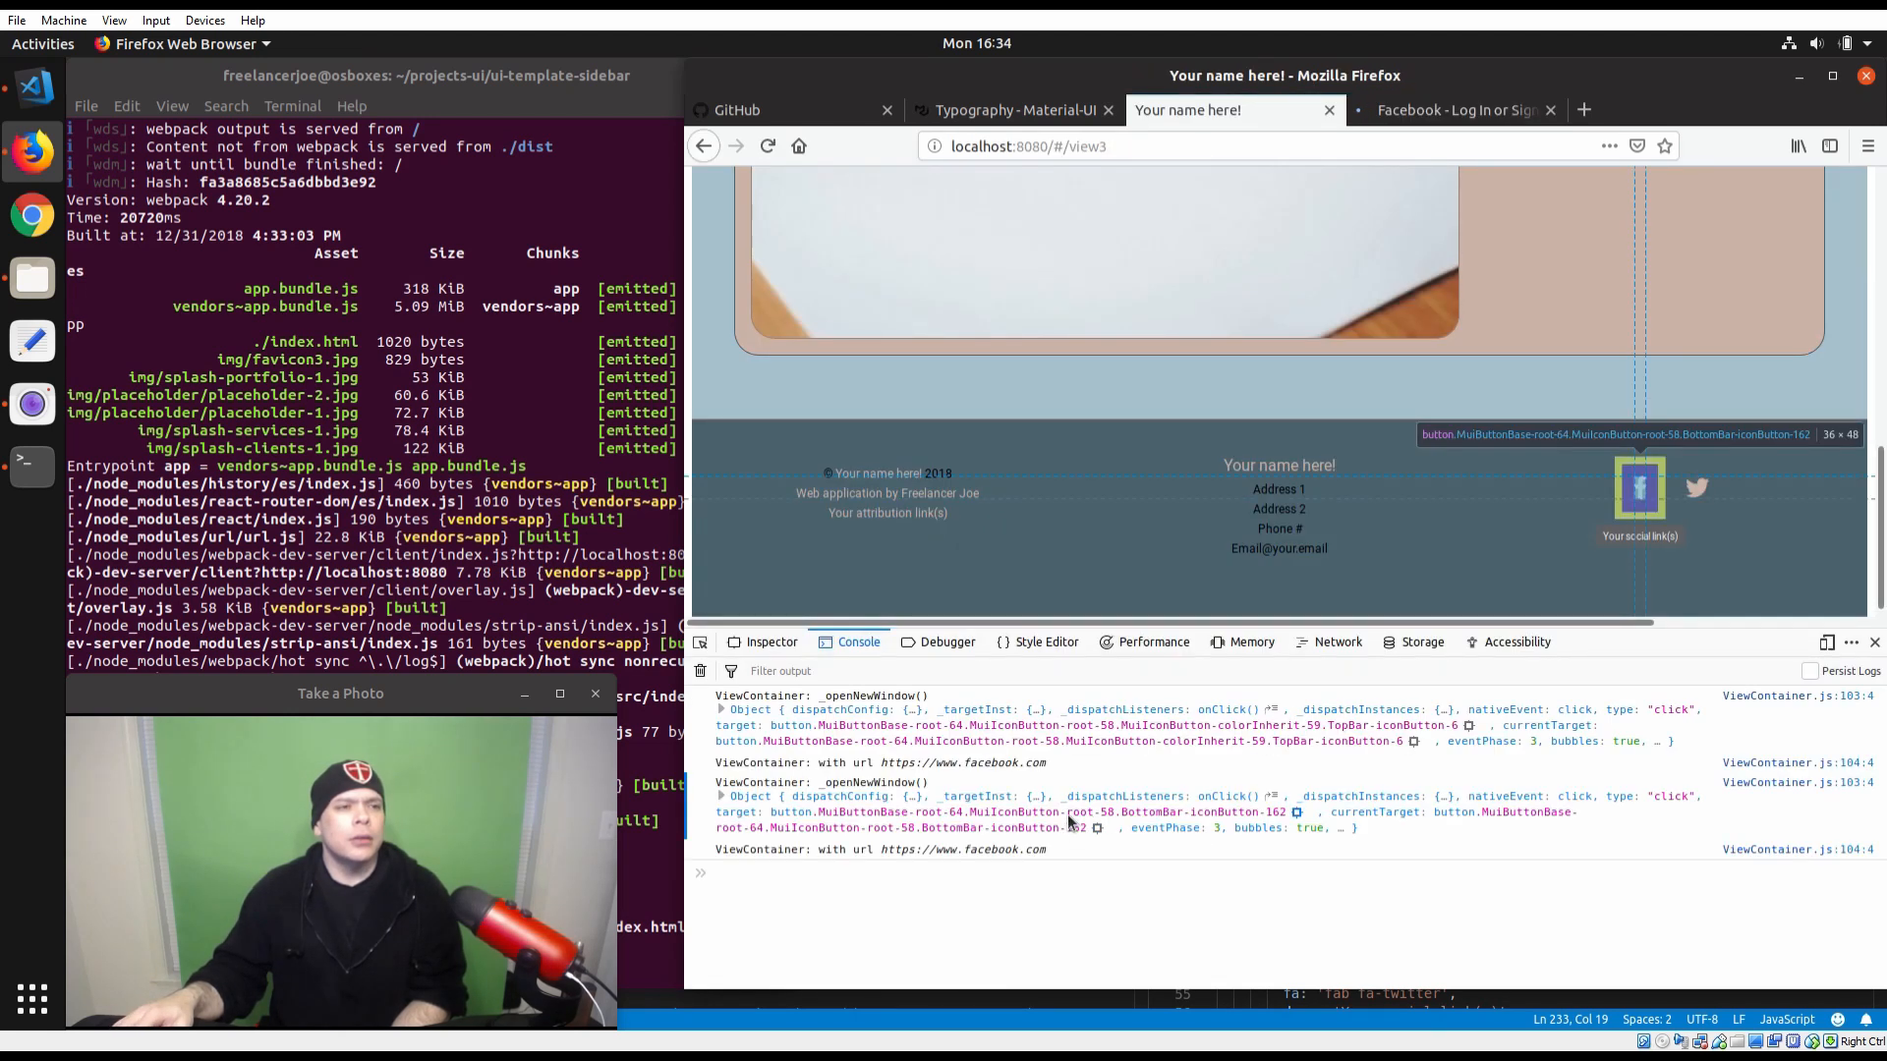
mouse_move(1360, 251)
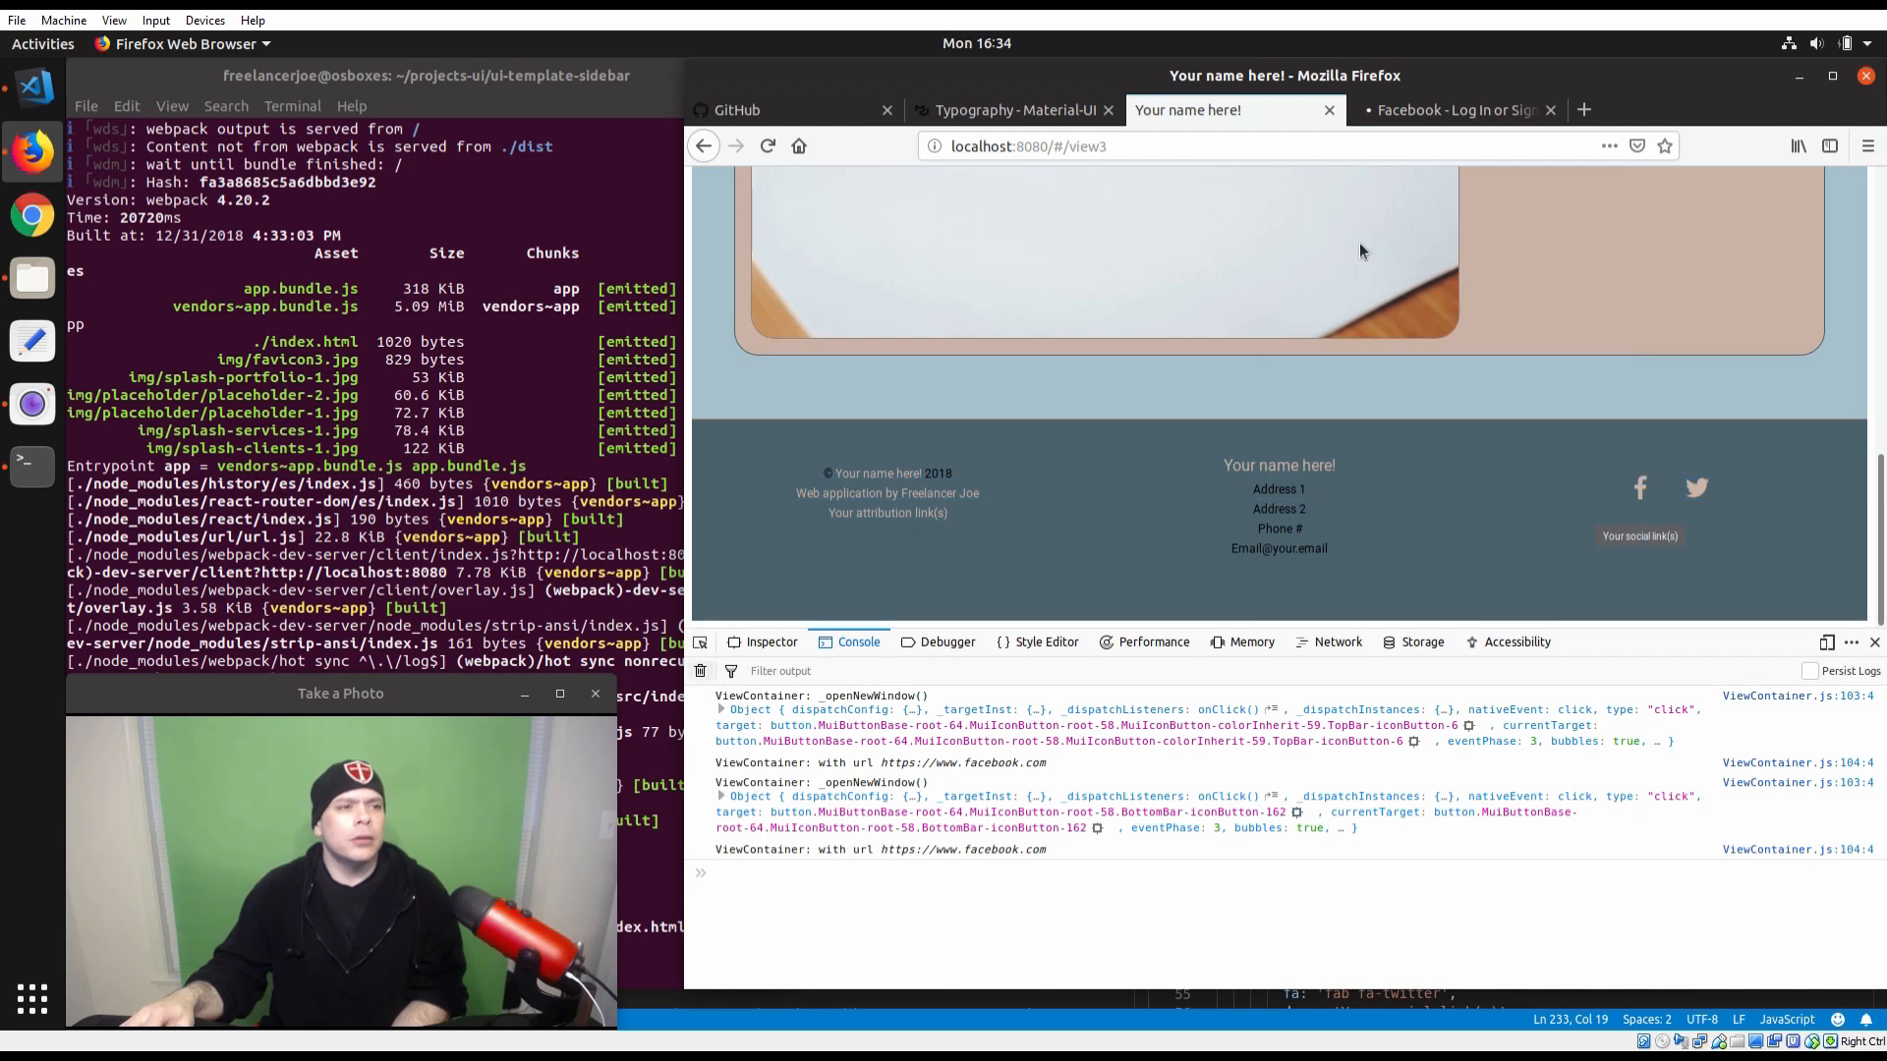
left_click(1457, 109)
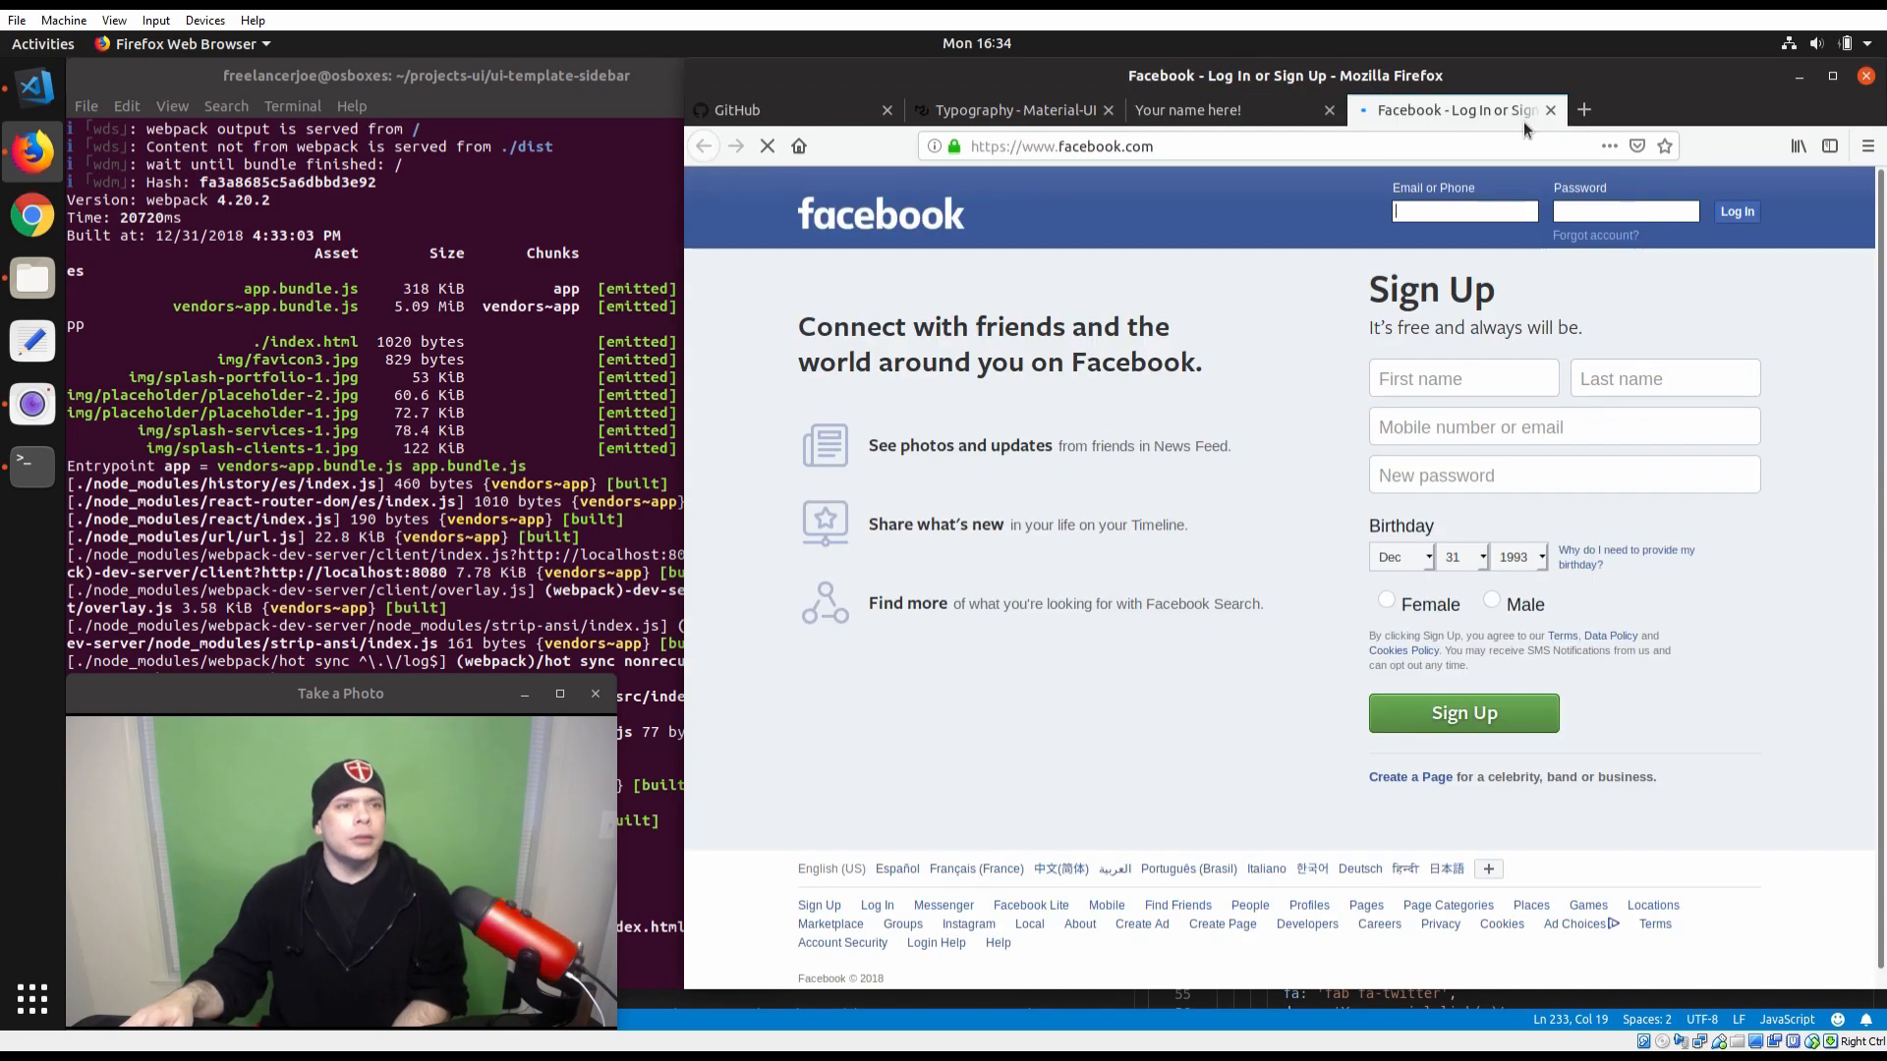
mouse_move(1356, 406)
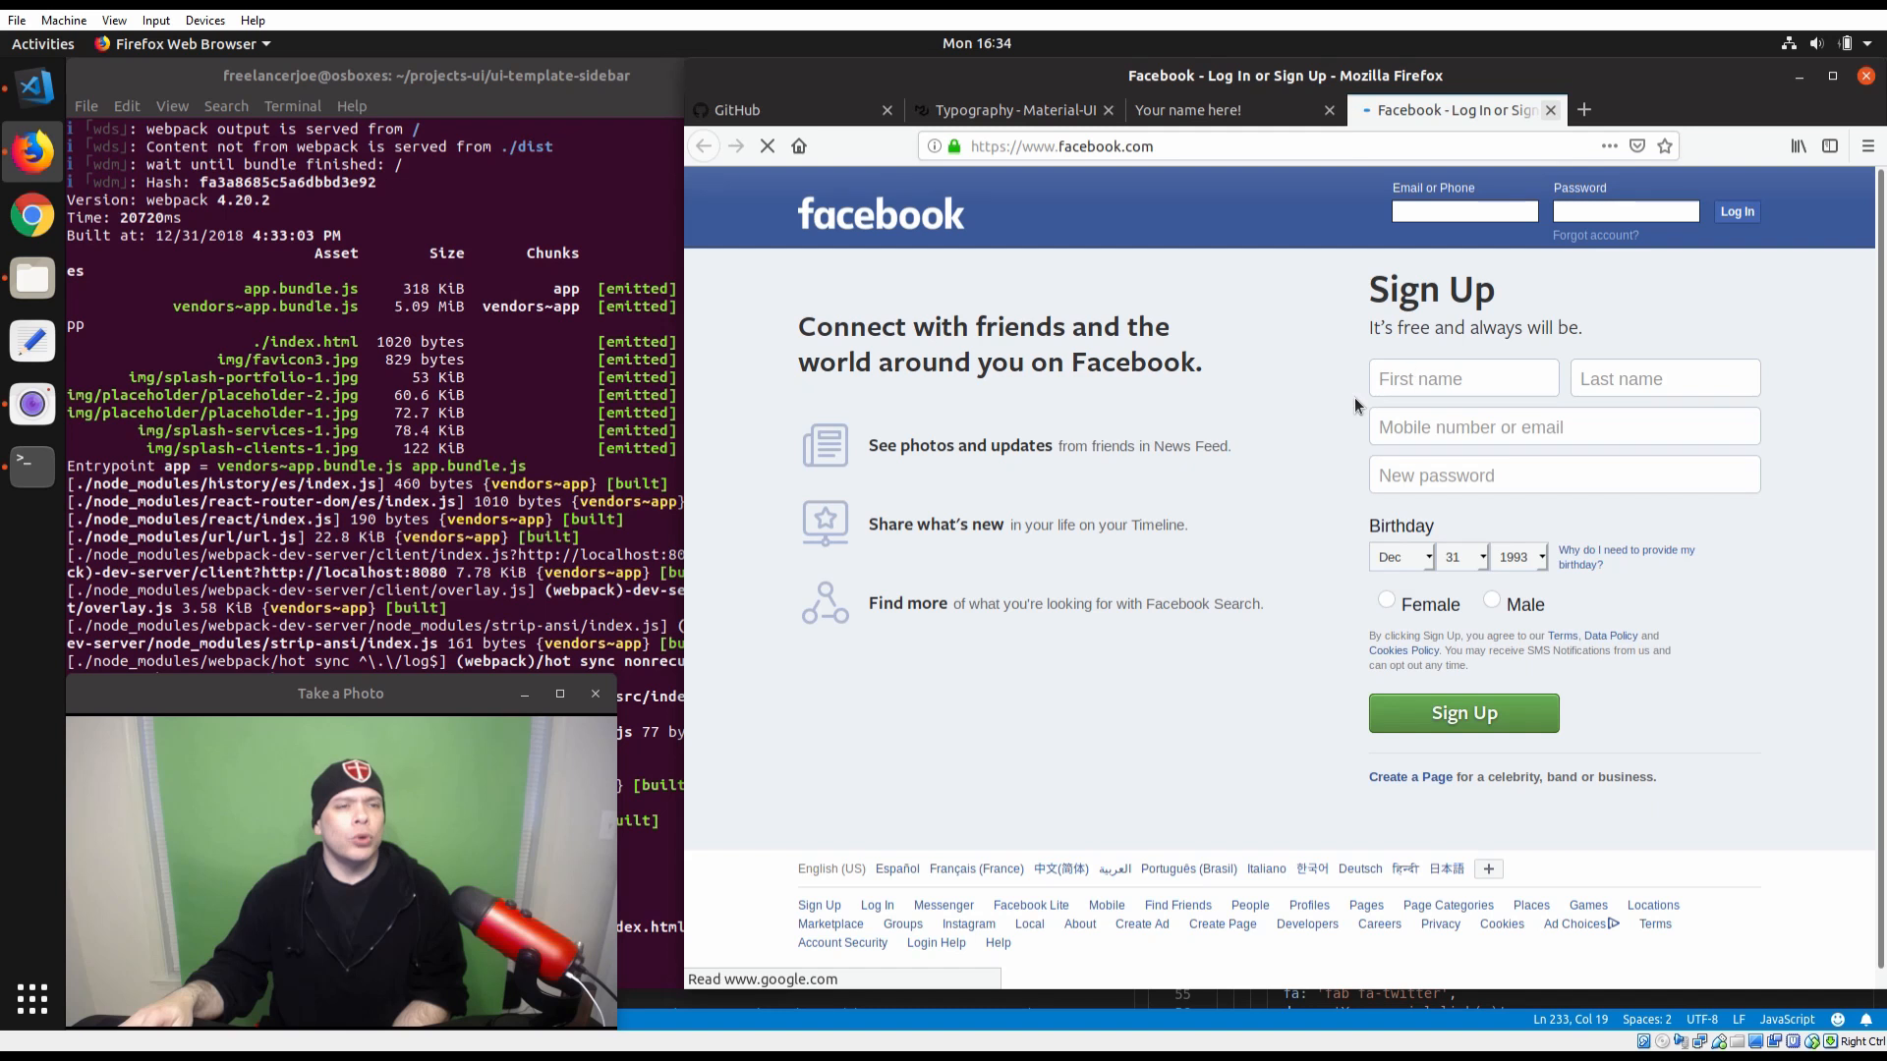
left_click(1216, 109)
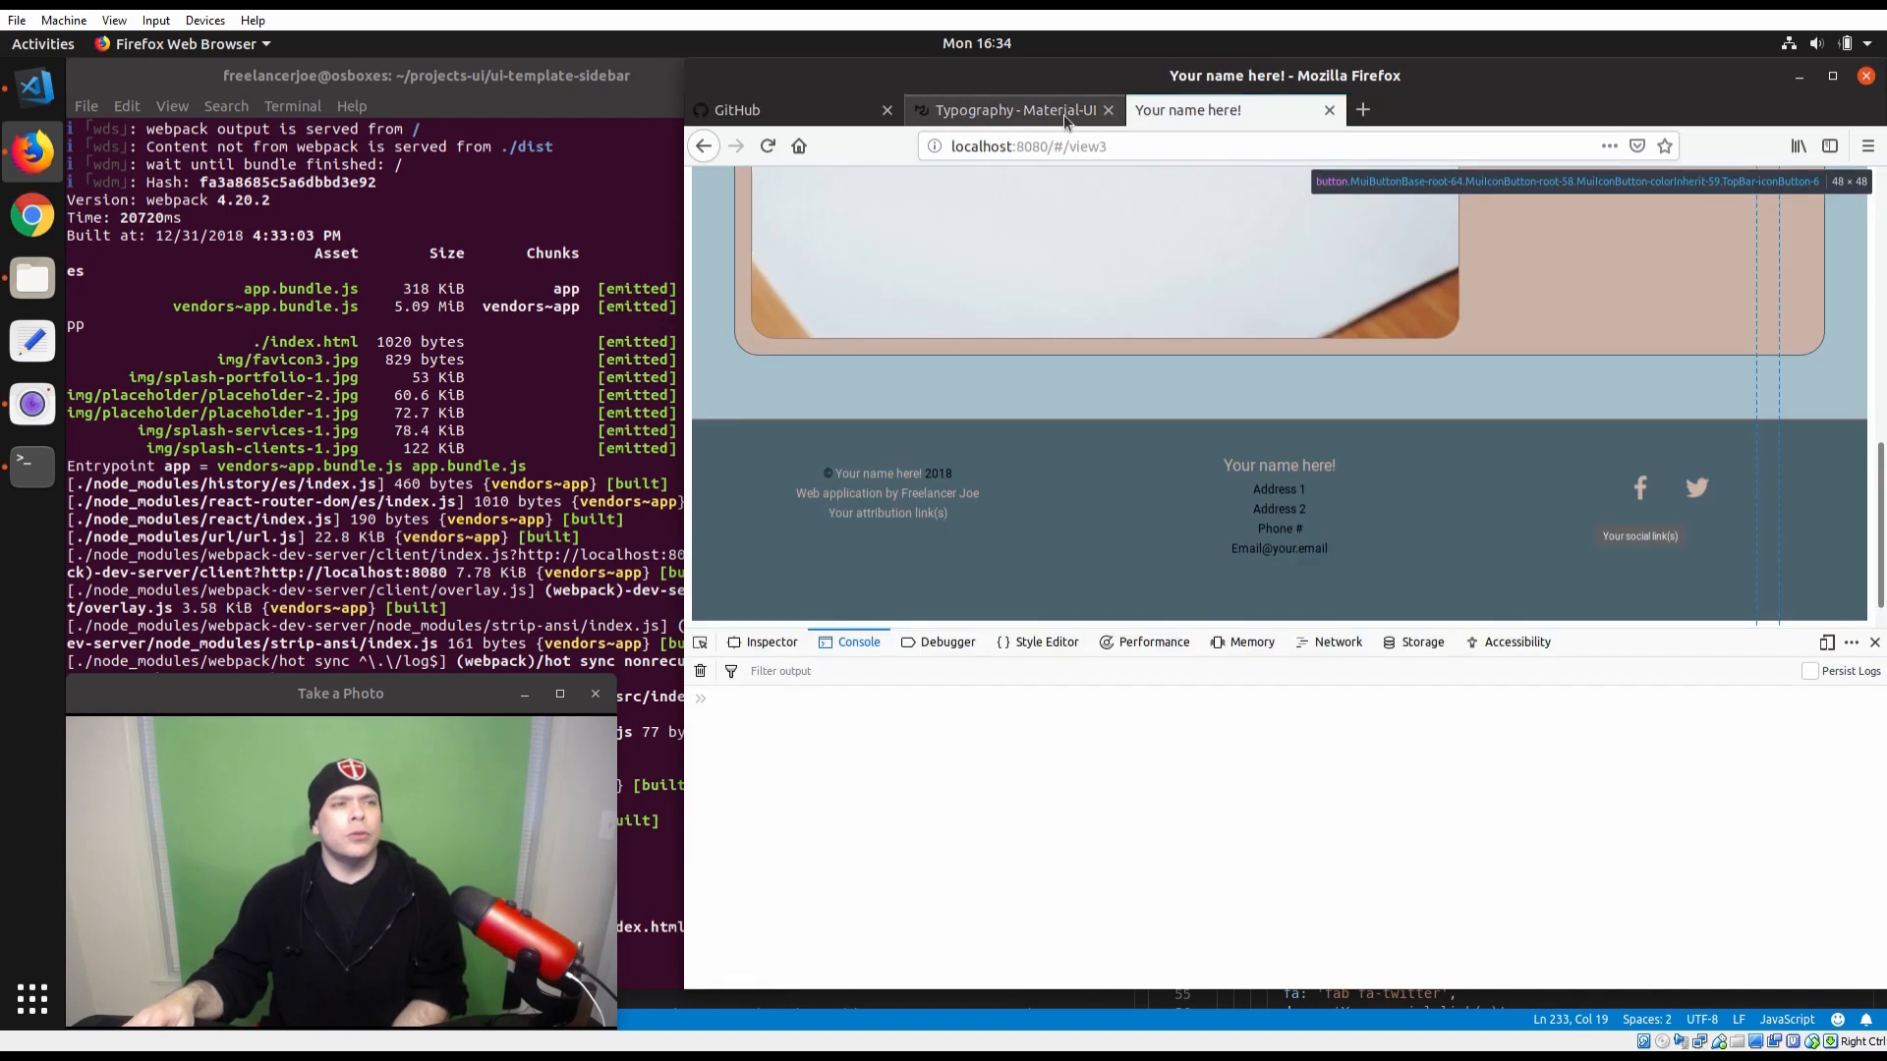
mouse_move(1039, 302)
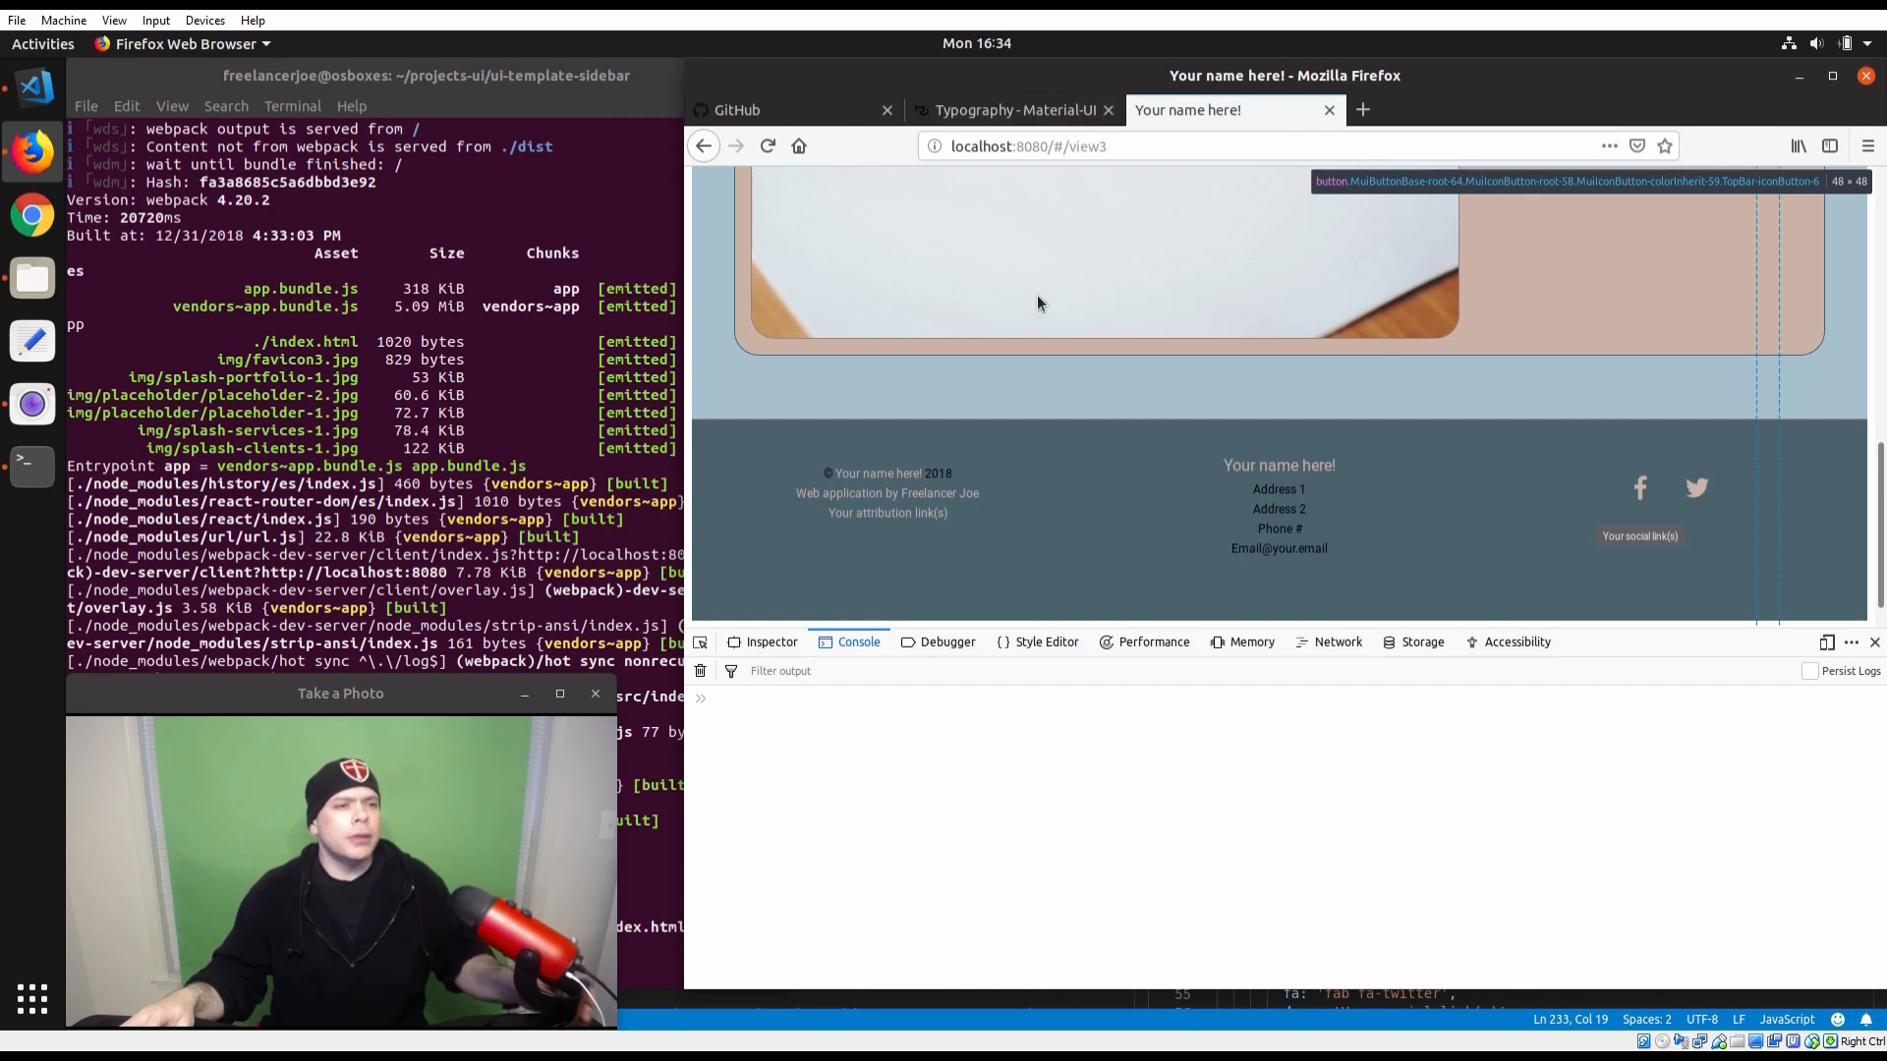
mouse_move(1646, 484)
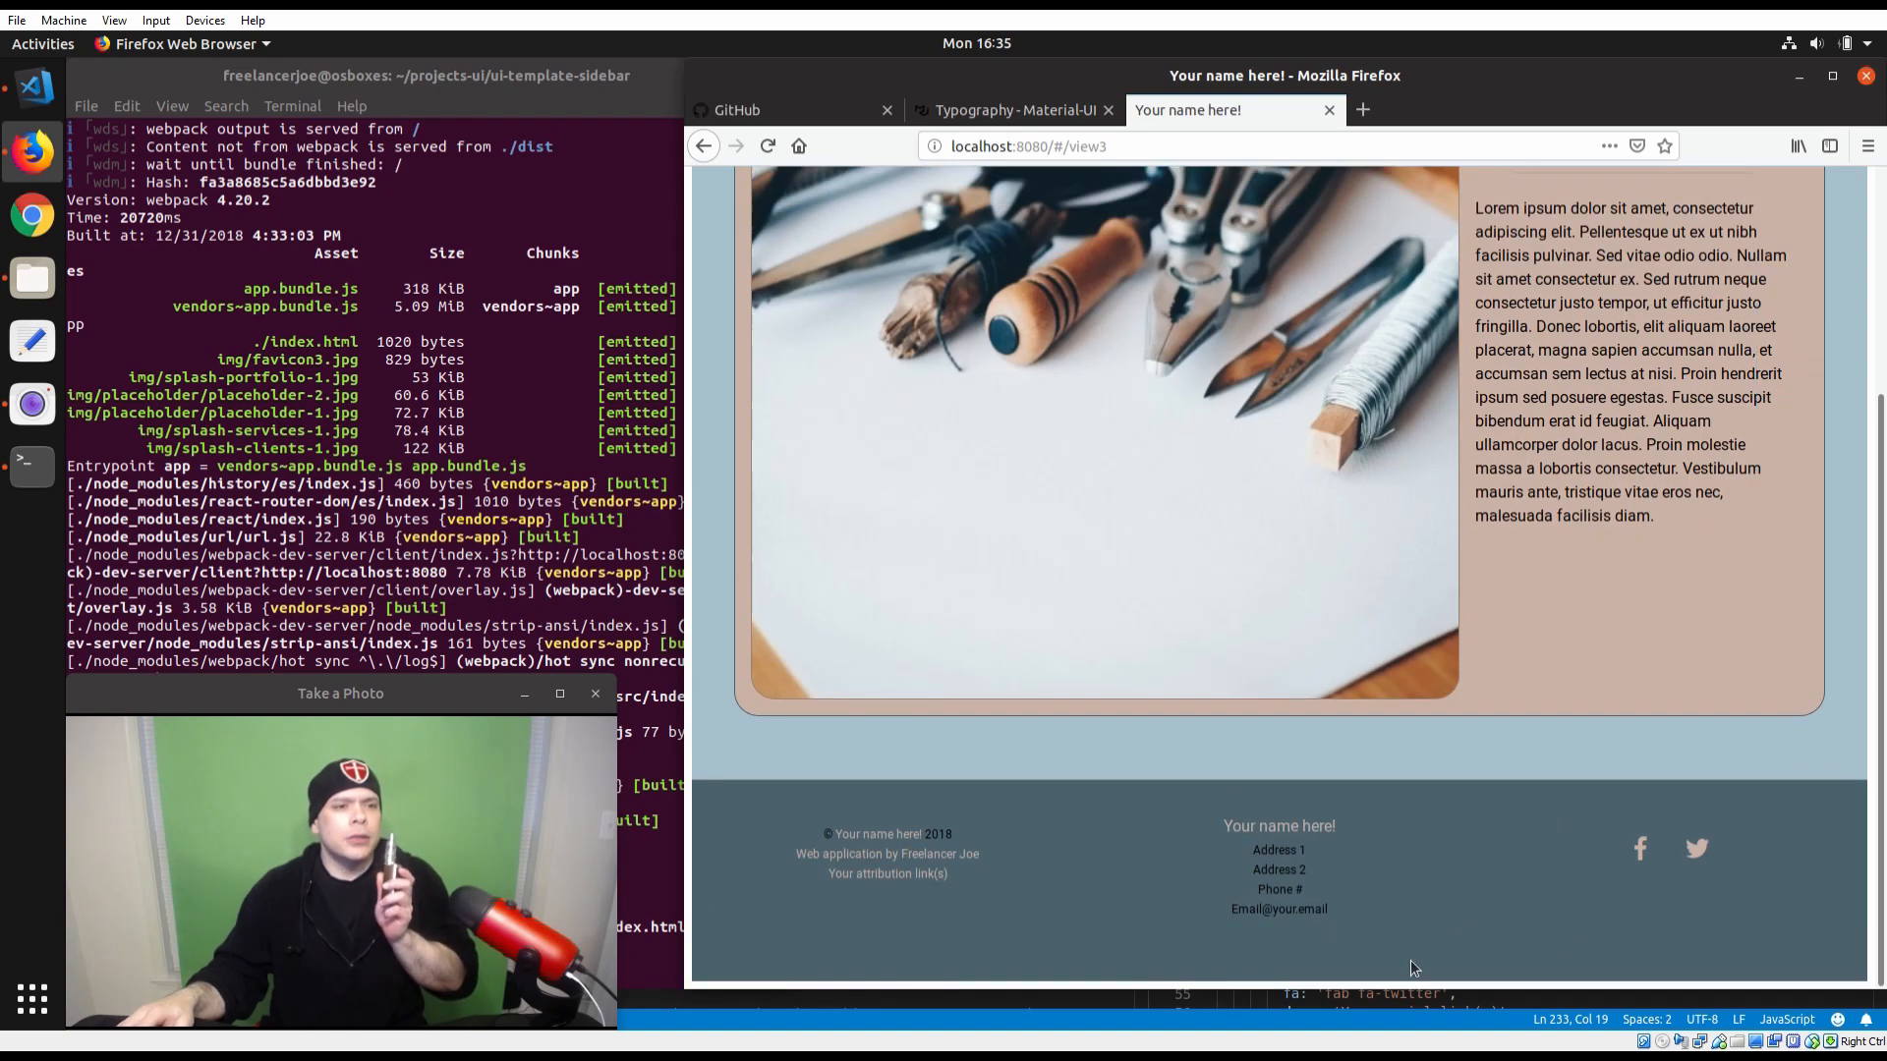
scroll("up", 3)
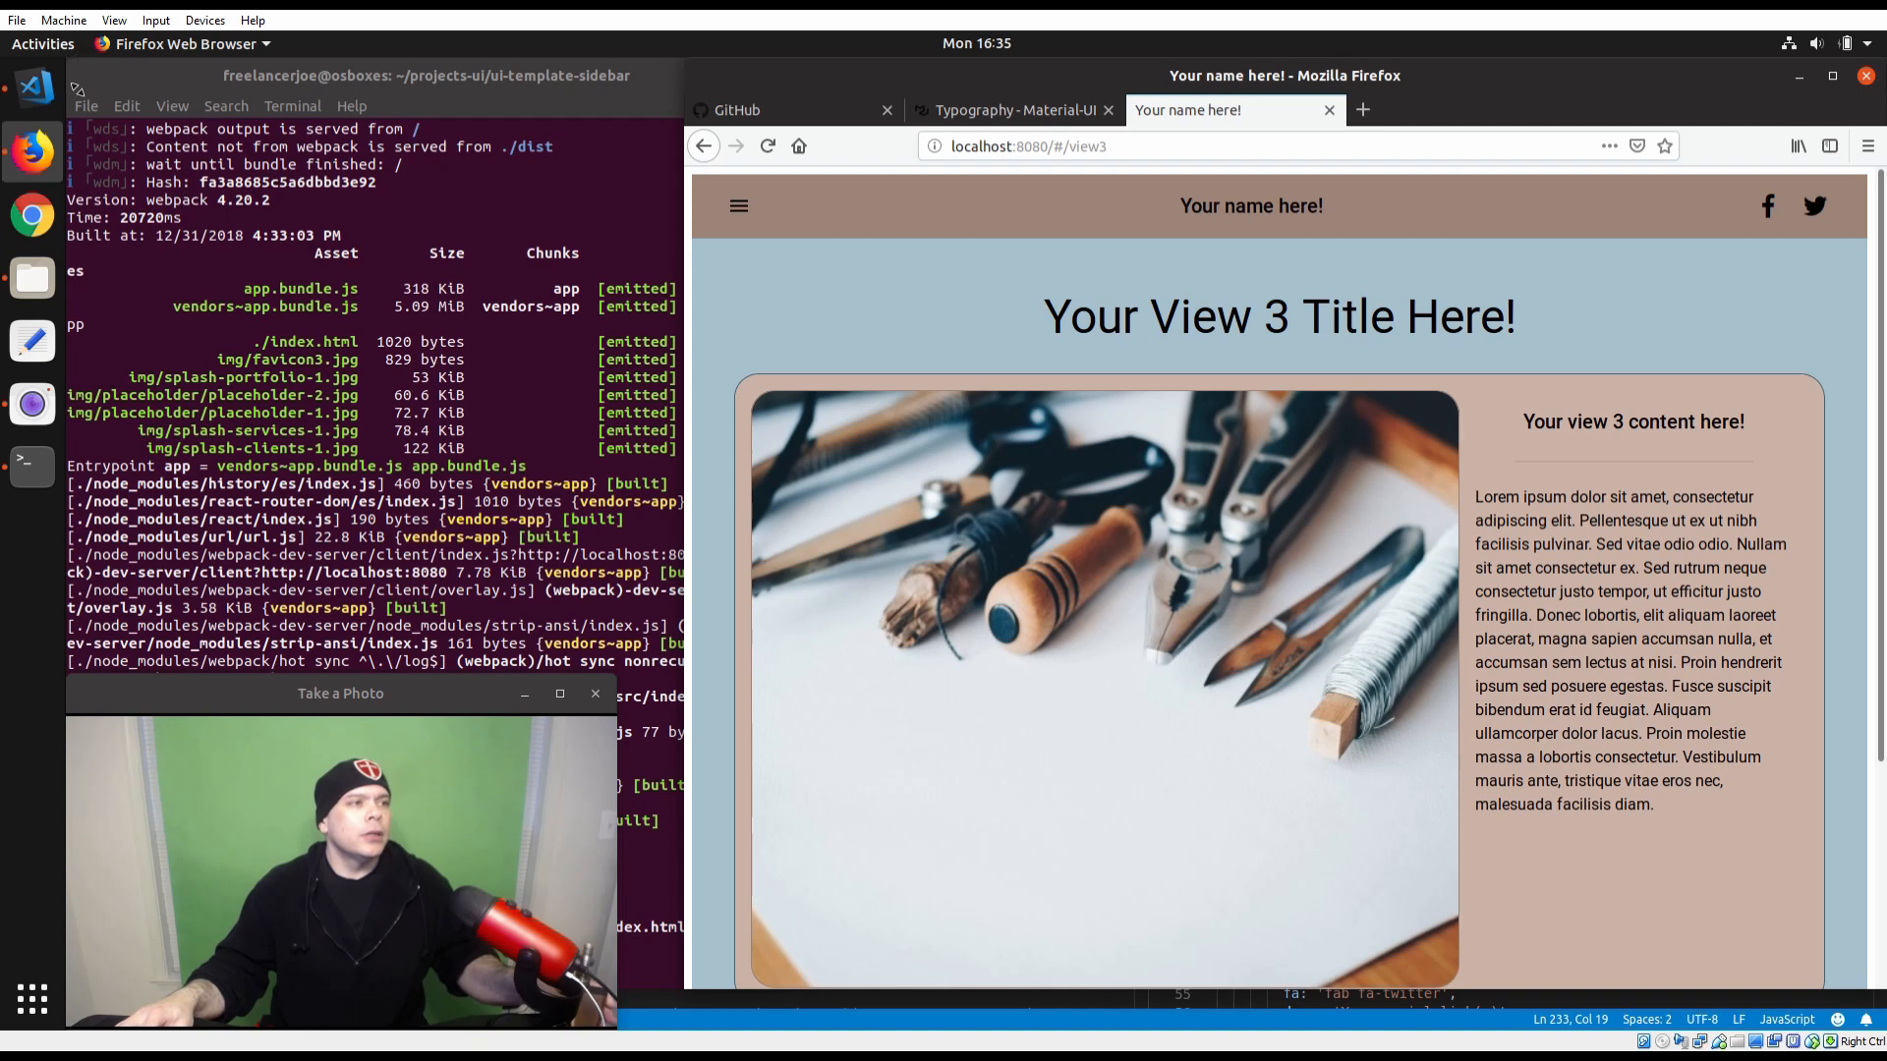
Show the Explorer and close the HomeView.js, setup.txt and SideBar.js editor tabs
left_click(30, 87)
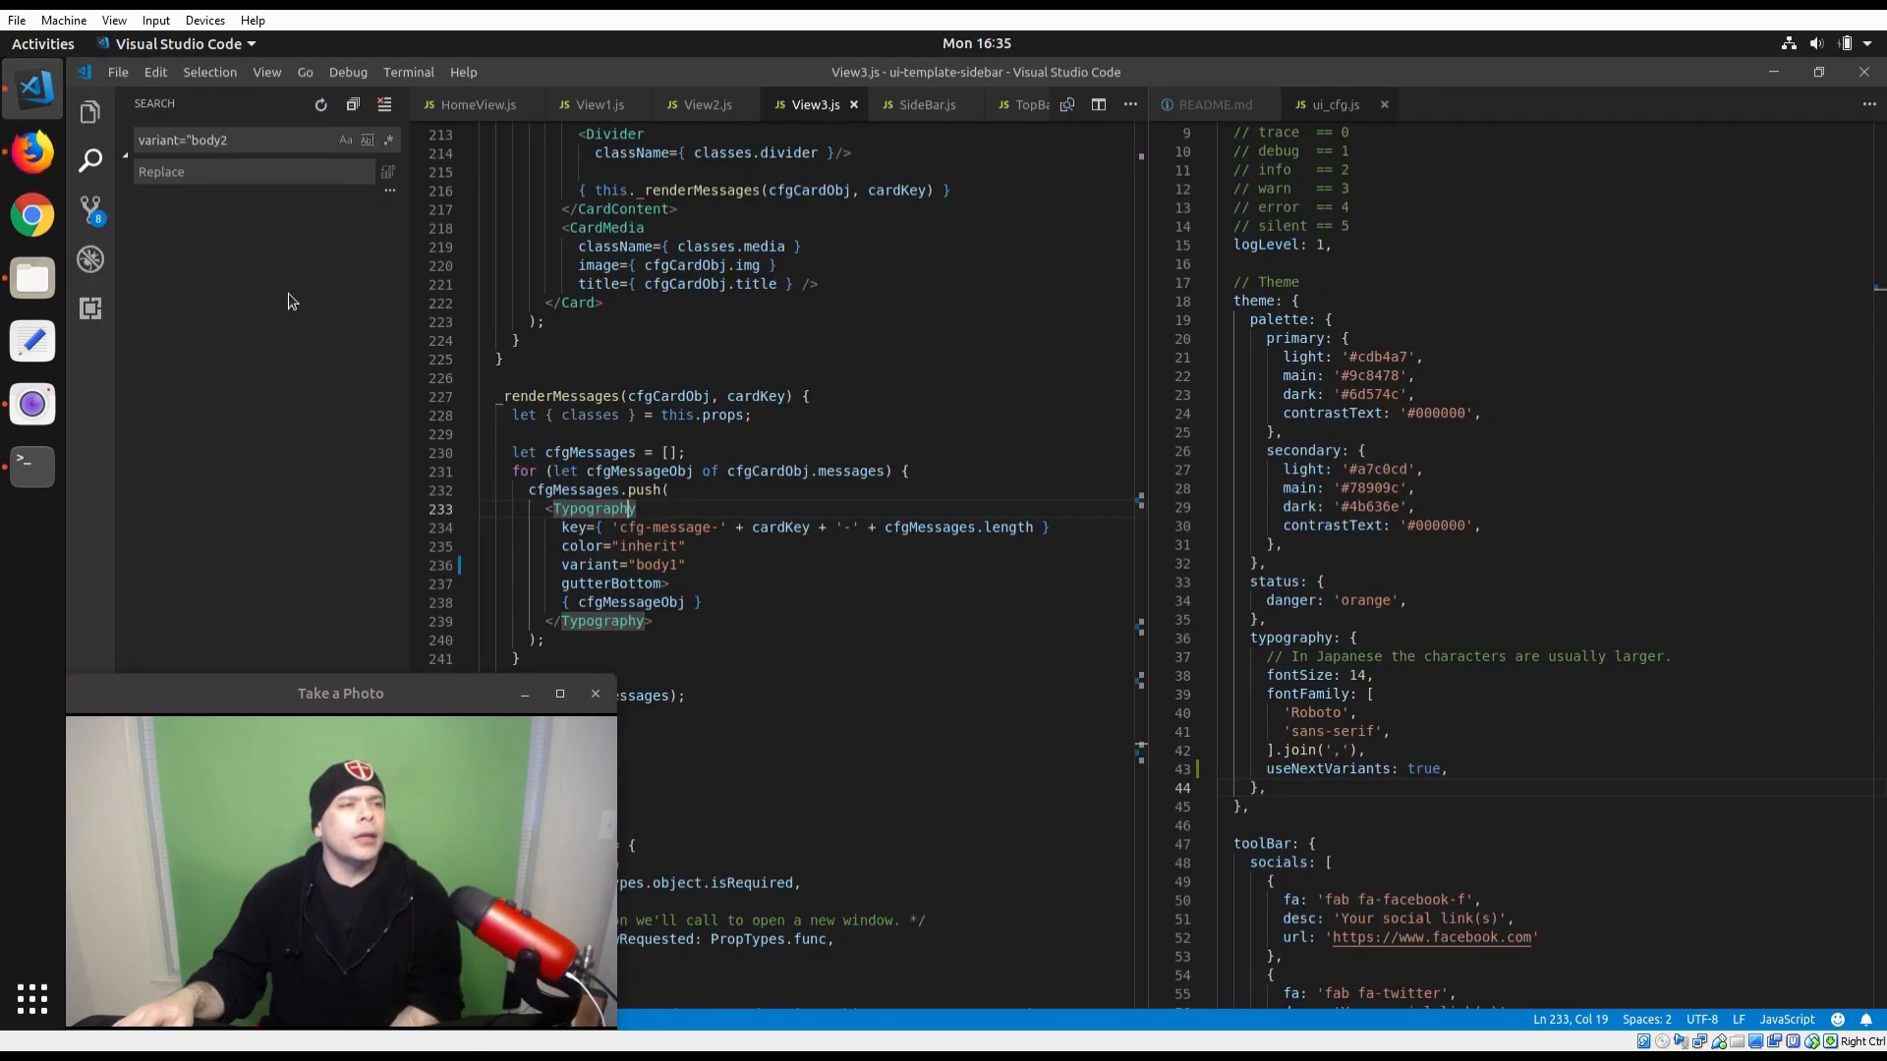
mouse_move(151, 600)
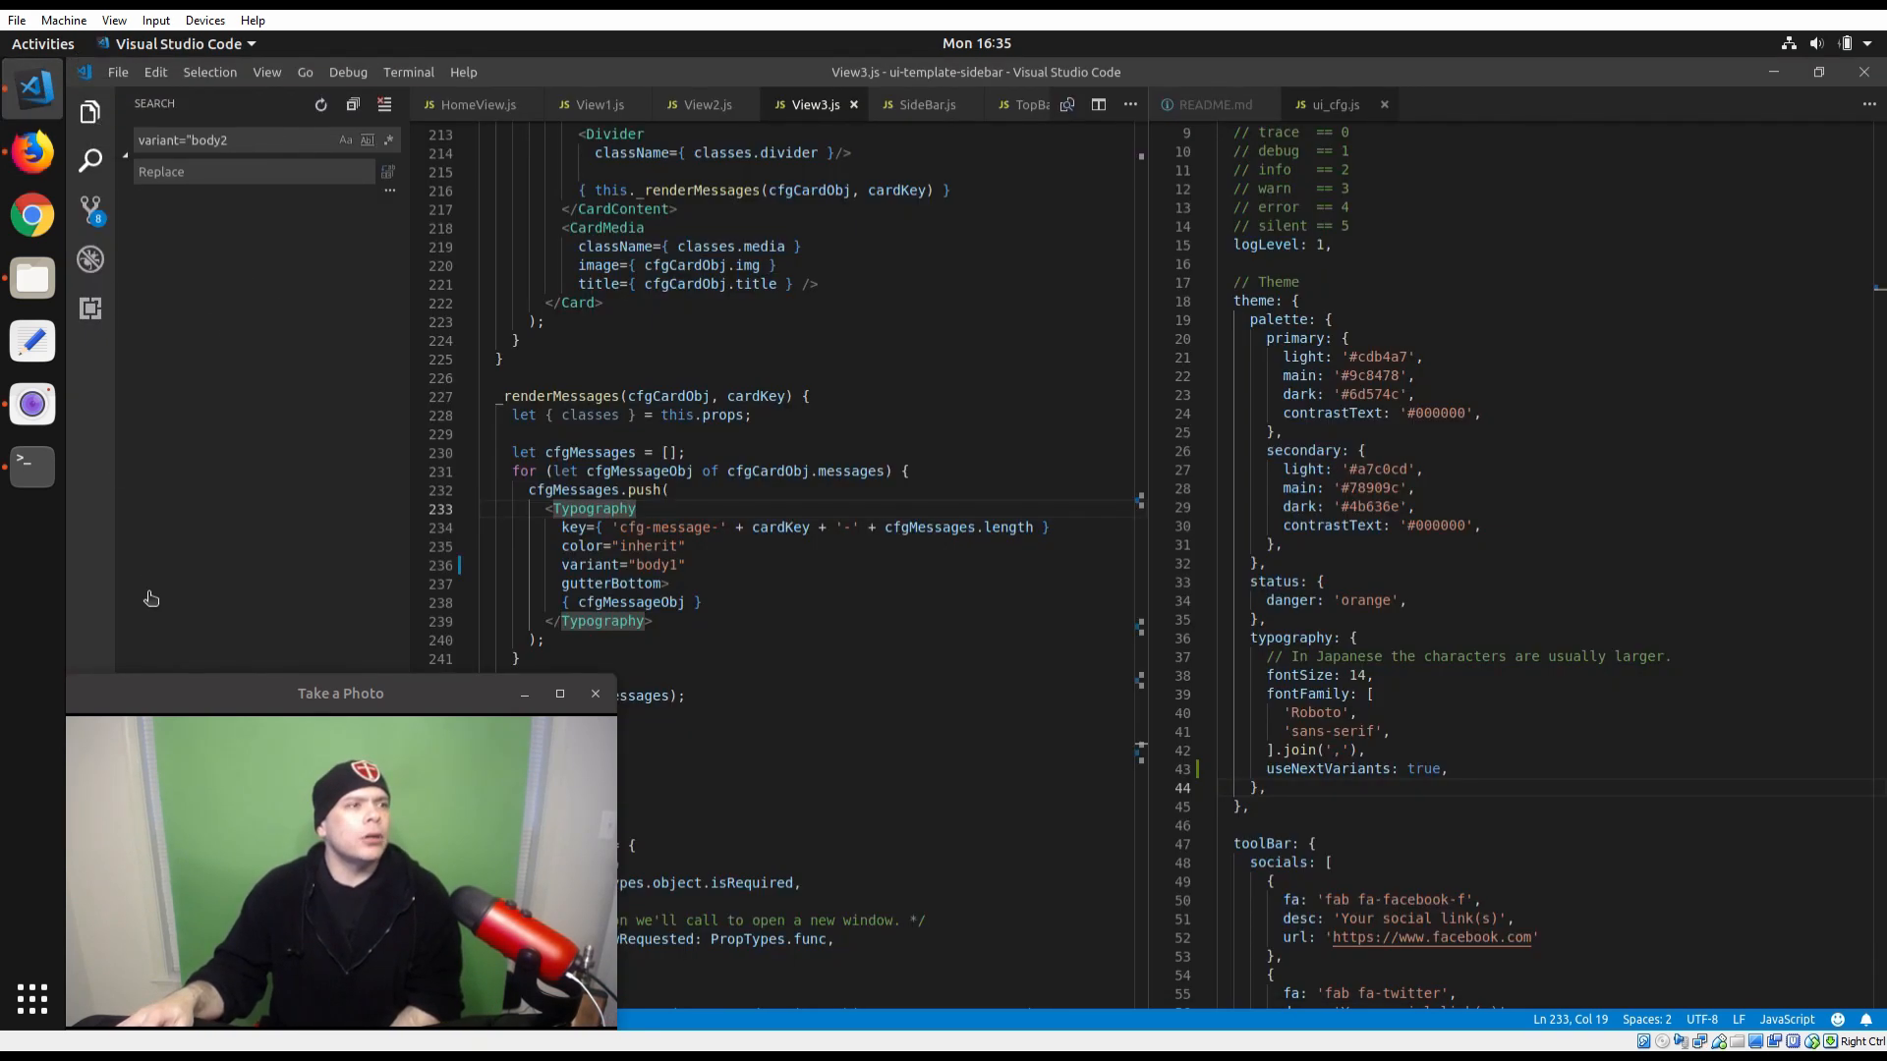
left_click(91, 111)
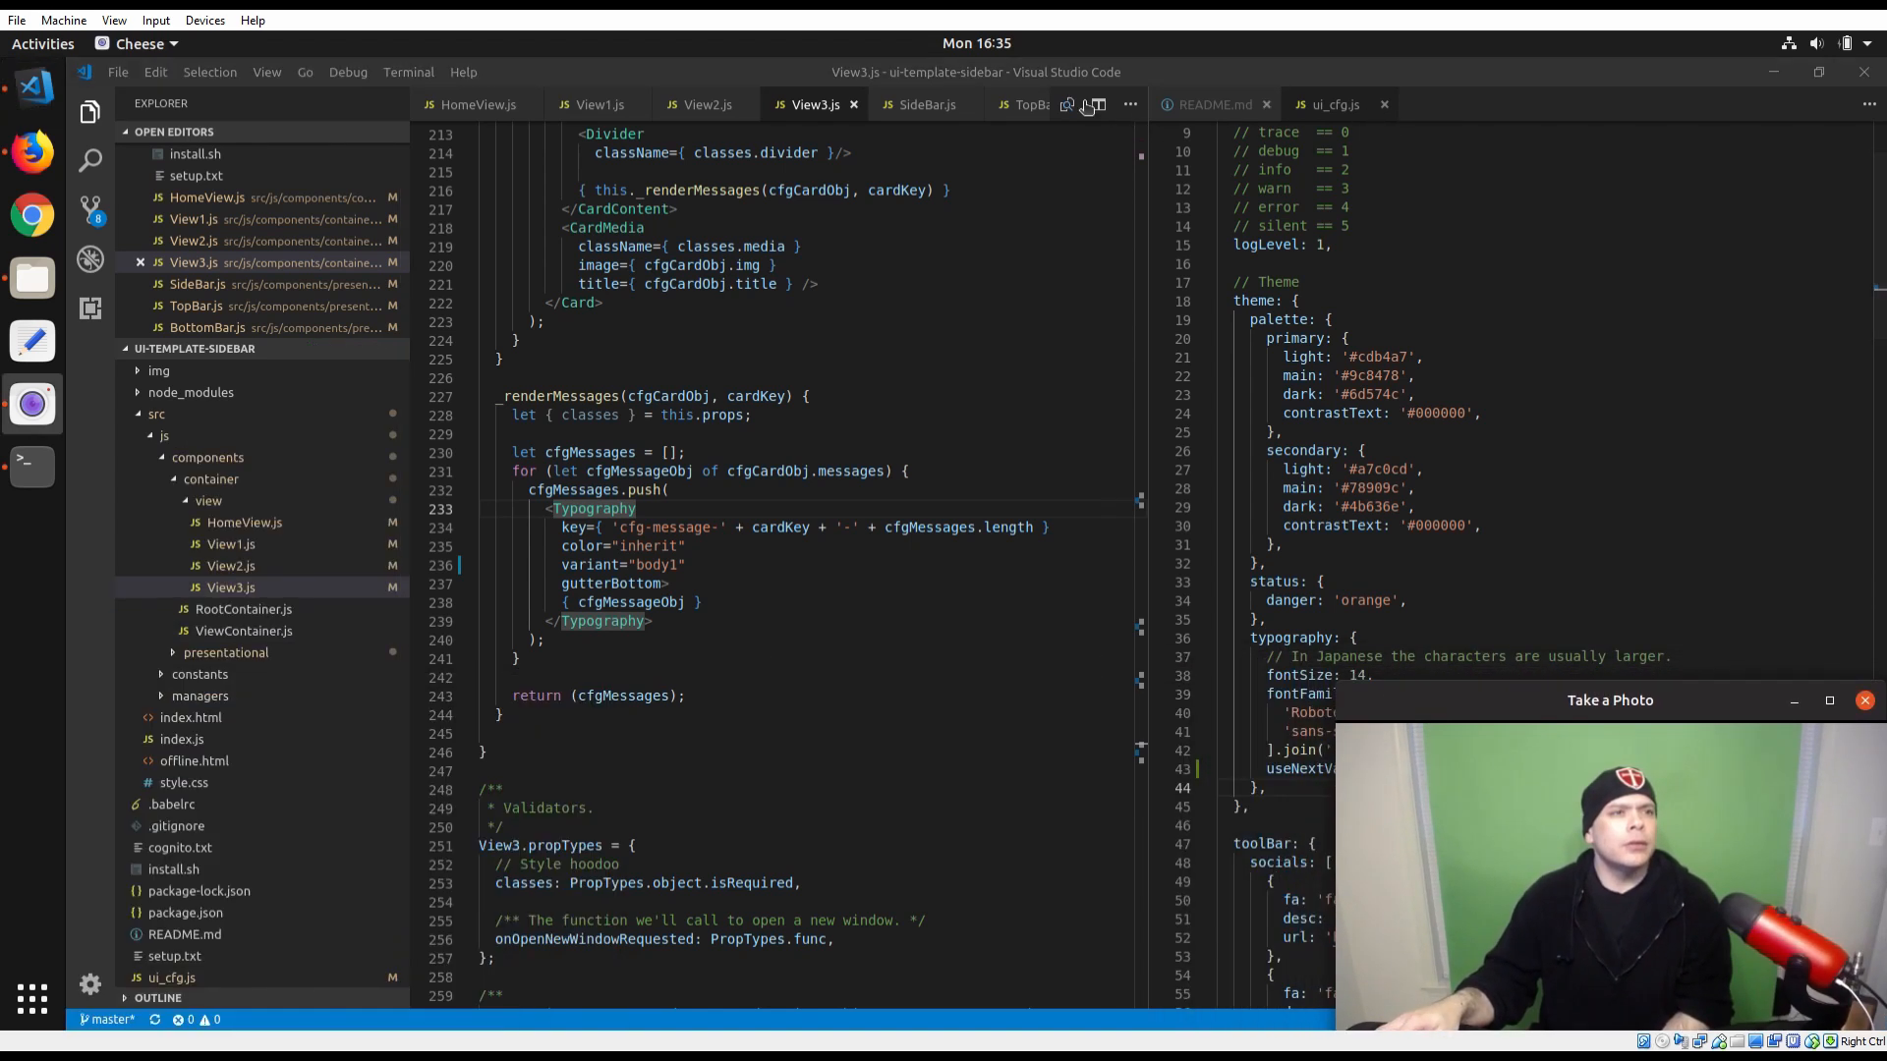
mouse_move(814, 106)
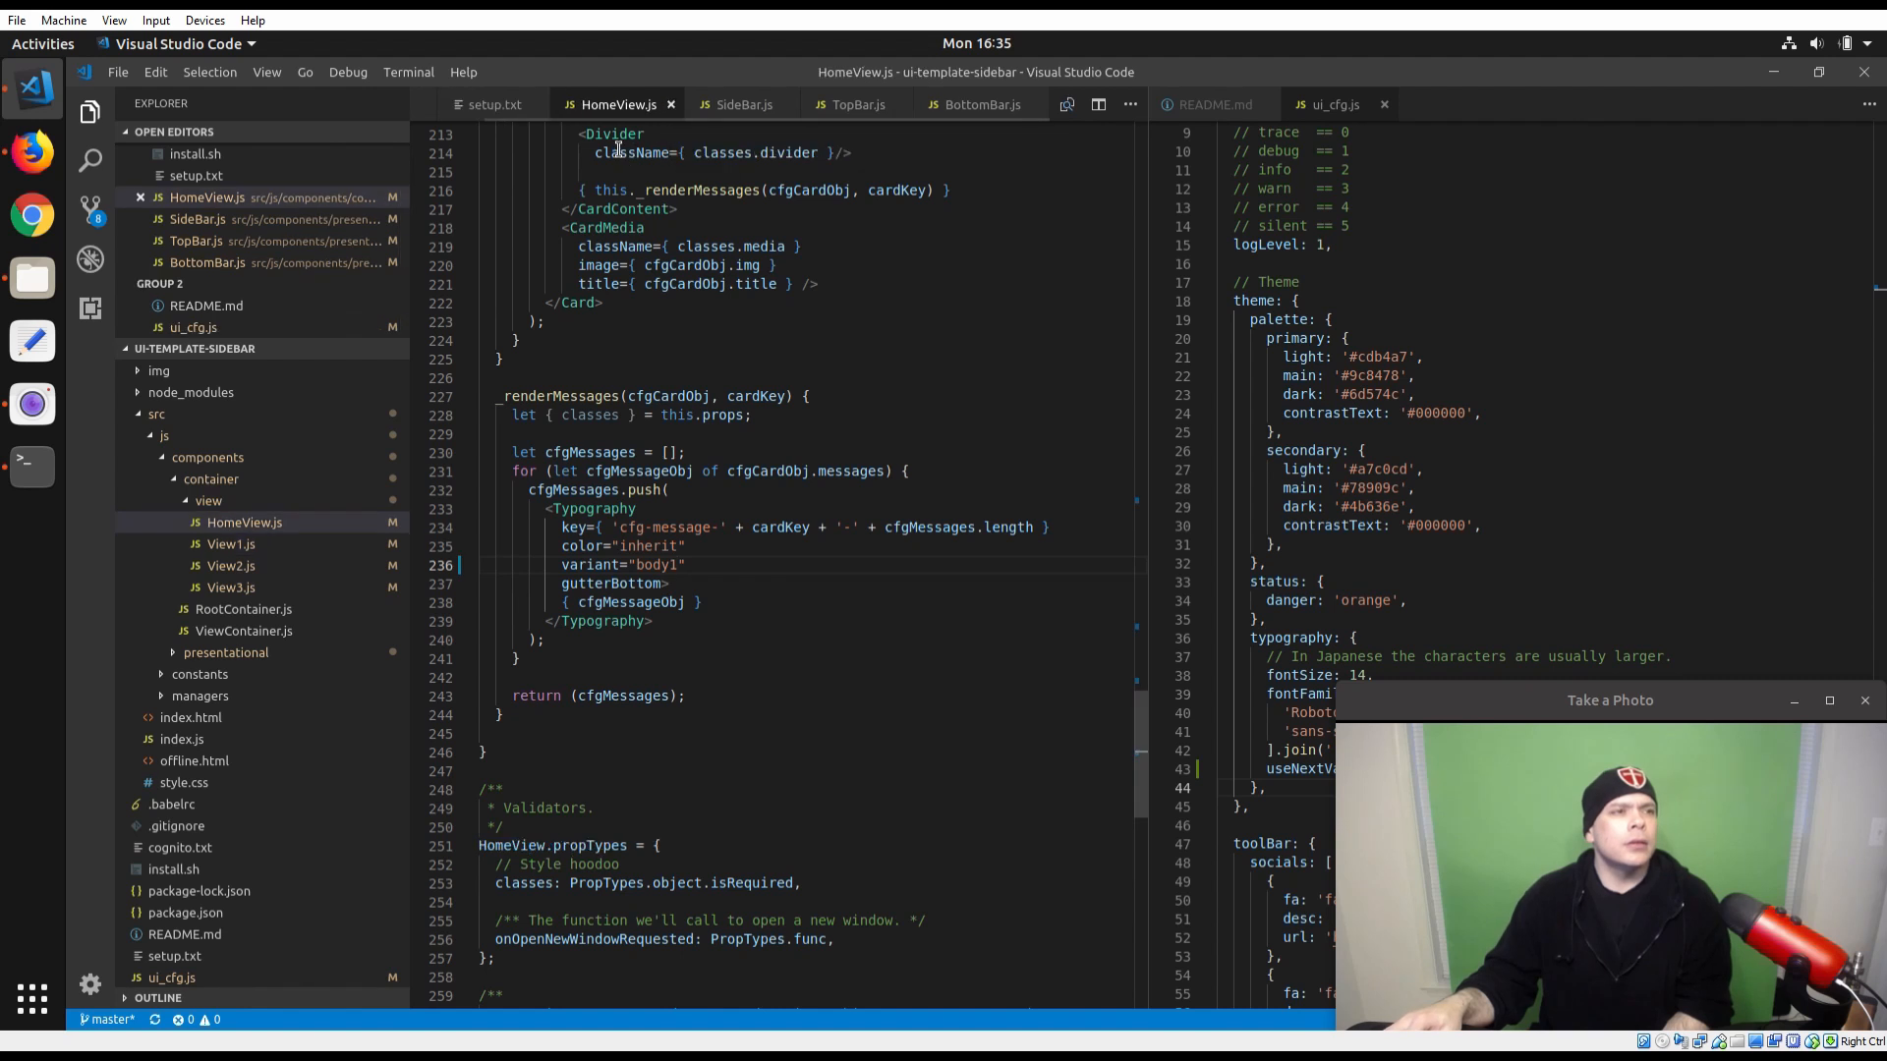
mouse_move(778, 130)
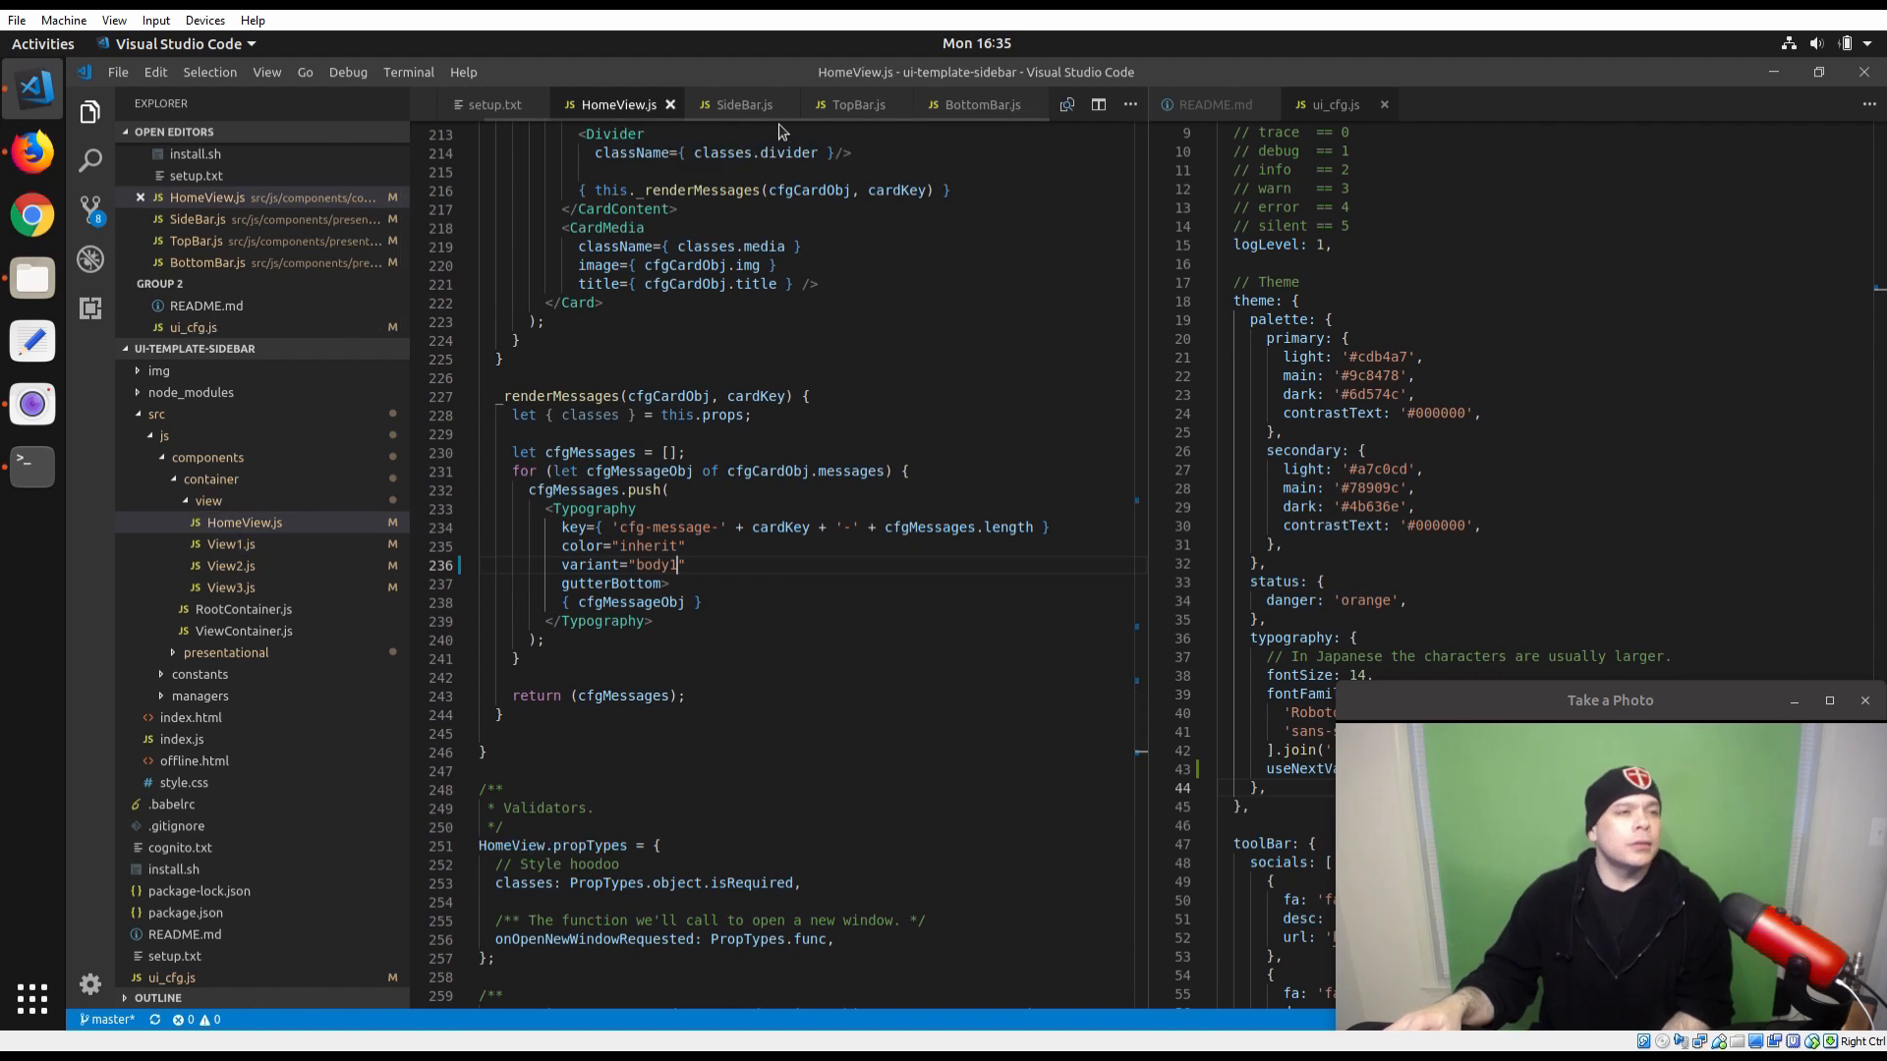
left_click(950, 105)
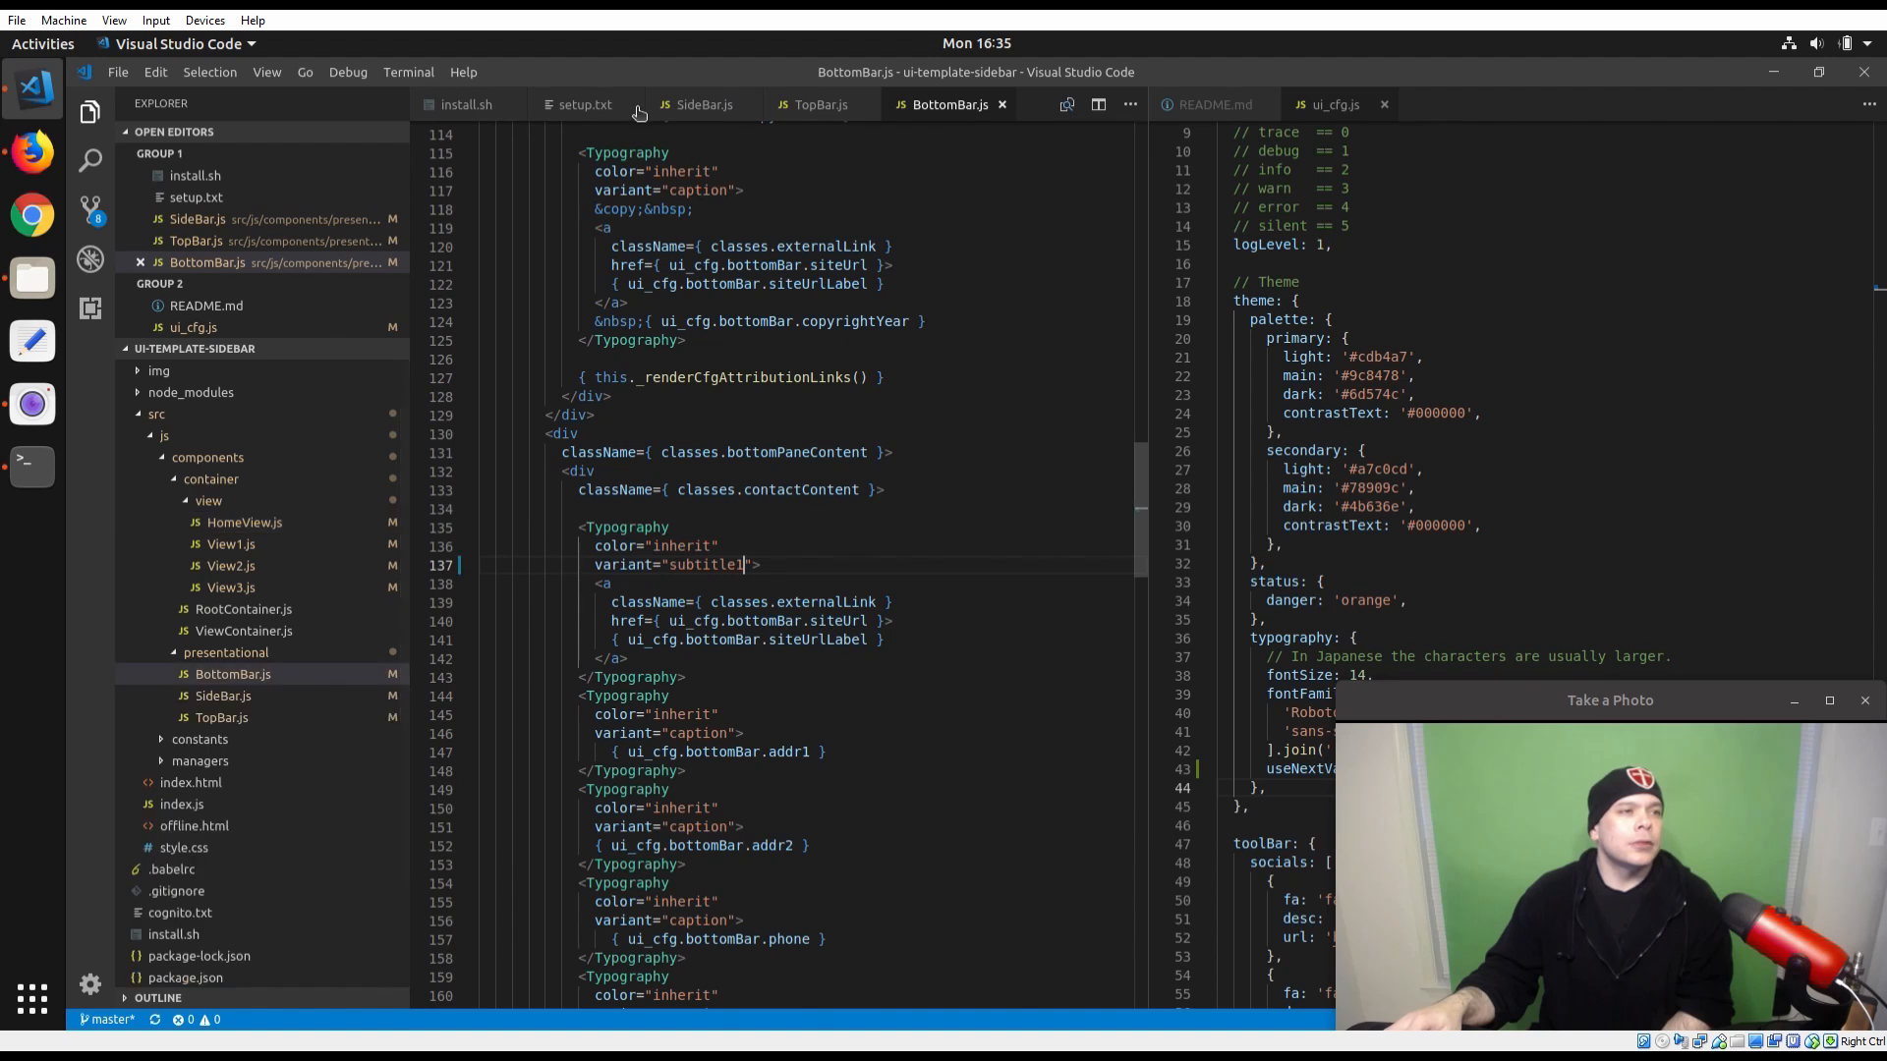
mouse_move(632, 105)
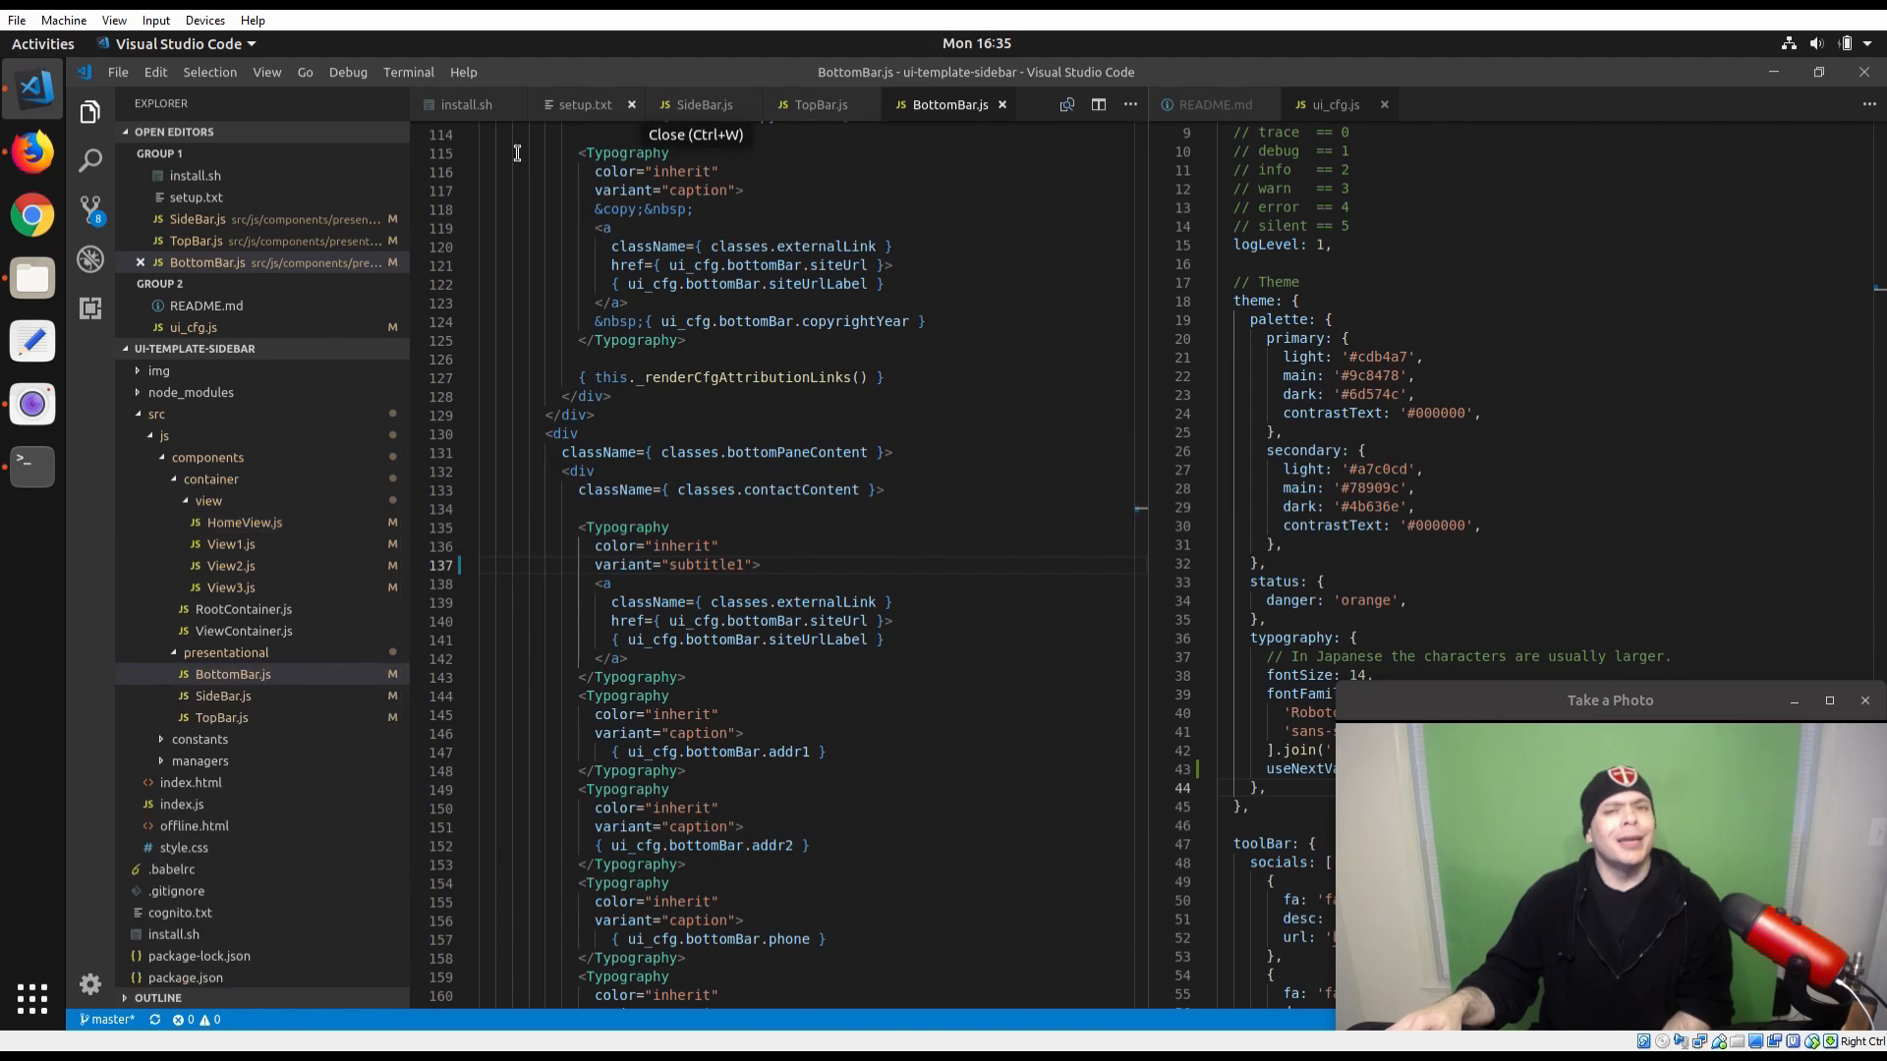
left_click(631, 104)
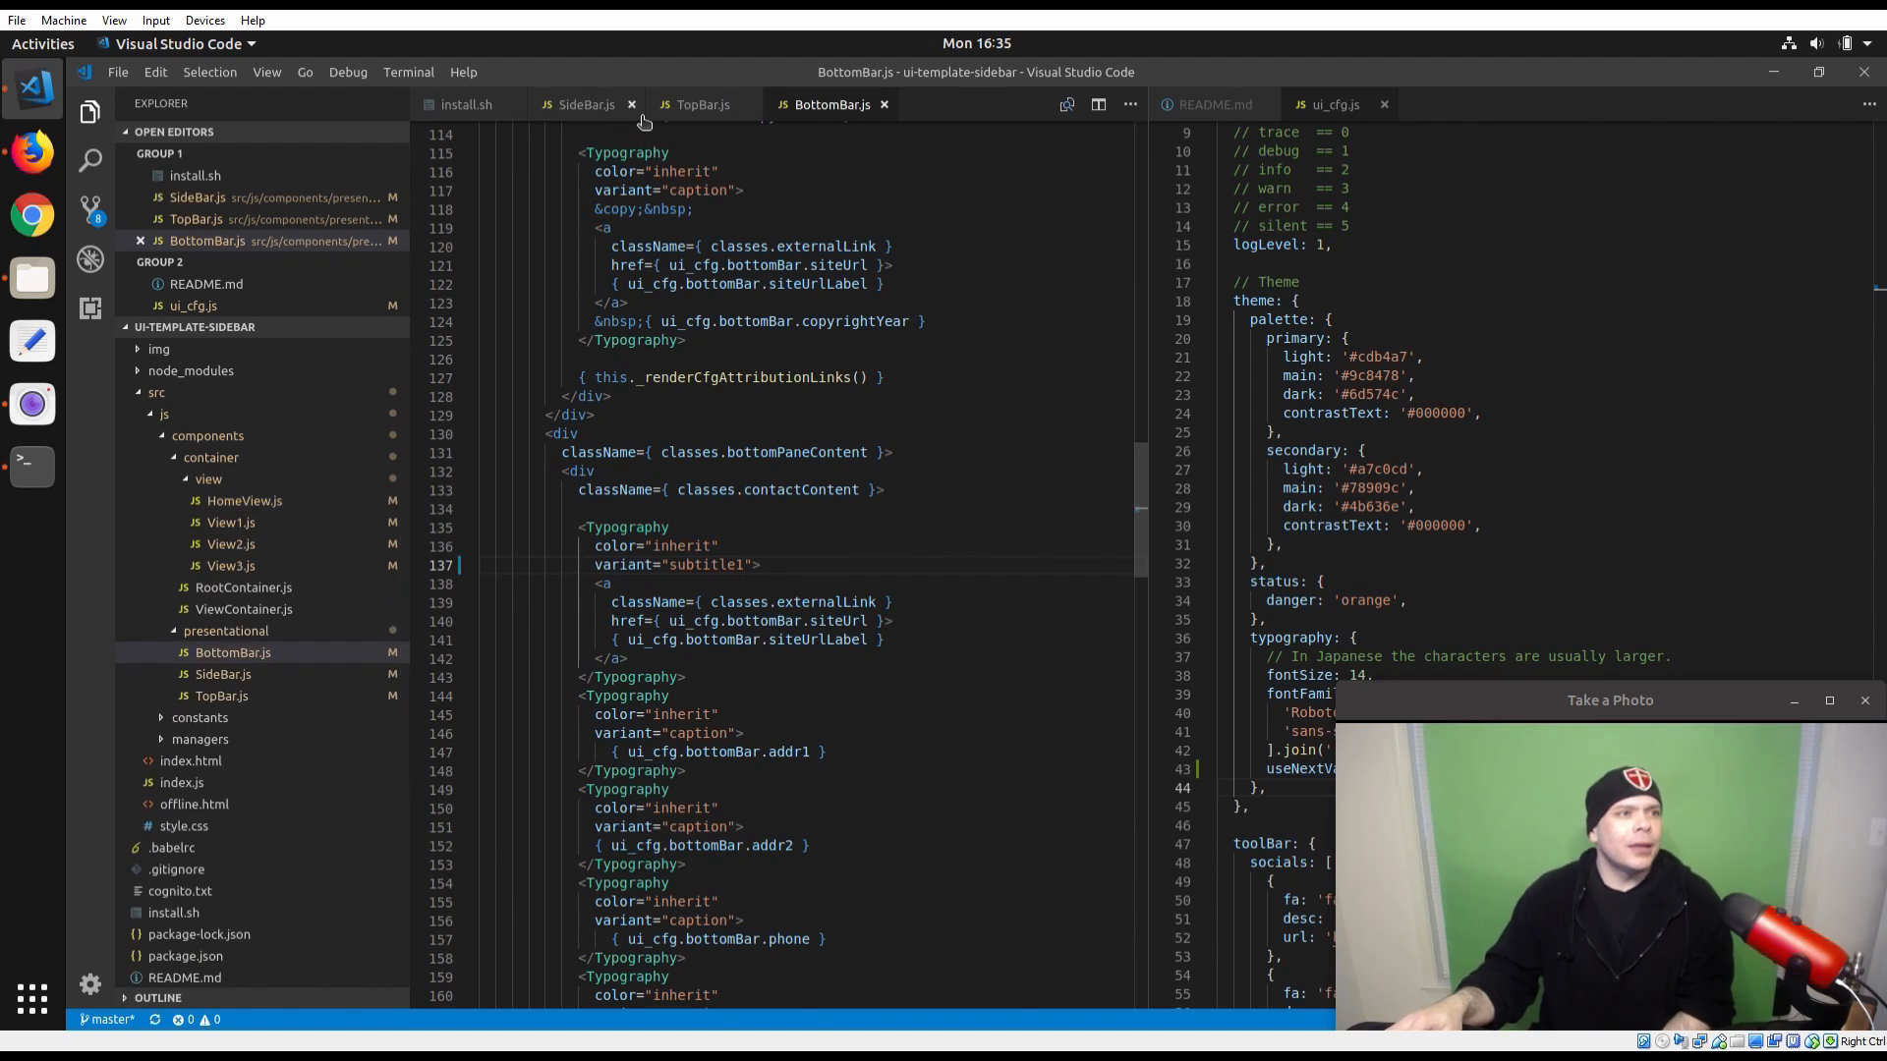
left_click(631, 105)
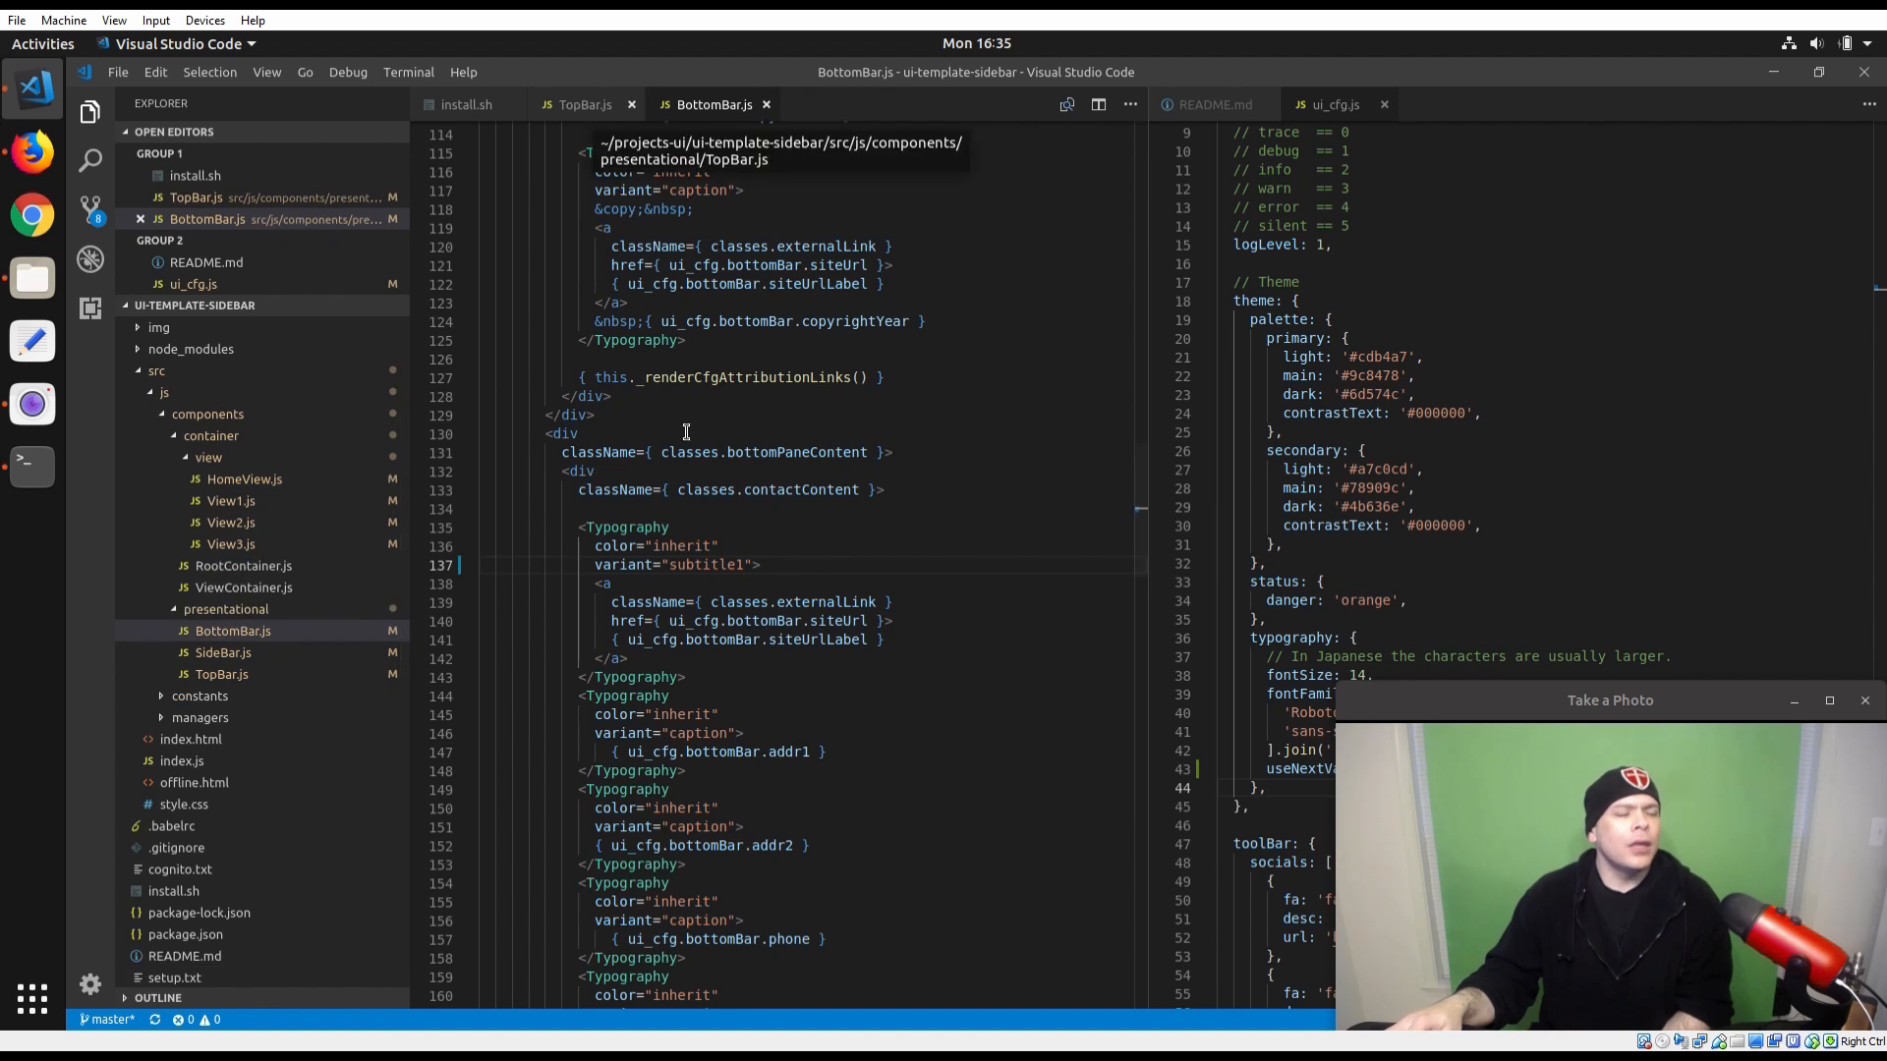
Review TopBar.js's iconButton style block and where the iconButton class is used
left_click(584, 105)
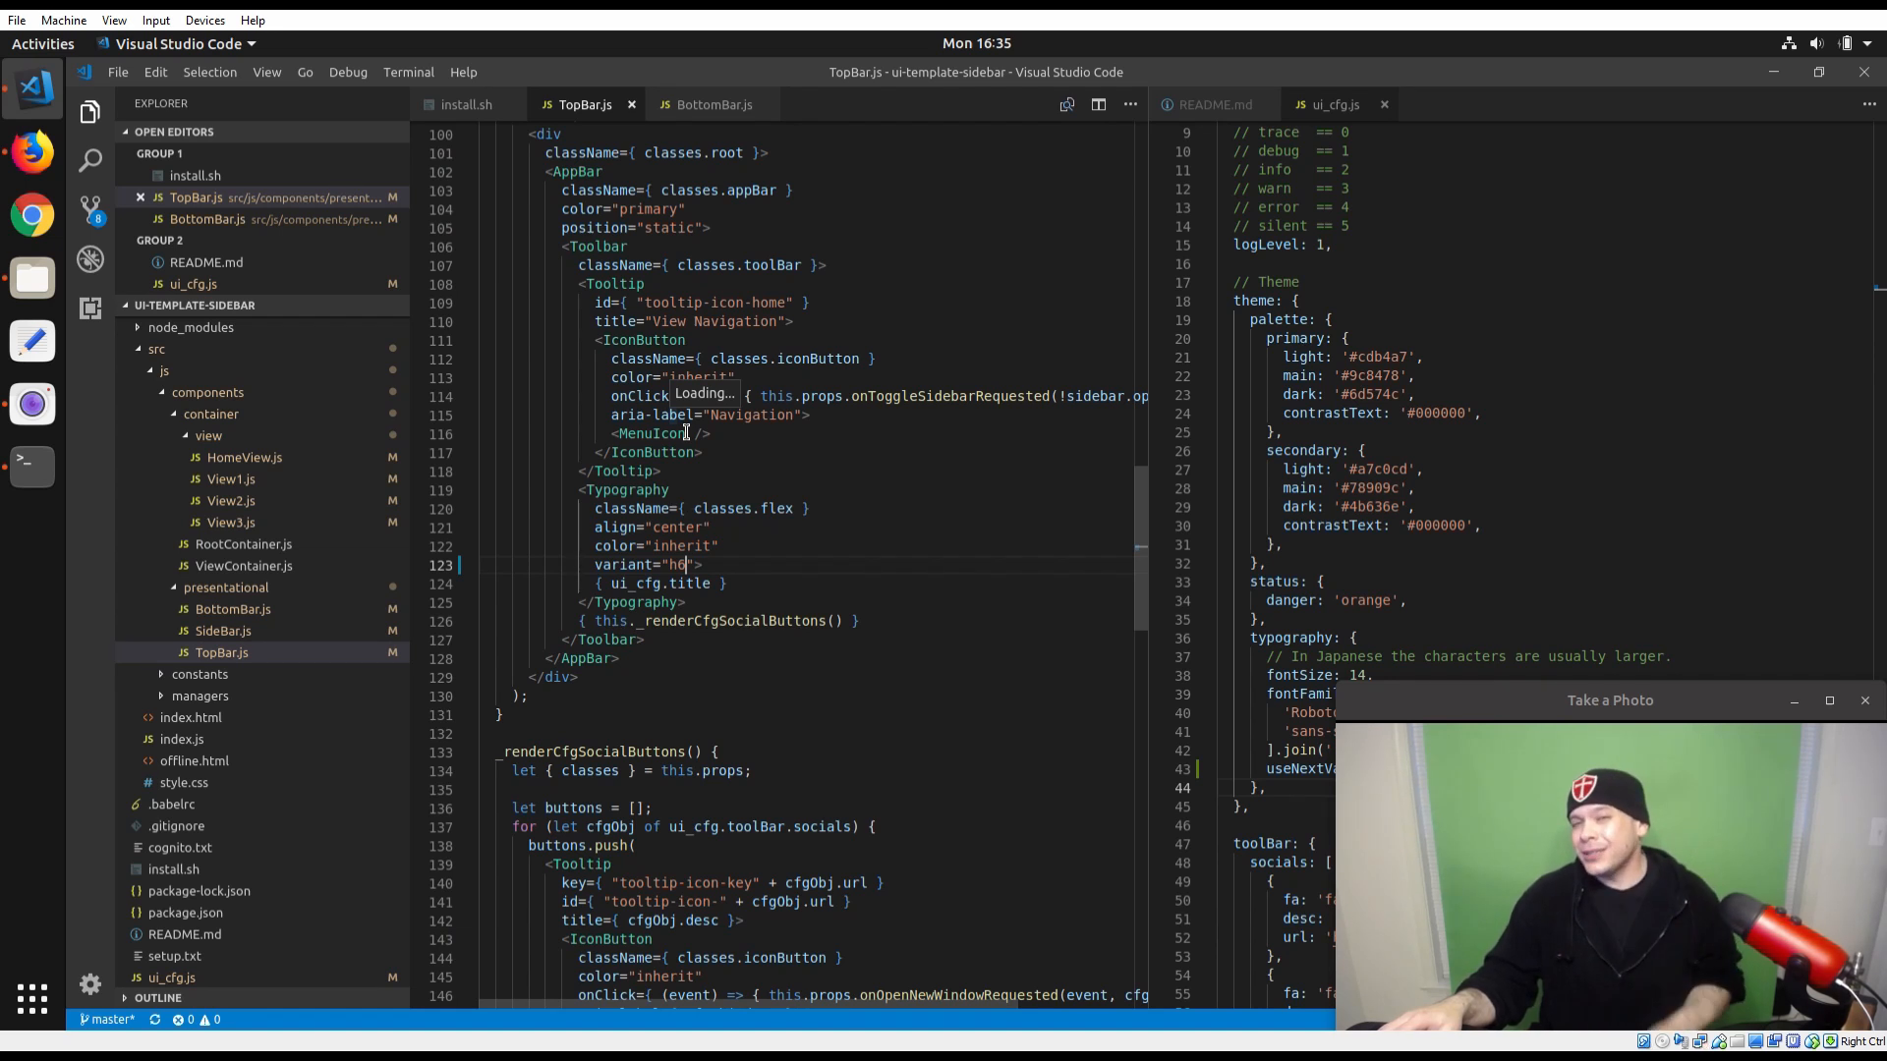
mouse_move(632, 414)
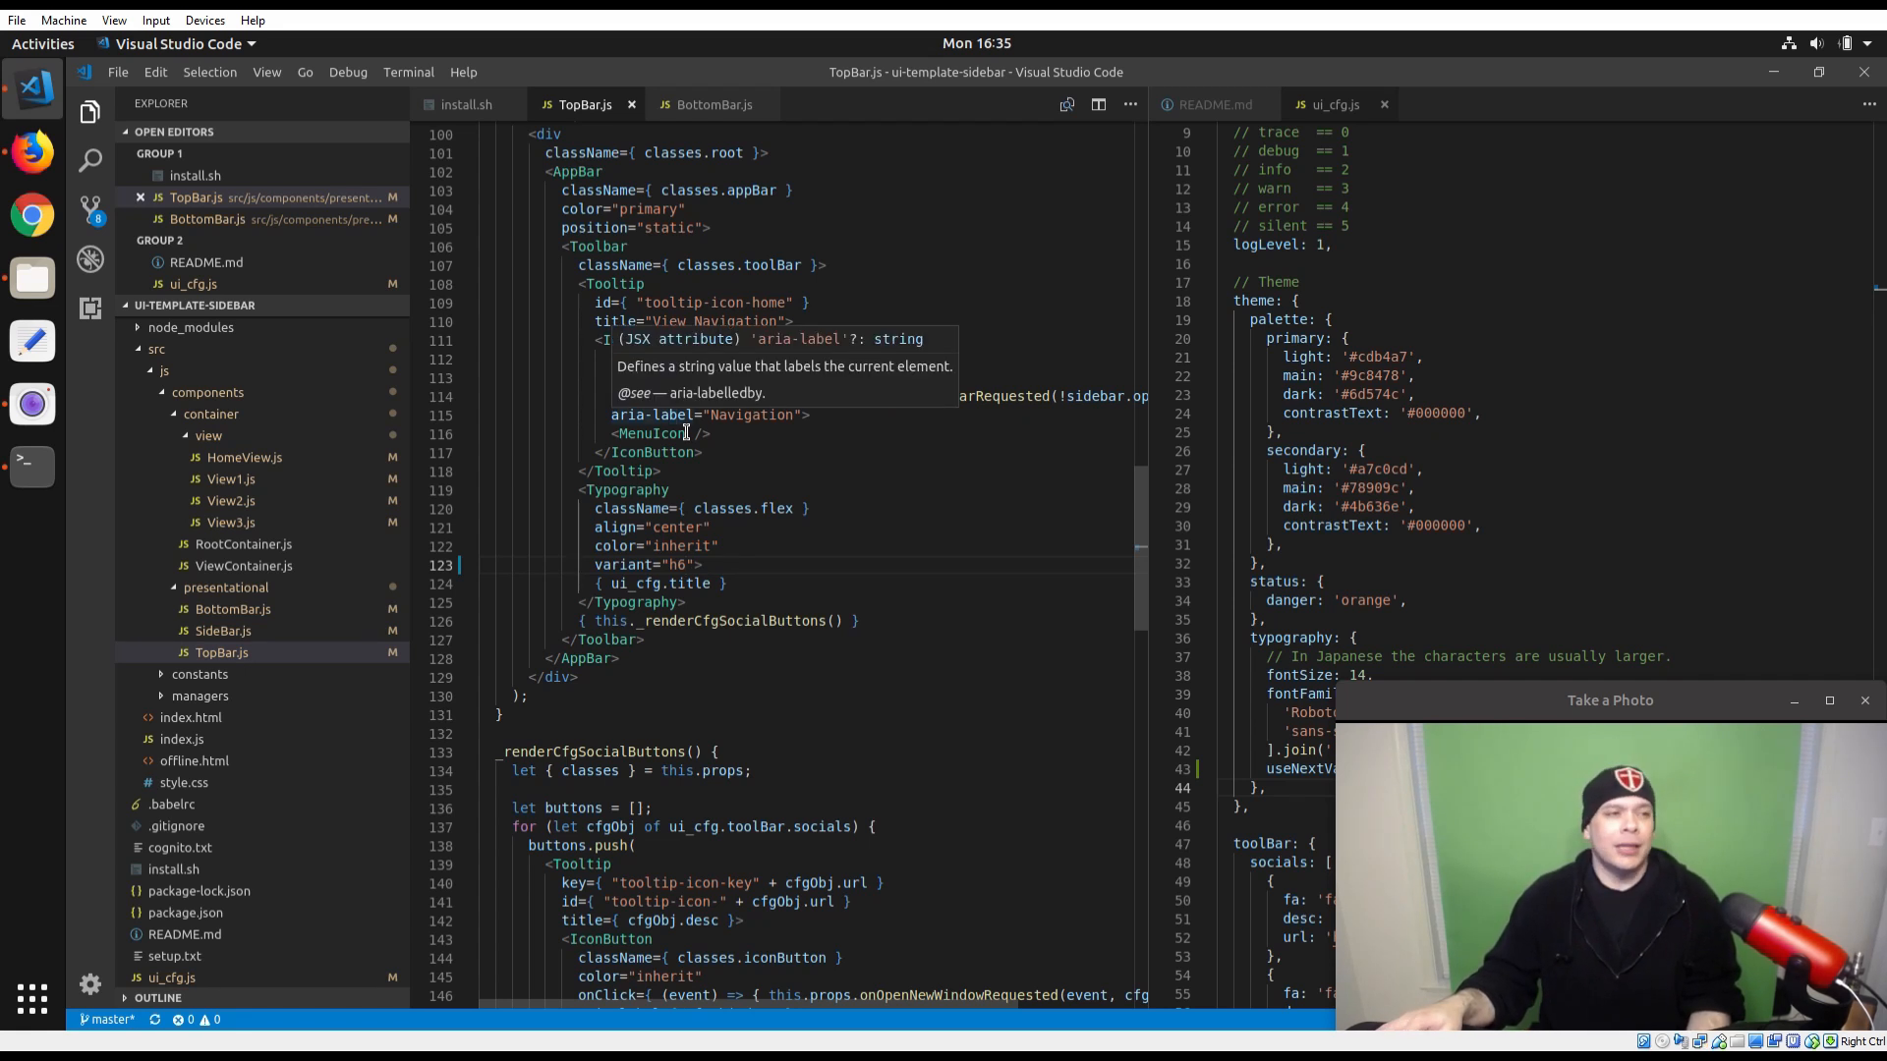
scroll("up", 3)
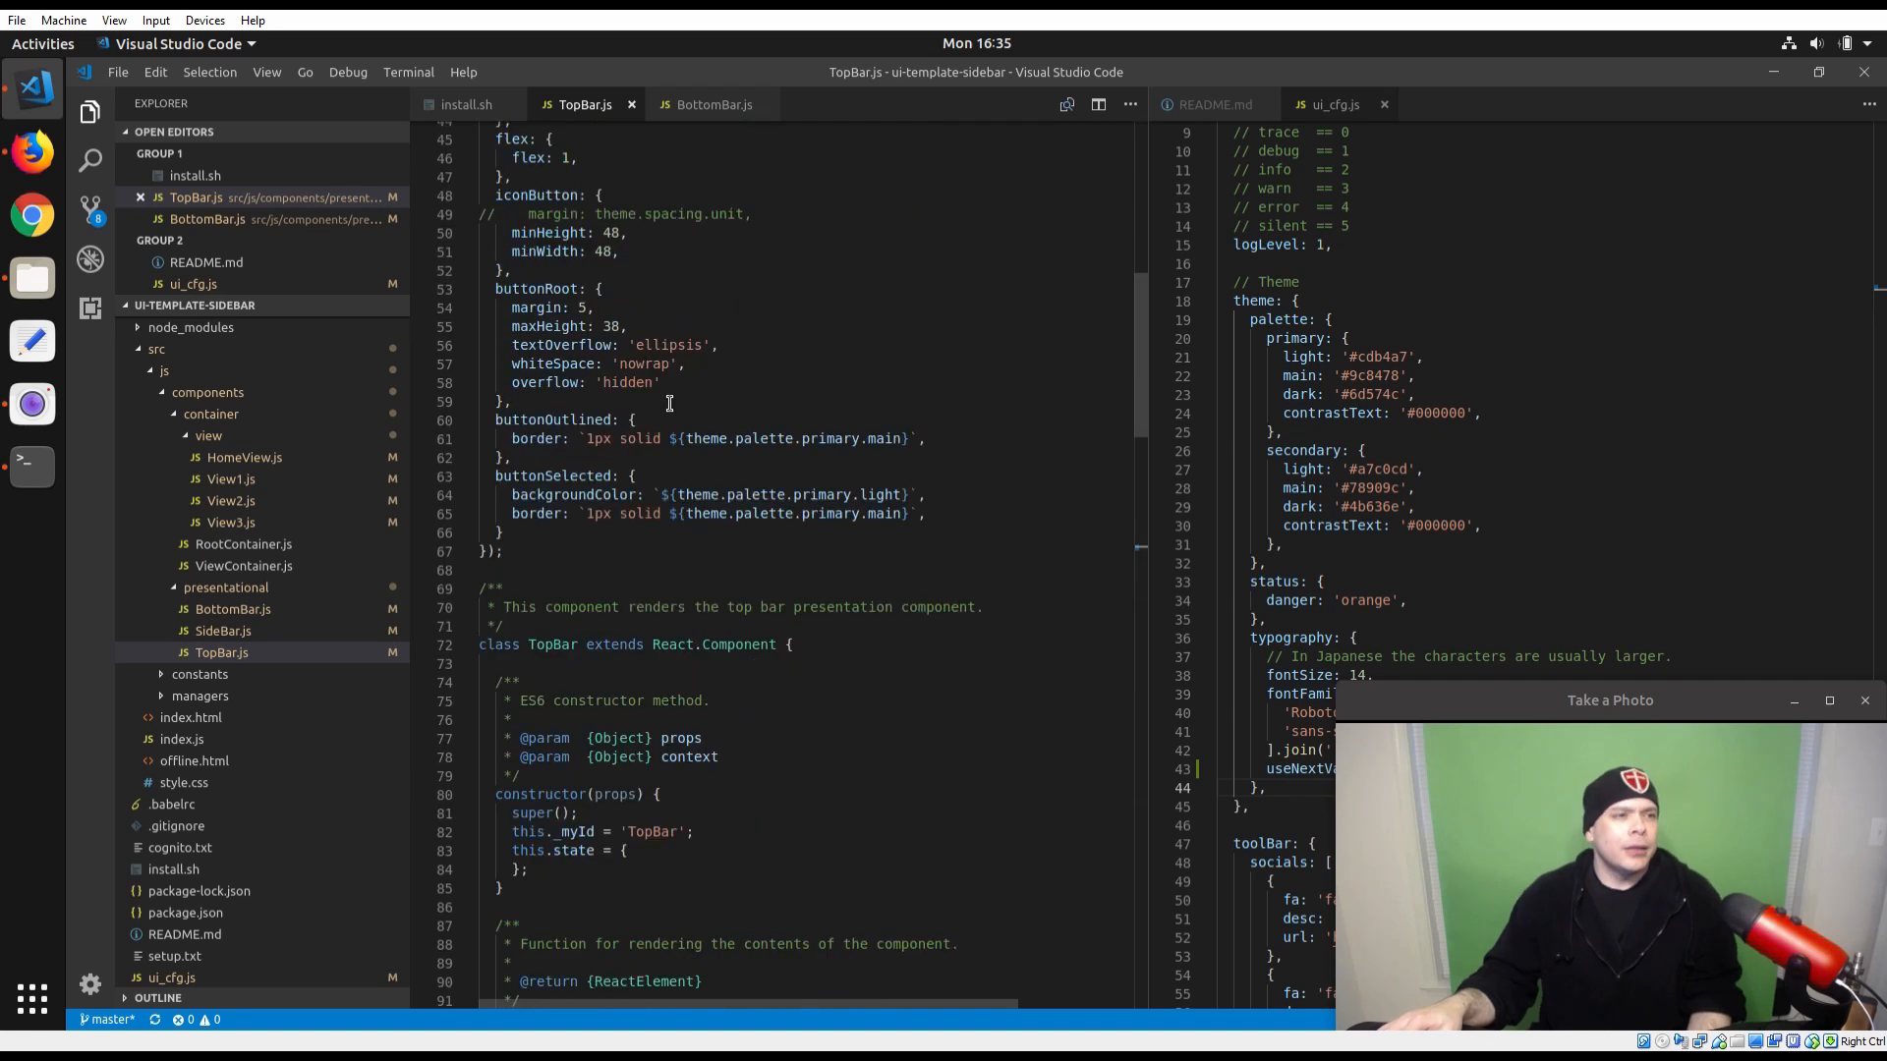
scroll("up", 3)
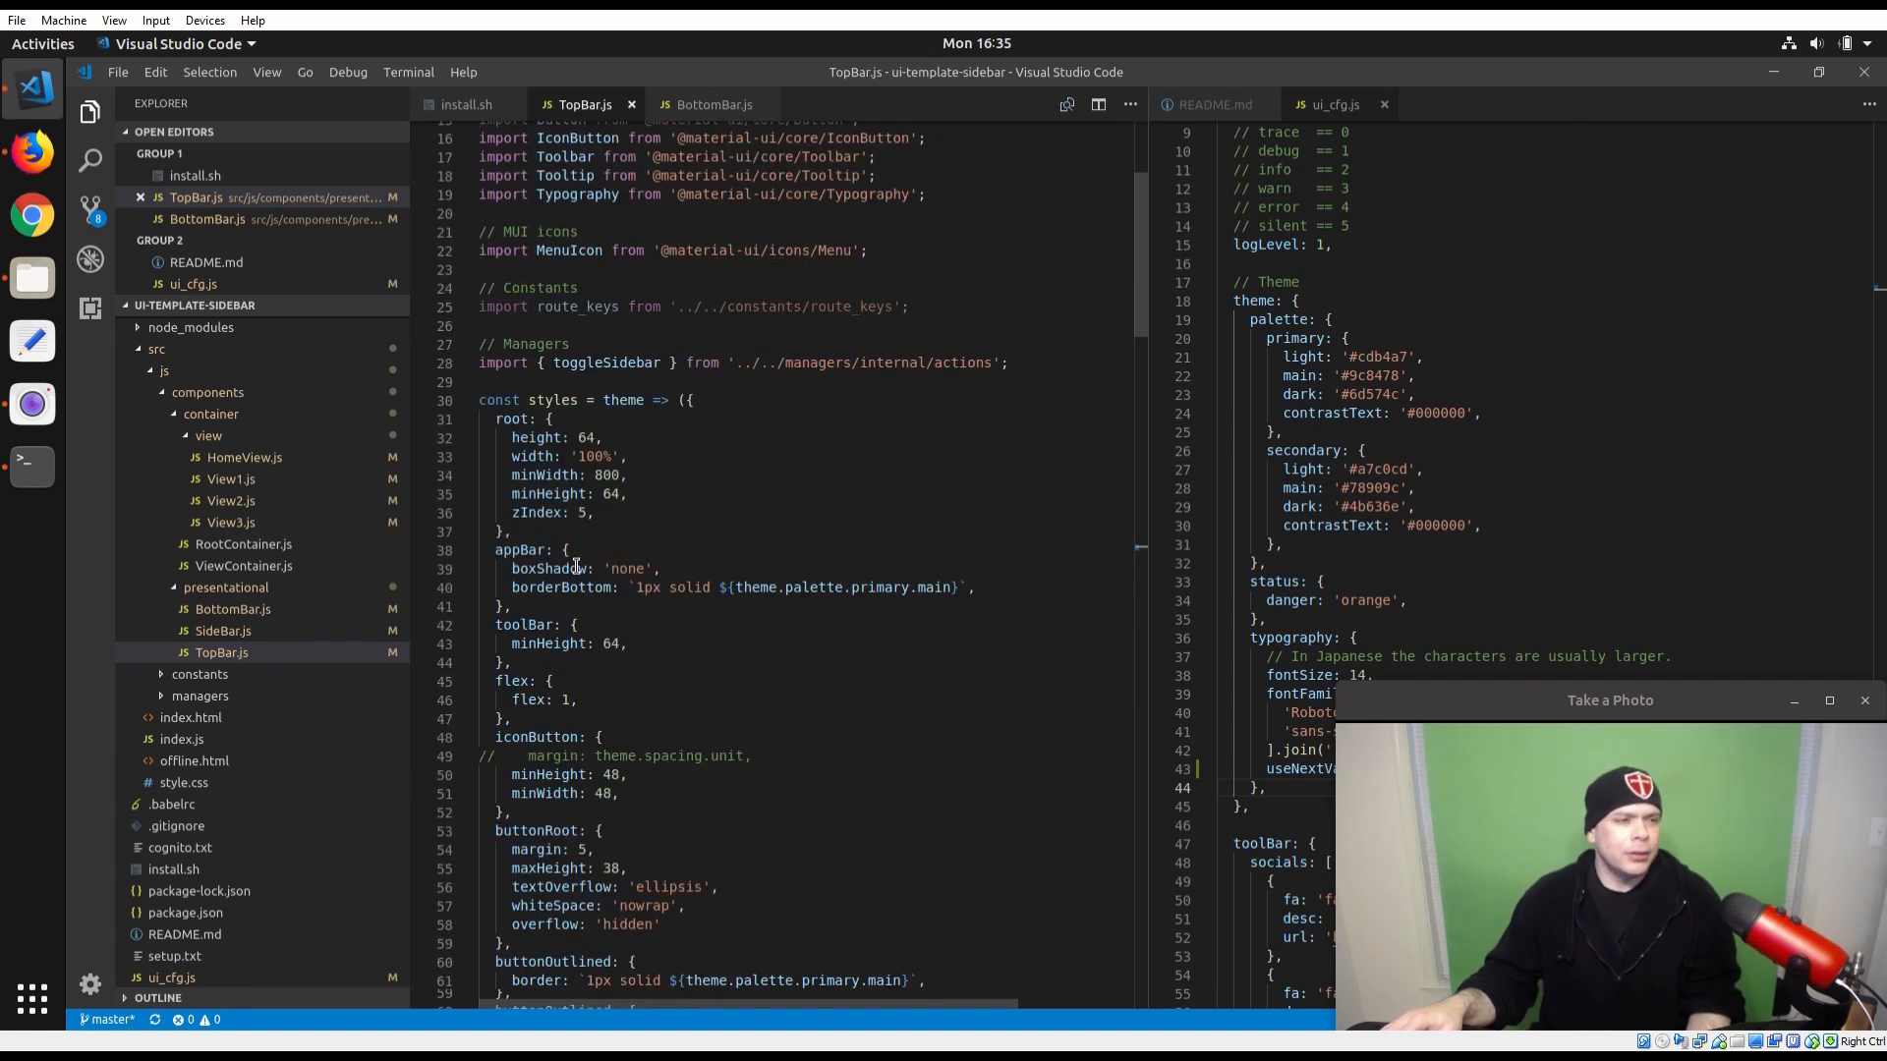
scroll("down", 3)
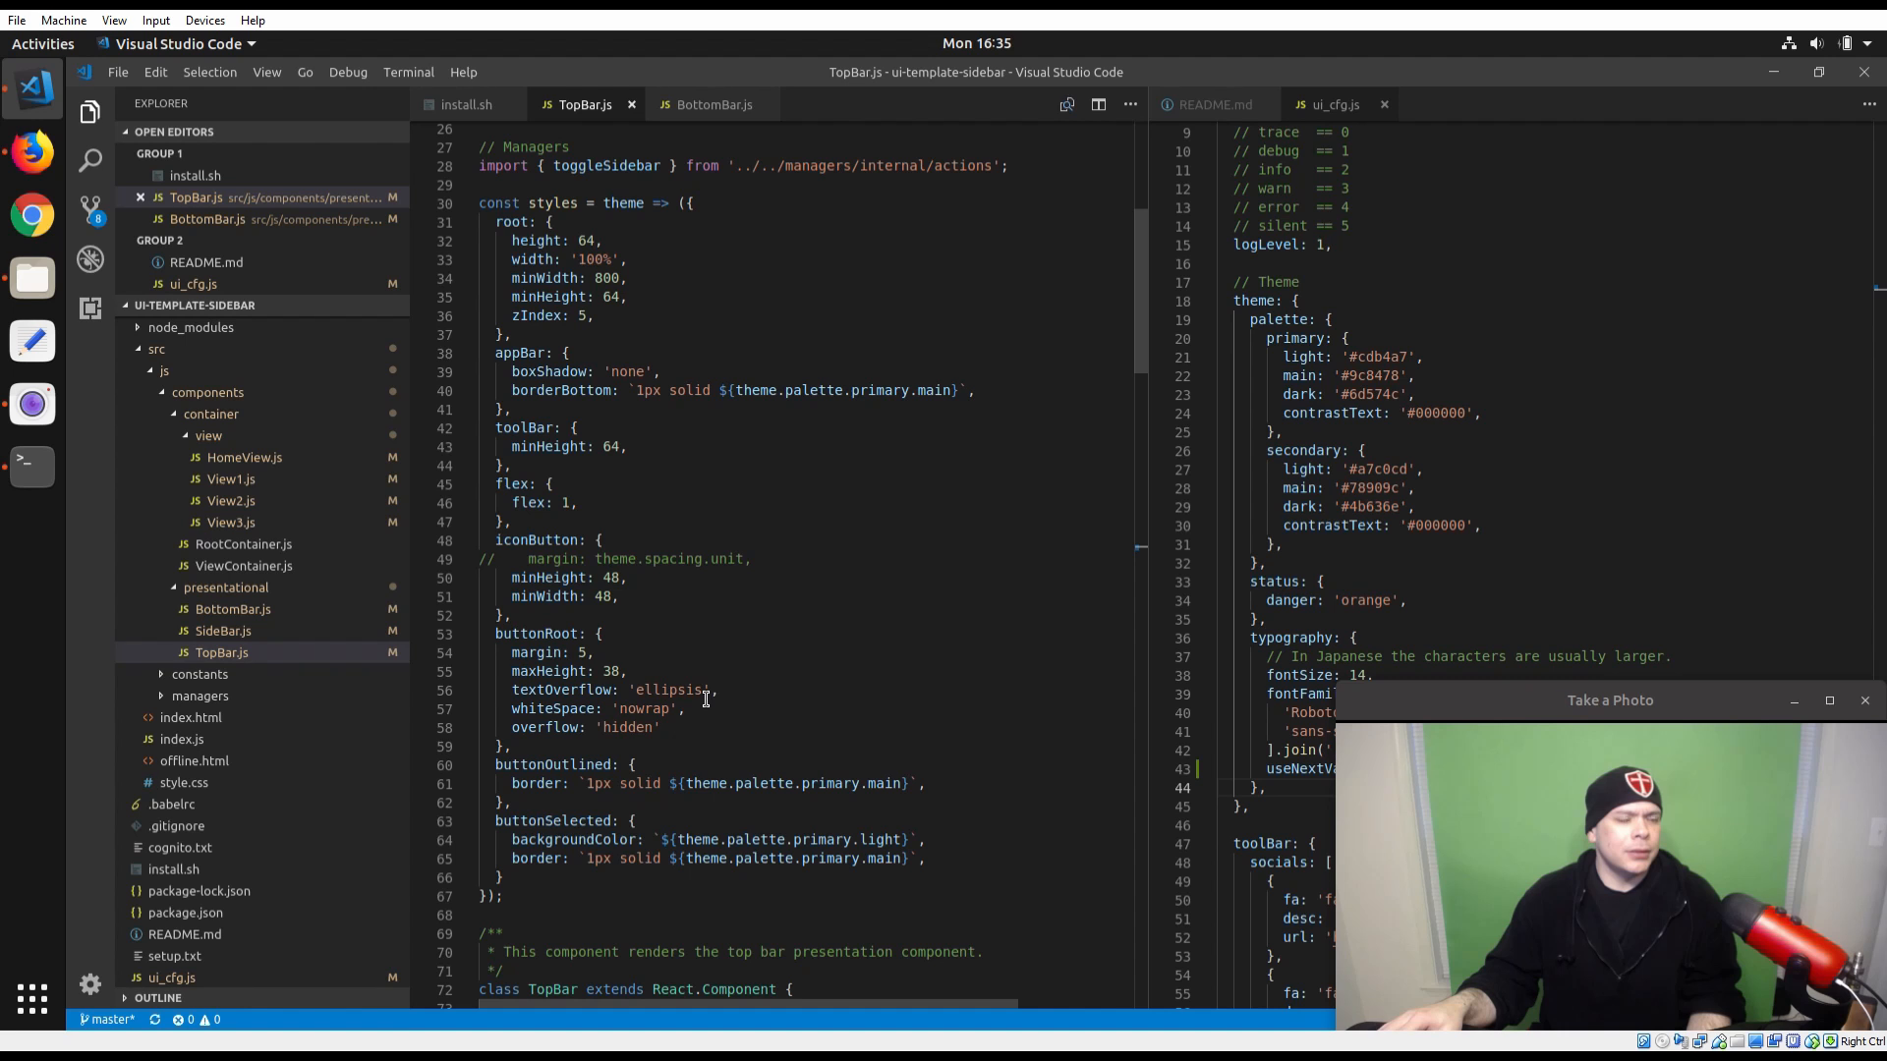
mouse_move(551, 628)
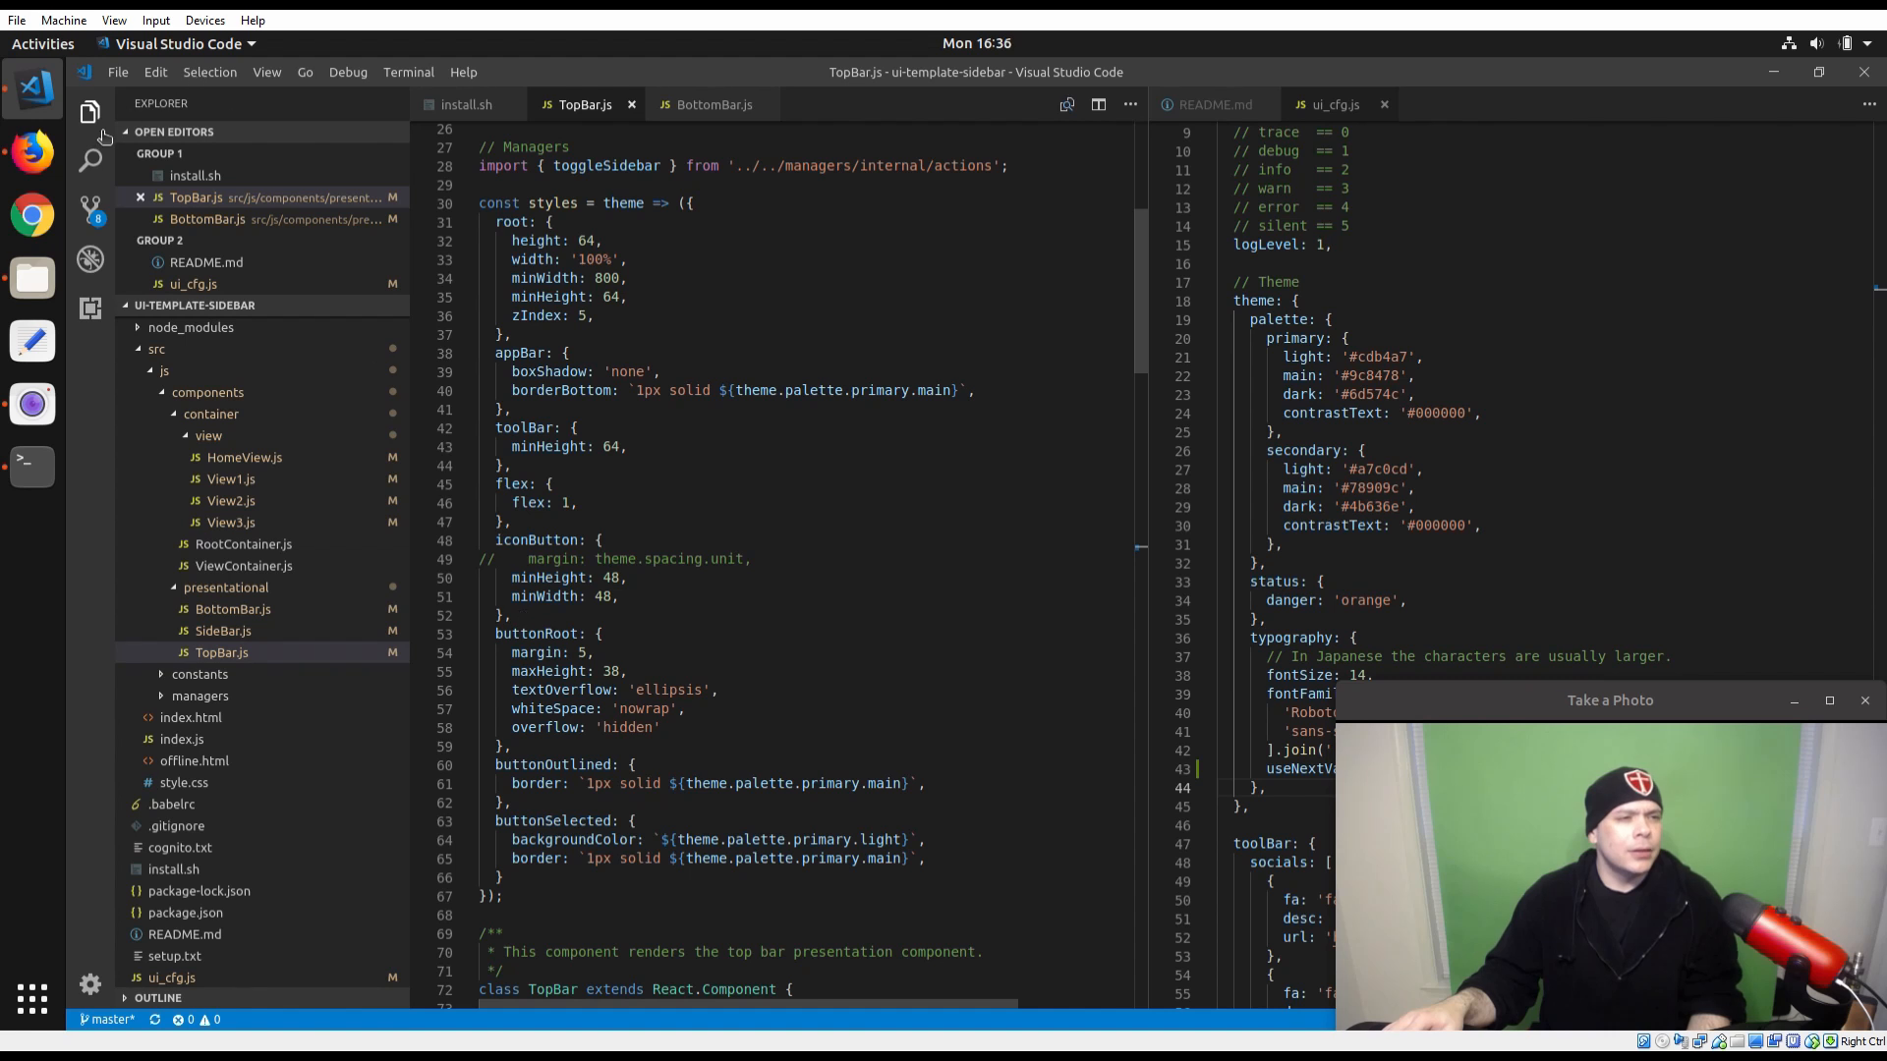
mouse_move(90, 112)
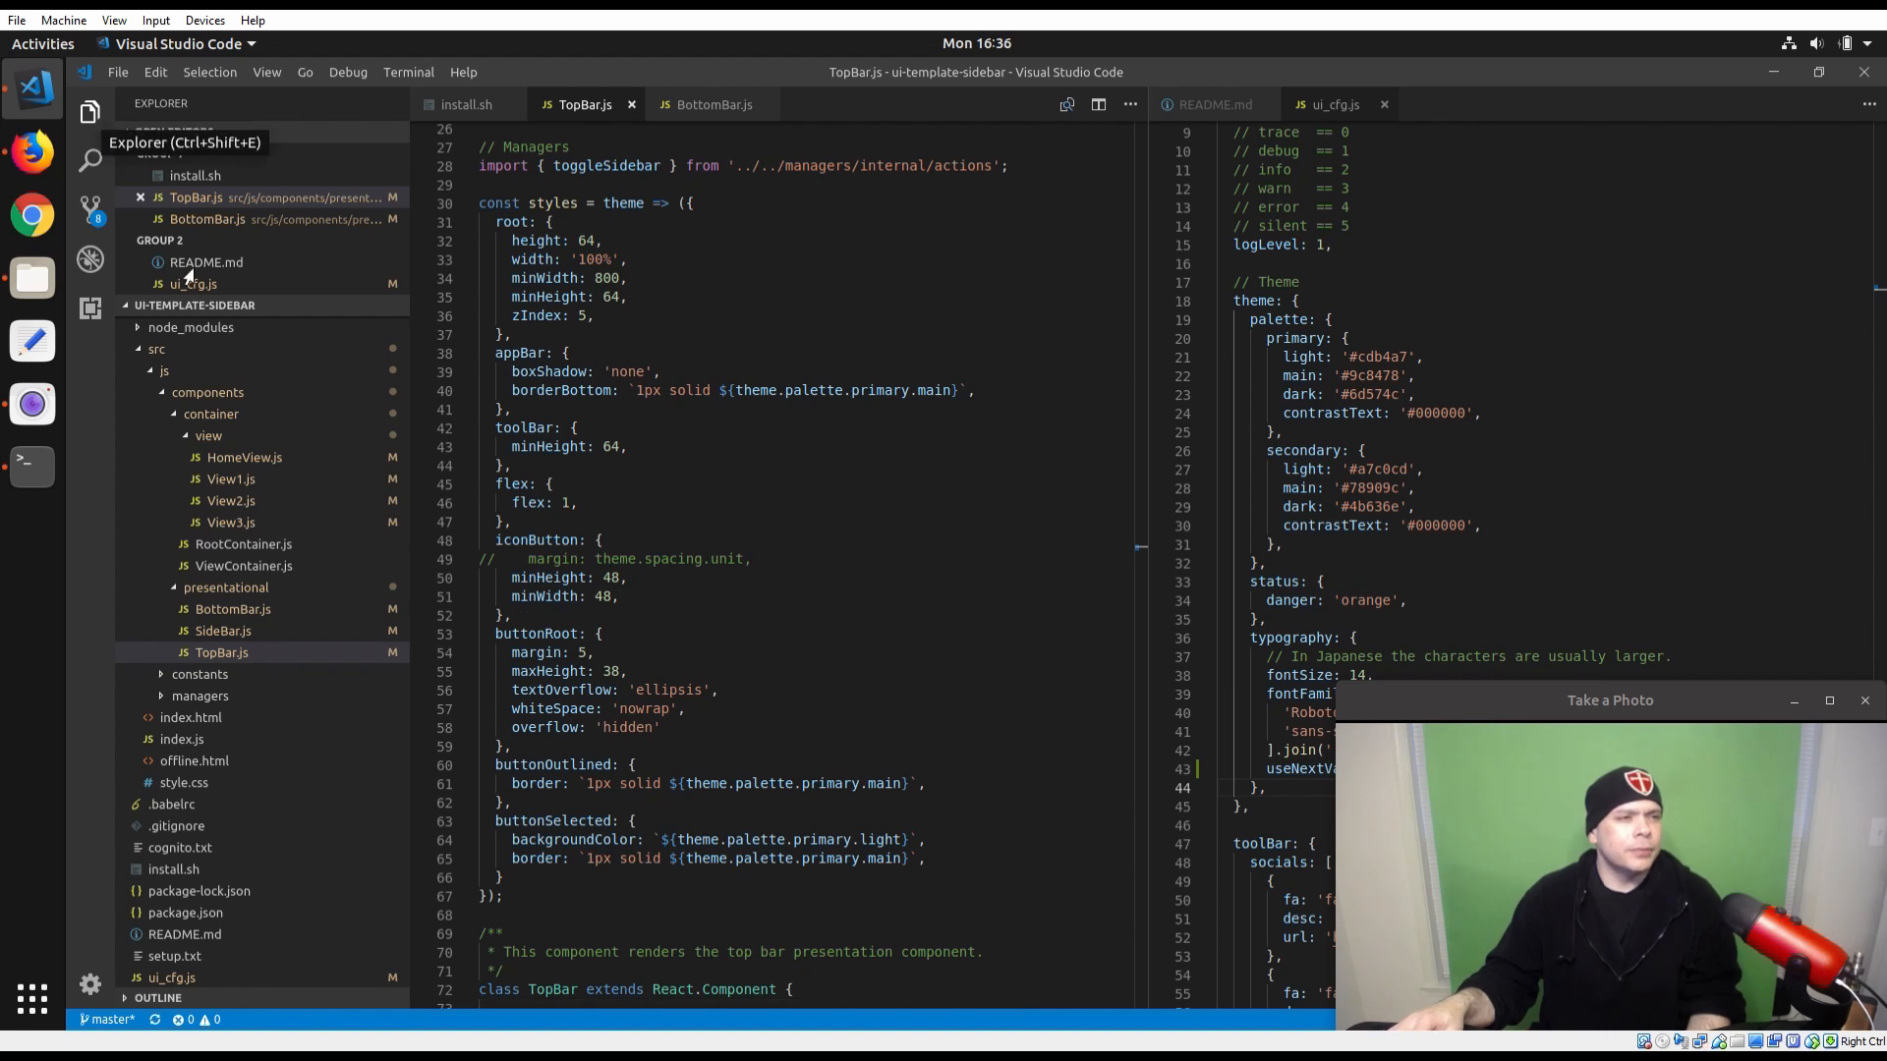
left_click(90, 112)
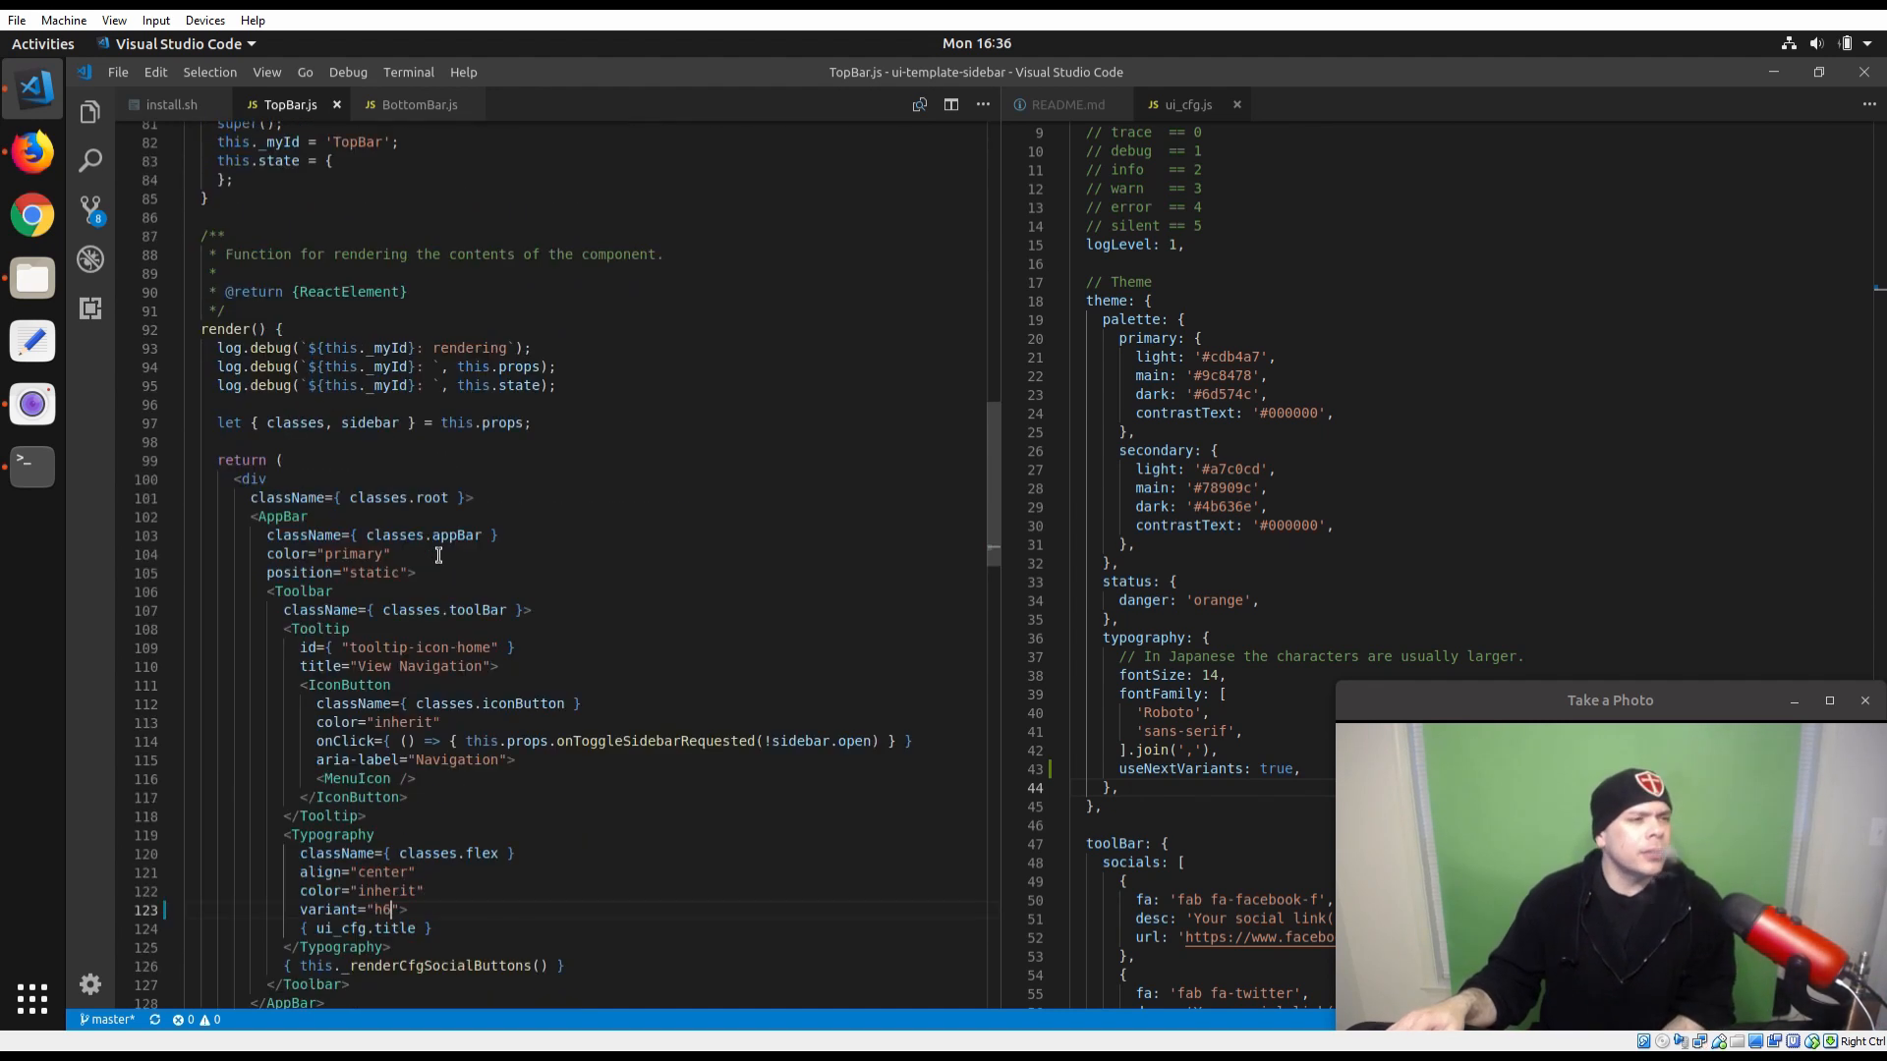
scroll("down", 3)
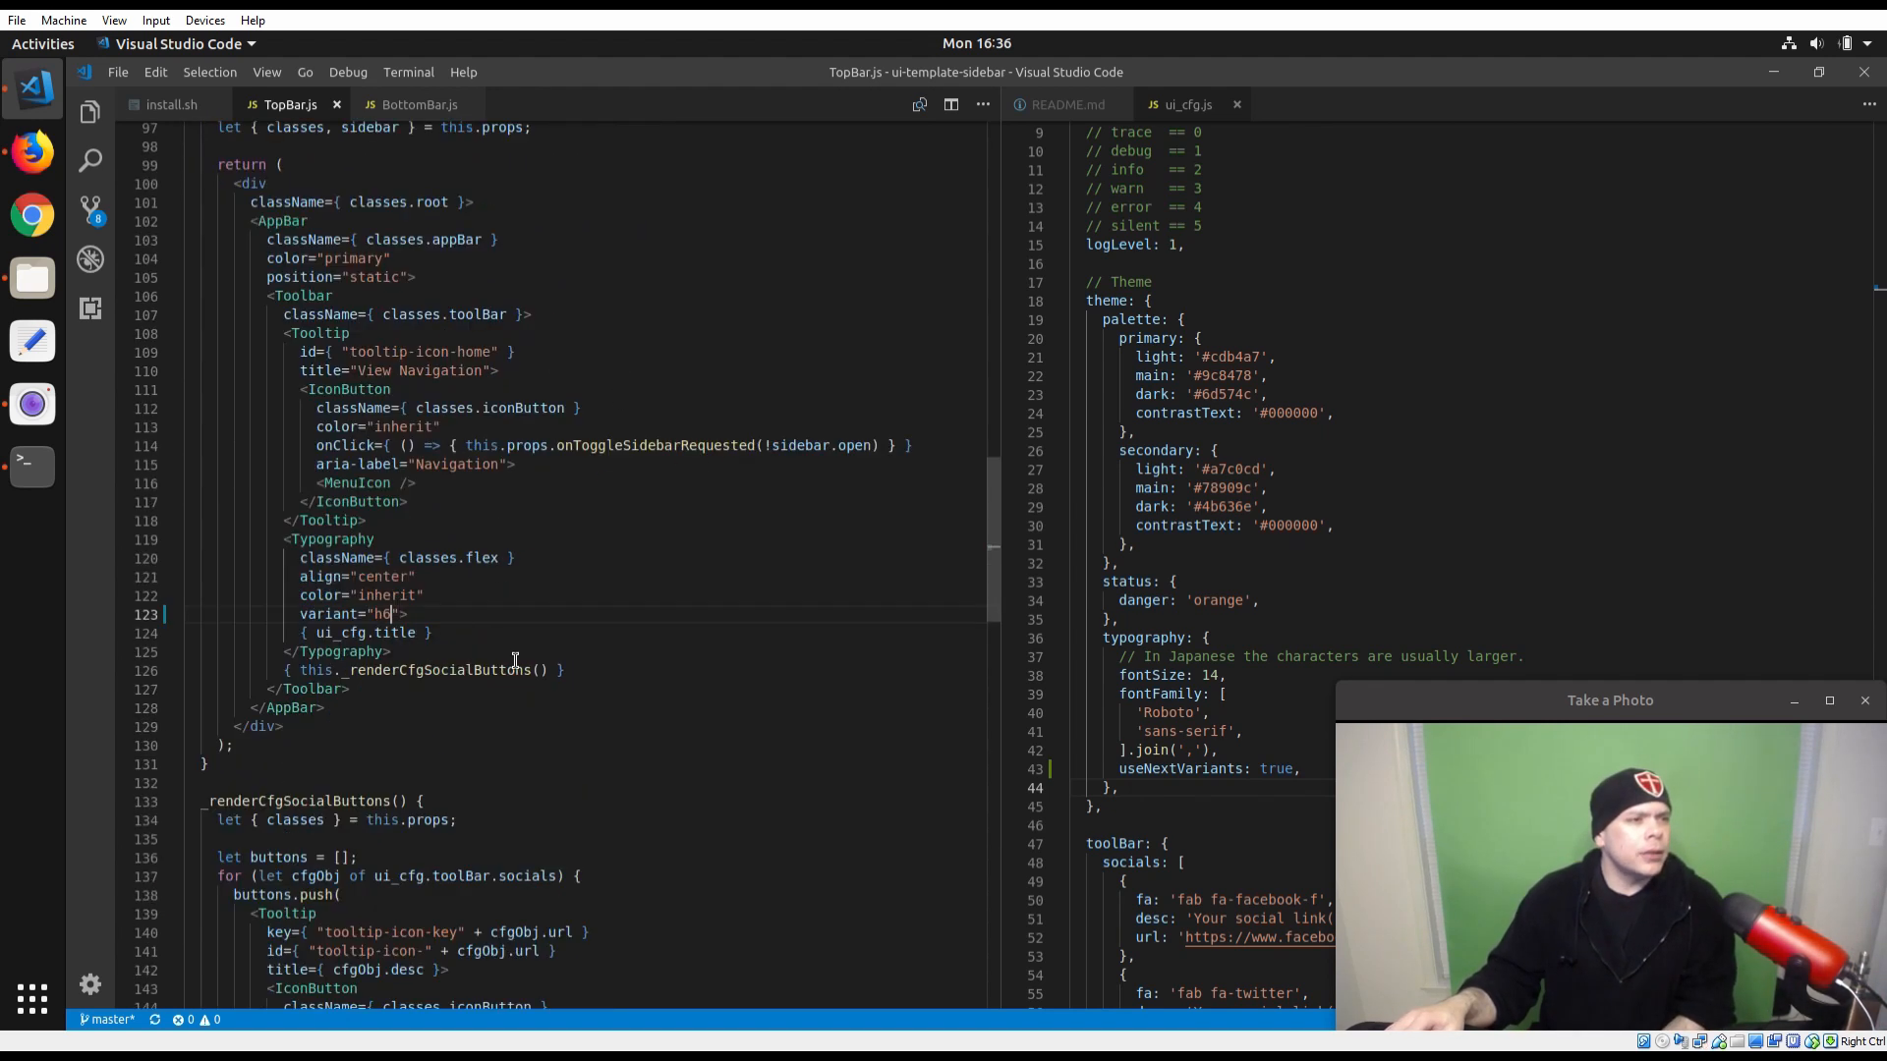
scroll("down", 3)
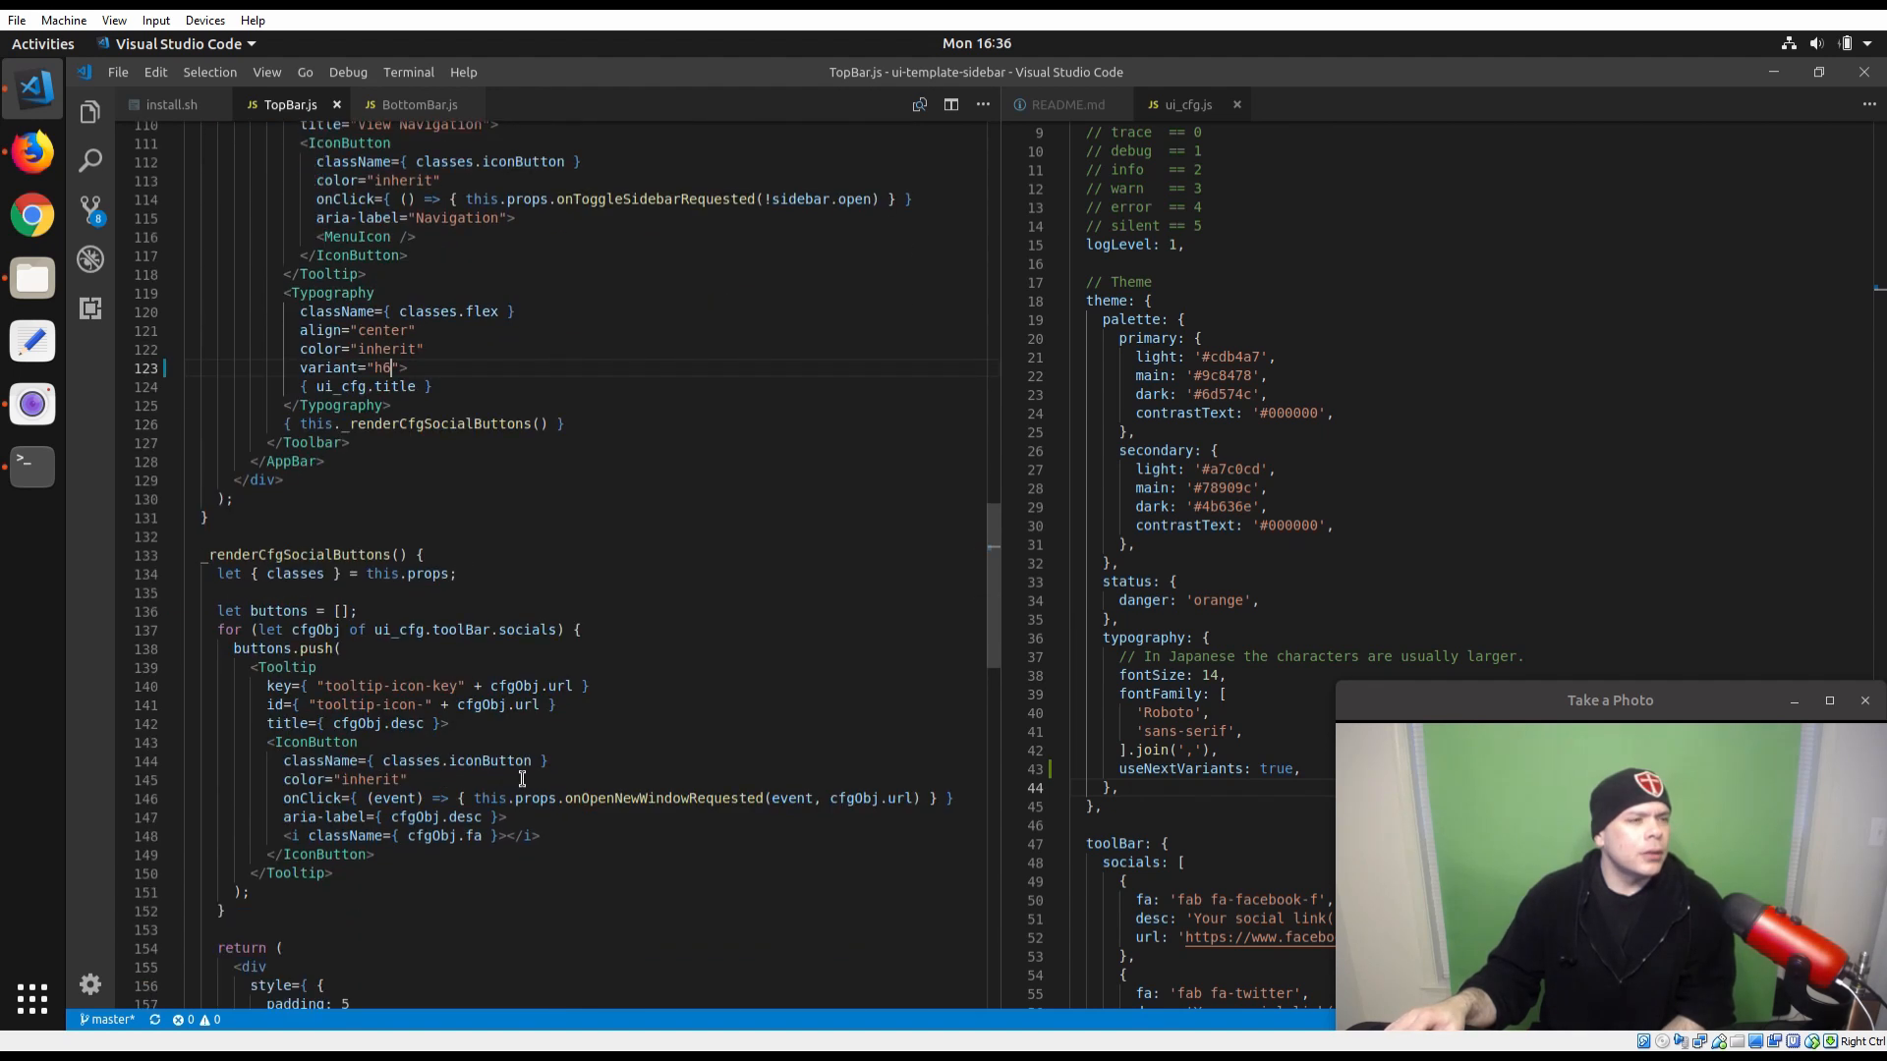
double_click(489, 761)
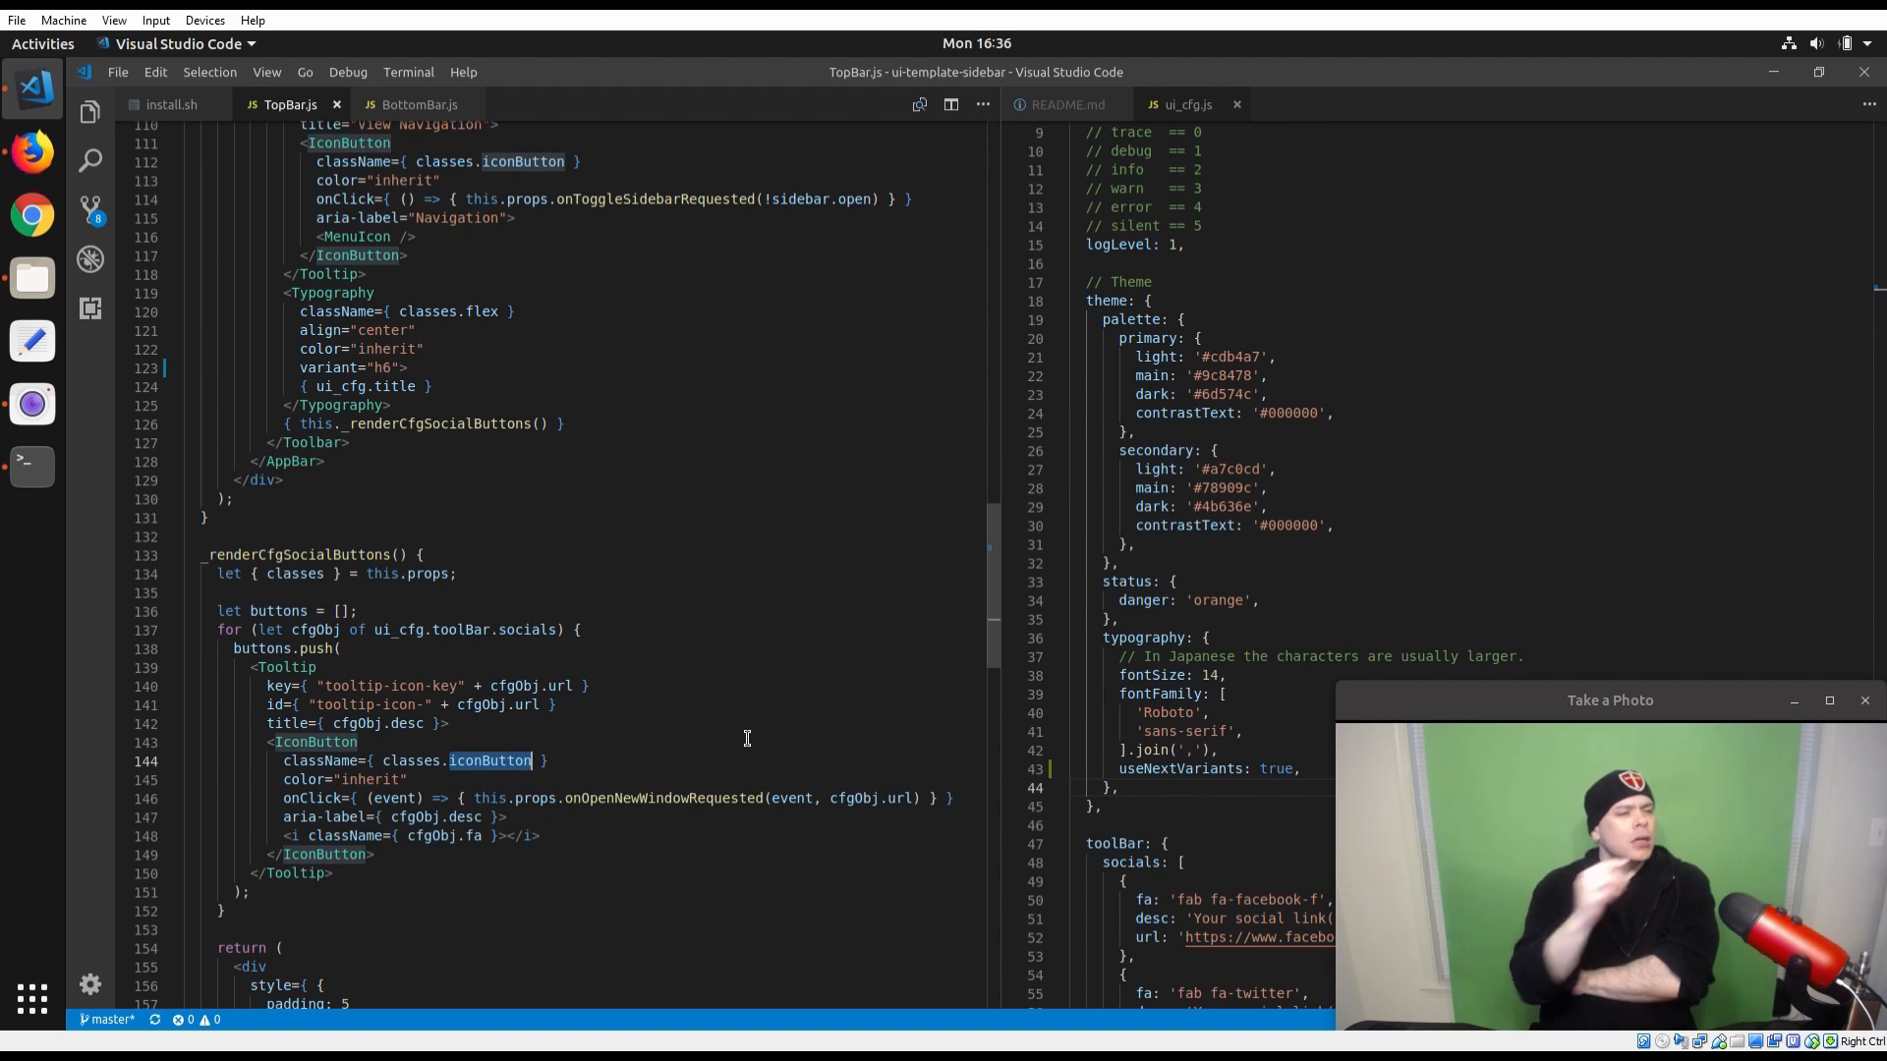
scroll("up", 3)
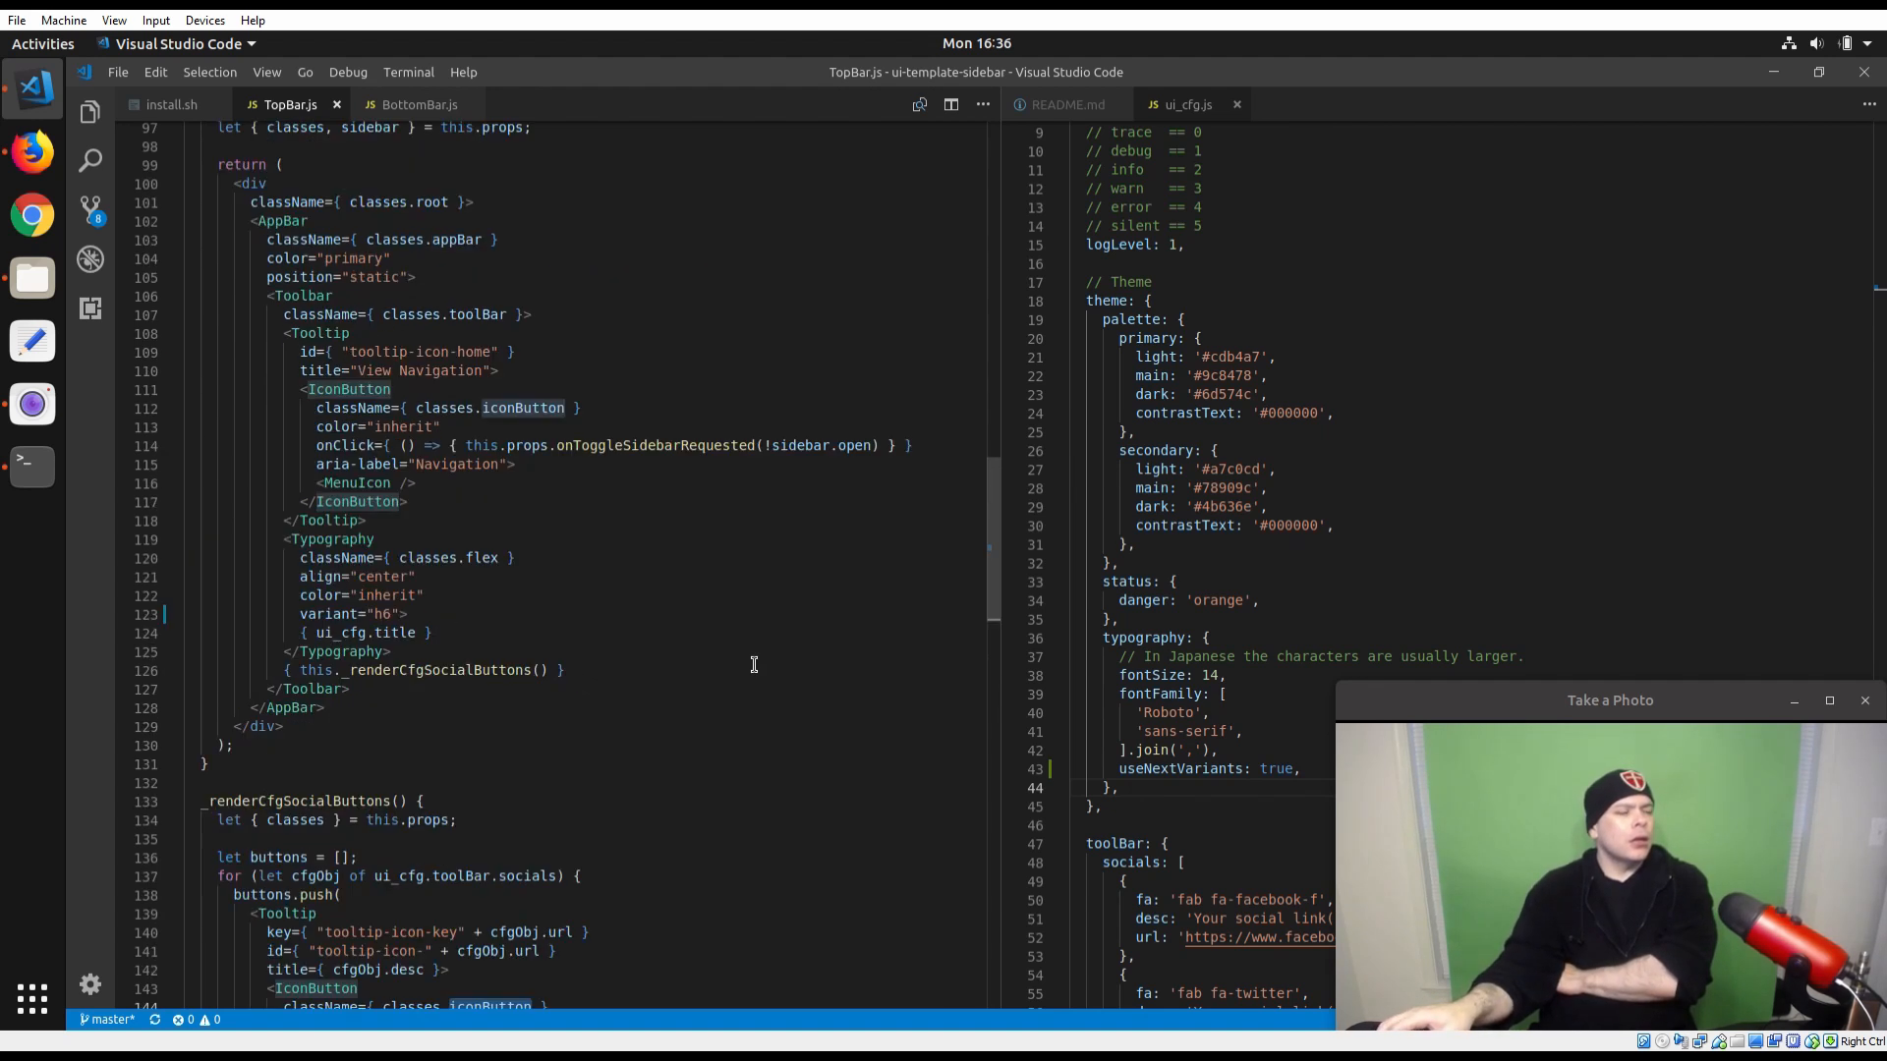
scroll("up", 3)
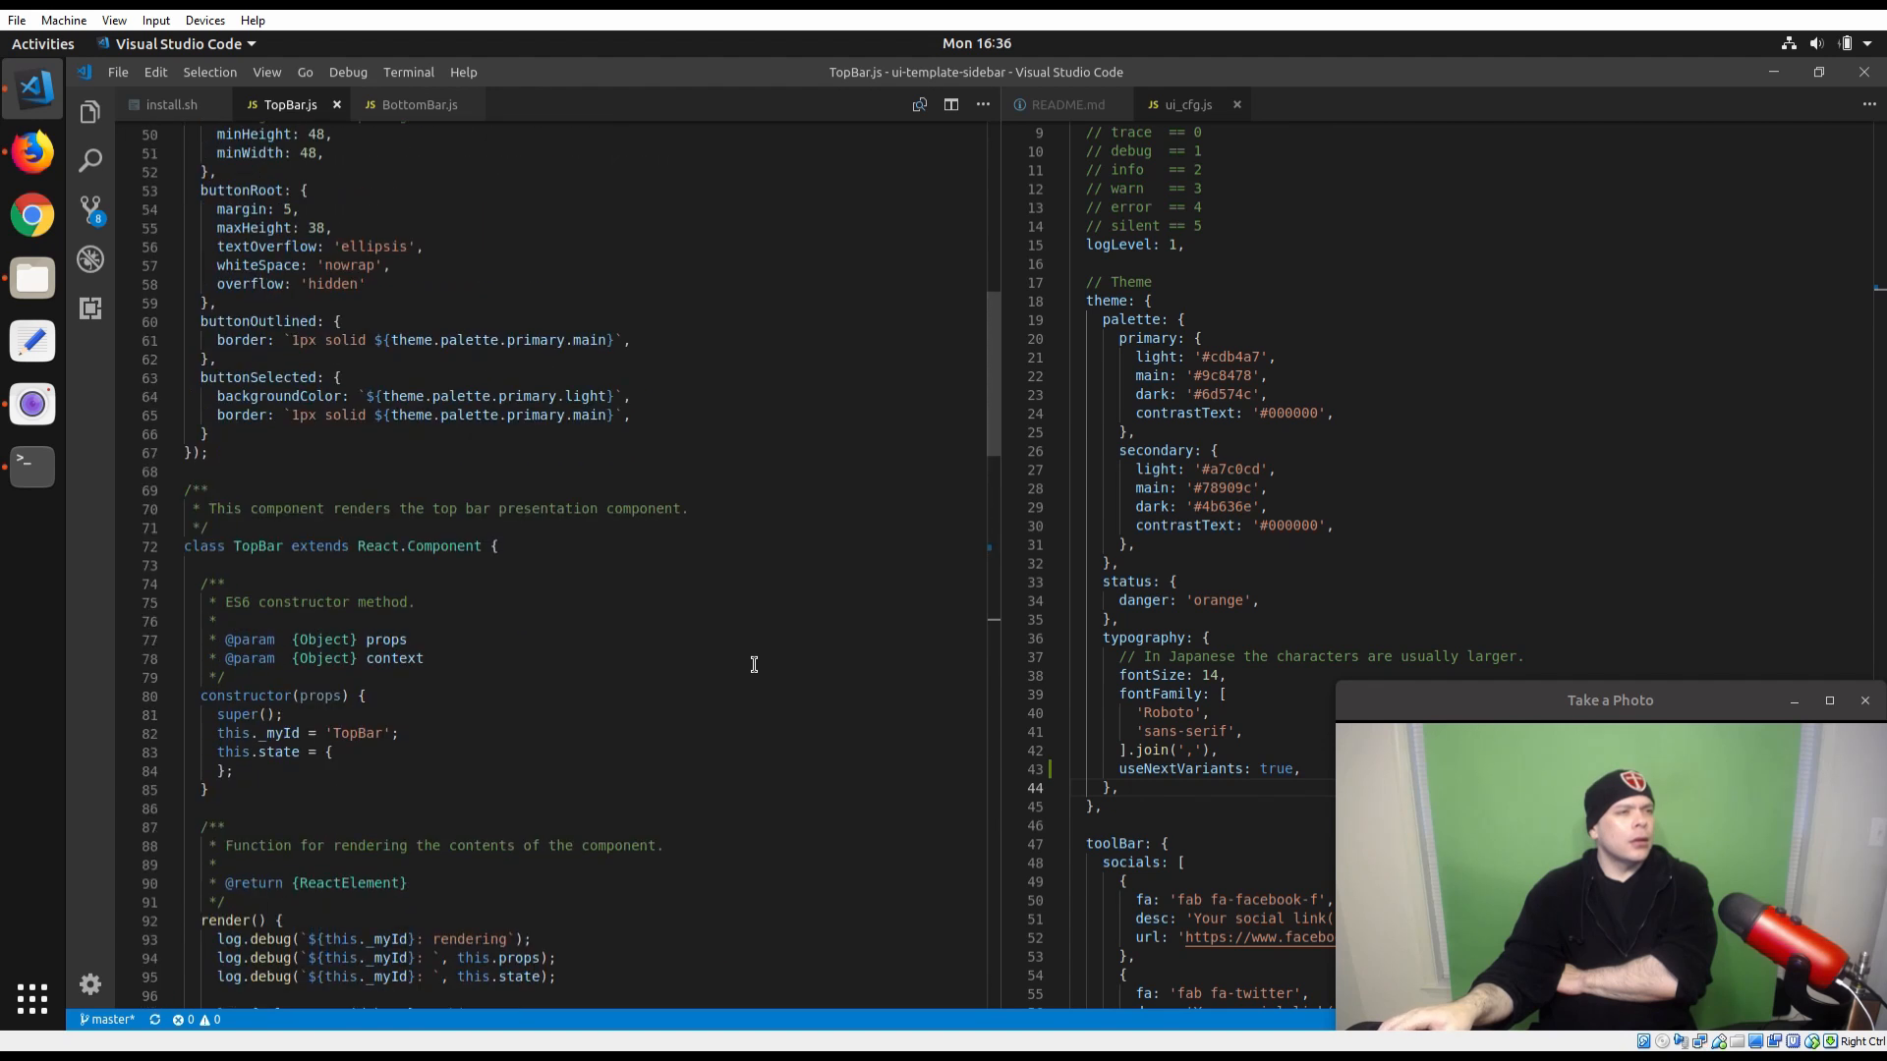
scroll("up", 3)
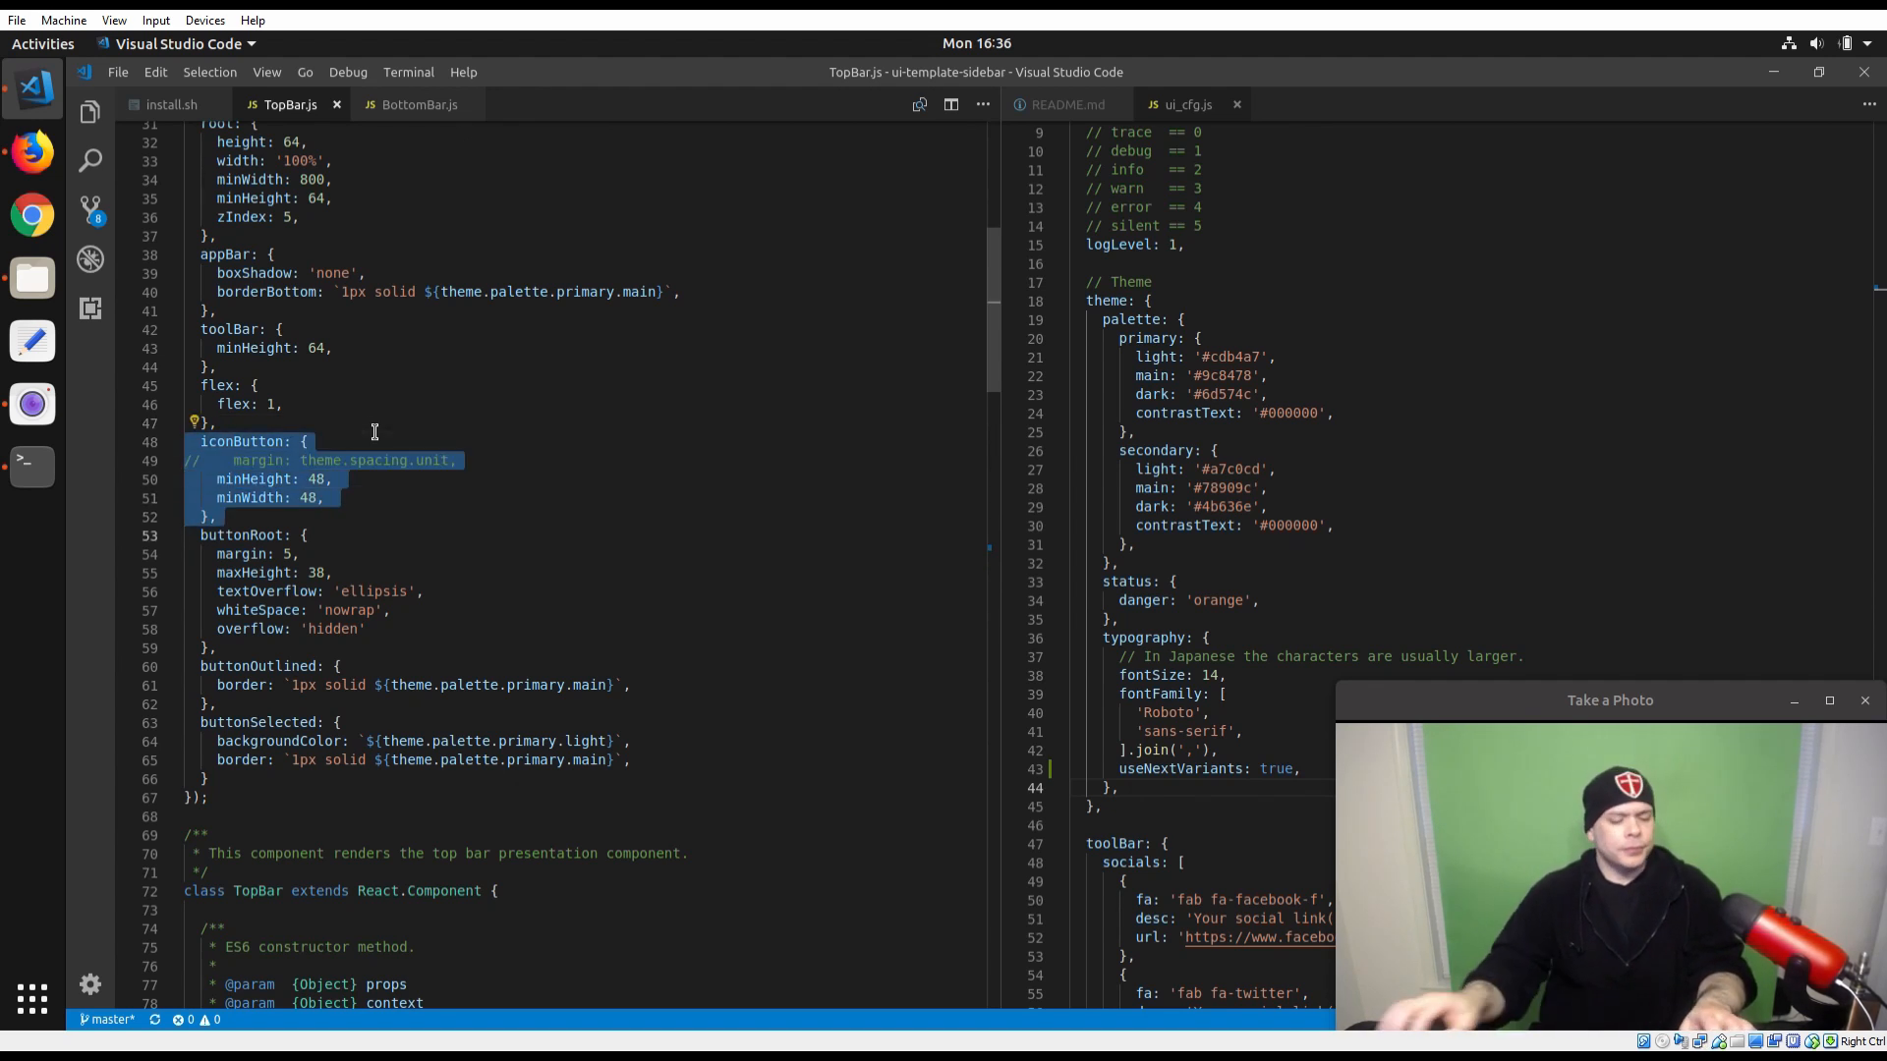
mouse_move(578, 247)
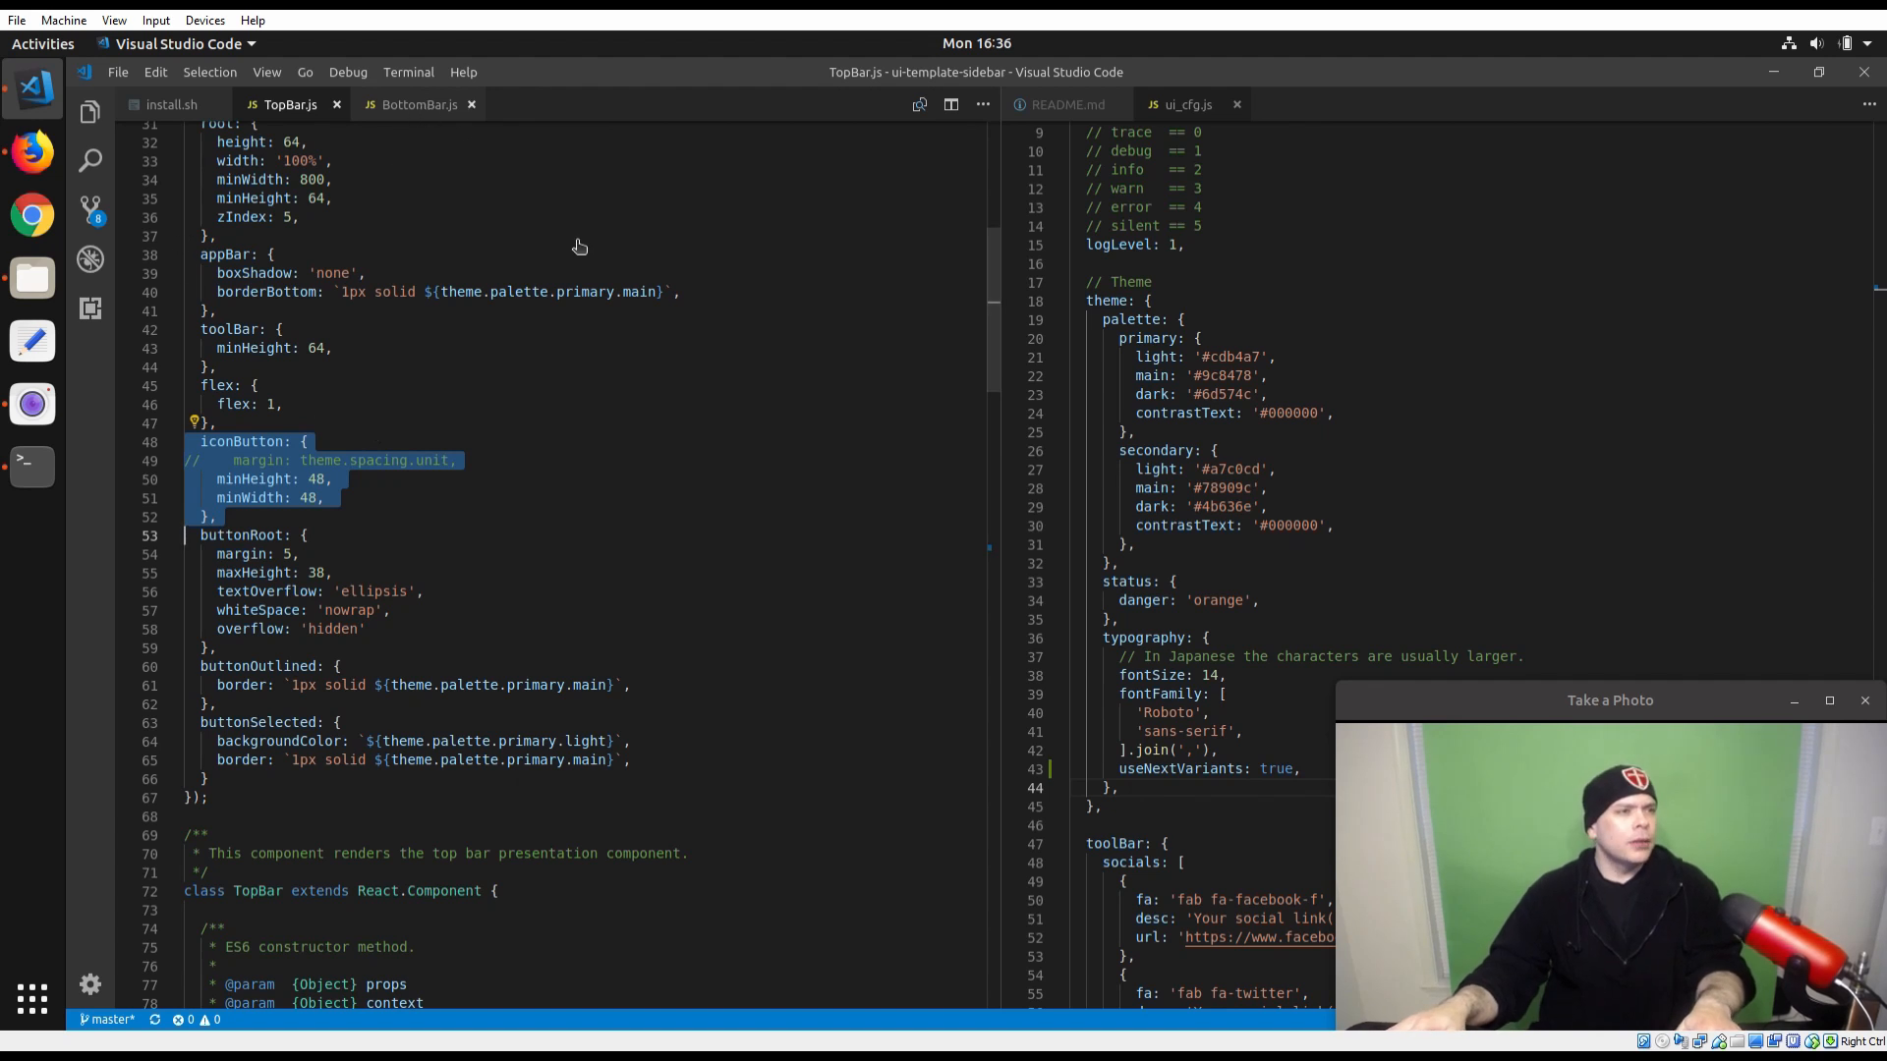
Step through BottomBar.js's iconButton matches and compare them with TopBar.js
left_click(421, 105)
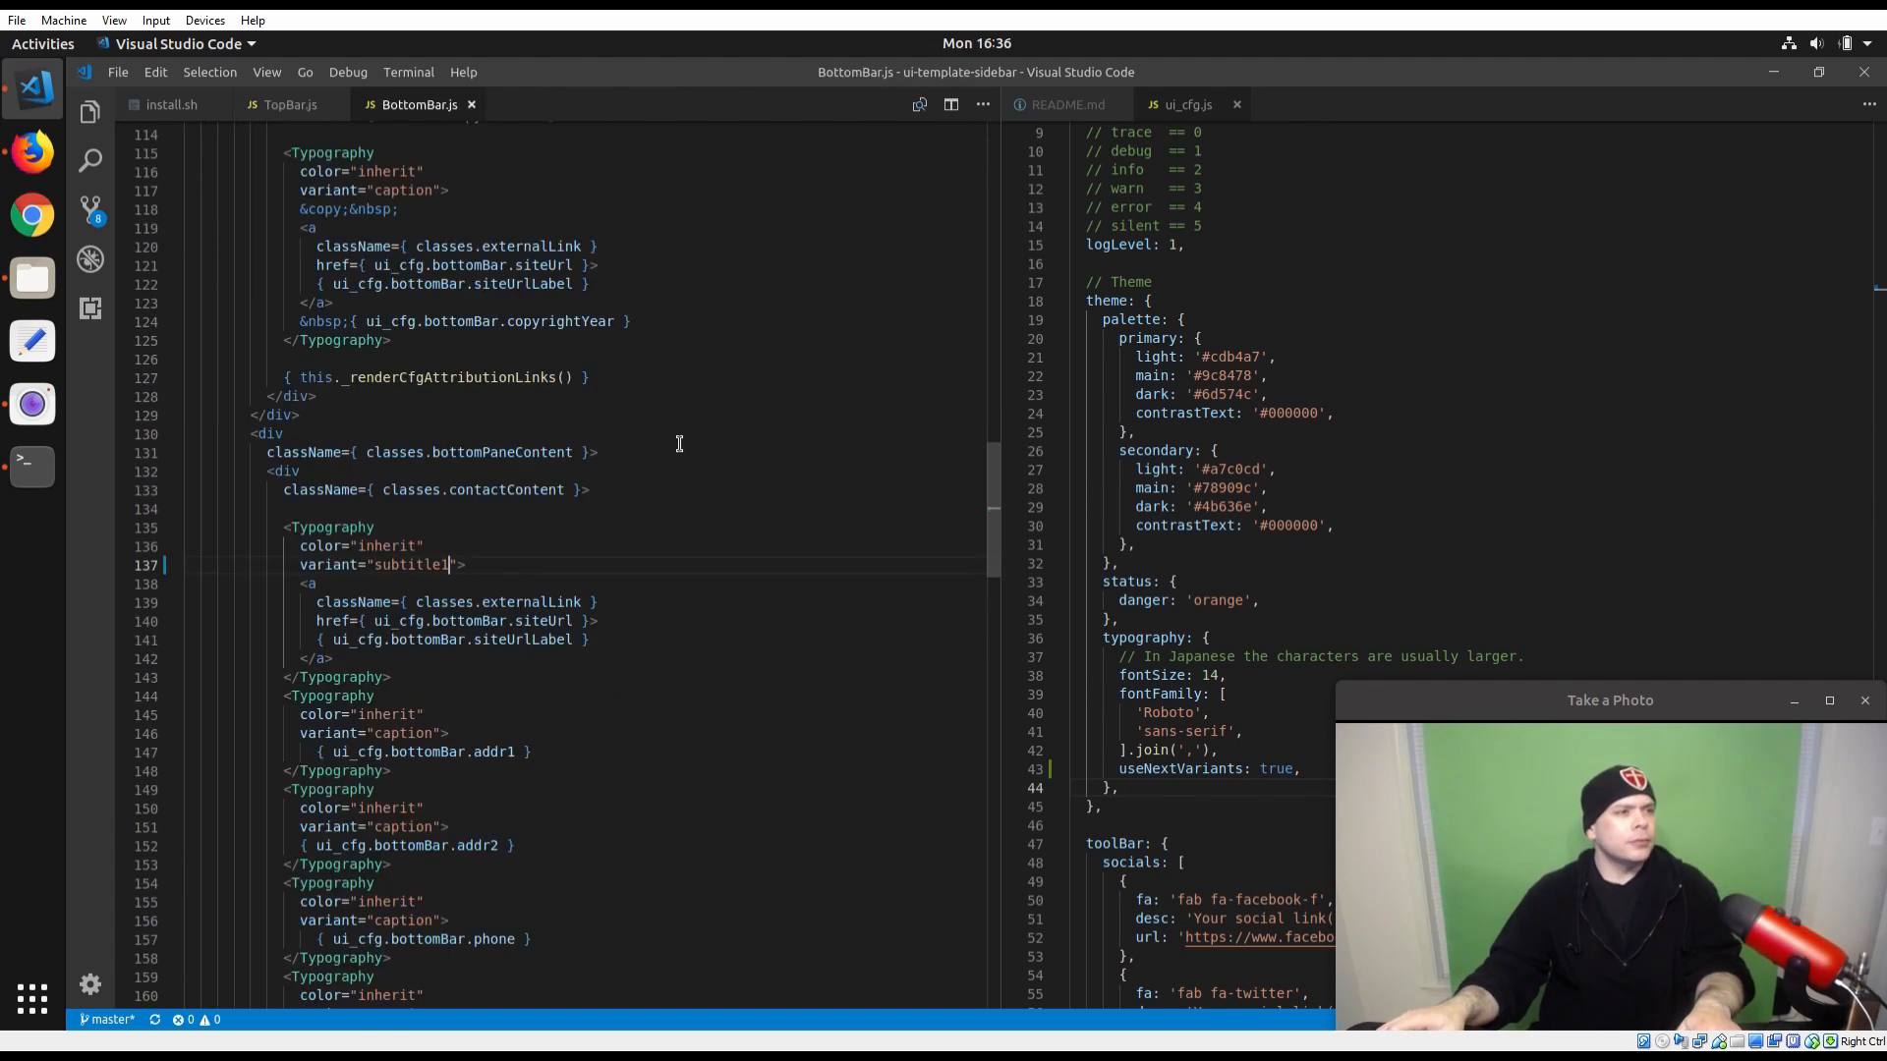
scroll("up", 3)
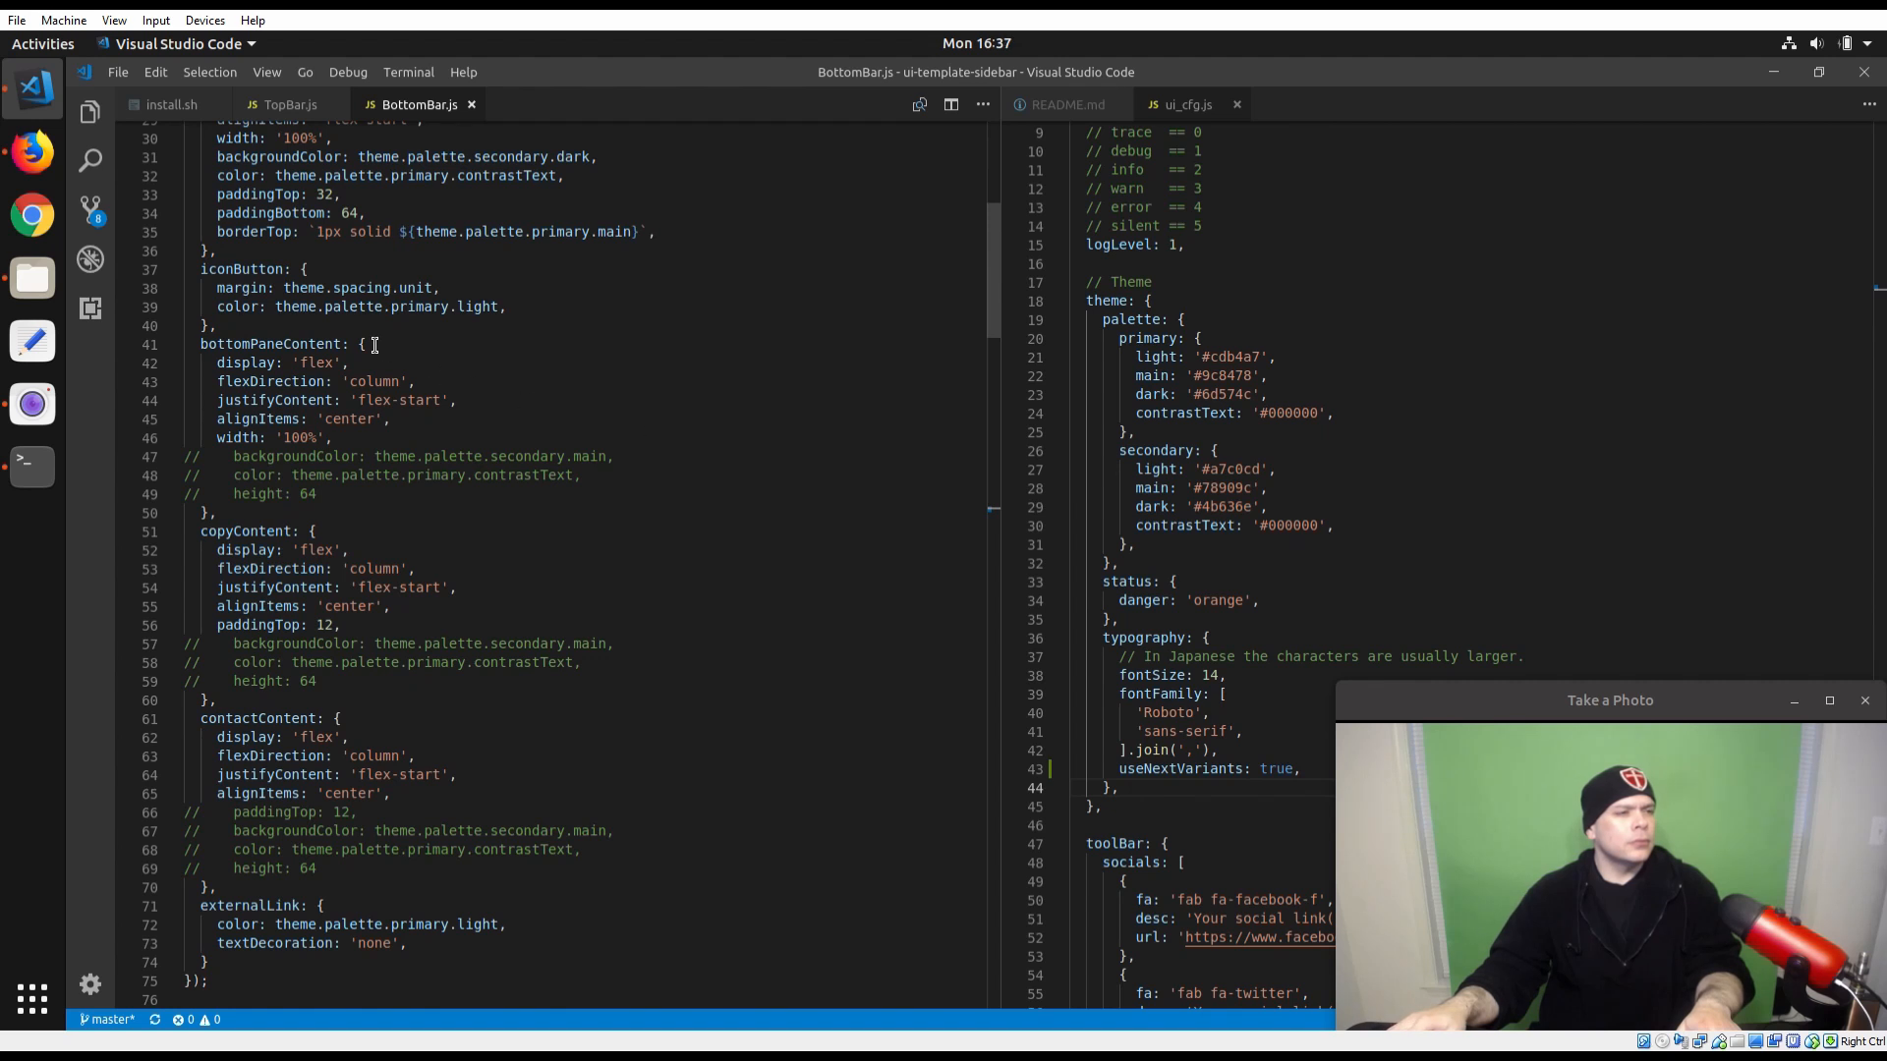
mouse_move(257, 269)
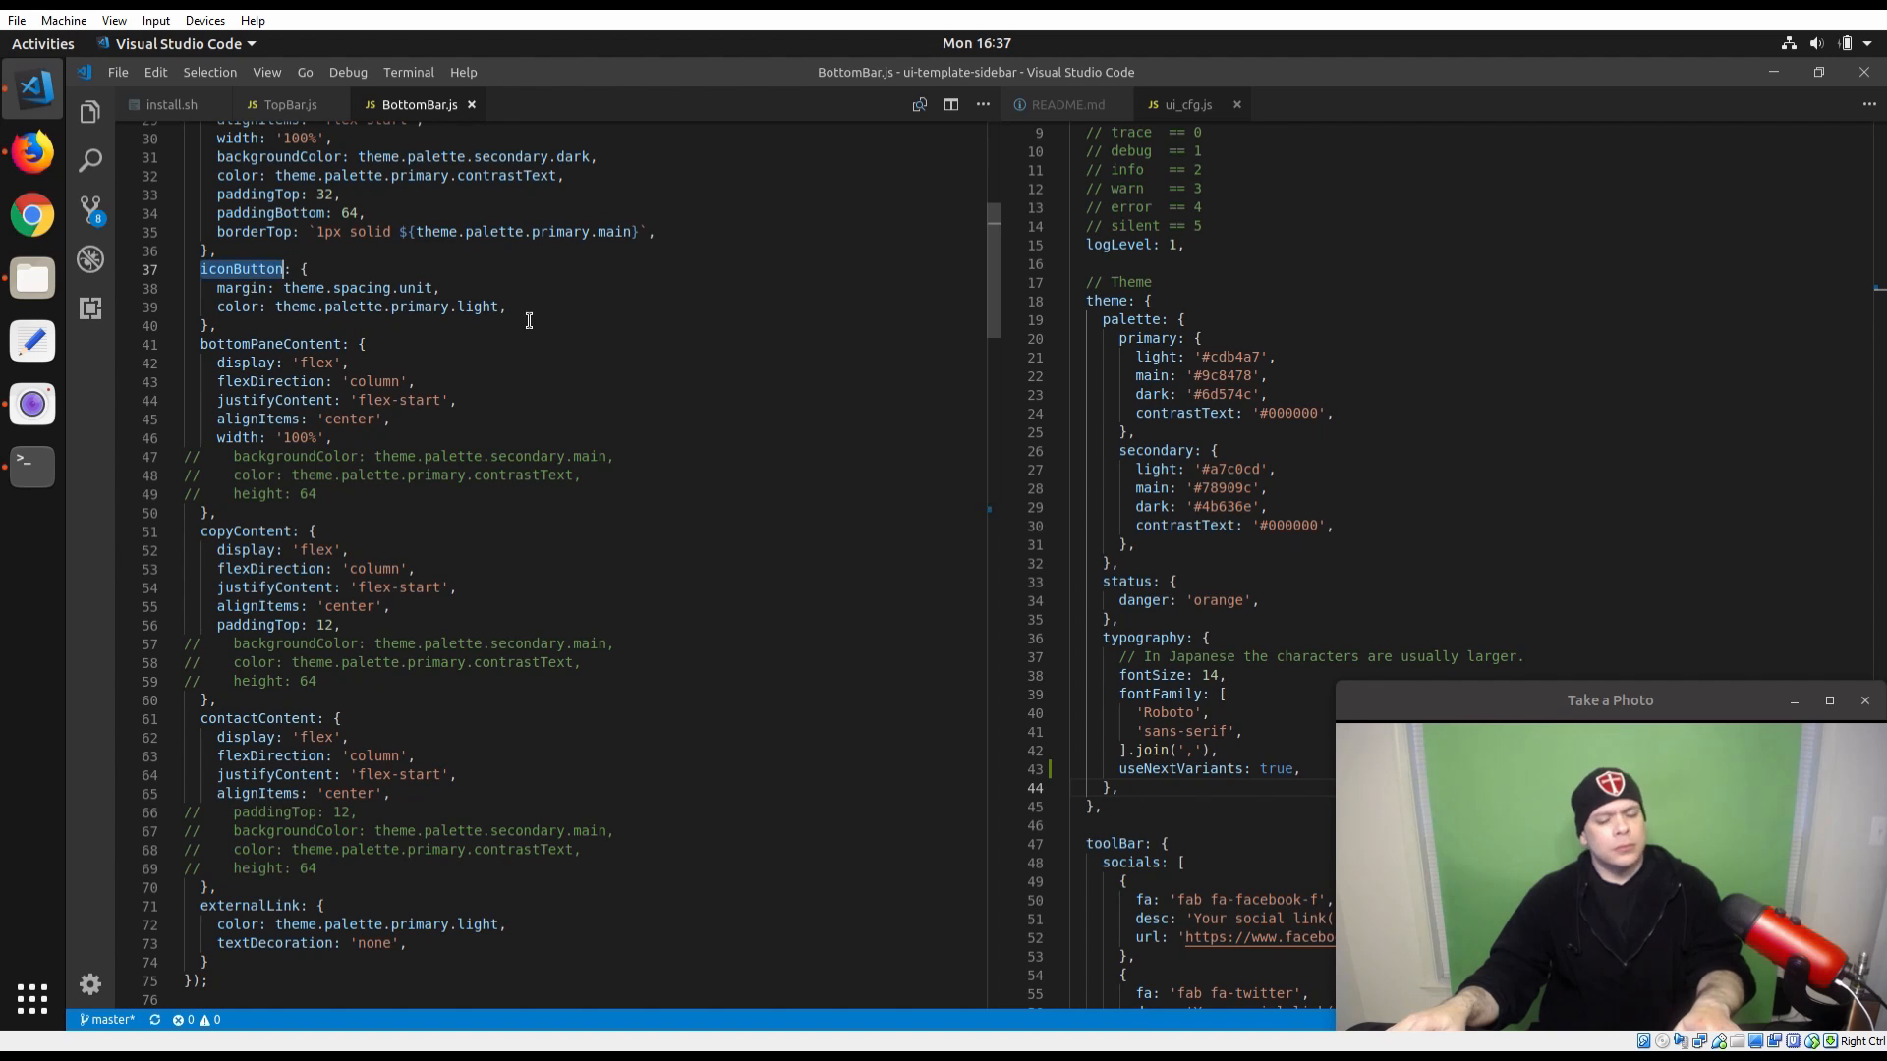
key("ctrl+f")
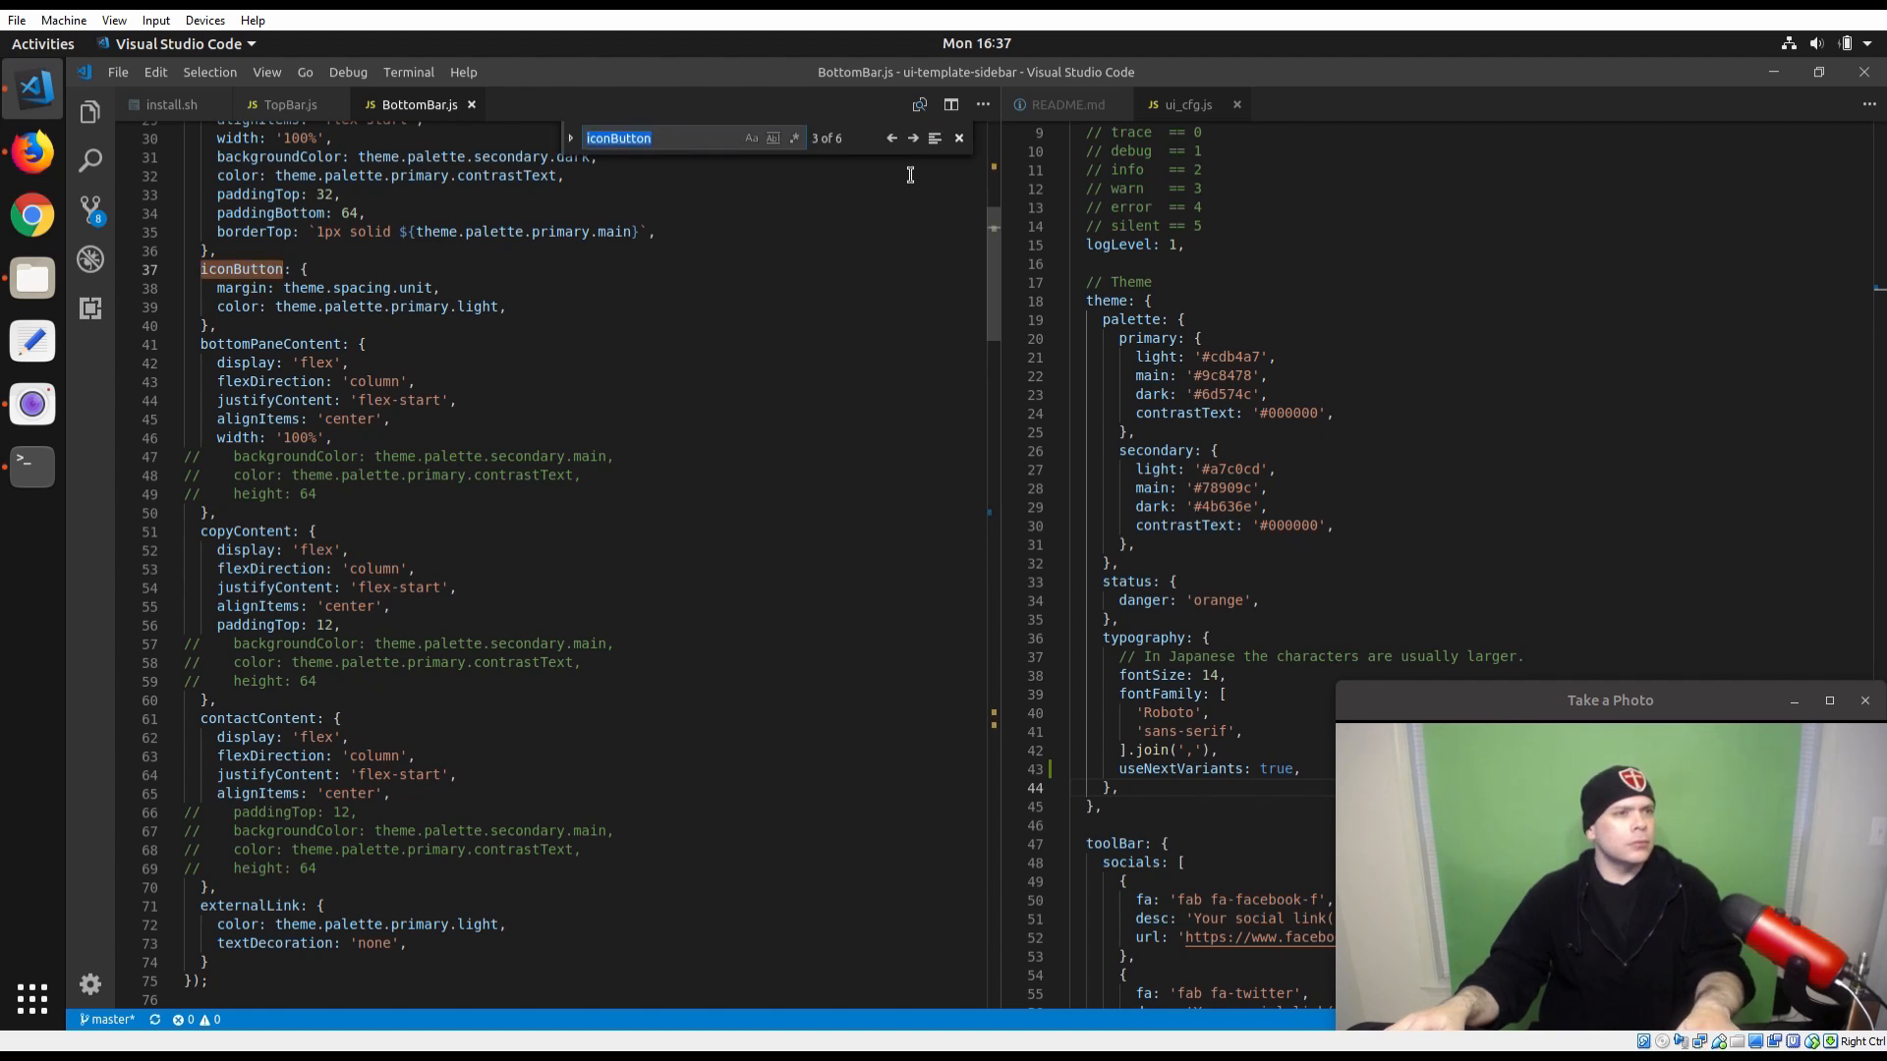
left_click(912, 138)
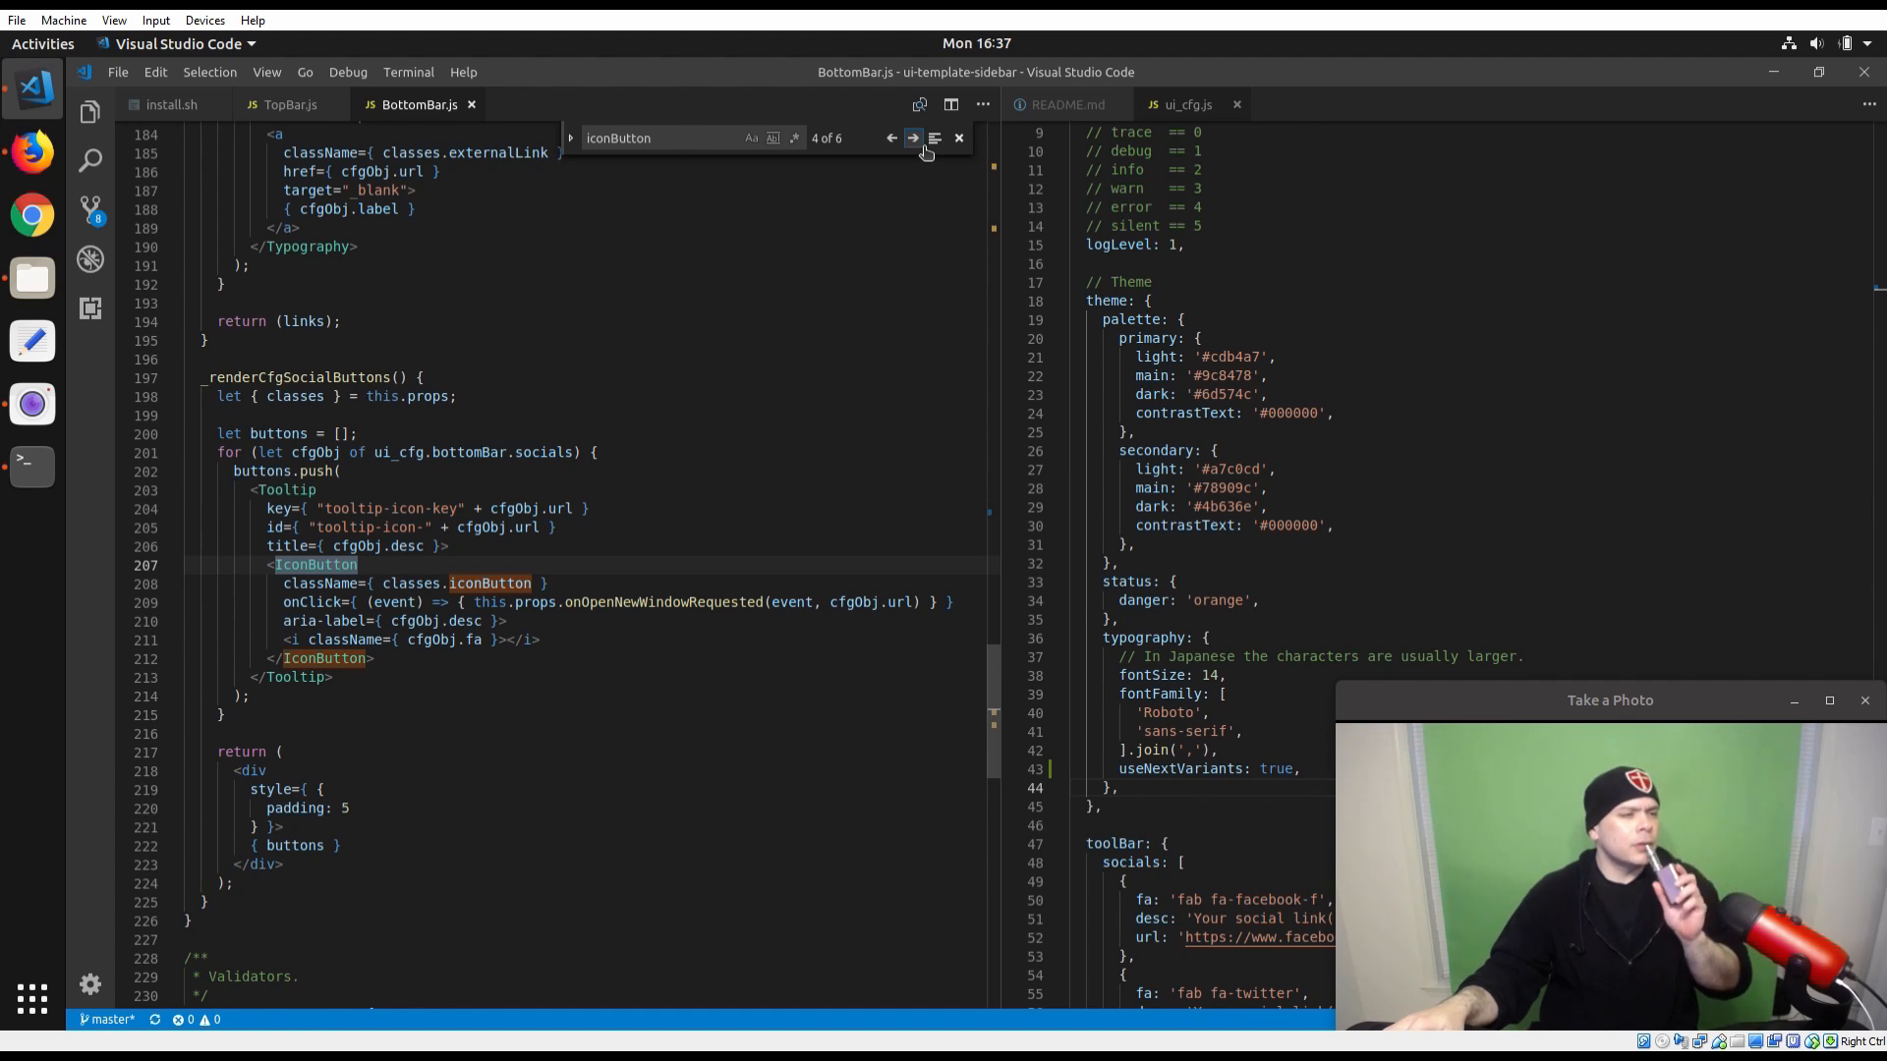
left_click(912, 138)
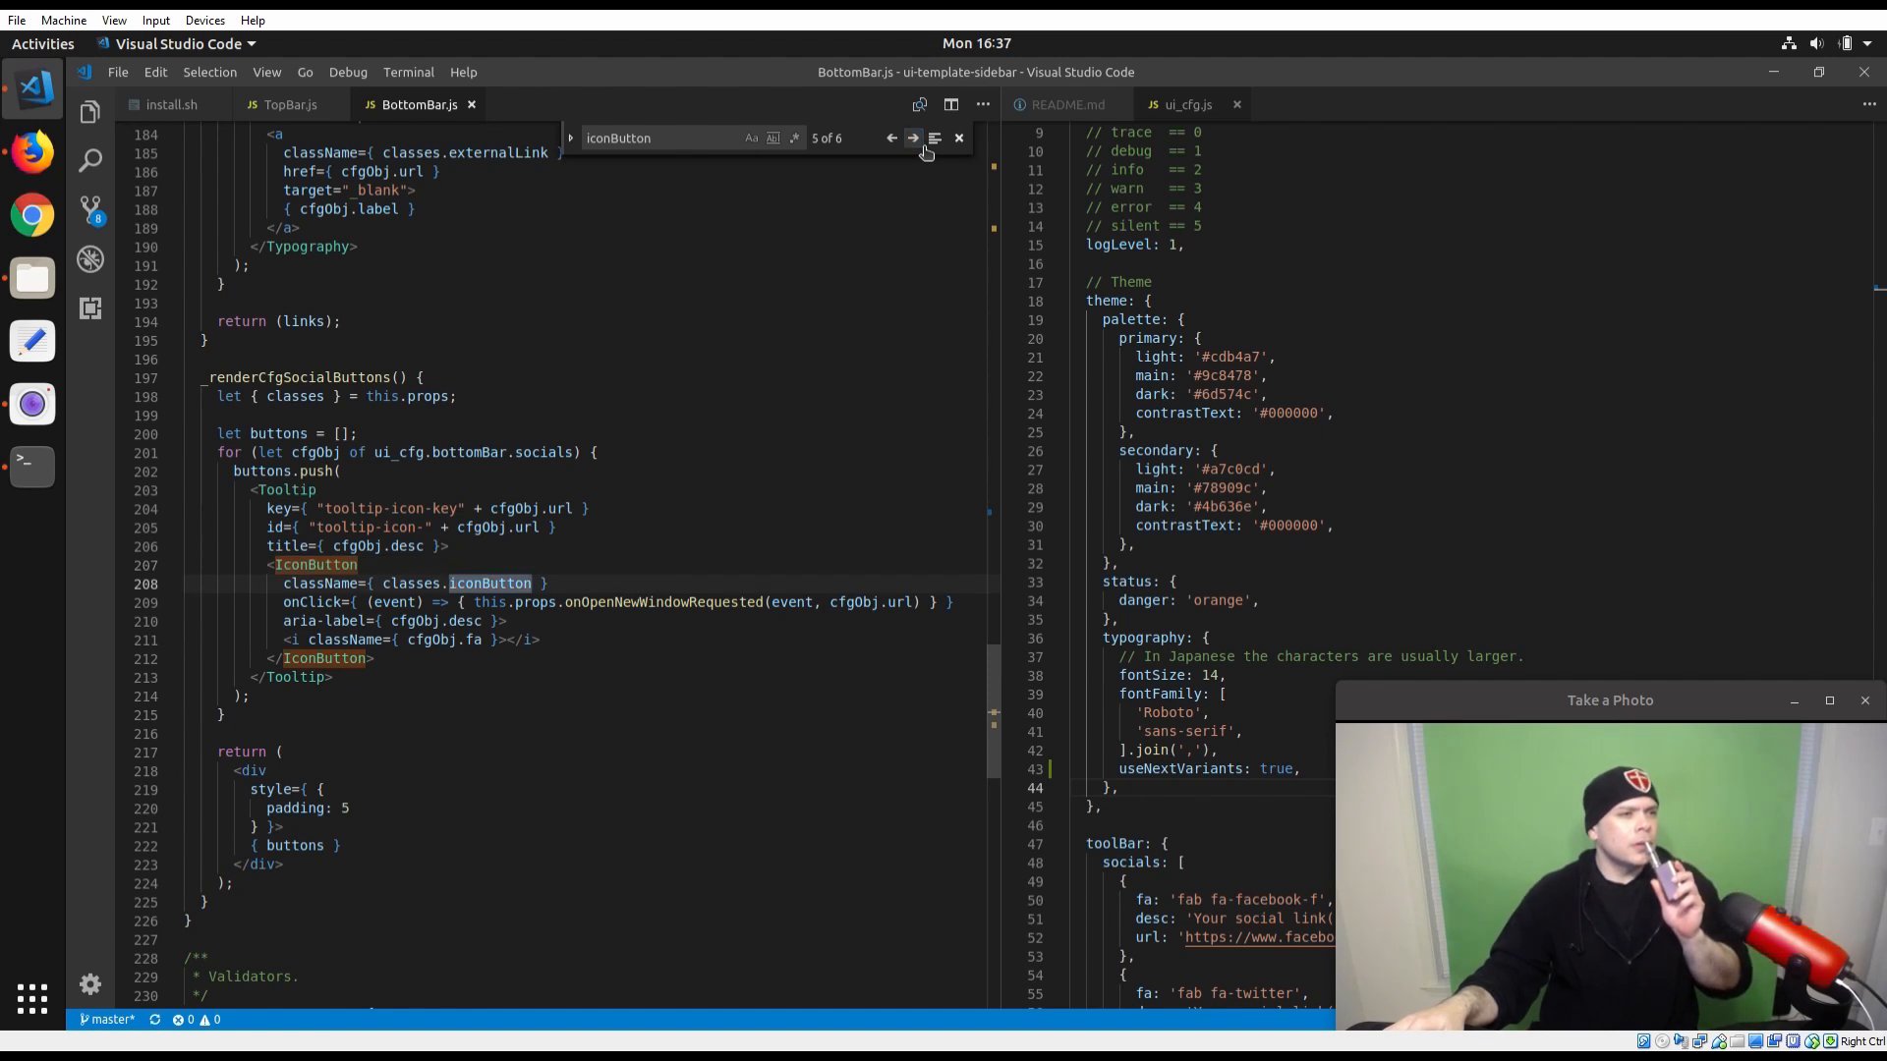
left_click(912, 138)
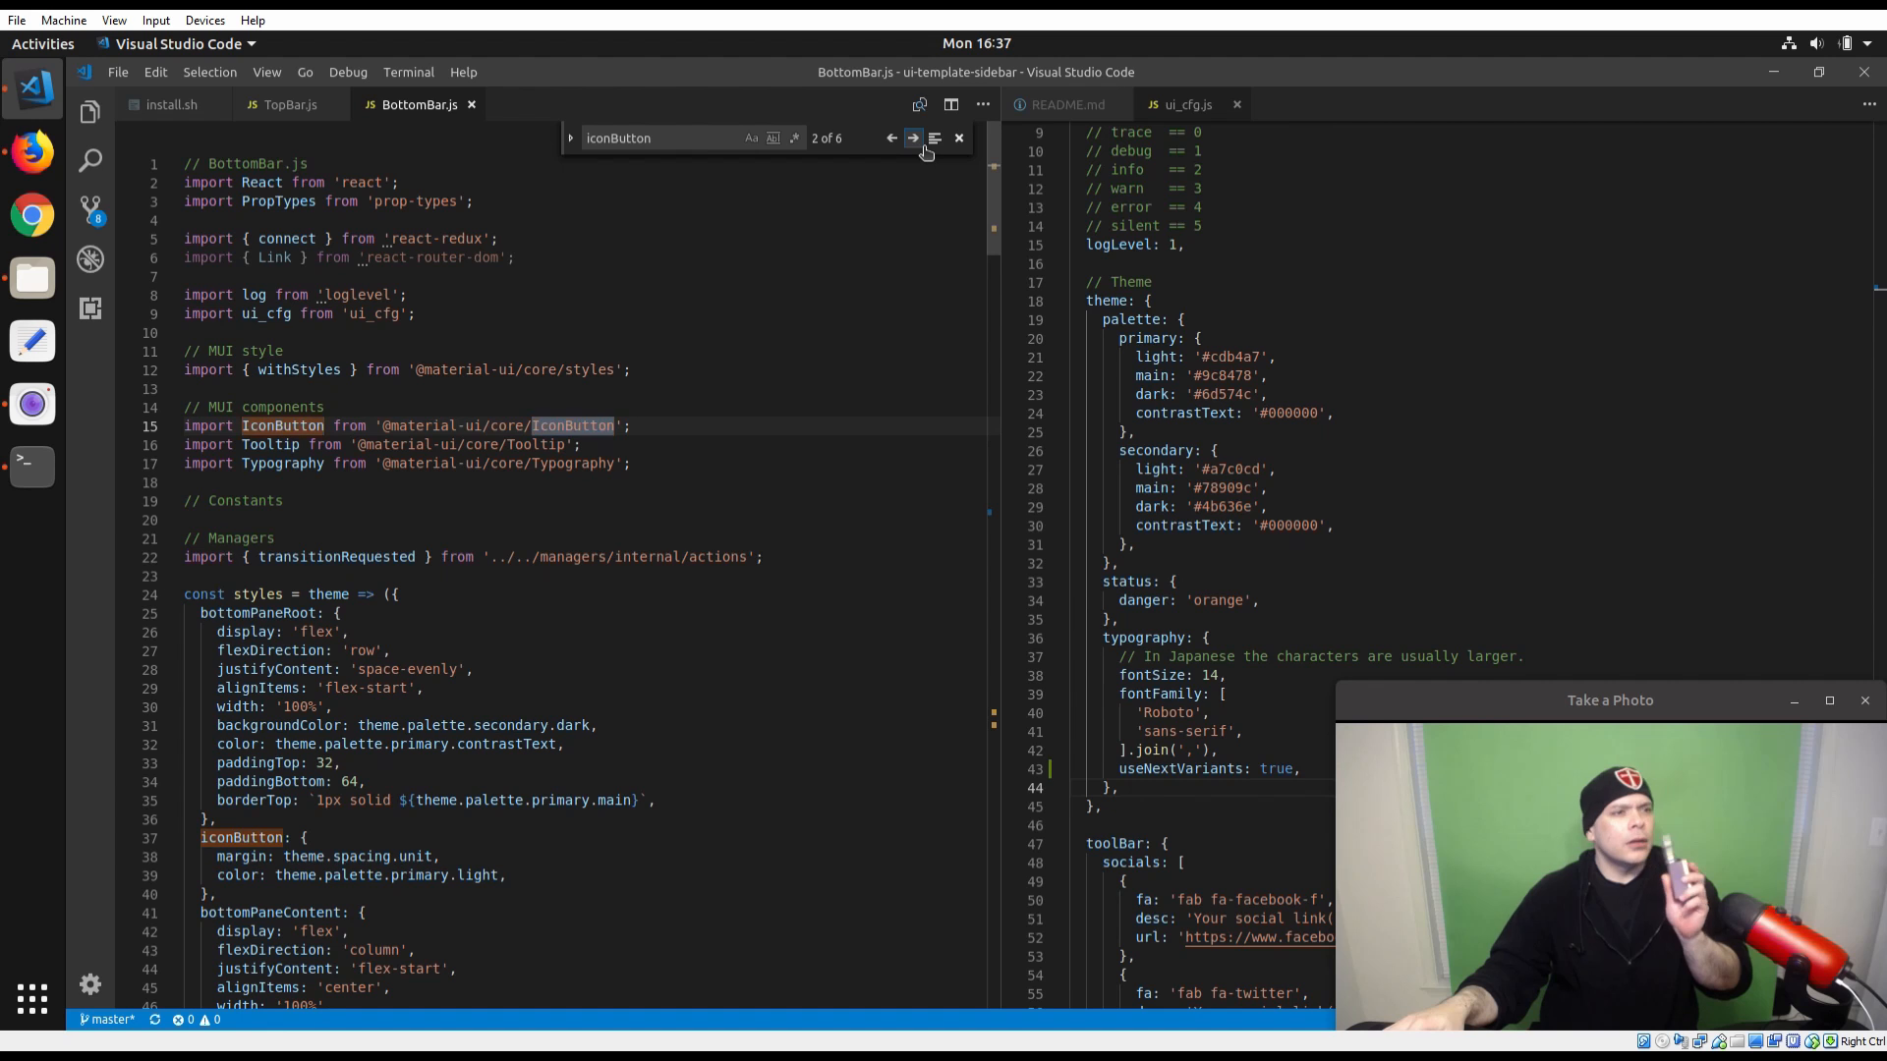
left_click(912, 138)
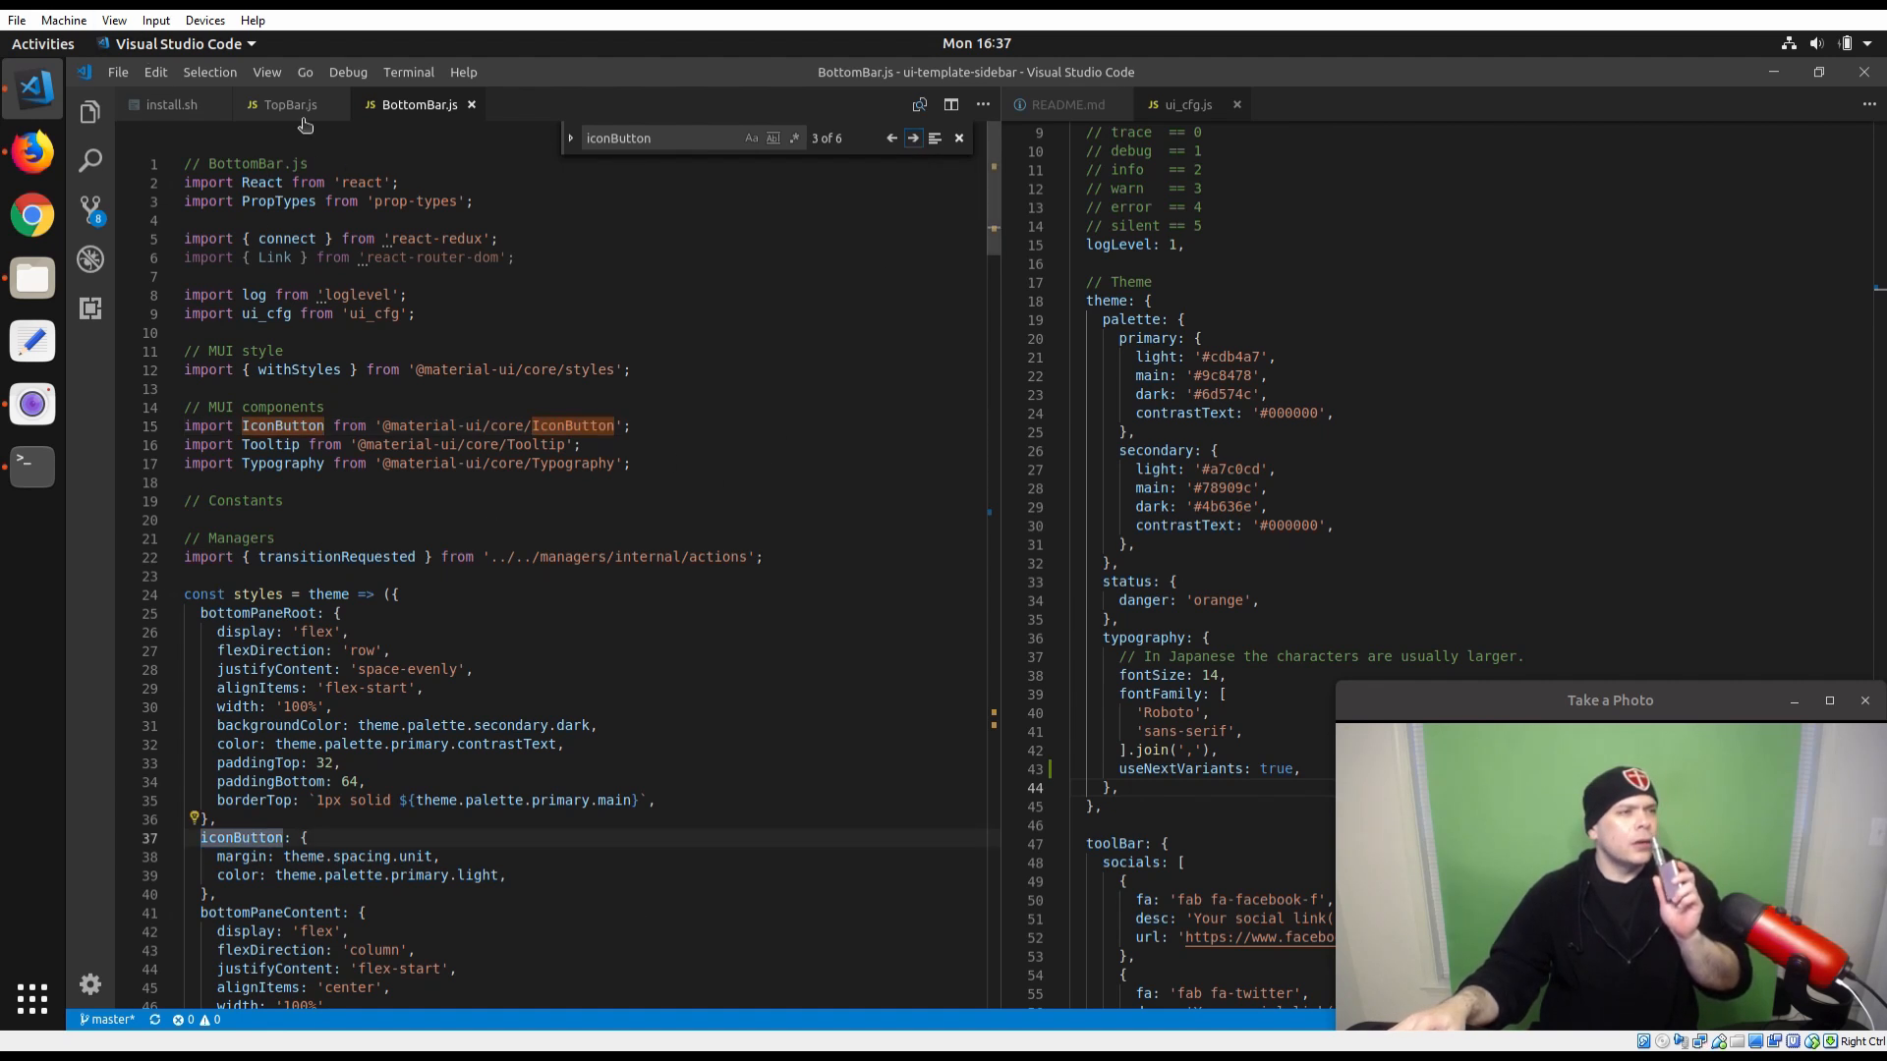
left_click(286, 105)
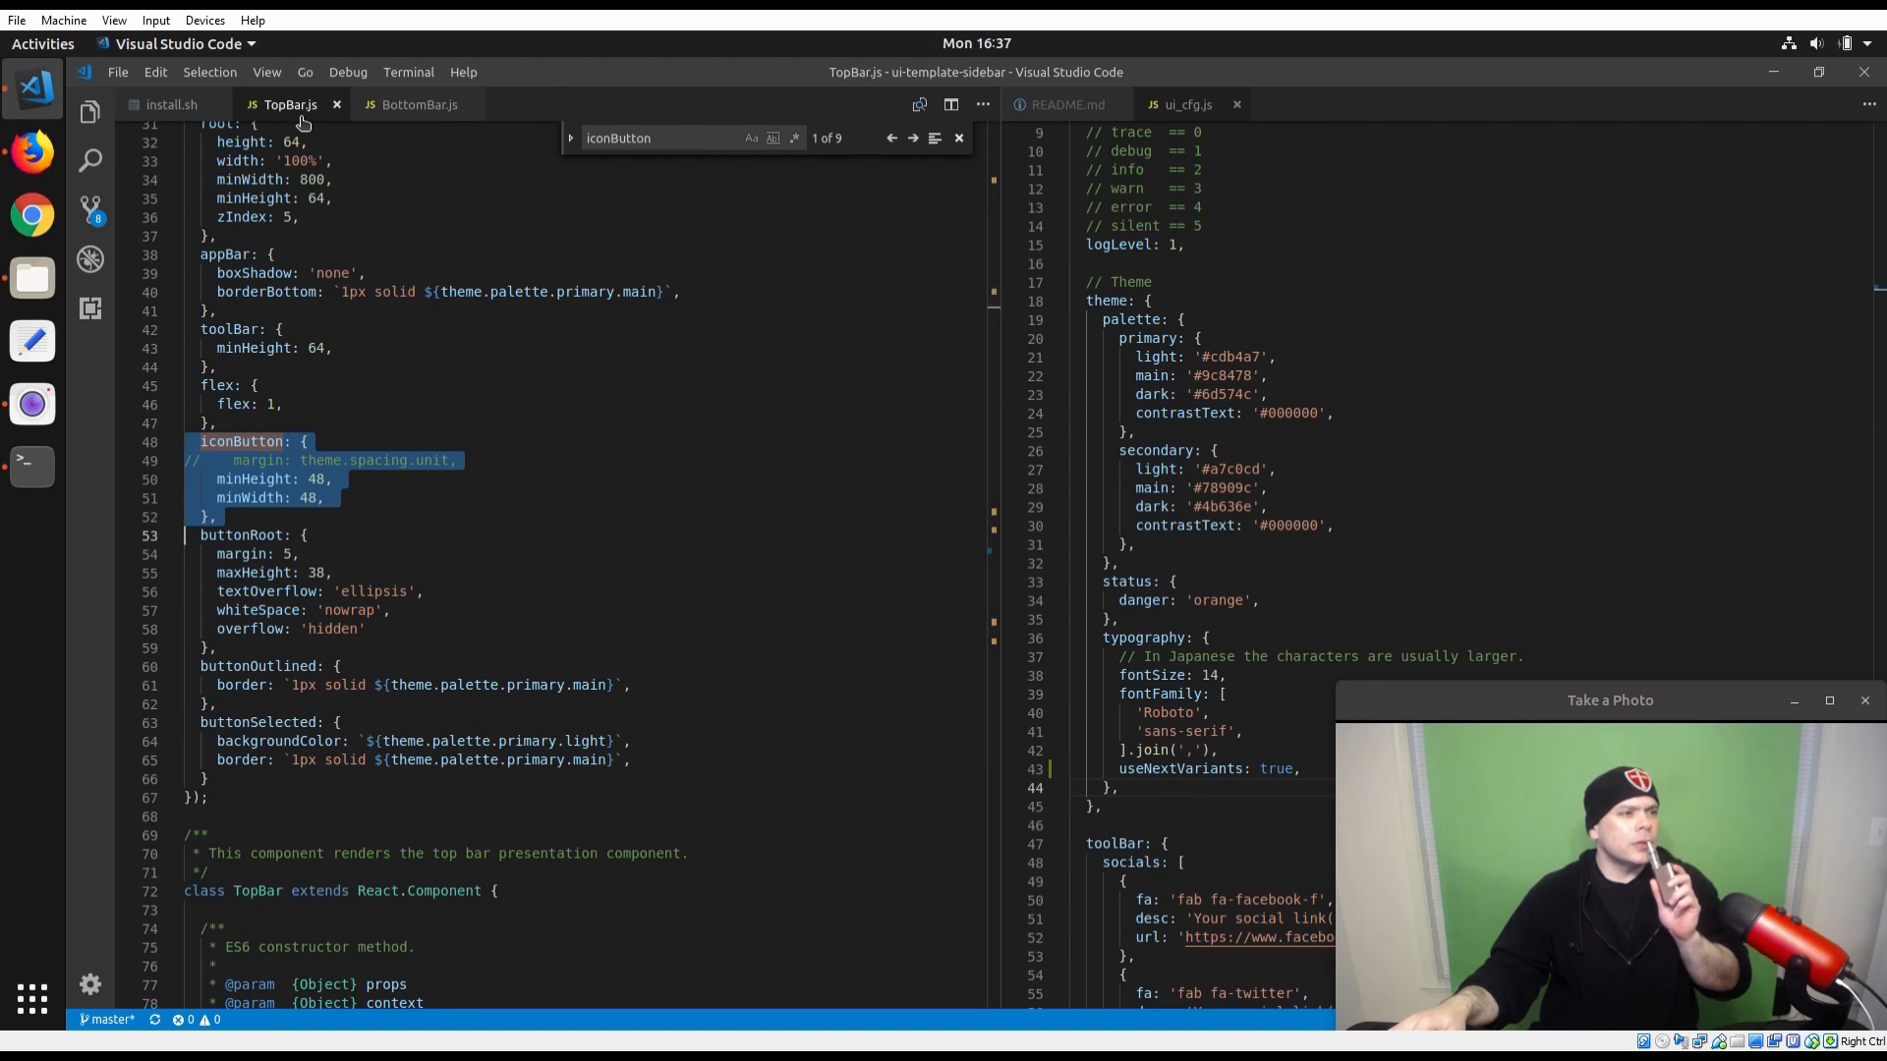
left_click(419, 105)
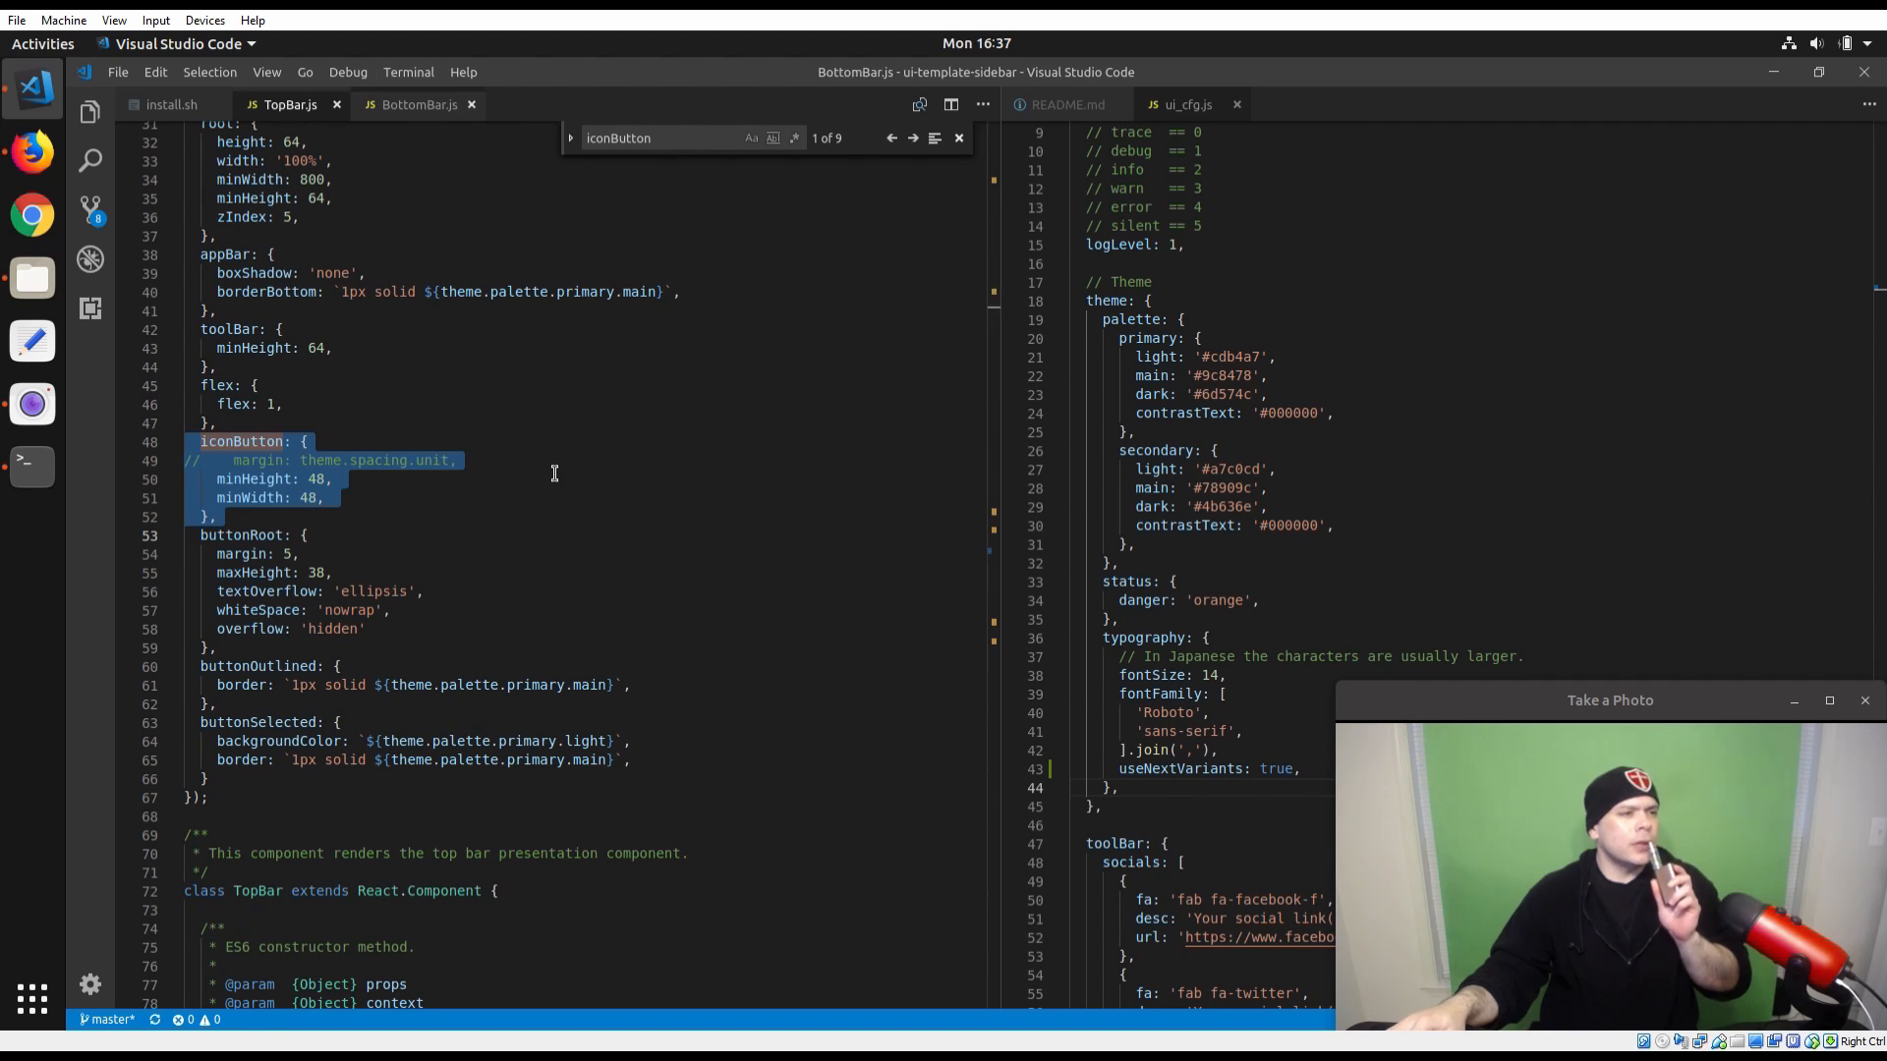
left_click(422, 106)
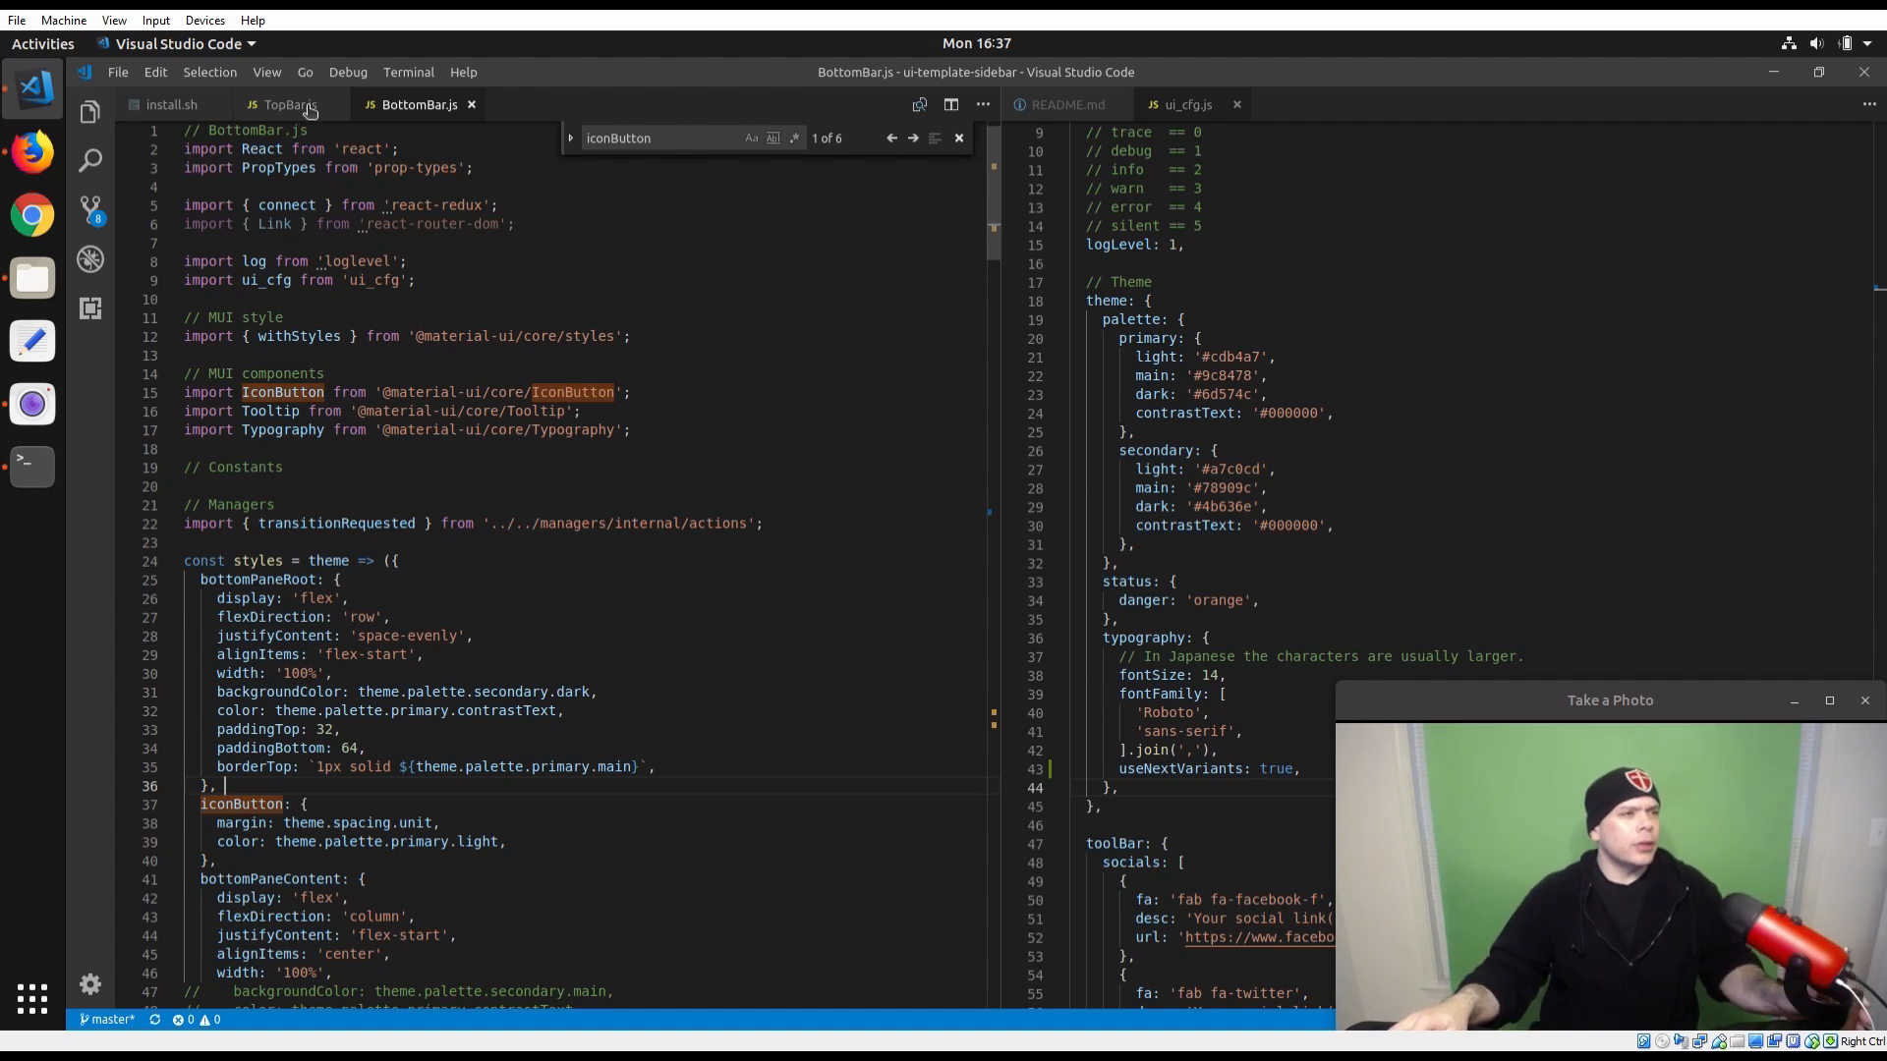
Copy TopBar's 48 minHeight and minWidth into BottomBar's iconButton style and comment out its margin
left_click(285, 105)
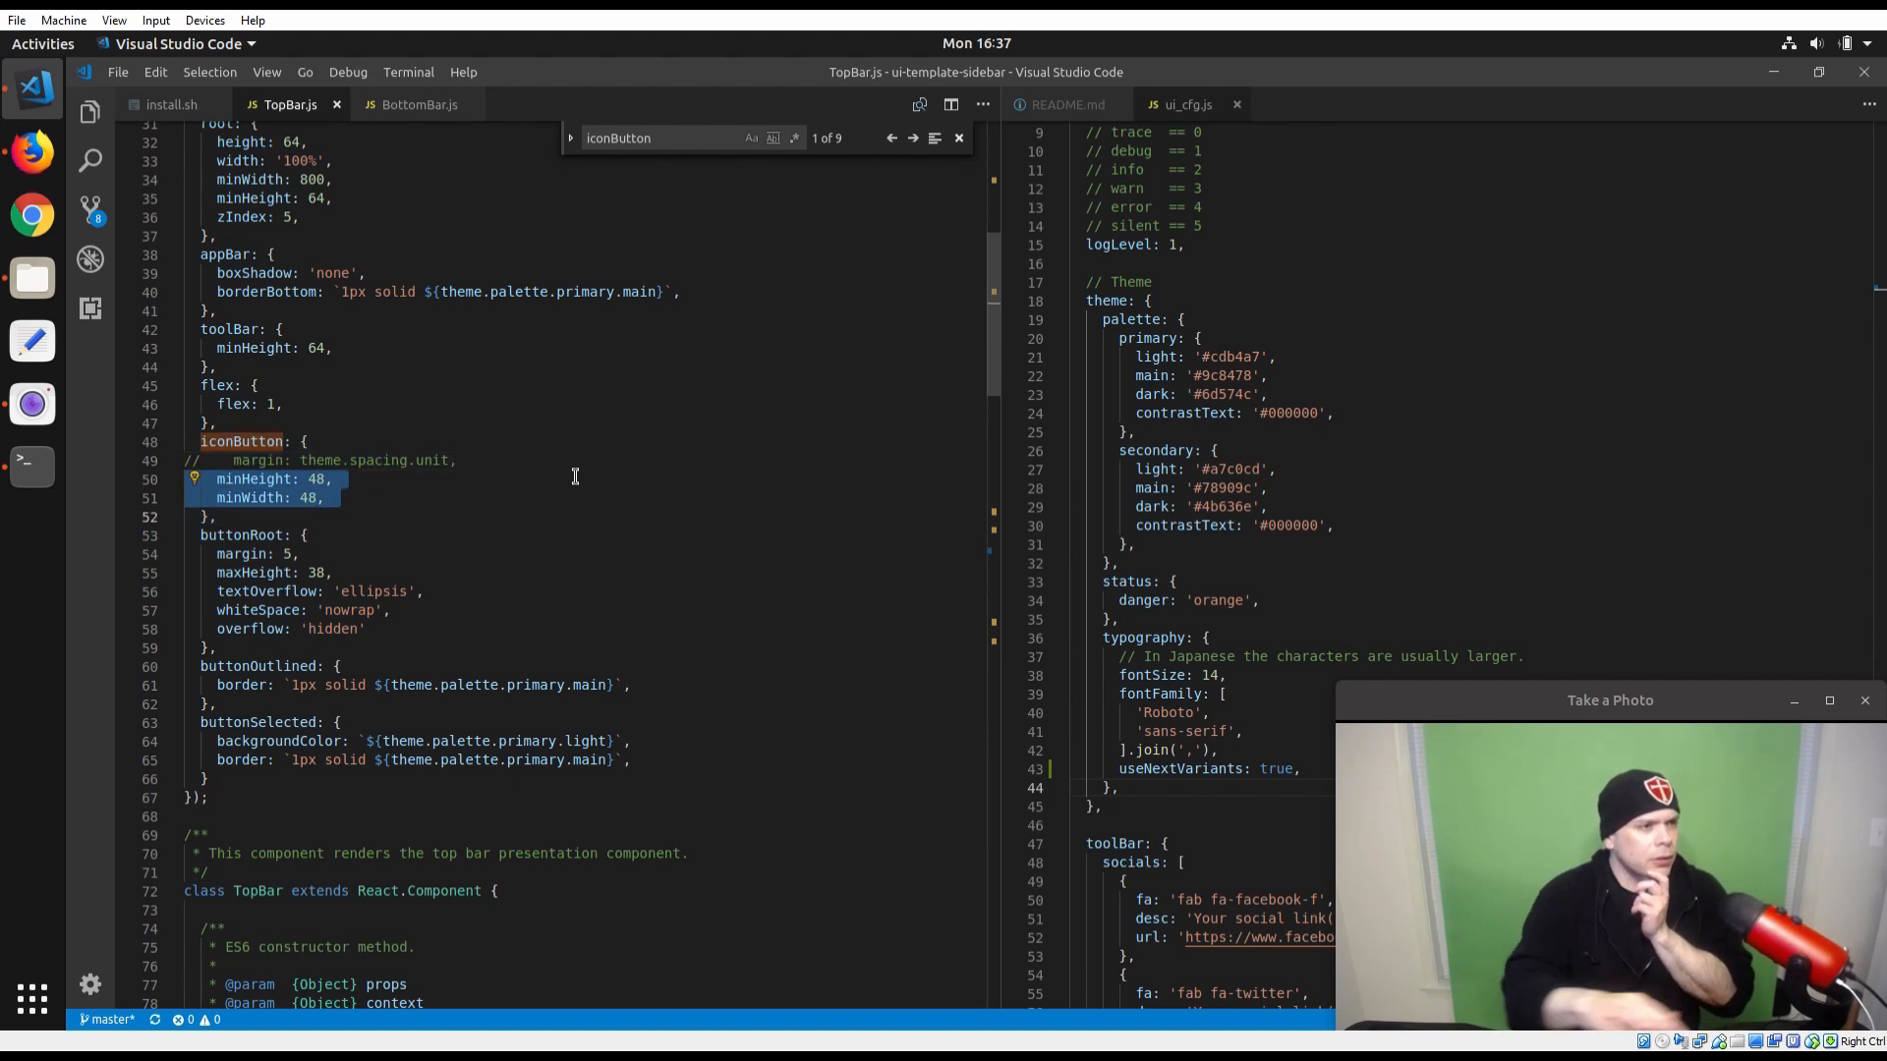
mouse_move(412, 193)
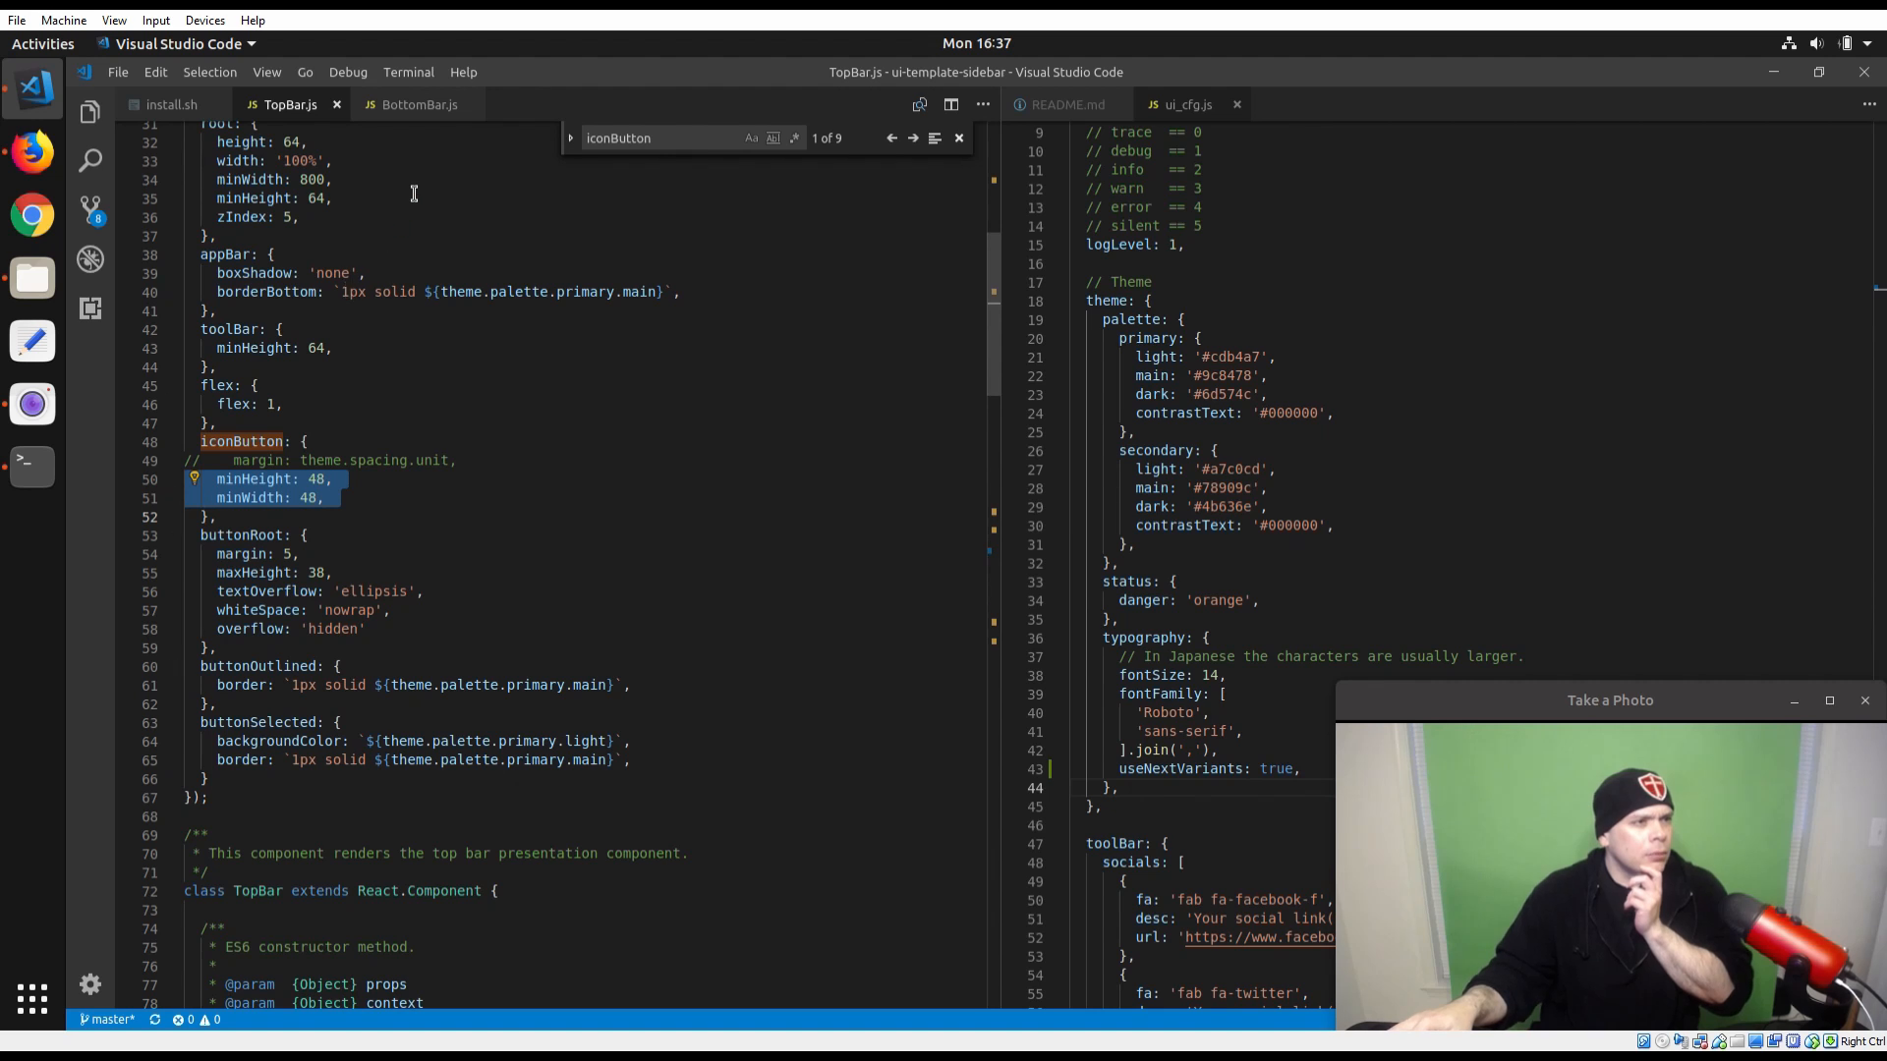
left_click(417, 106)
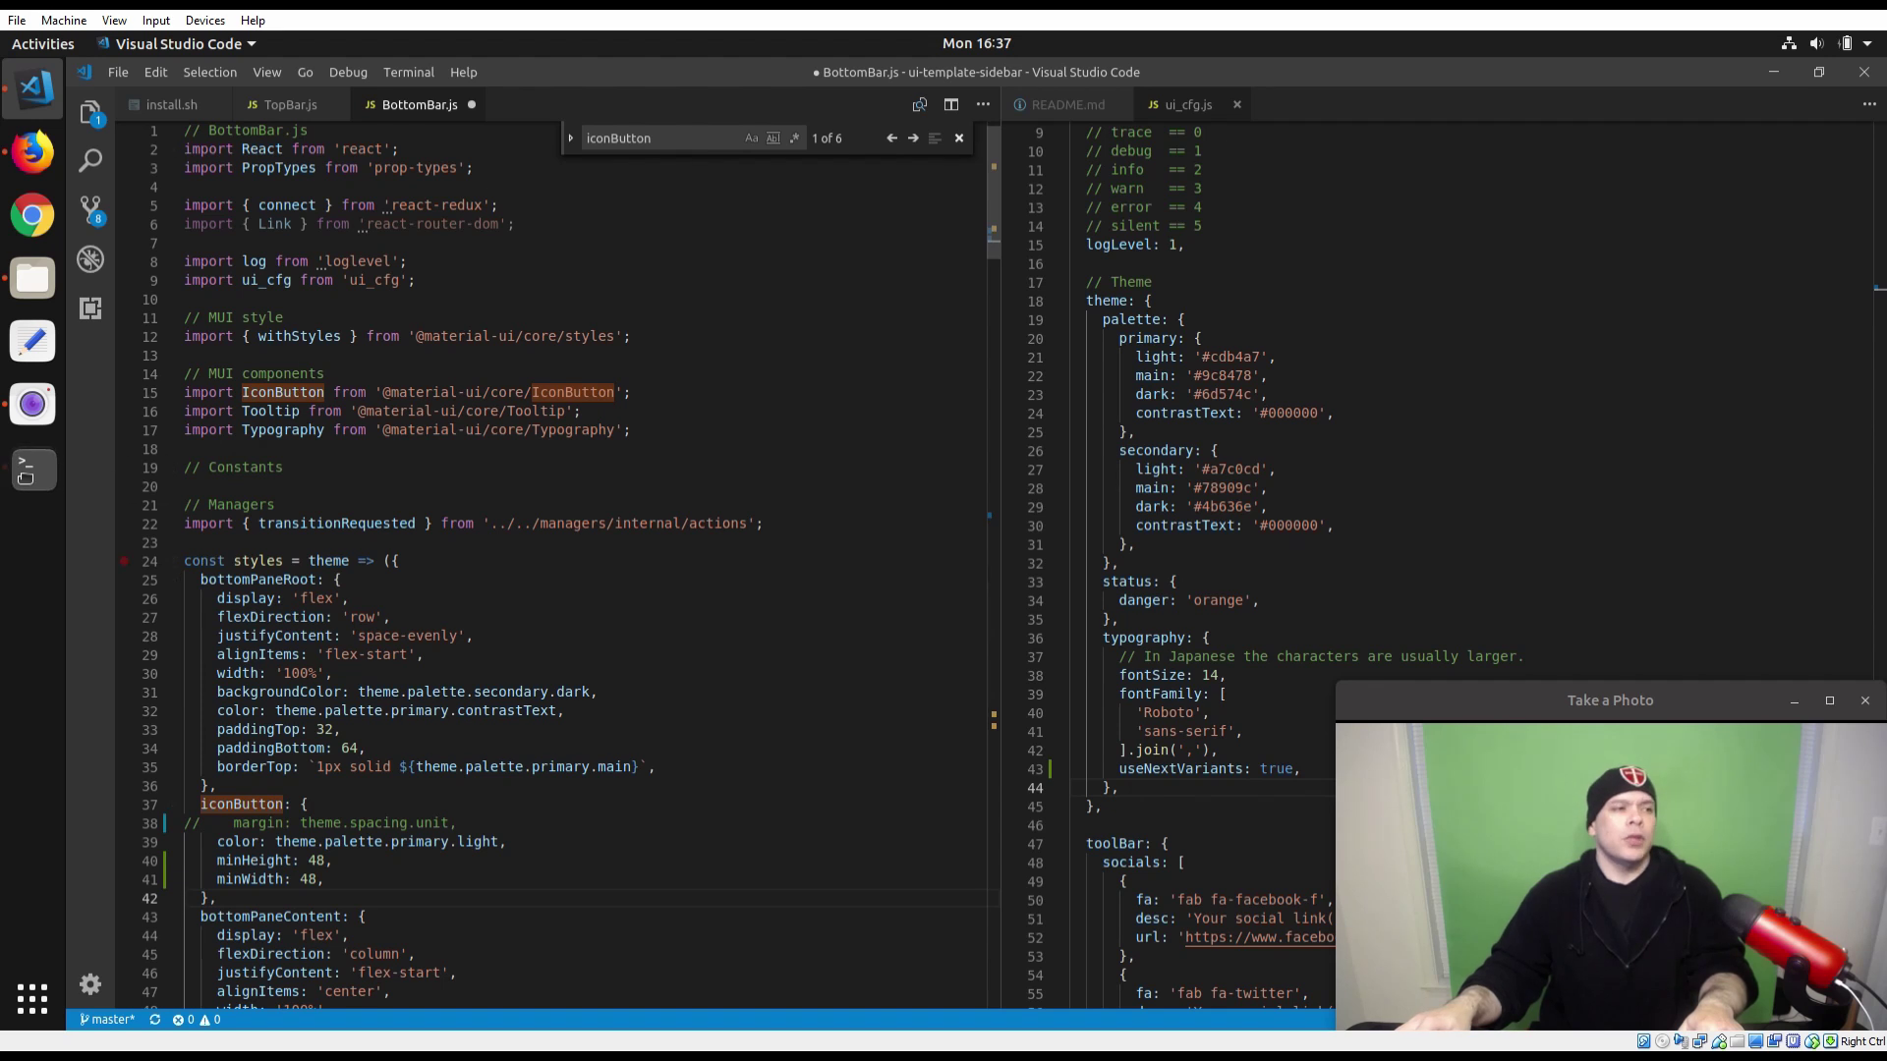
left_click(31, 462)
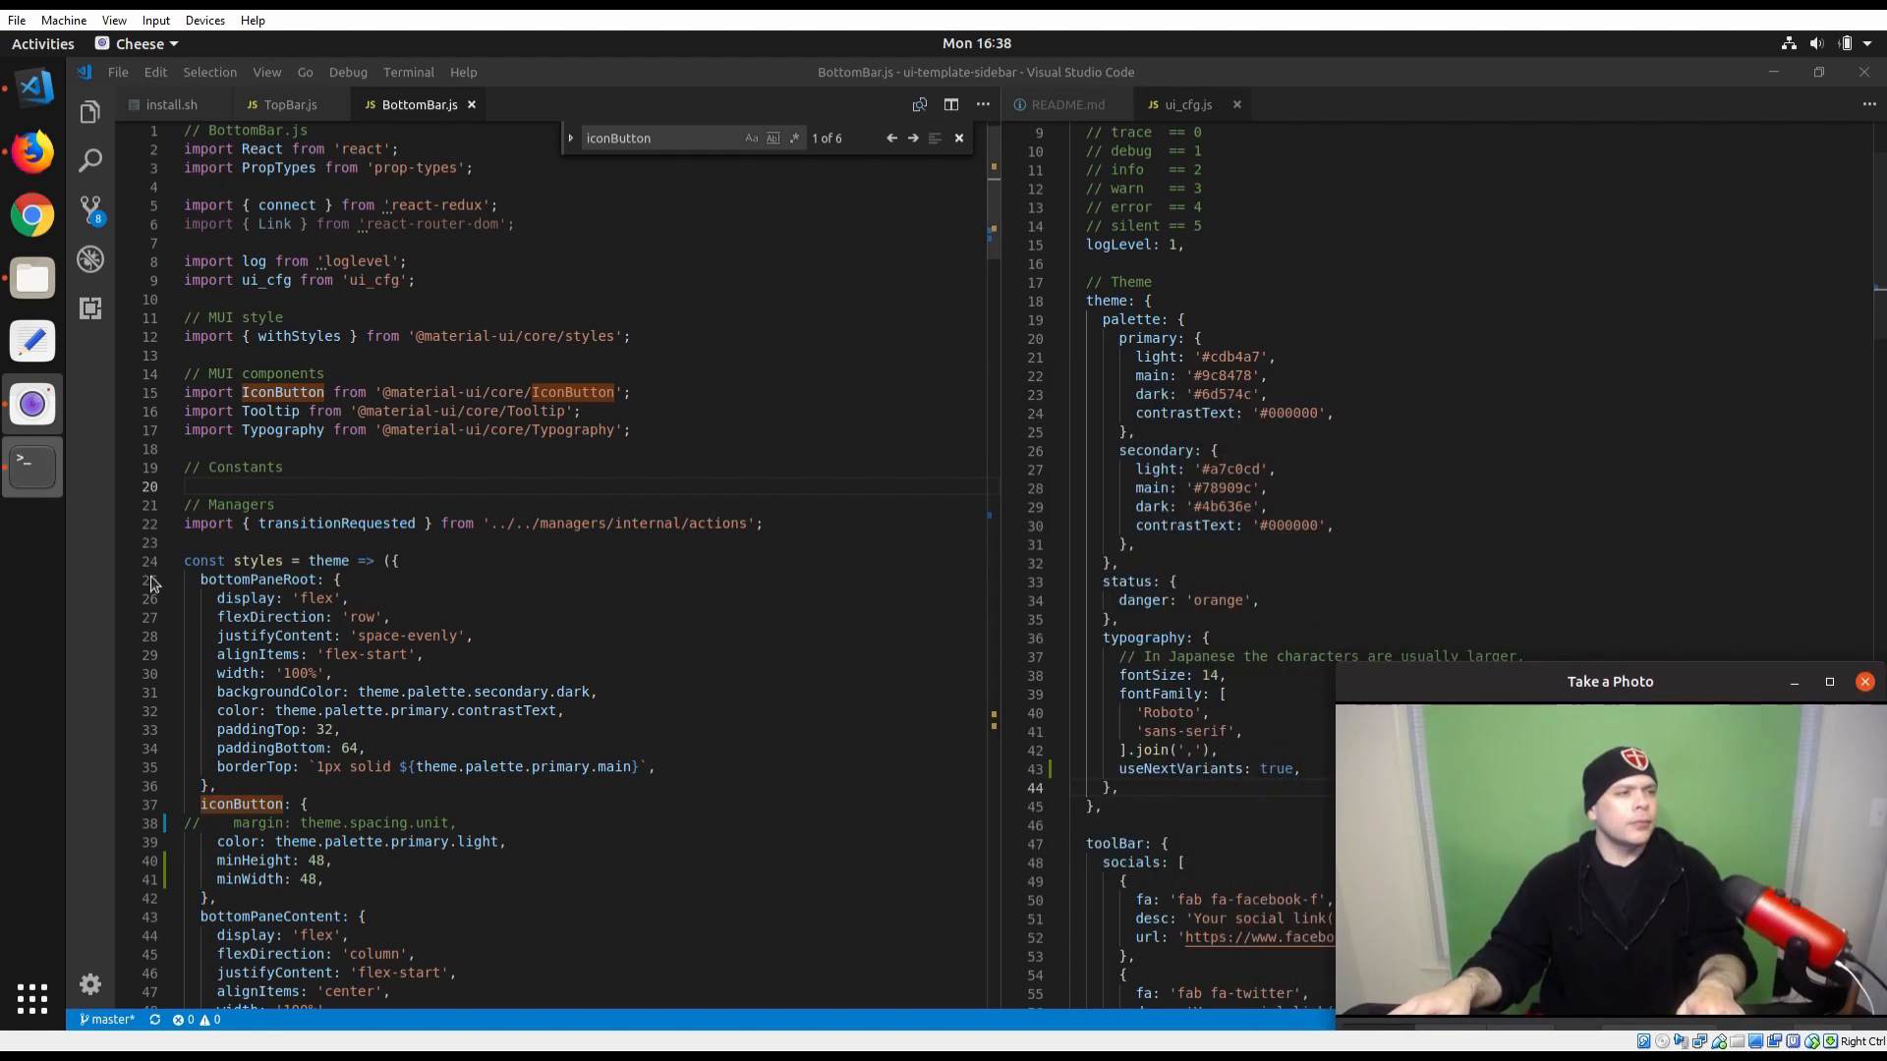
mouse_move(31, 467)
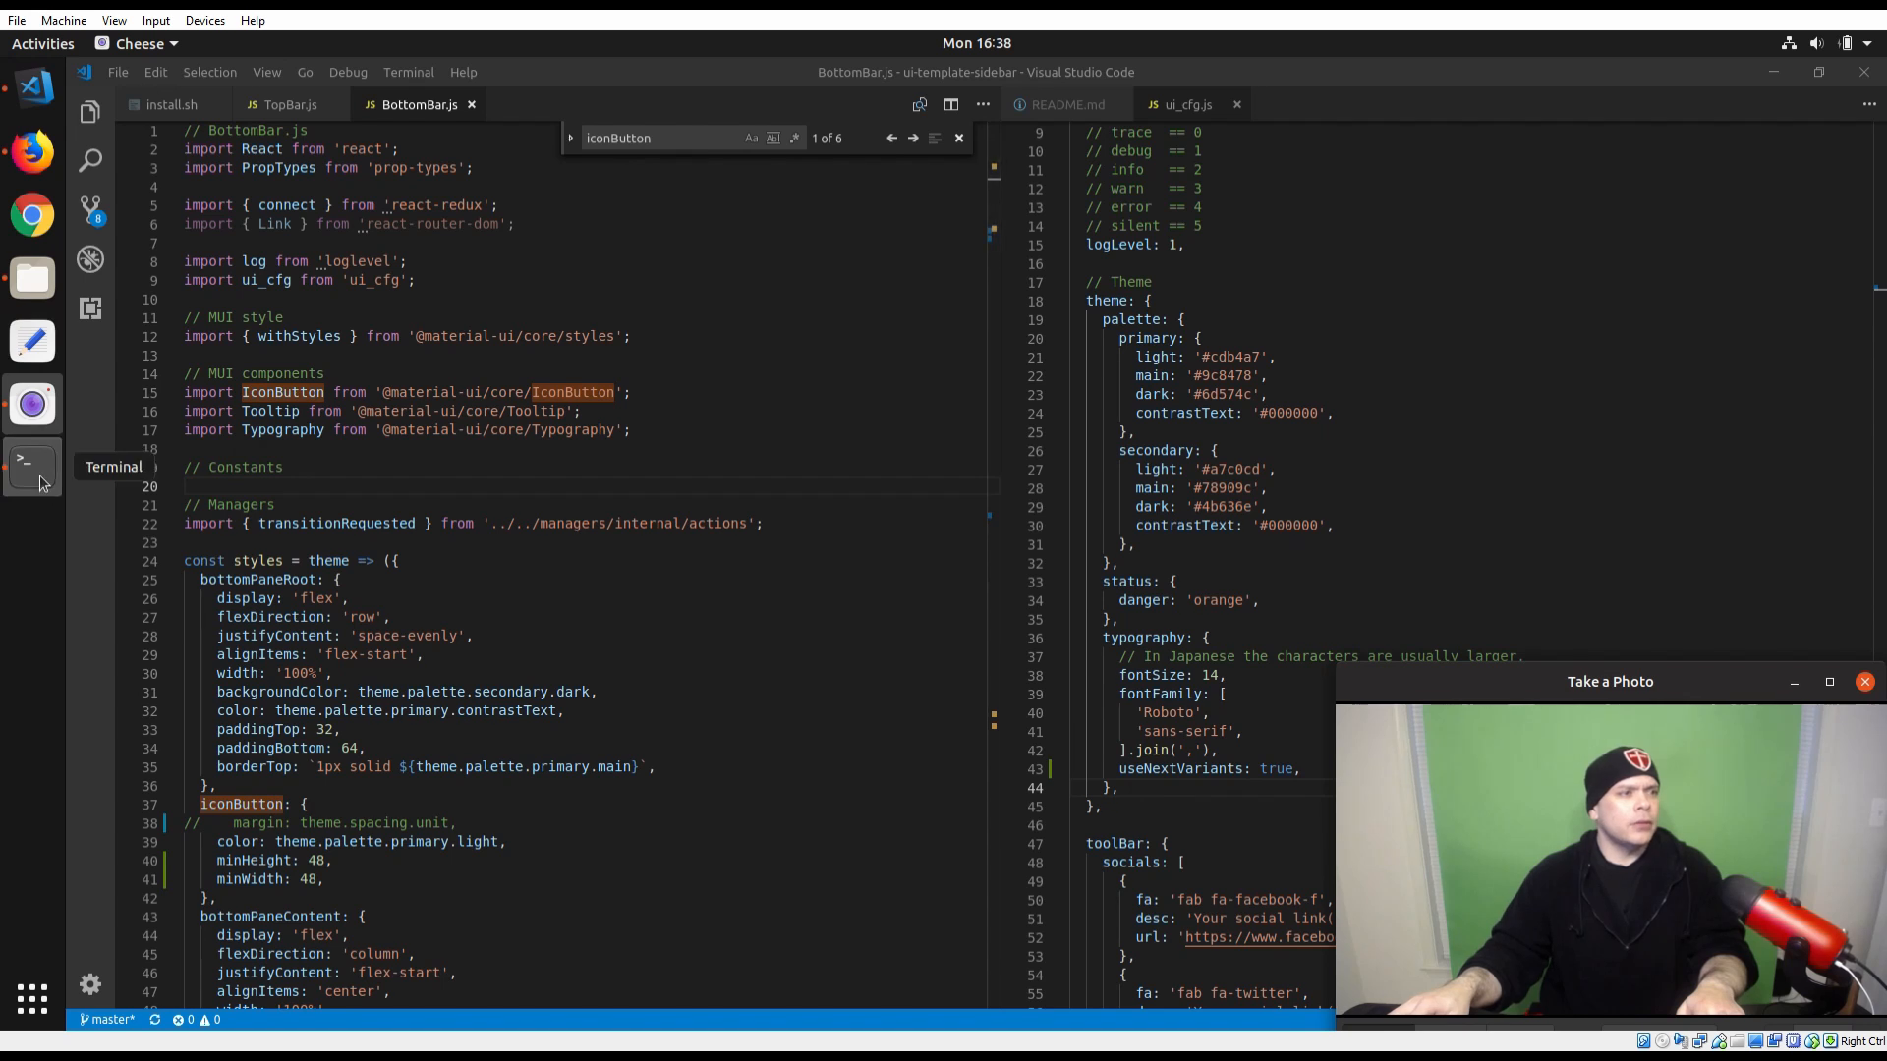
Relaunch the ui-template-sidebar dev server with npm start in the Terminal
left_click(28, 467)
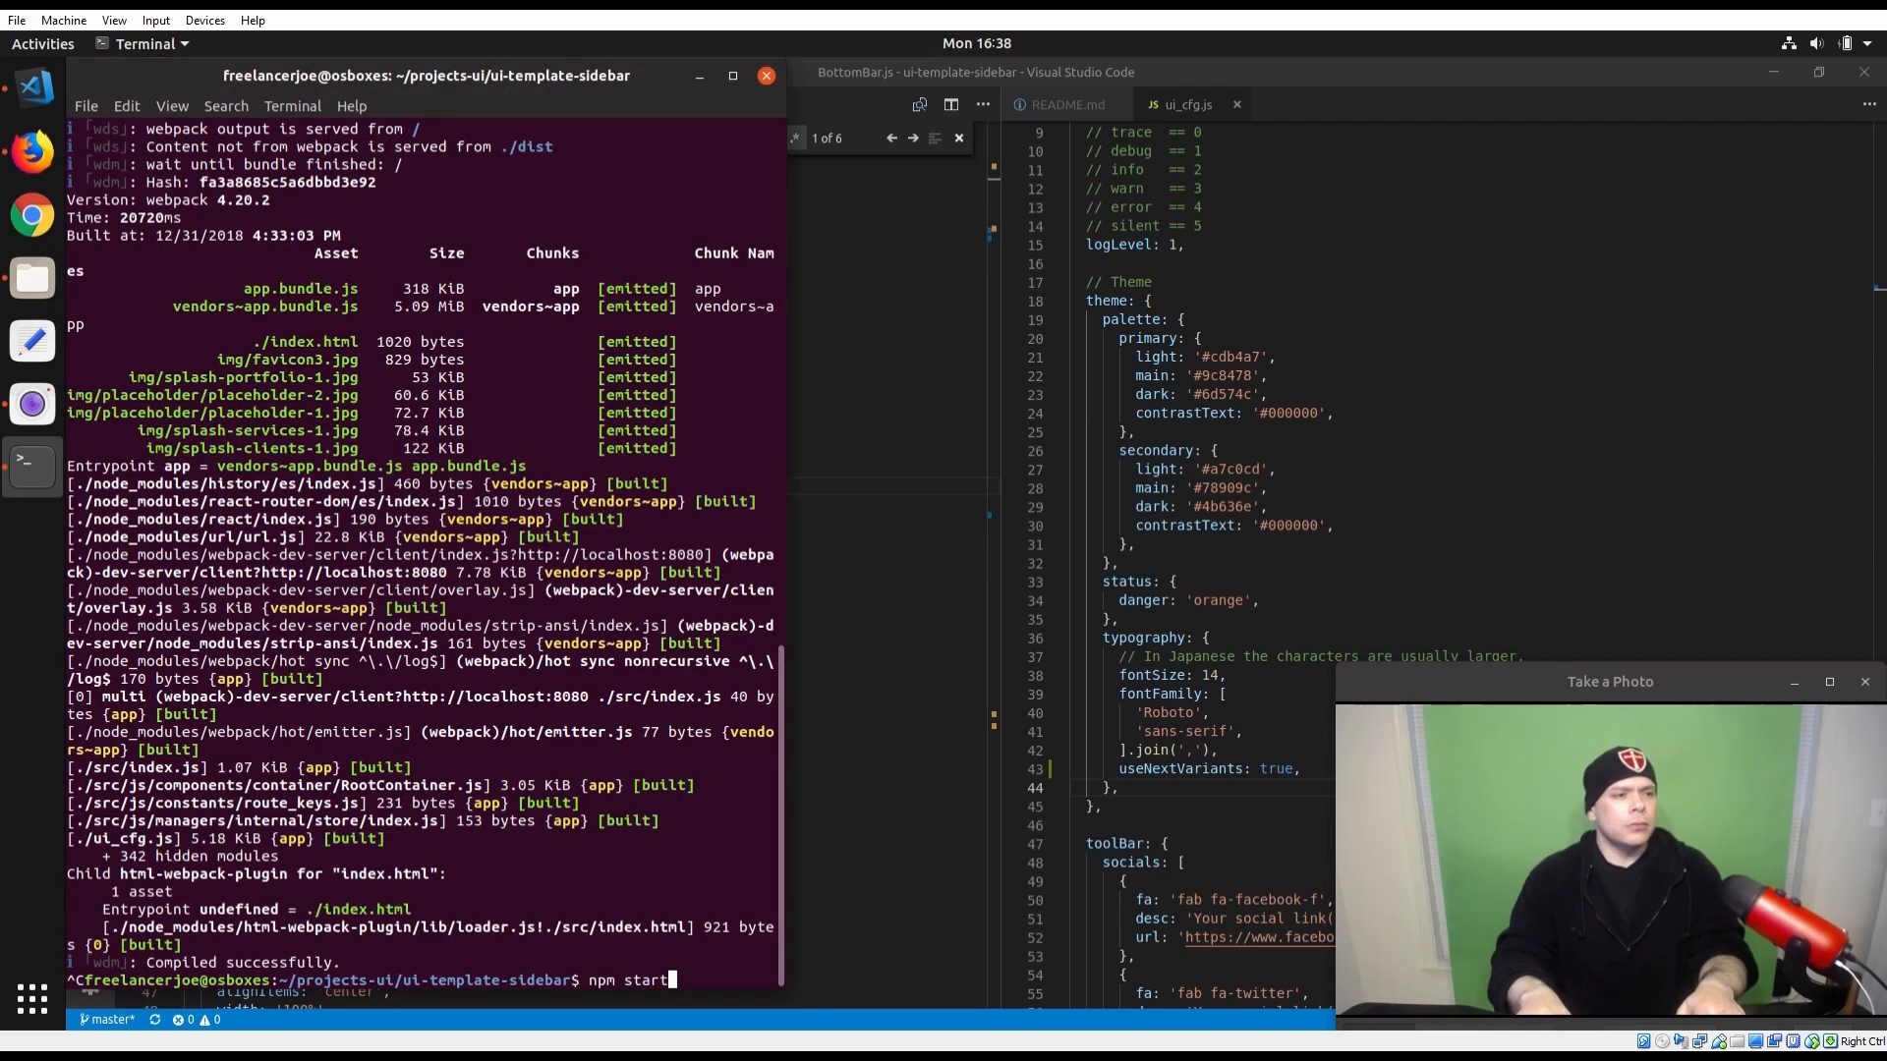
key("Return")
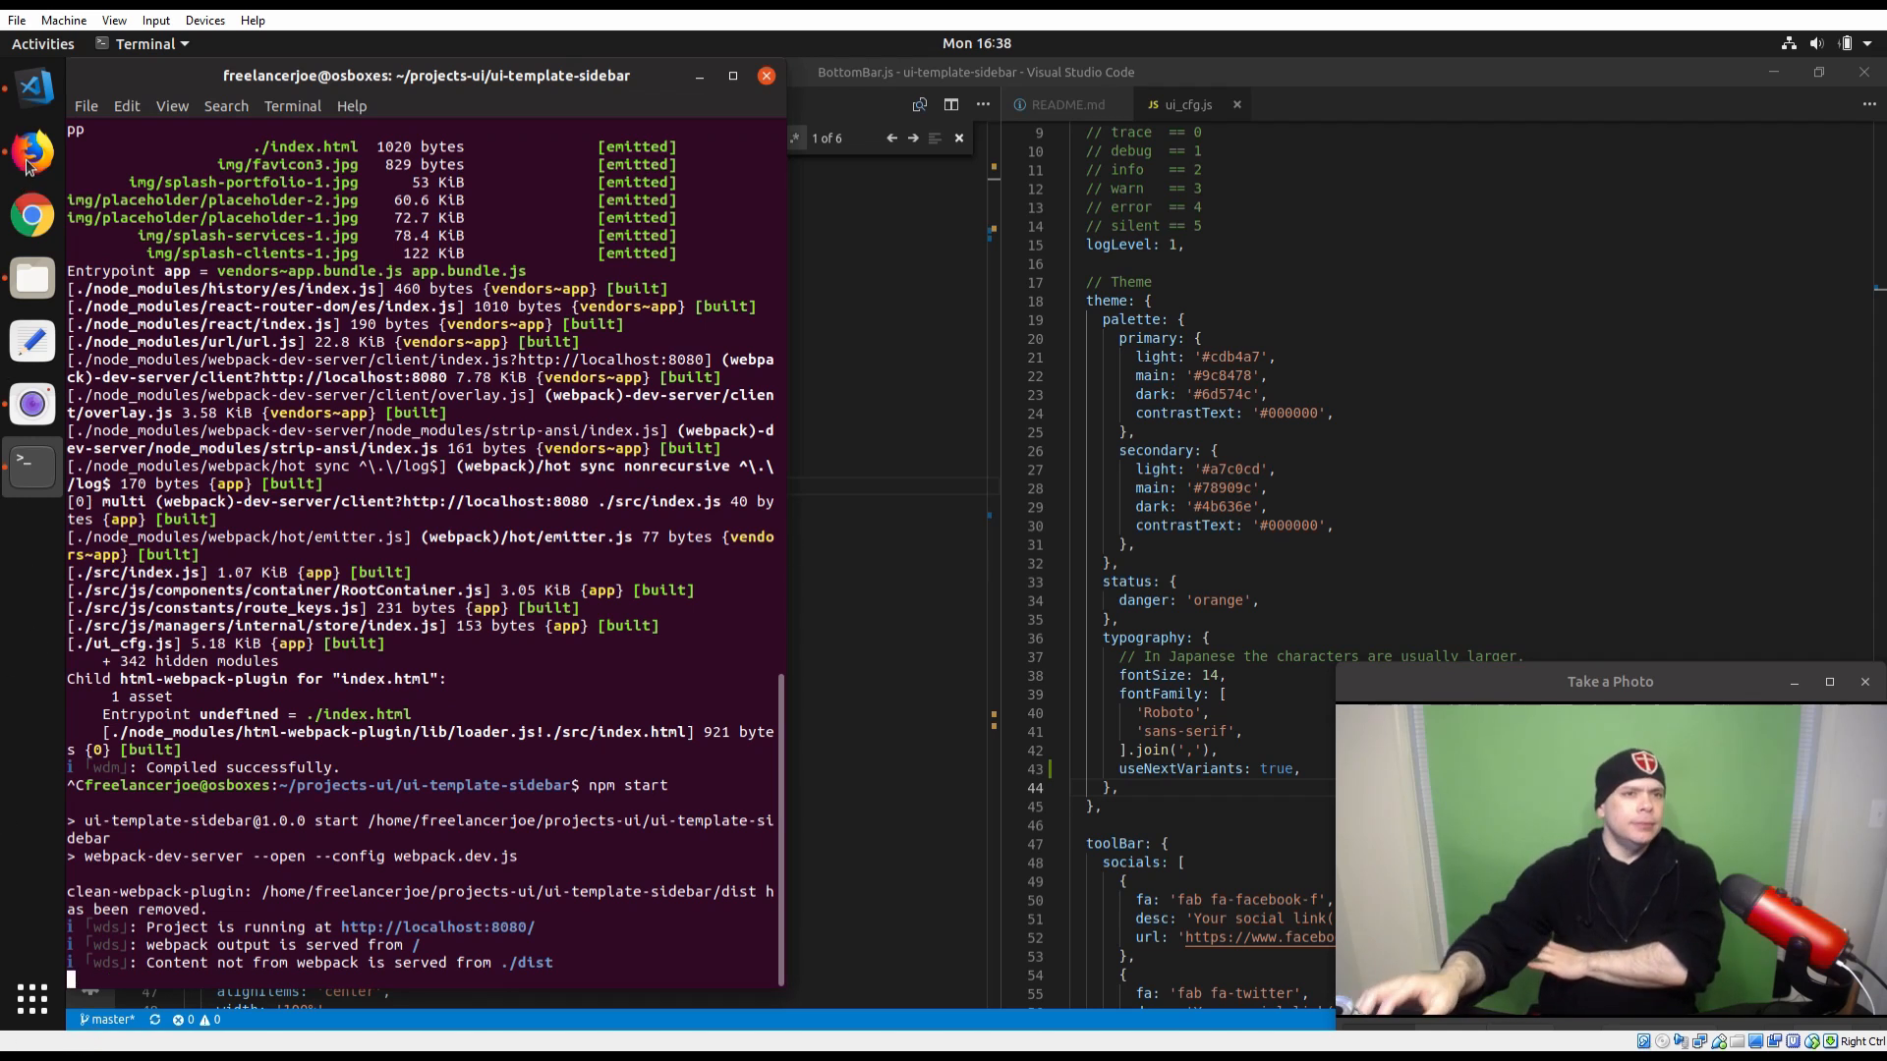
Close the old localhost tab and scroll the rebuilt app down to the footer's social icons
left_click(32, 150)
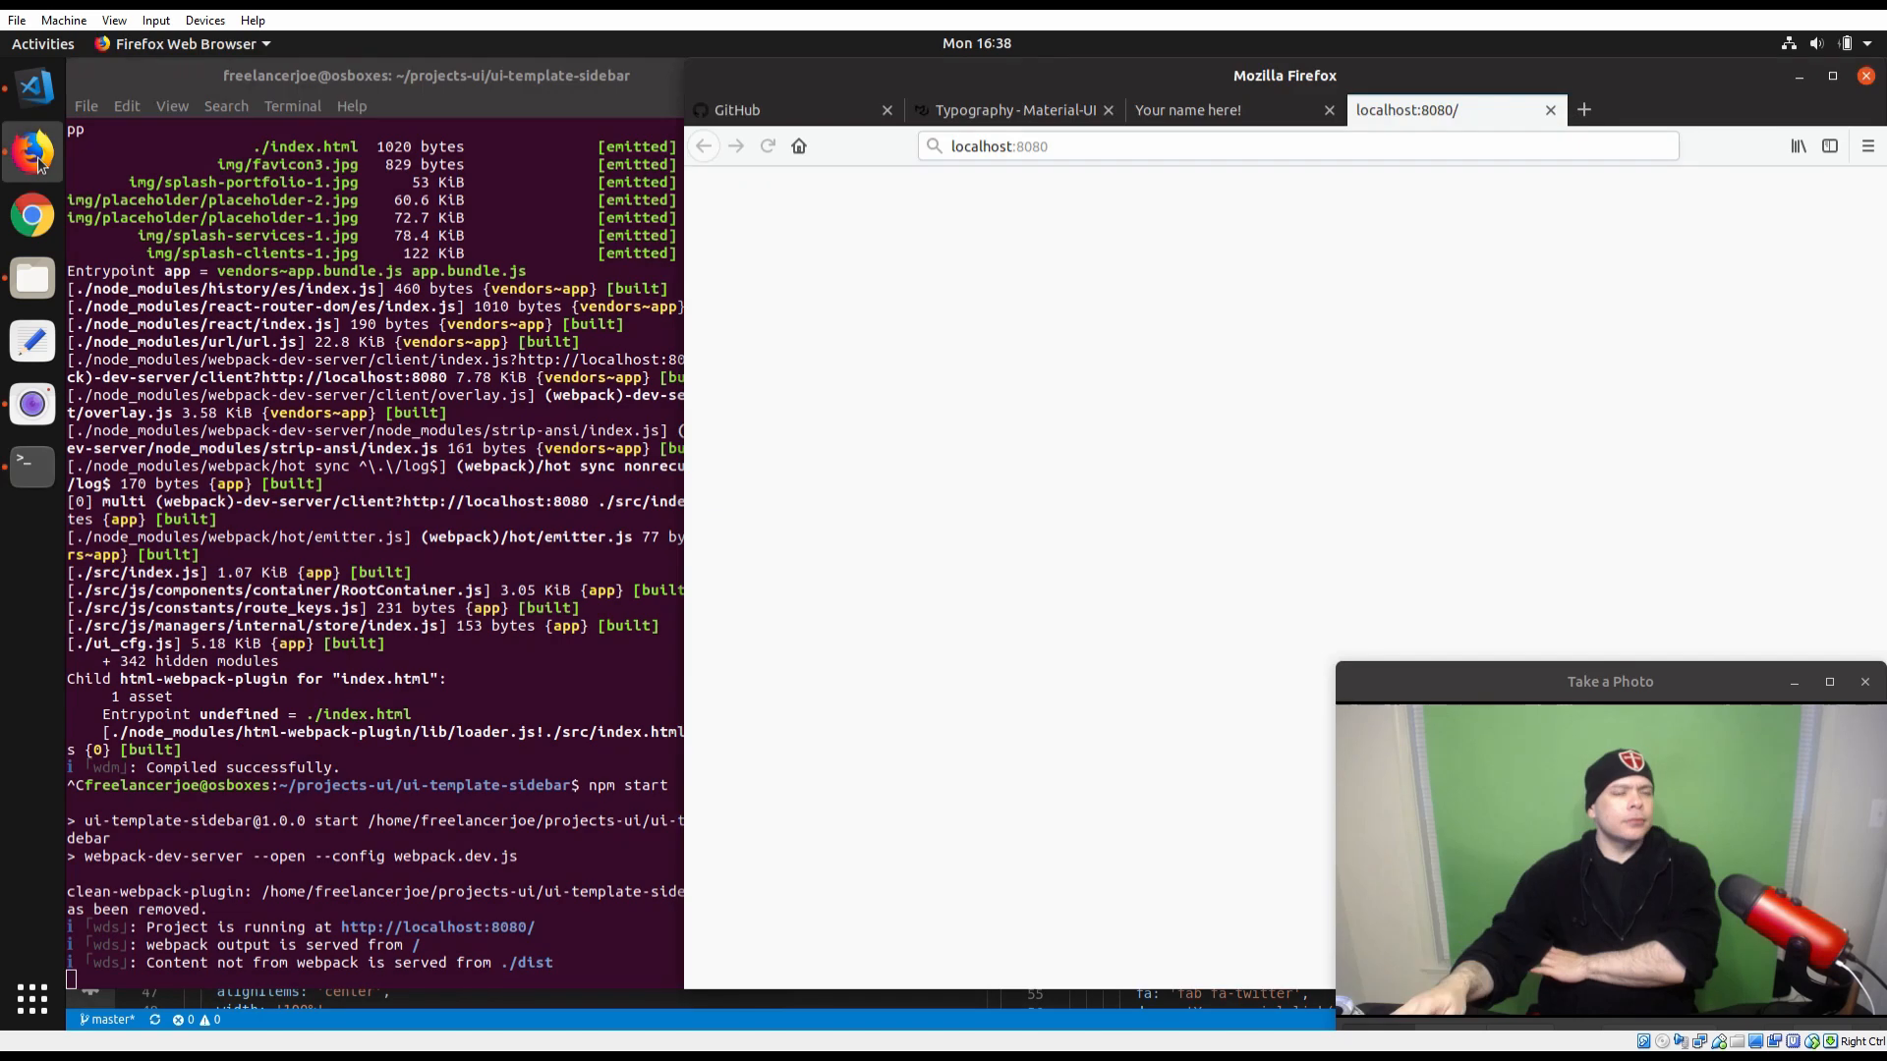
left_click(767, 146)
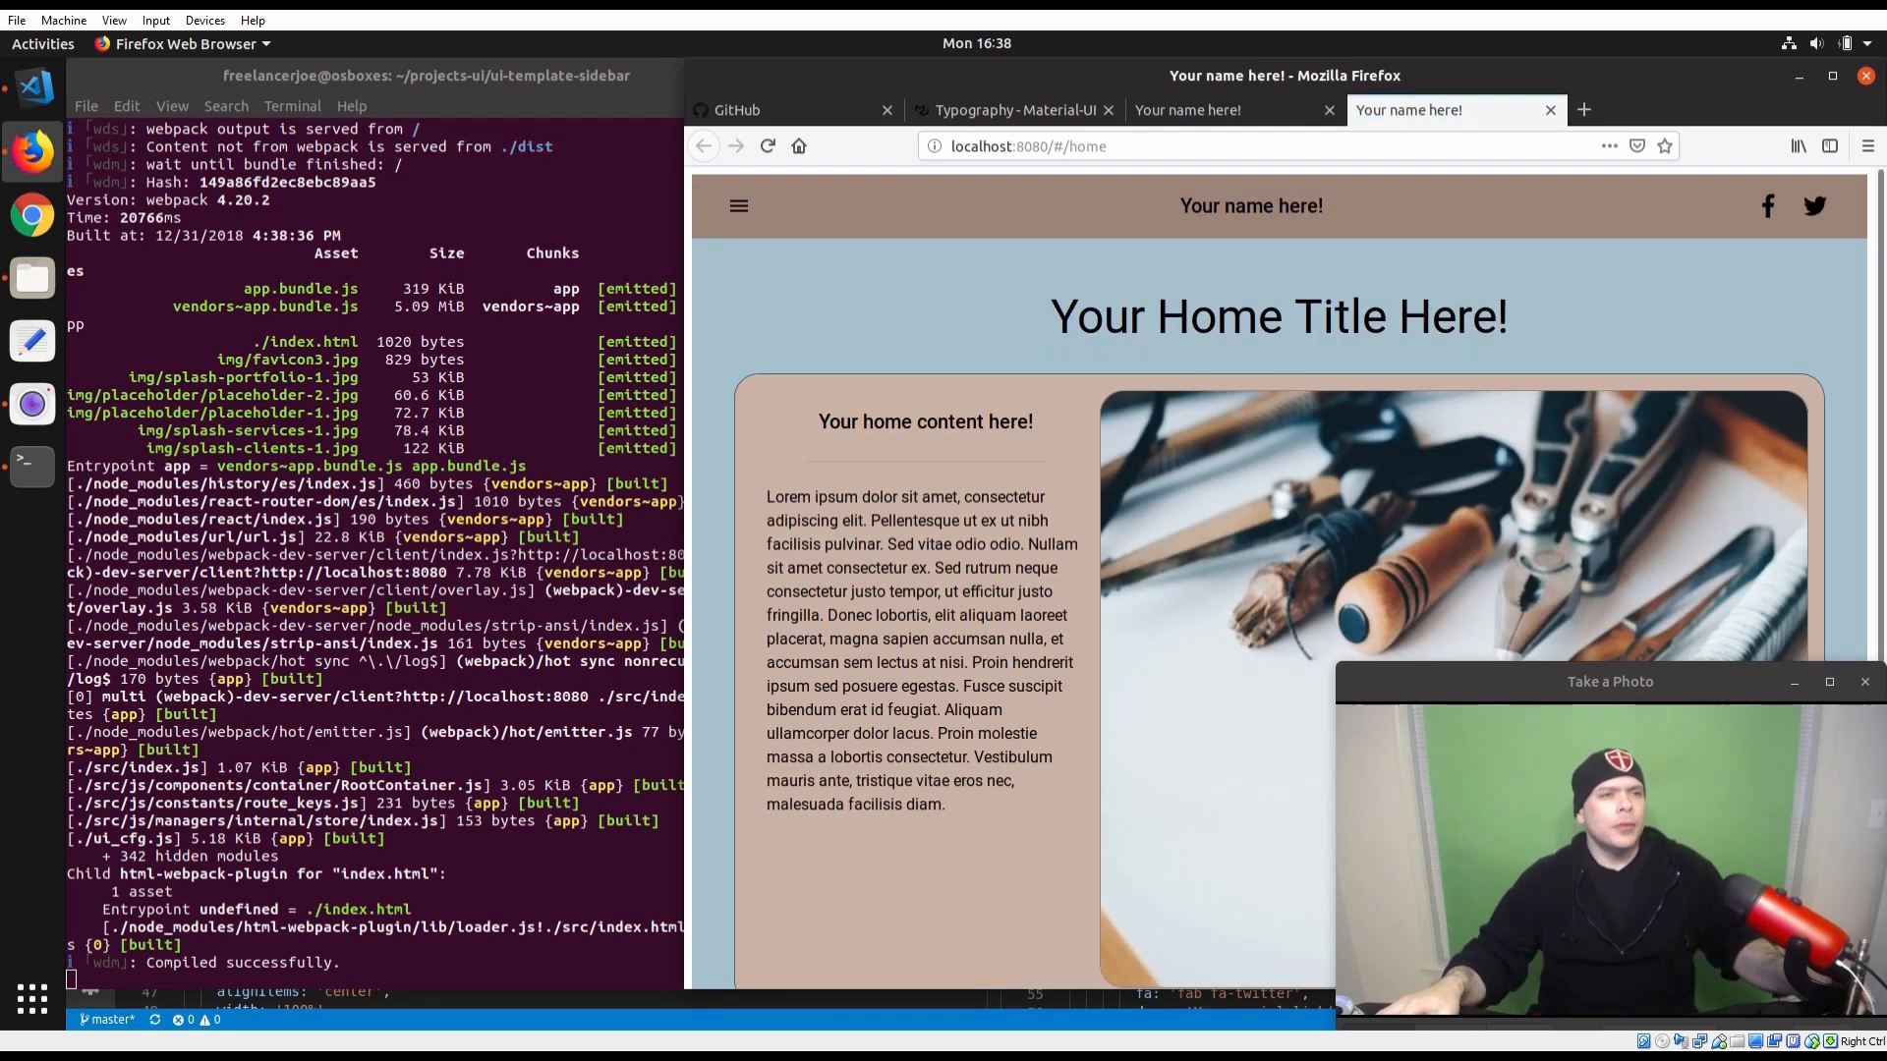
left_click(1549, 109)
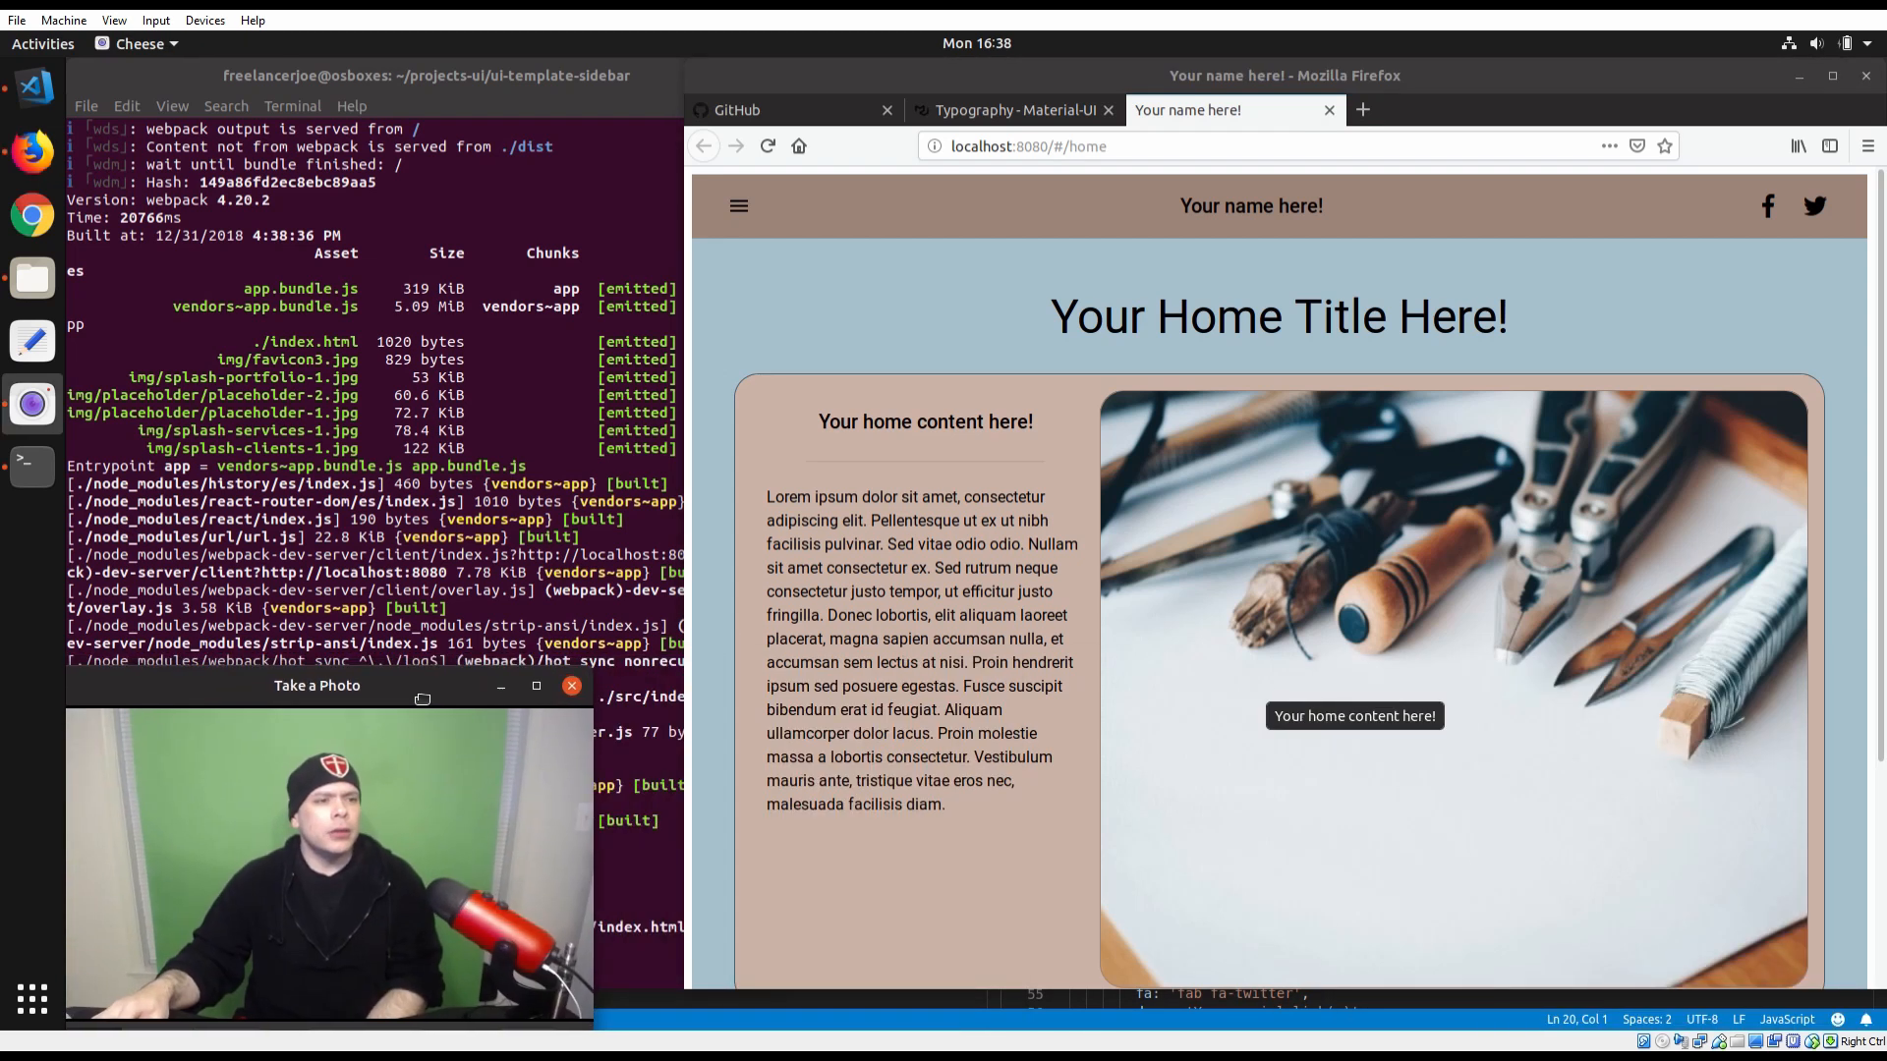
mouse_move(1767, 205)
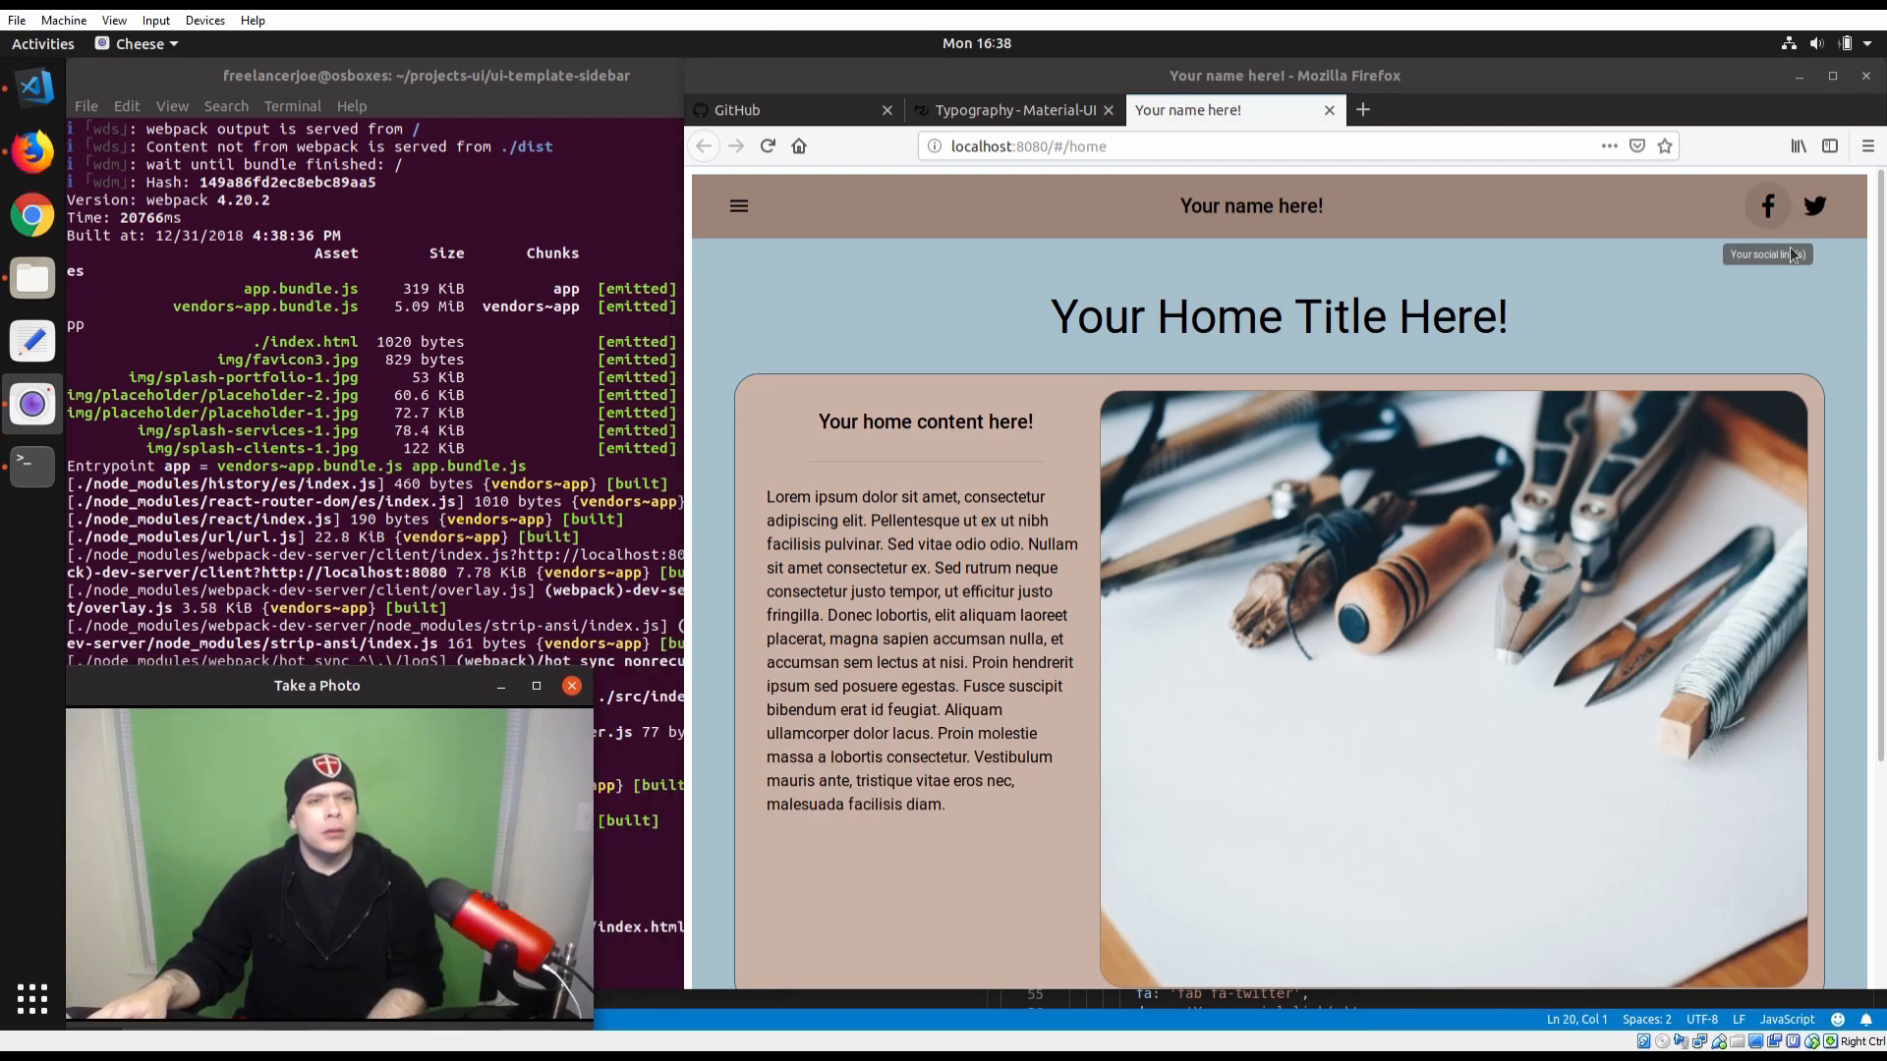
scroll("down", 3)
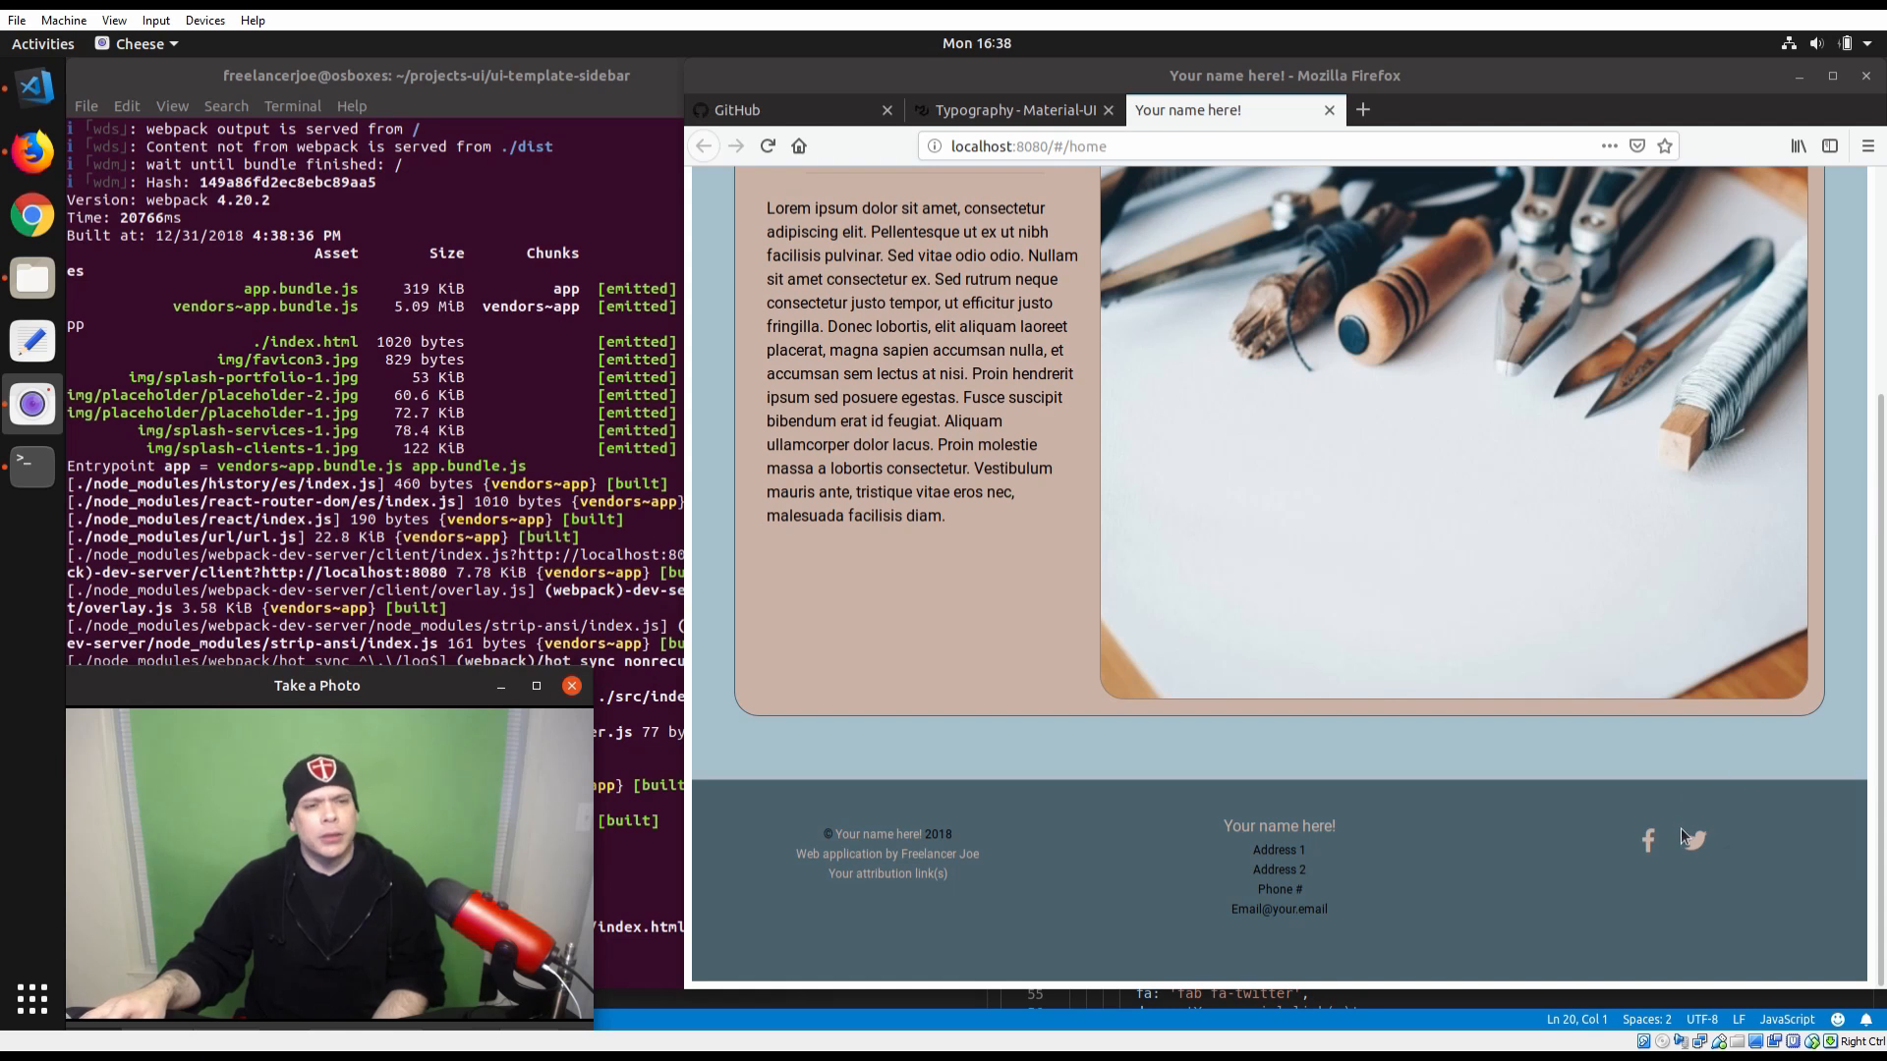
mouse_move(1694, 841)
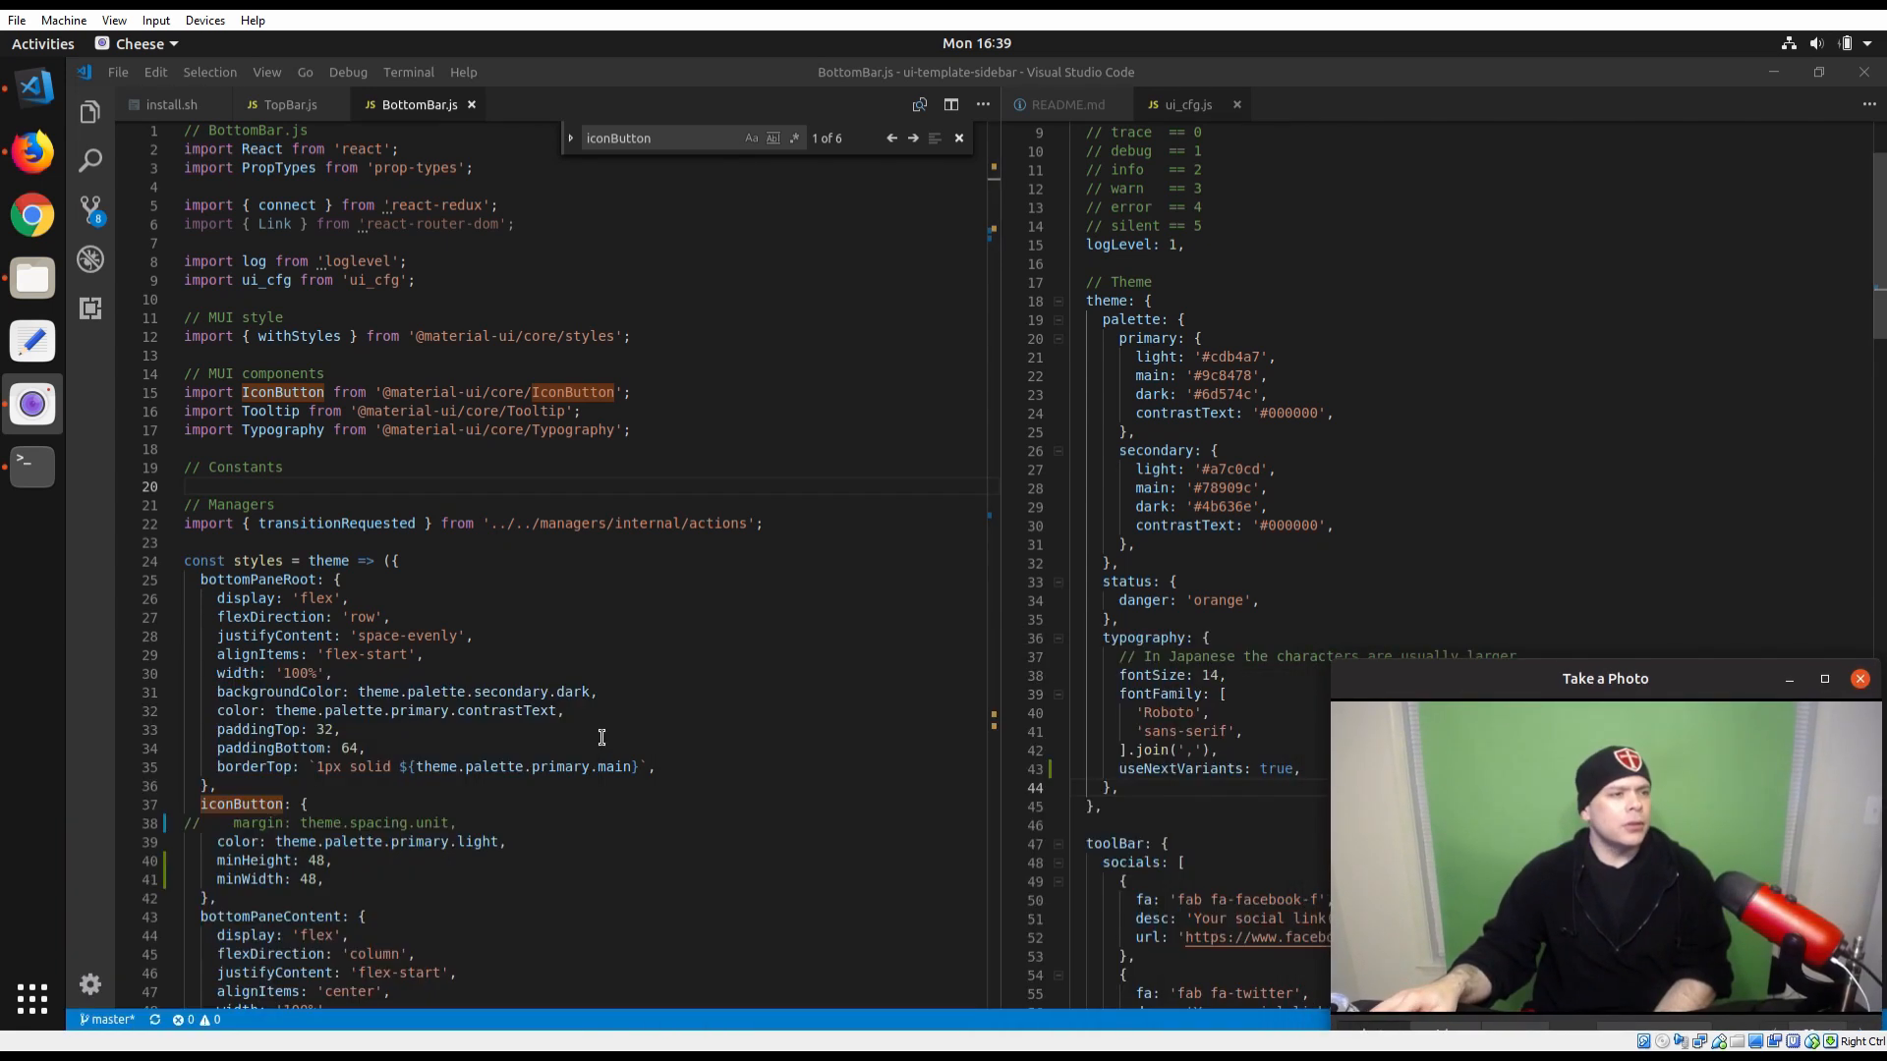
Add a buttonRoot style after iconButton with width: 48 and height: 48
scroll("down", 3)
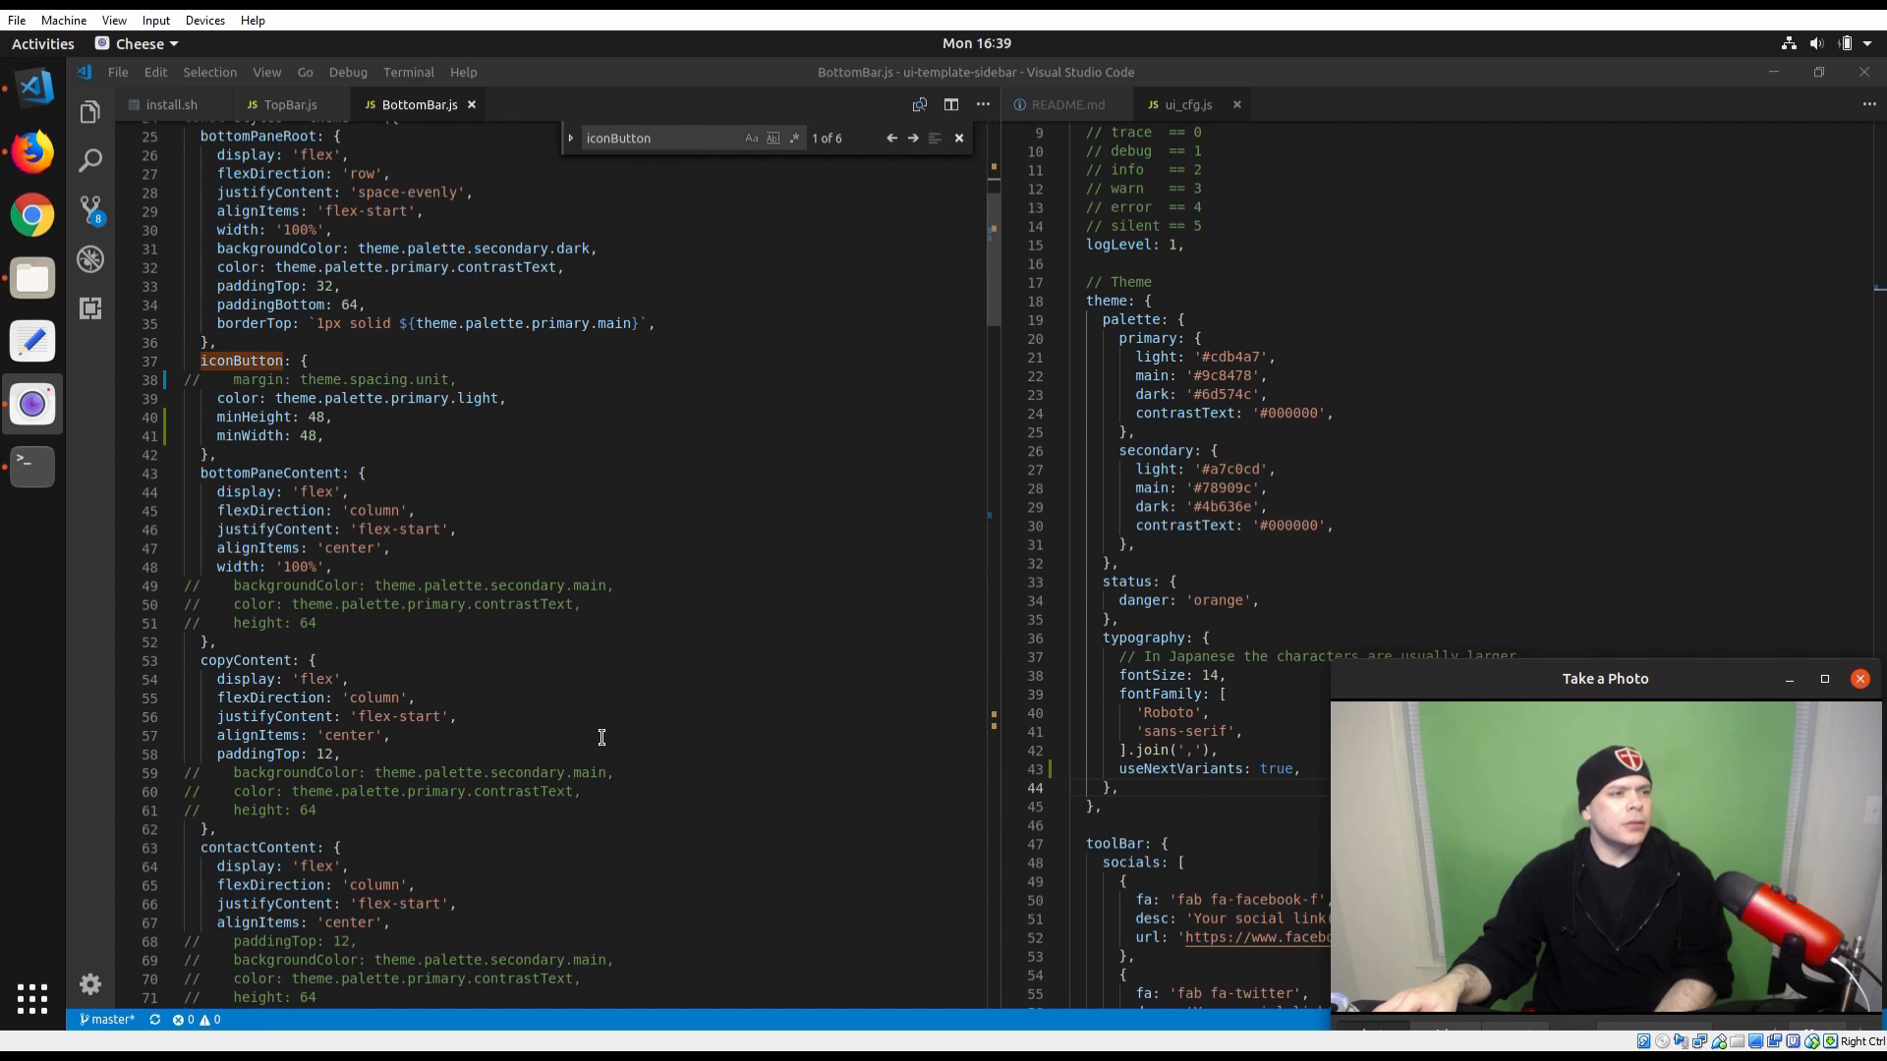
scroll("down", 3)
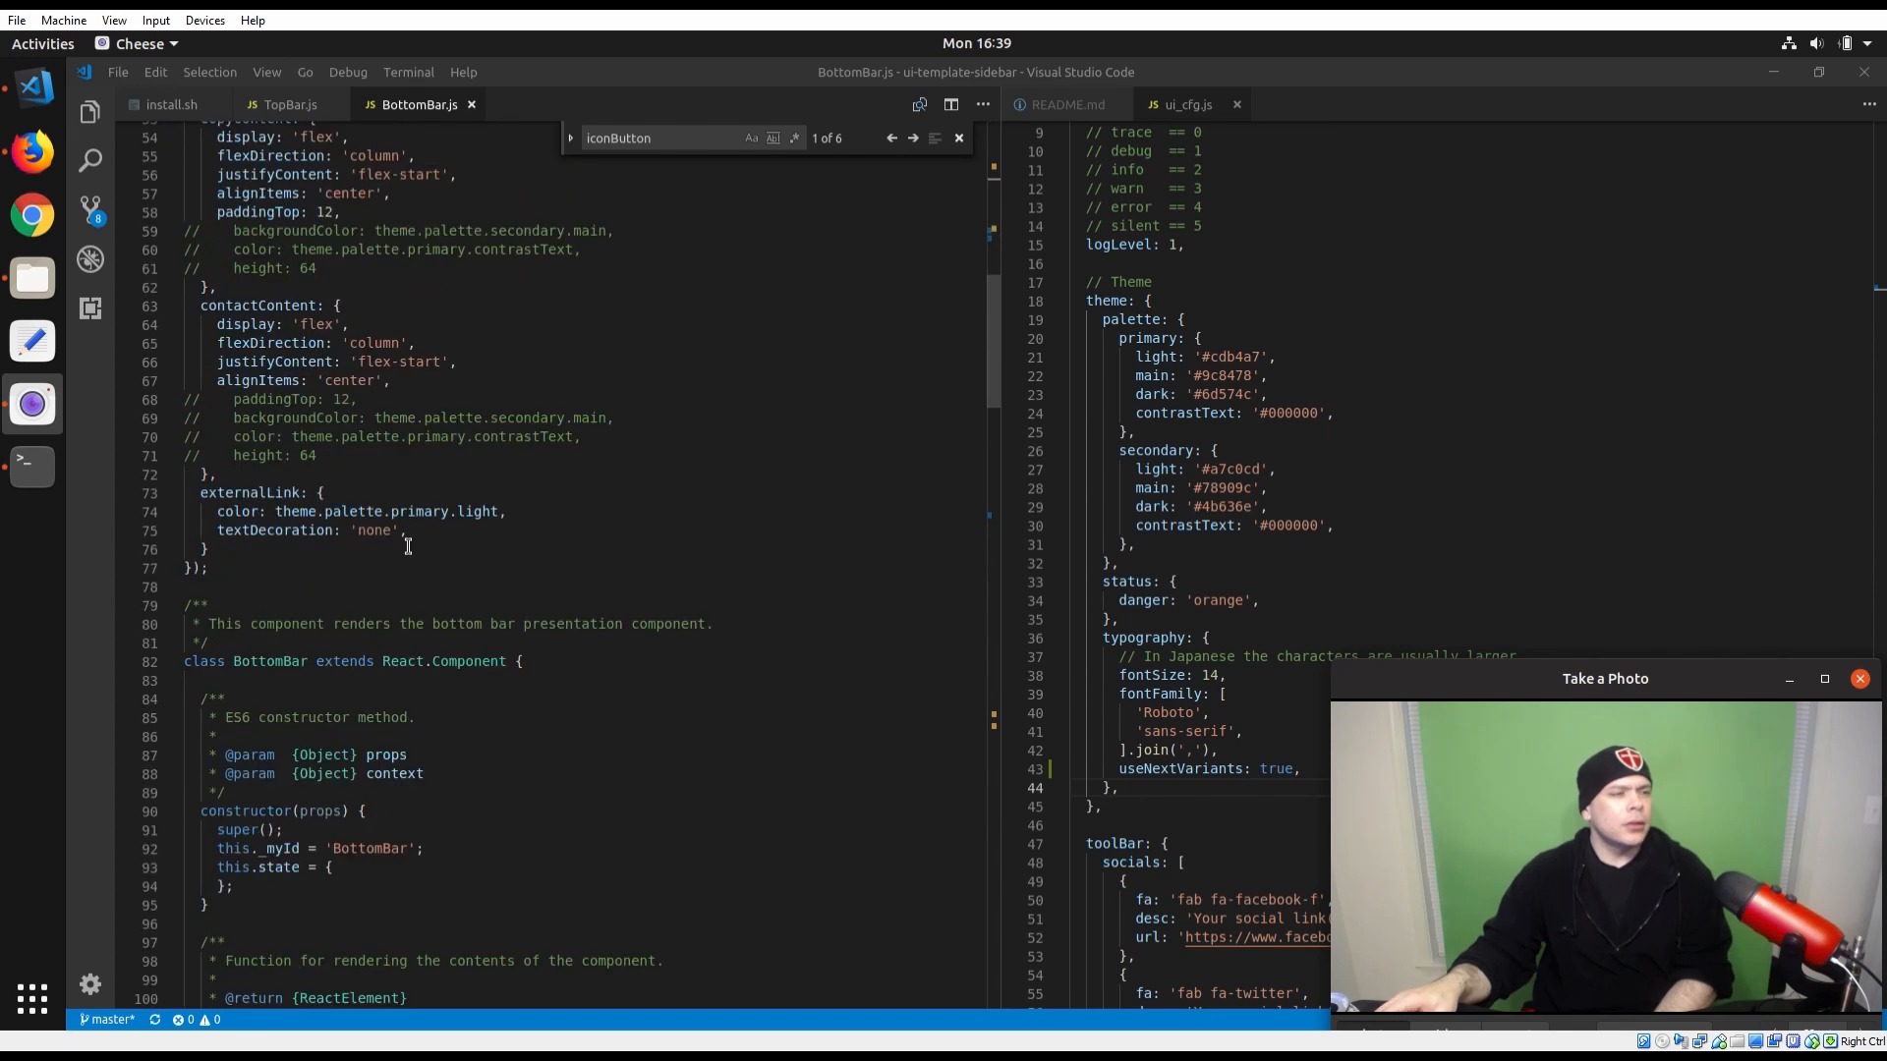
scroll("up", 3)
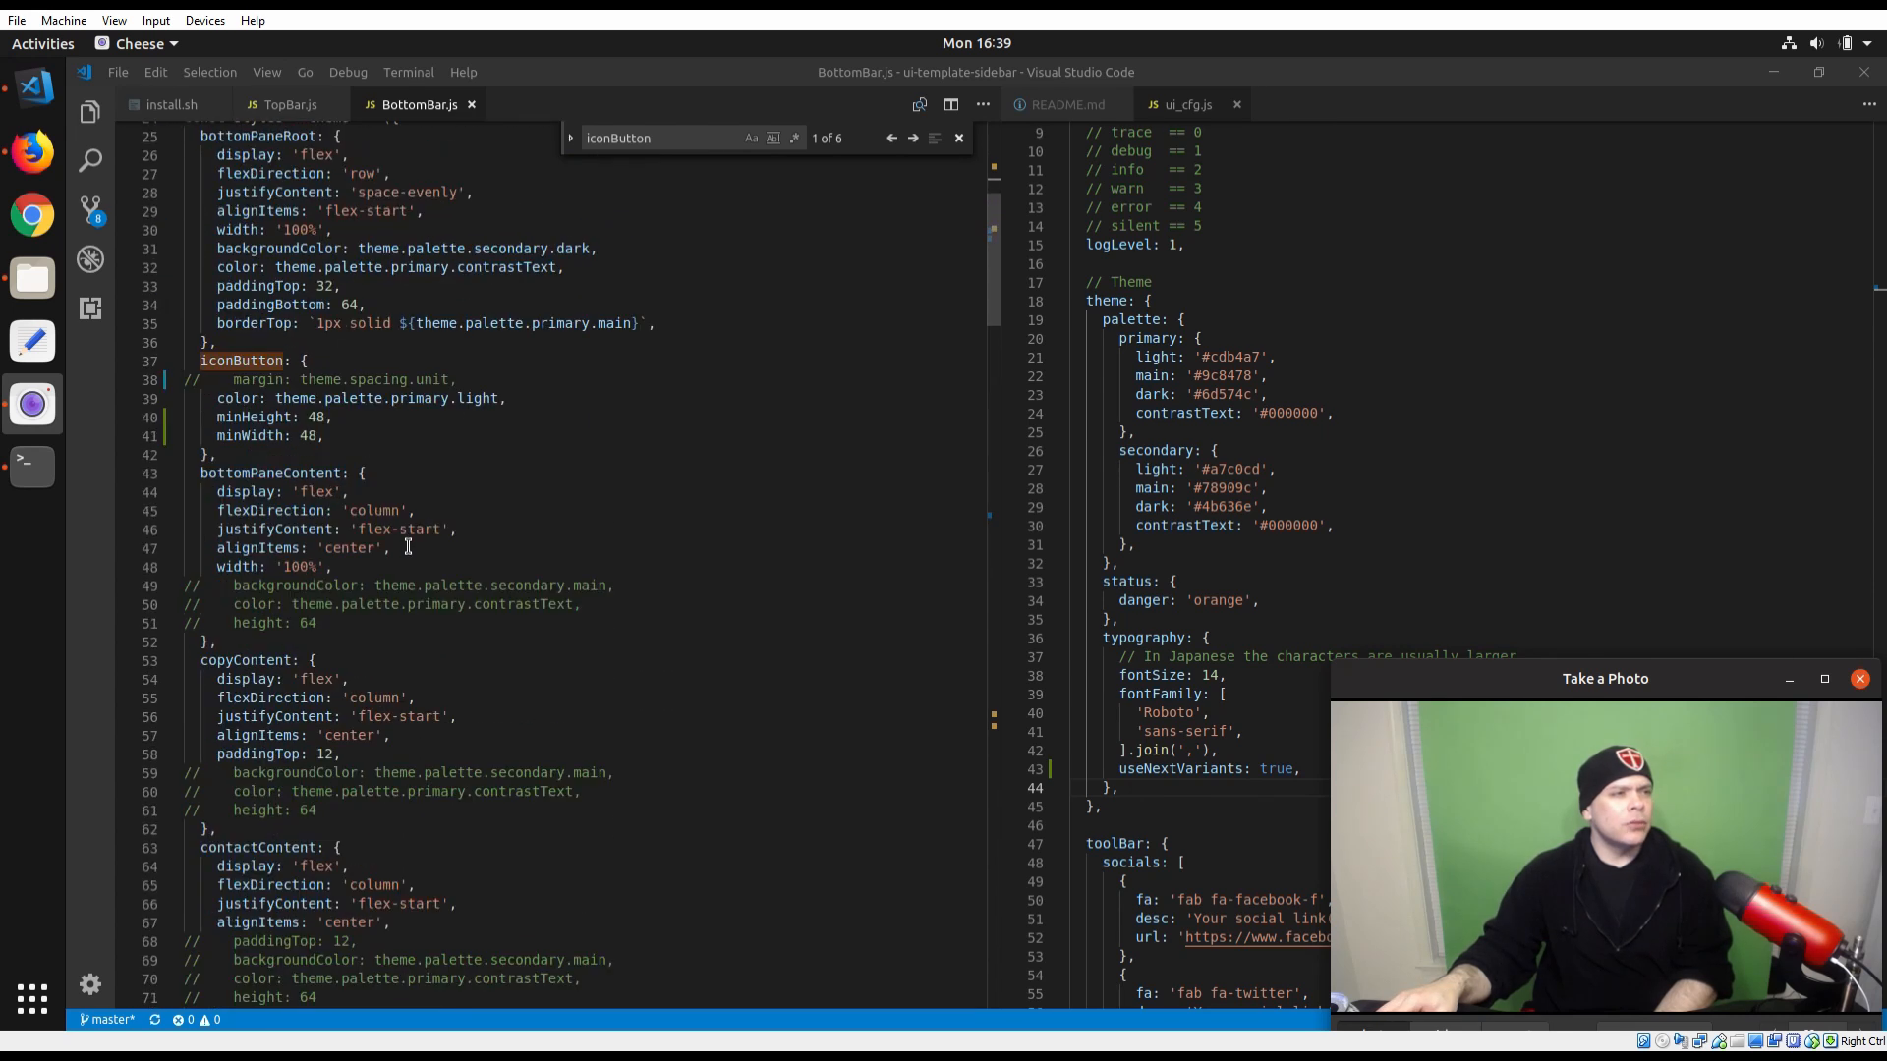
scroll("up", 3)
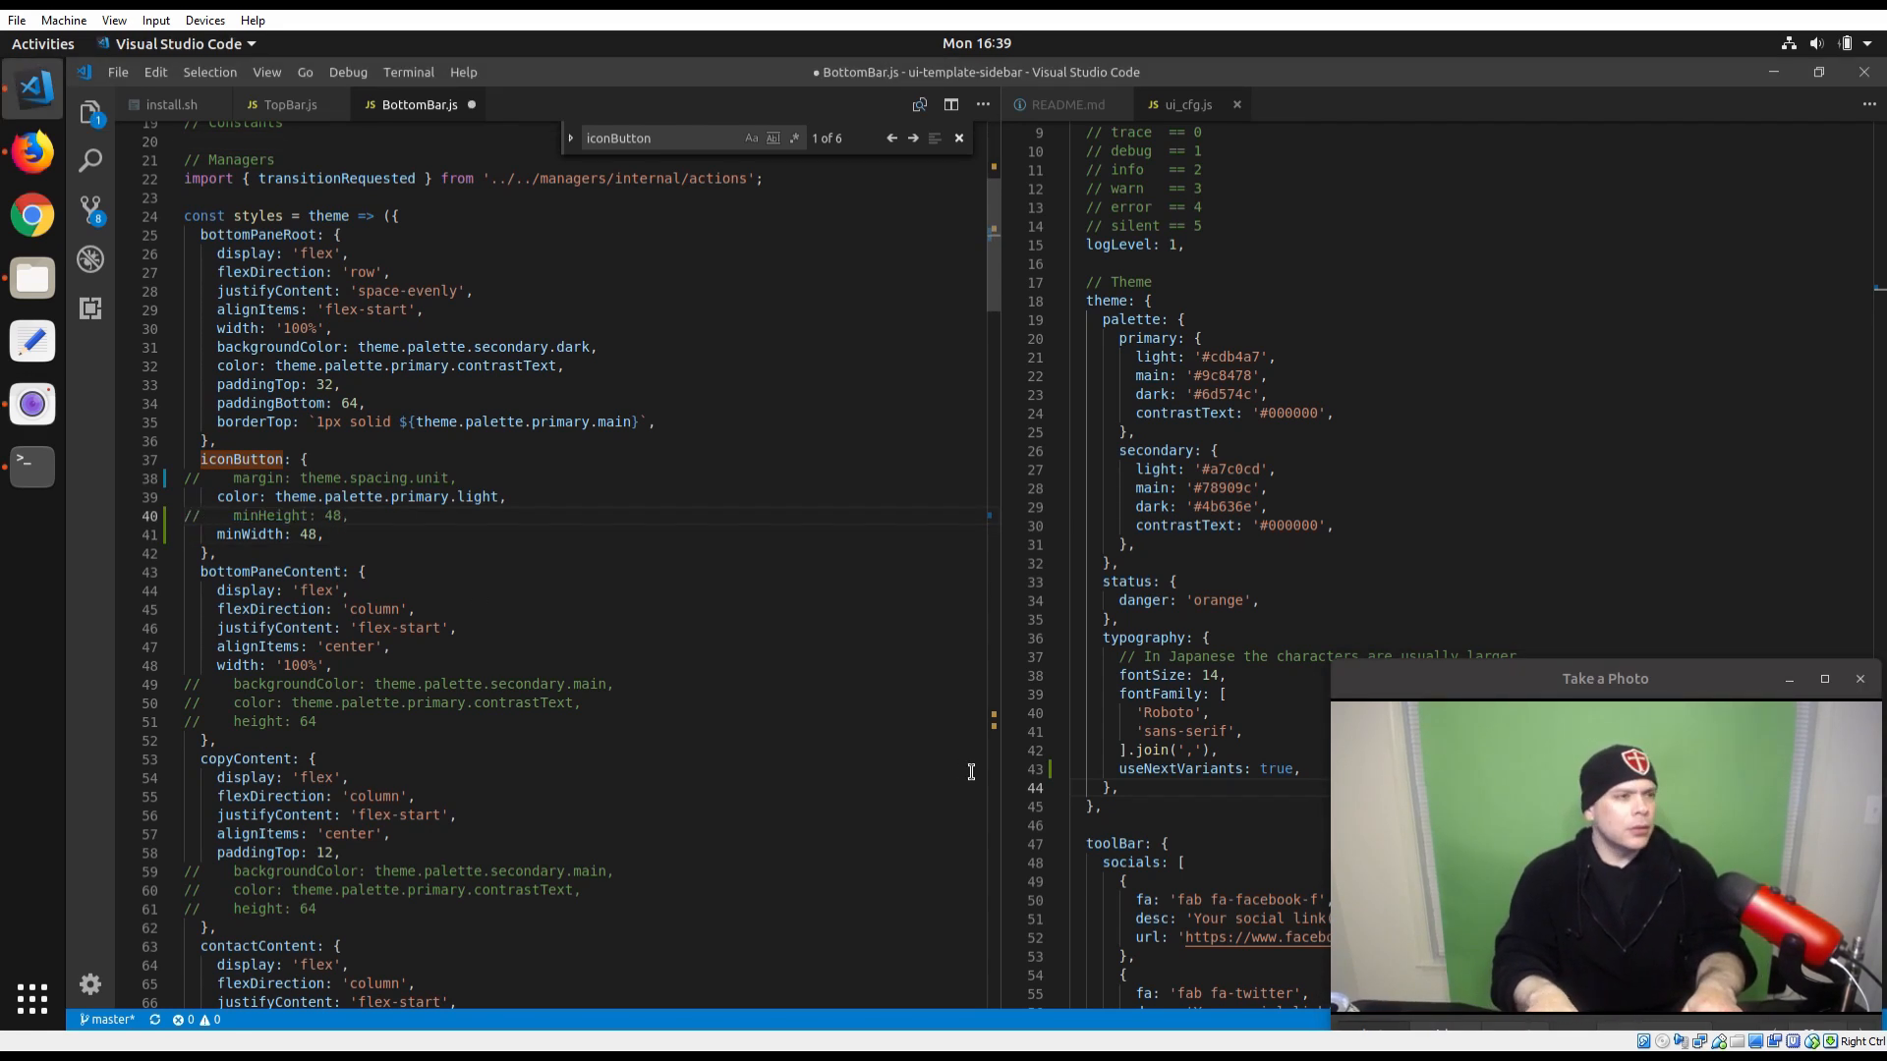
left_click(204, 533)
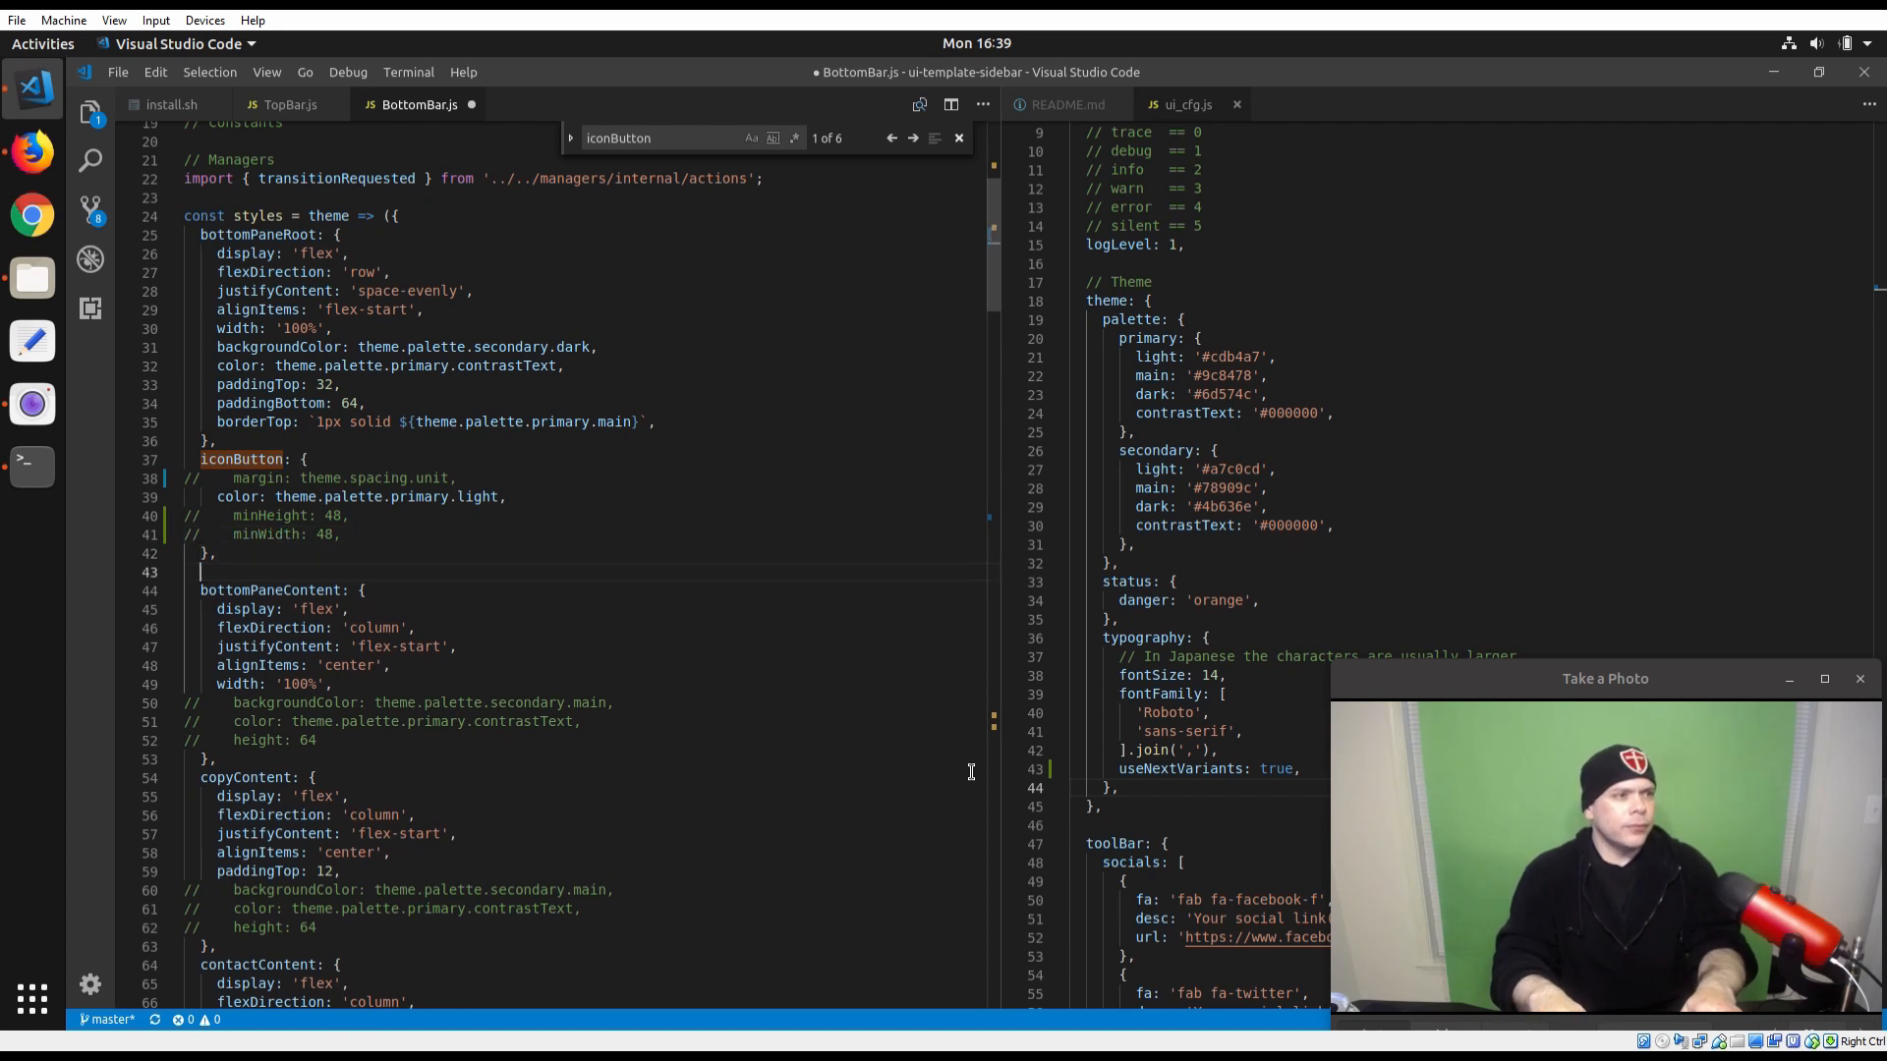
type("button")
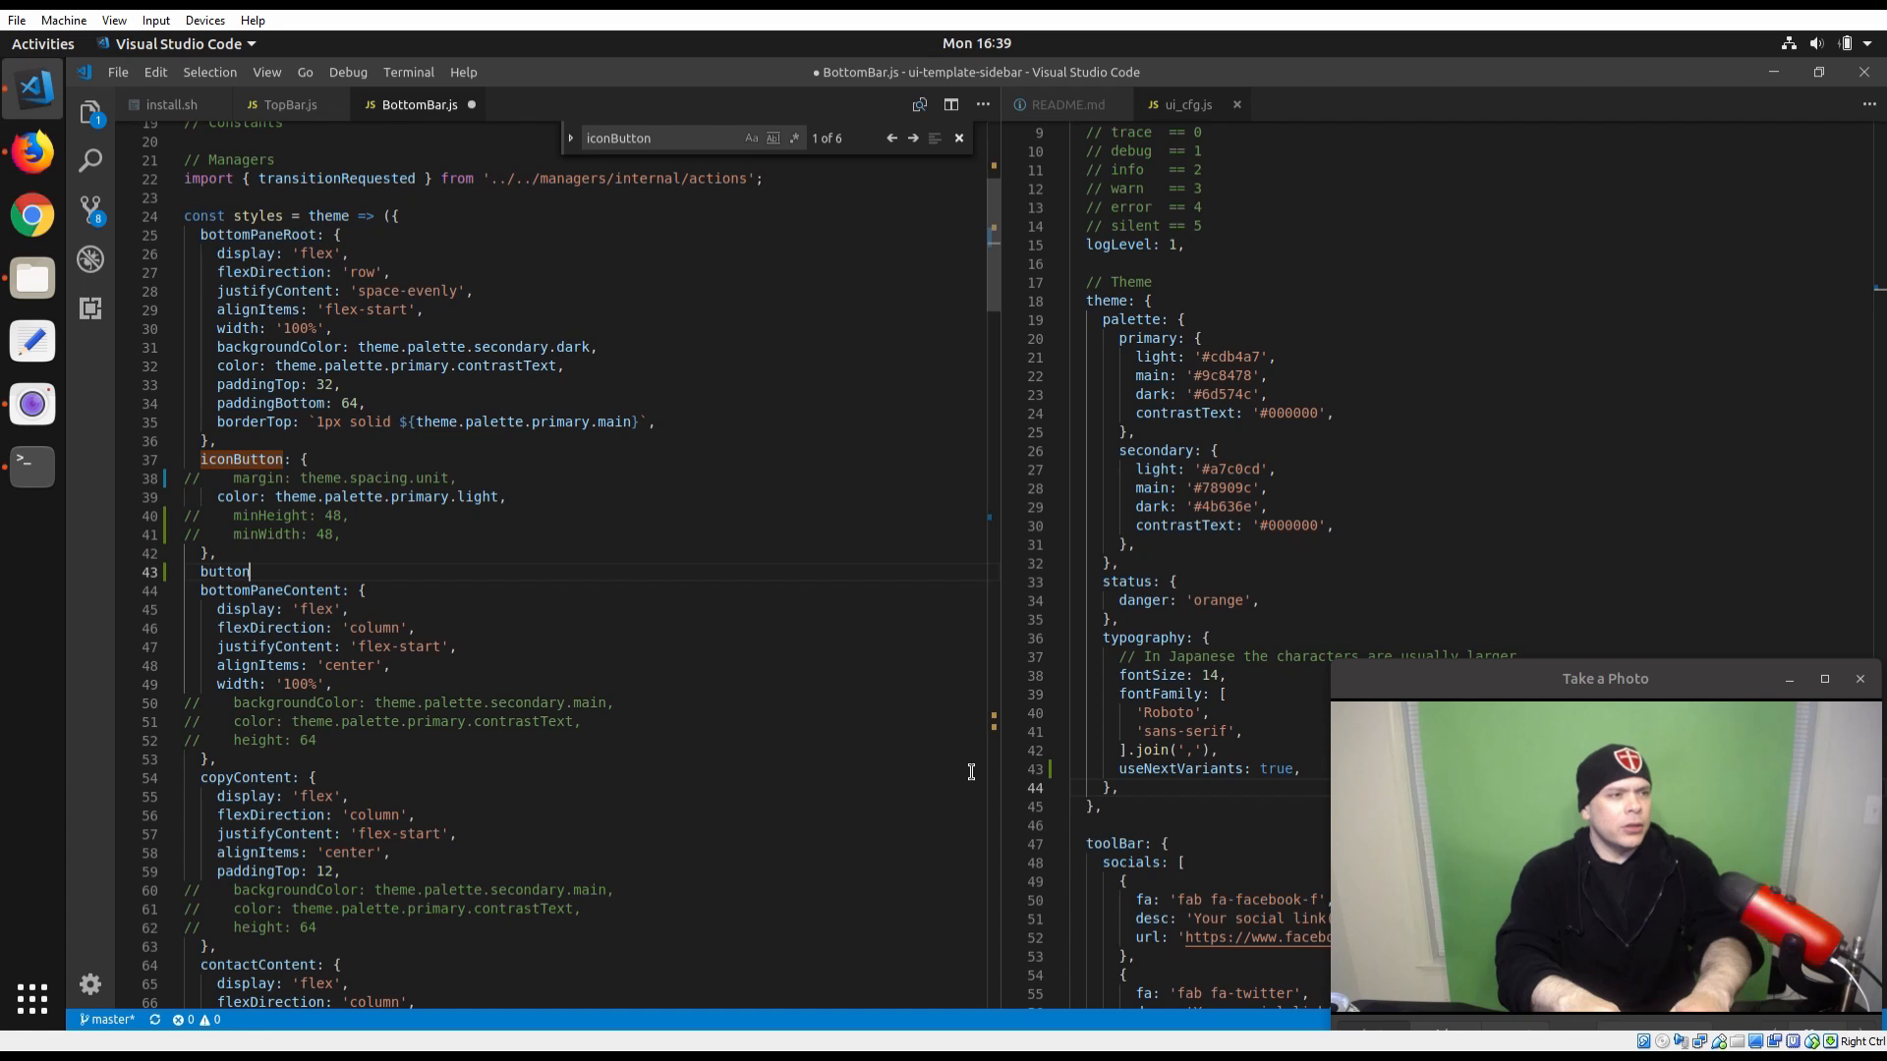
type("Root: {")
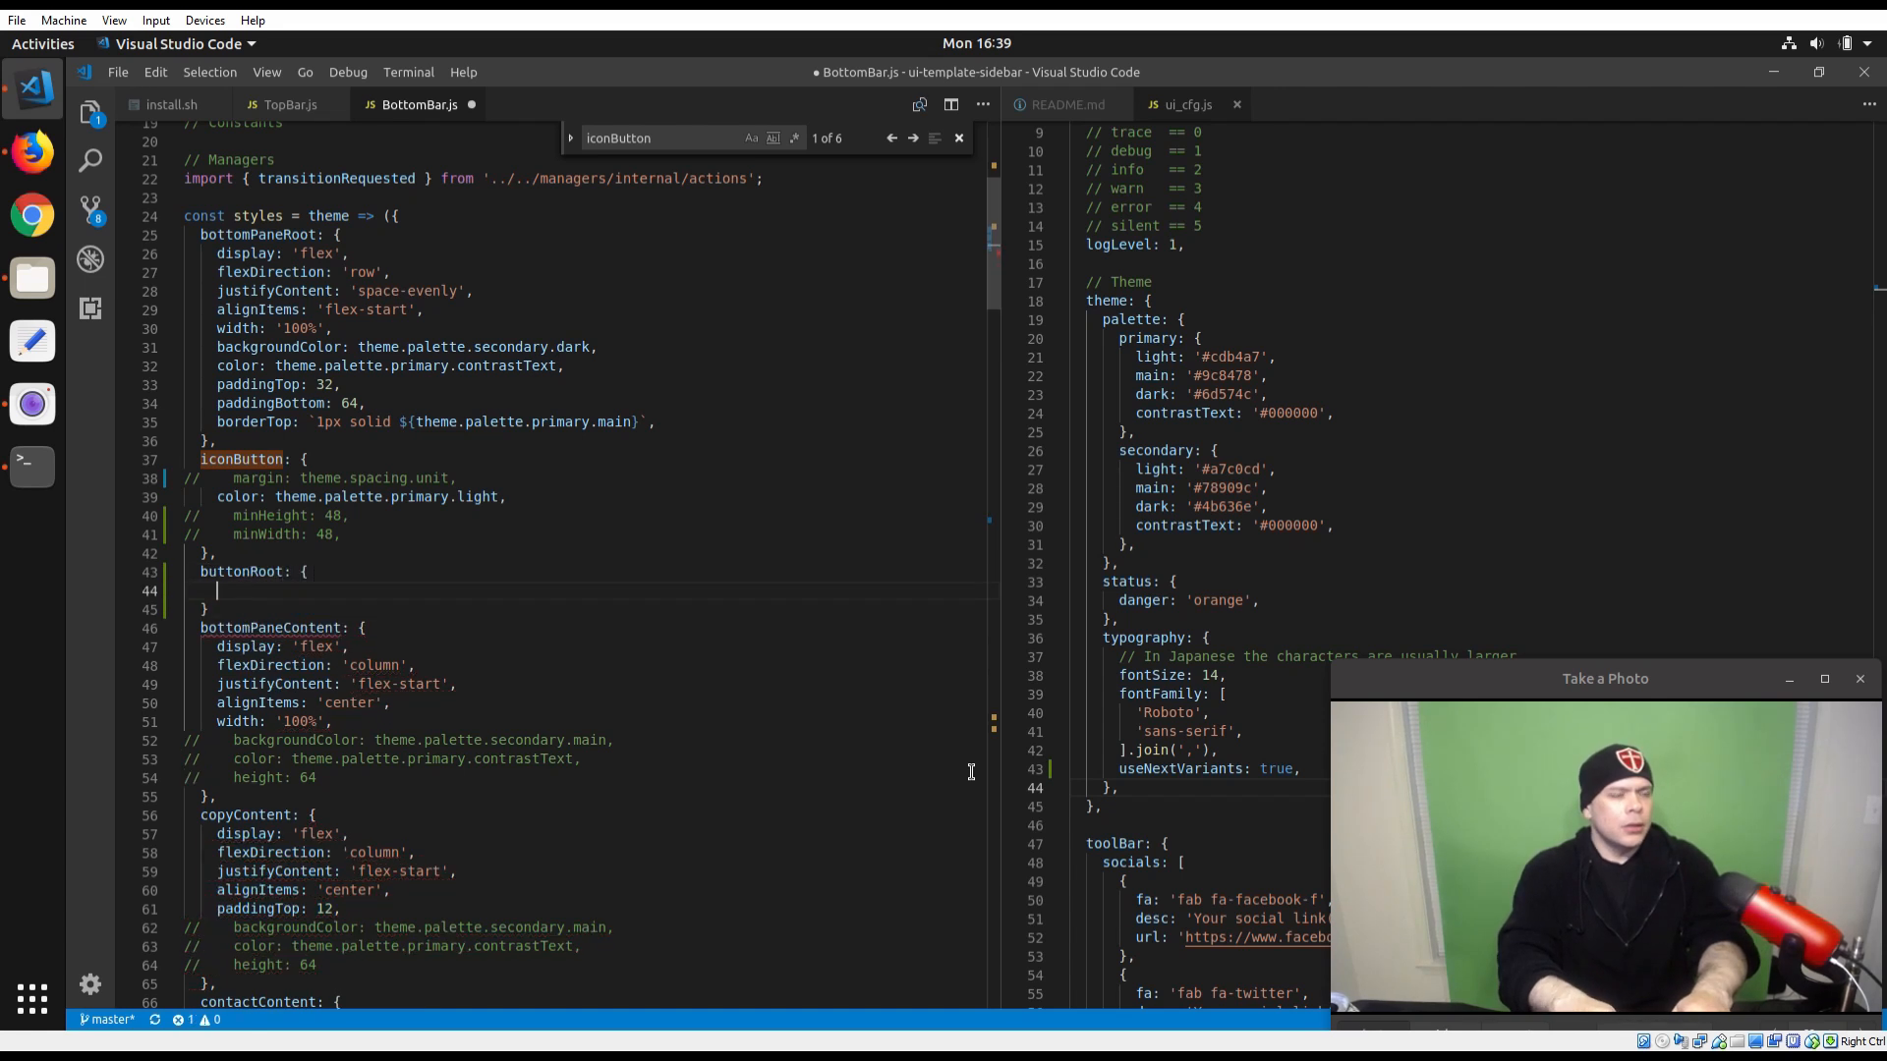
type("width:")
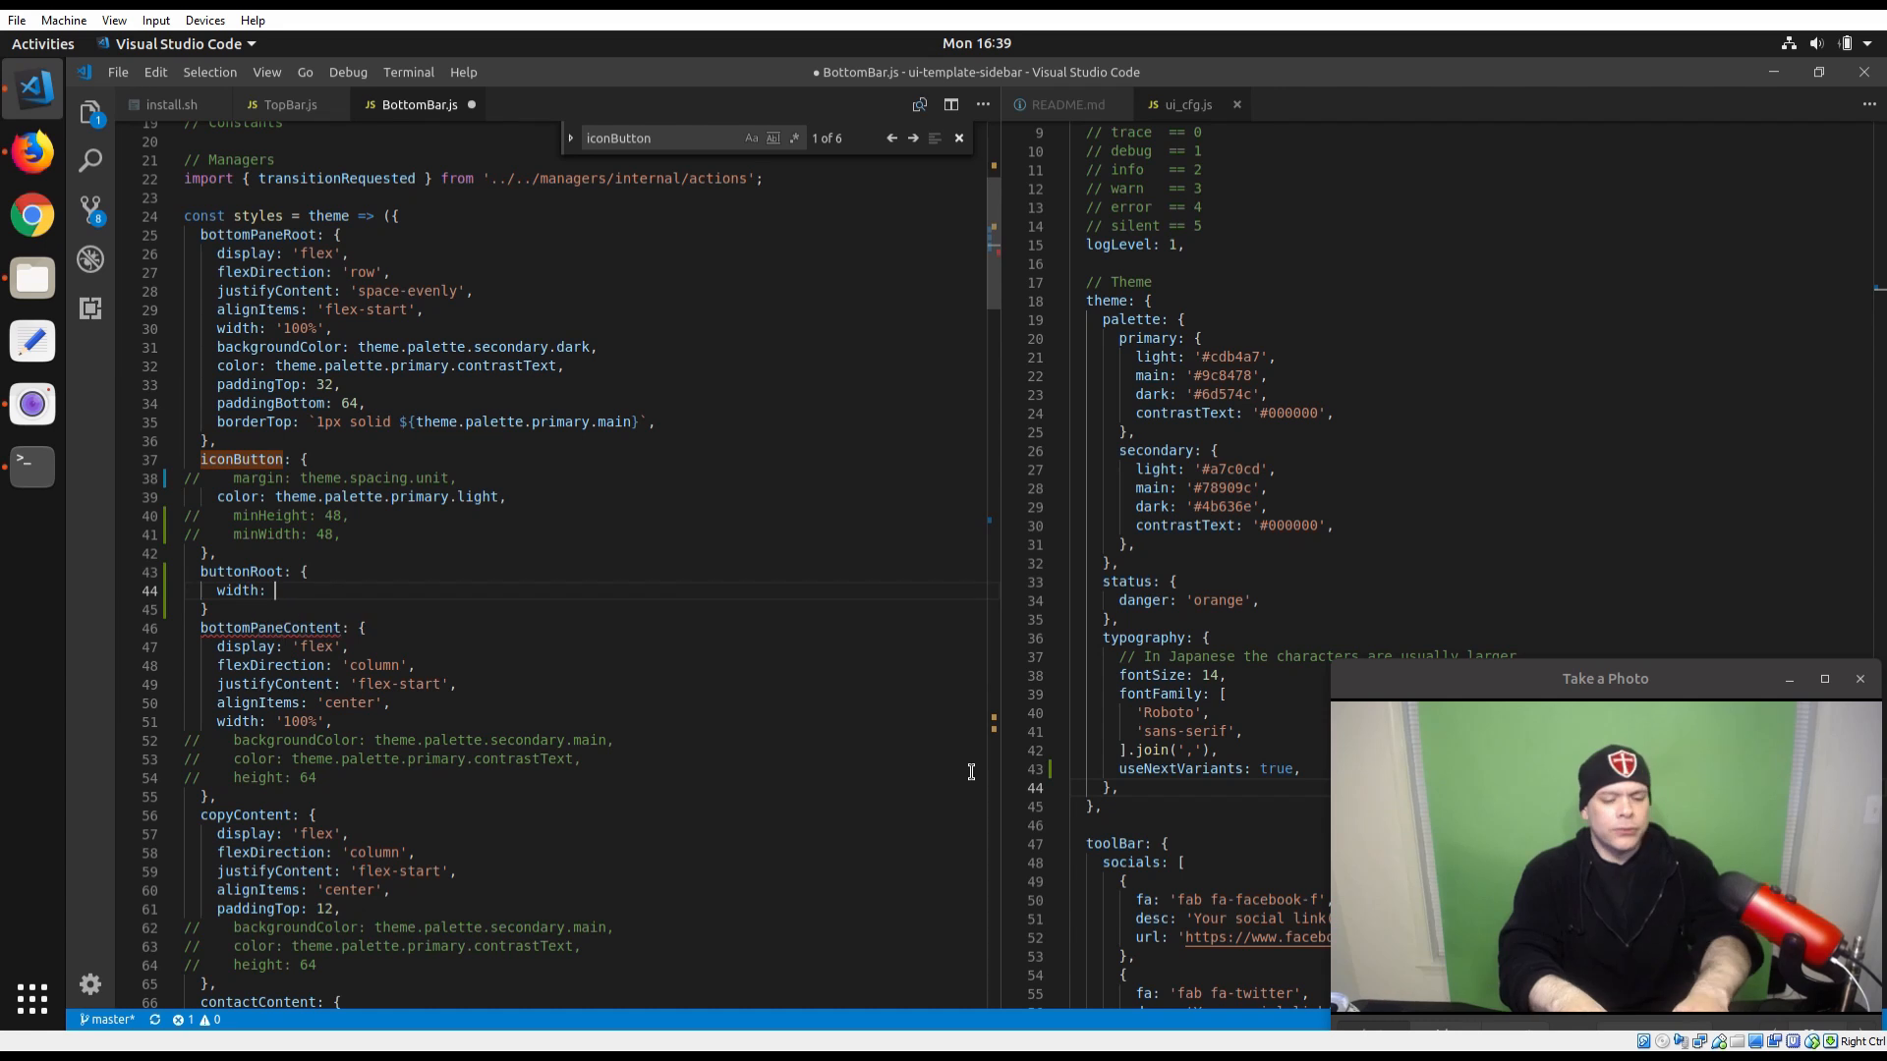
type("48,")
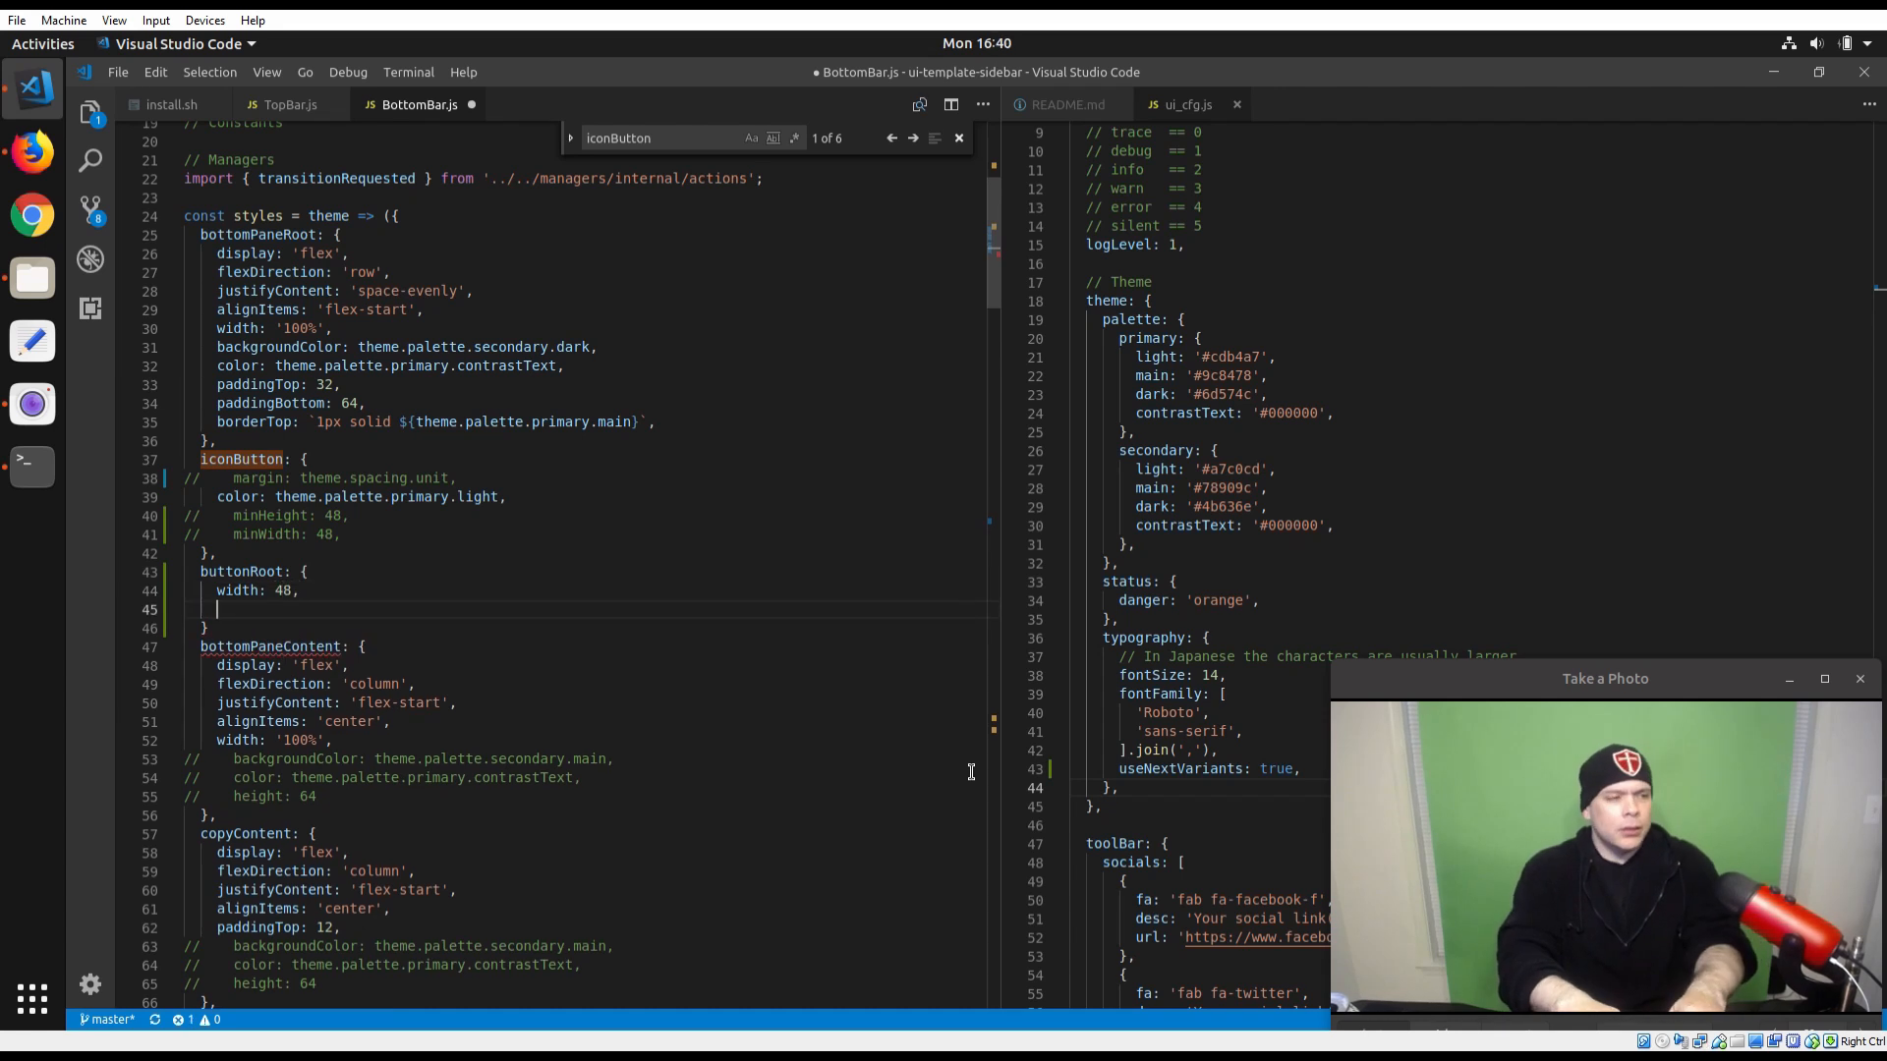
type("height: 4")
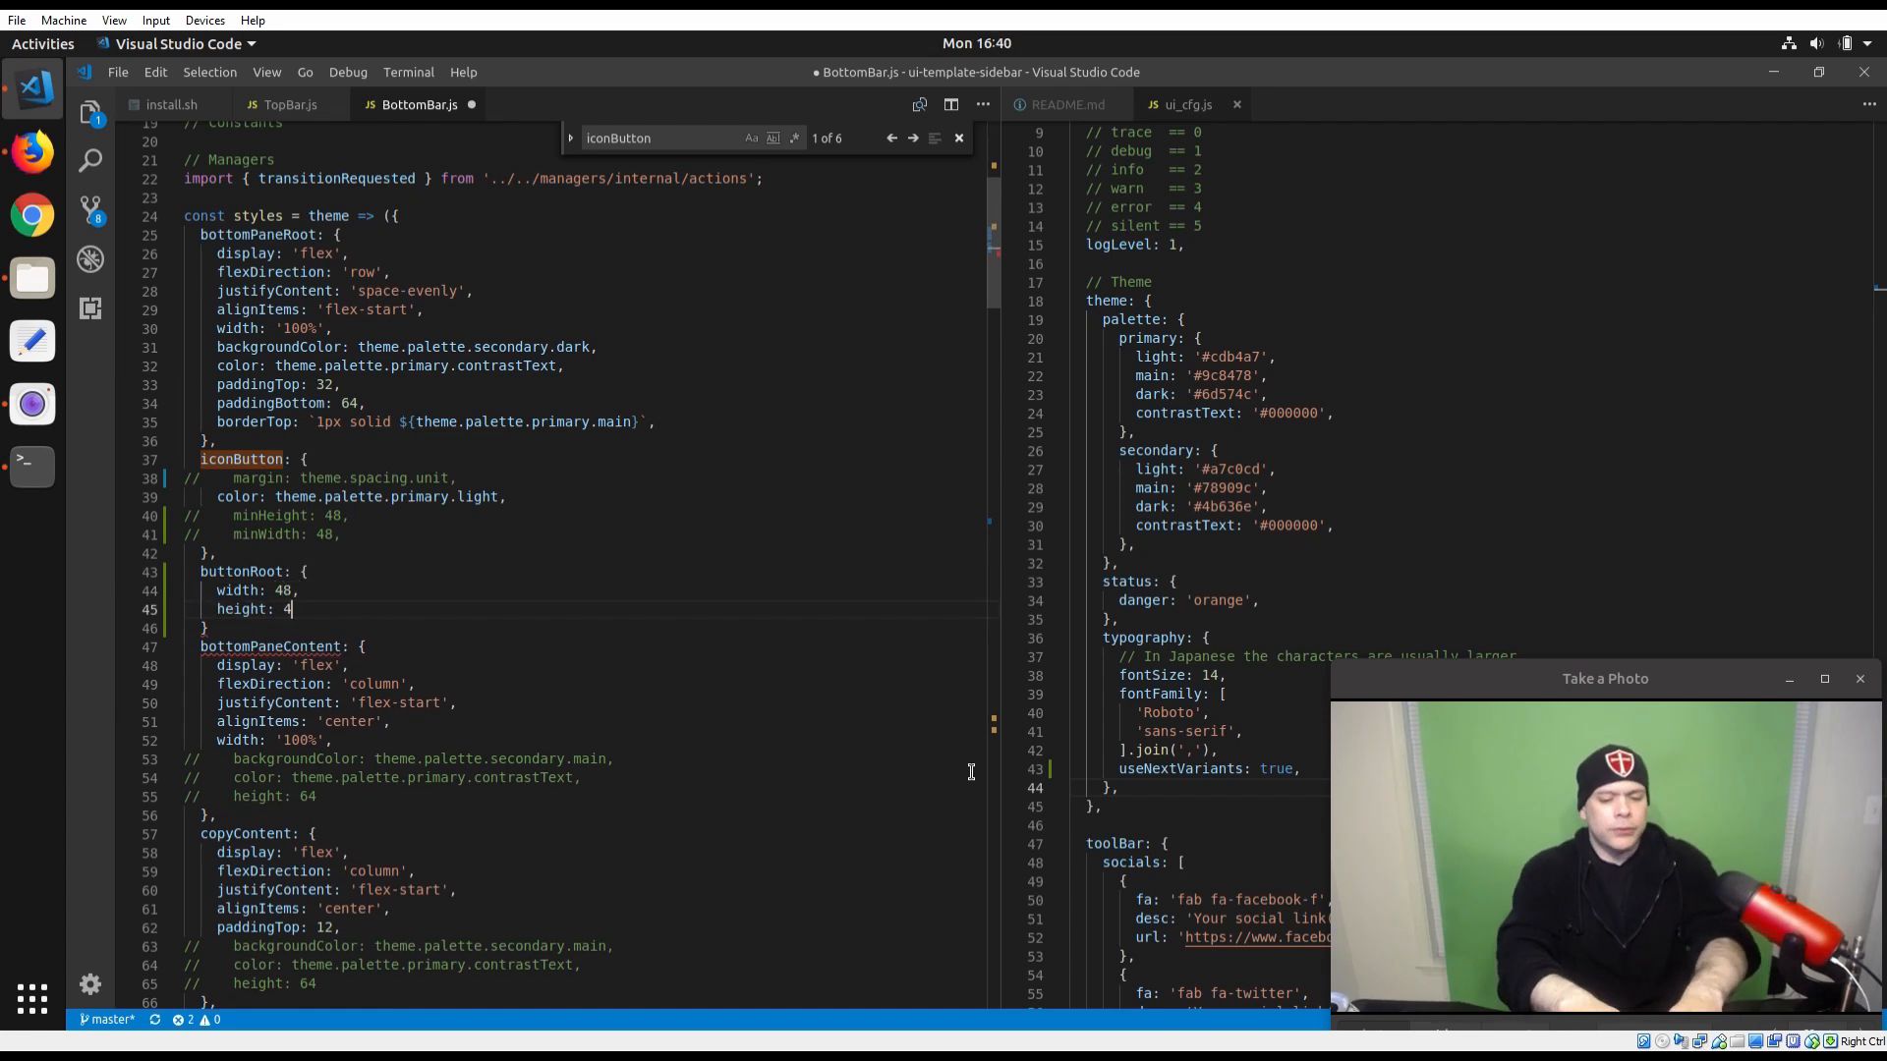
type("8,")
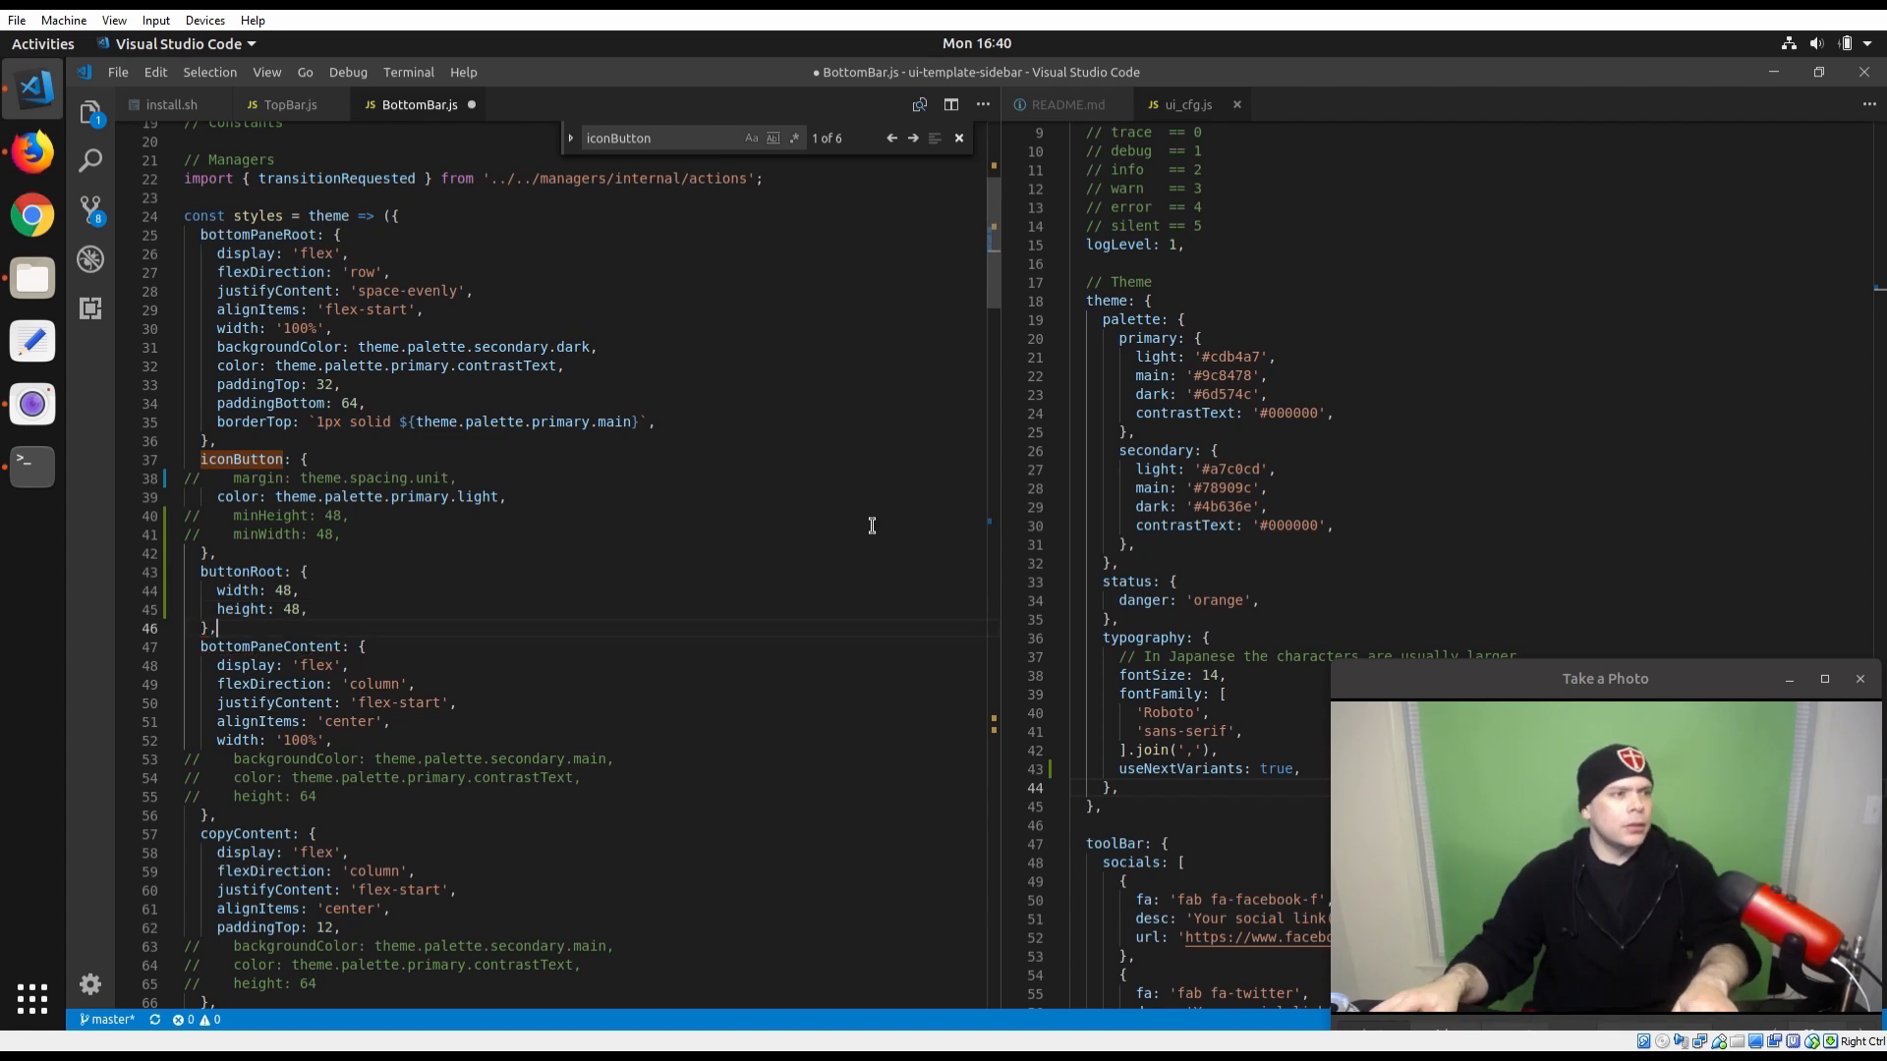
Add classes={{ root: classes.buttonRoot }} to the social IconButton in _renderCfgSocialButtons
scroll("down", 3)
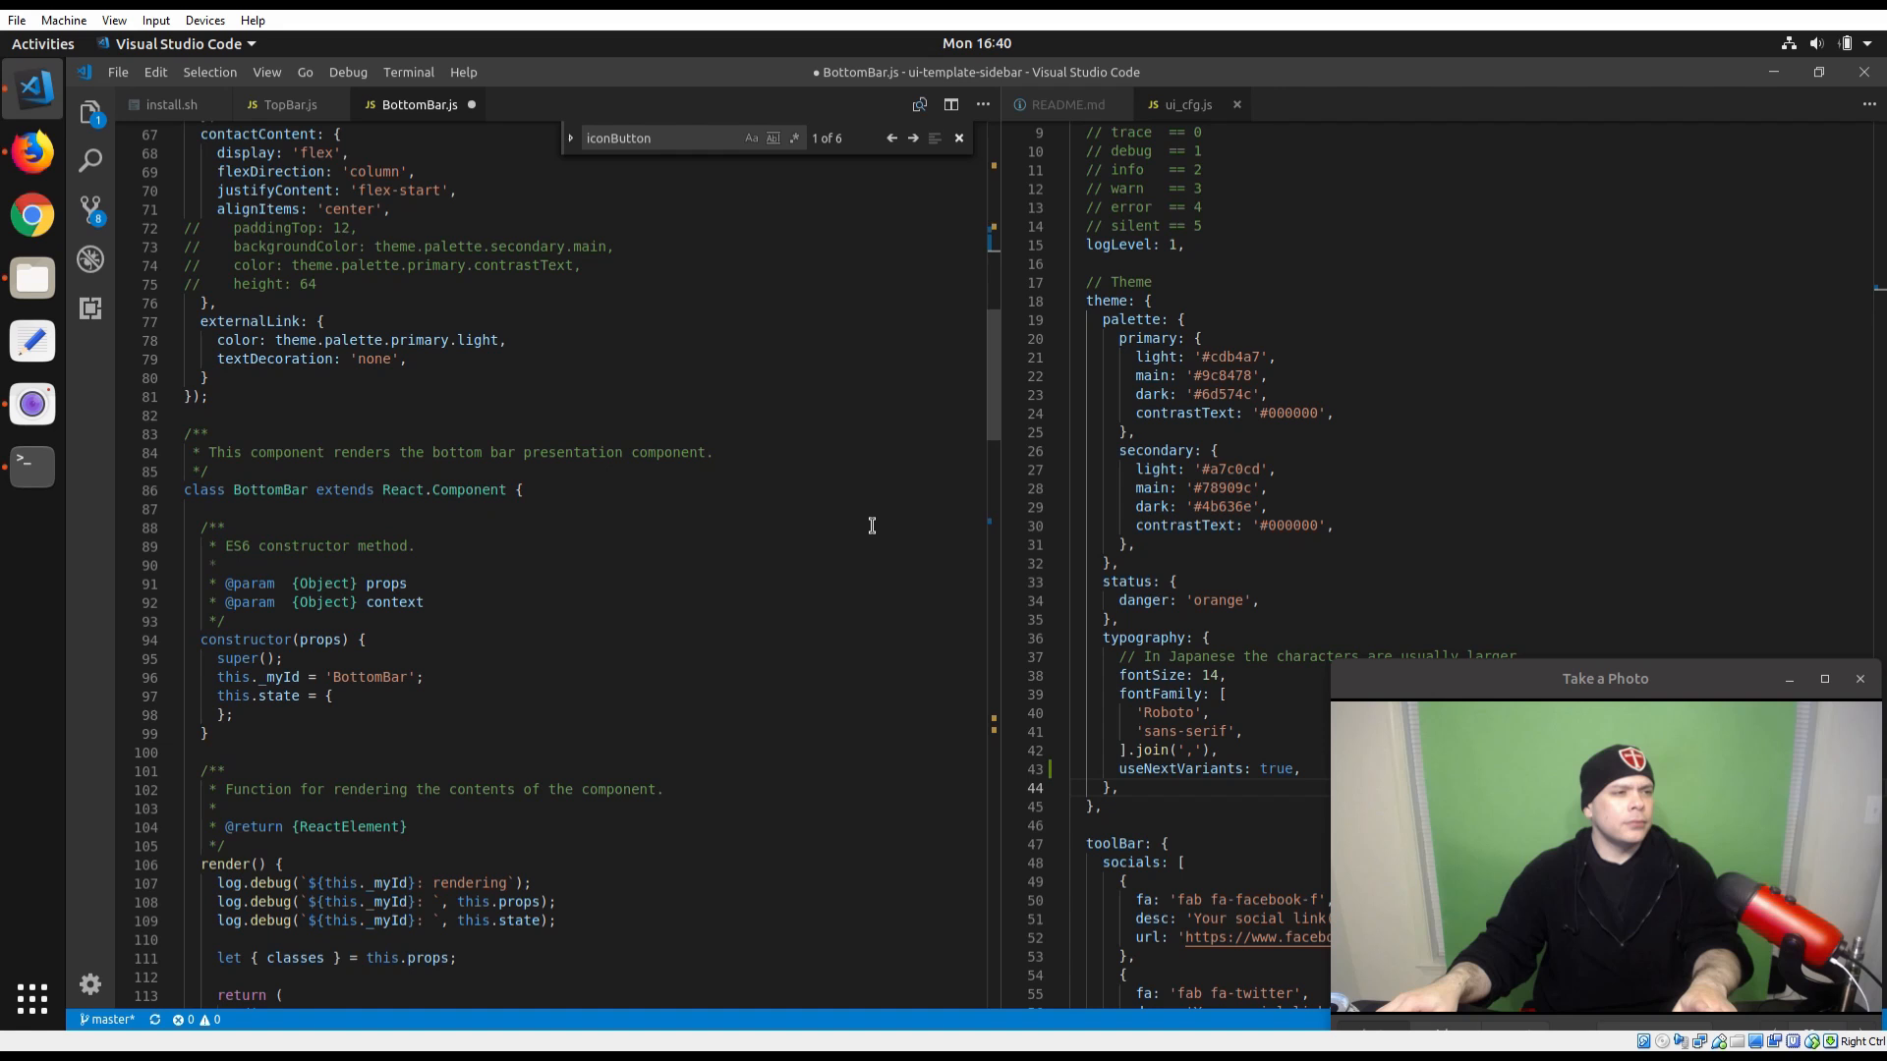
scroll("down", 3)
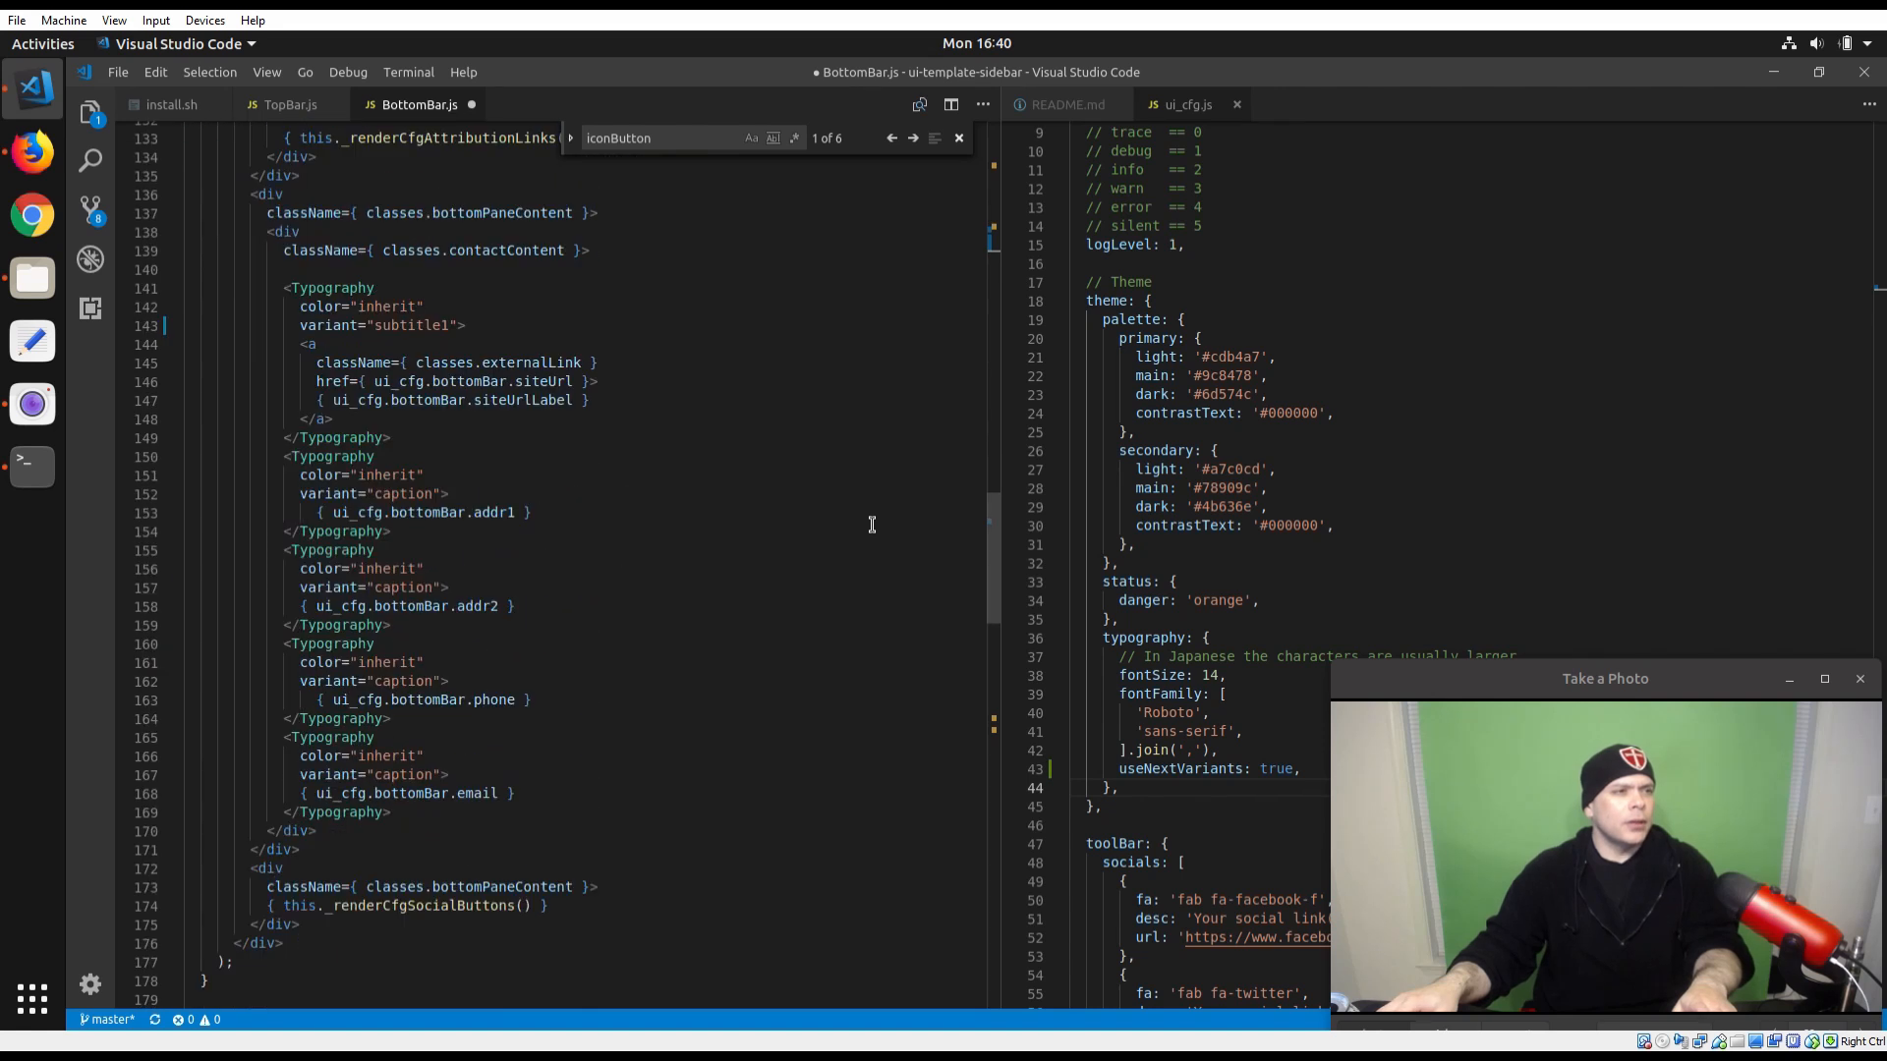
scroll("down", 3)
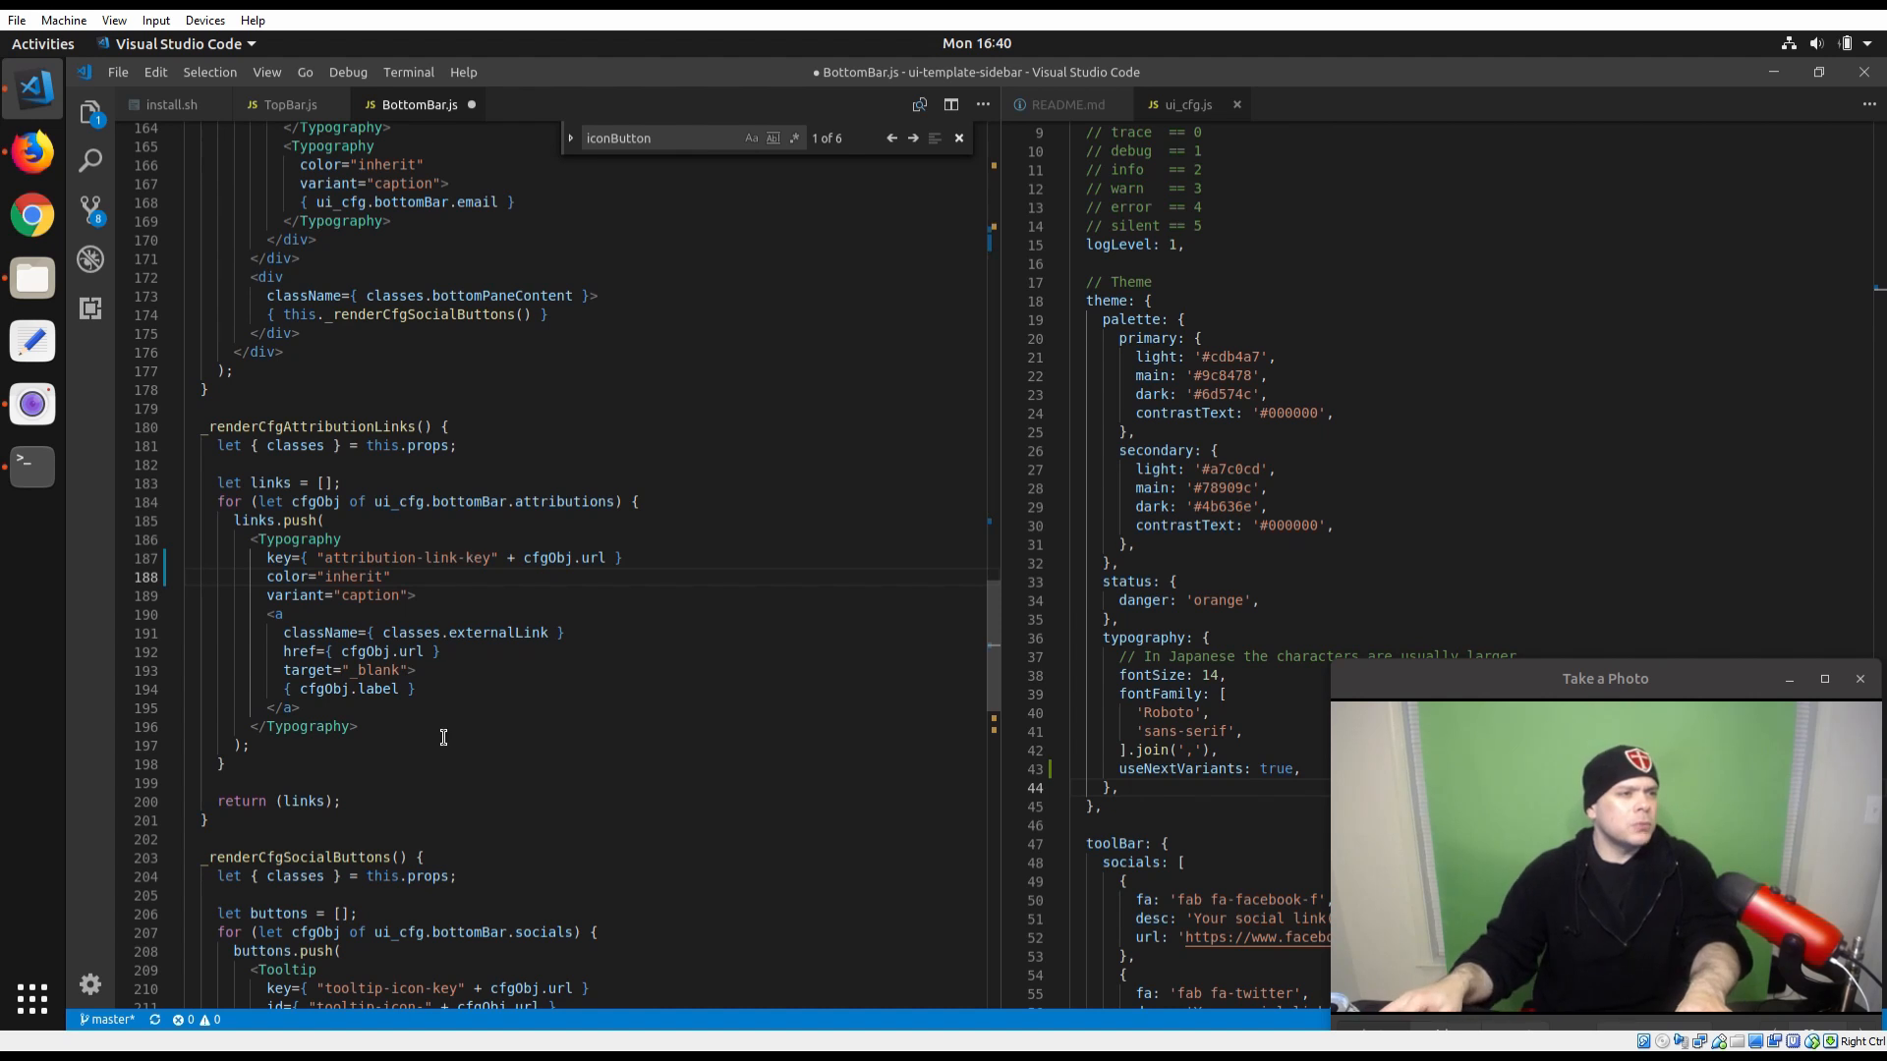
scroll("down", 3)
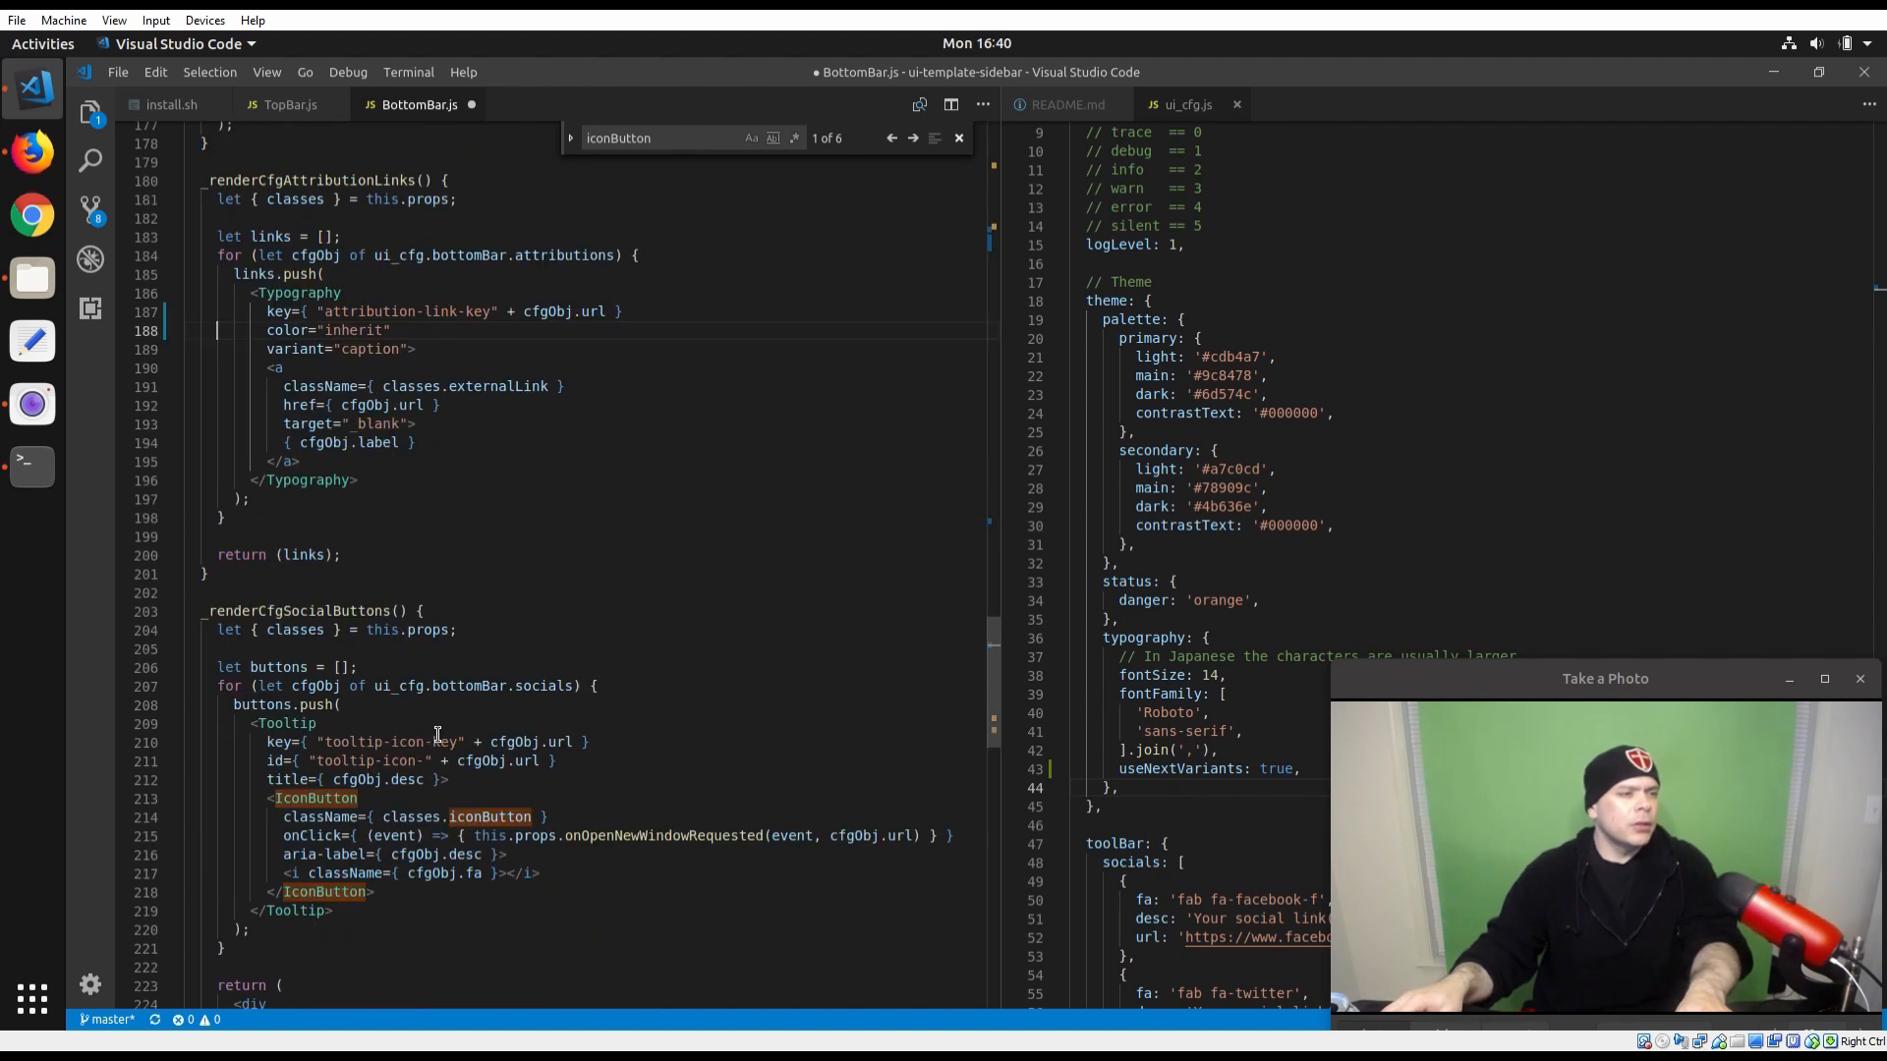
scroll("down", 3)
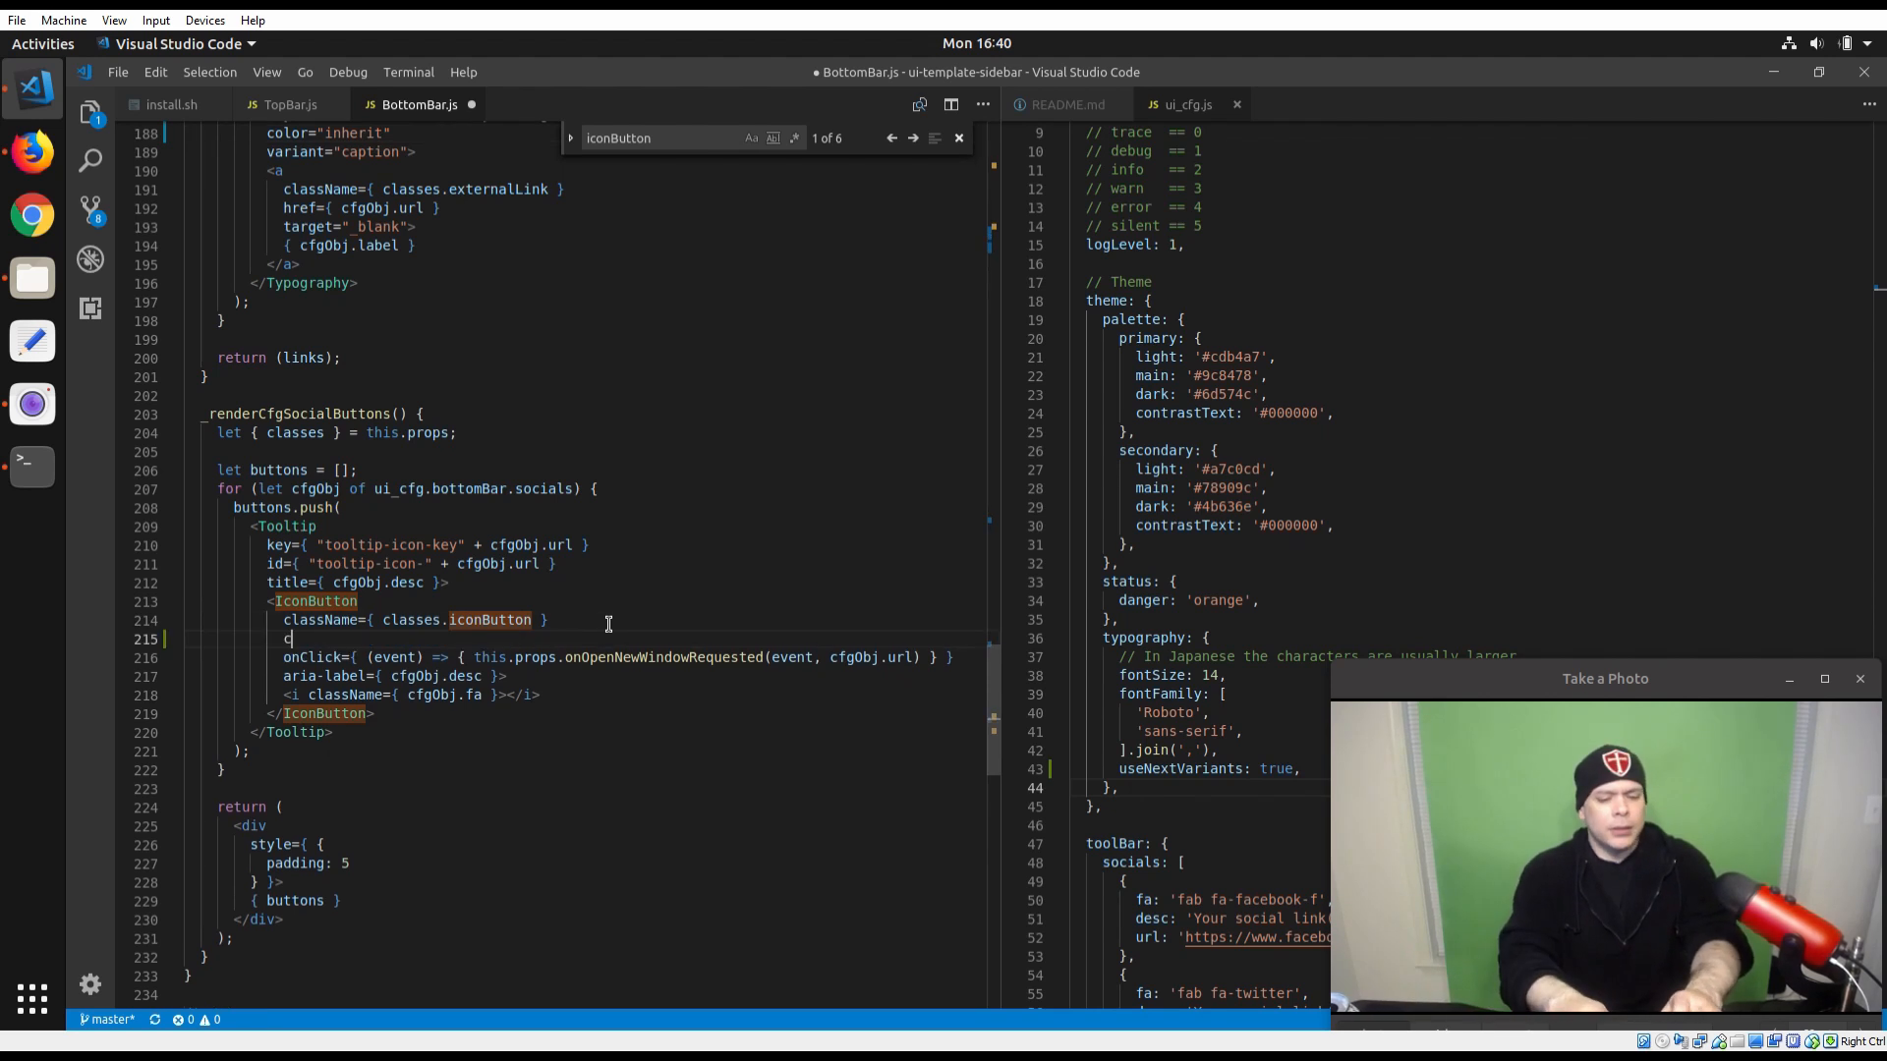
type("classes=")
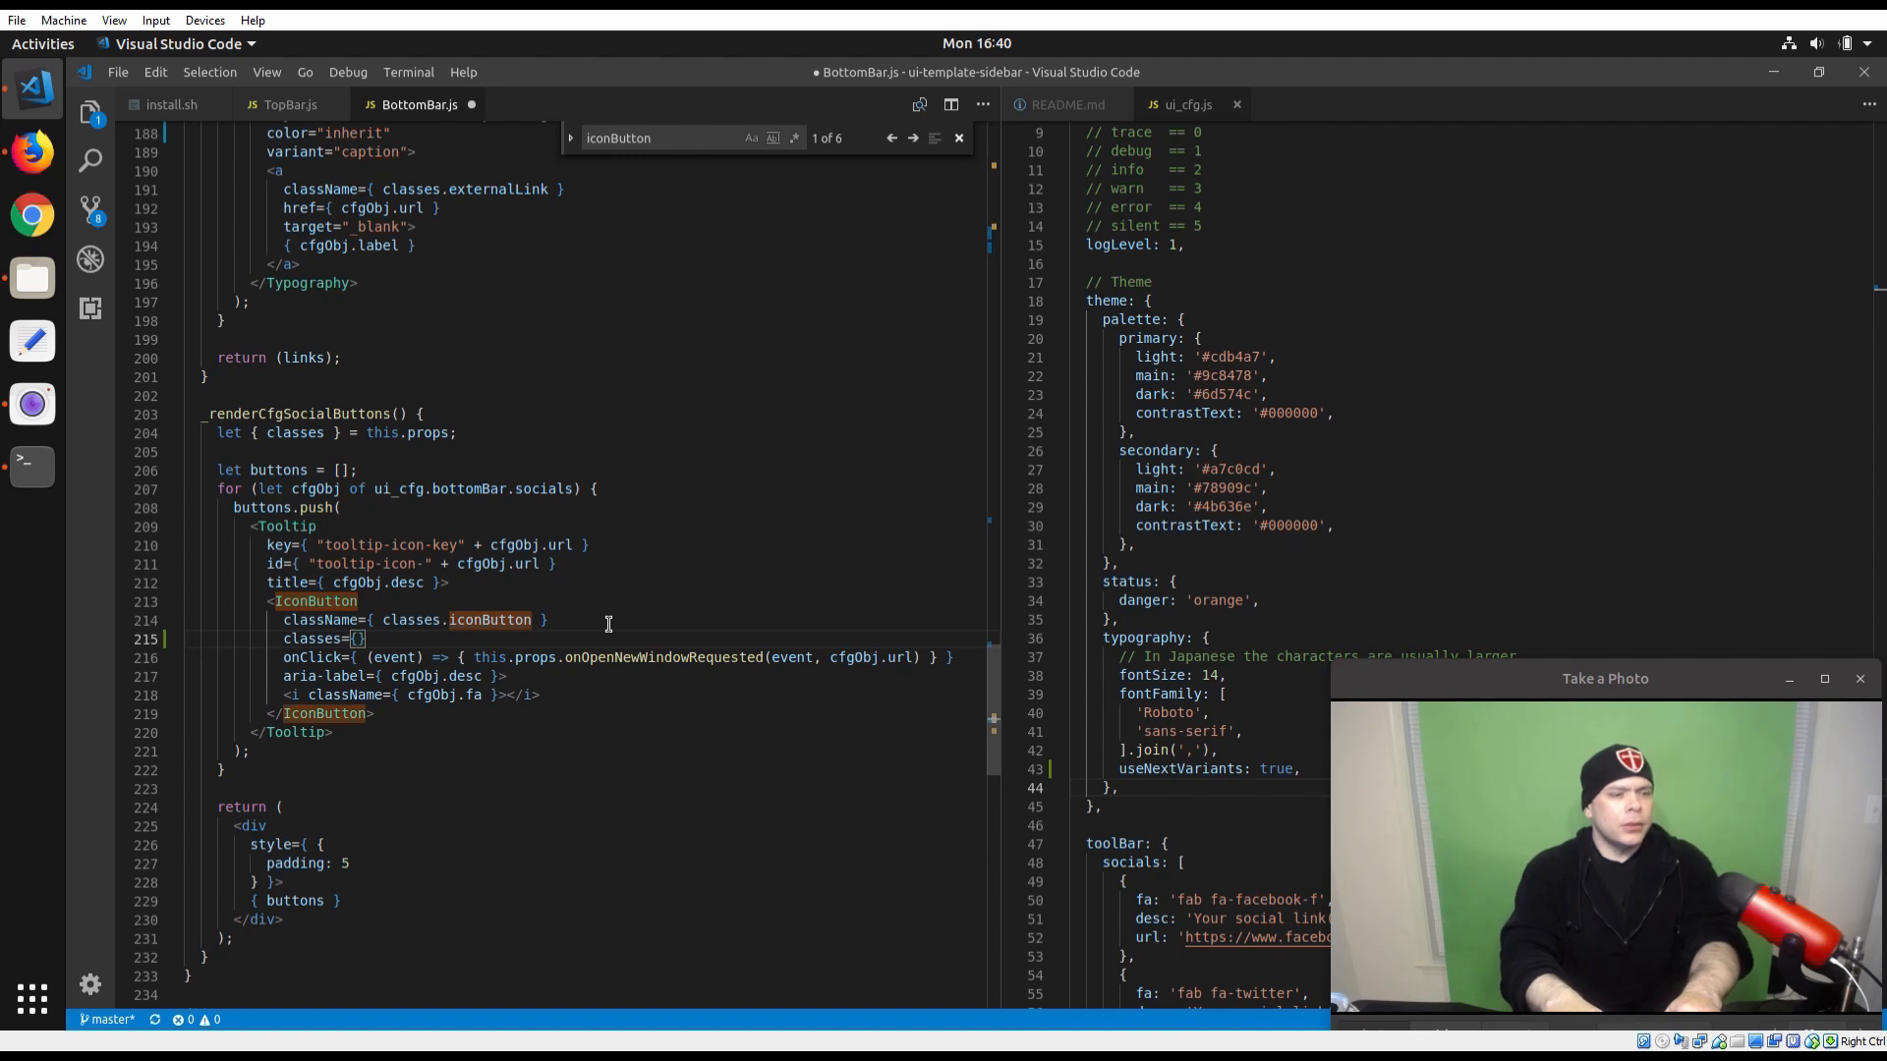
type("{}")
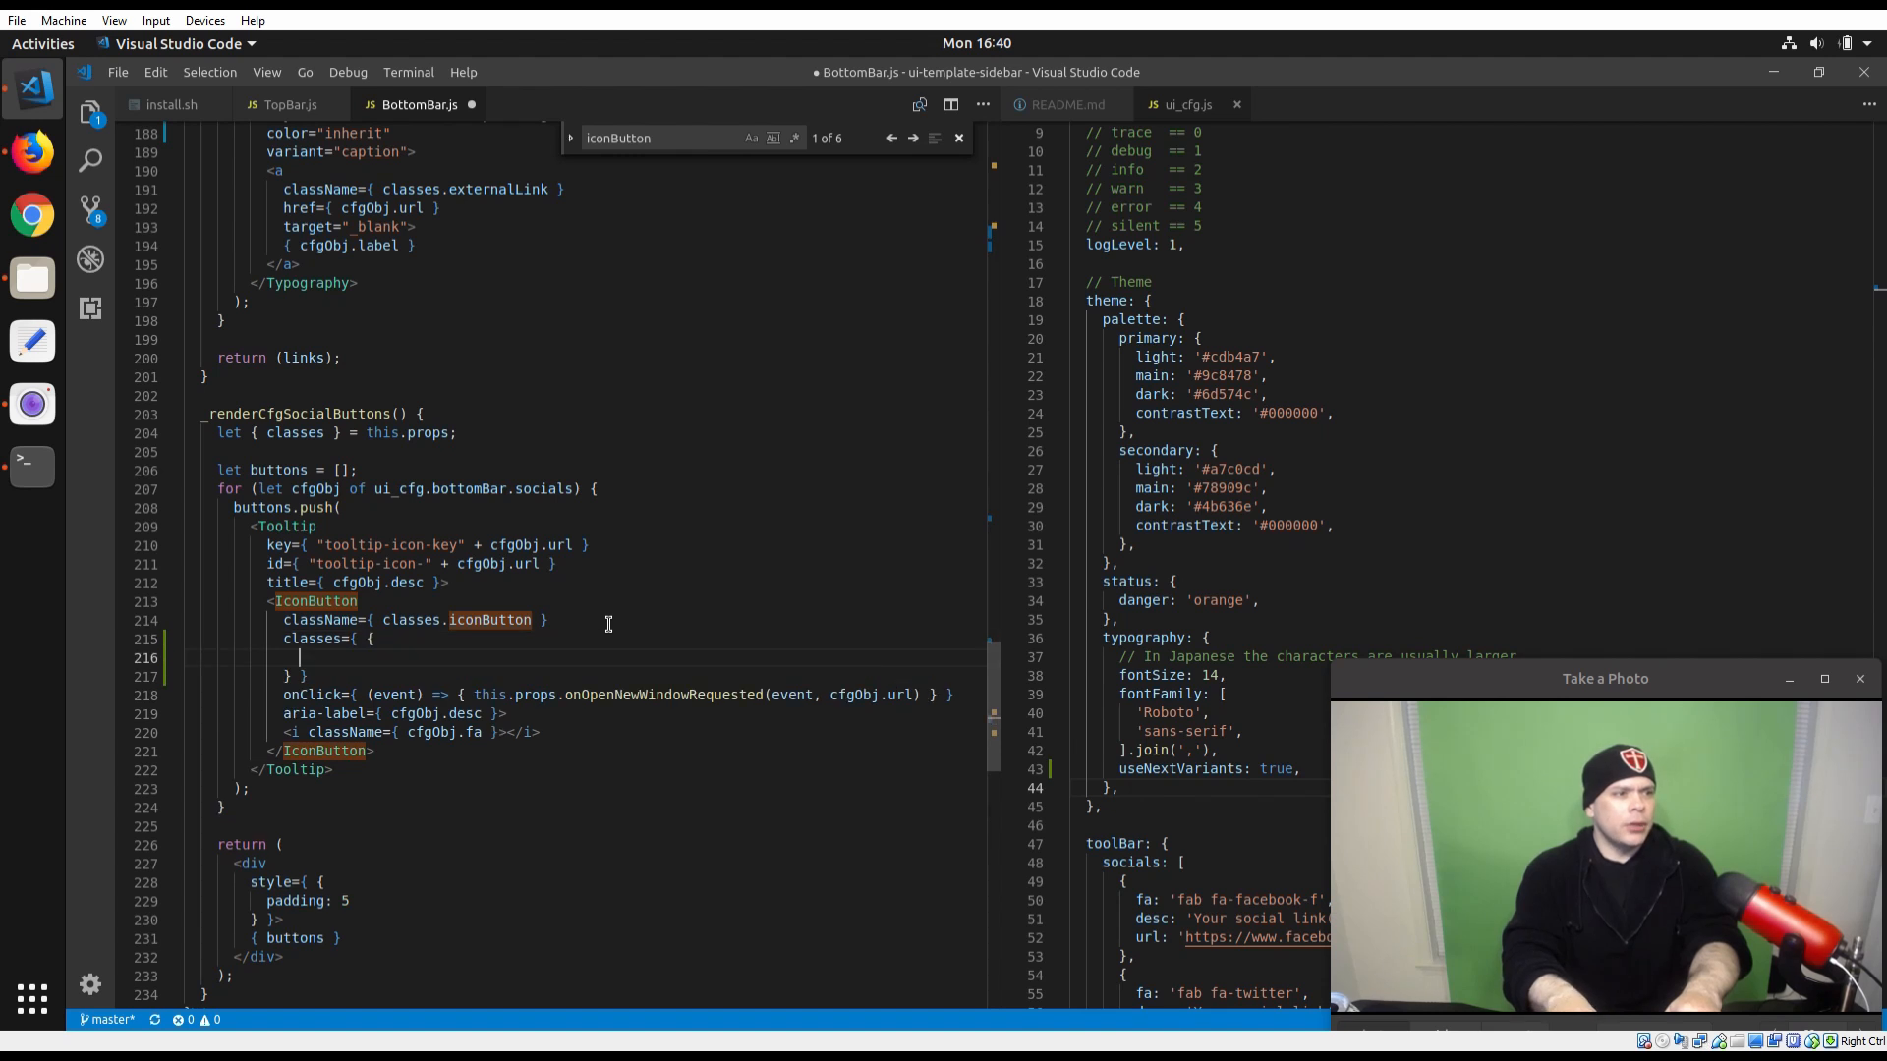
type("r")
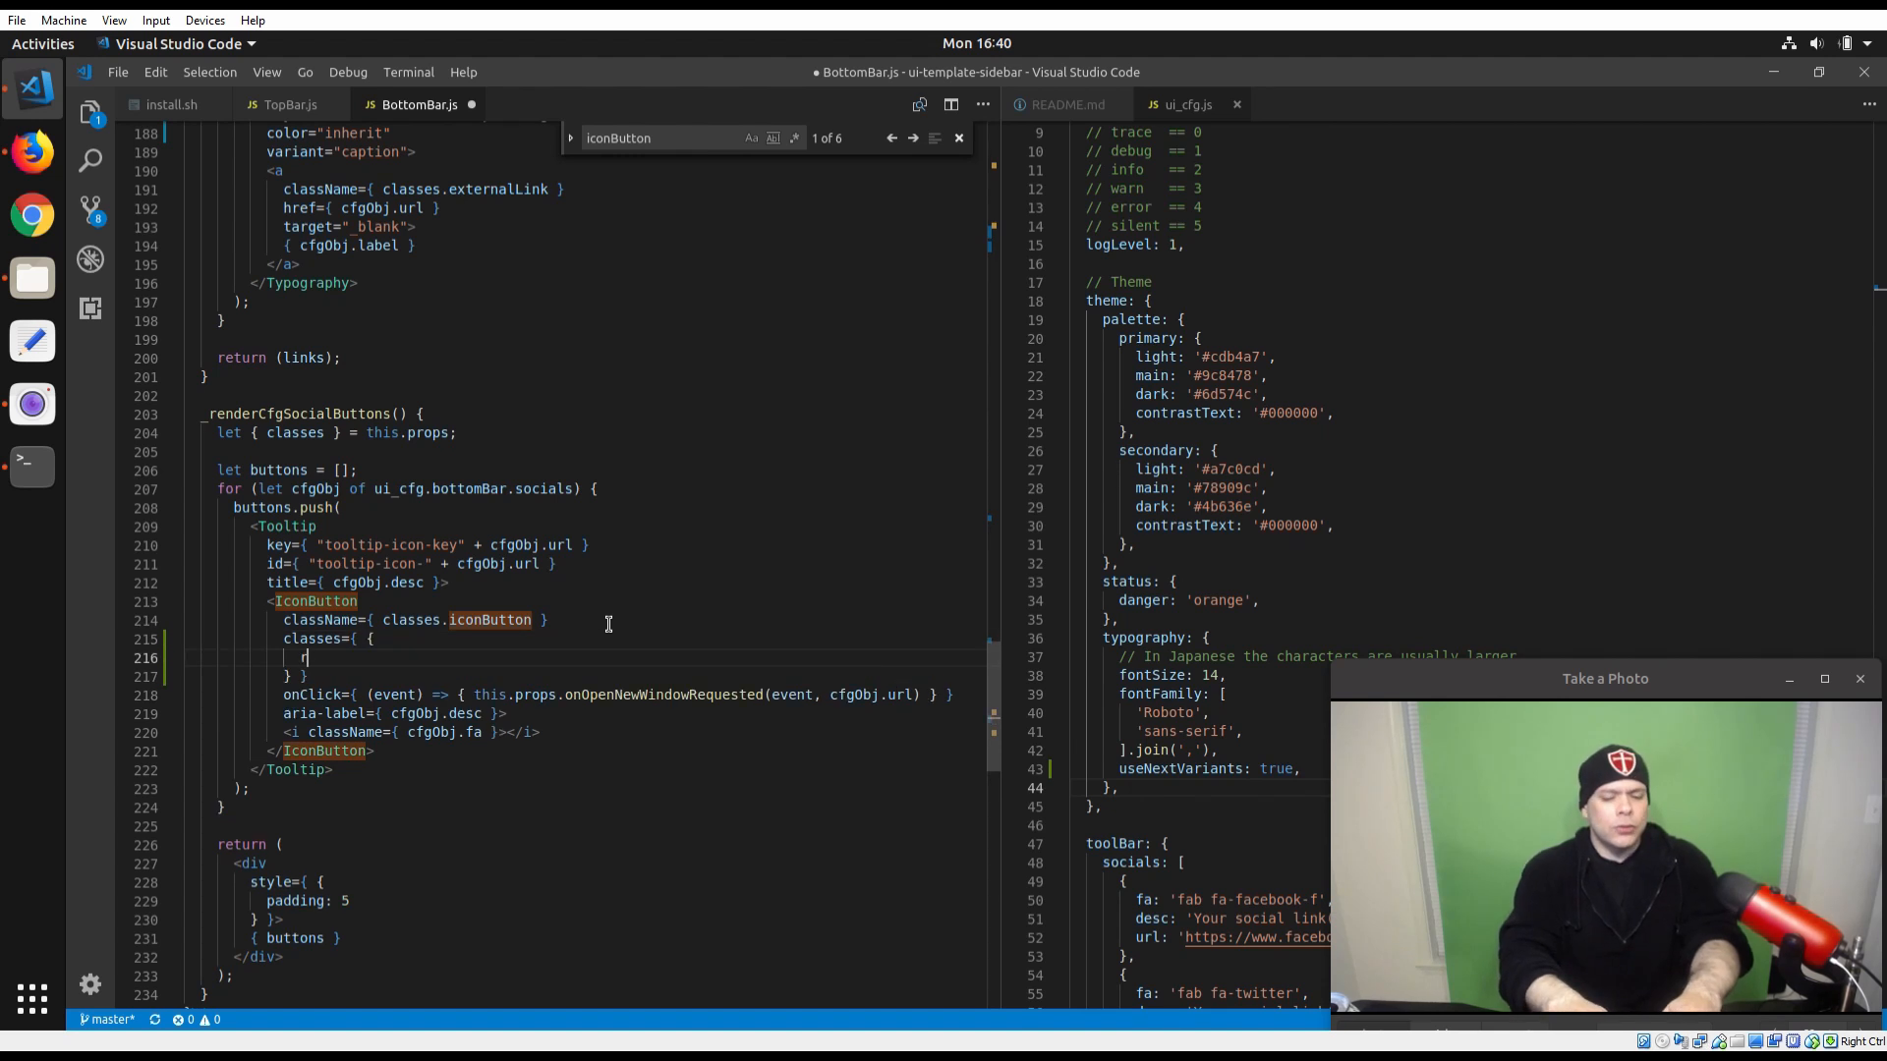
type("oot: classe")
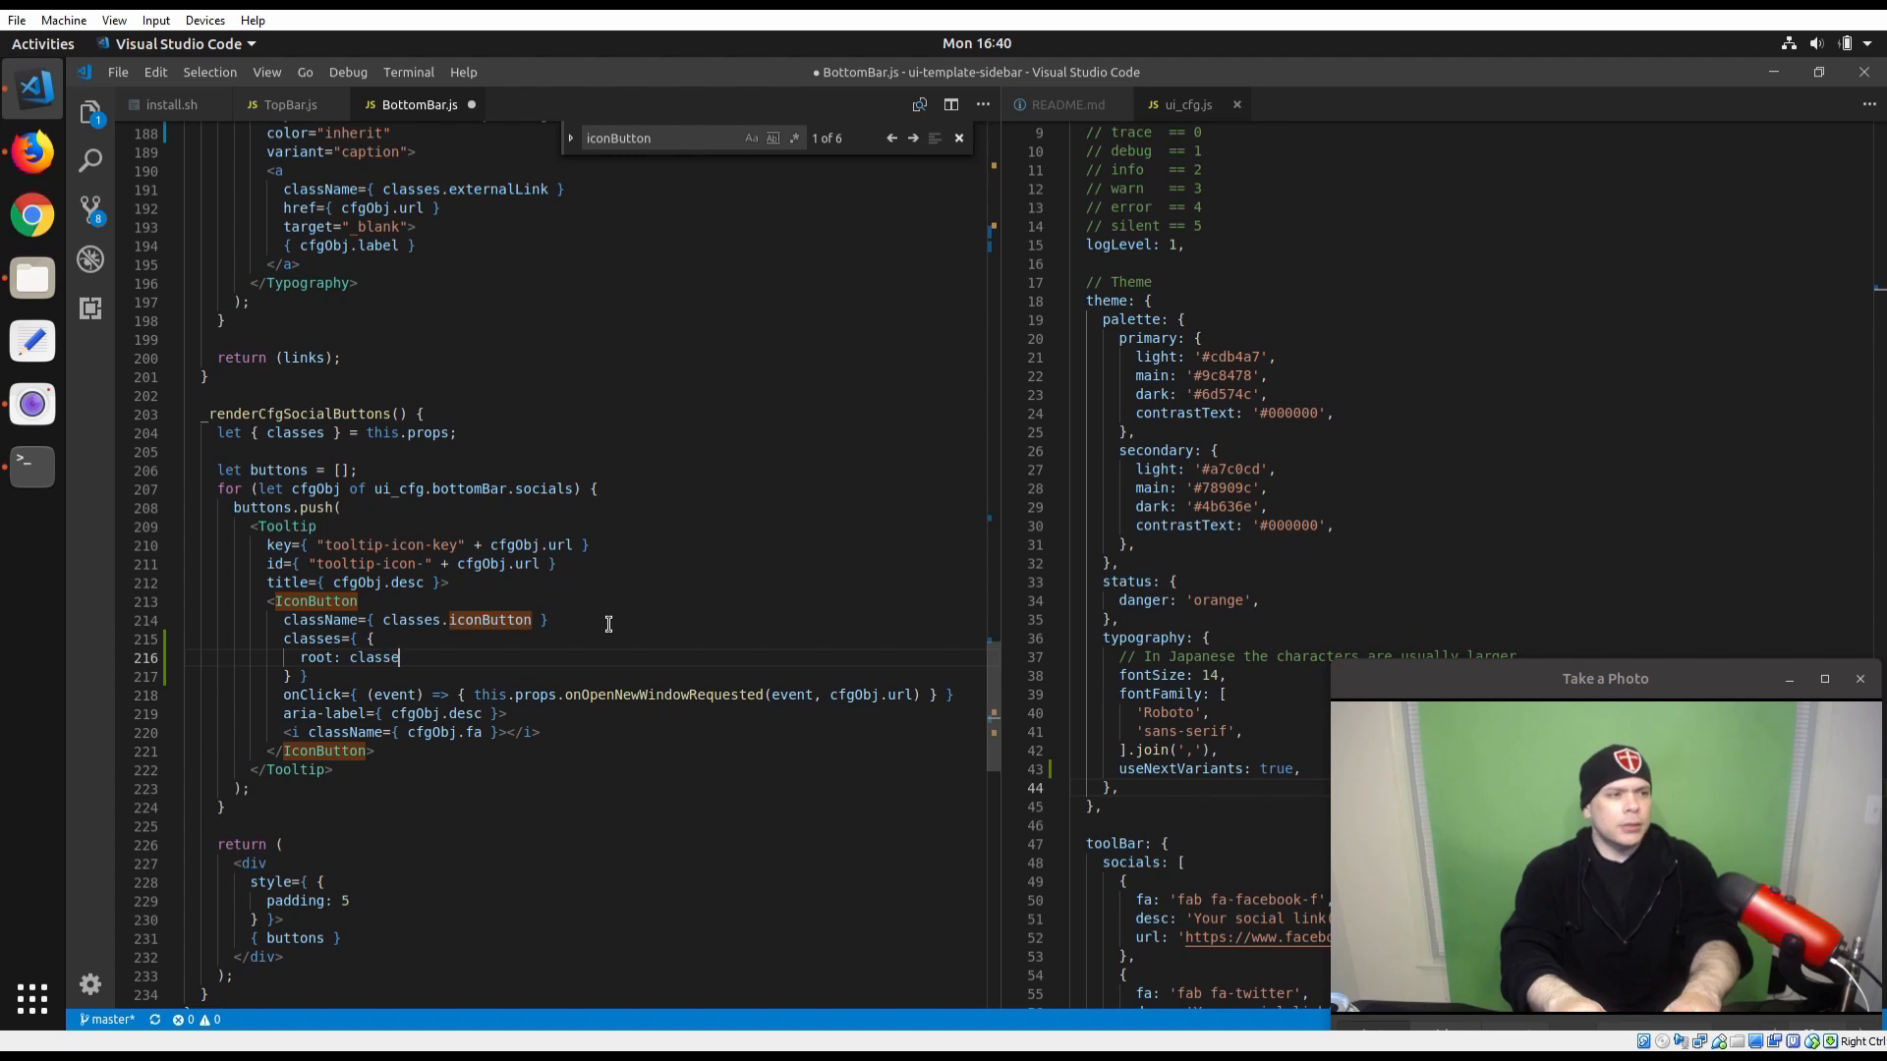
type("s.")
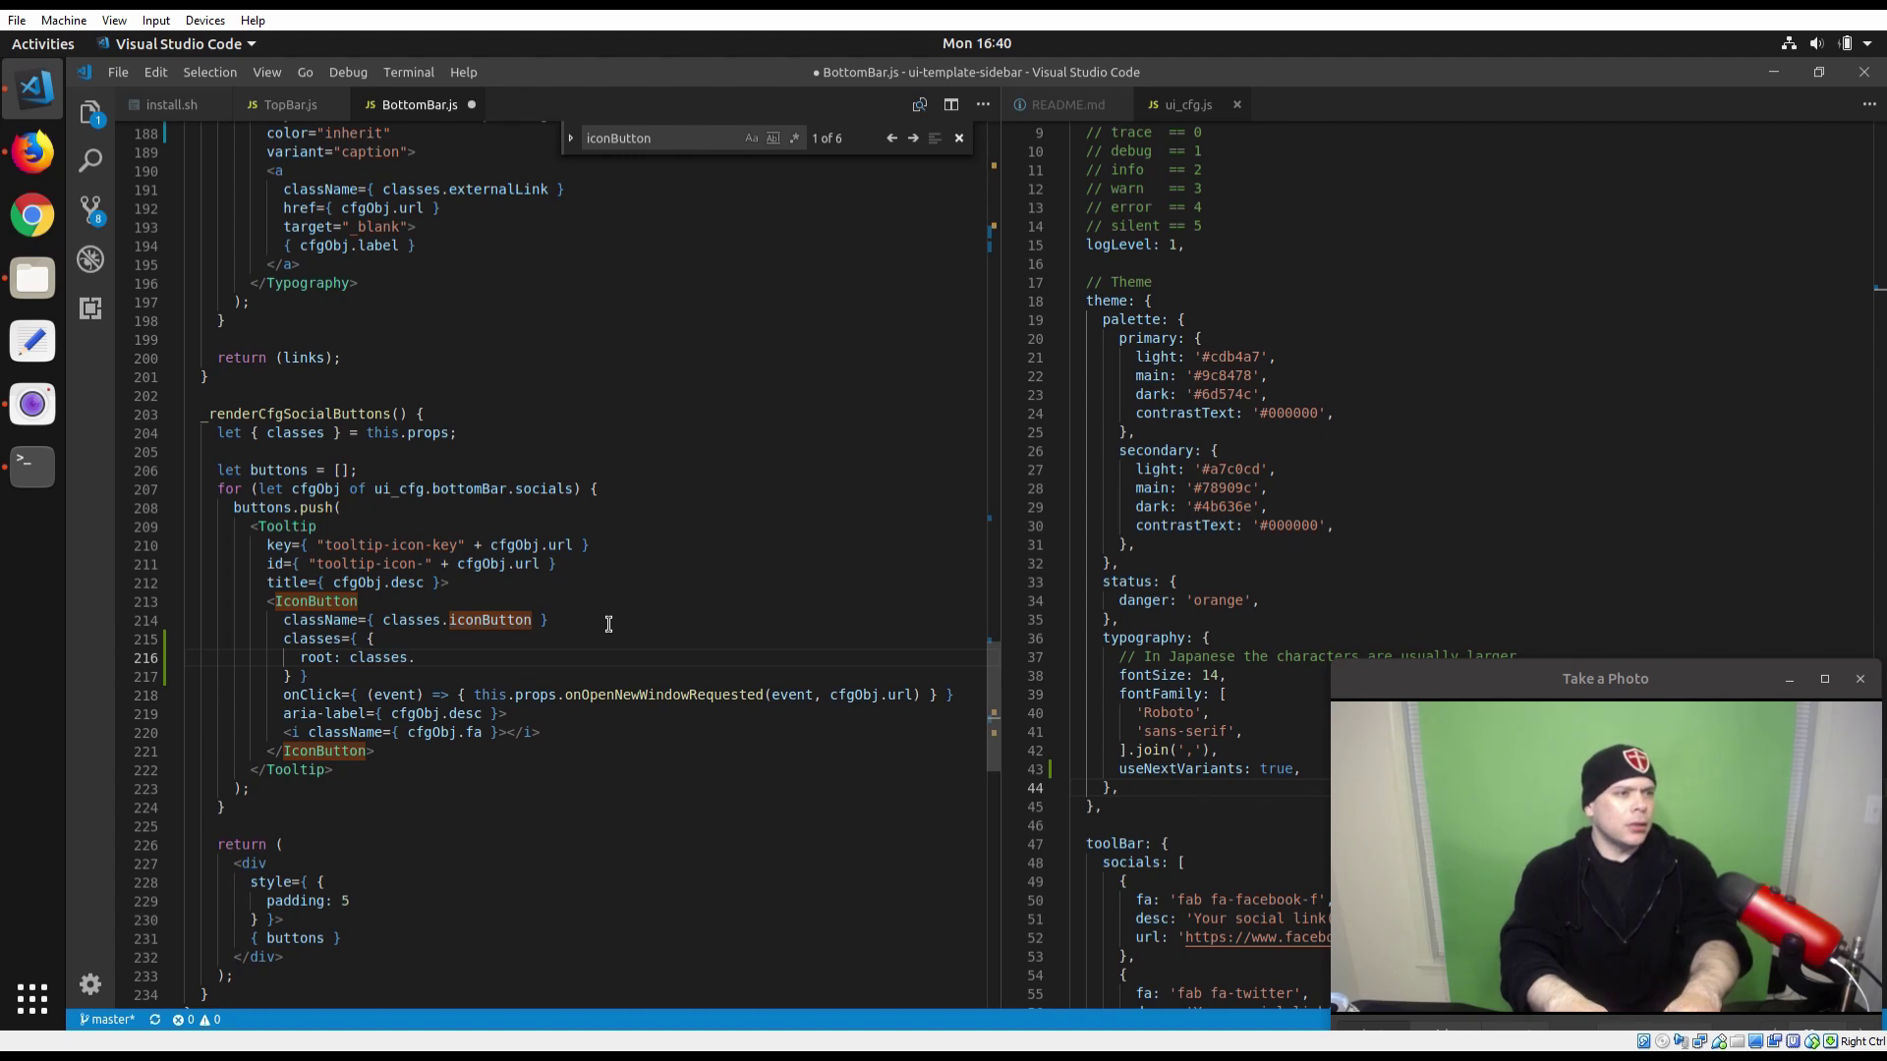
type("buttonRoot")
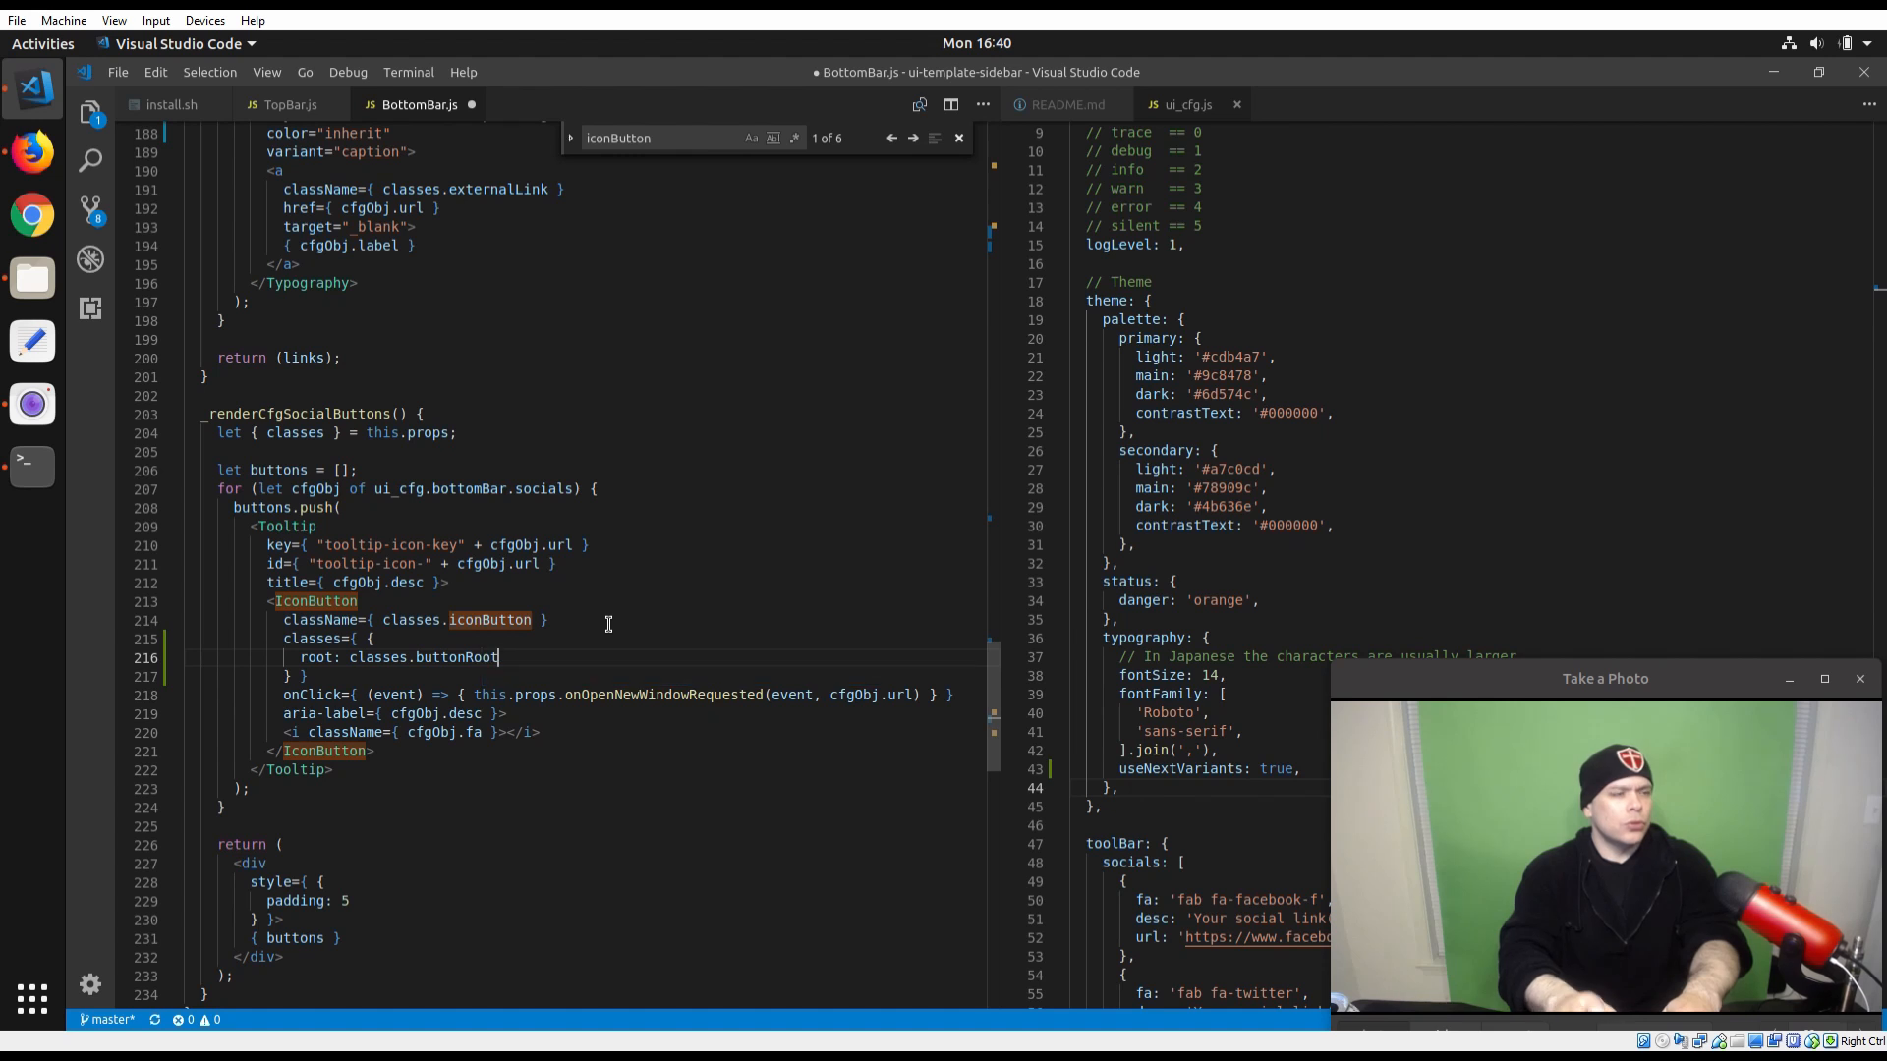
mouse_move(33, 154)
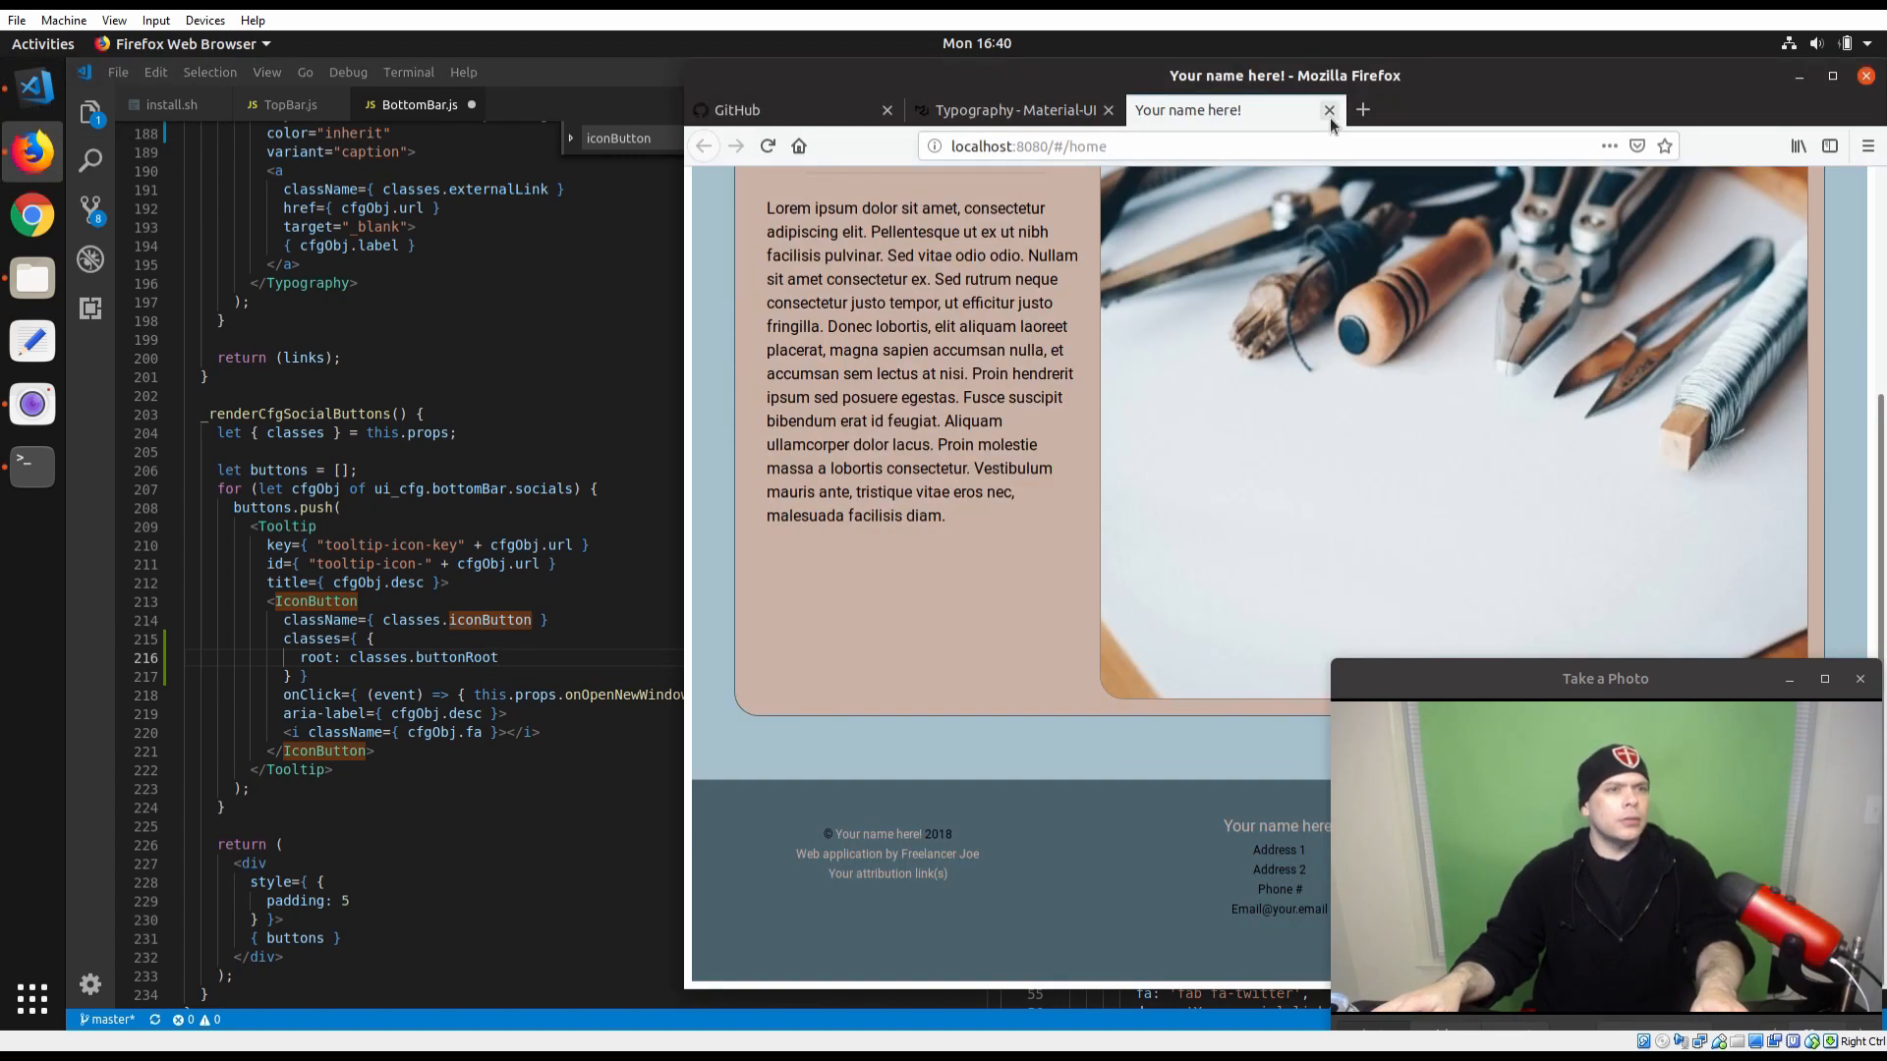
Close the running app tab in Firefox and save BottomBar.js
left_click(1329, 109)
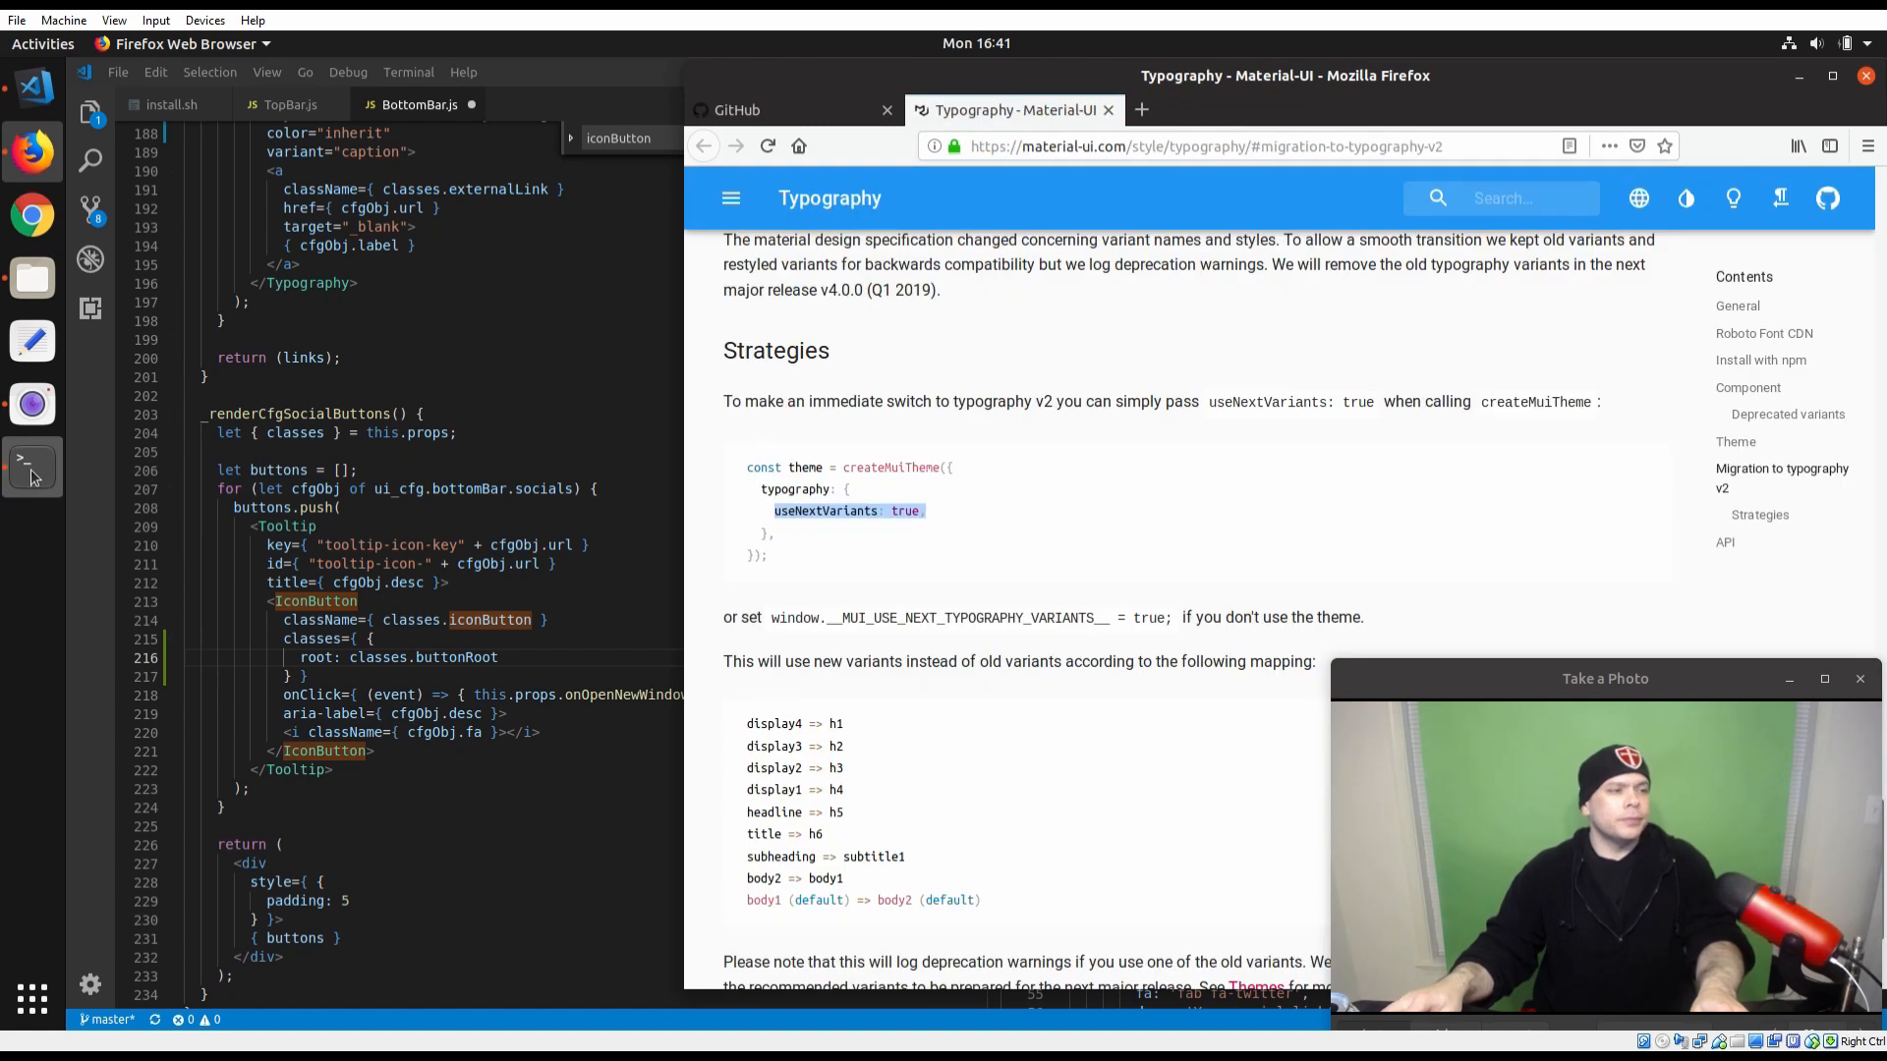
left_click(31, 467)
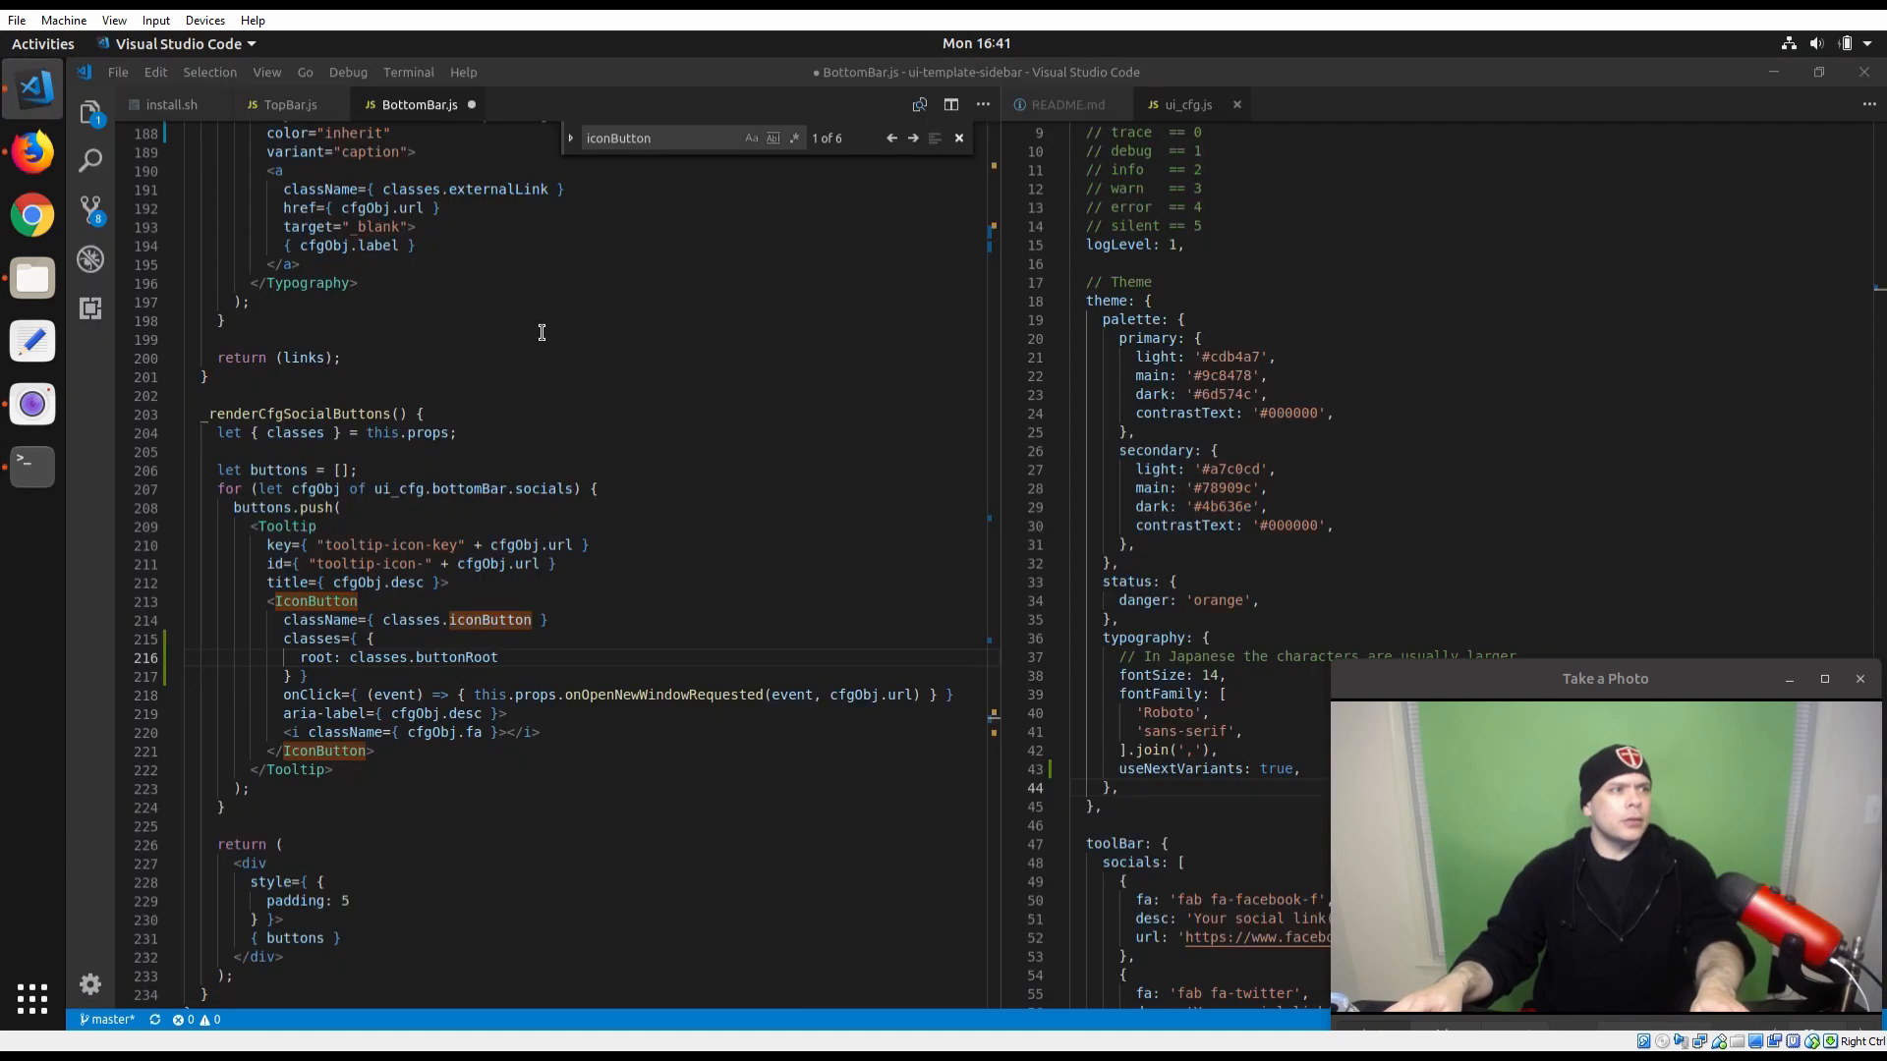
key("ctrl+s")
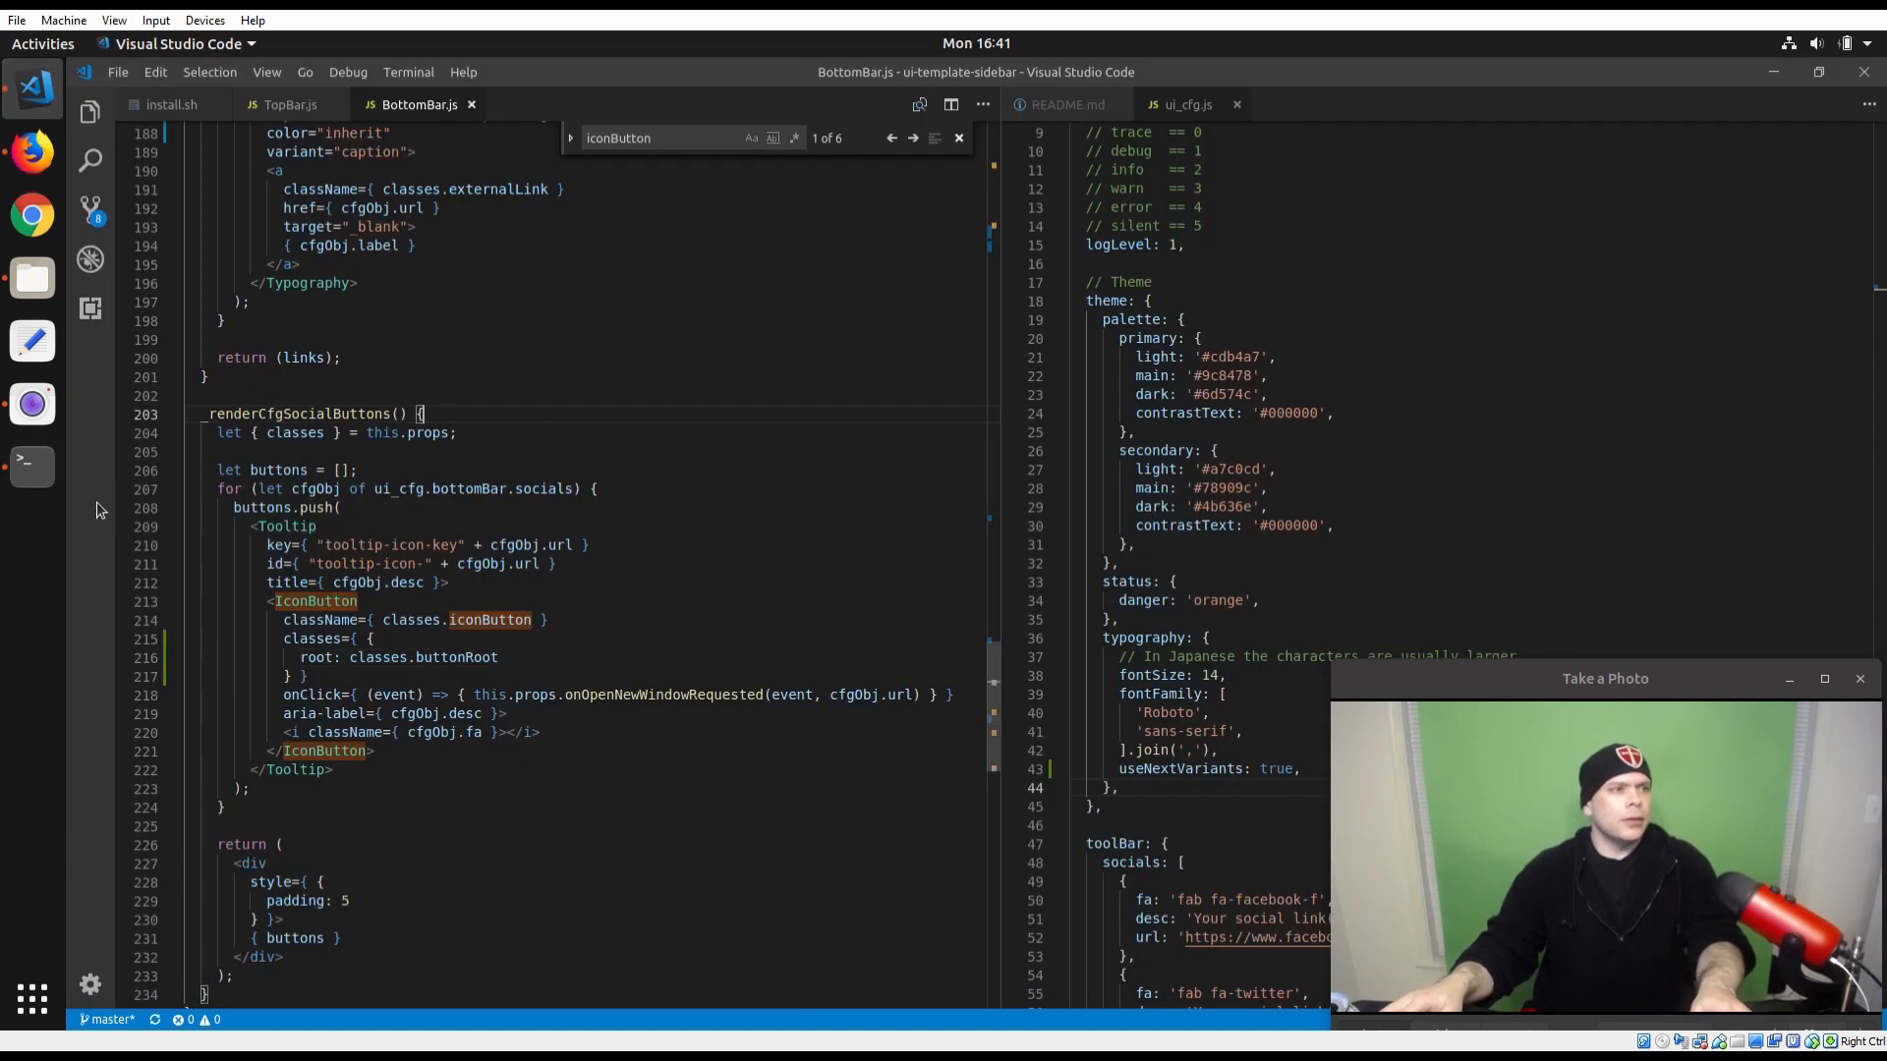
Switch to the Terminal to restart the dev server with npm start
left_click(31, 467)
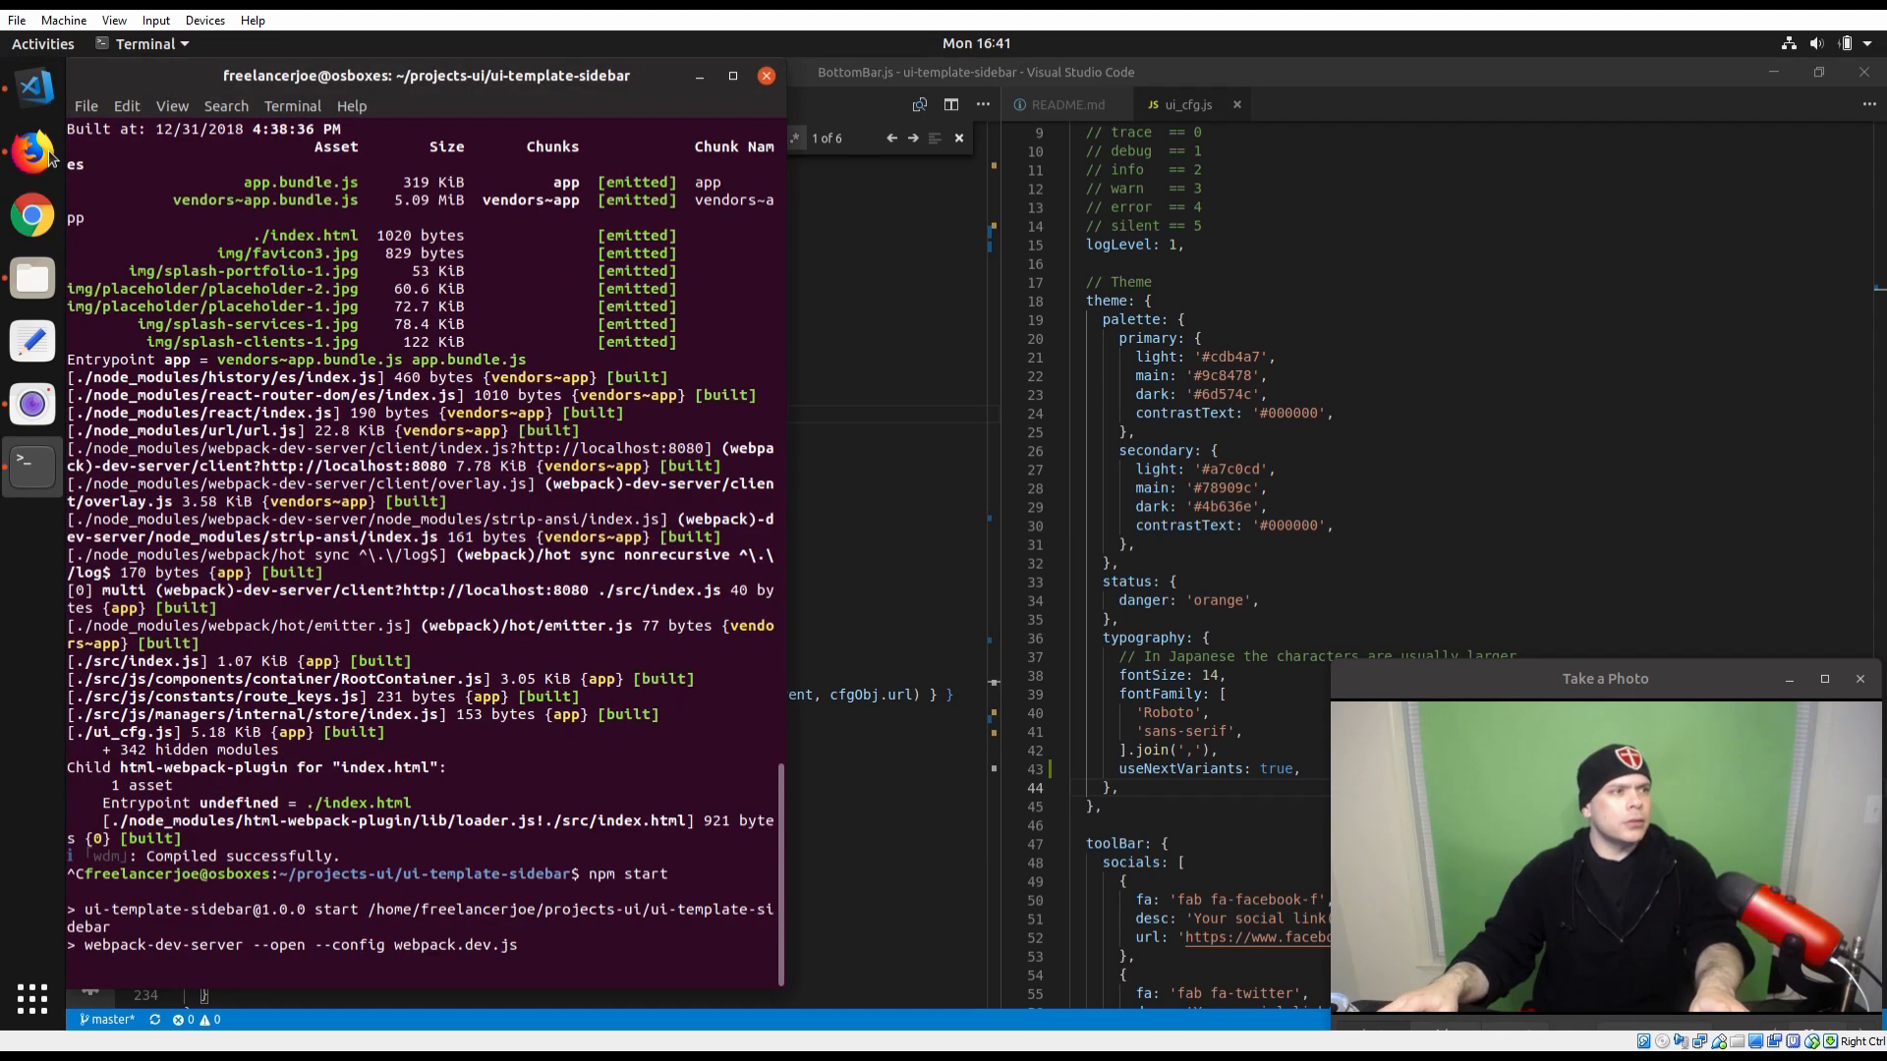
mouse_move(1442, 691)
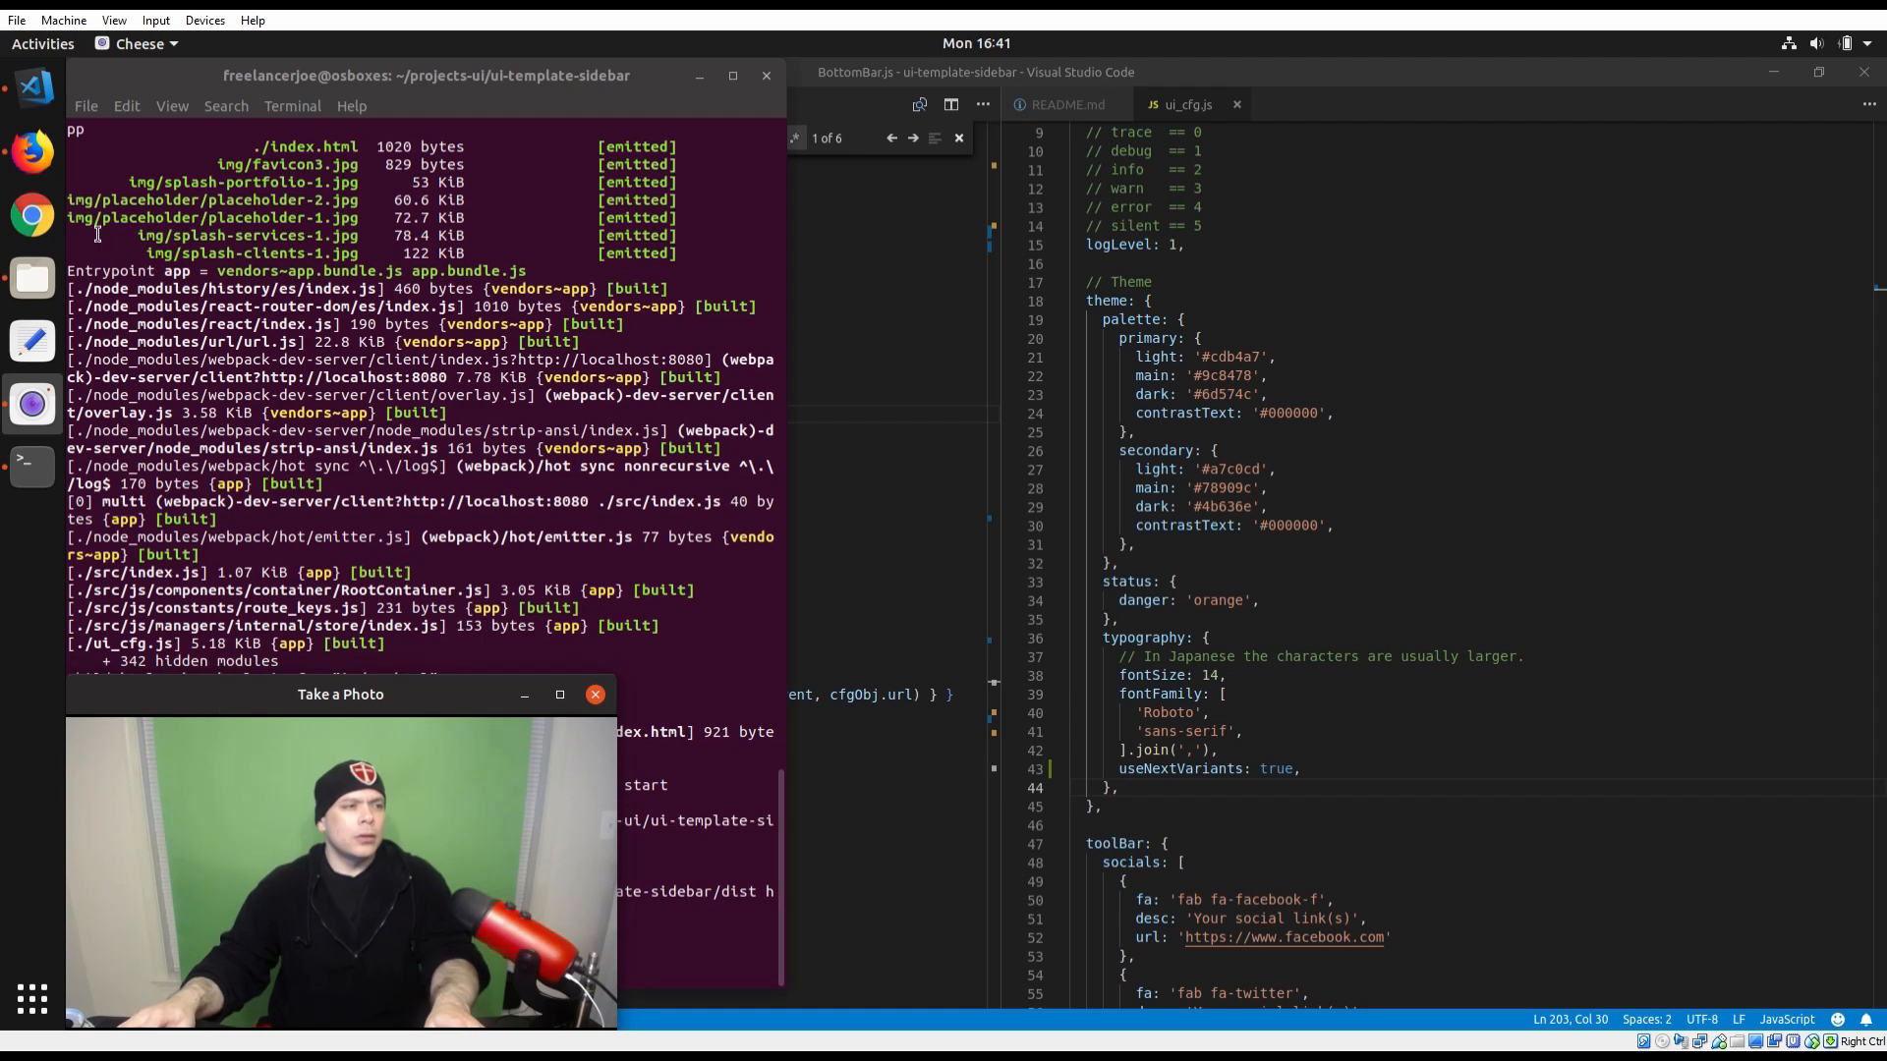
Open the localhost:8080 tab in Firefox and scroll down to the footer's social buttons
left_click(33, 153)
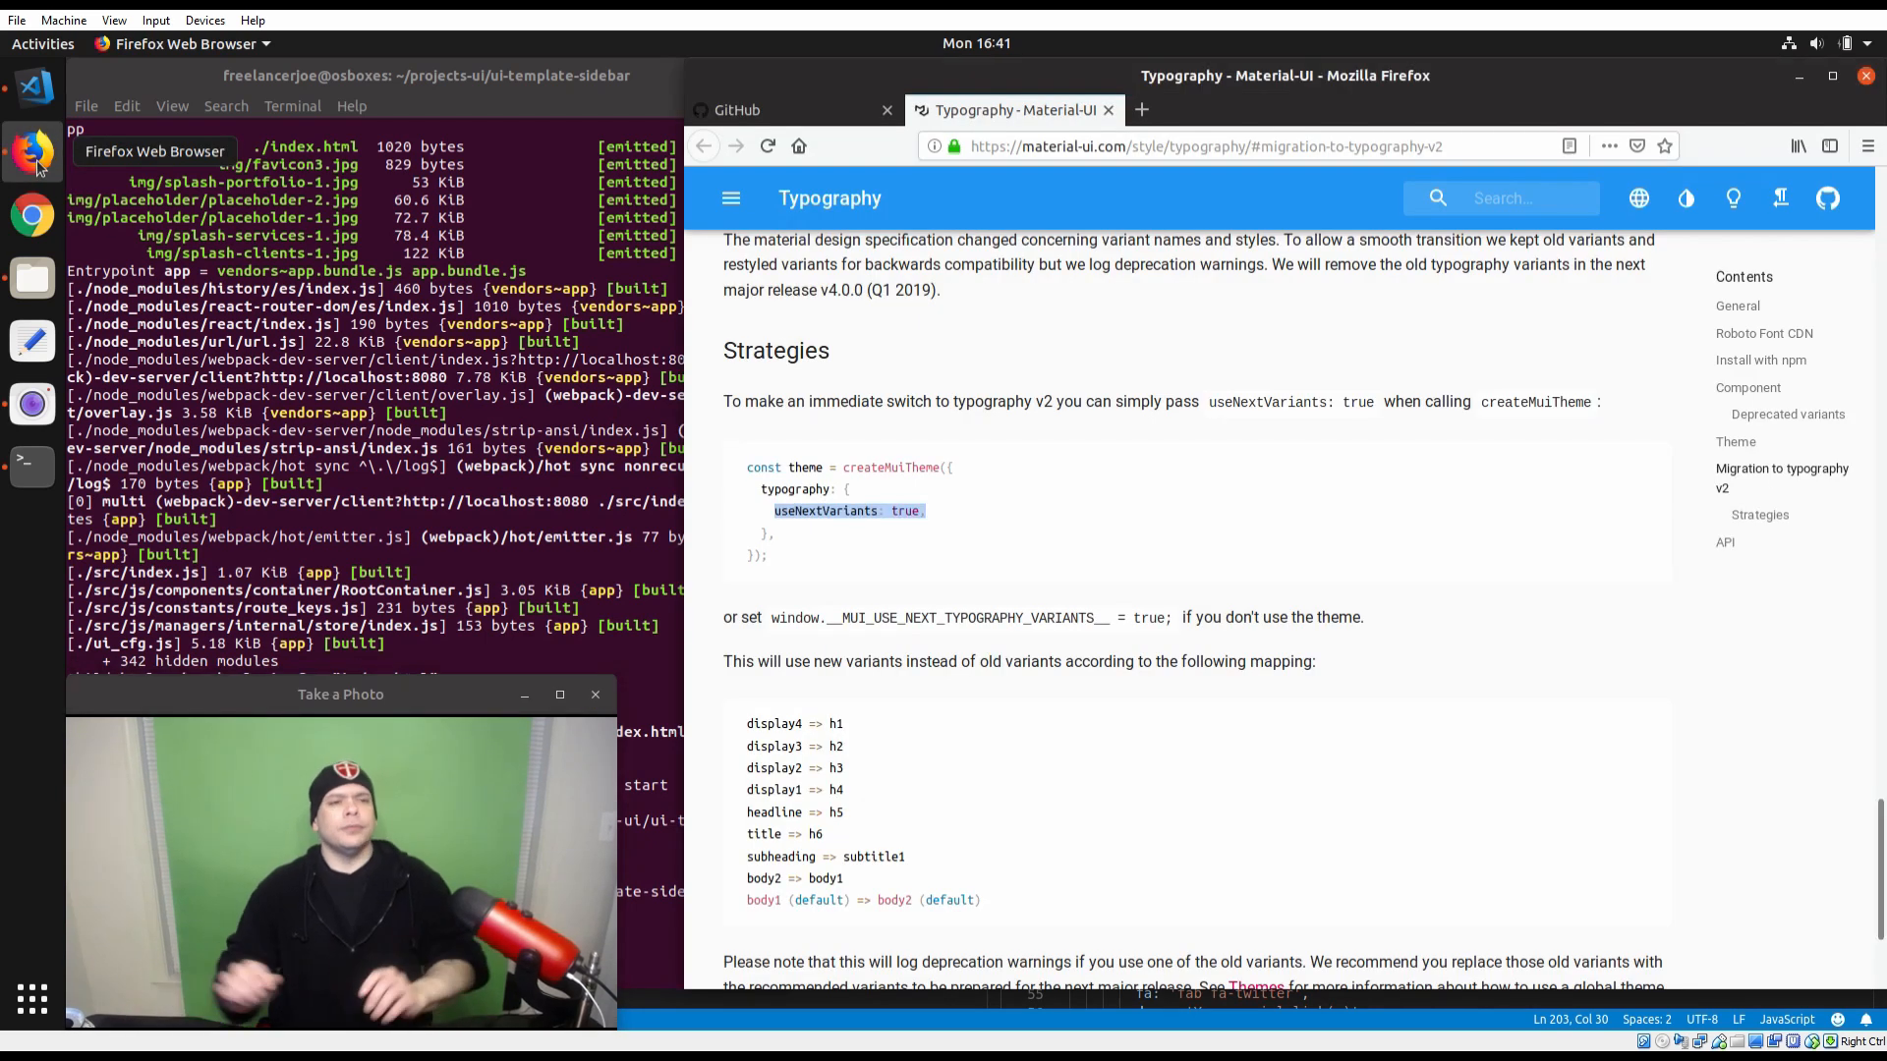
left_click(1140, 110)
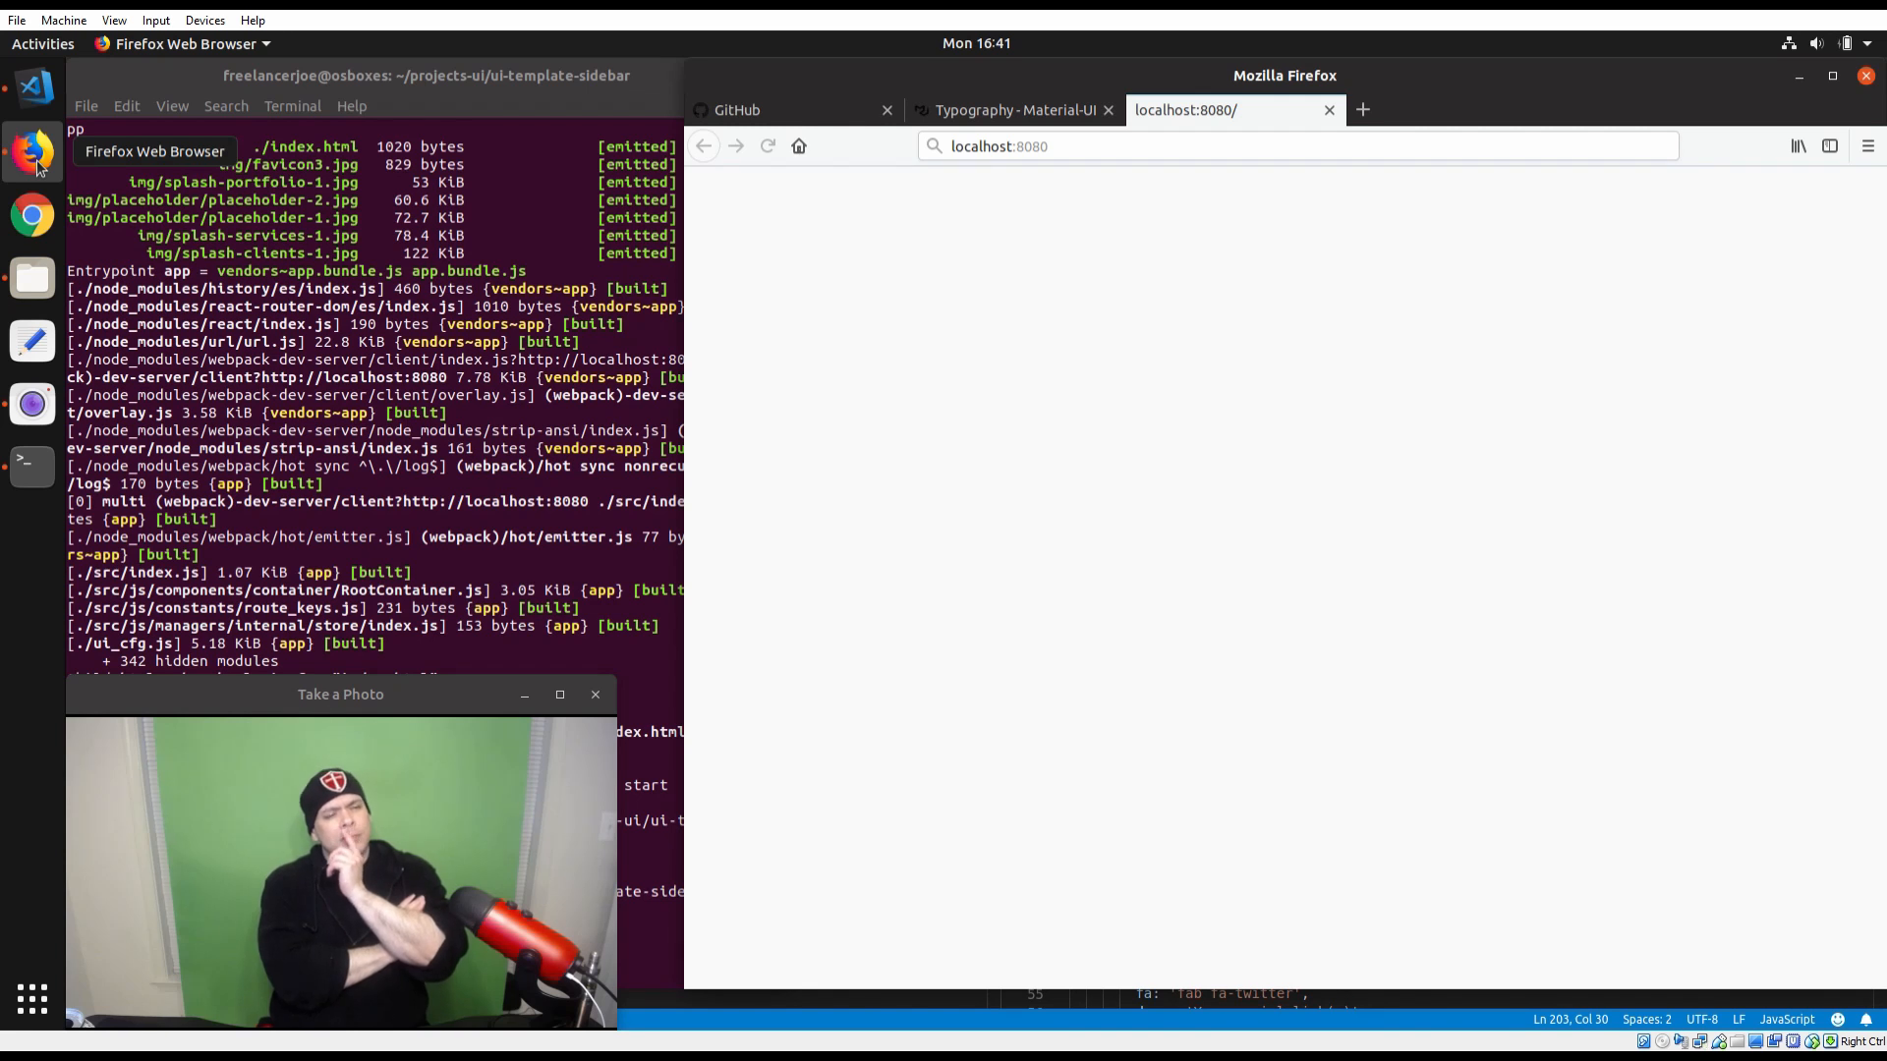
left_click(768, 145)
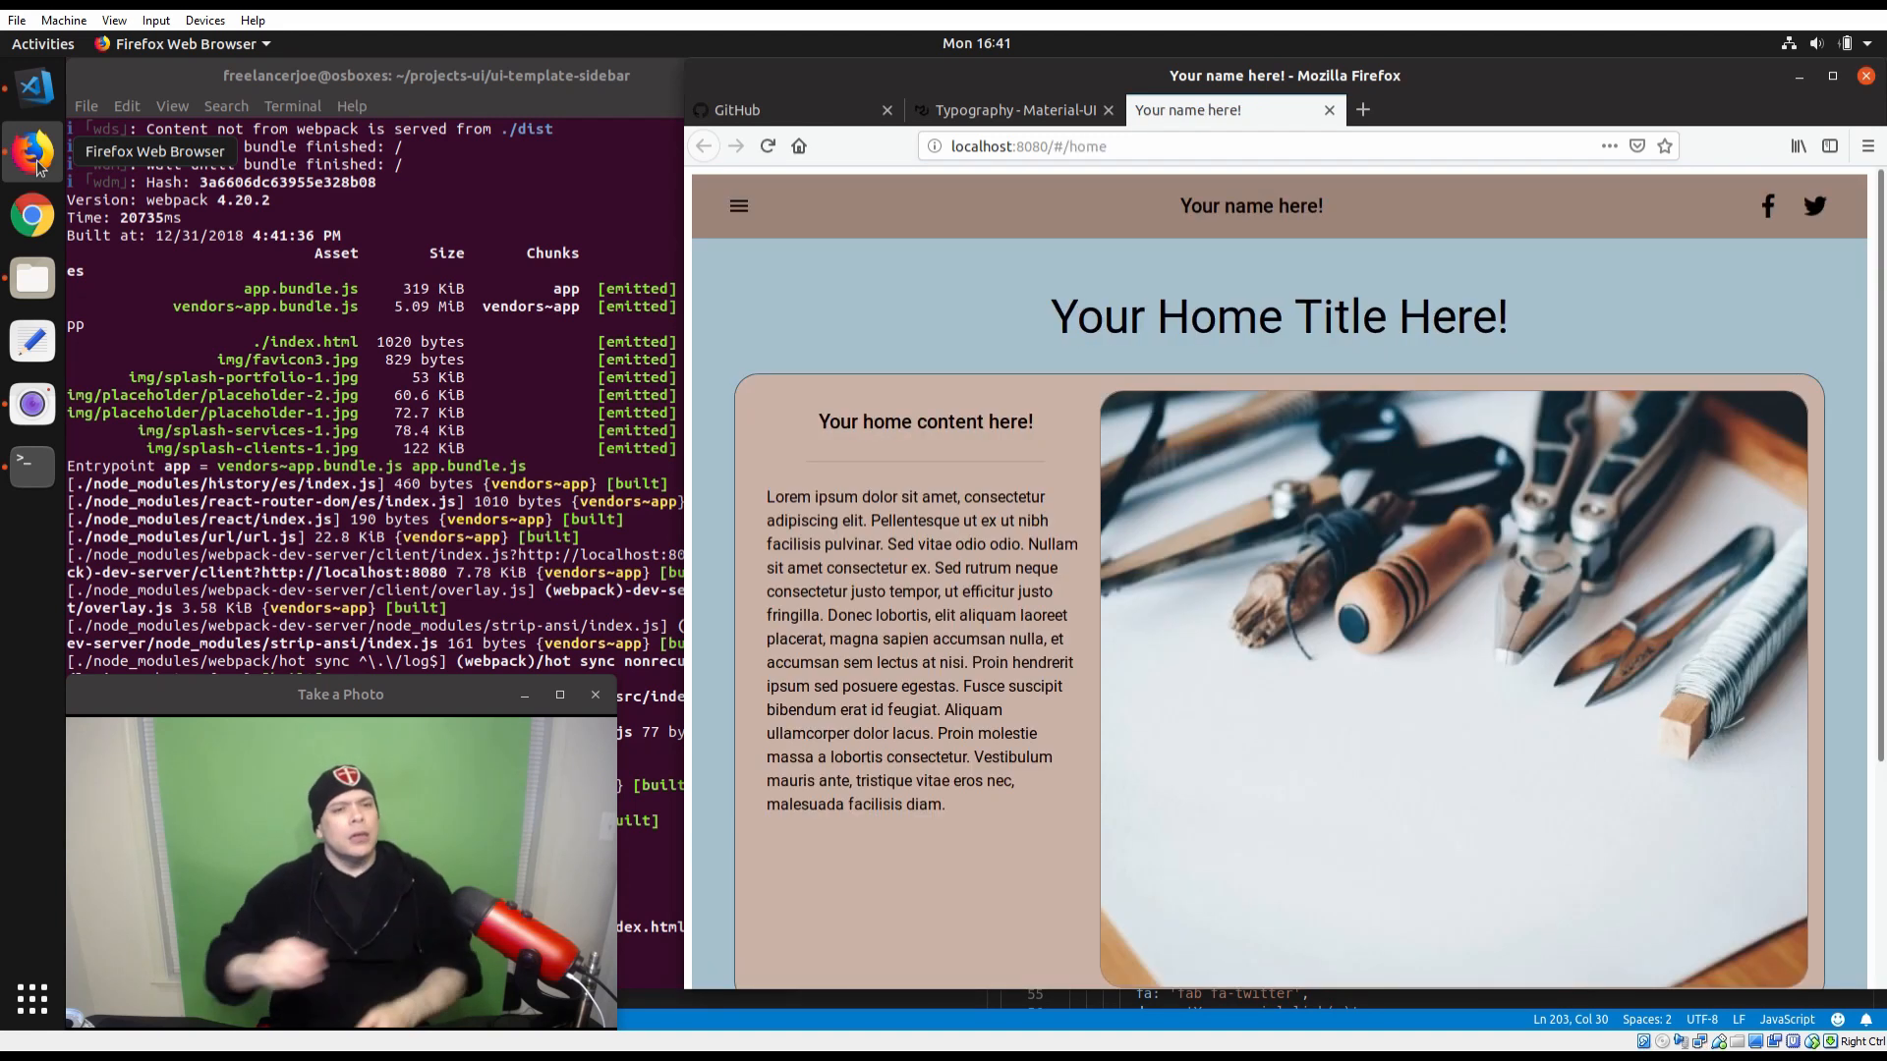
scroll("down", 3)
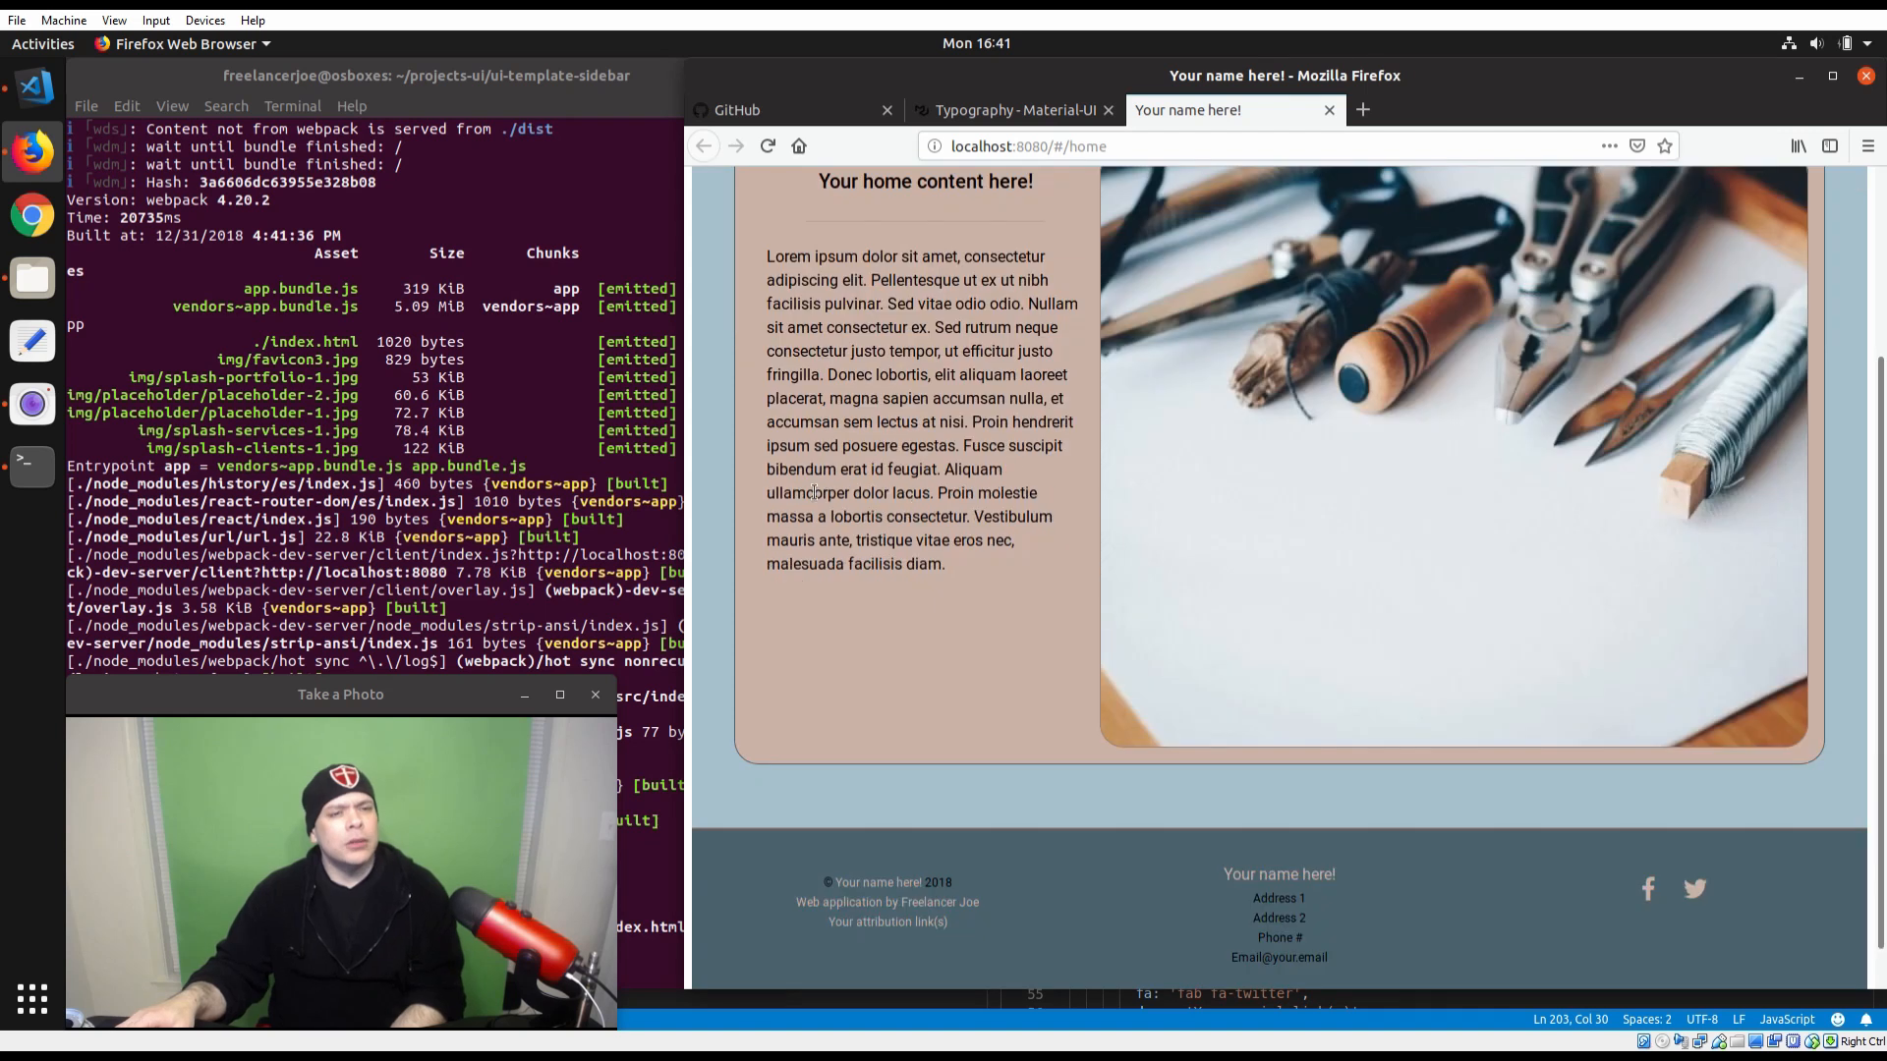
scroll("down", 3)
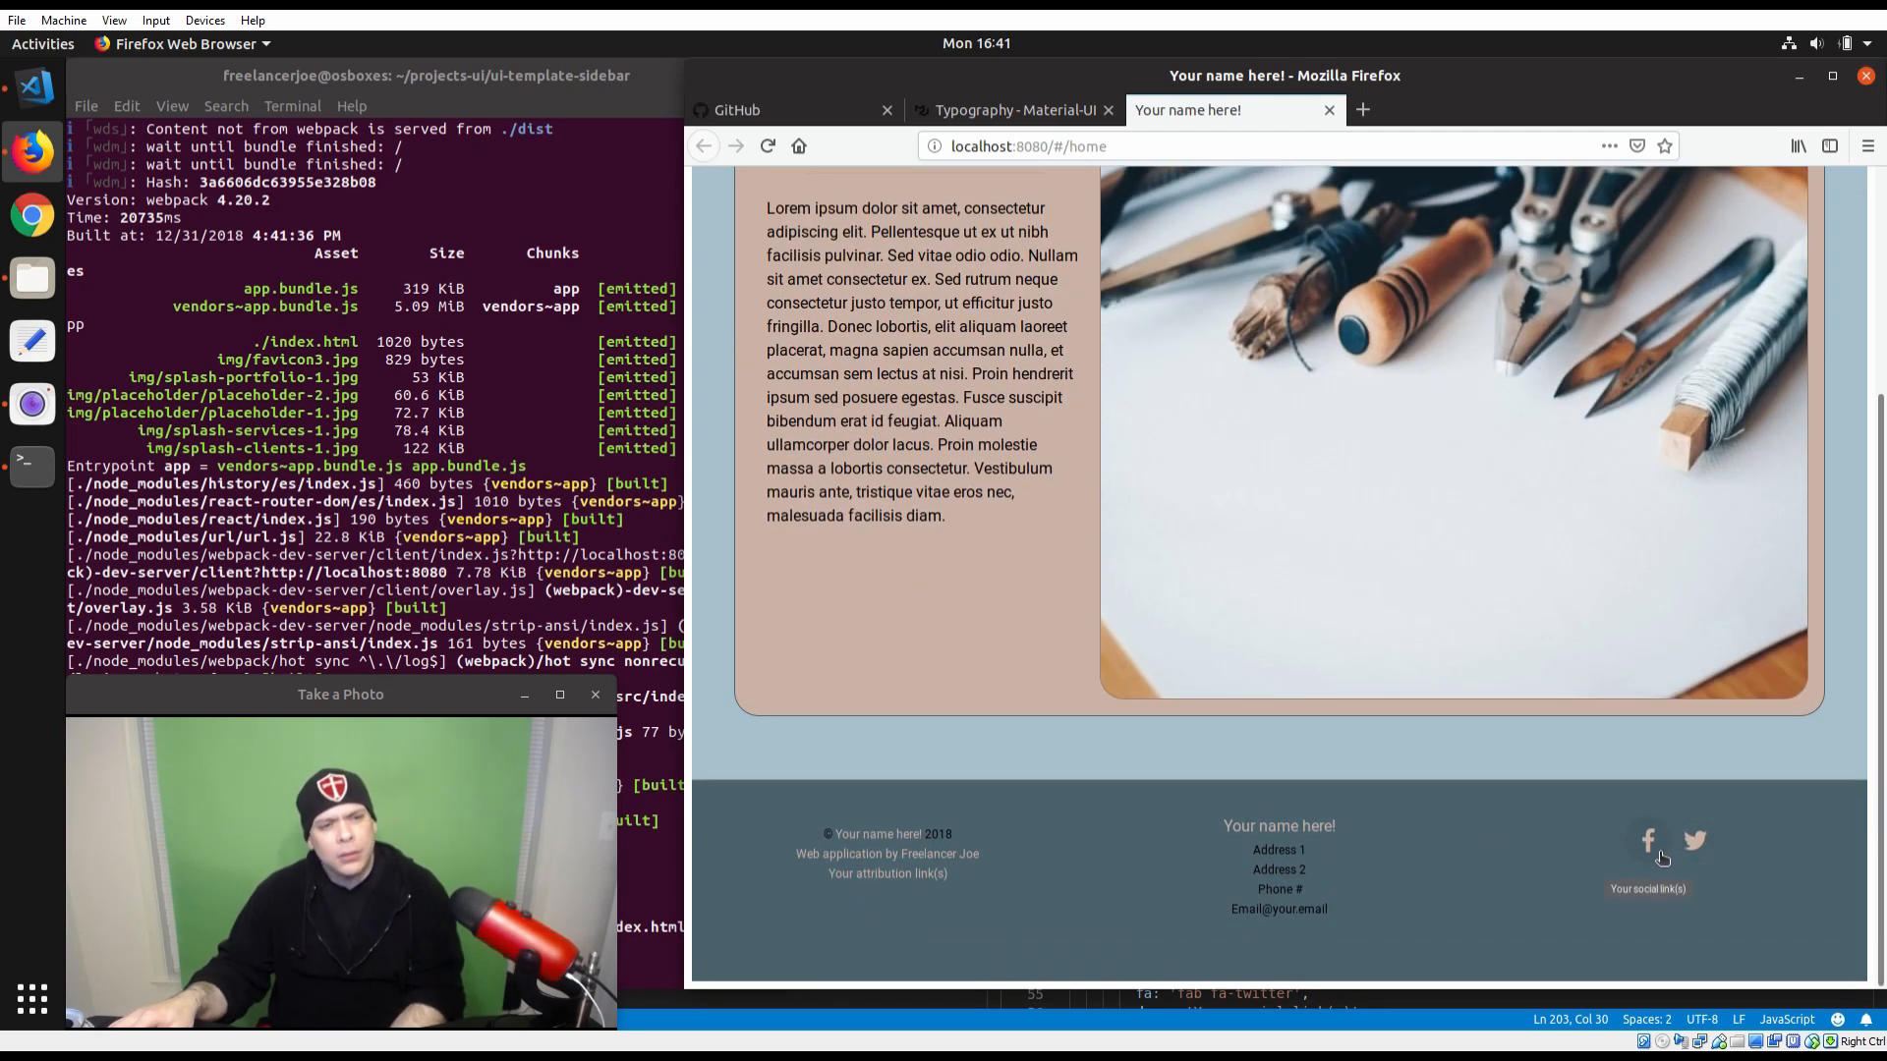
mouse_move(1290, 710)
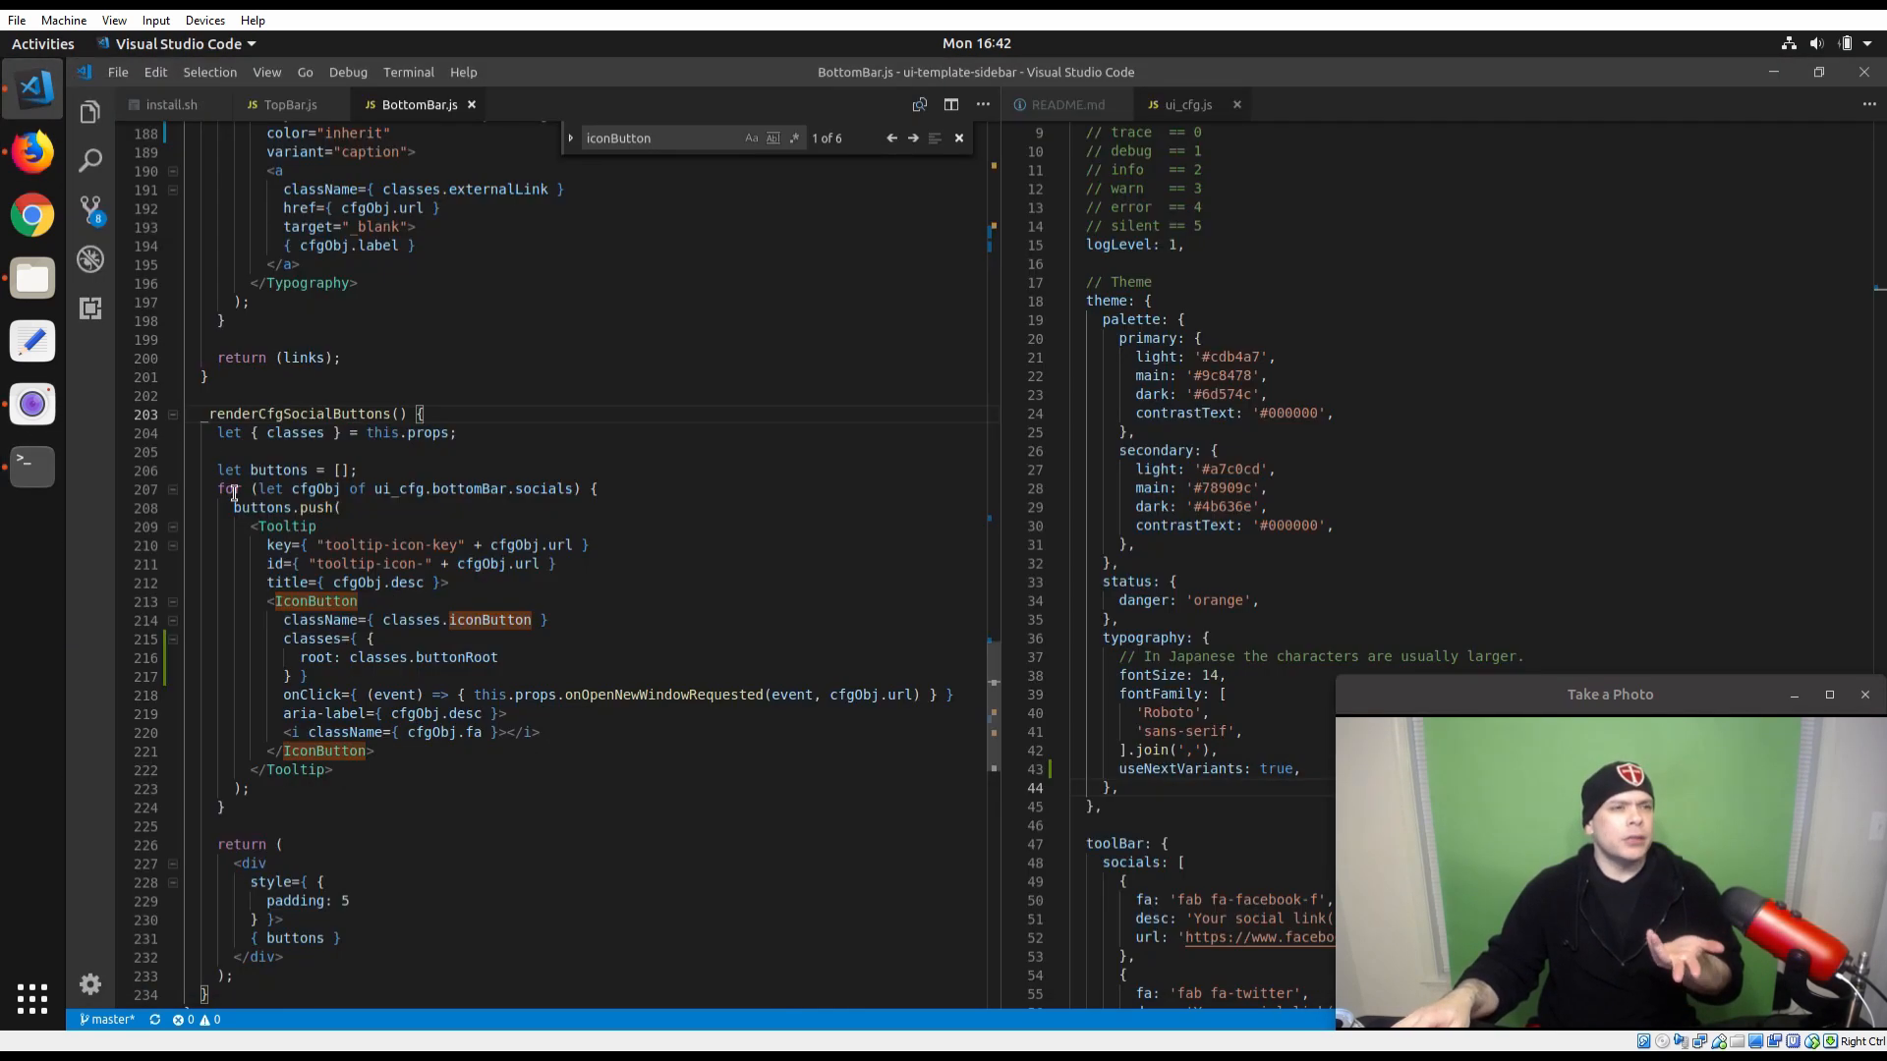
scroll("up", 3)
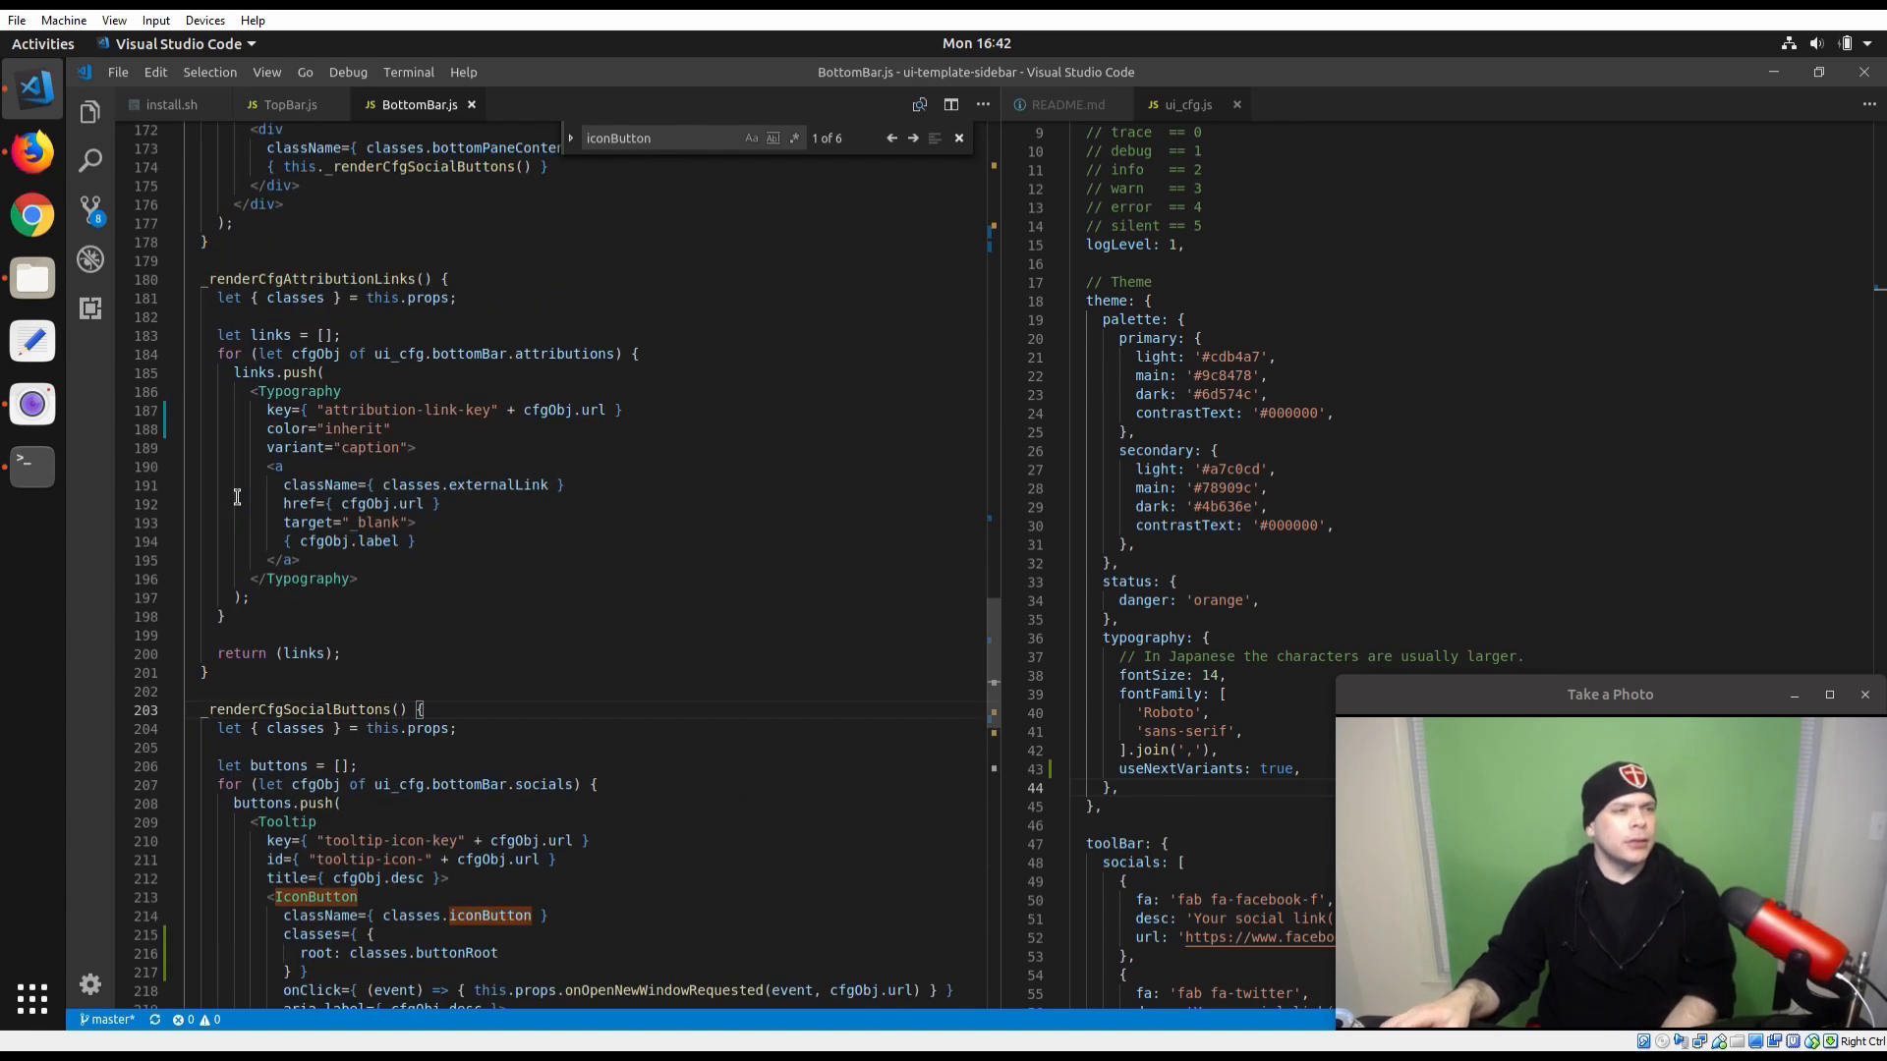
scroll("up", 3)
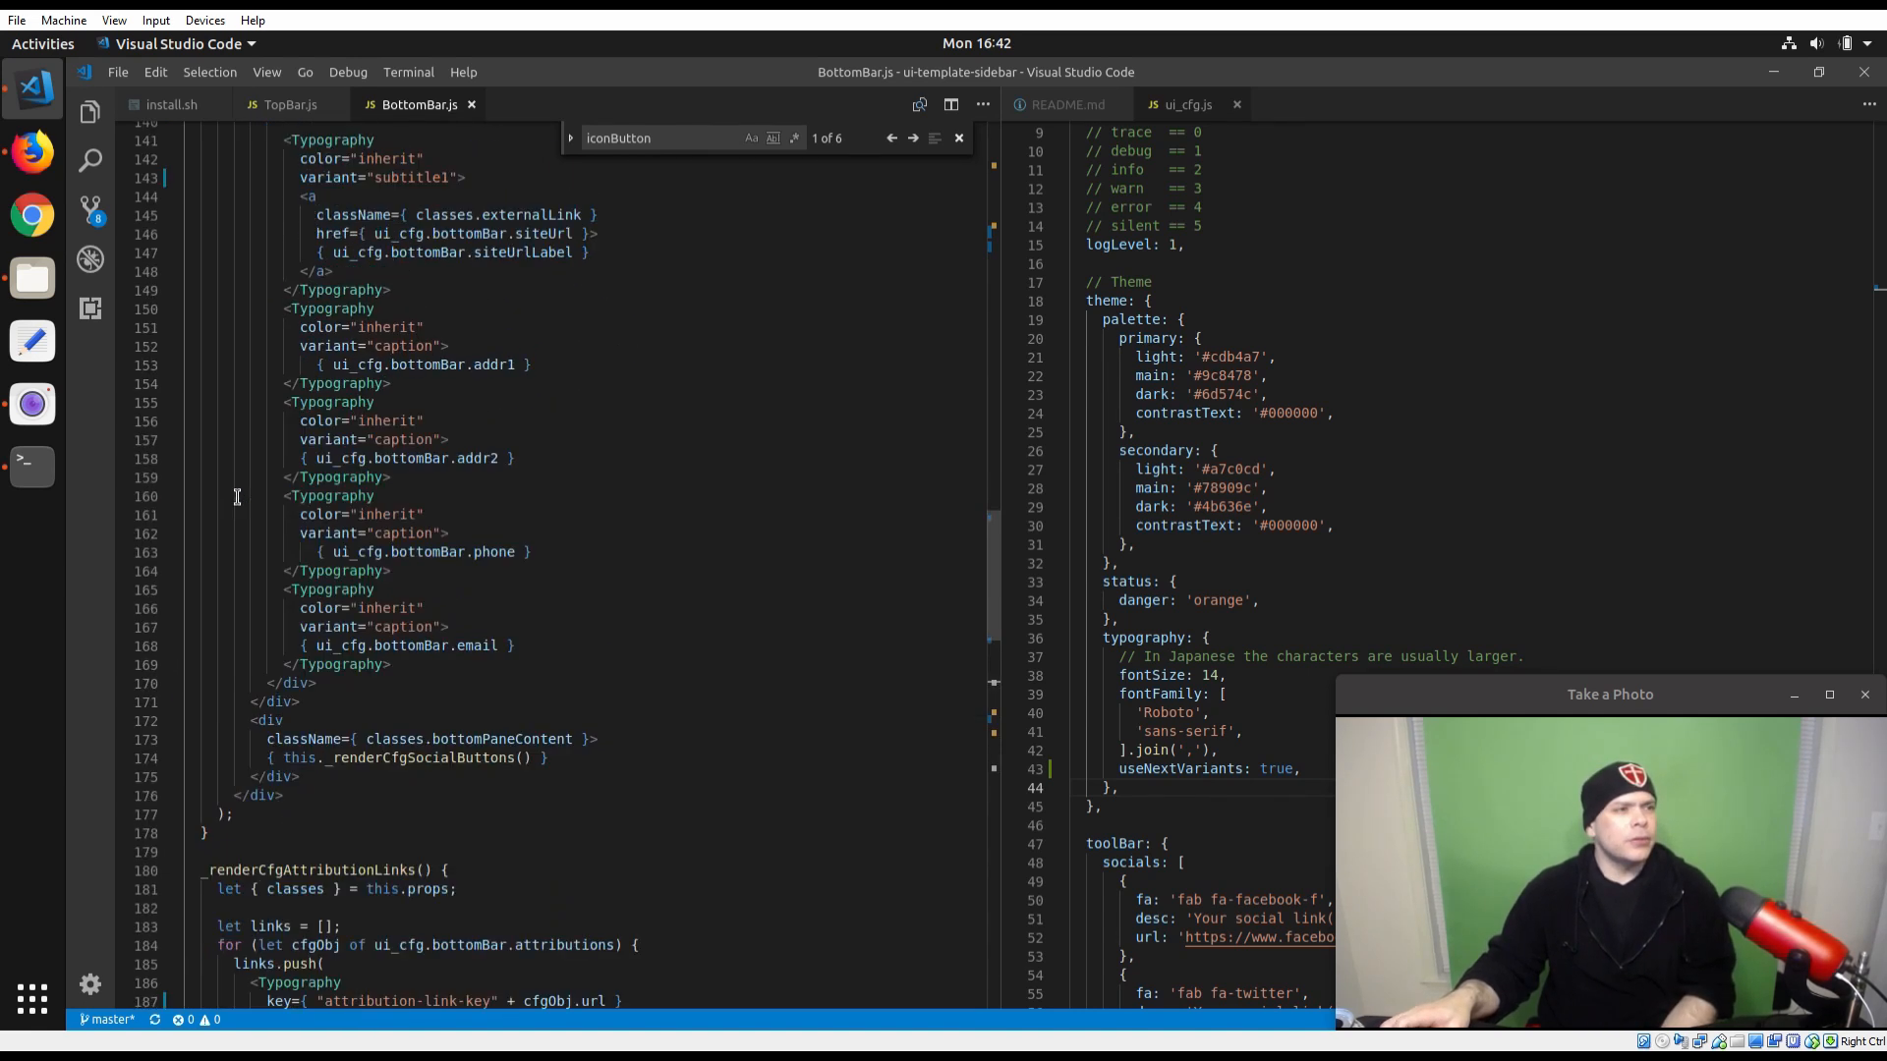
left_click(290, 105)
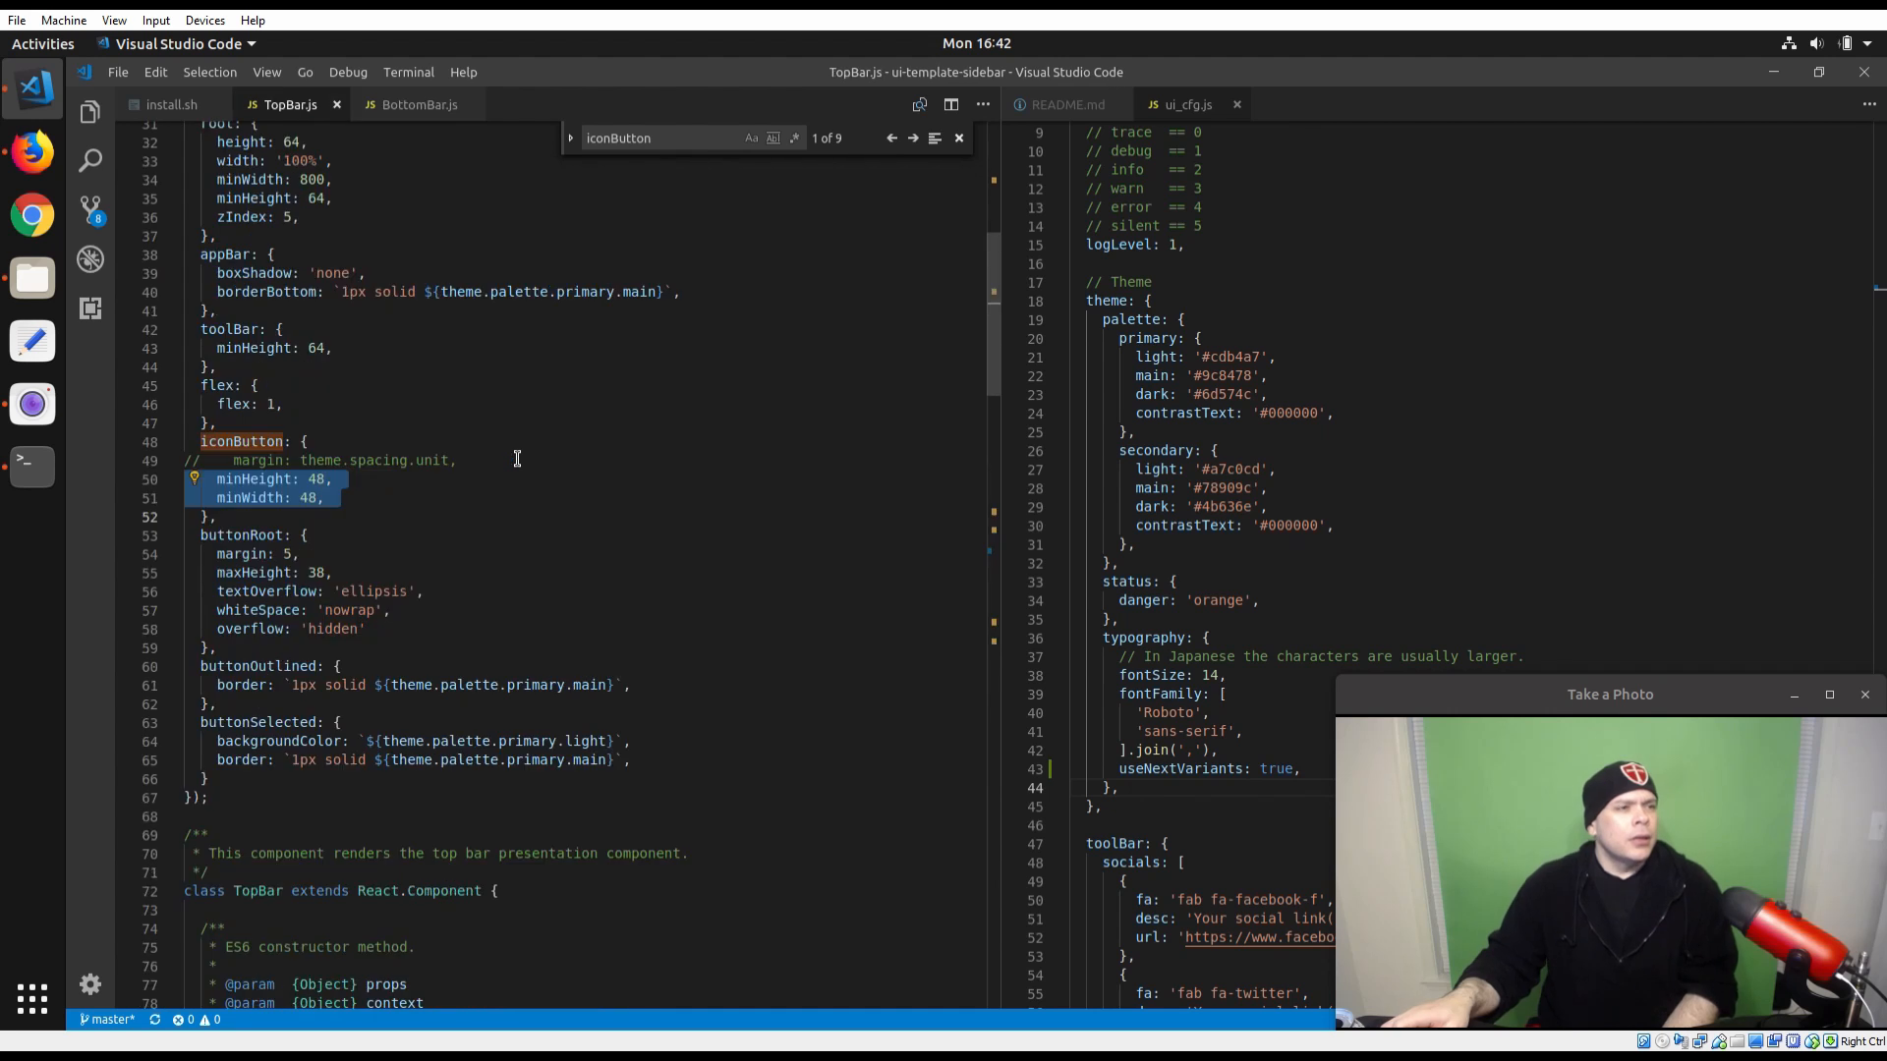
mouse_move(242, 441)
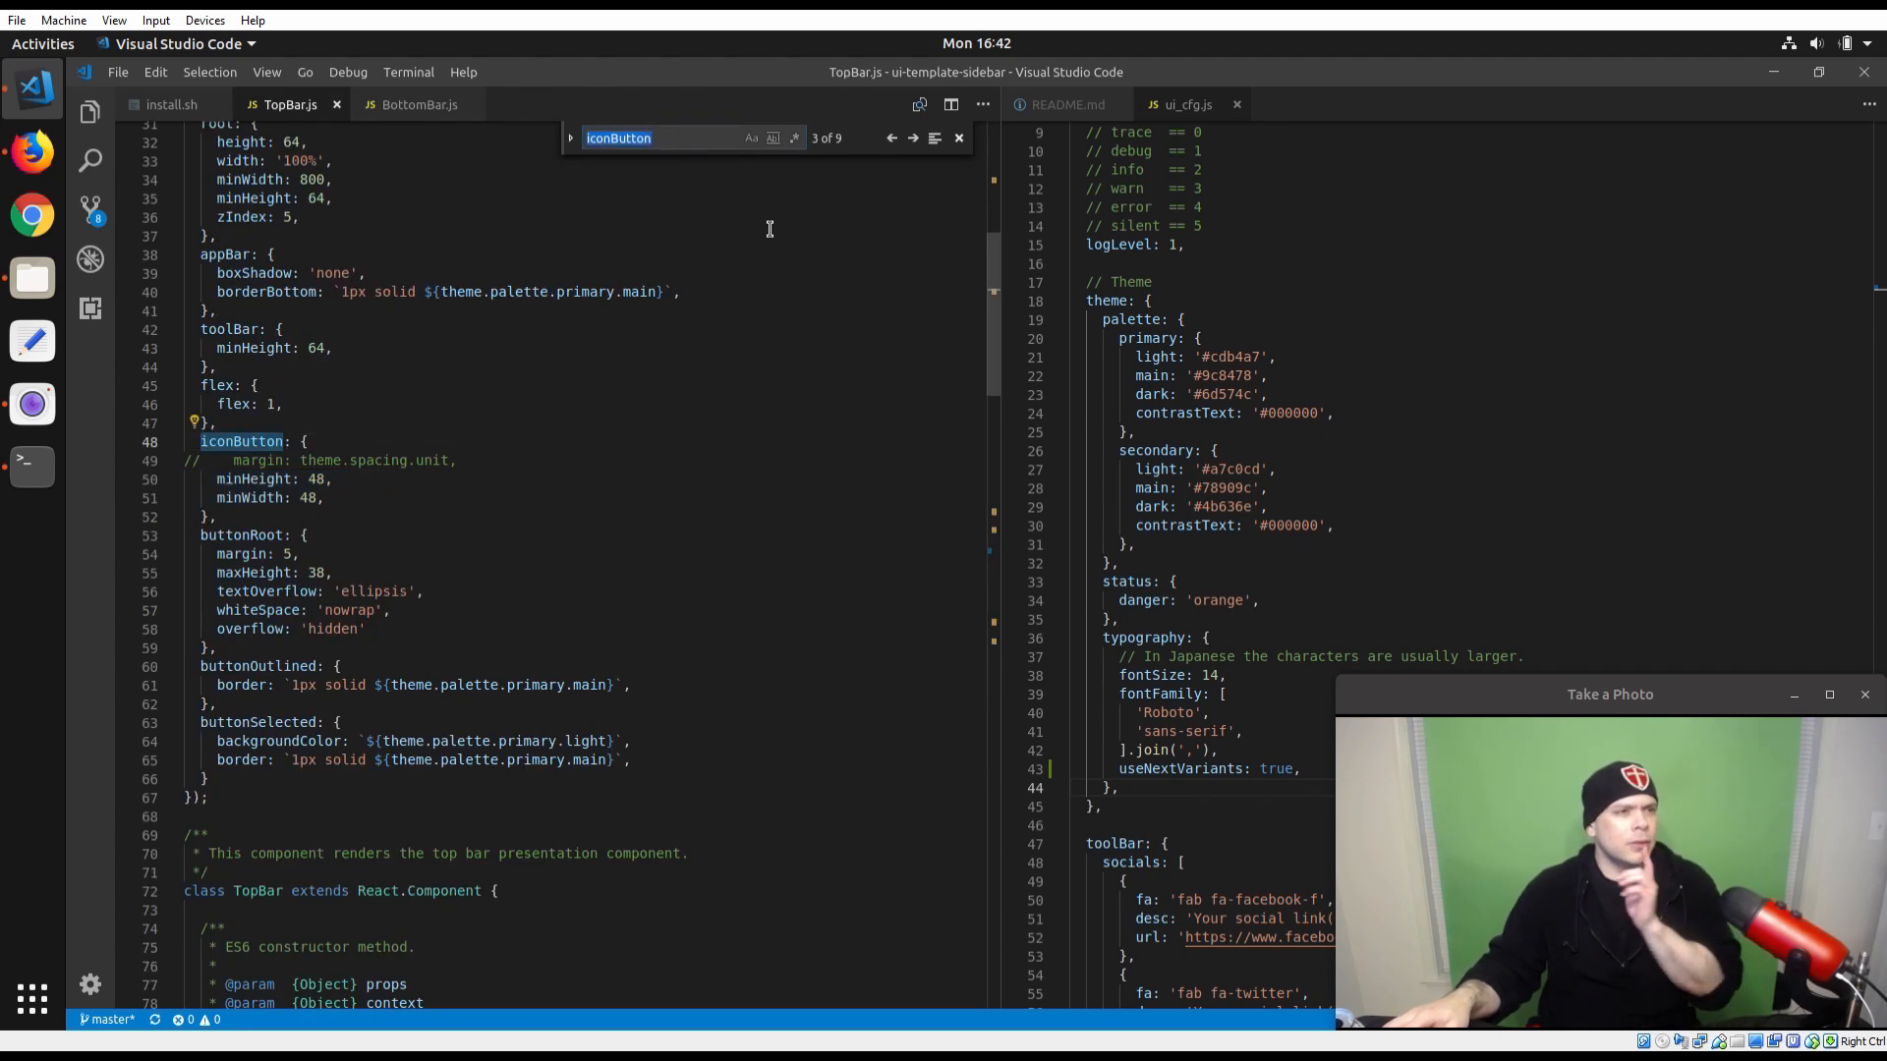
left_click(911, 138)
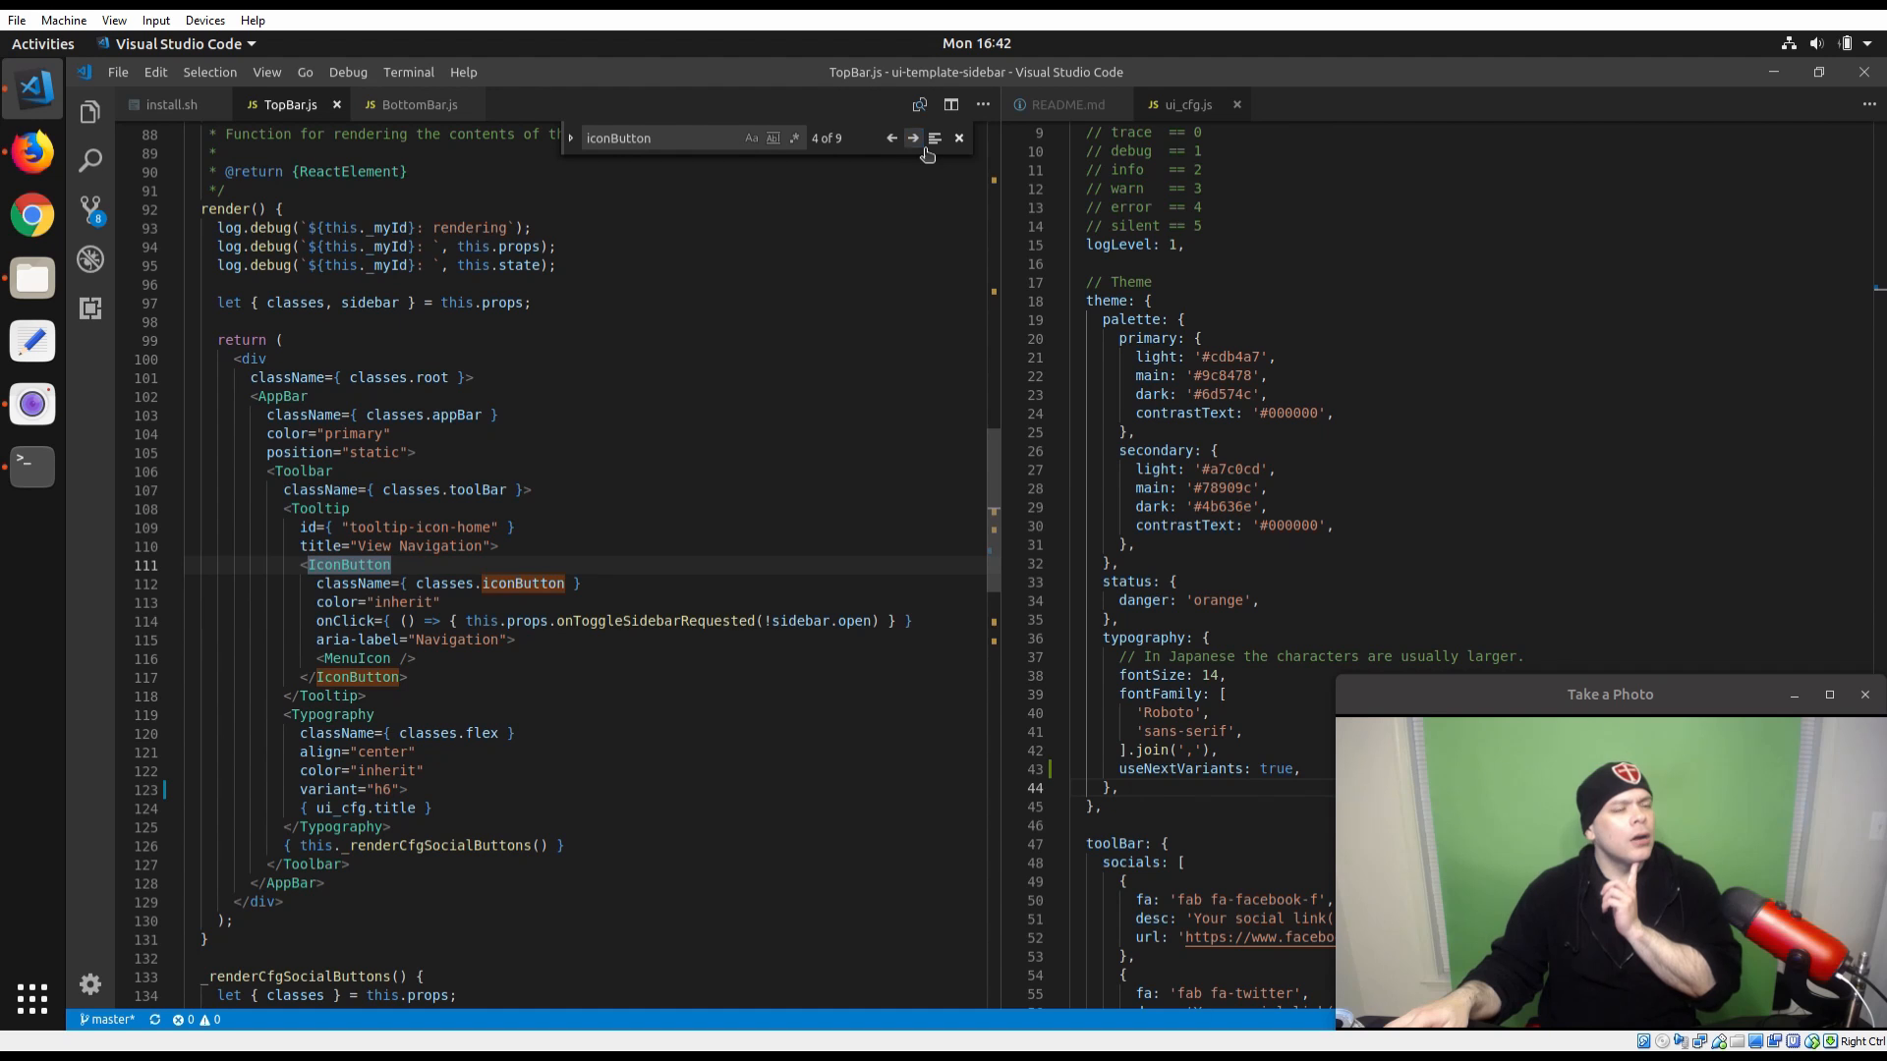
left_click(912, 138)
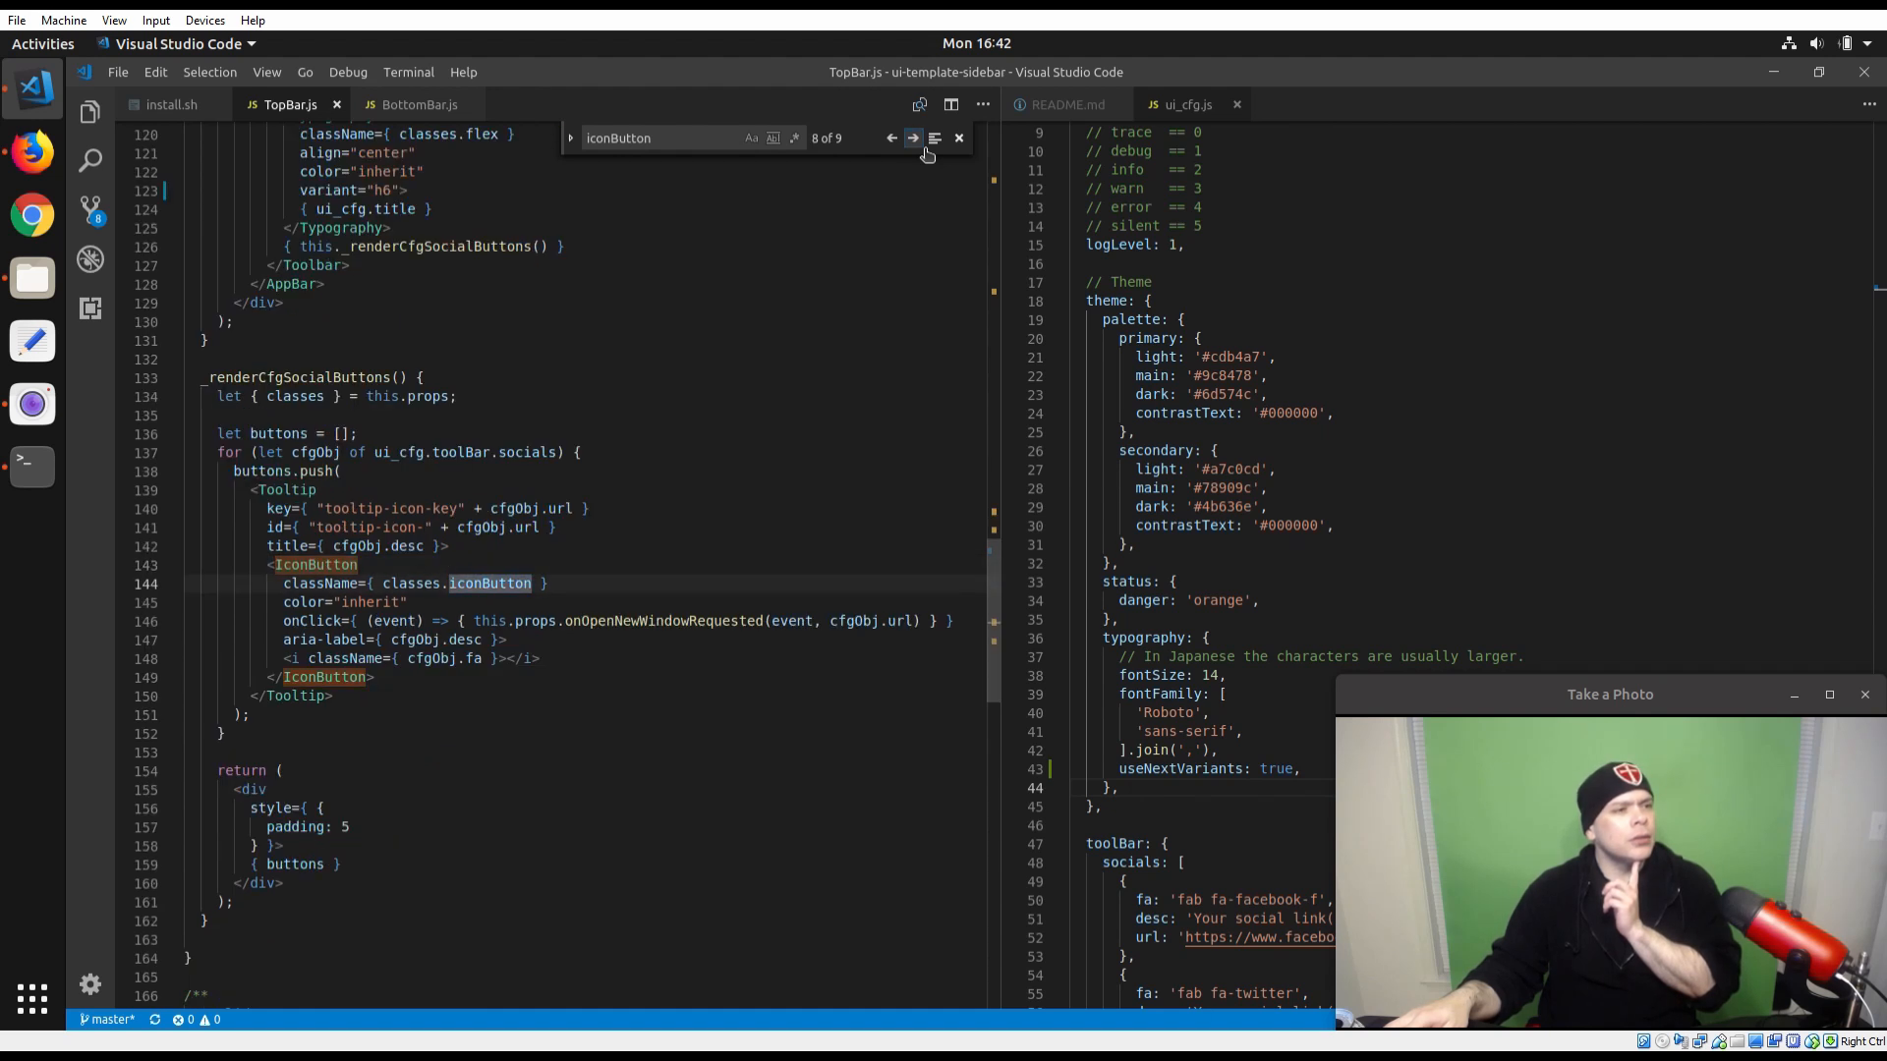
left_click(912, 138)
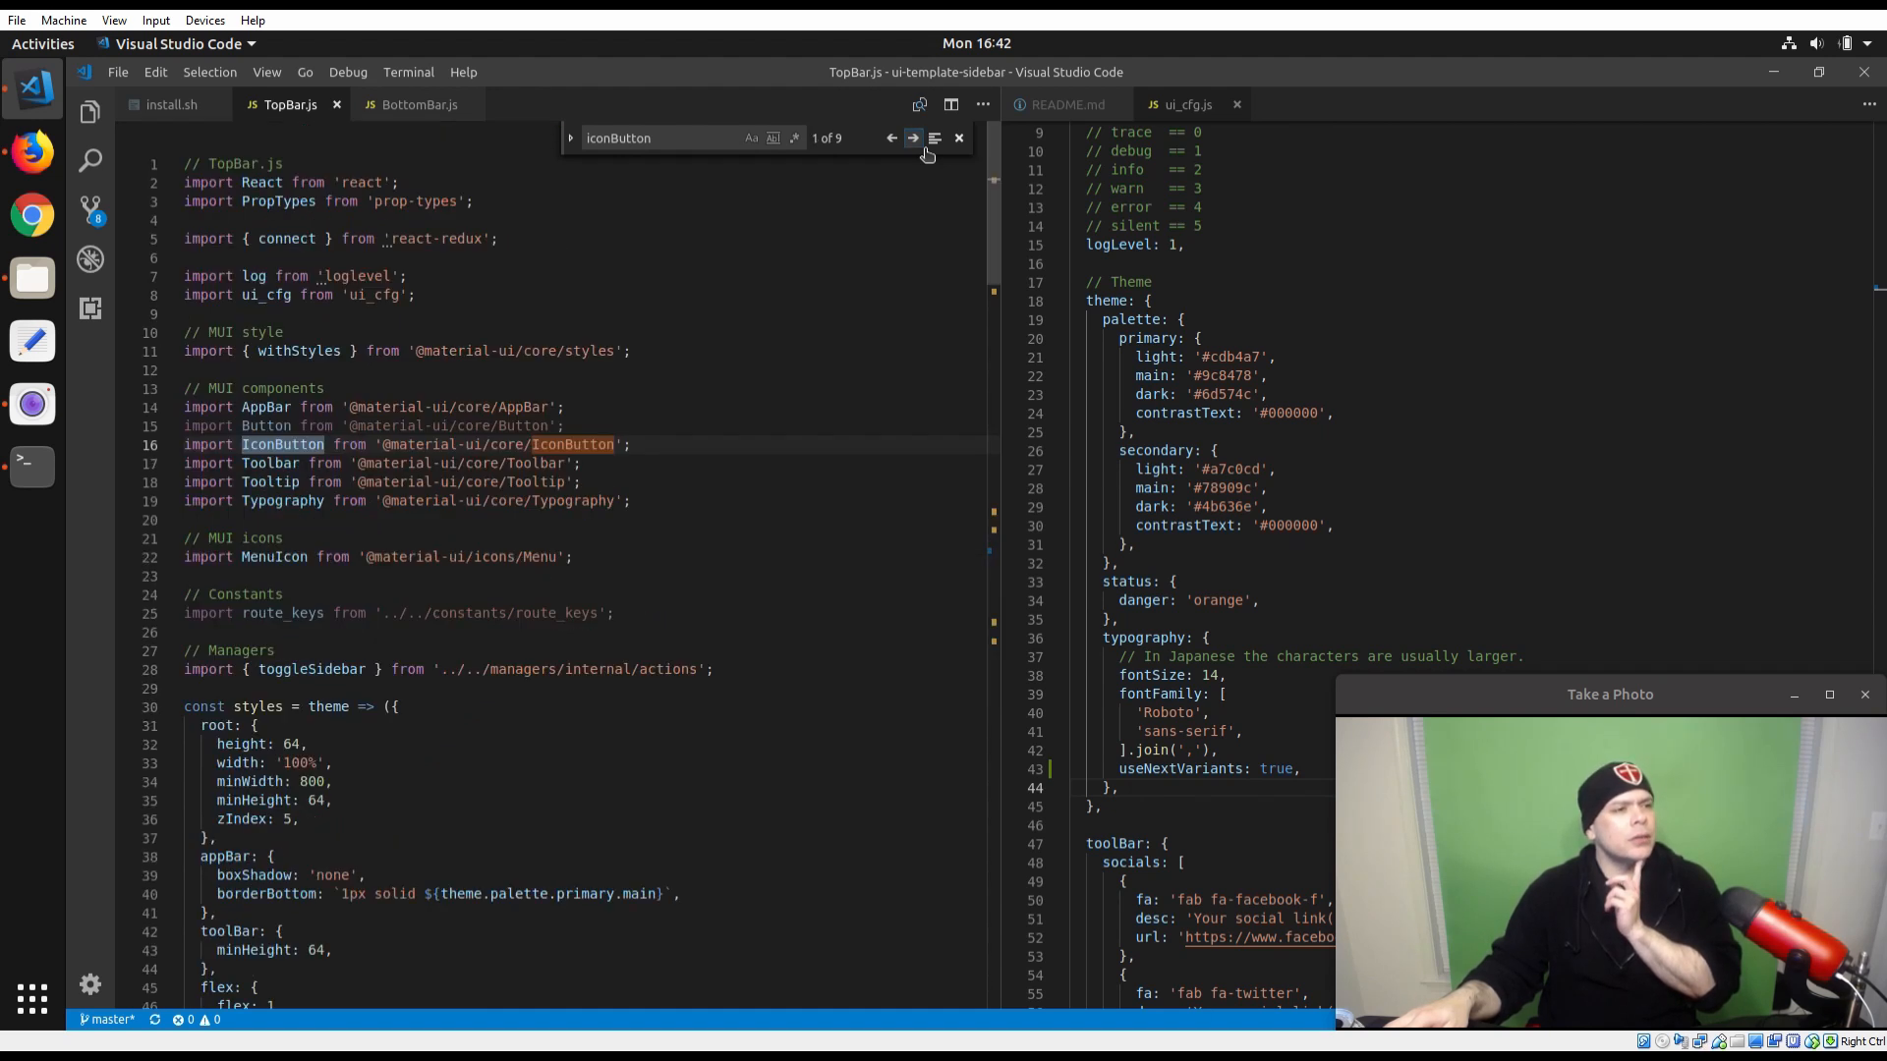
Add 48 width and height to buttonRoot, comment out old sizing rules, and search for iconButton
left_click(912, 138)
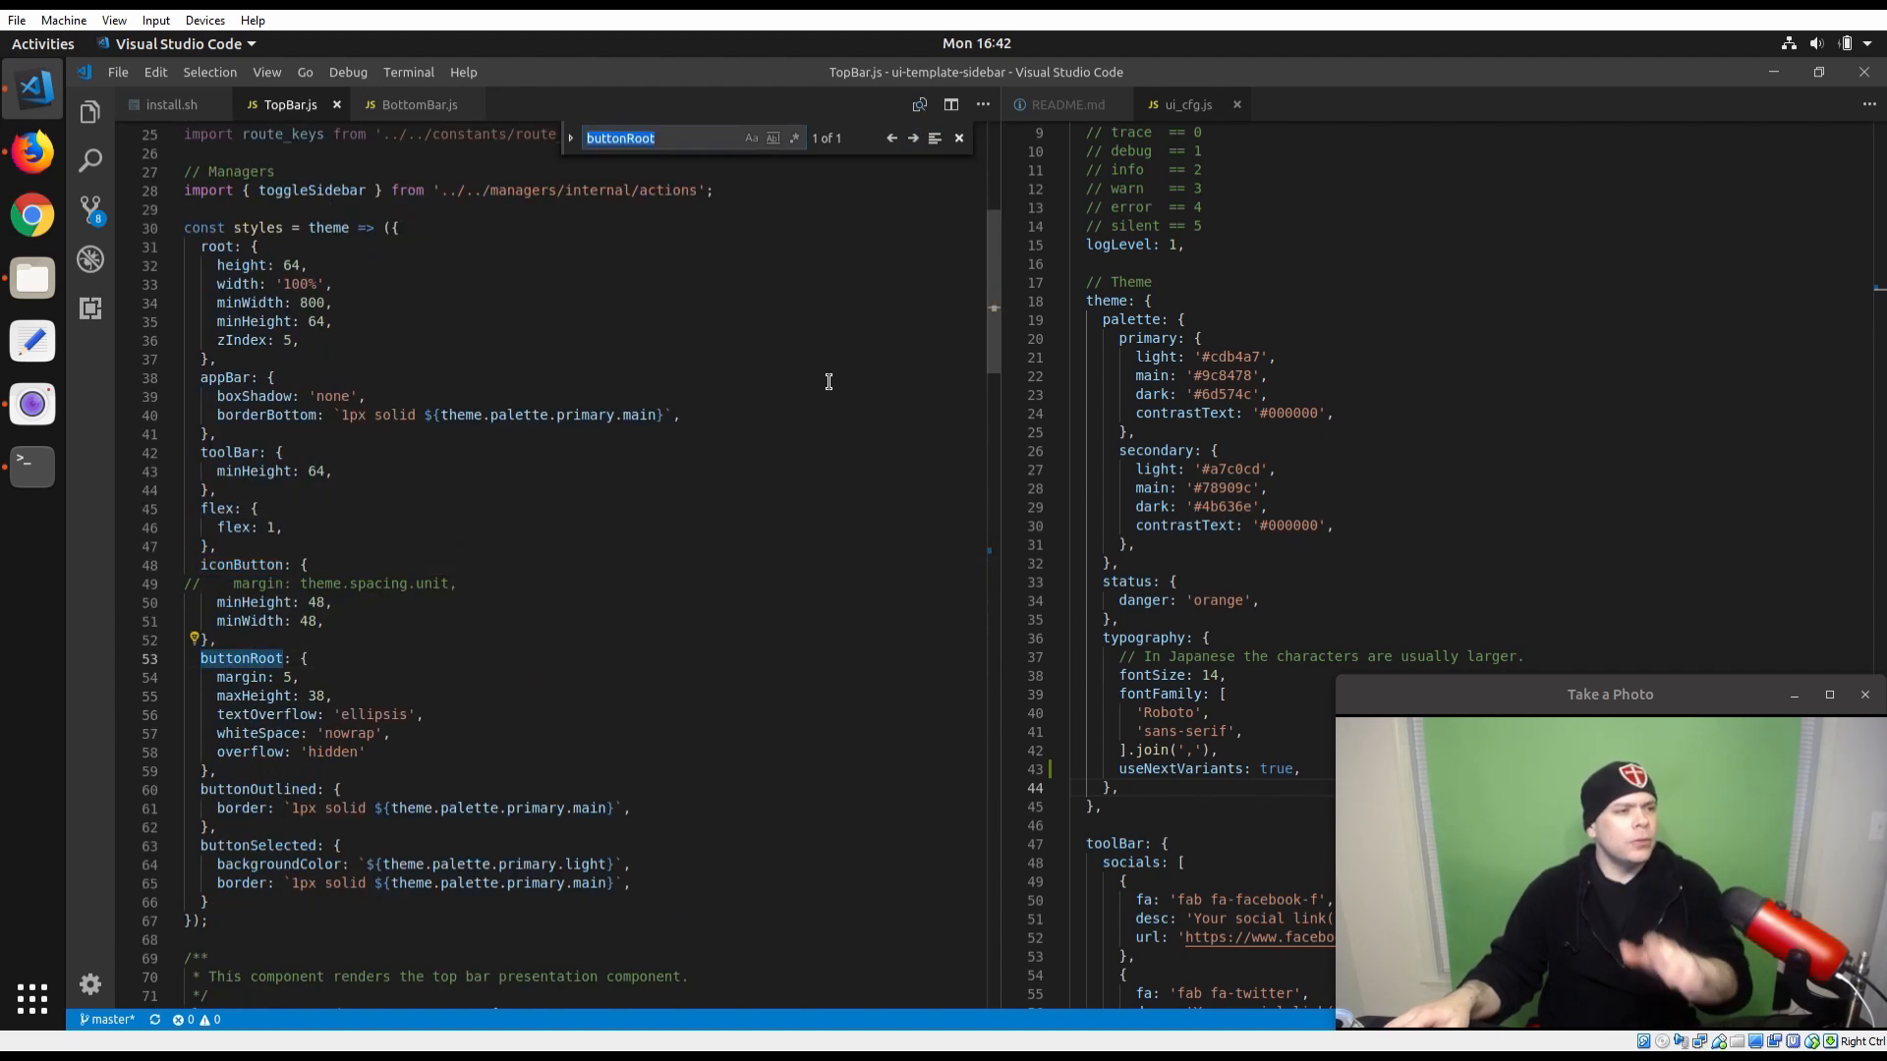
mouse_move(600, 541)
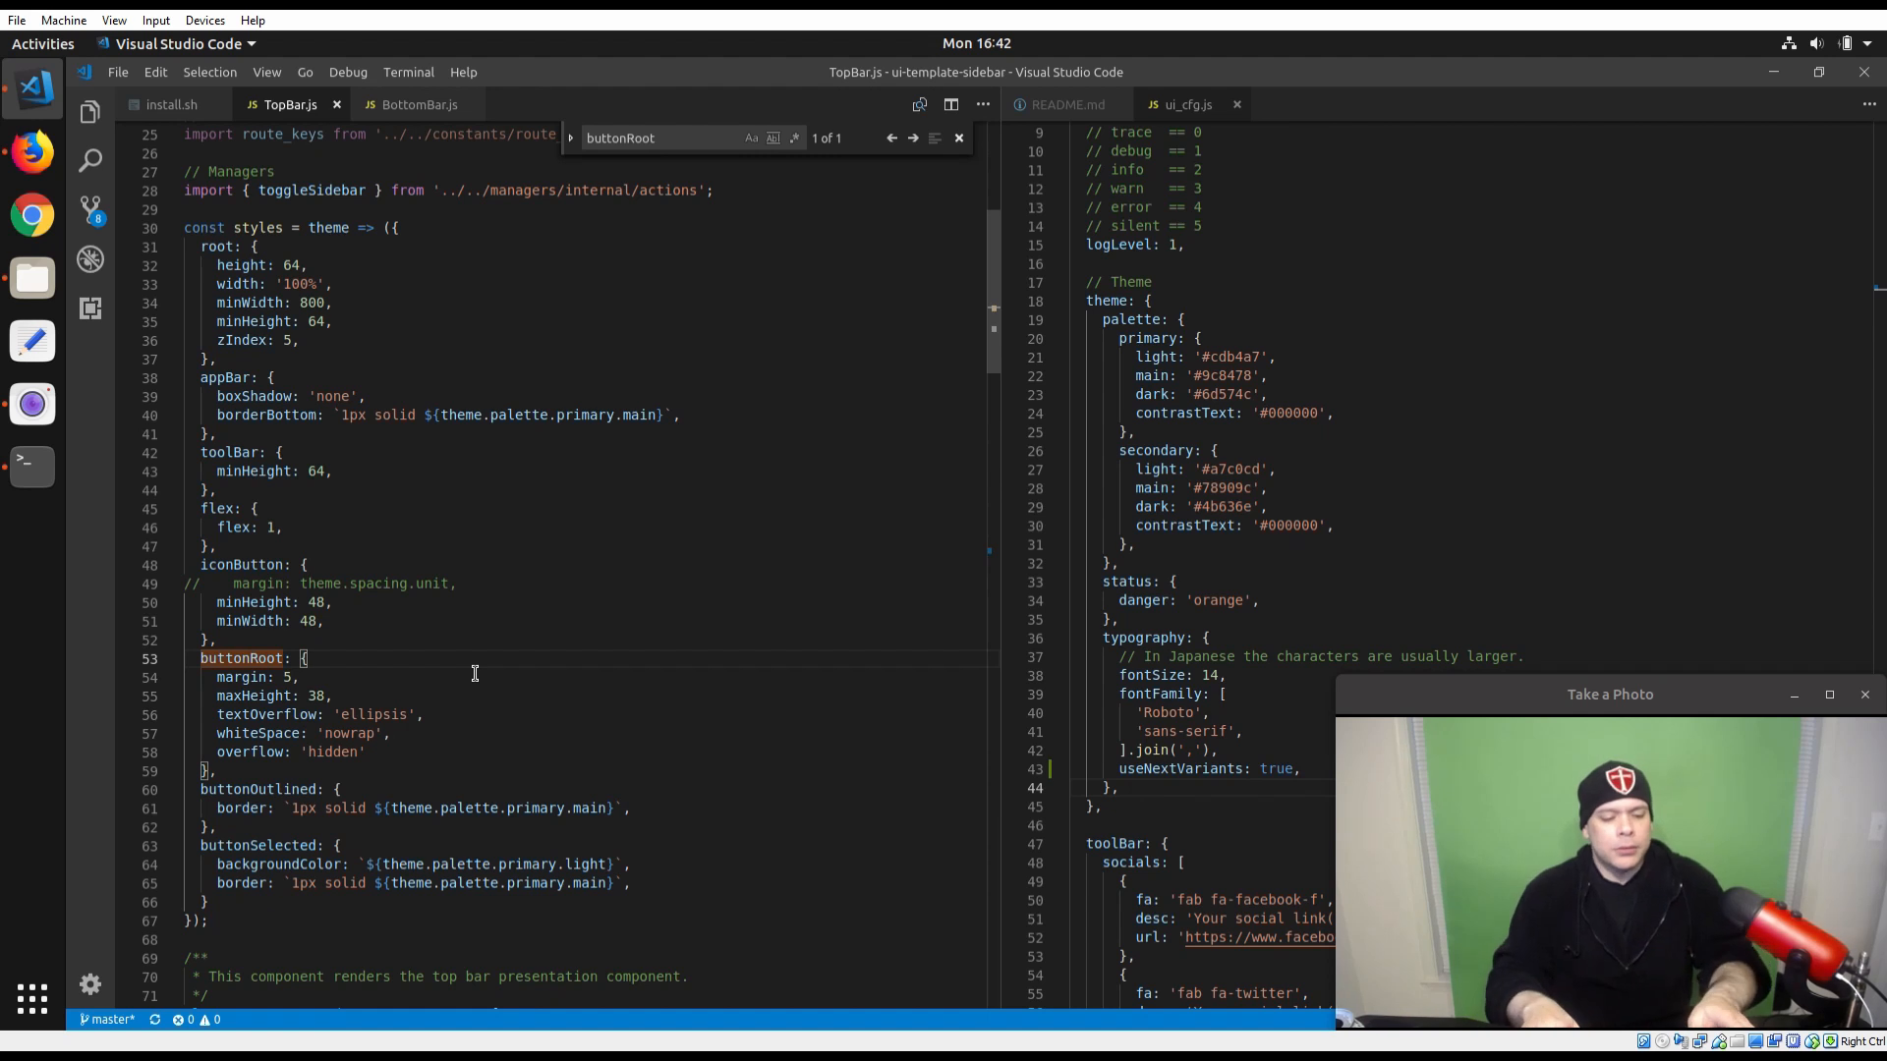
key("Return")
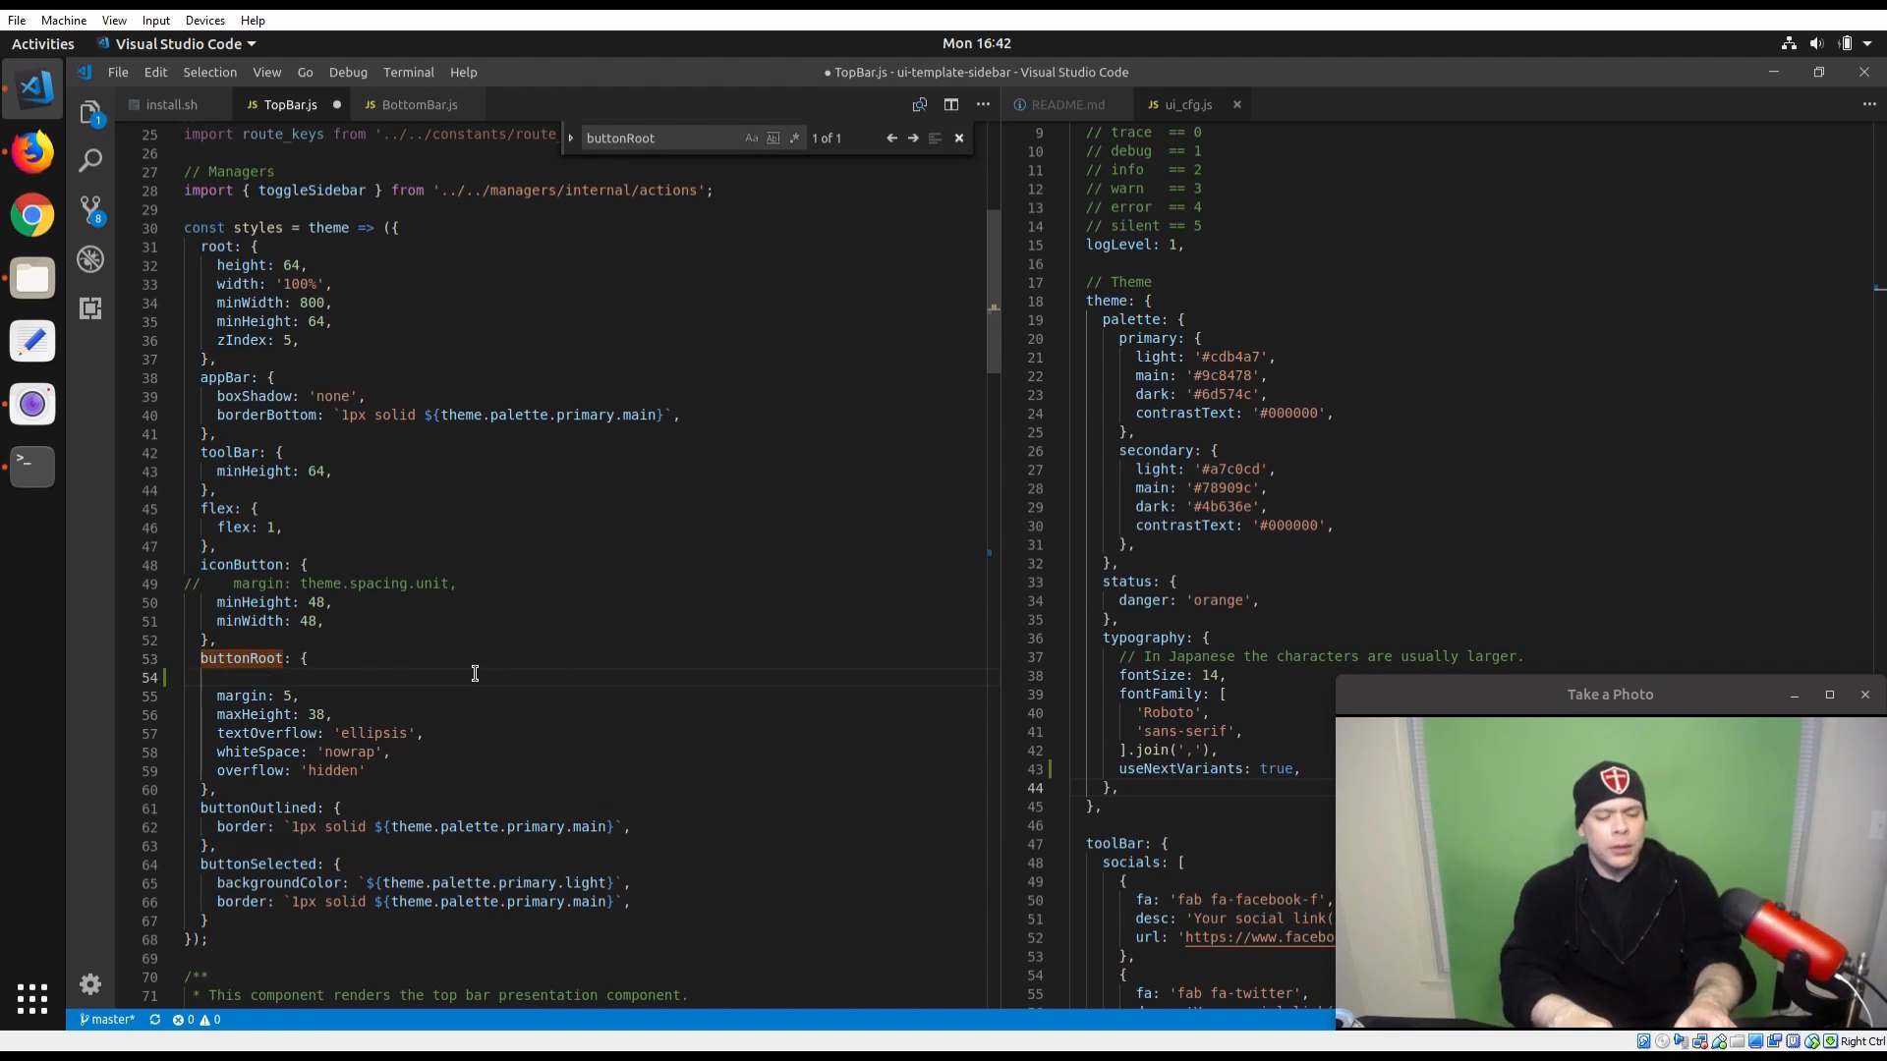
type("width: 48,")
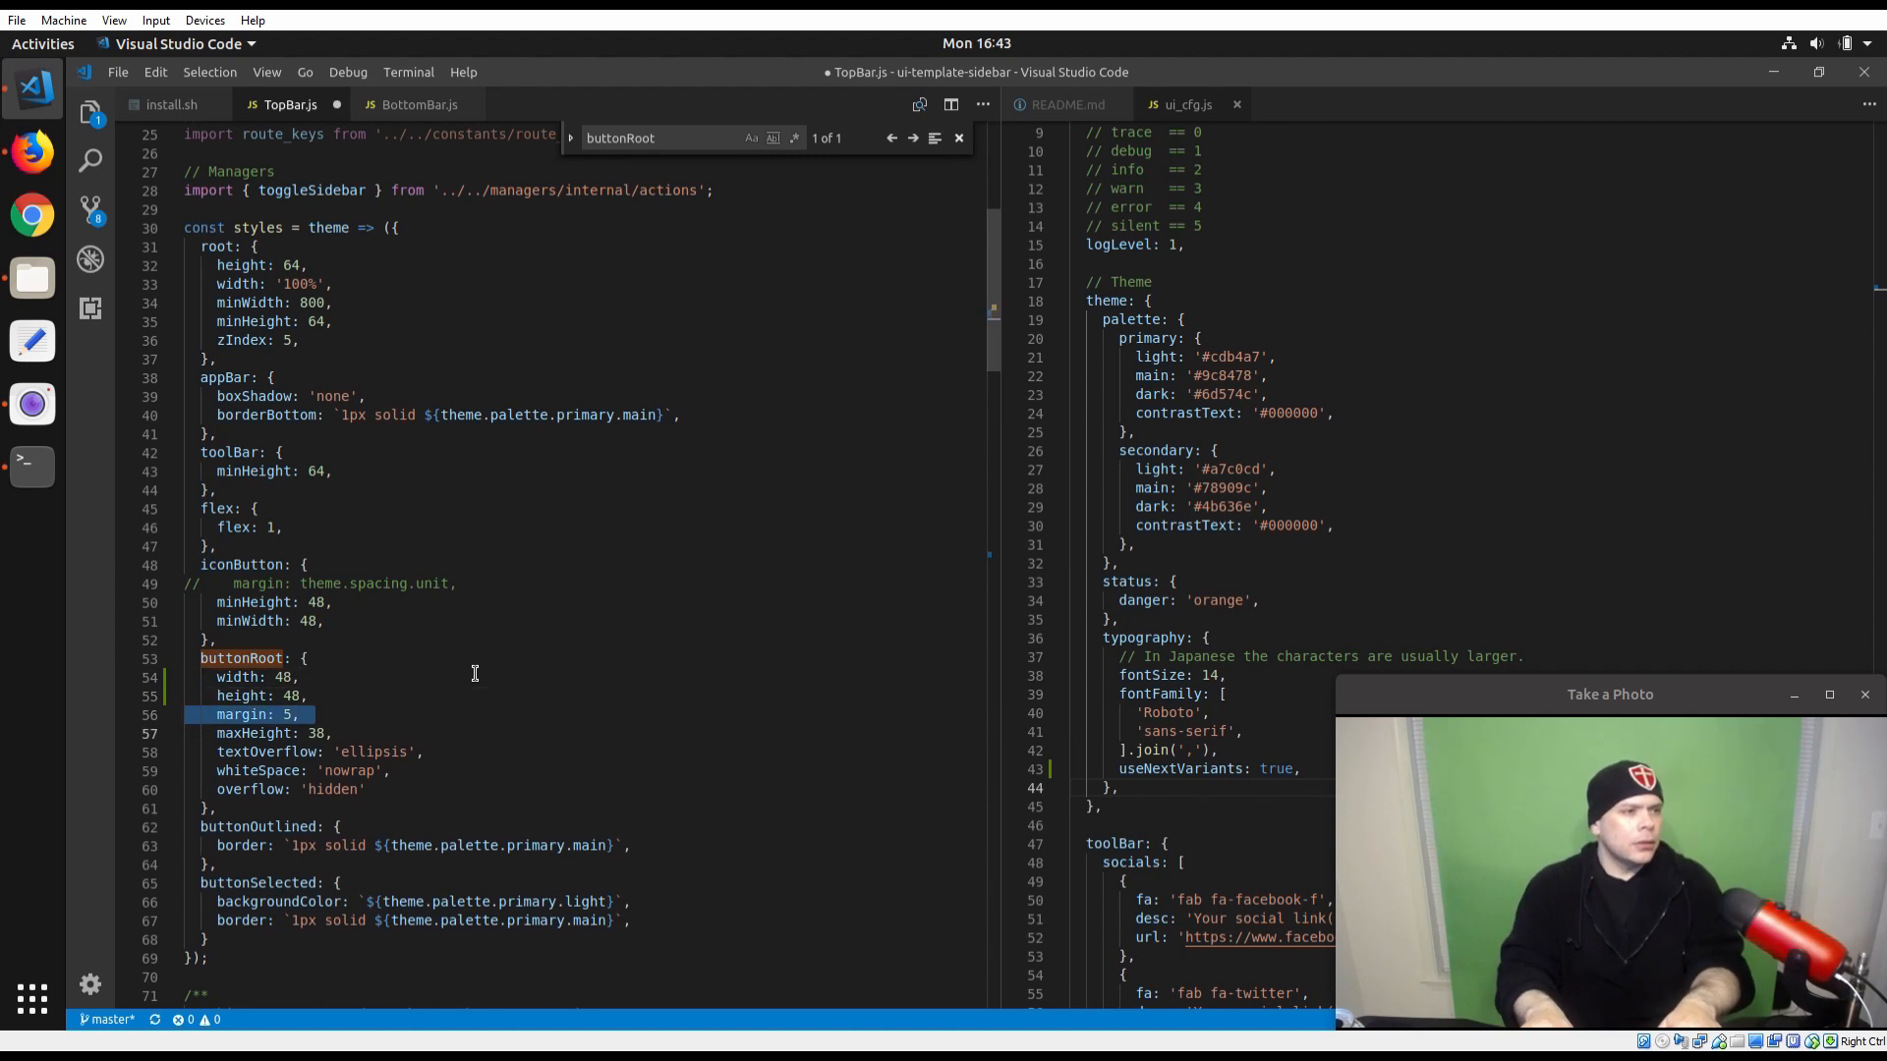
key("ctrl+/")
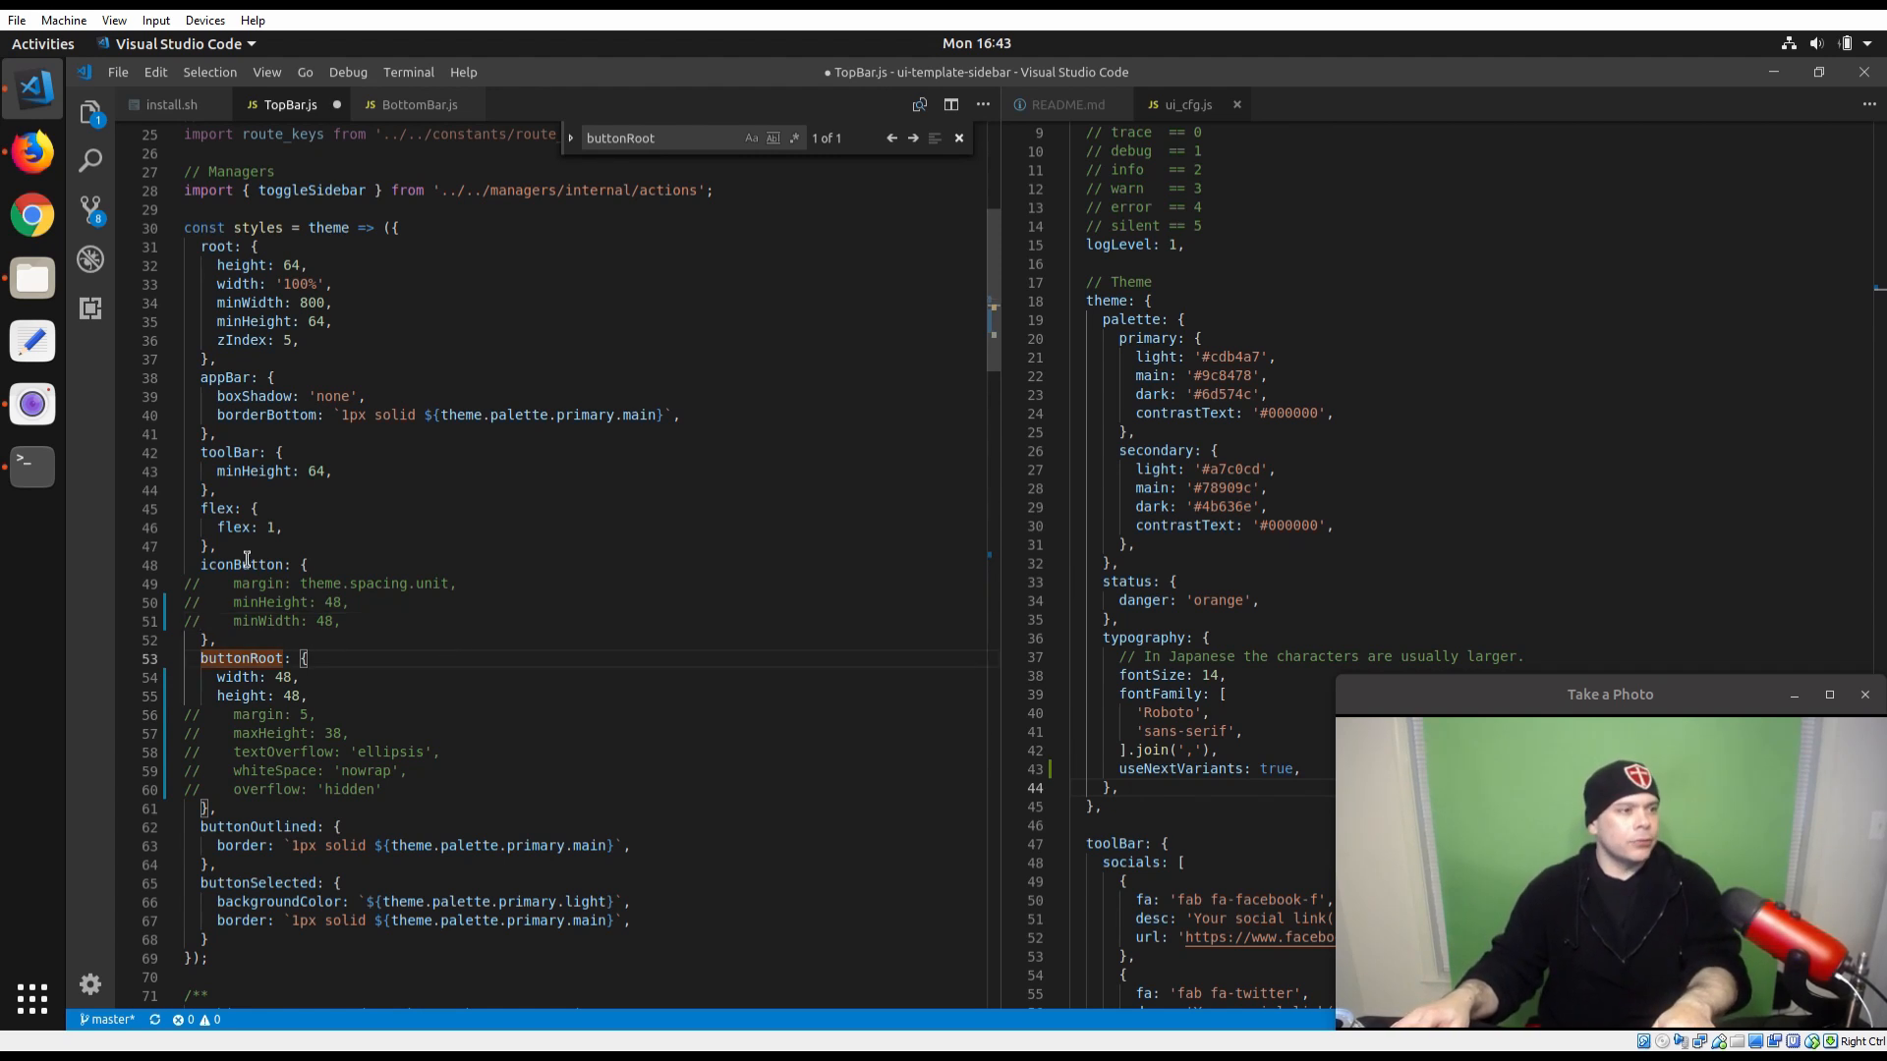
double_click(241, 564)
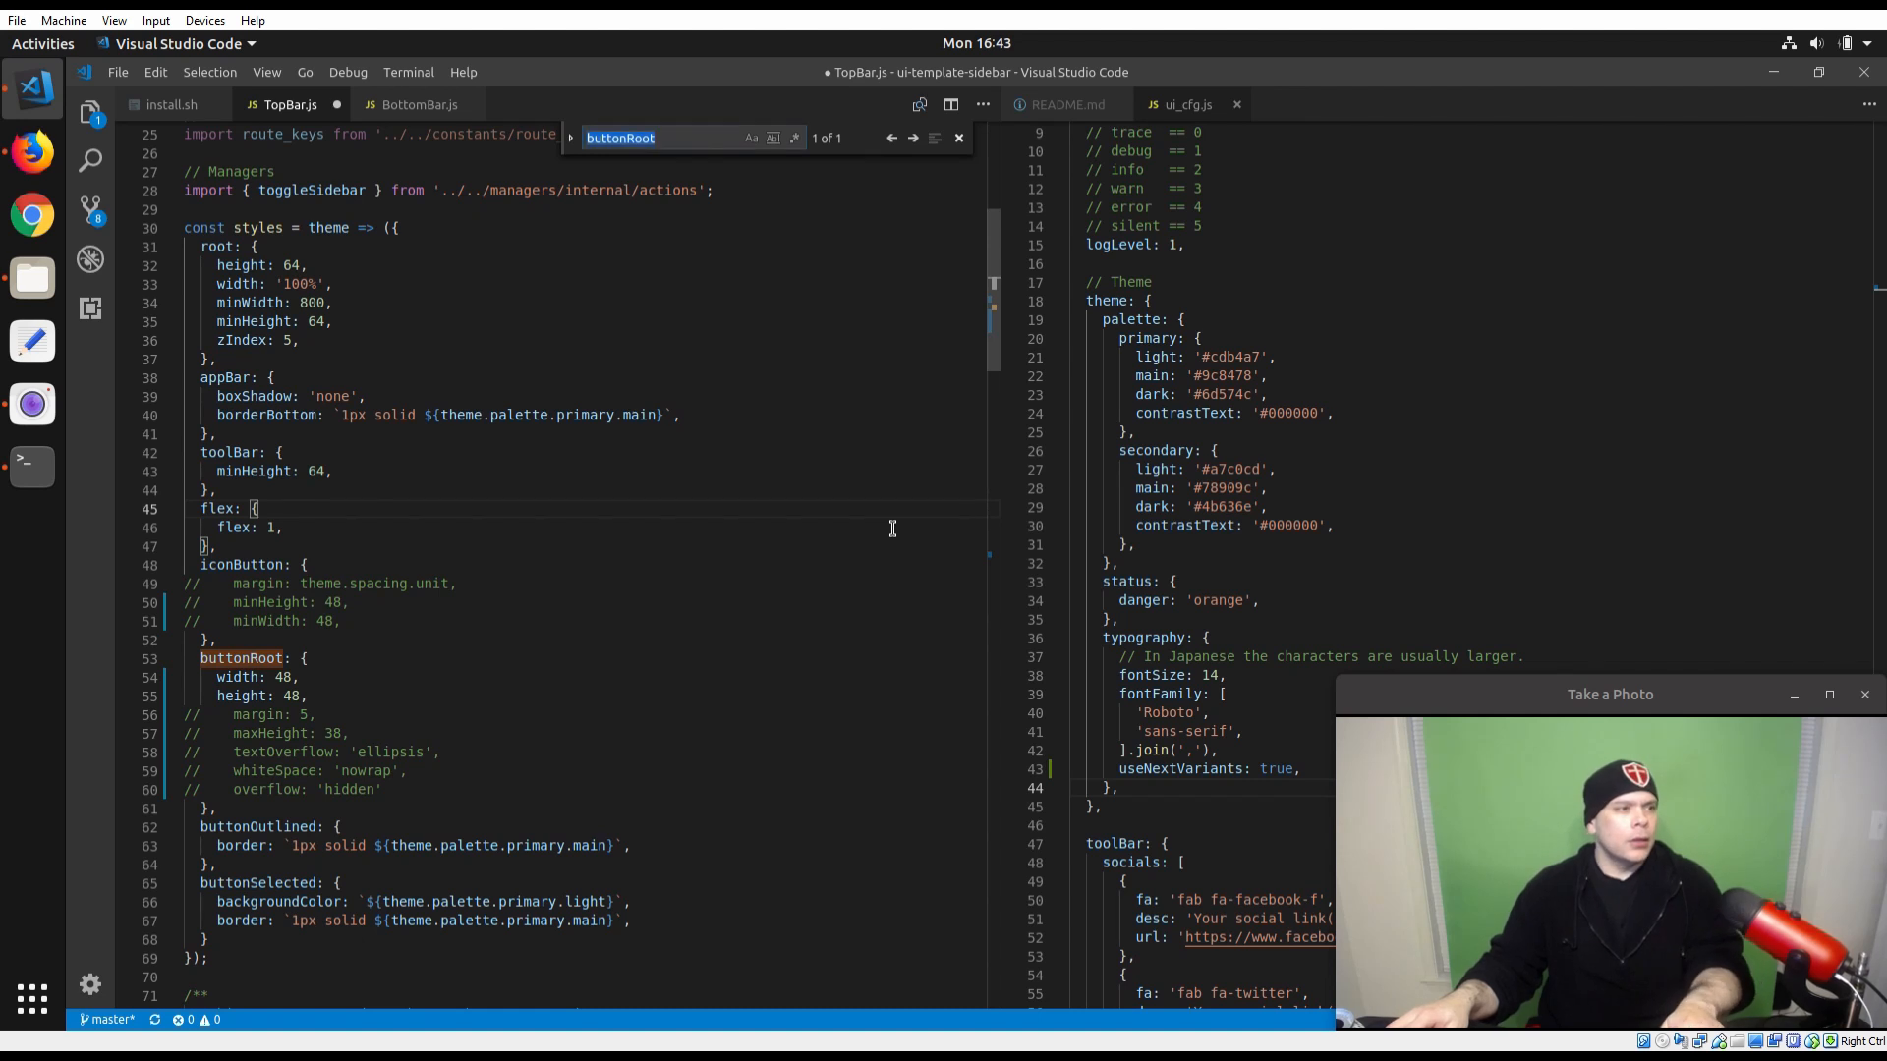
mouse_move(242, 572)
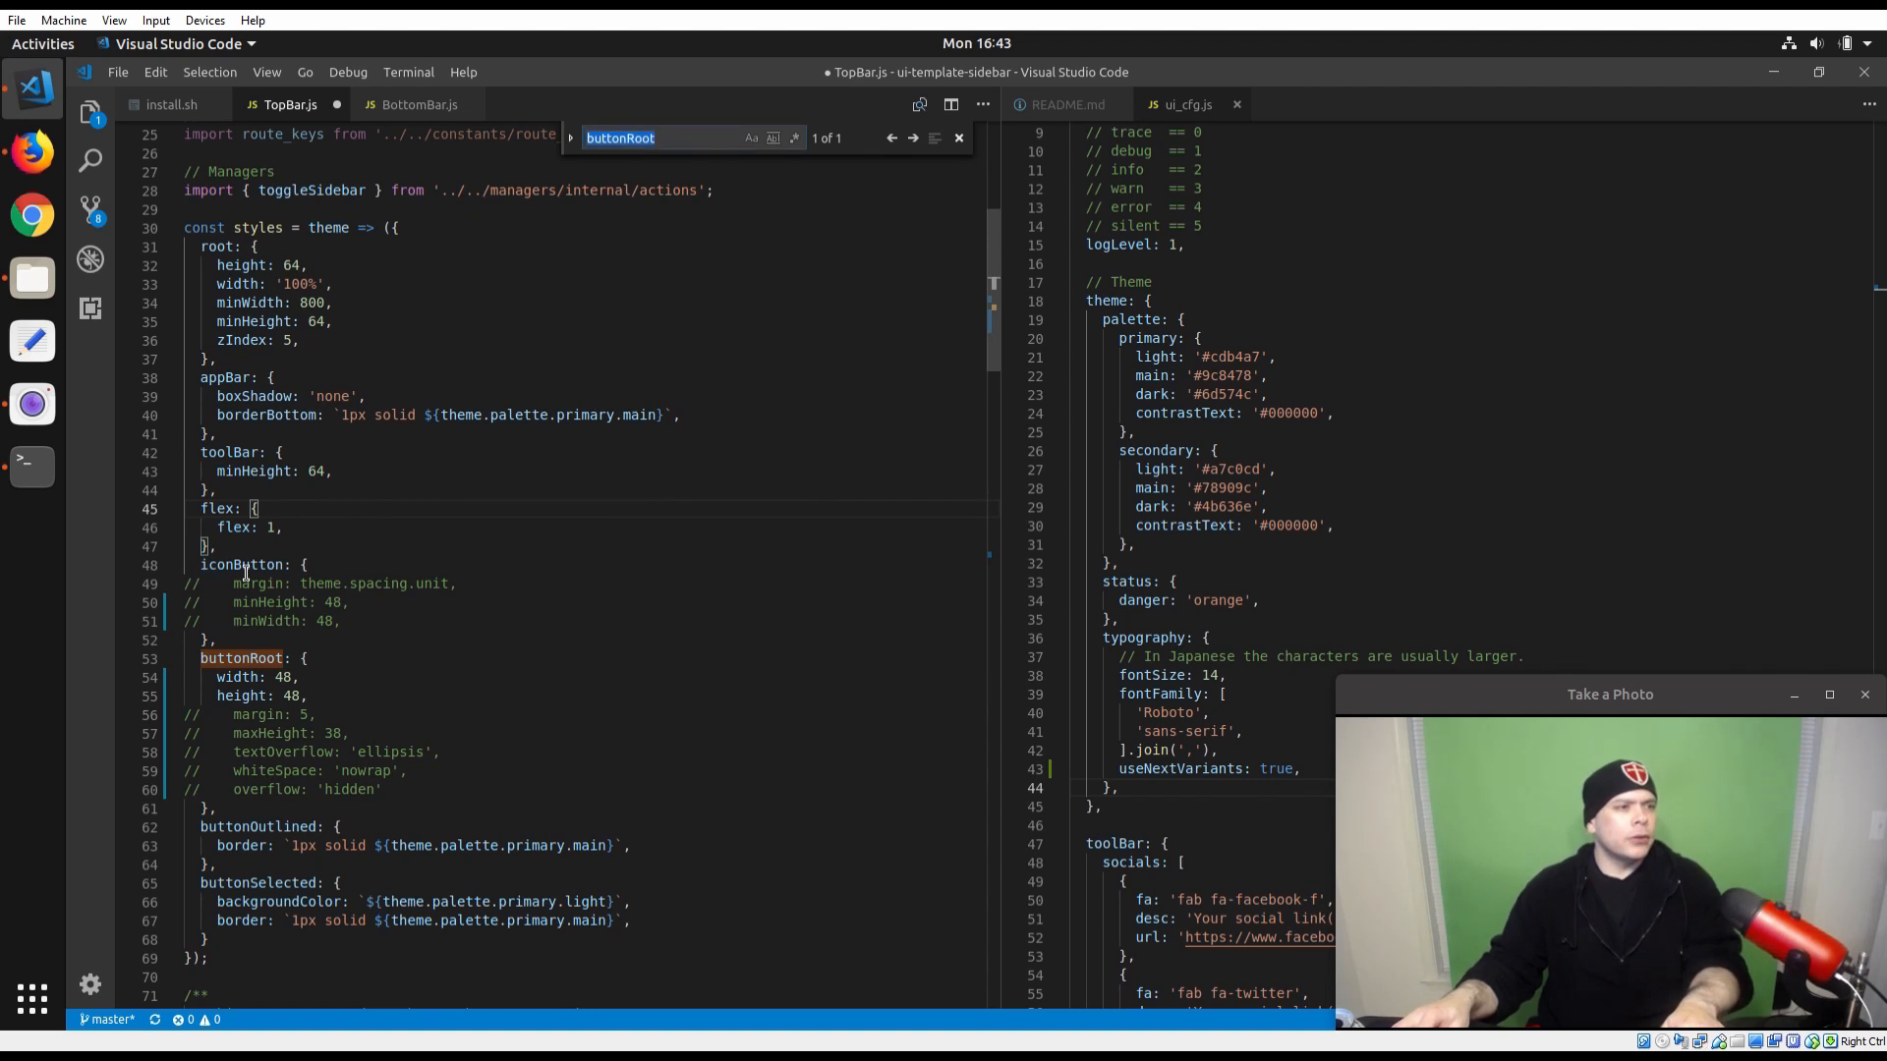
type("iconButton")
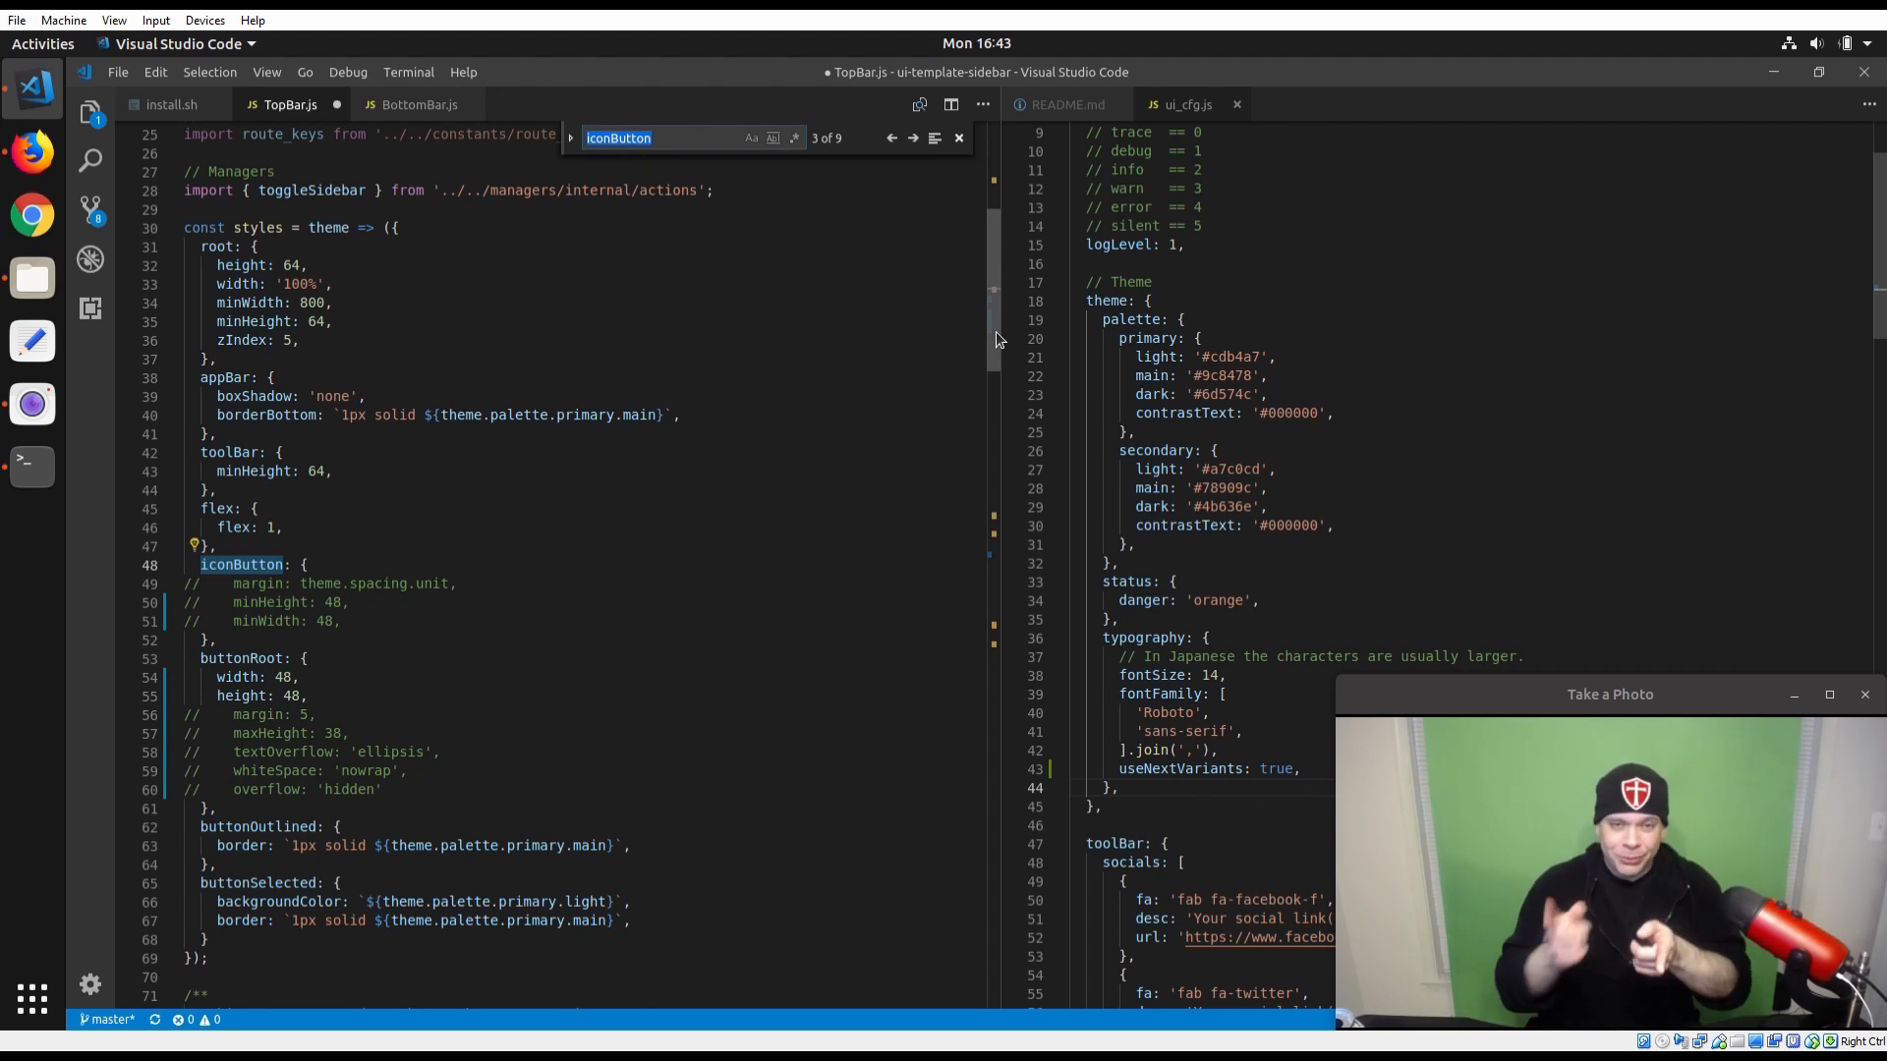
mouse_move(932, 156)
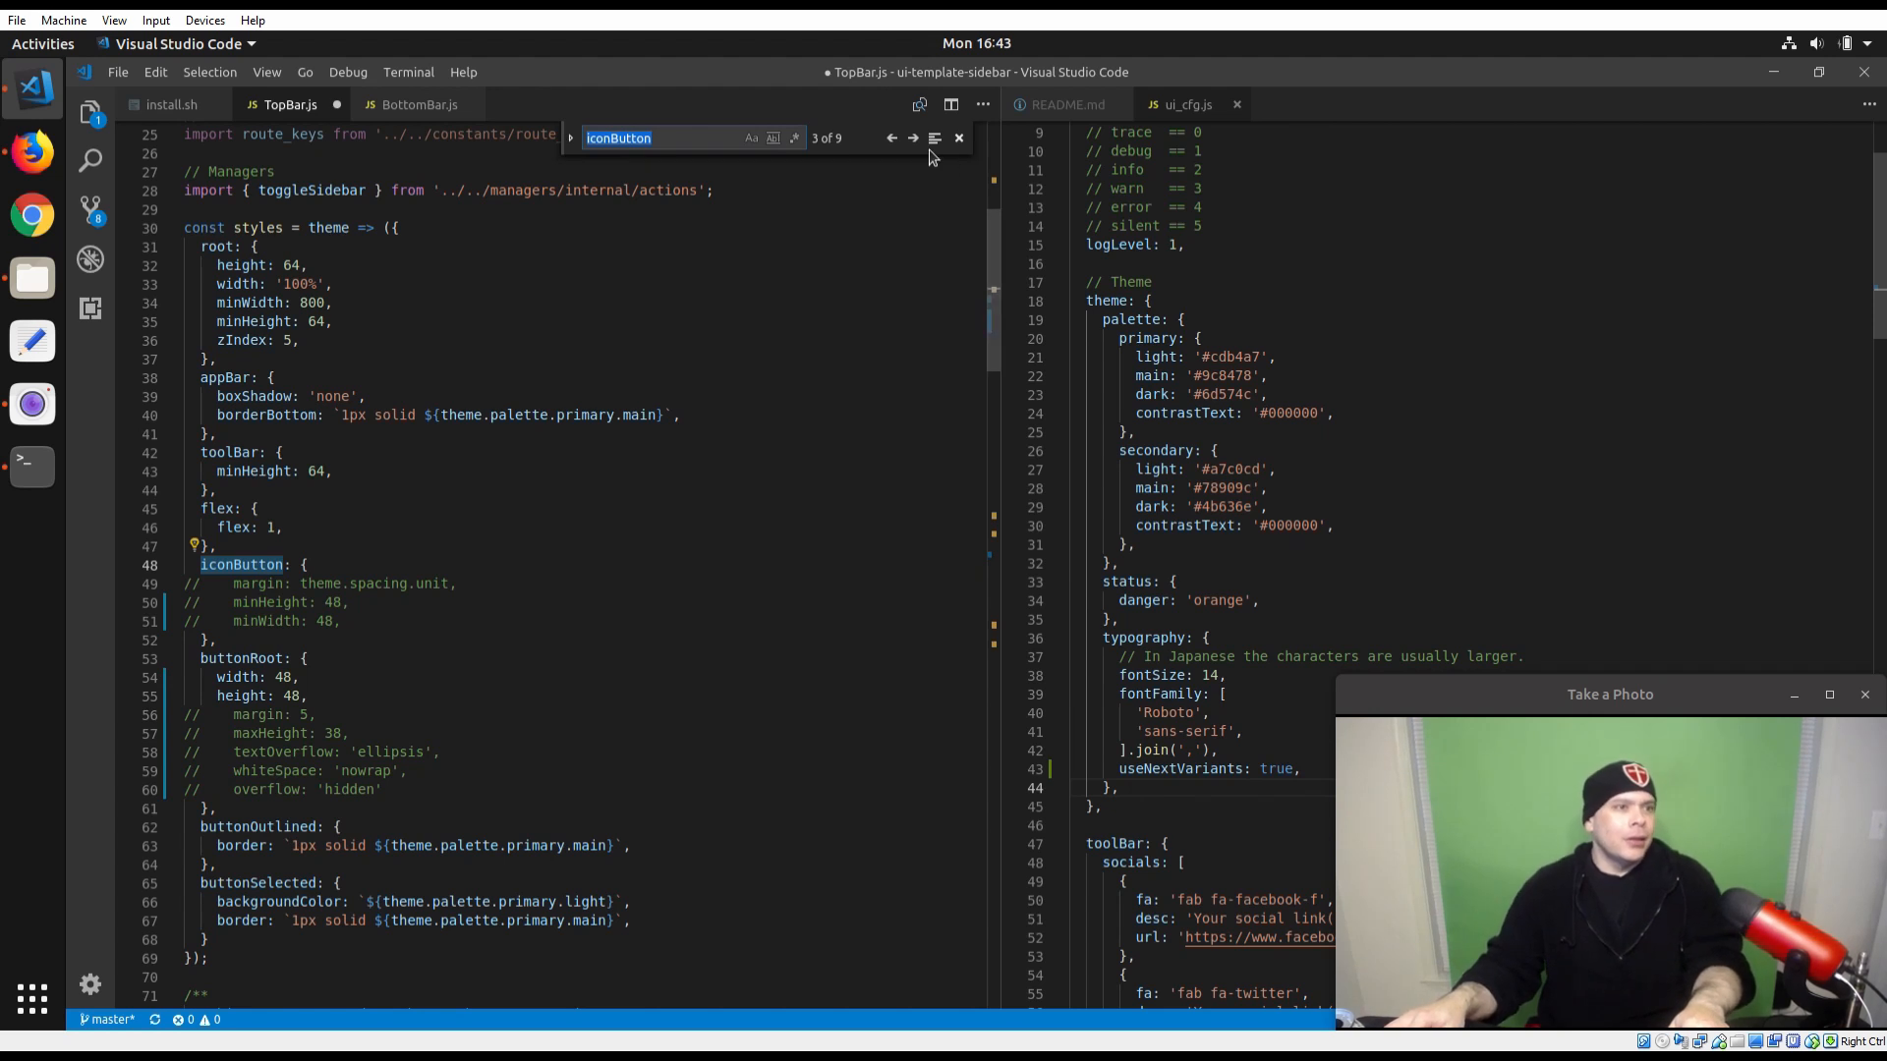
mouse_move(912, 138)
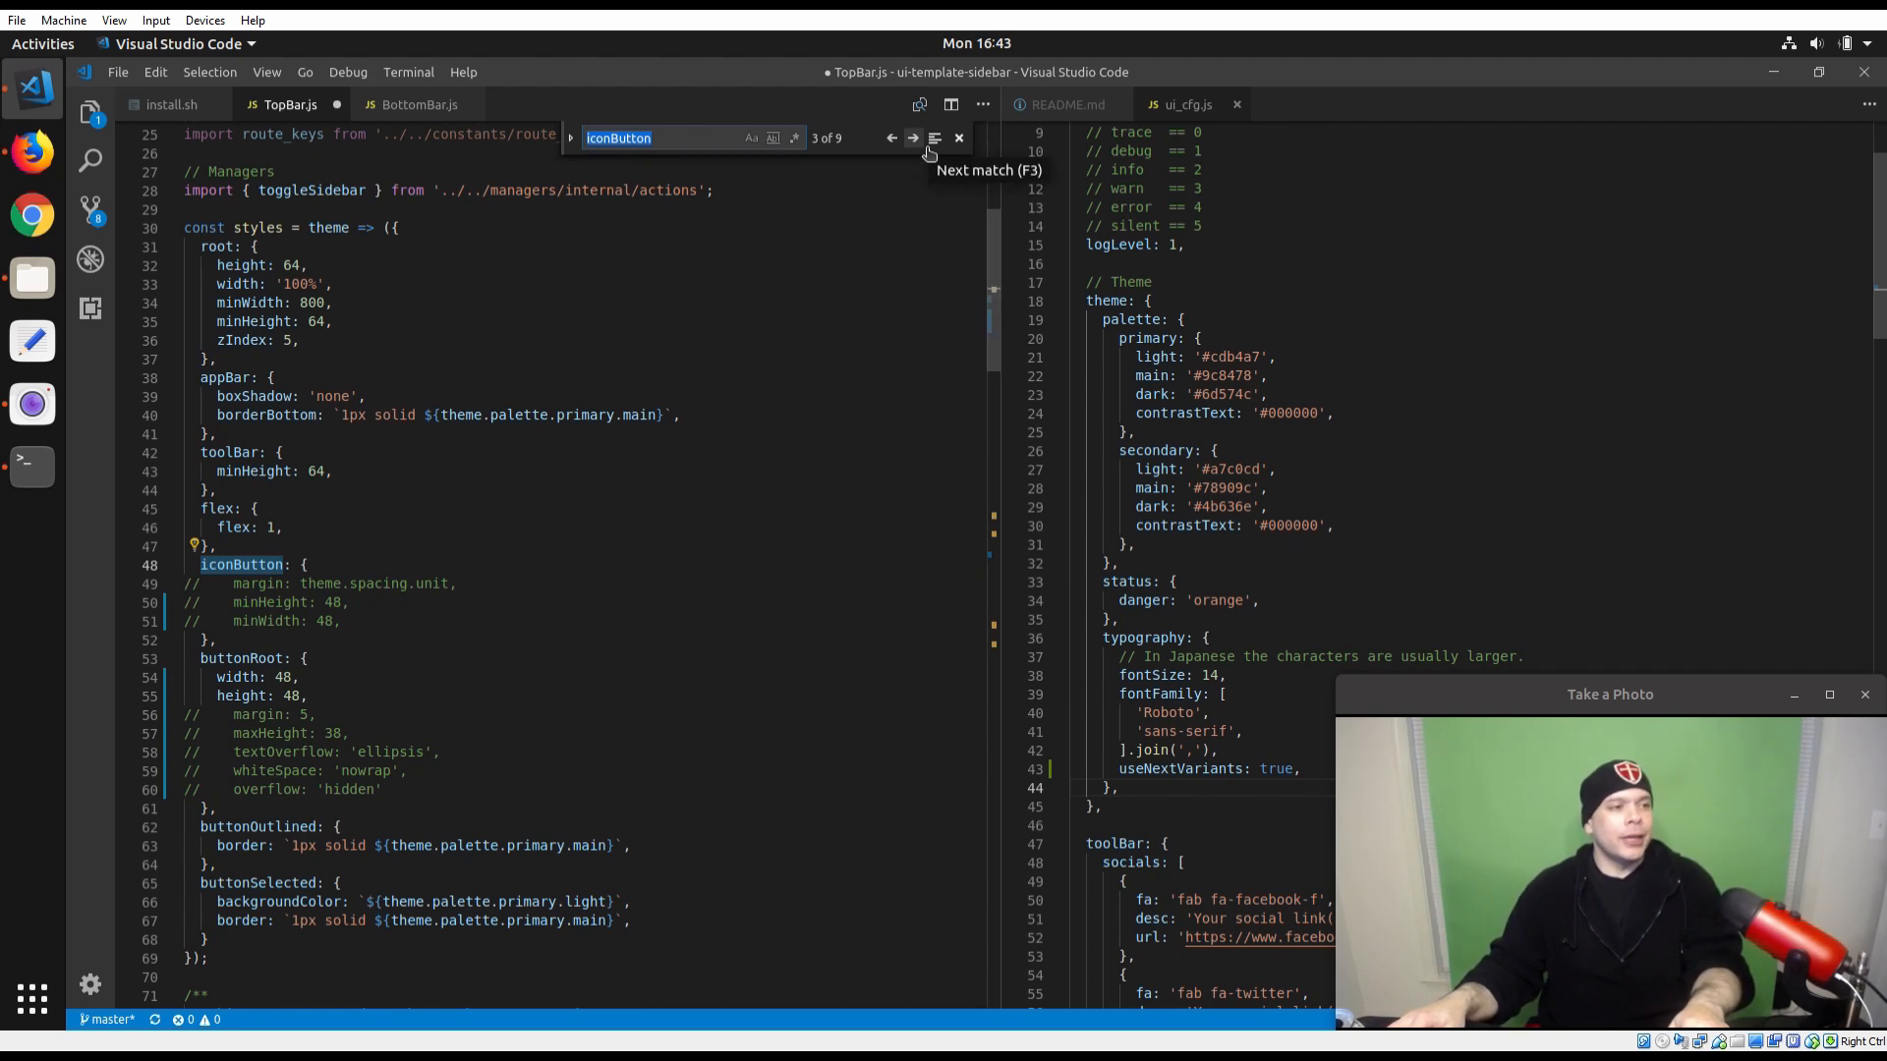
mouse_move(879, 240)
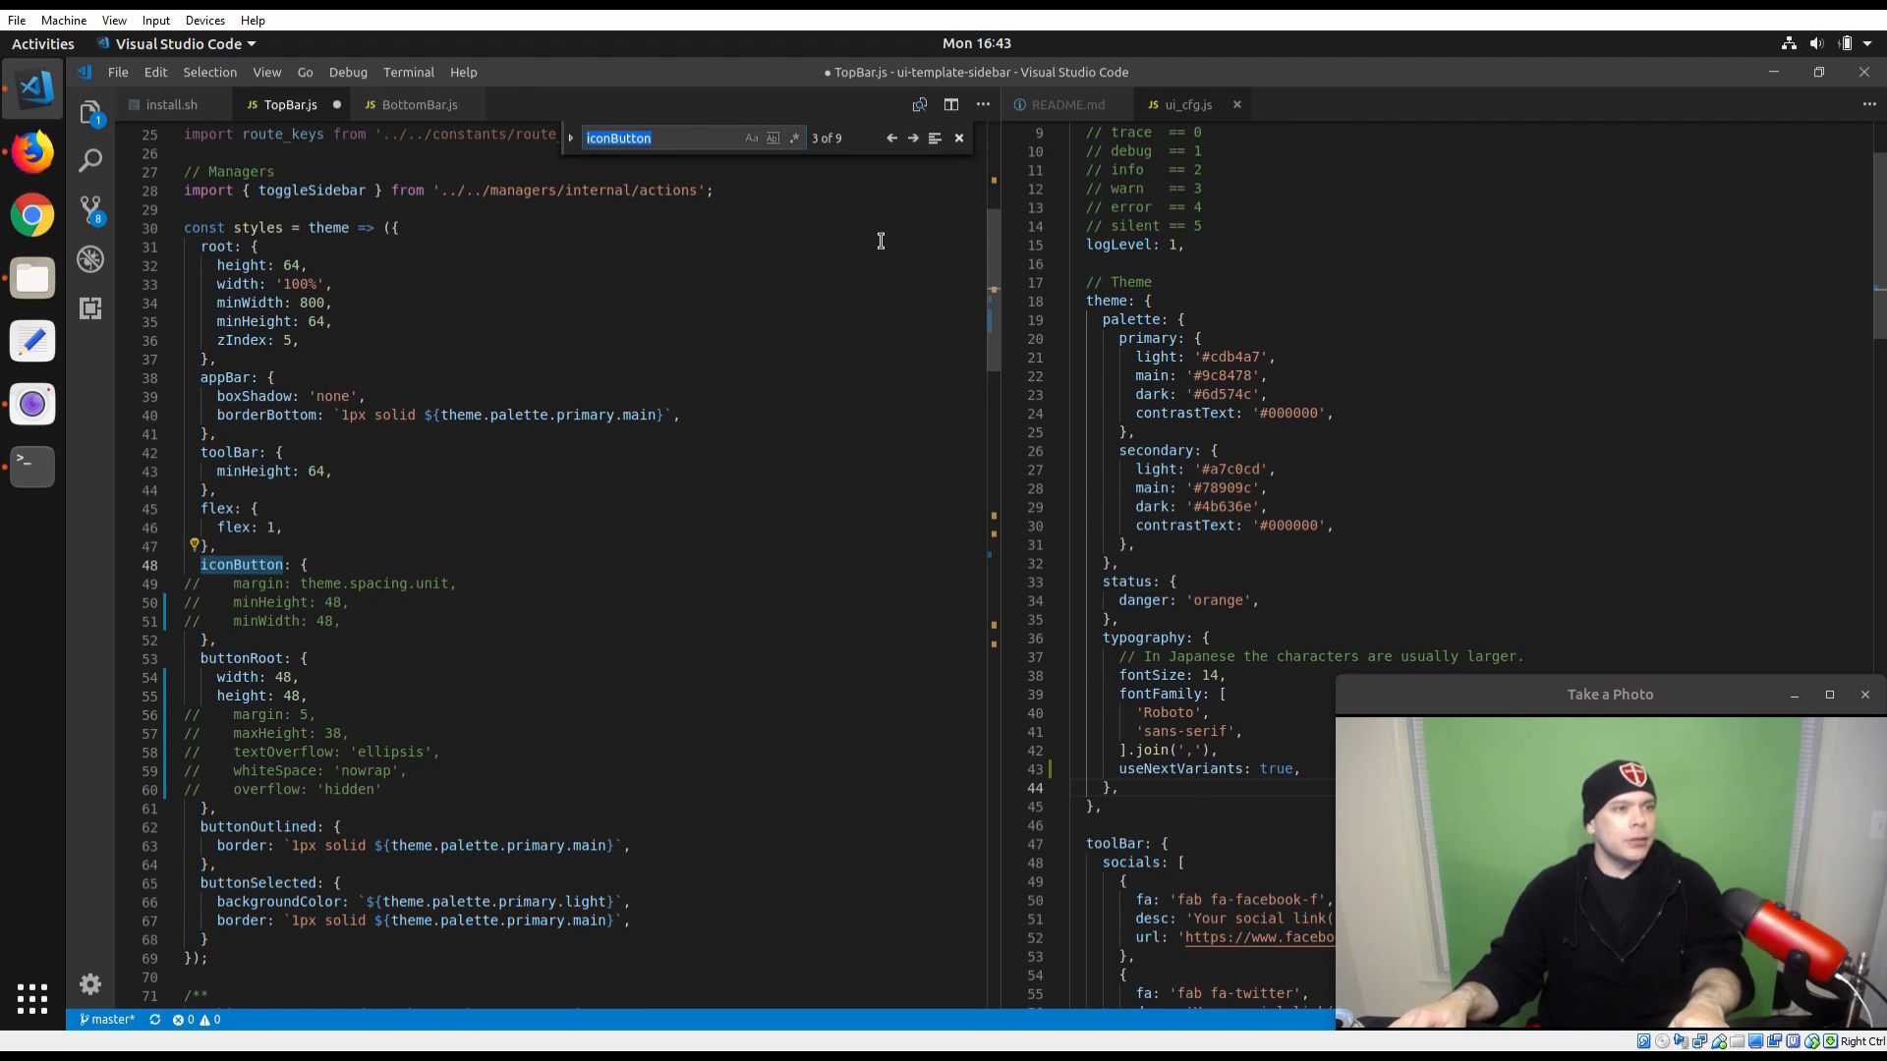
Add classes={{ root: classes.buttonRoot }} to the navigation IconButton, then jump to the next match
left_click(912, 137)
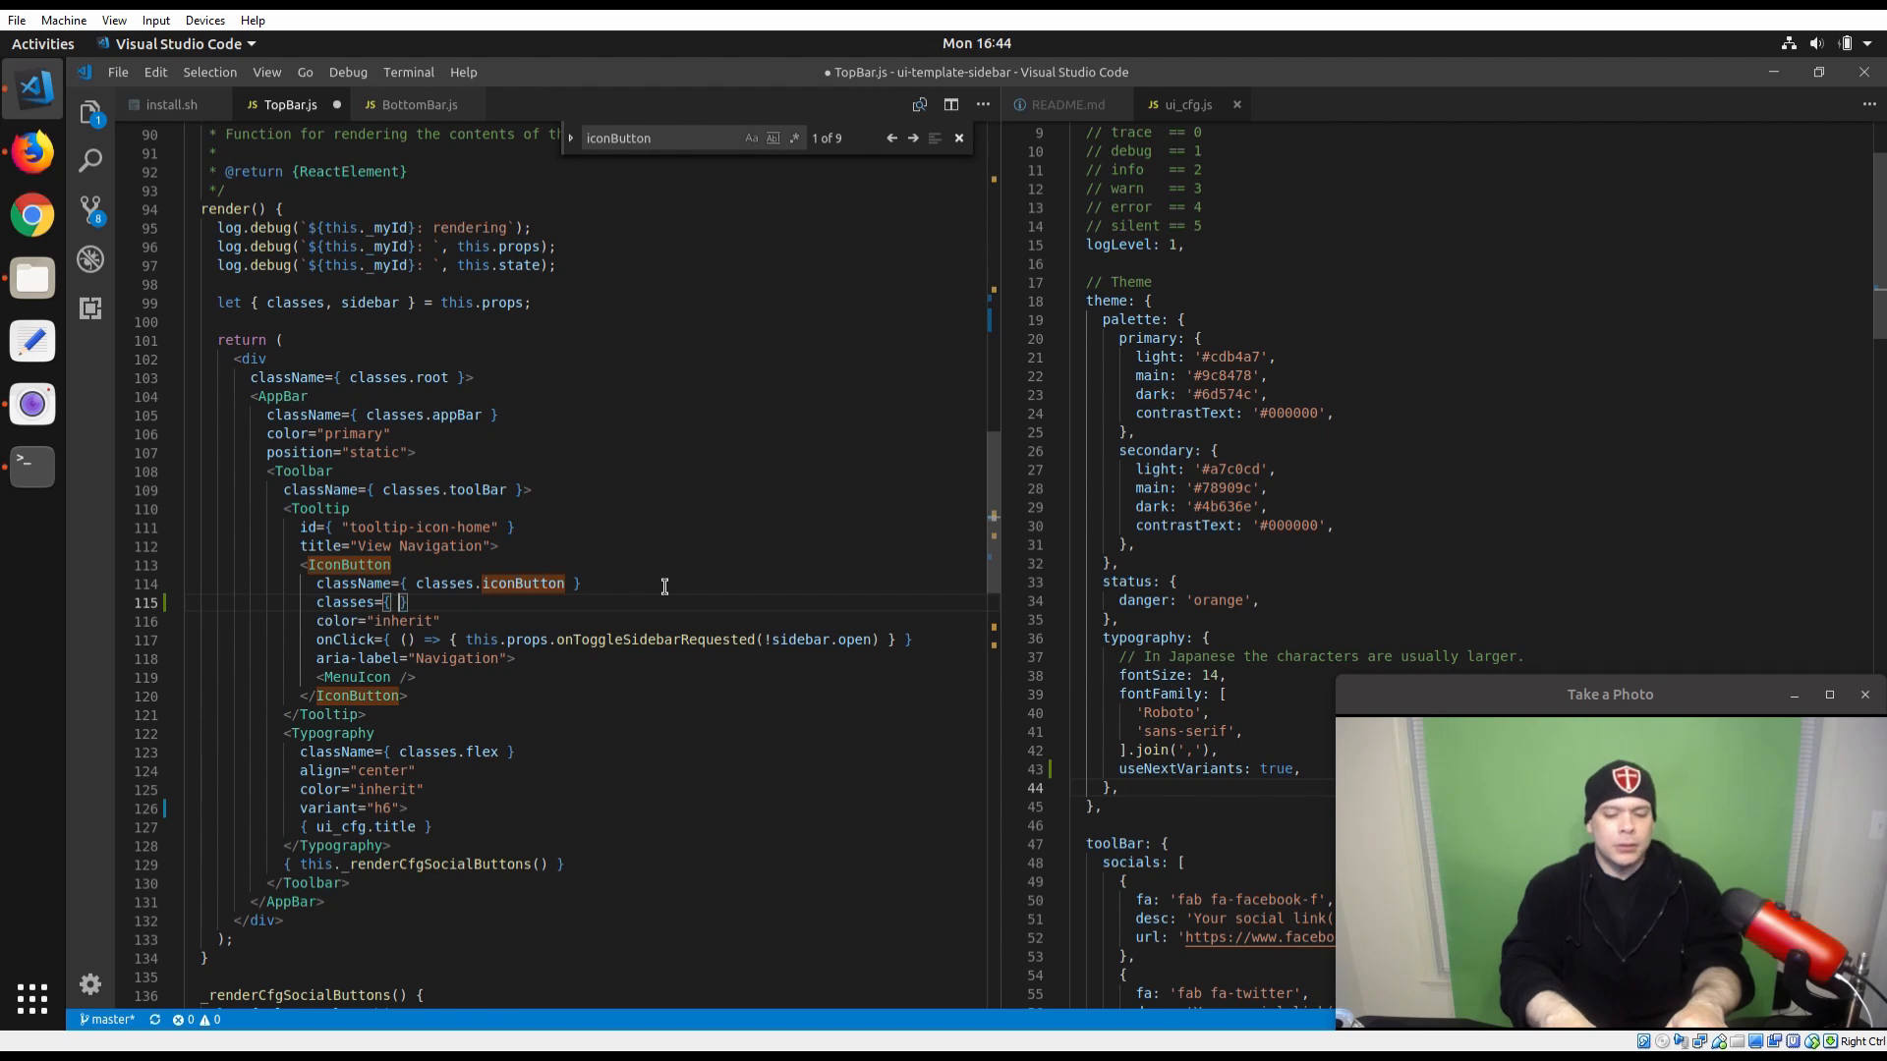
type("{}")
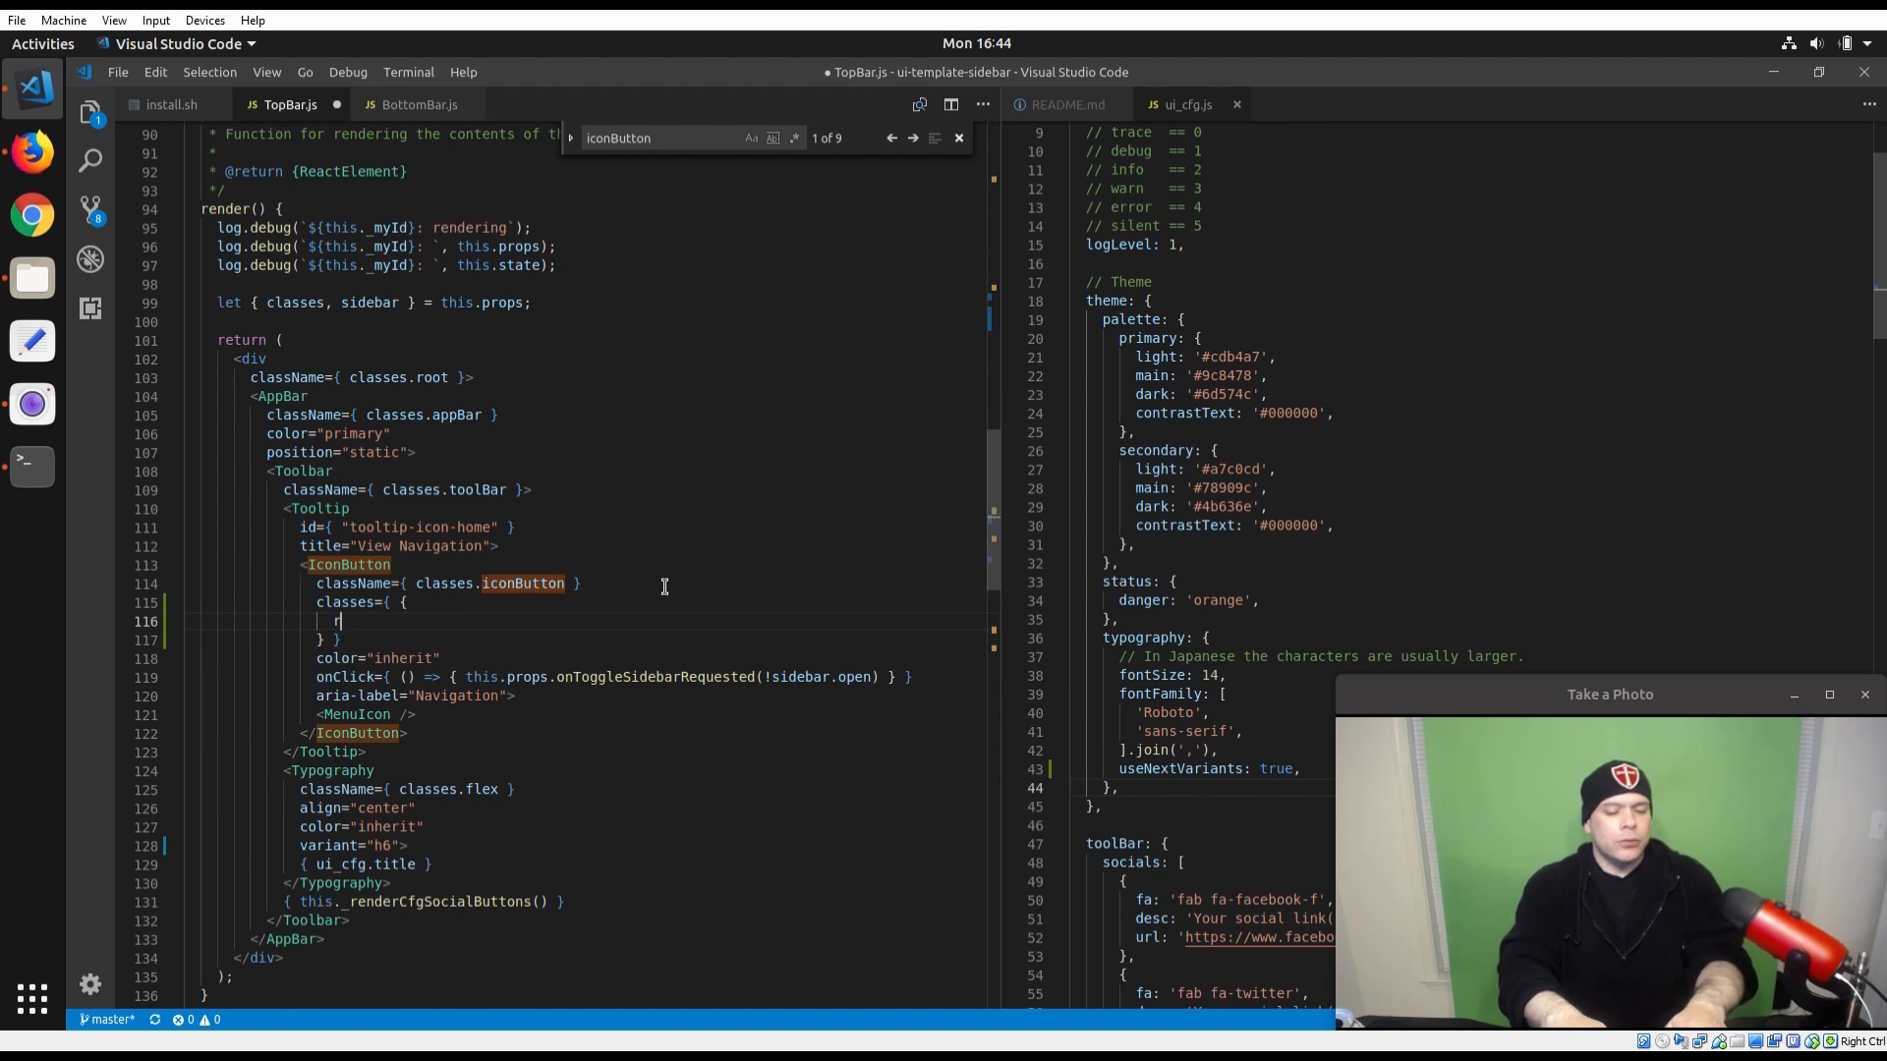
type("oot: classes.bu")
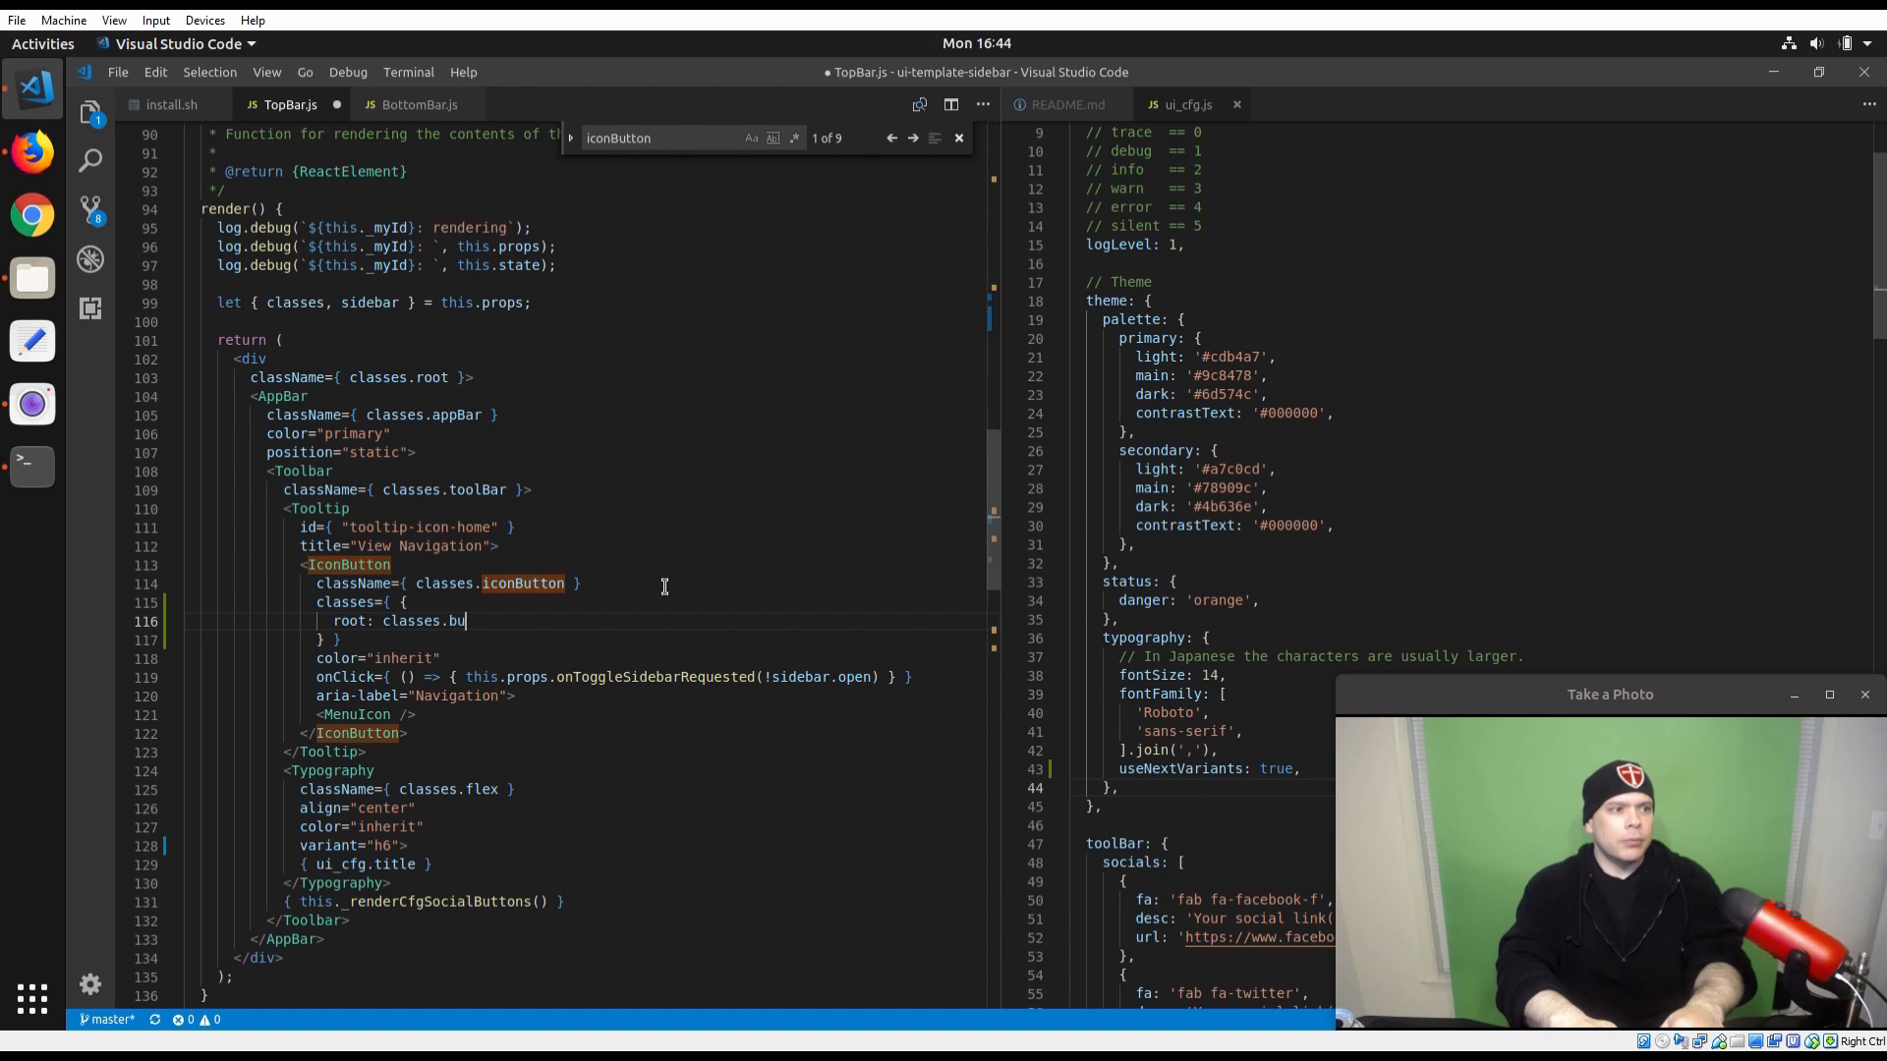
type("tton")
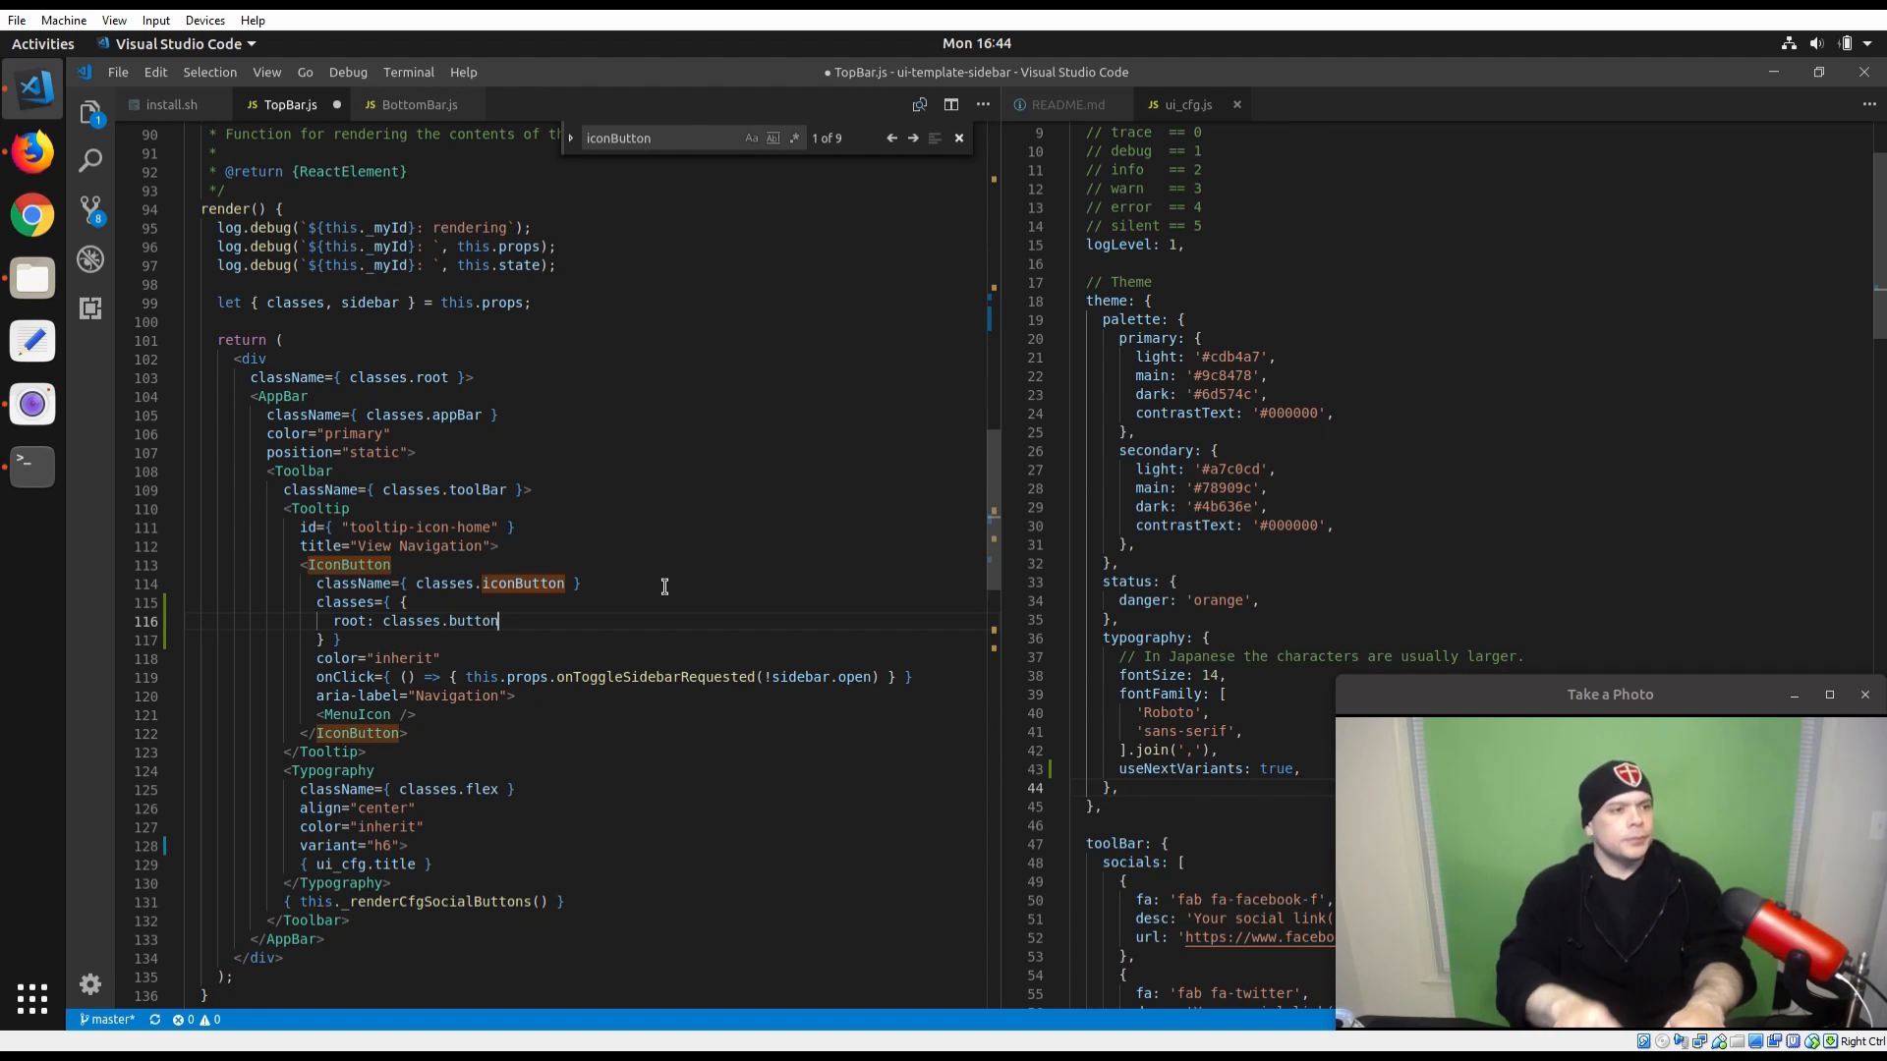
type("Root")
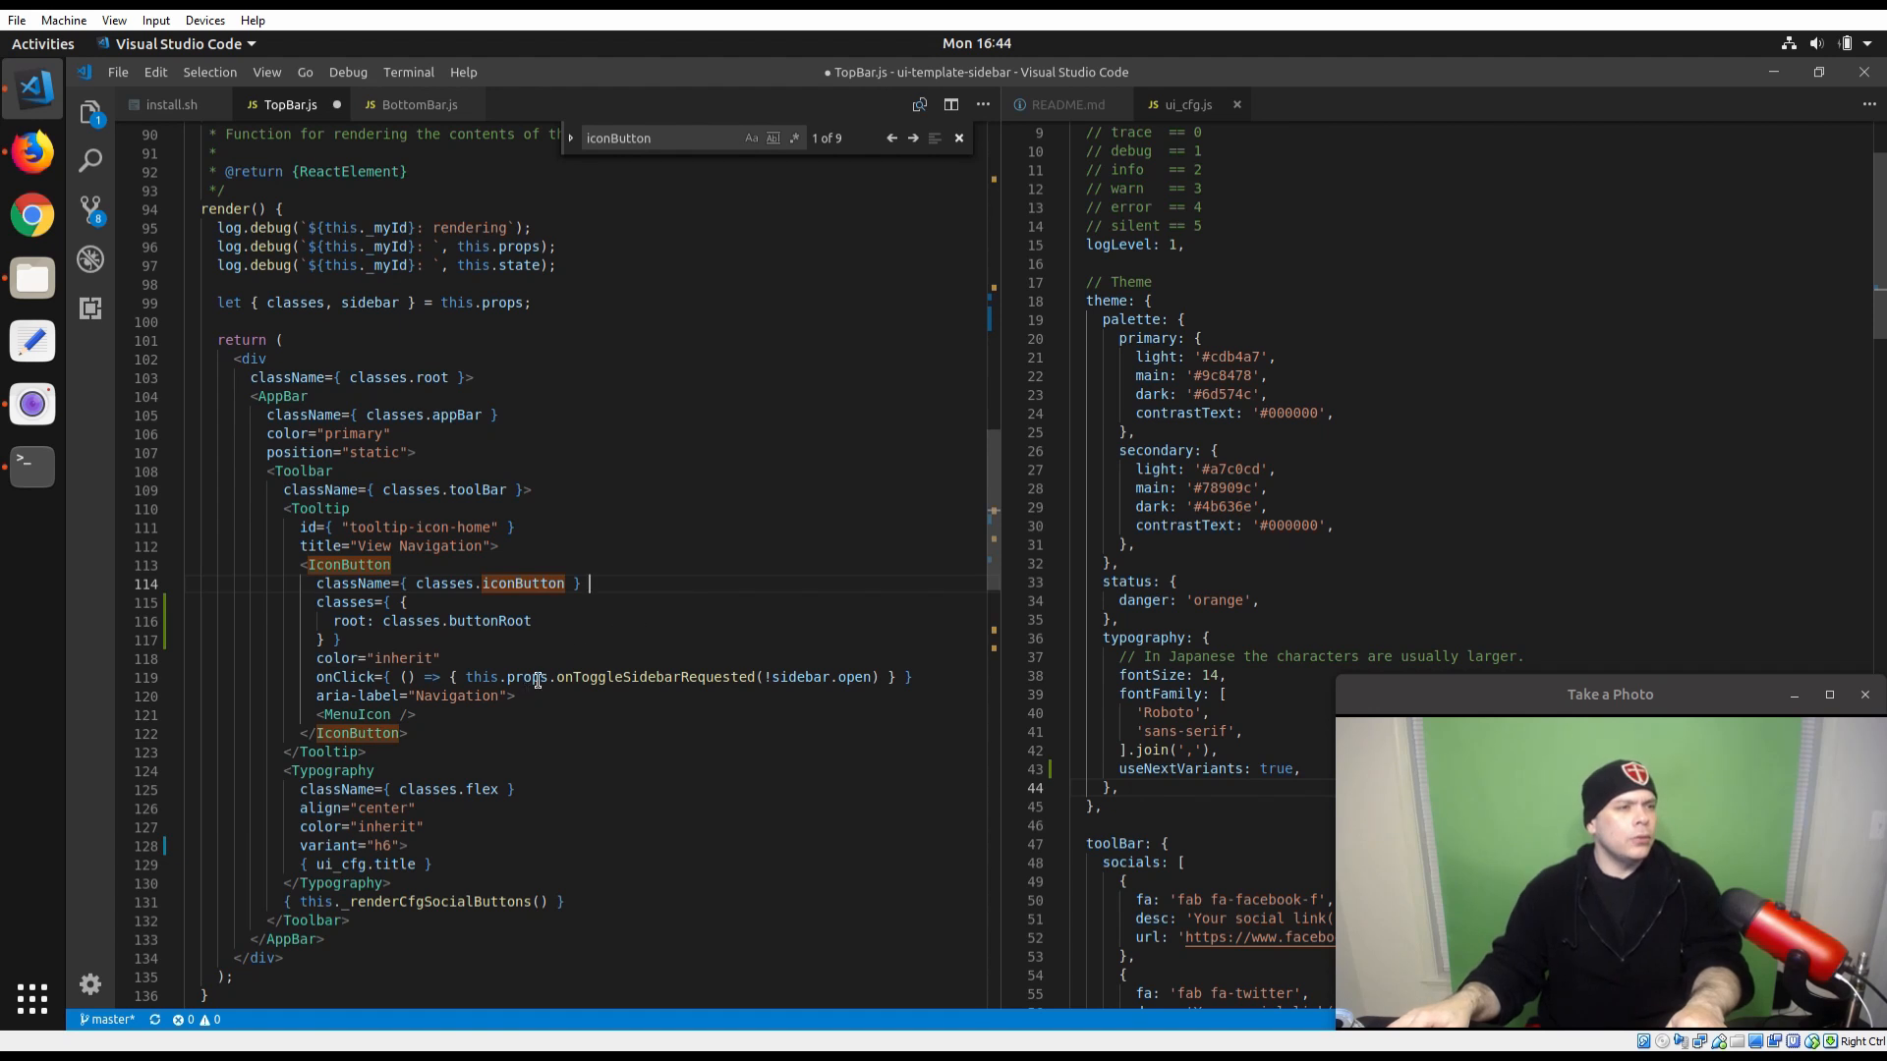
left_click(912, 138)
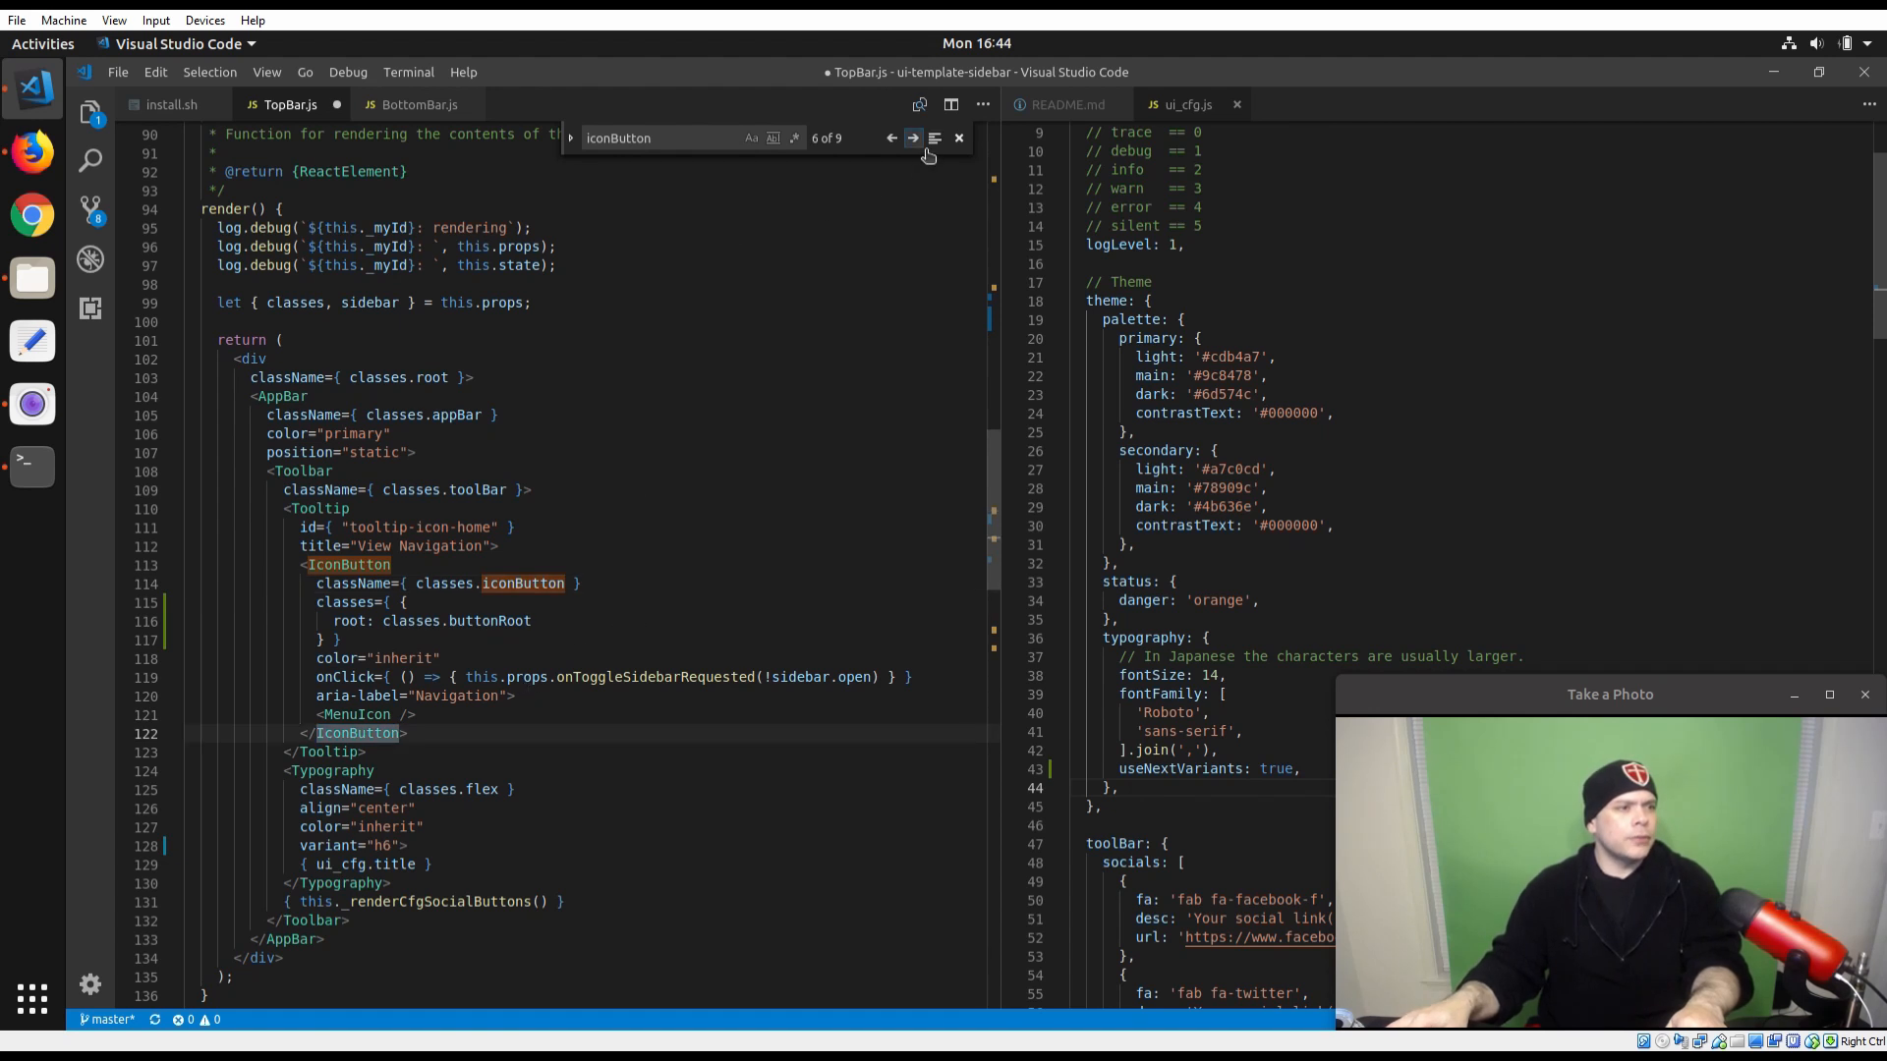
left_click(912, 137)
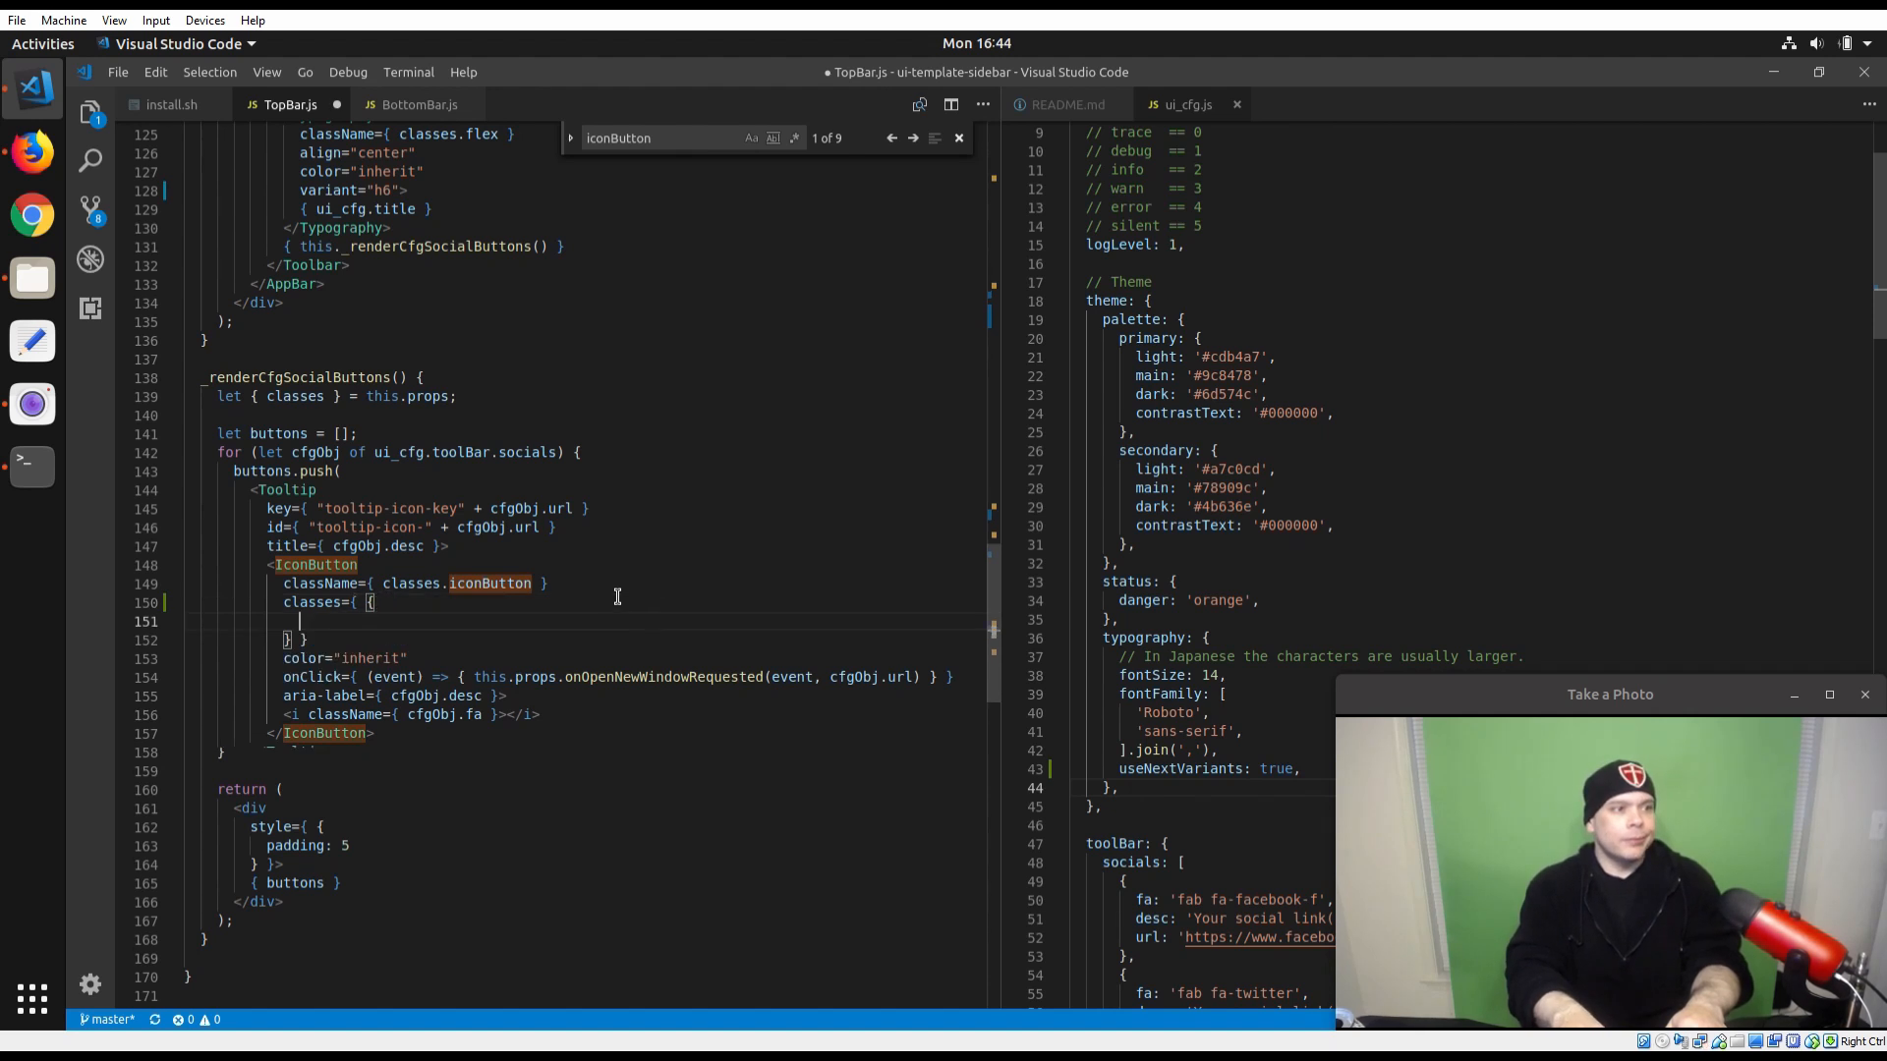
Set the social IconButton's root class to classes.buttonRoot and save TopBar.js
type("cl")
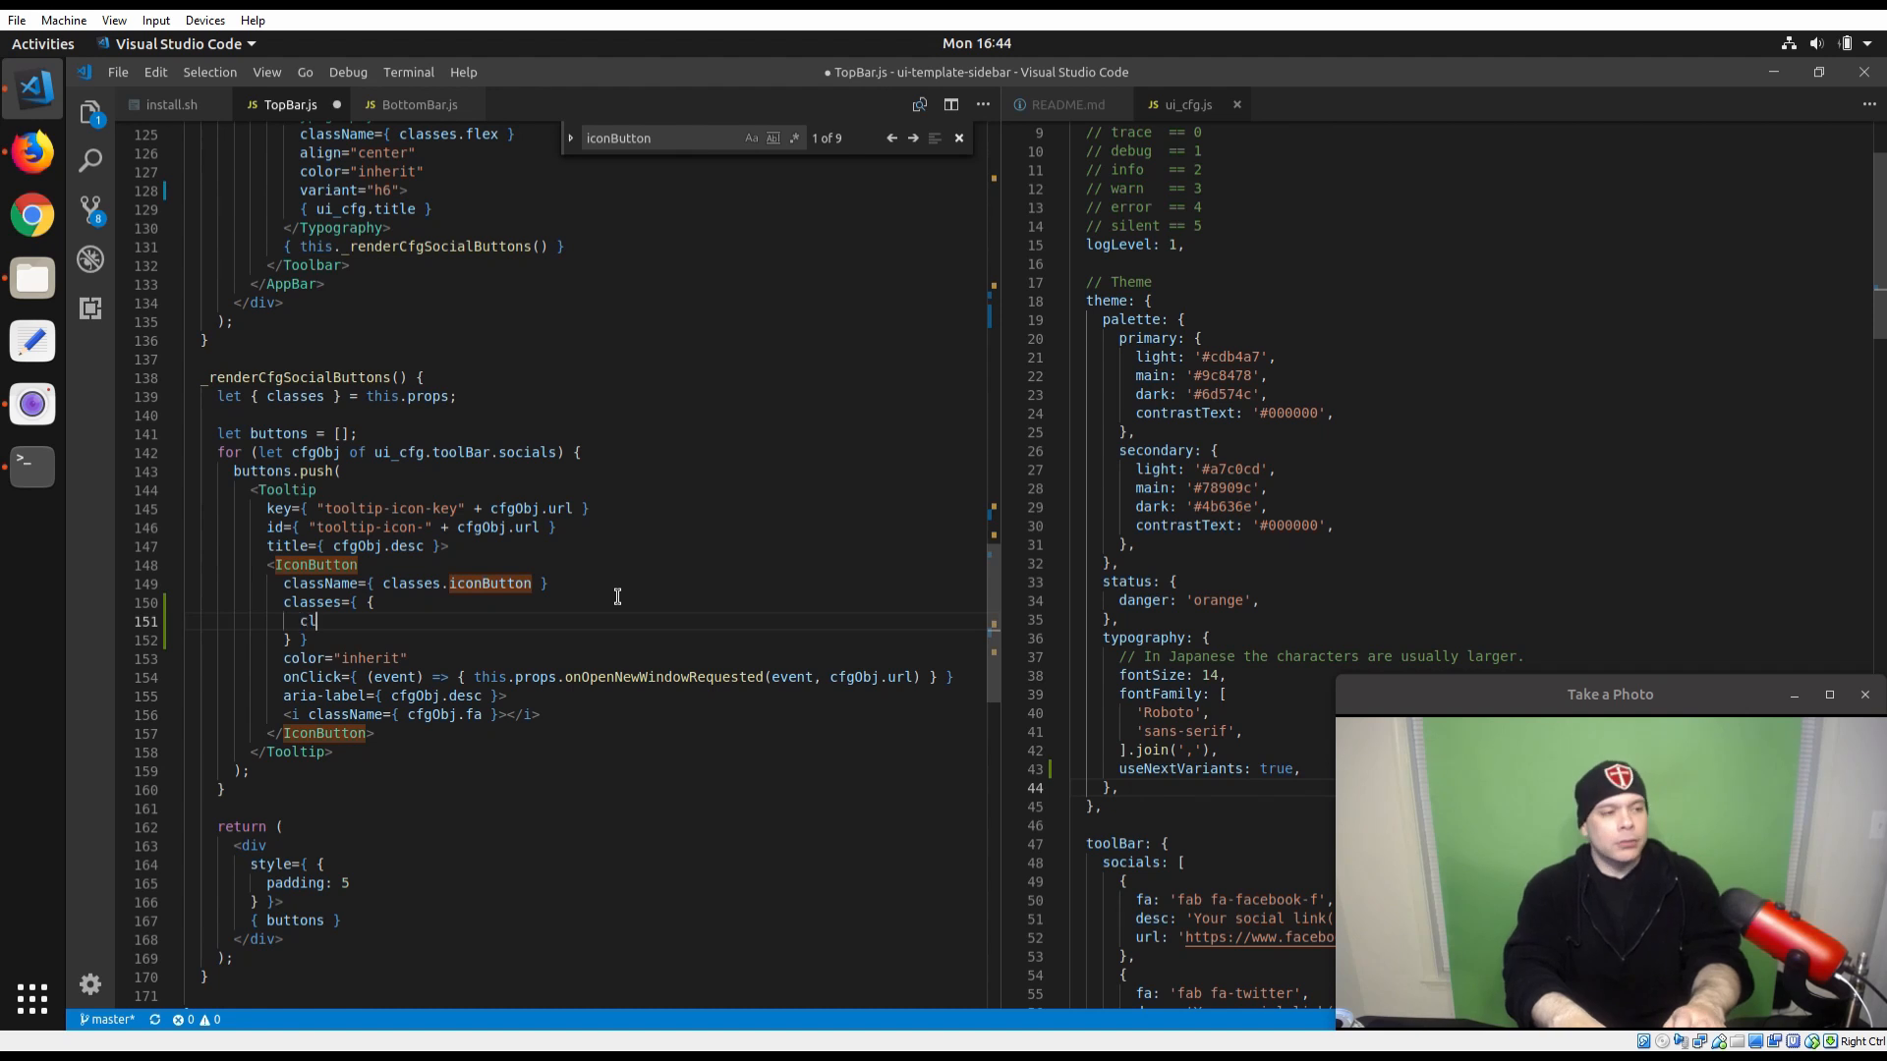
type("rd")
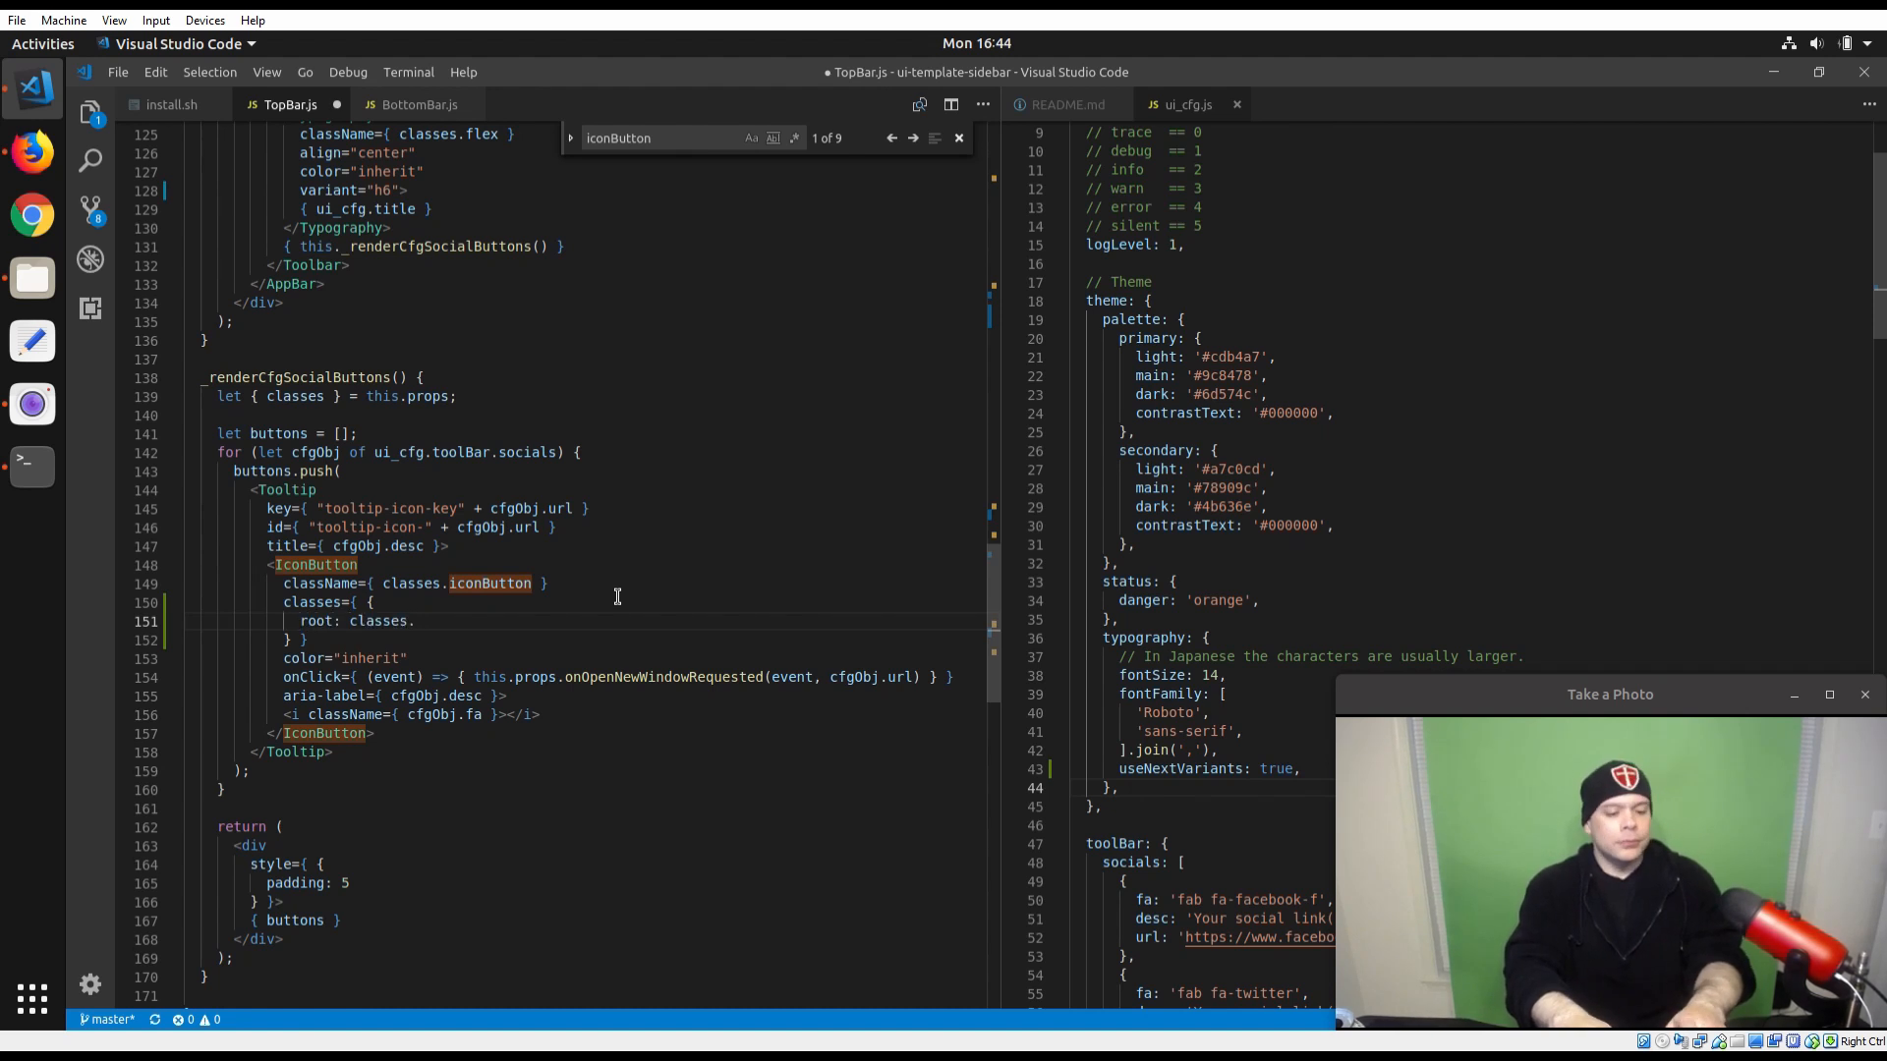
type("buttonRoot")
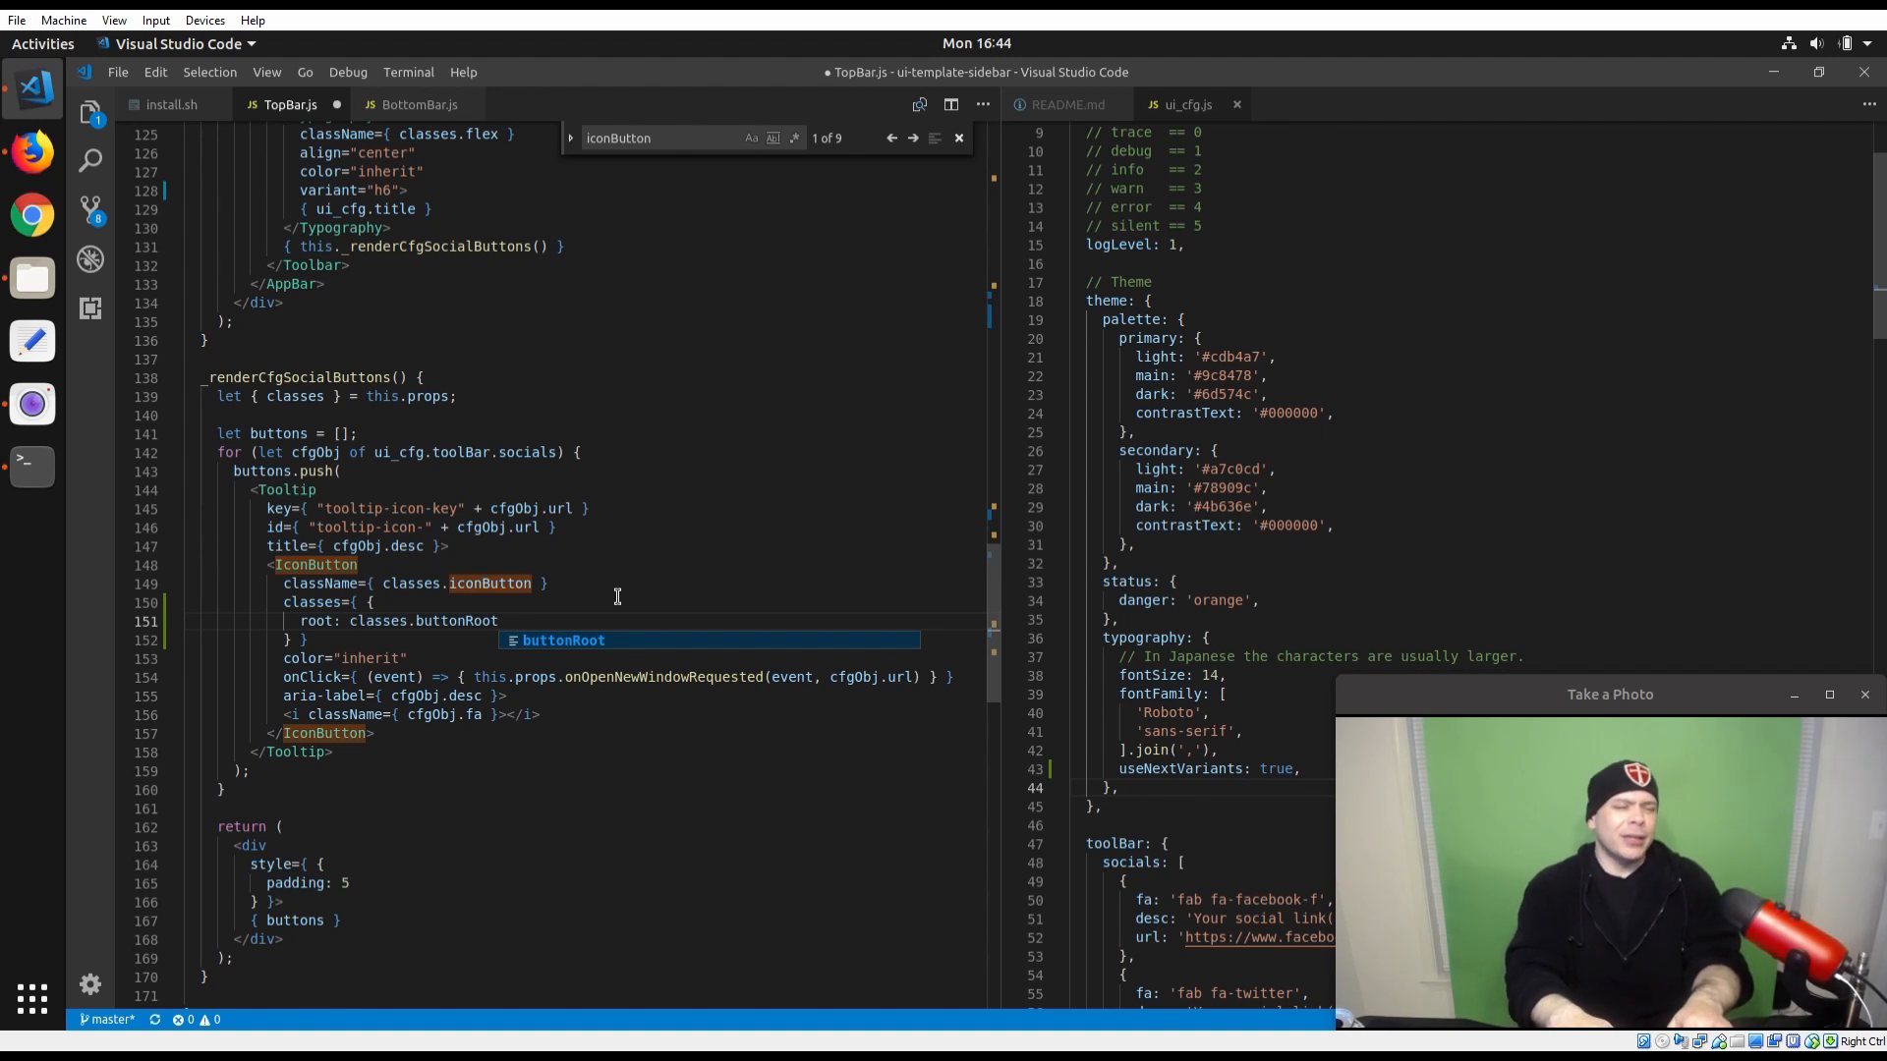
mouse_move(777, 535)
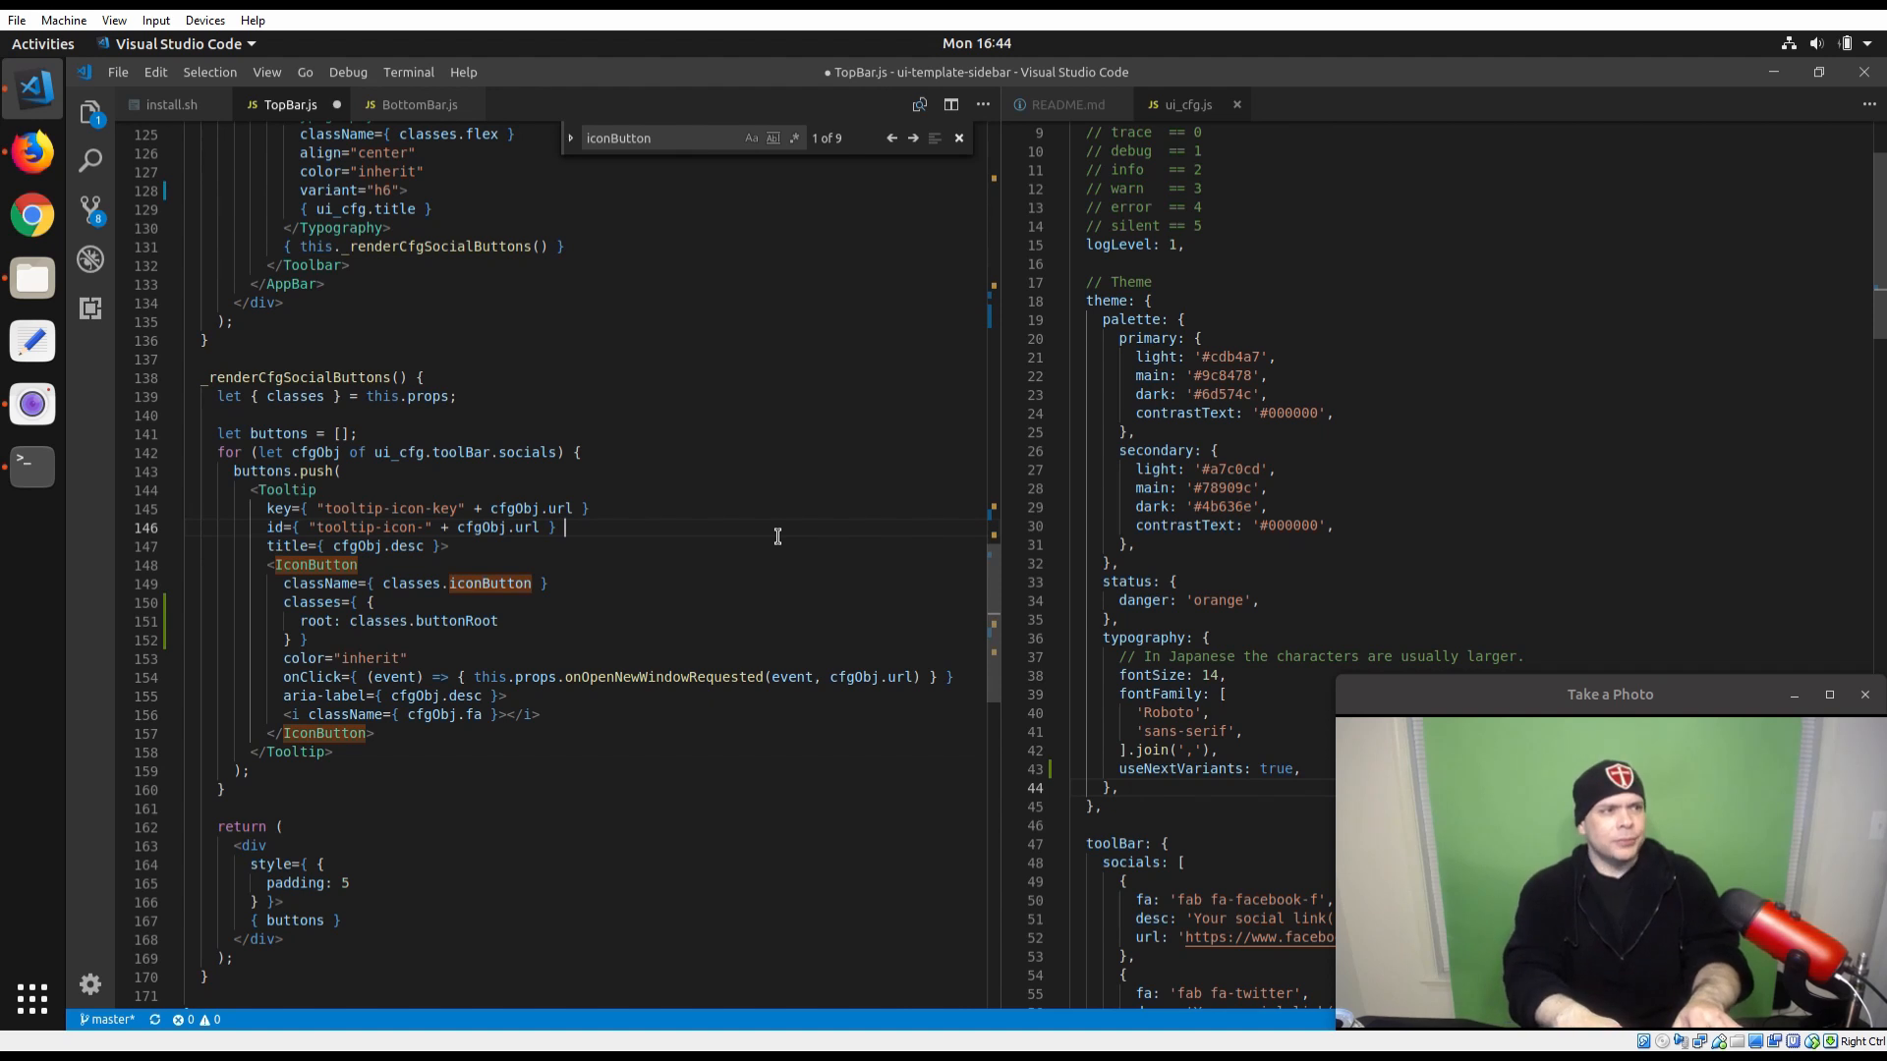
key("ctrl+s")
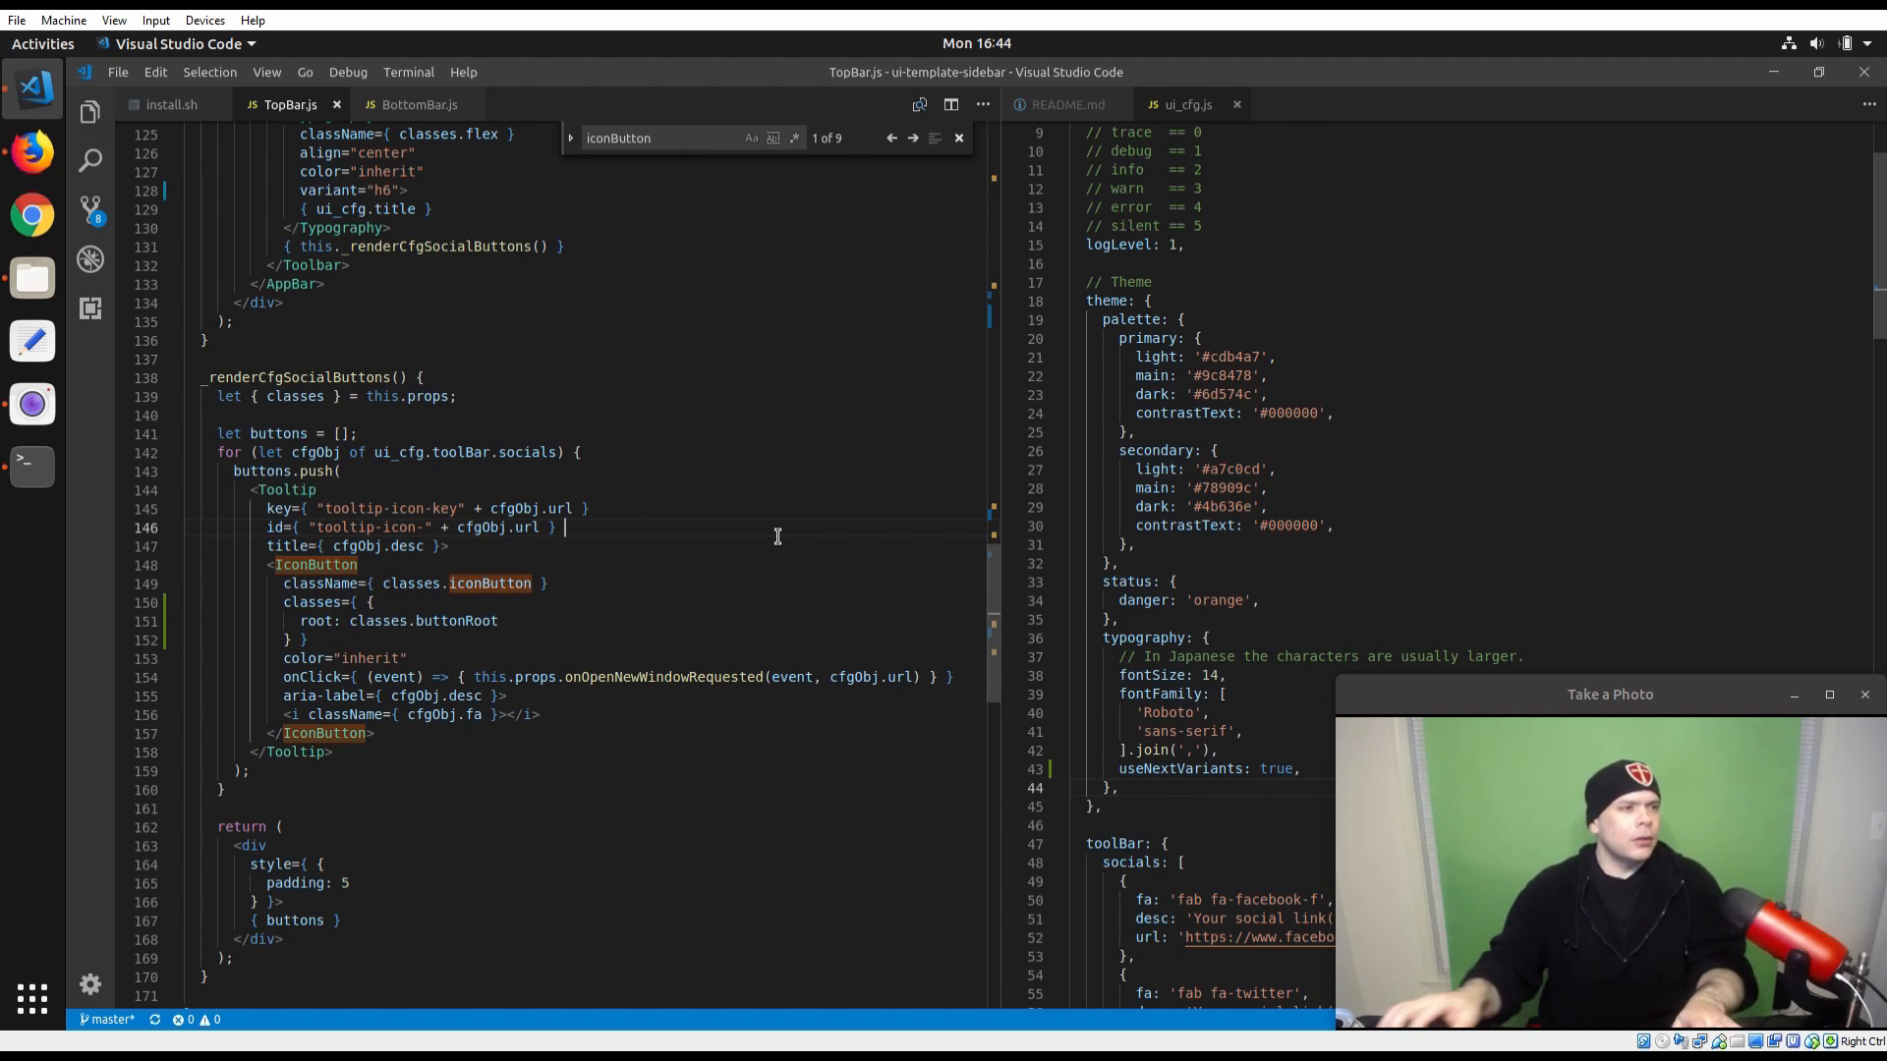
left_click(31, 466)
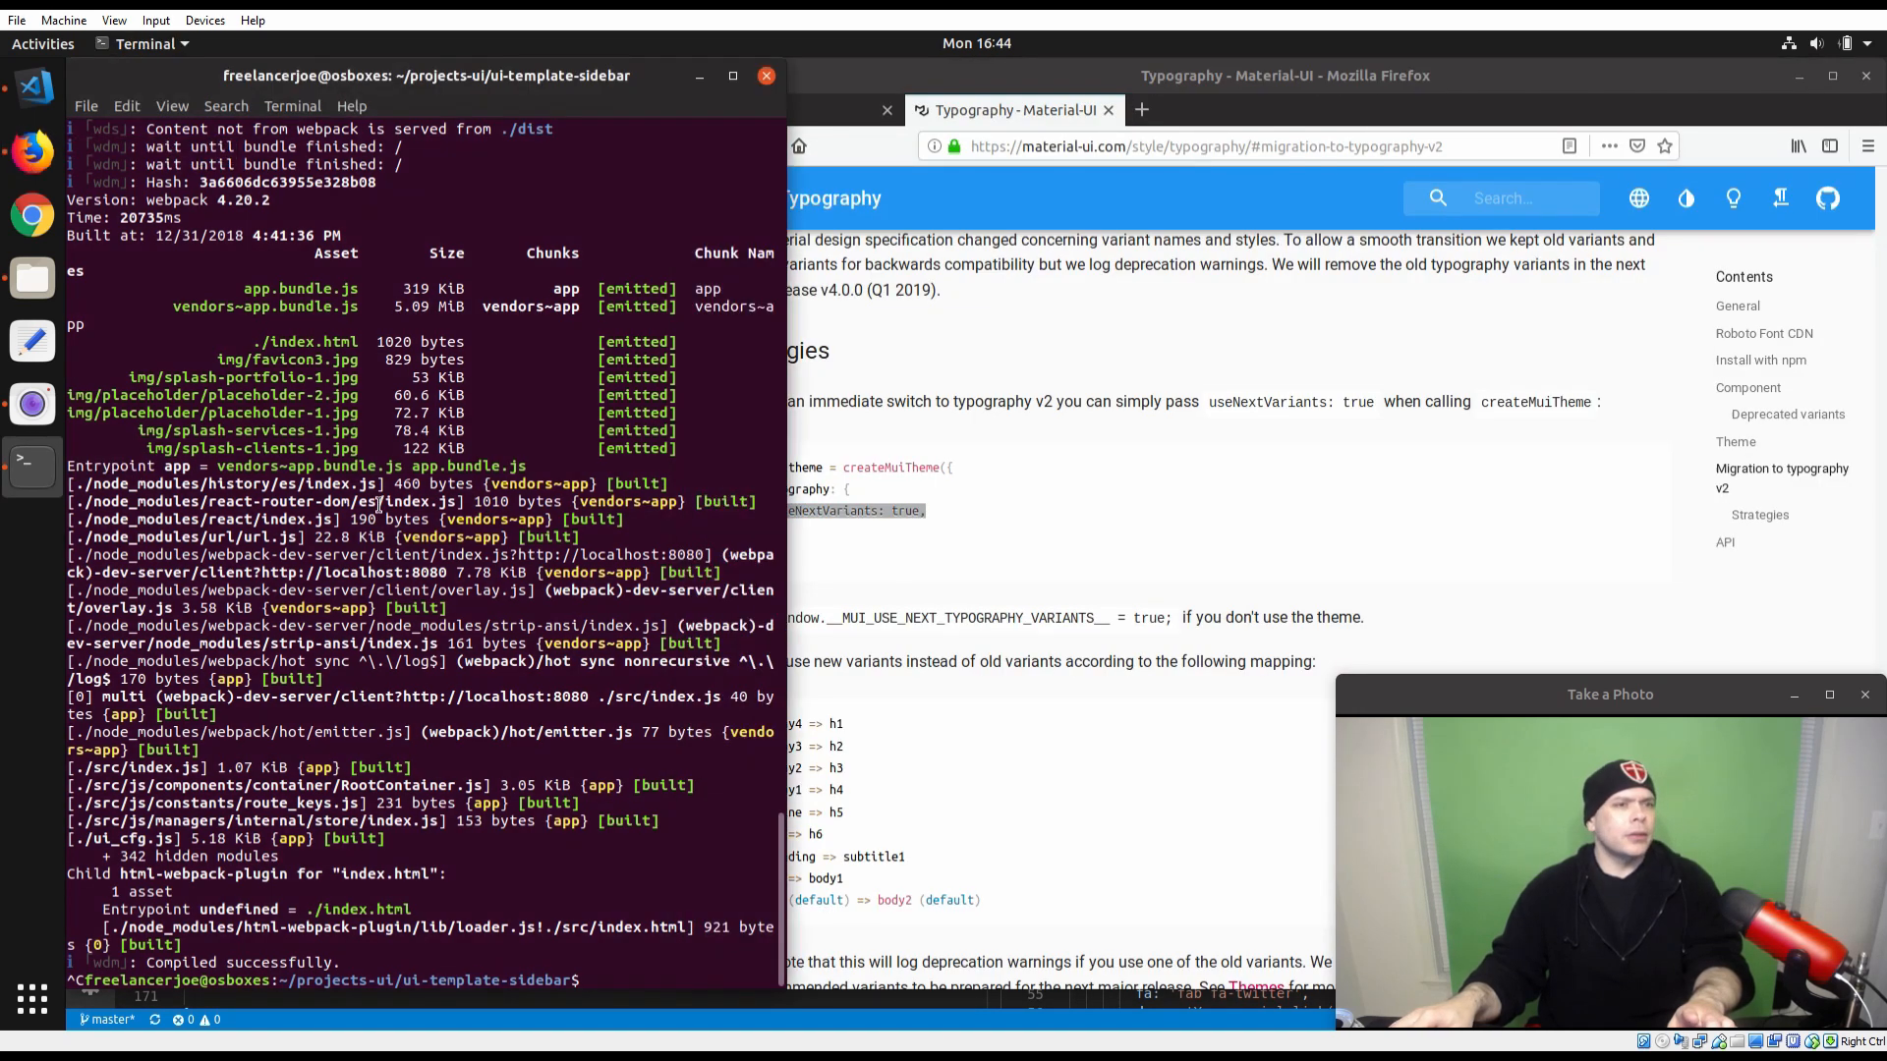
Launch the dev server with npm start and switch to the app in Firefox
type("npm start")
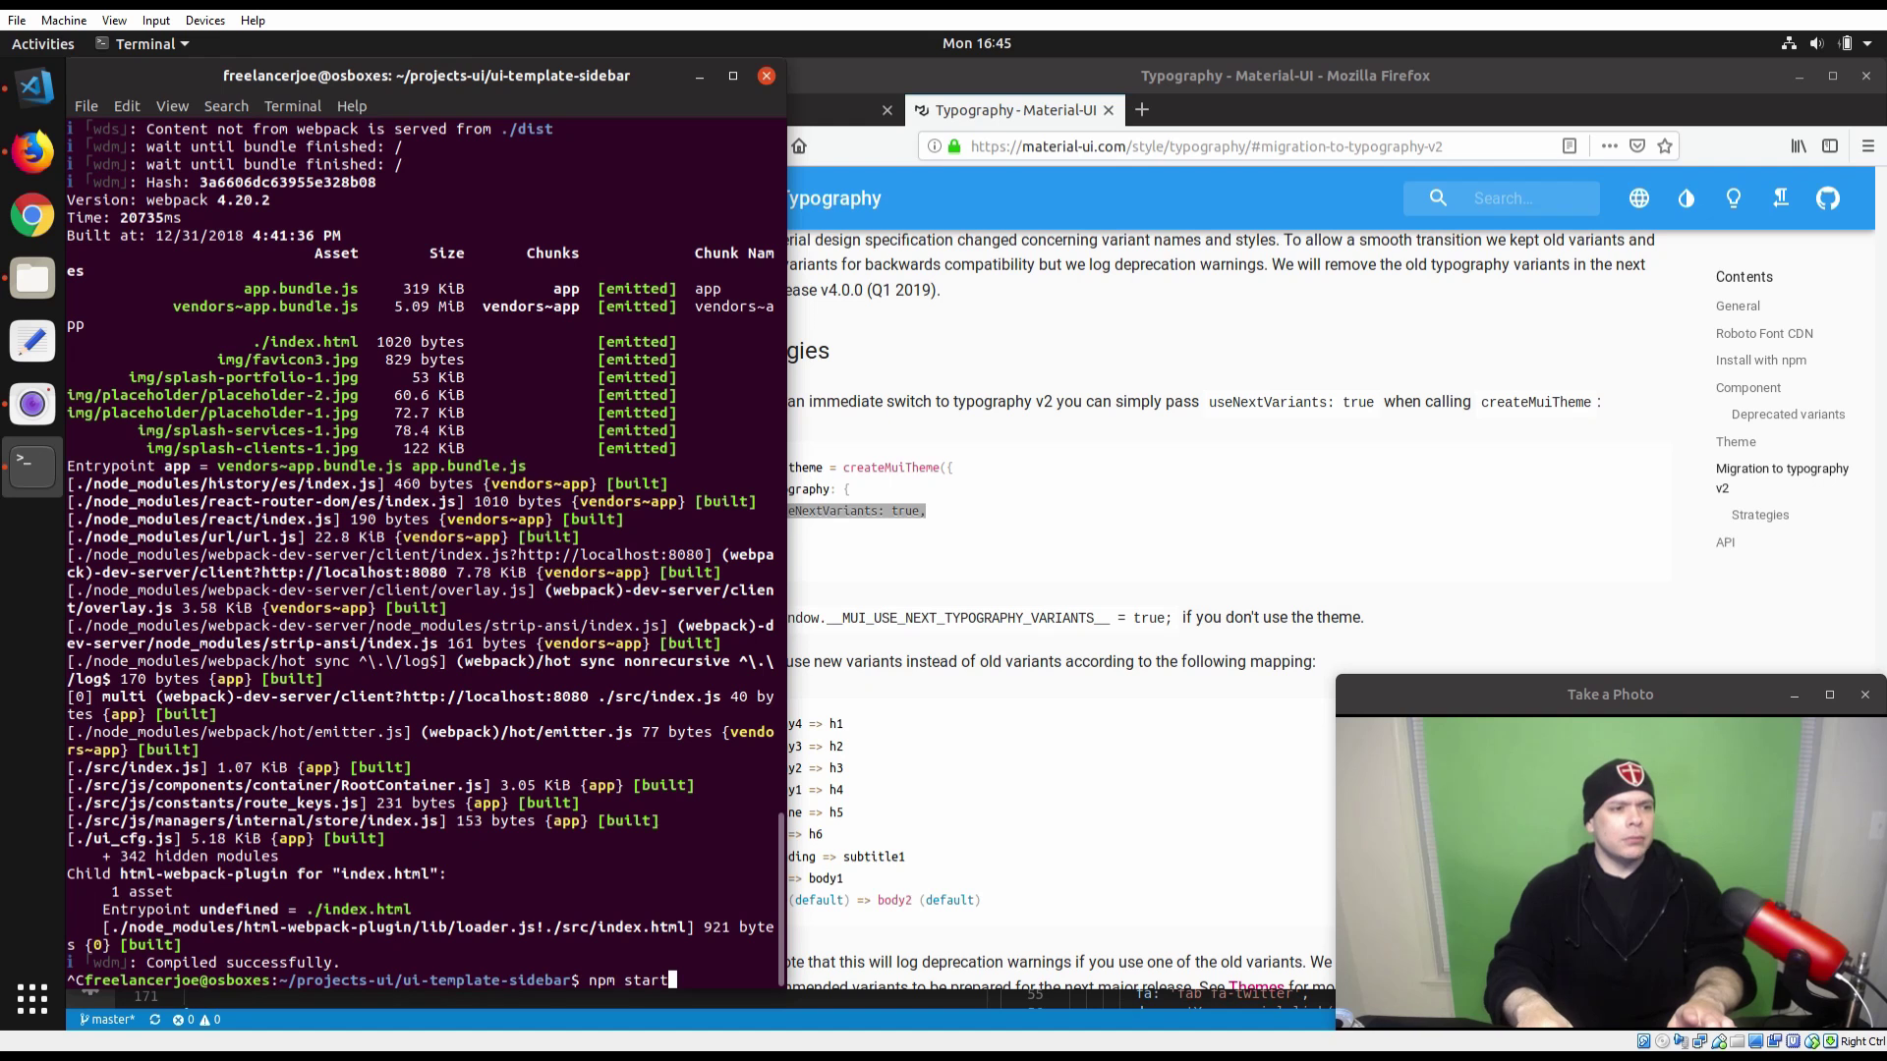
key("Return")
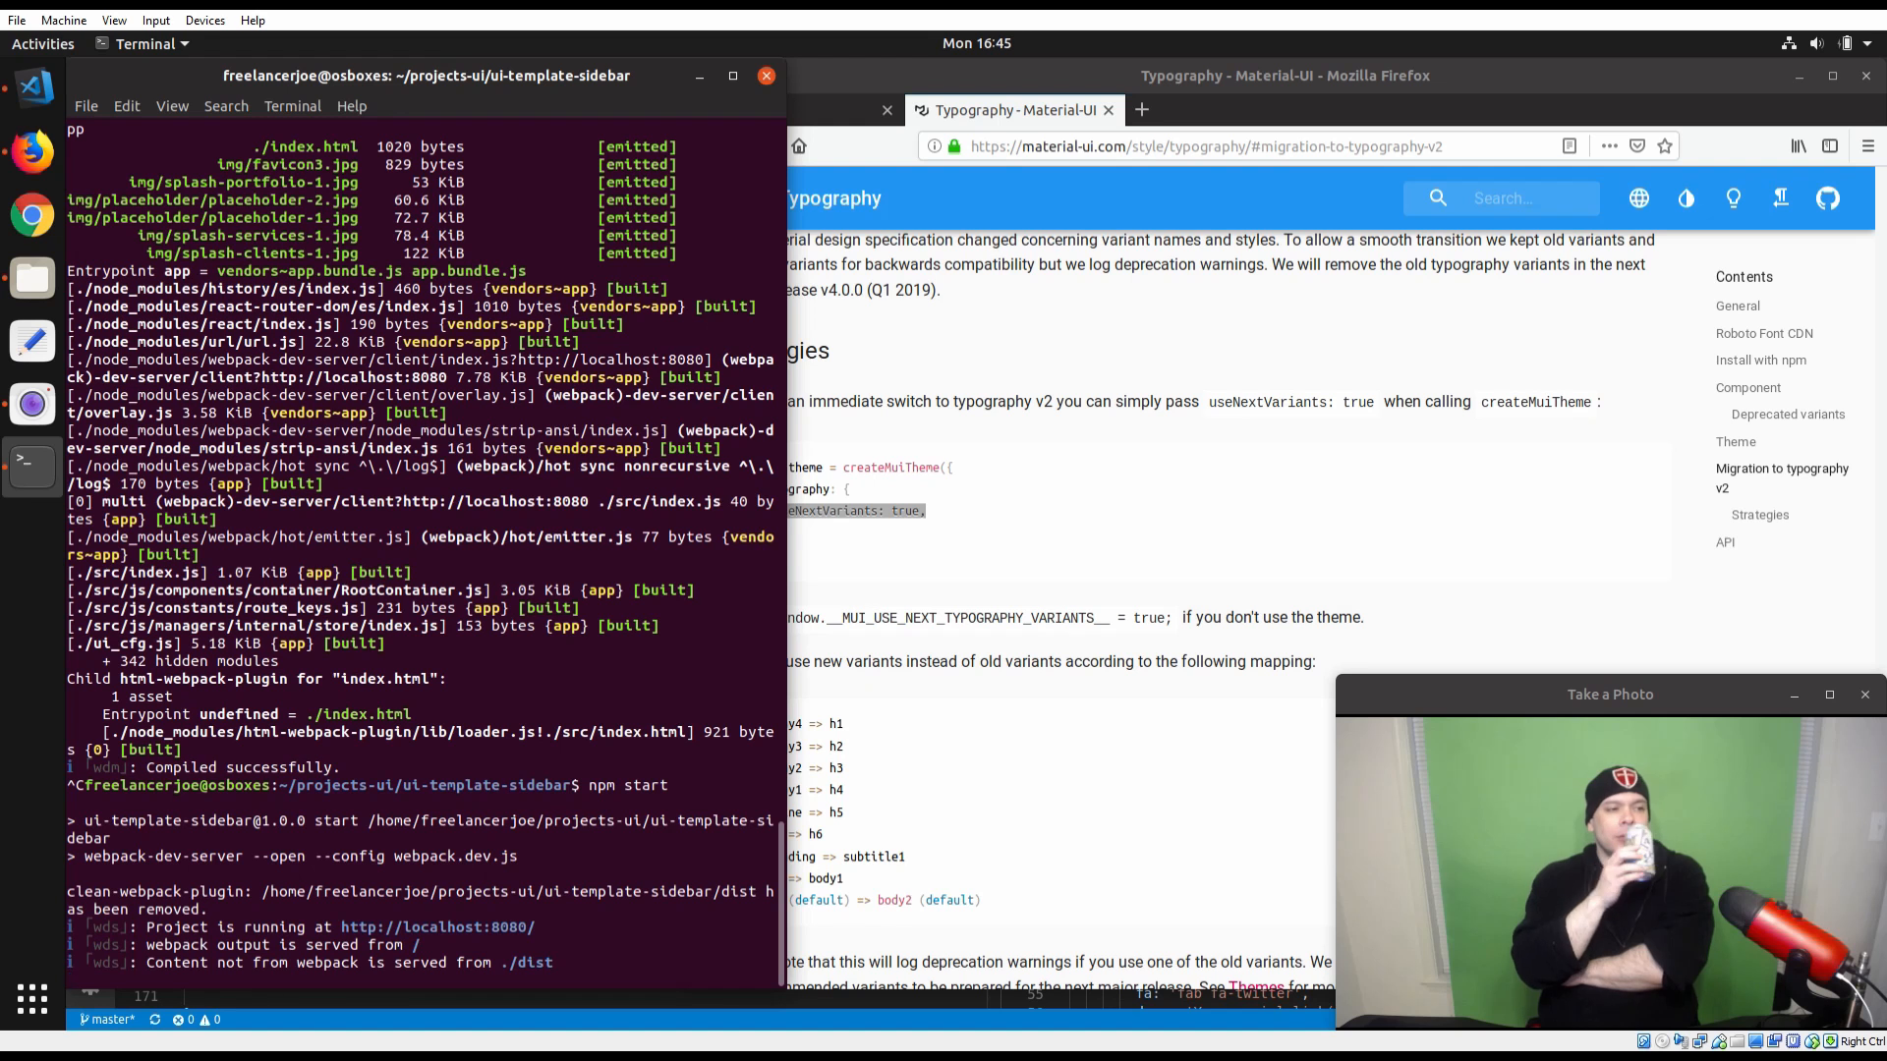
left_click(1363, 109)
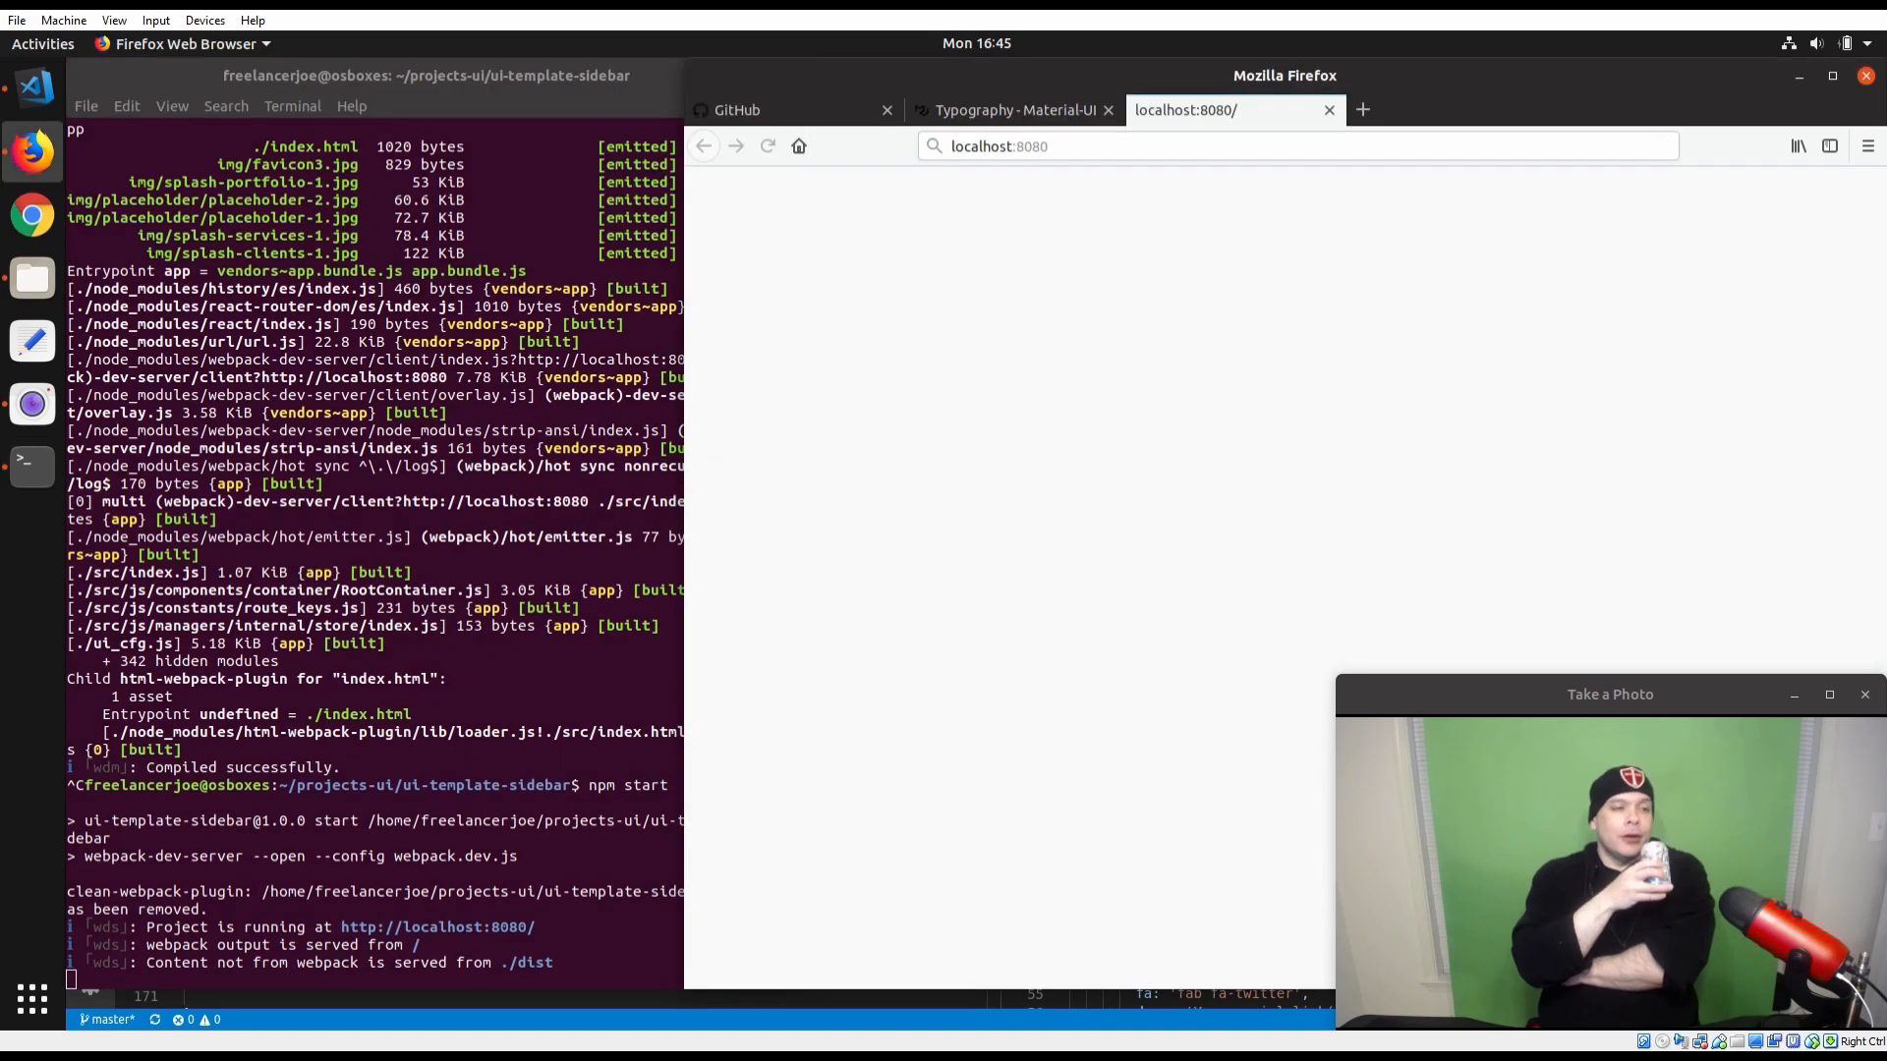
Review the localhost:8080 page, opening the navigation sidebar and scrolling to the footer and back
left_click(766, 145)
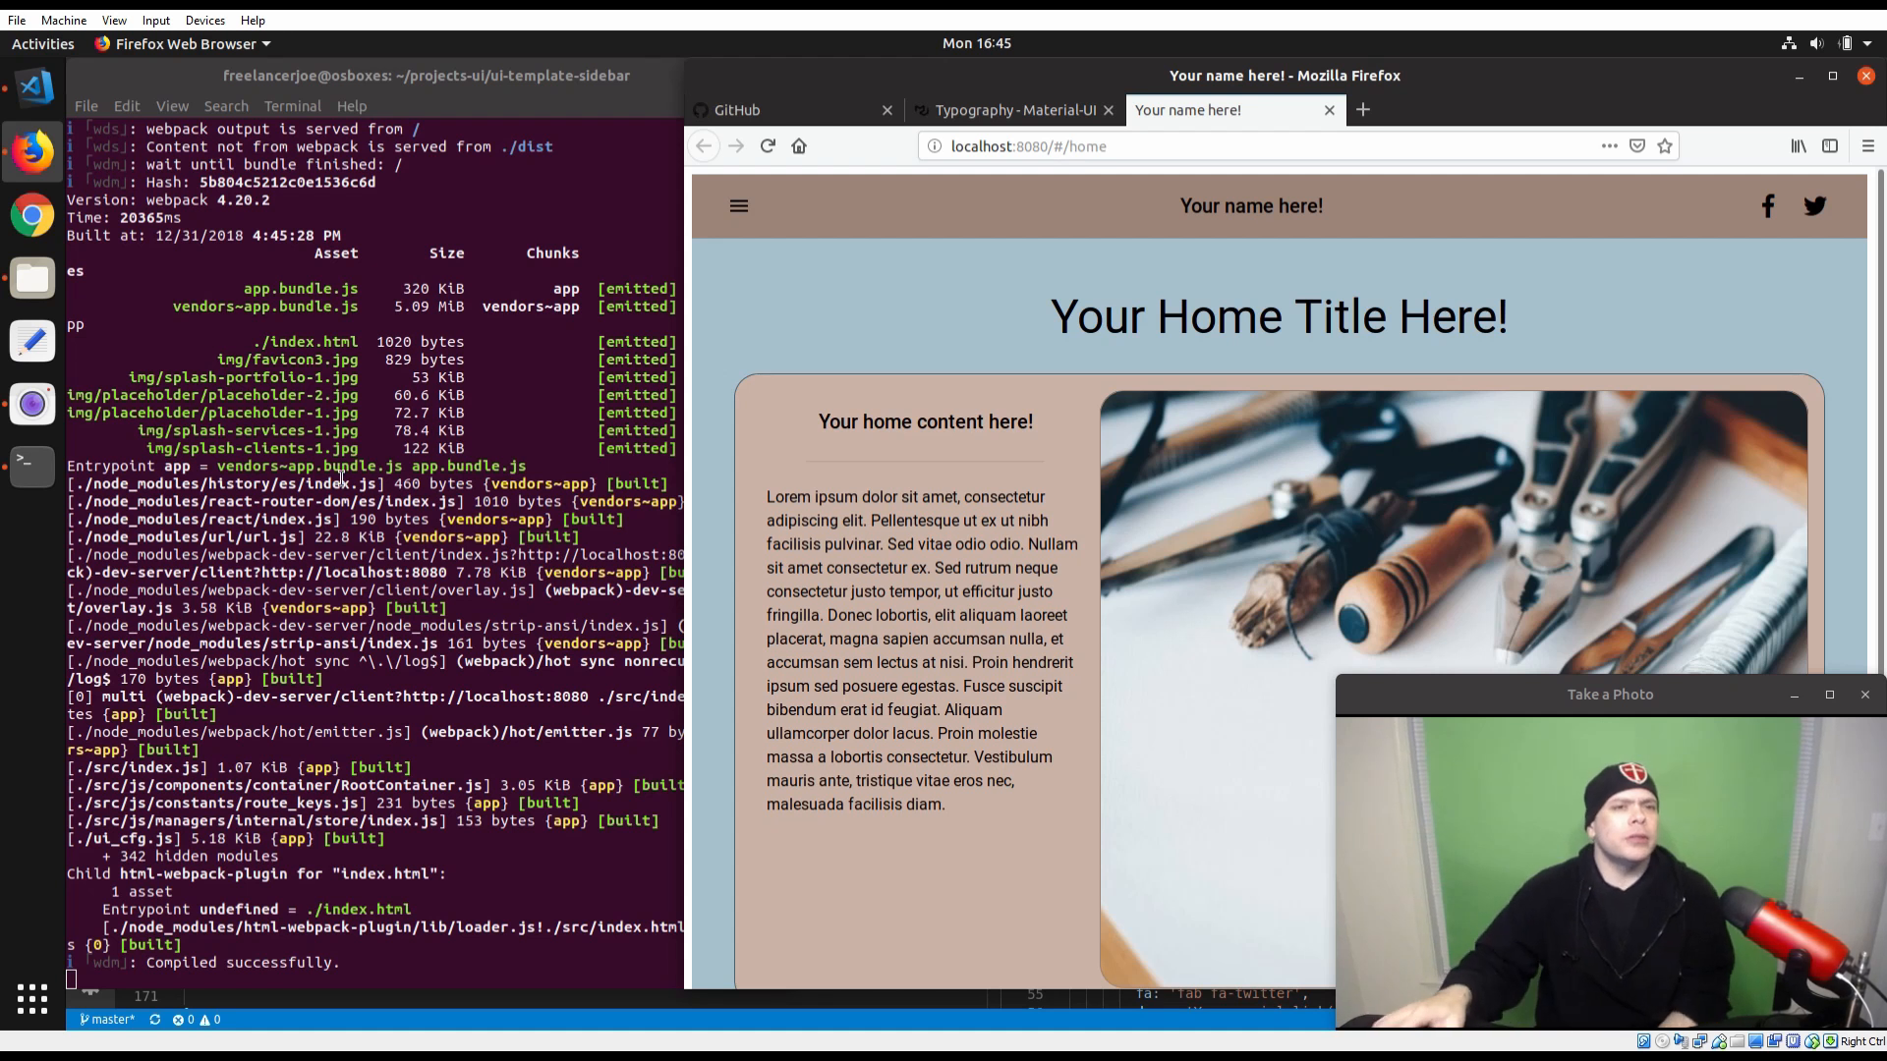
mouse_move(1767, 205)
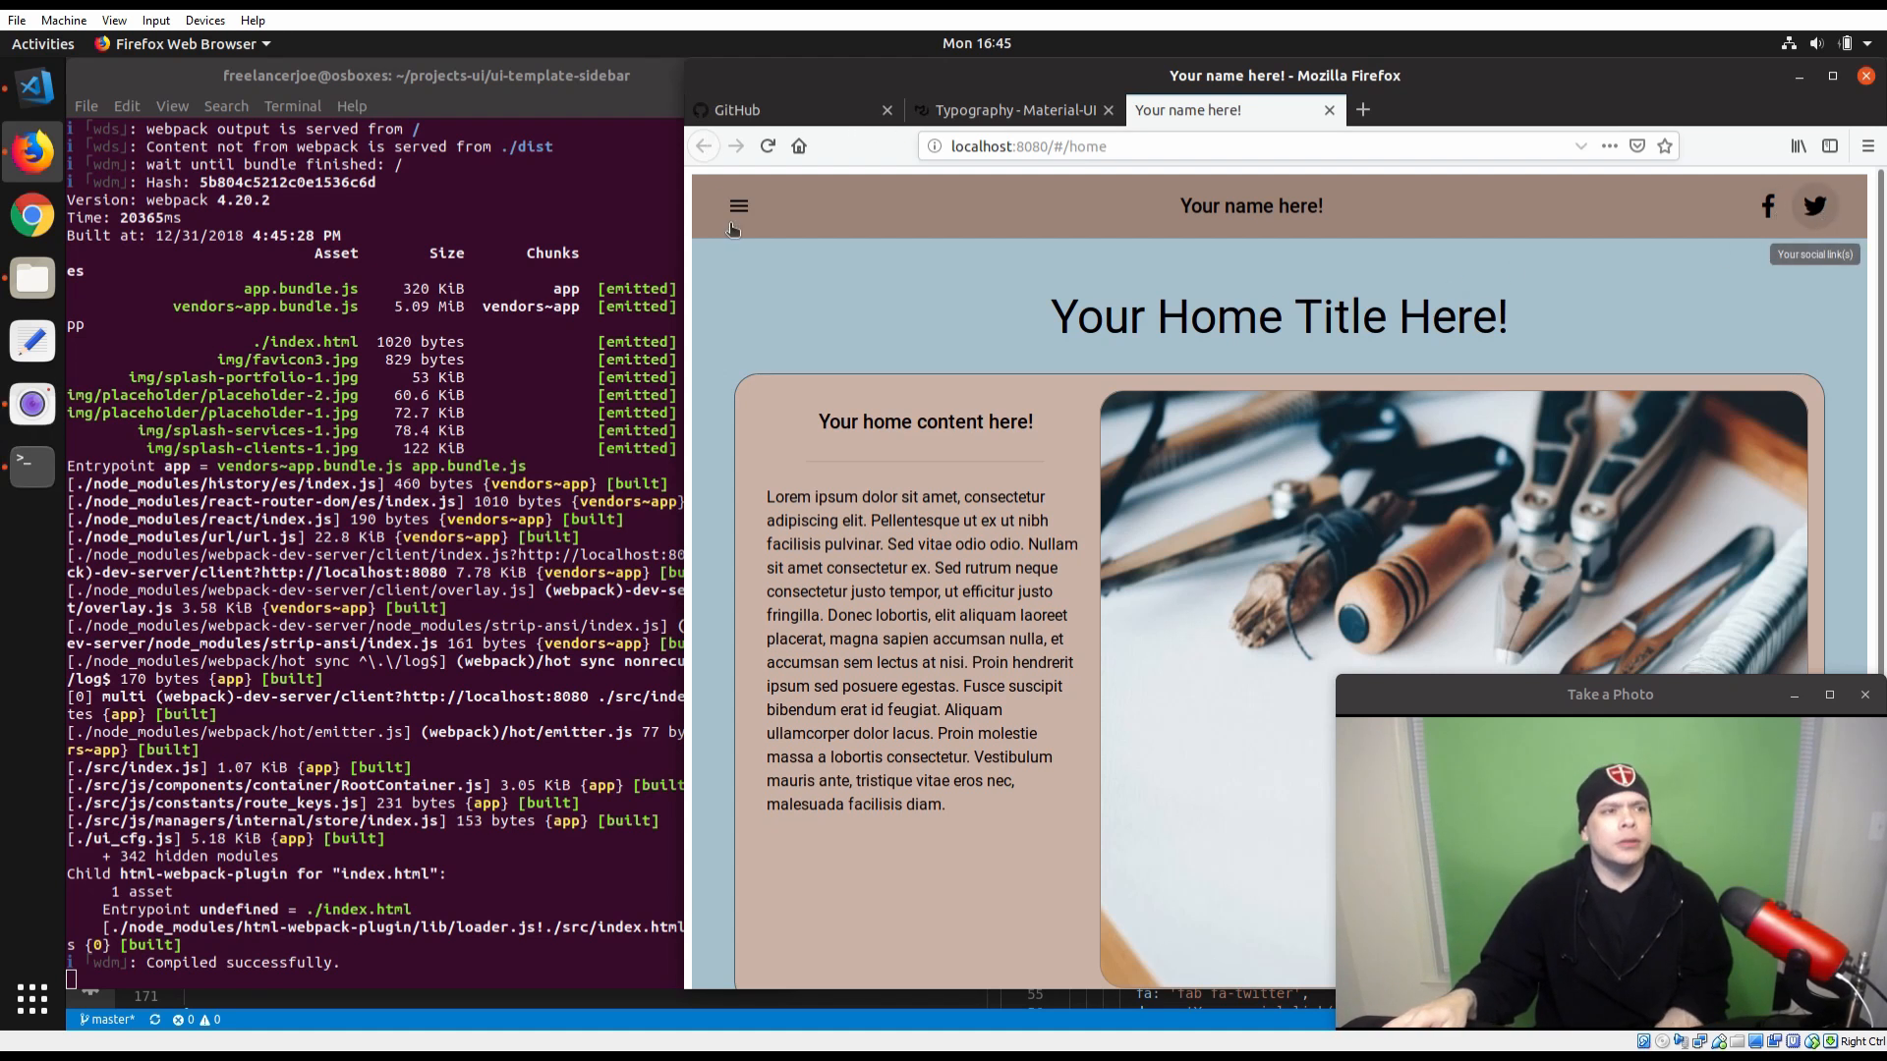
left_click(738, 206)
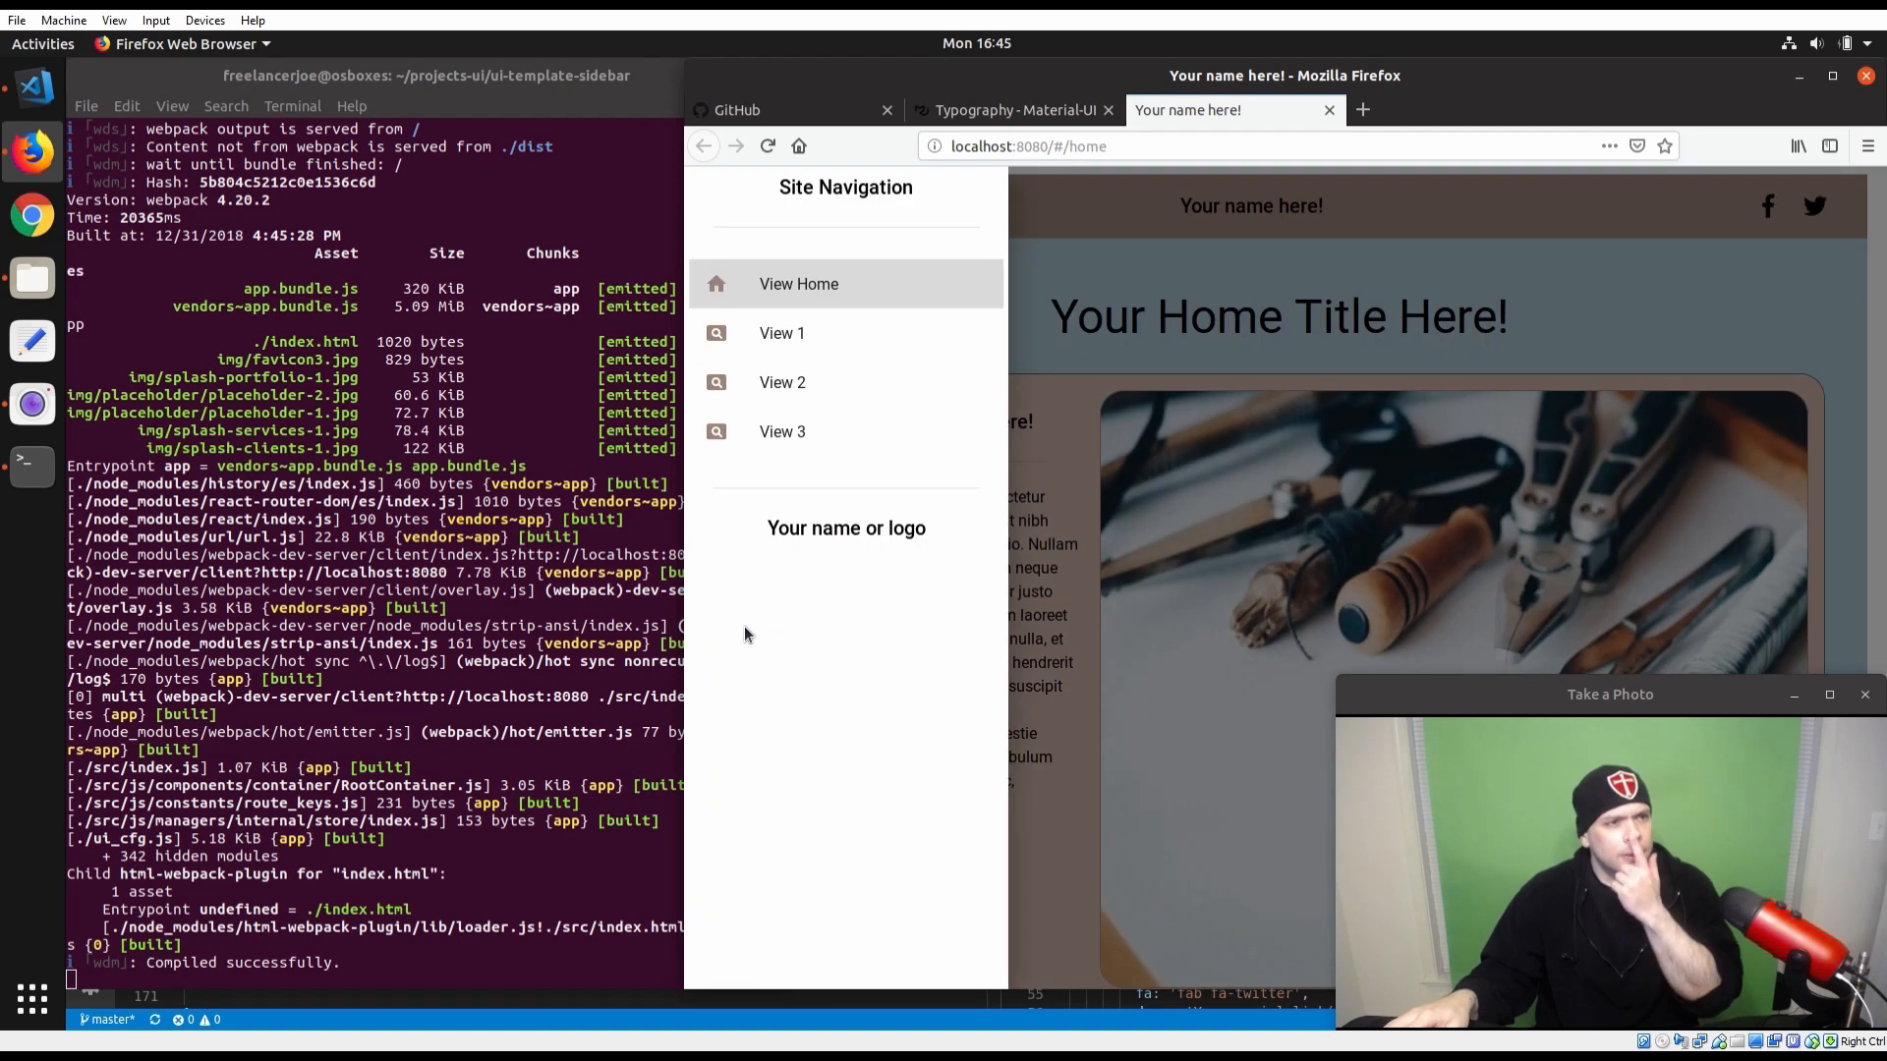
mouse_move(800, 341)
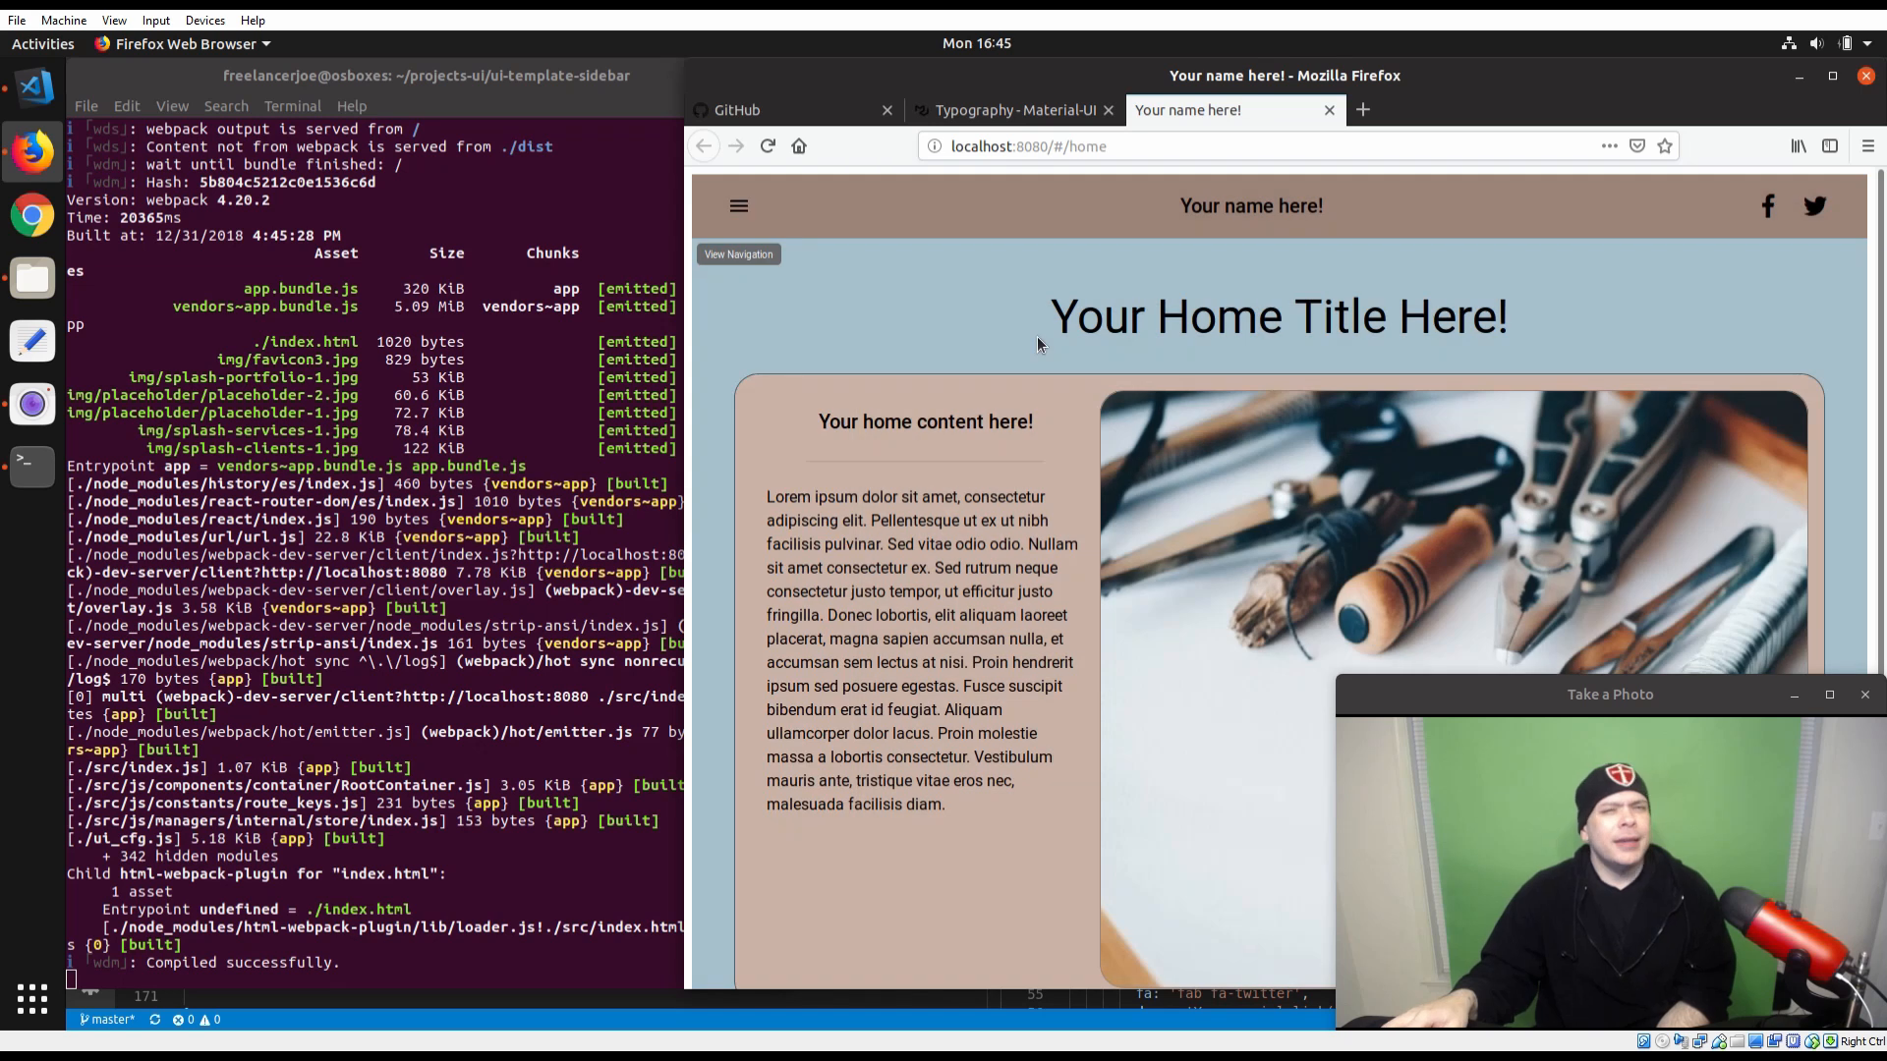
scroll("down", 3)
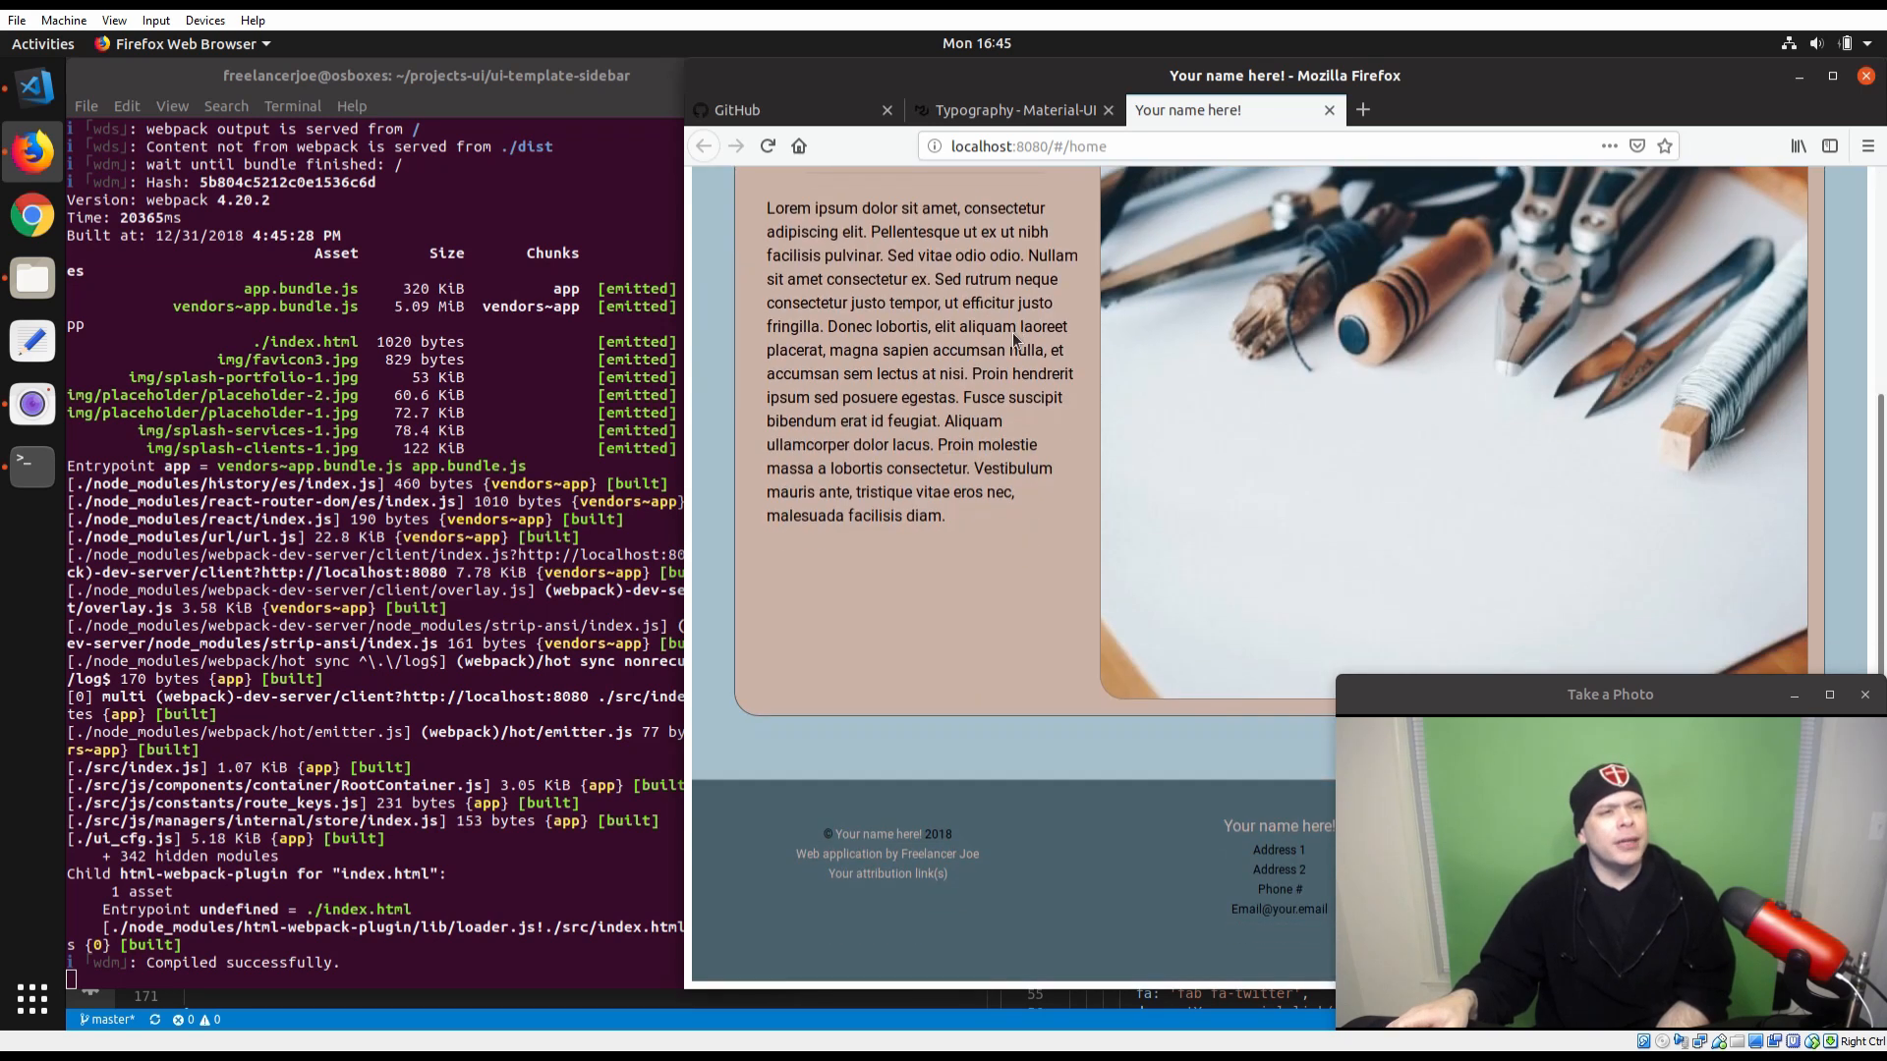
scroll("up", 3)
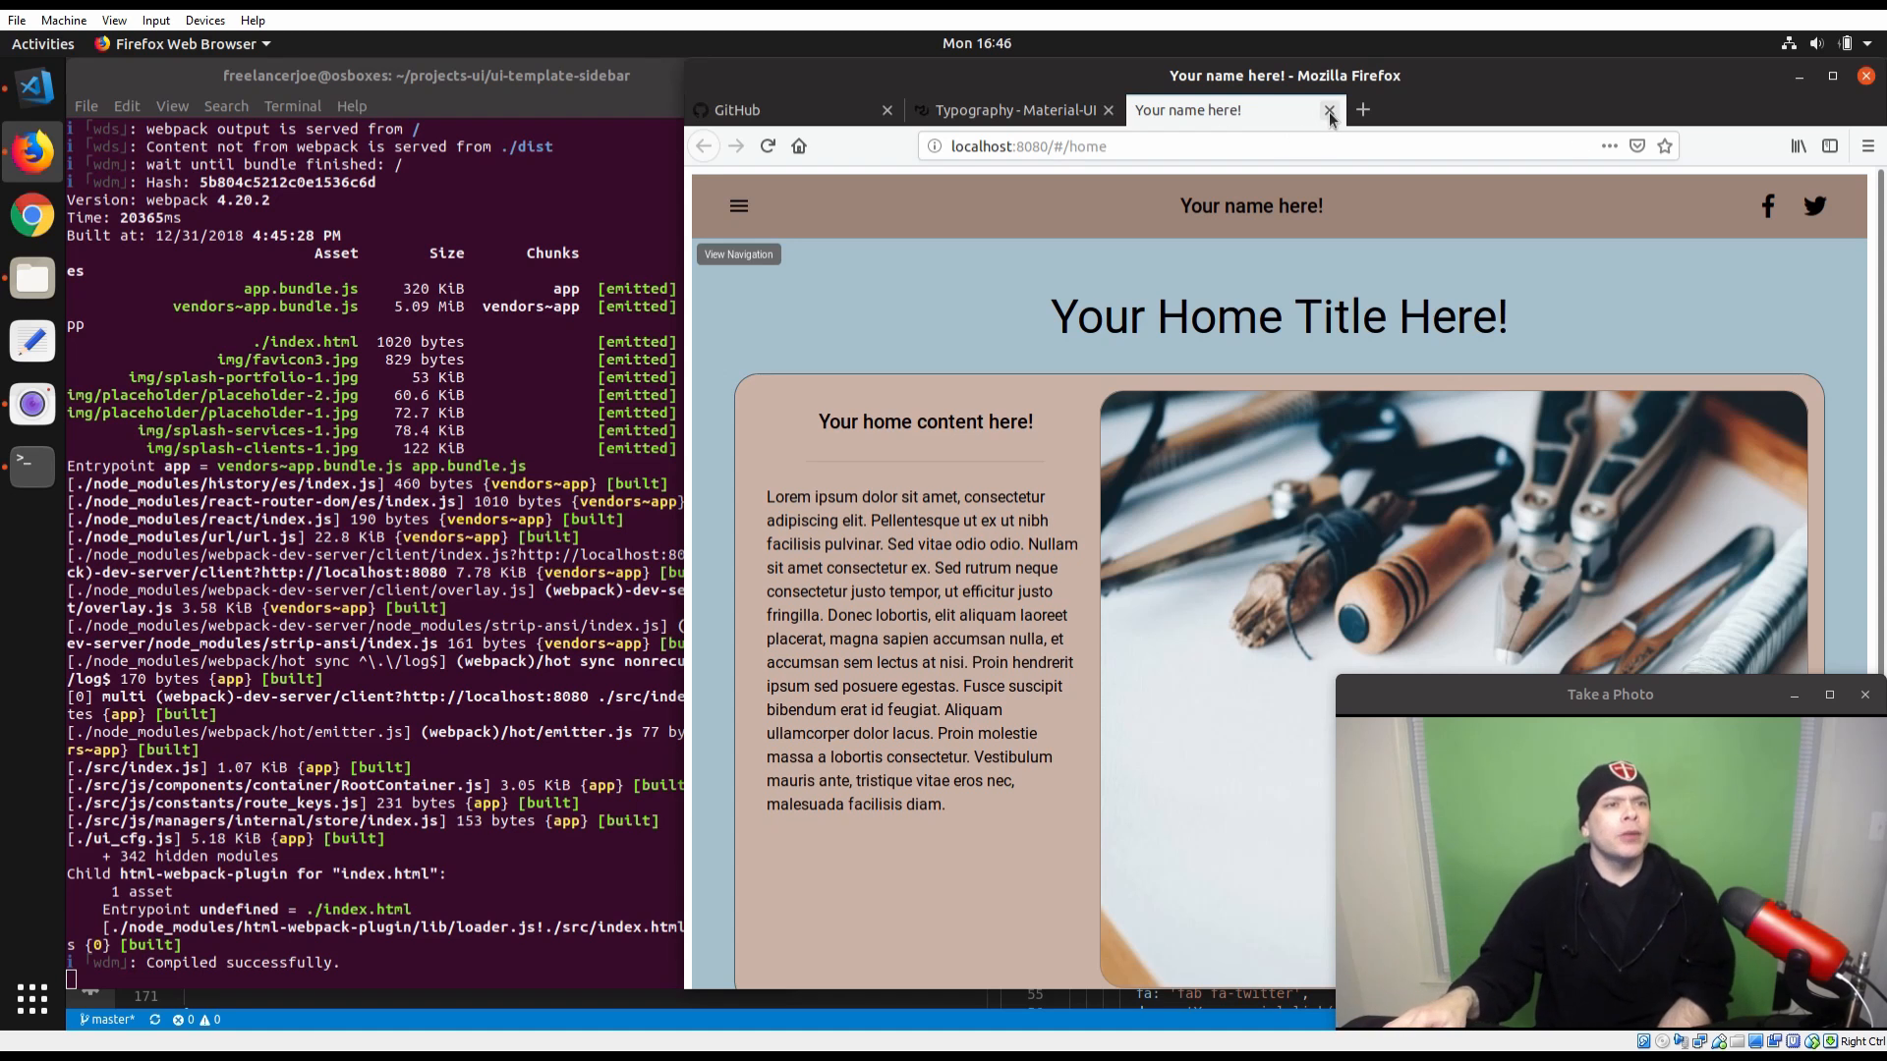
Close the localhost and Typography tabs, then show README.md in VS Code
left_click(1328, 109)
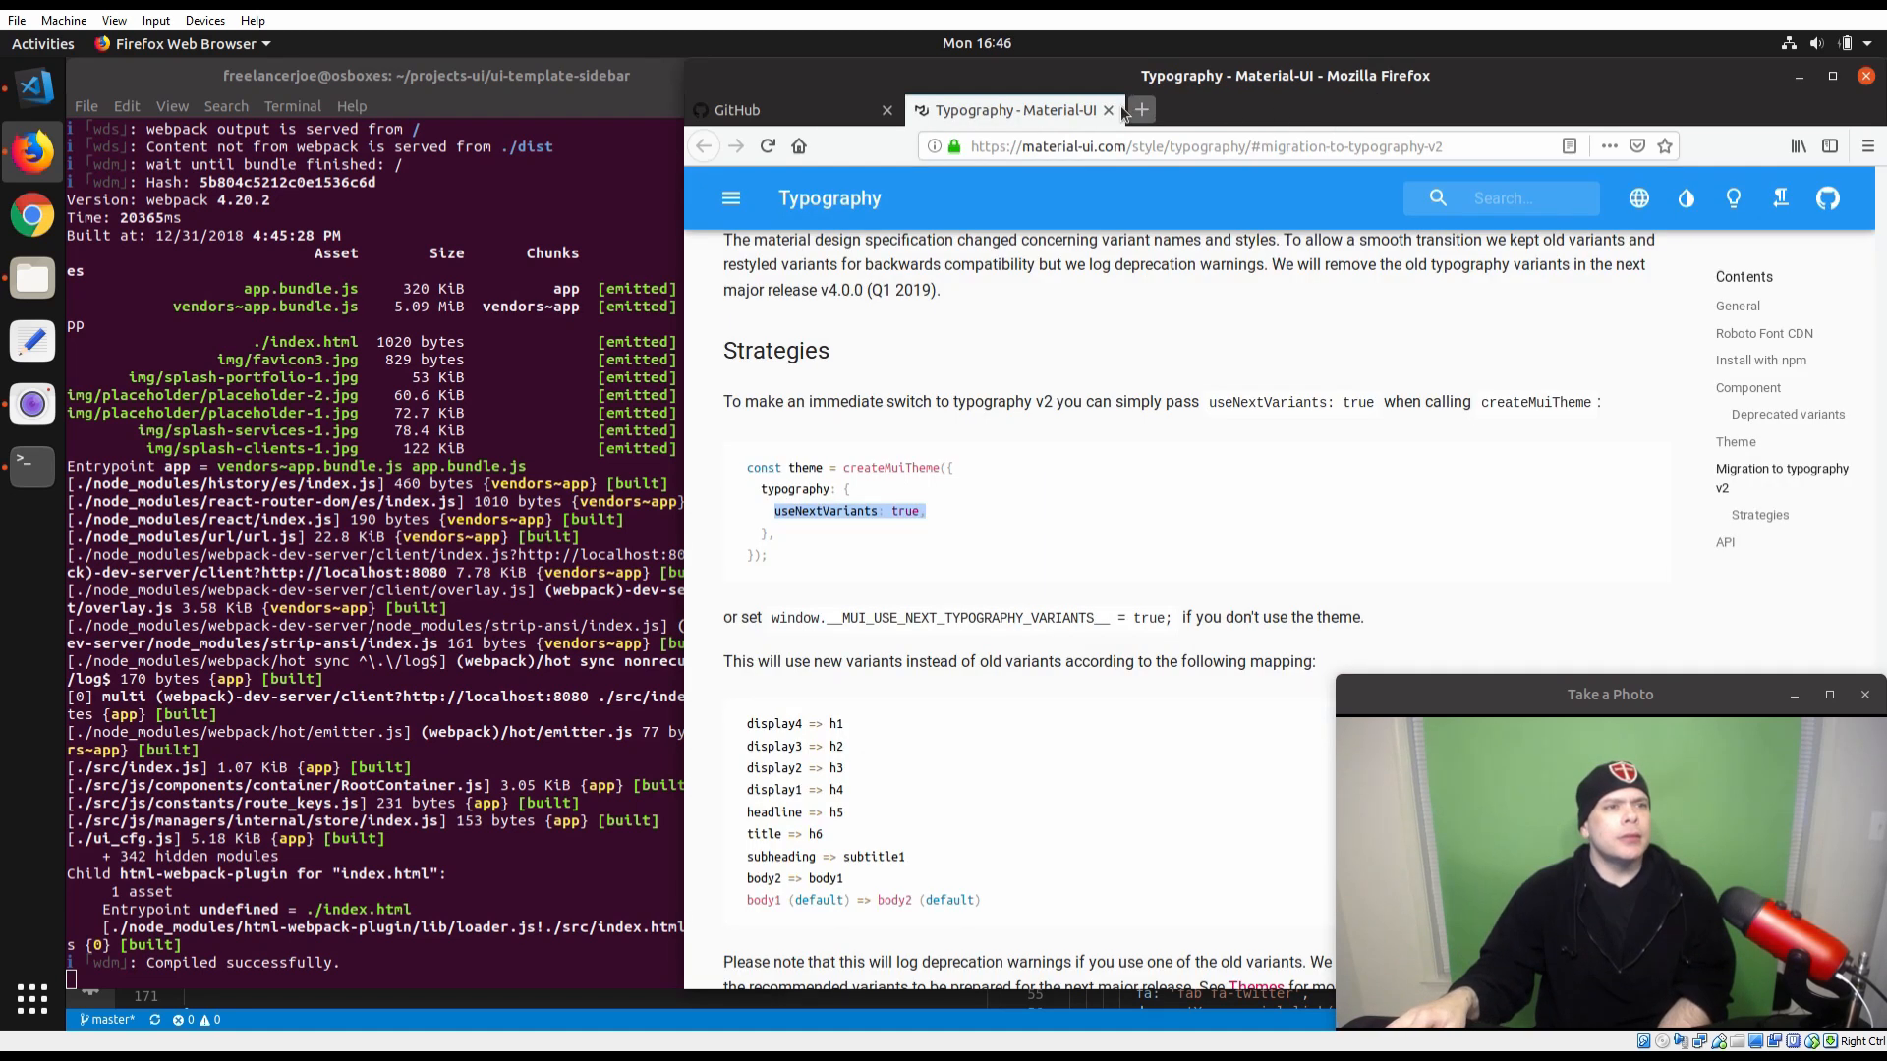
left_click(736, 109)
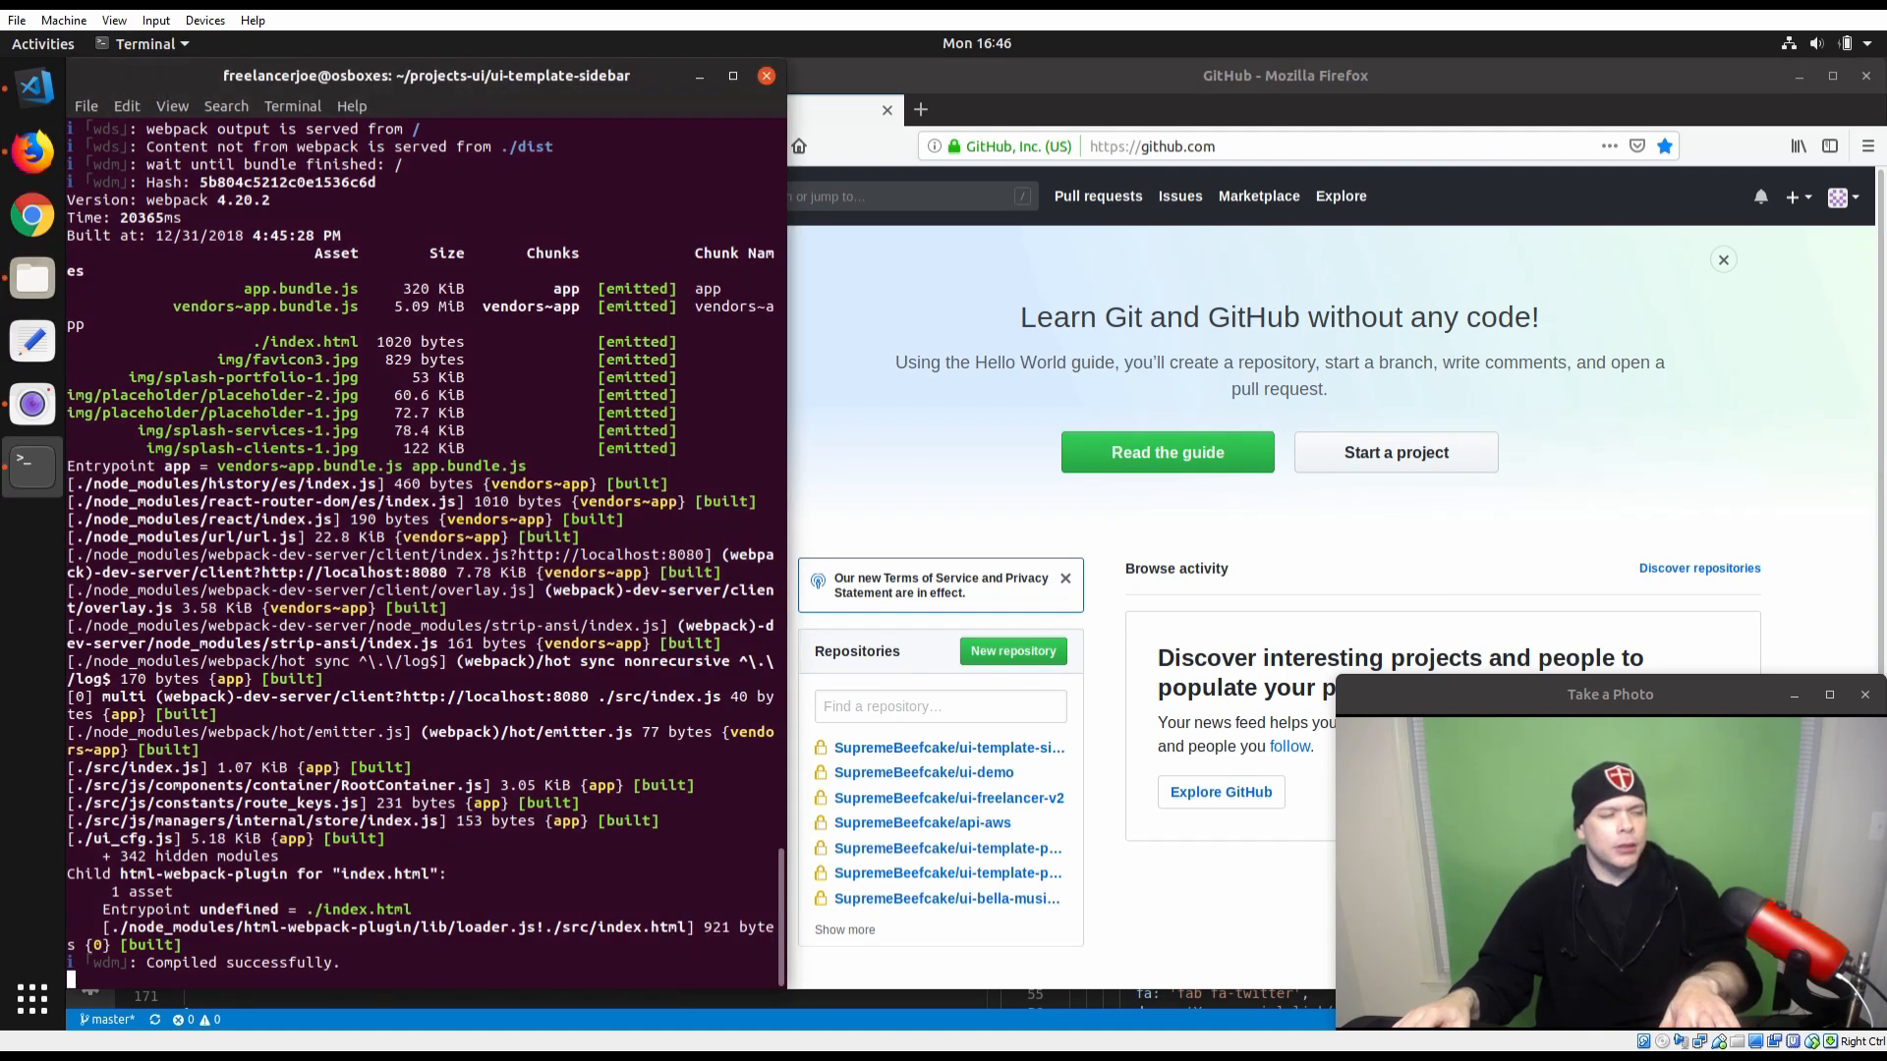
left_click(28, 86)
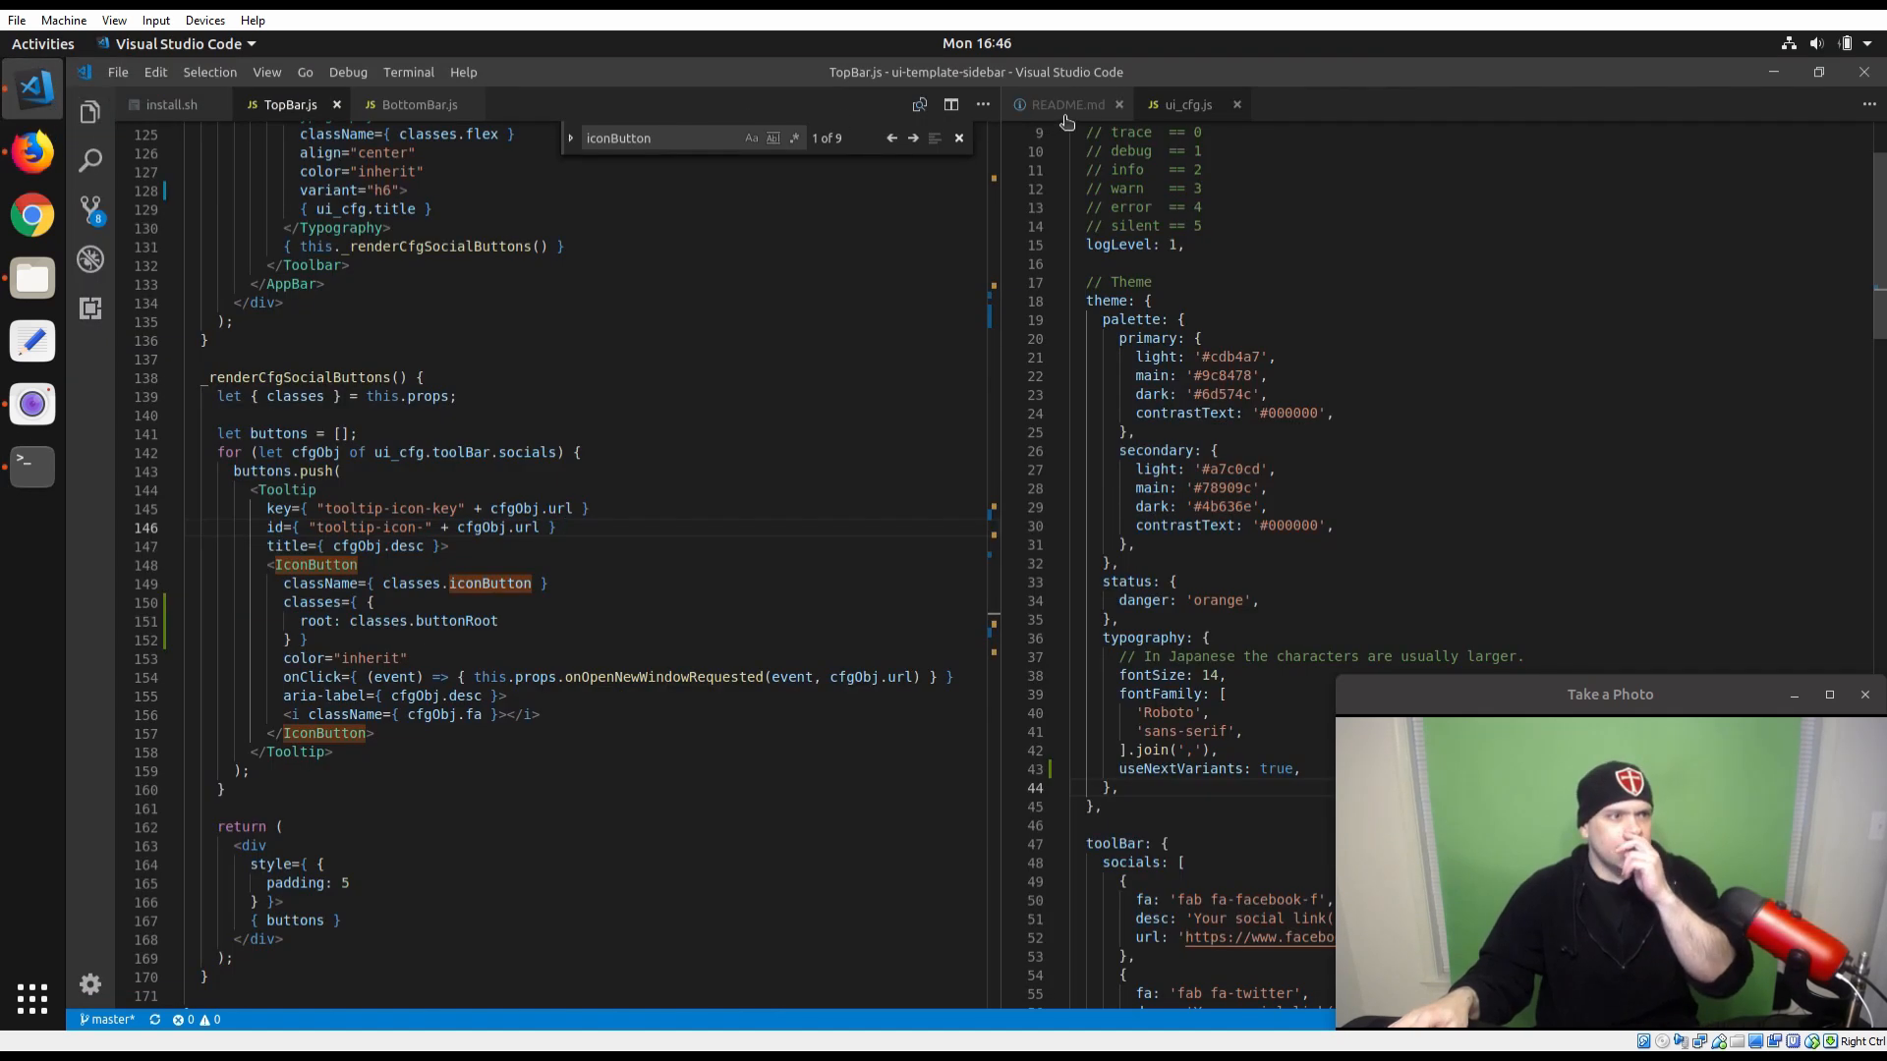
left_click(1064, 106)
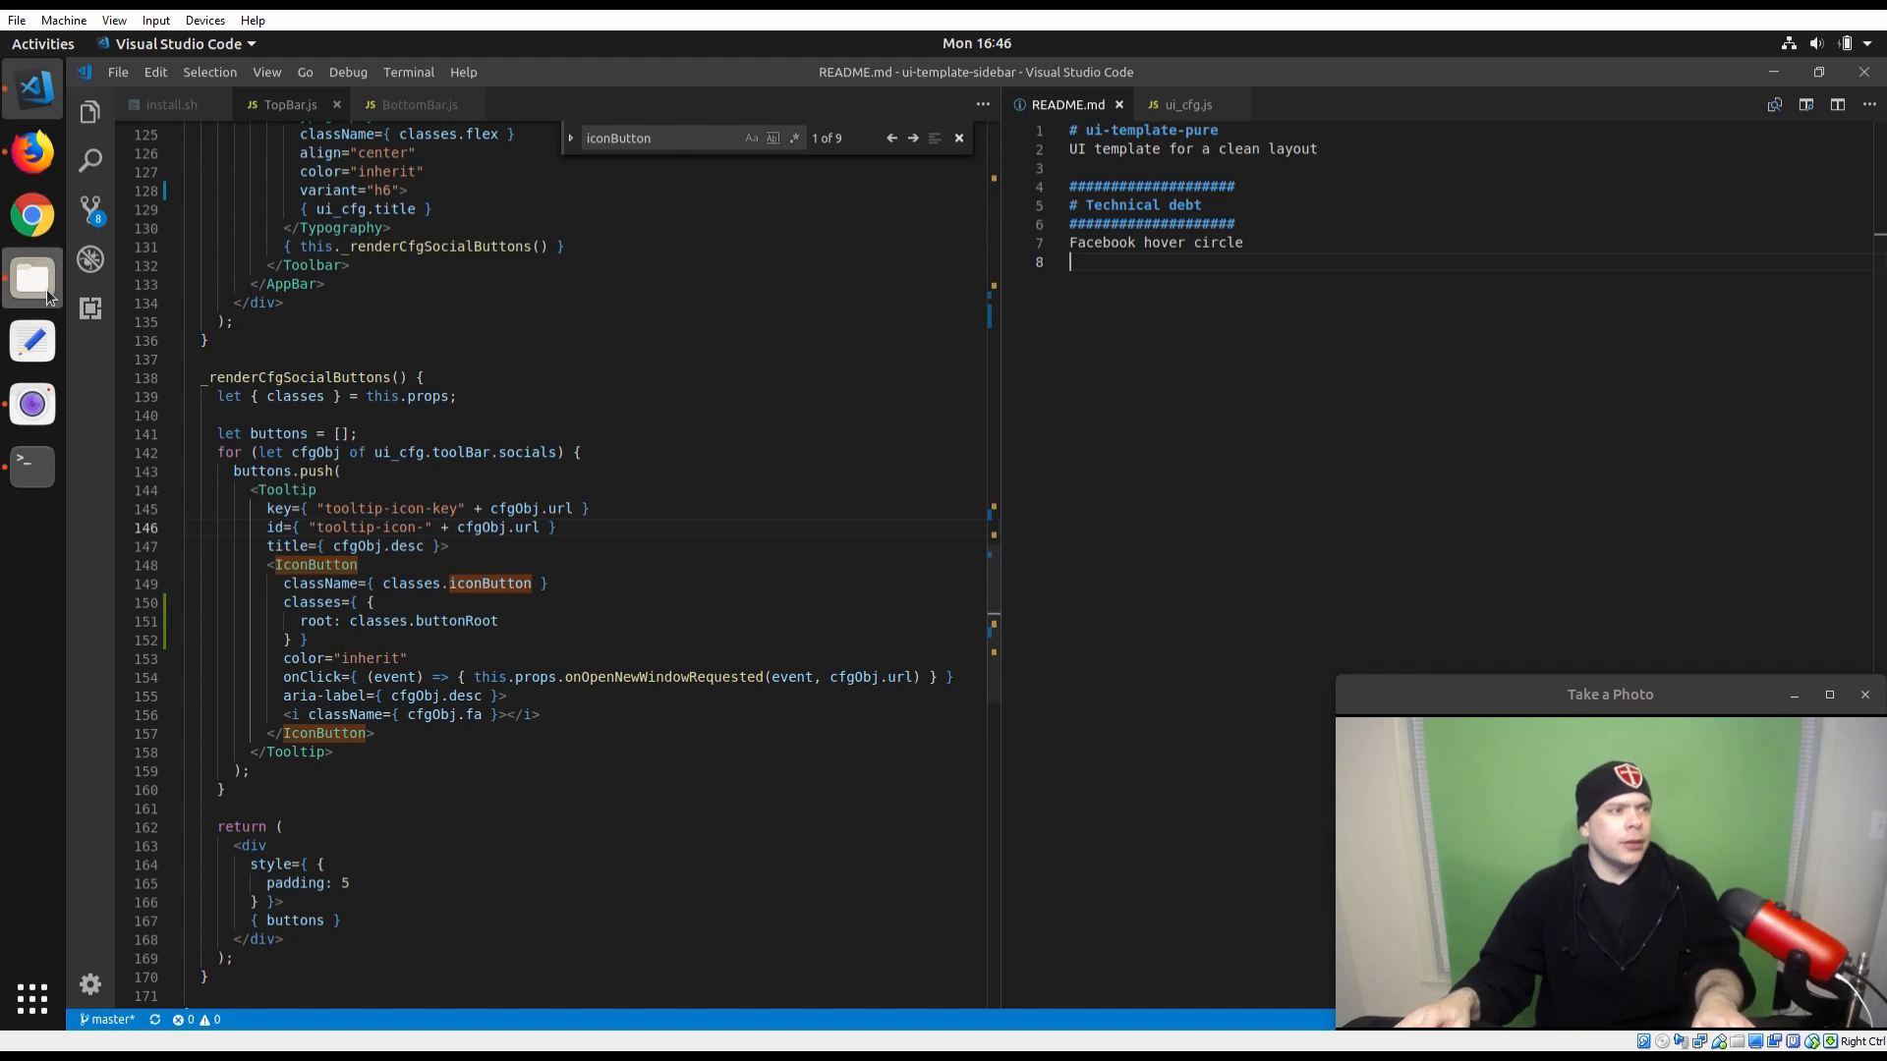
View ui-template-pure's README.md from Home > projects-ui in the text editor, then close it
left_click(31, 279)
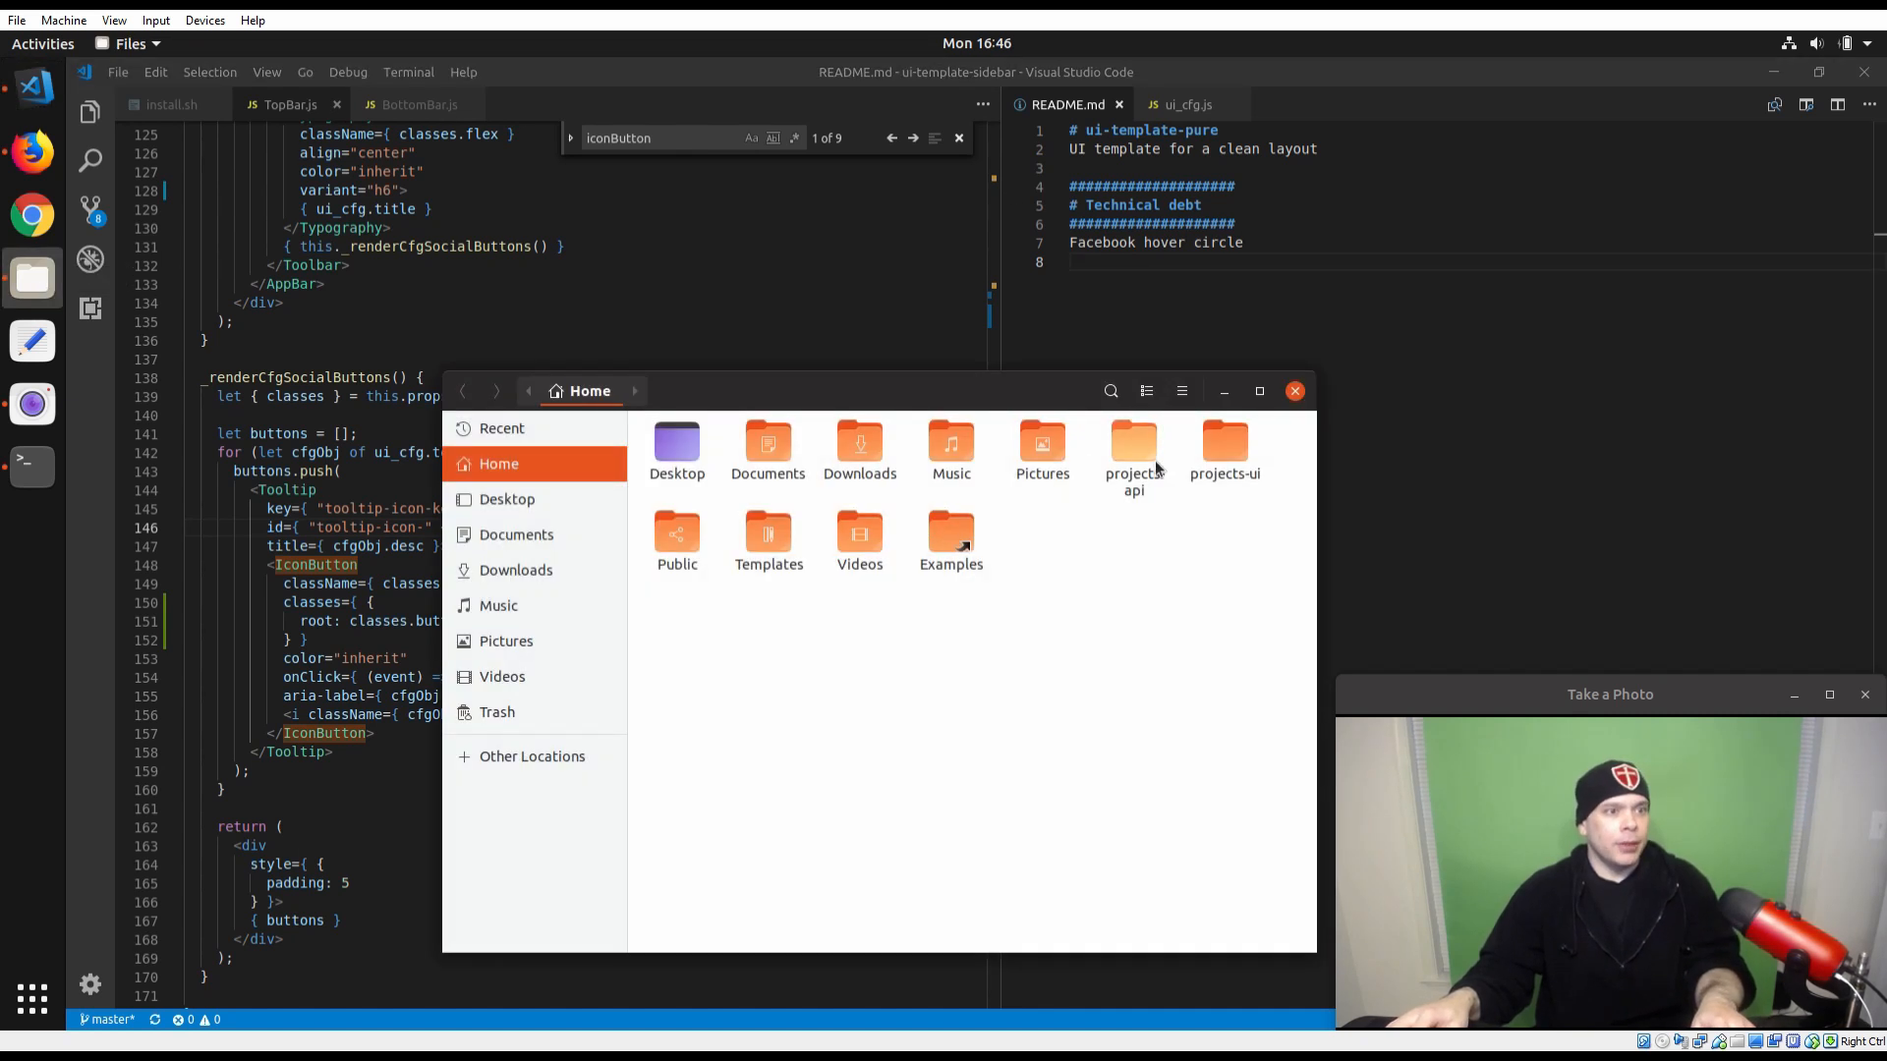
double_click(1226, 445)
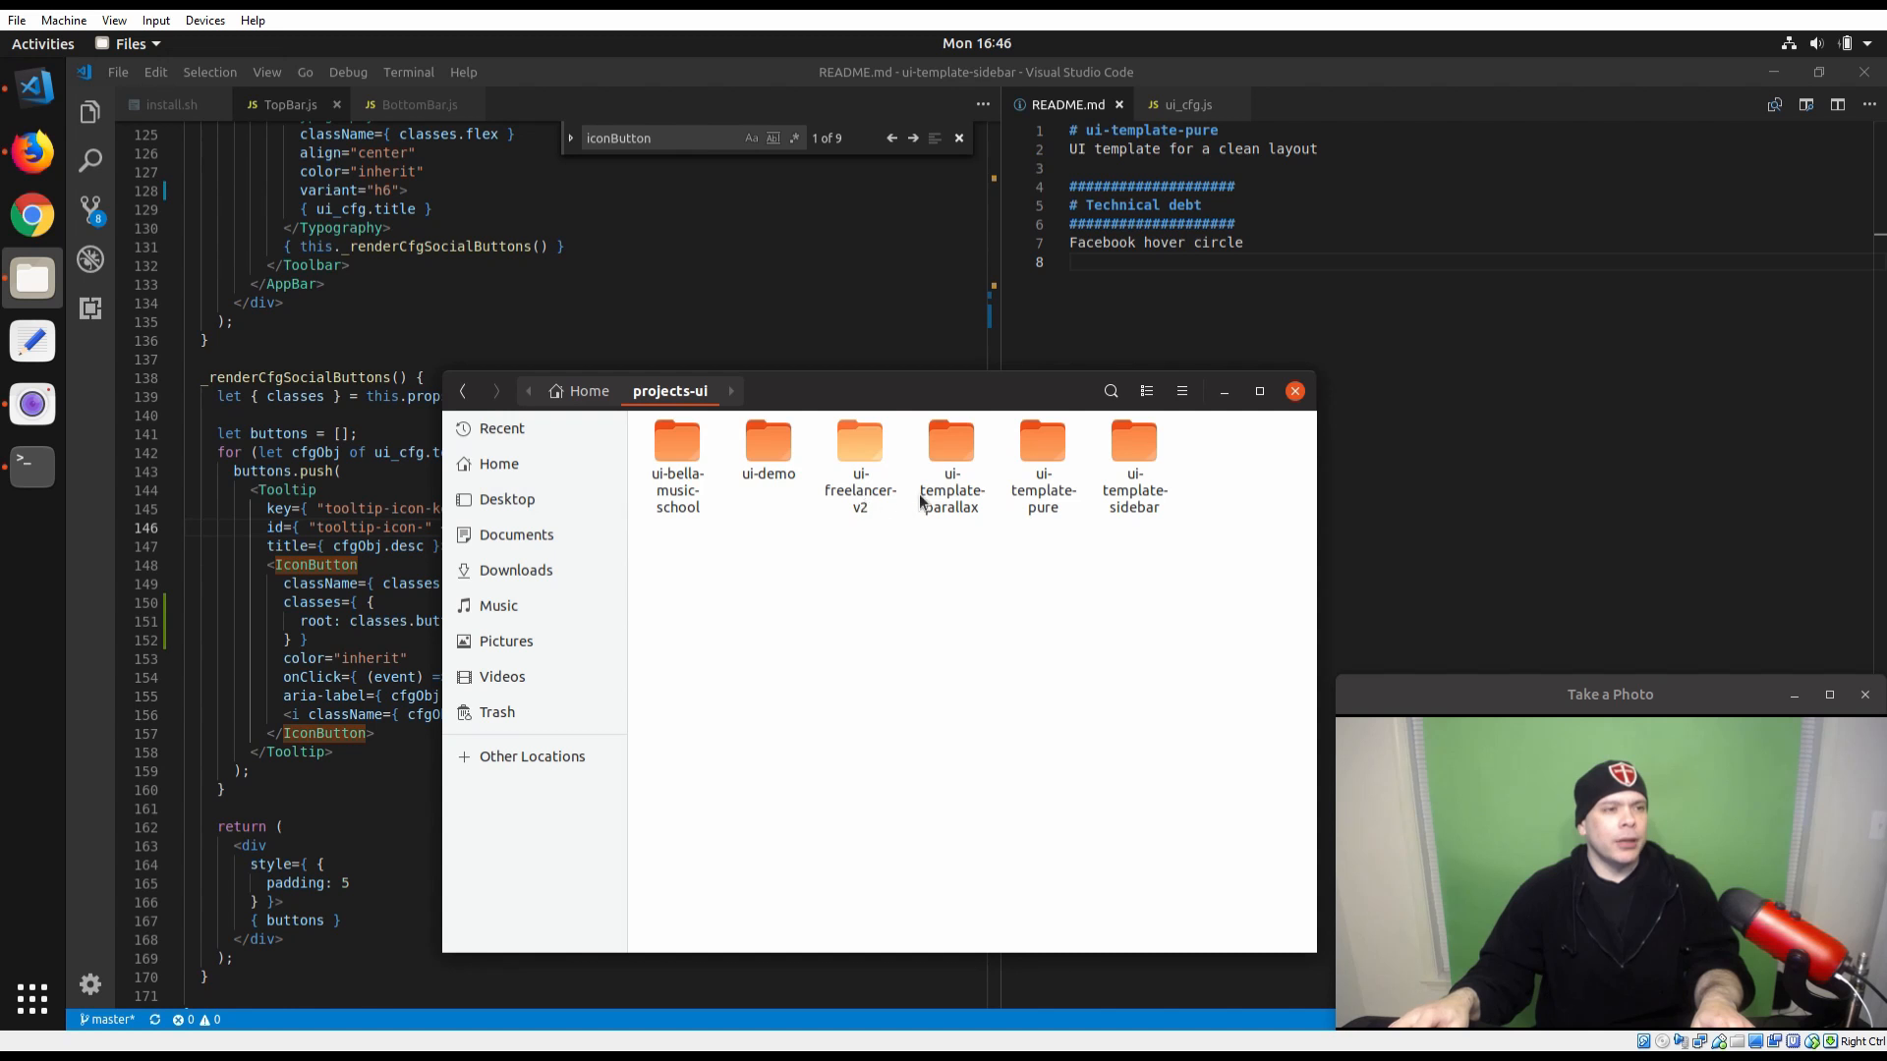
double_click(1041, 457)
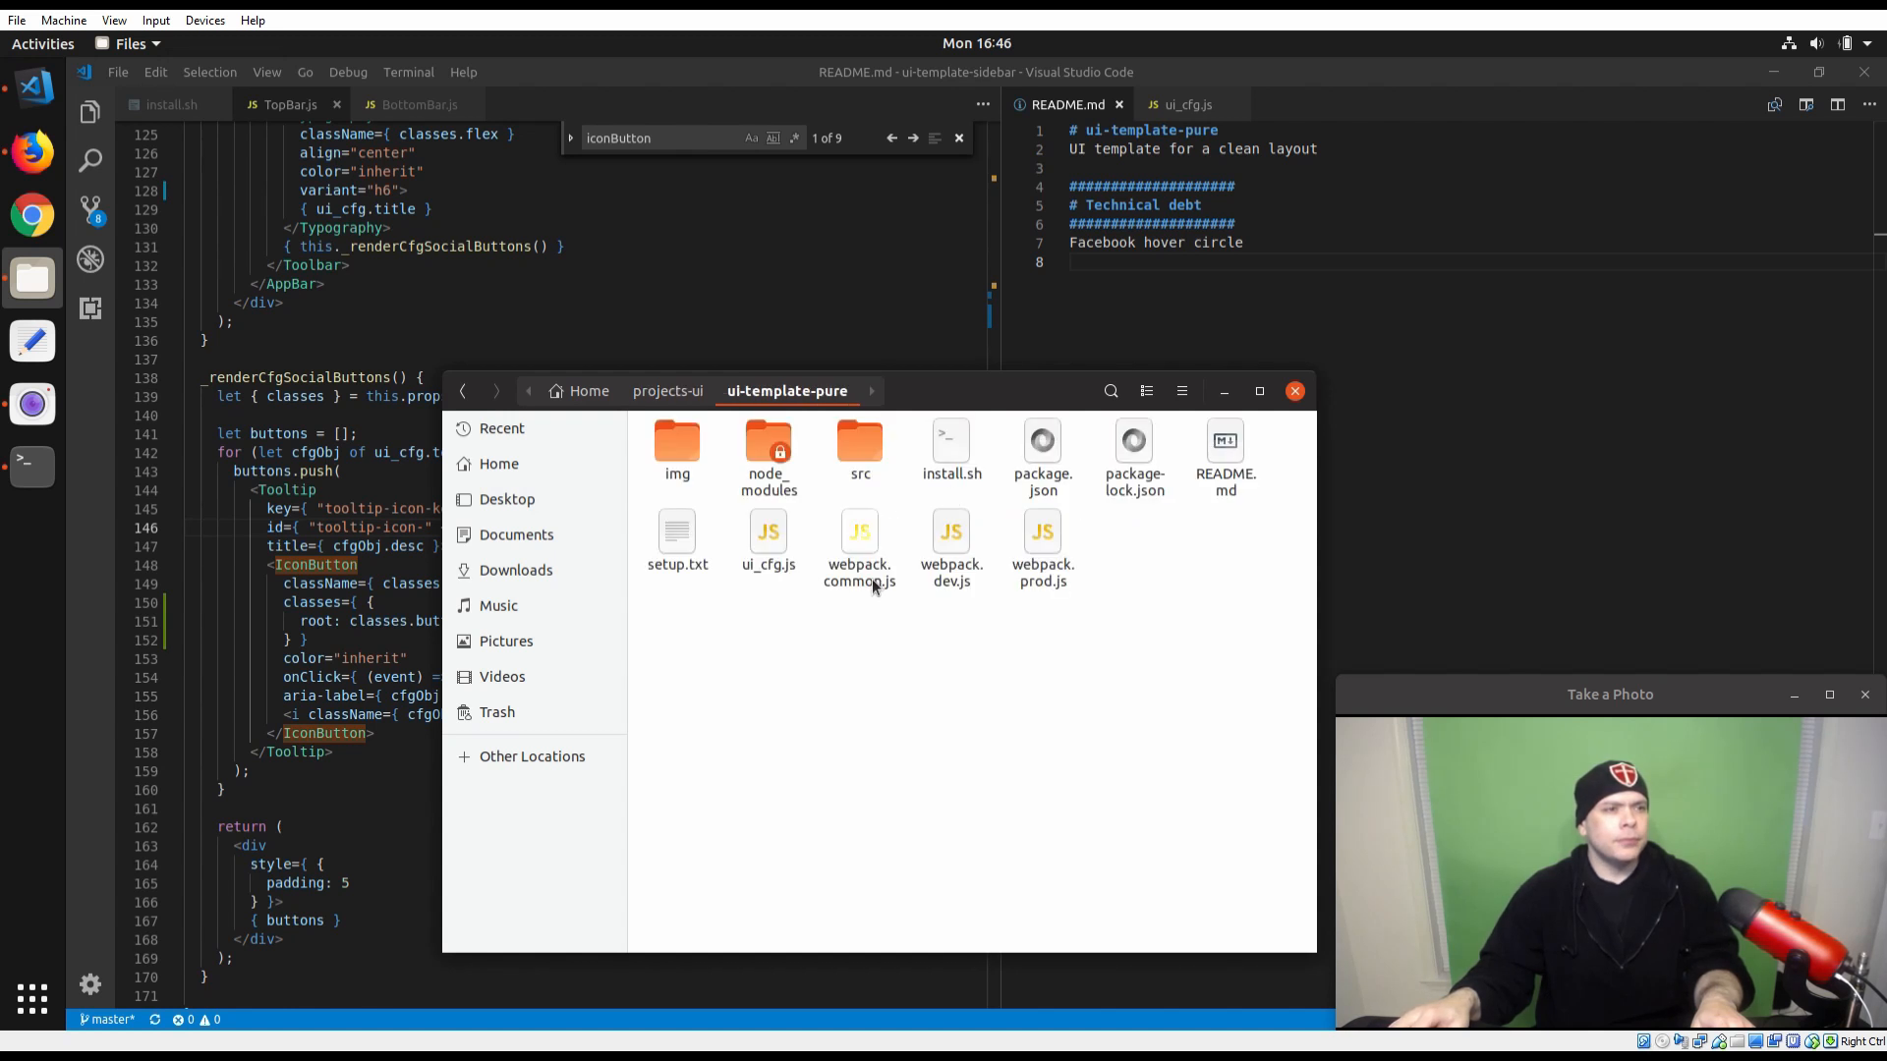
left_click(1226, 457)
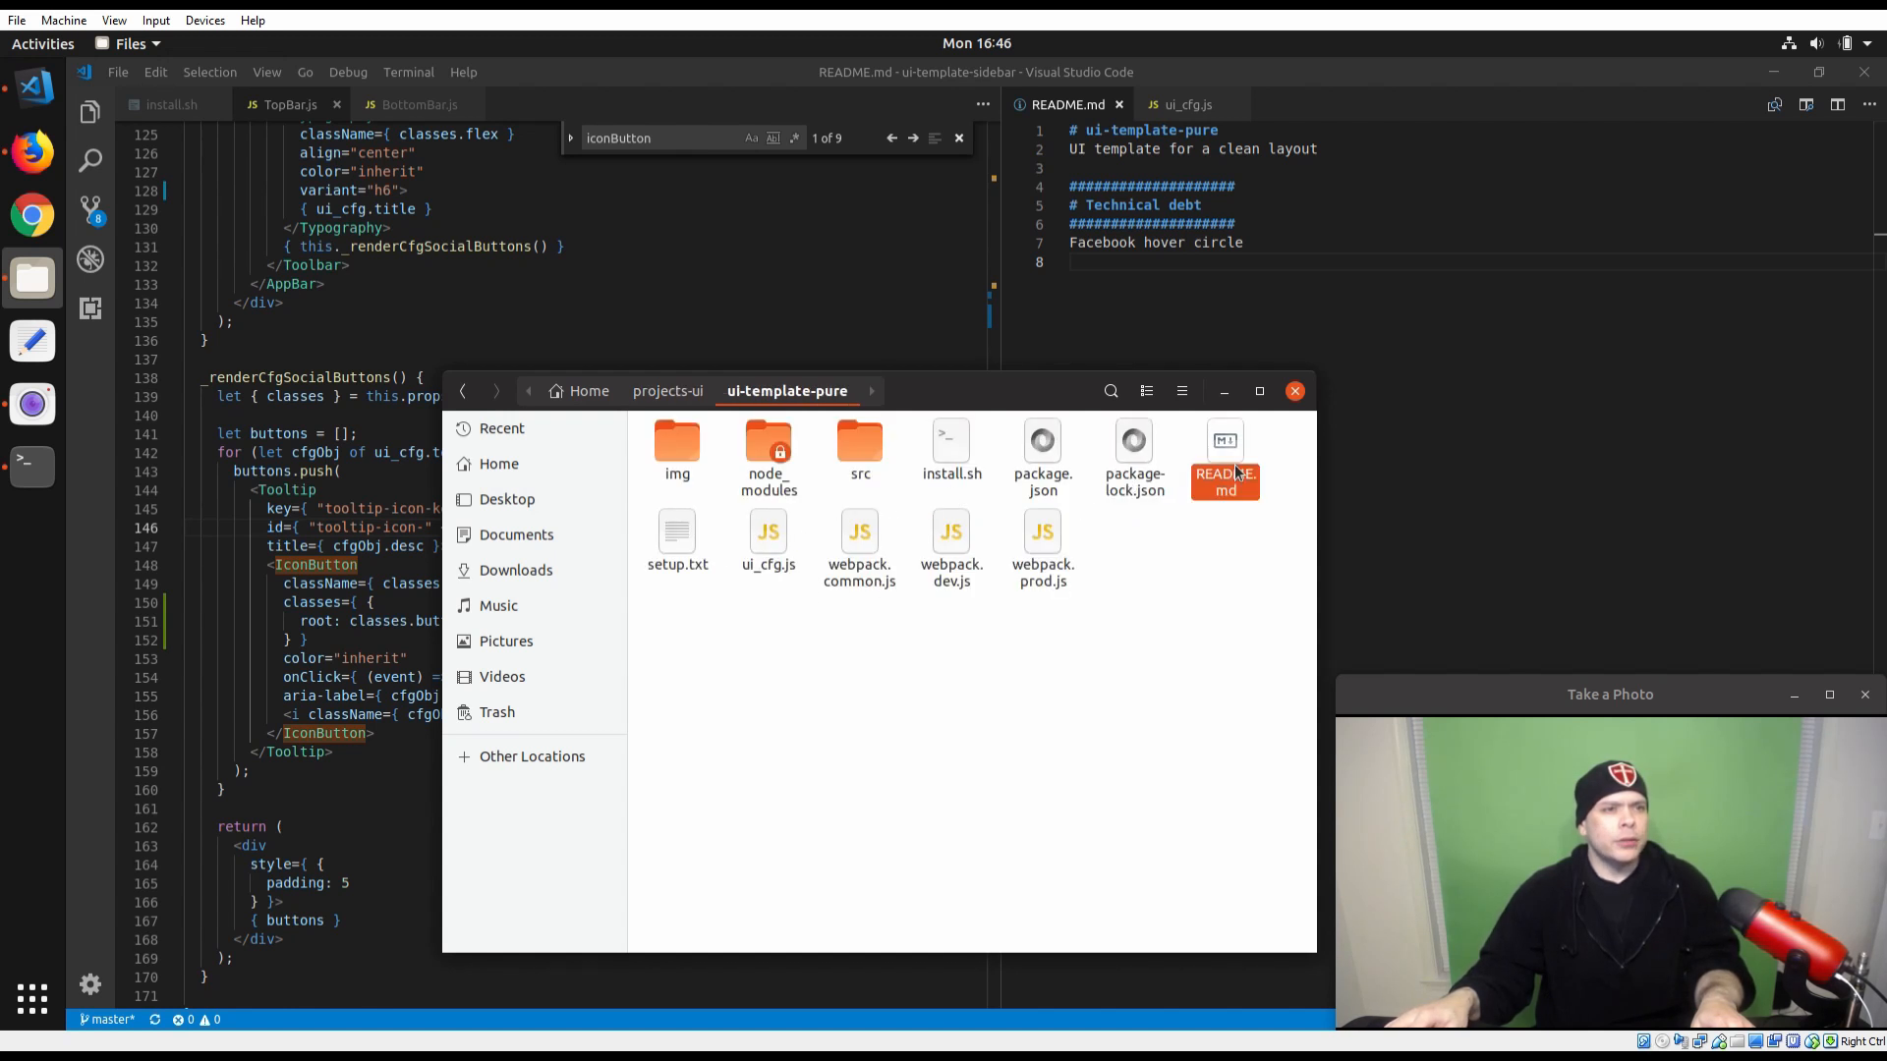
left_click(1225, 457)
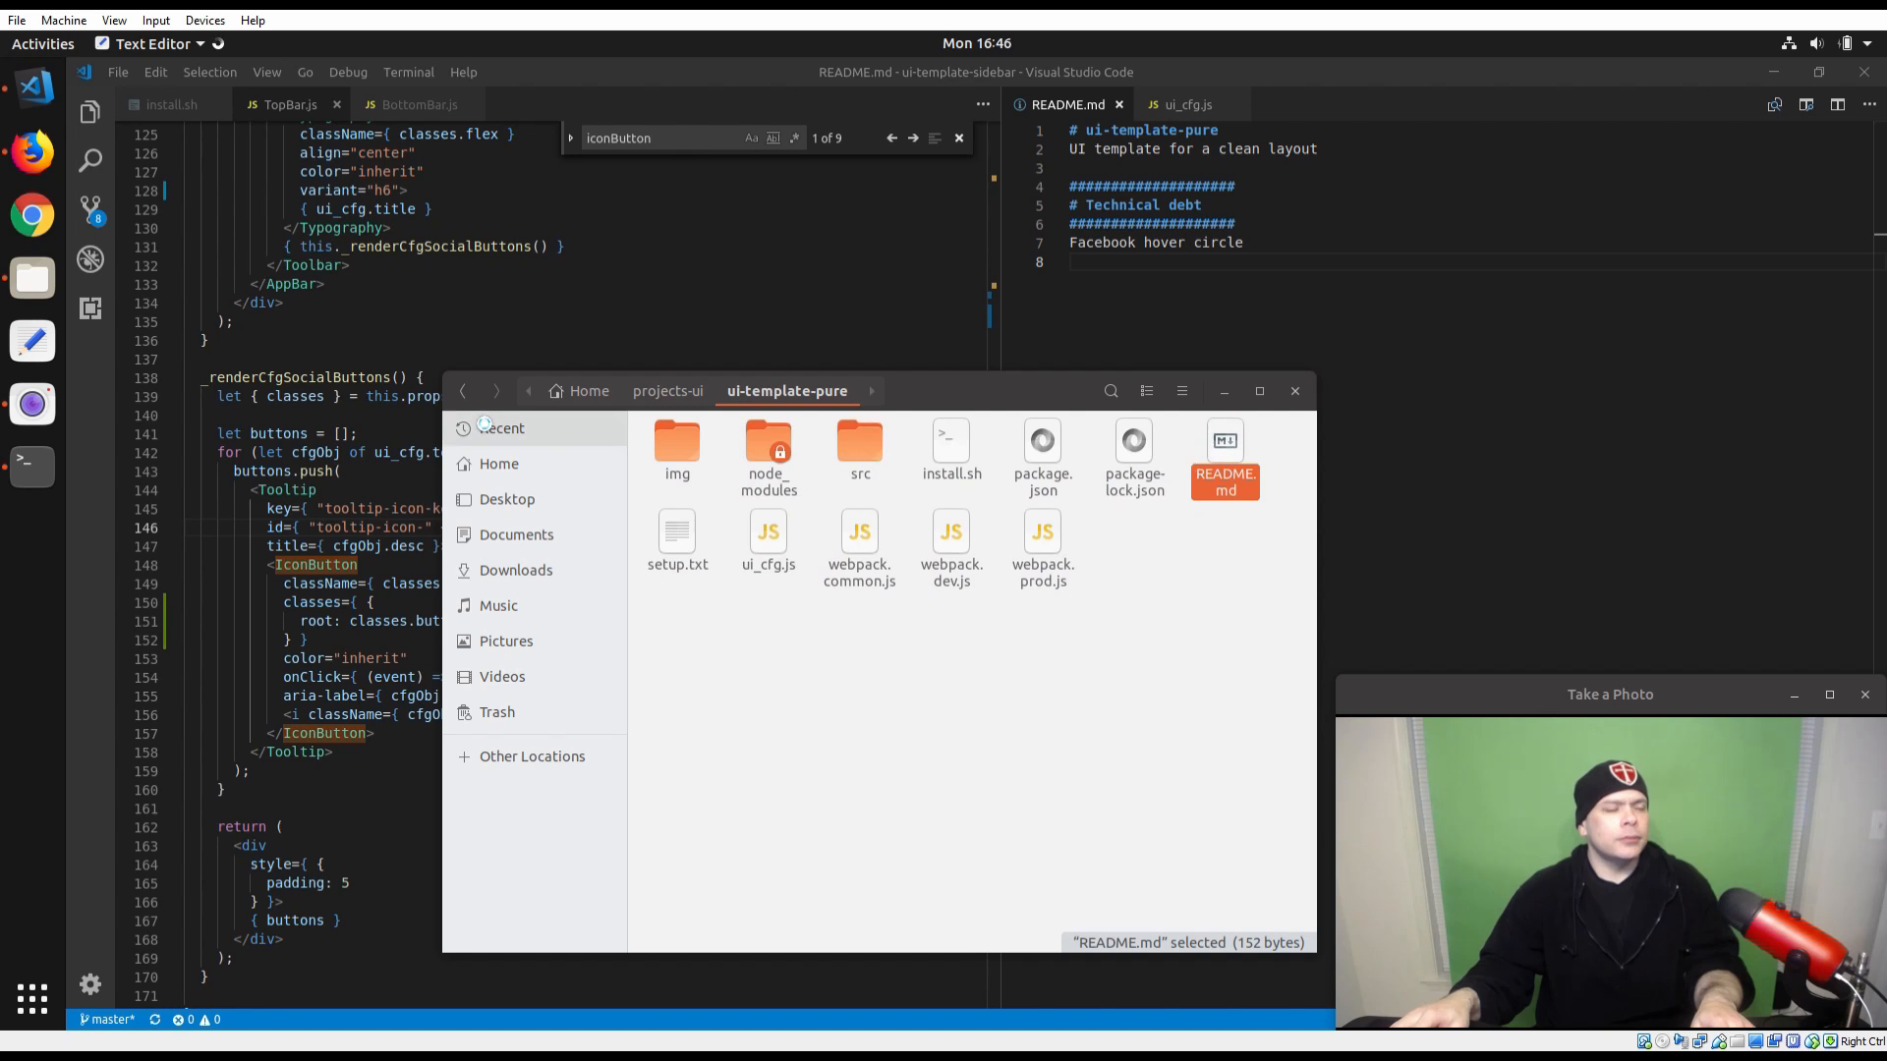
mouse_move(501, 428)
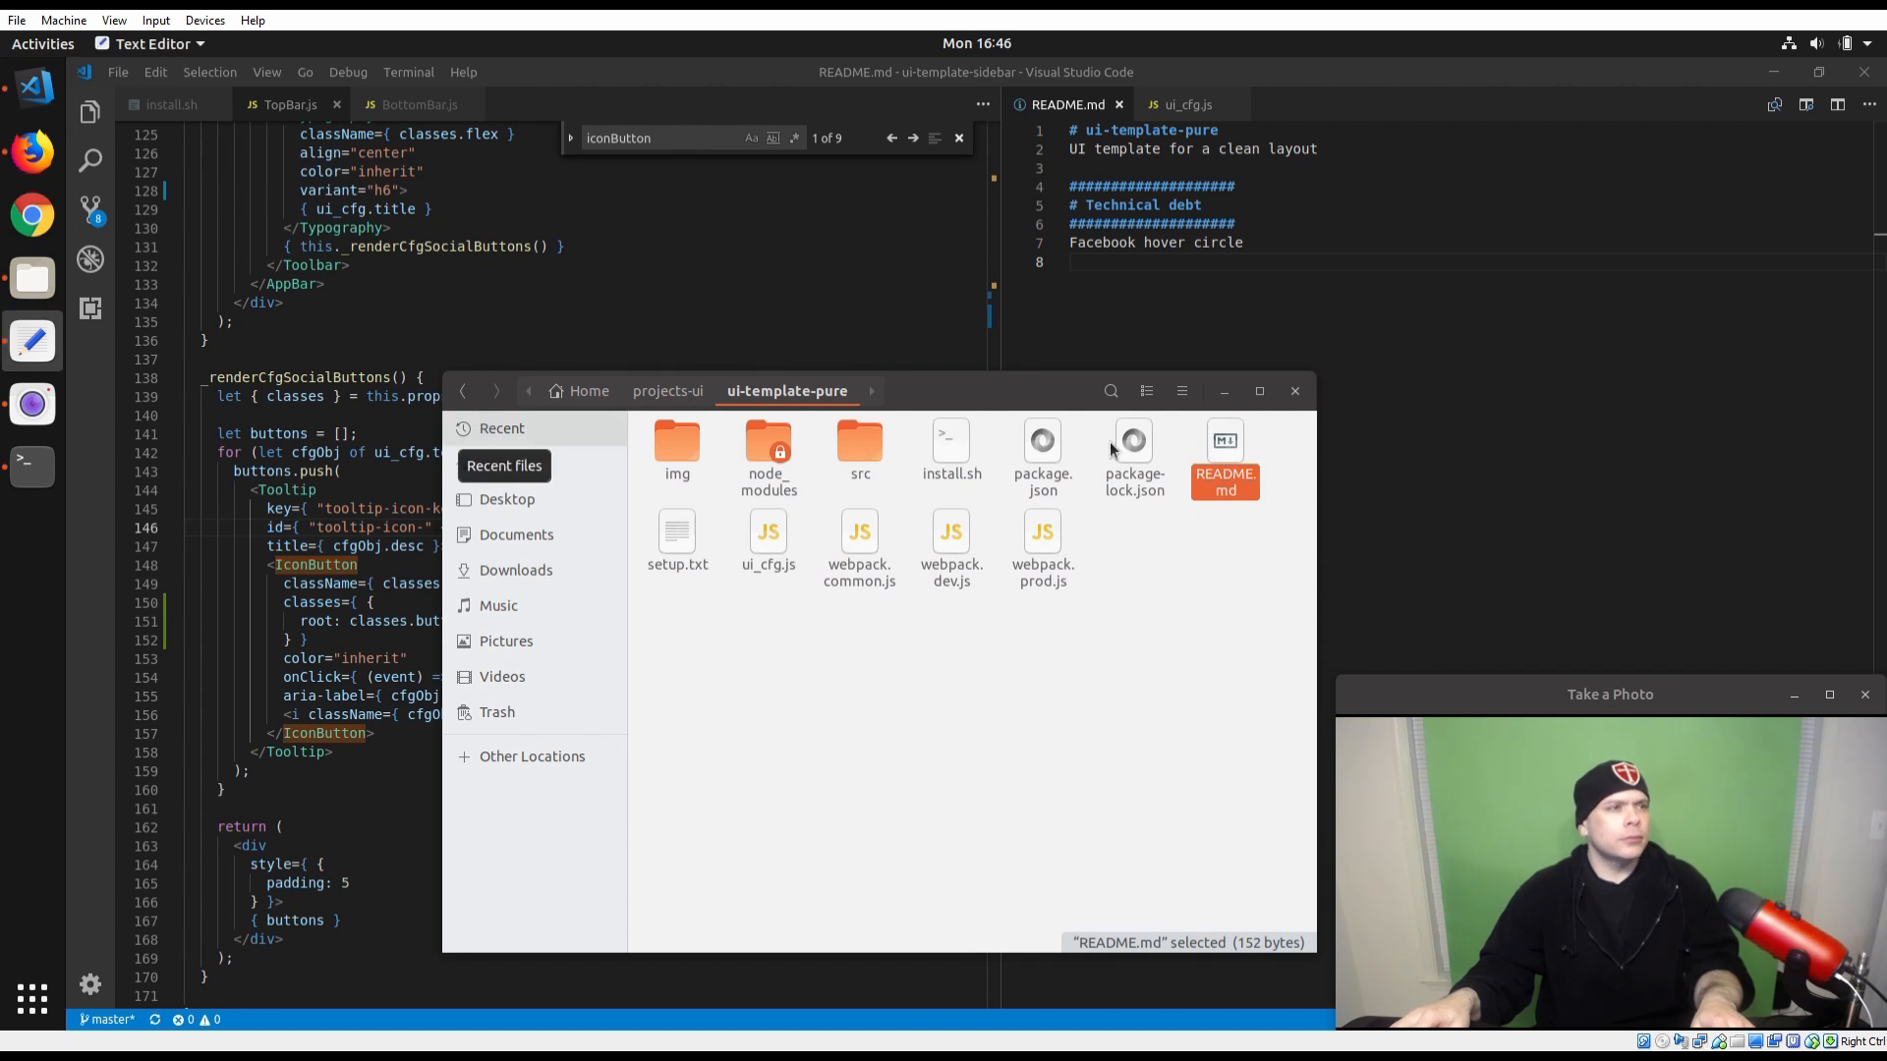
double_click(1223, 451)
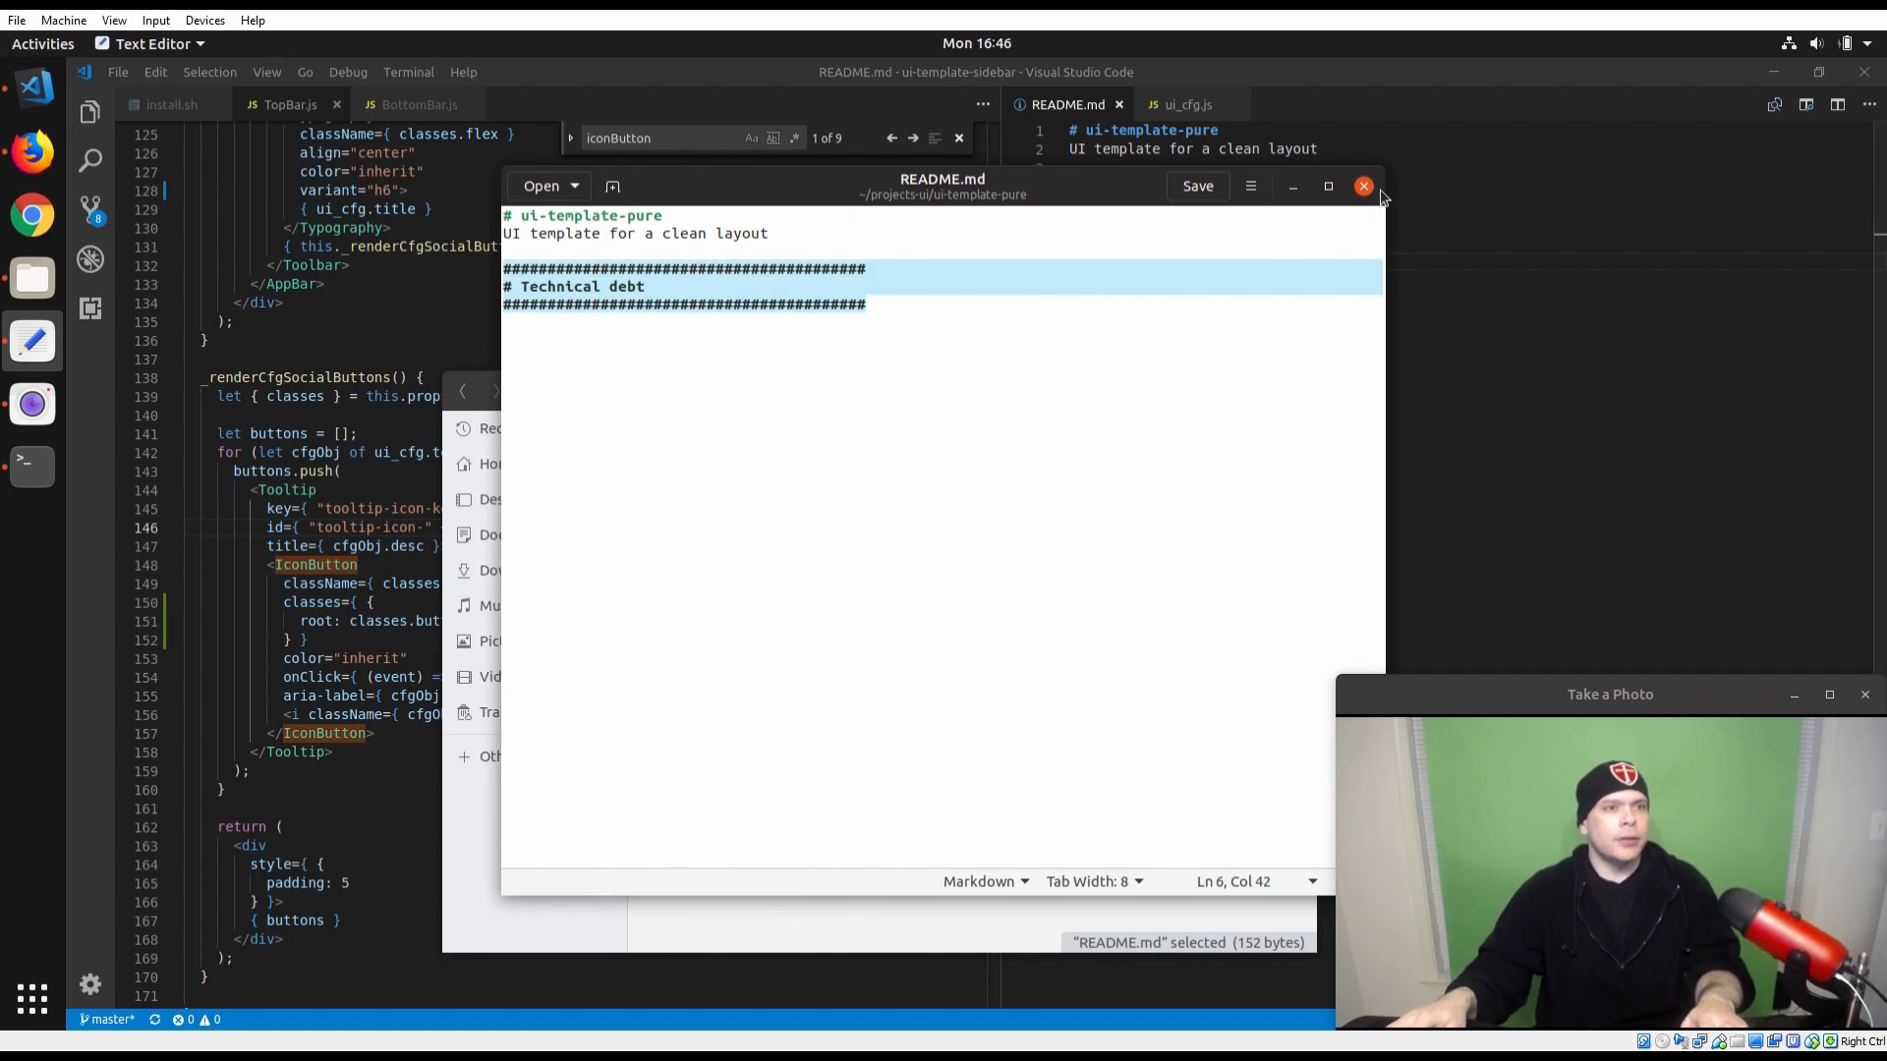
left_click(1363, 186)
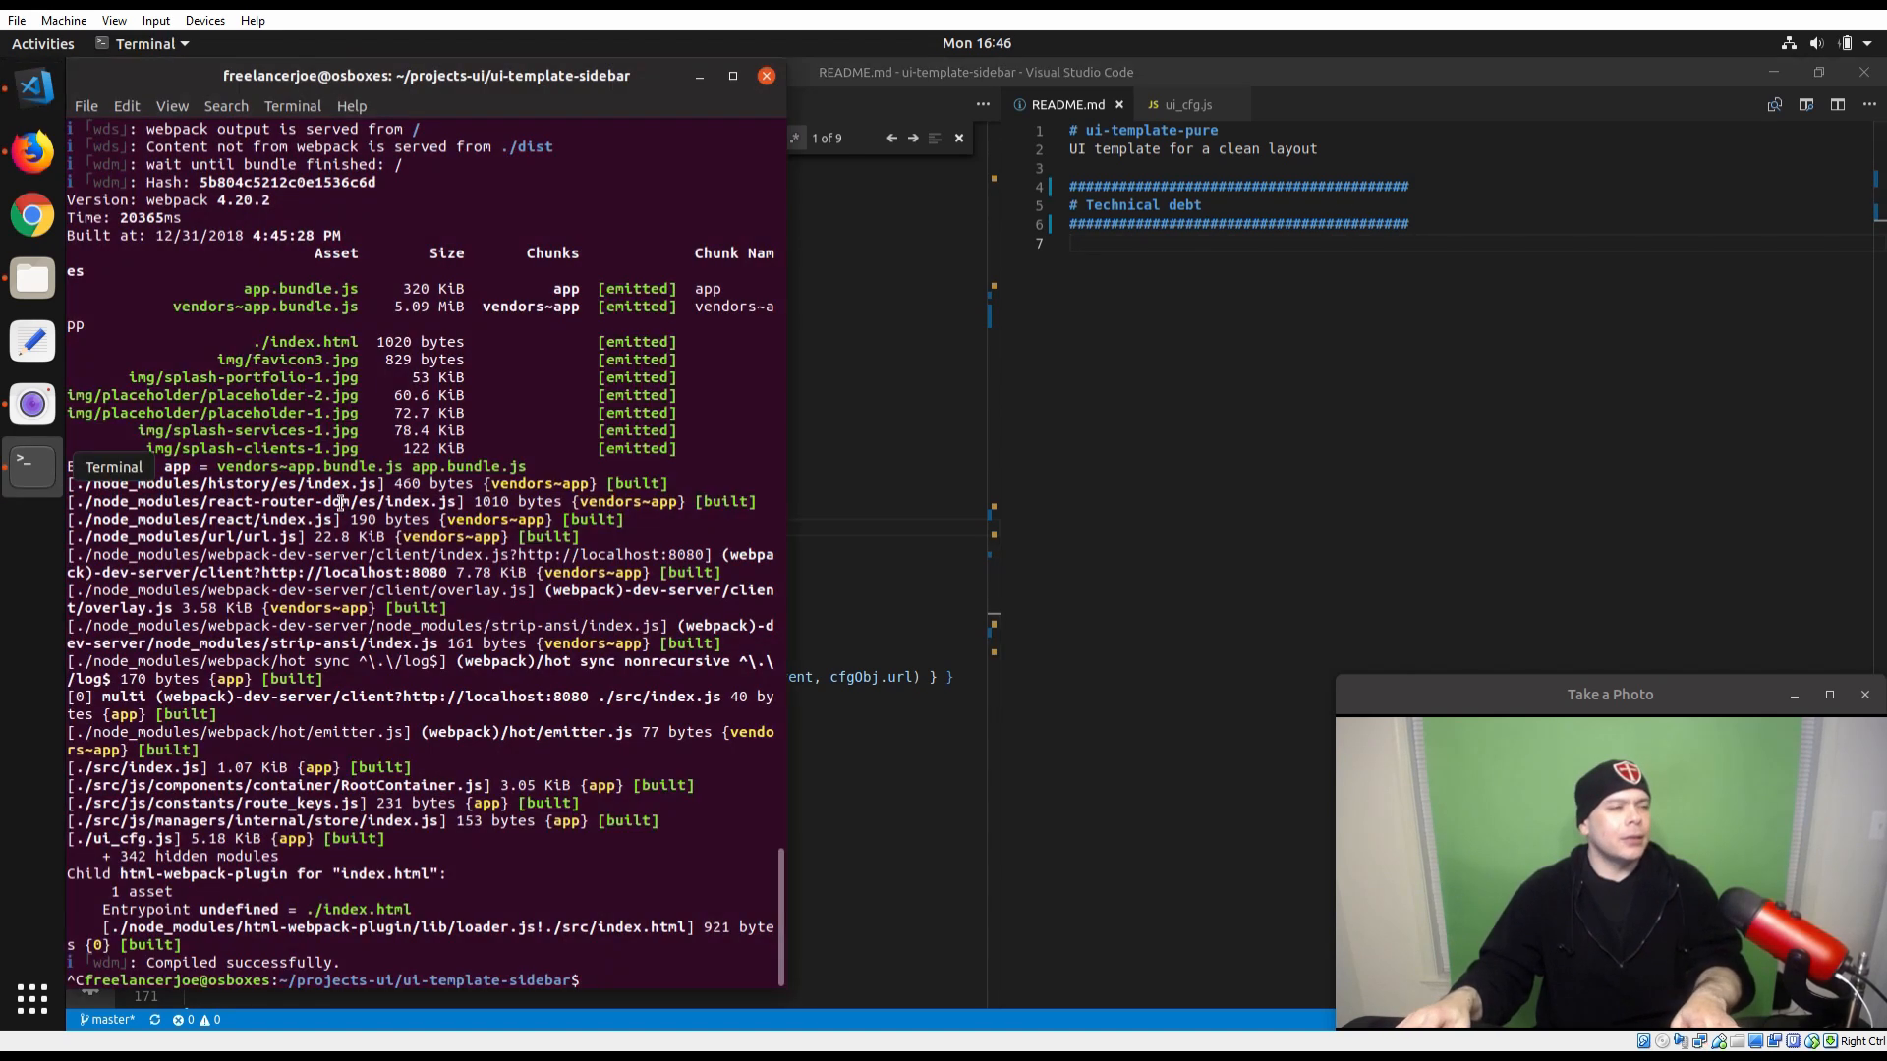
Clear the terminal and commit the nine modified files as "Tech debt cleanup", starting the push
type("clear")
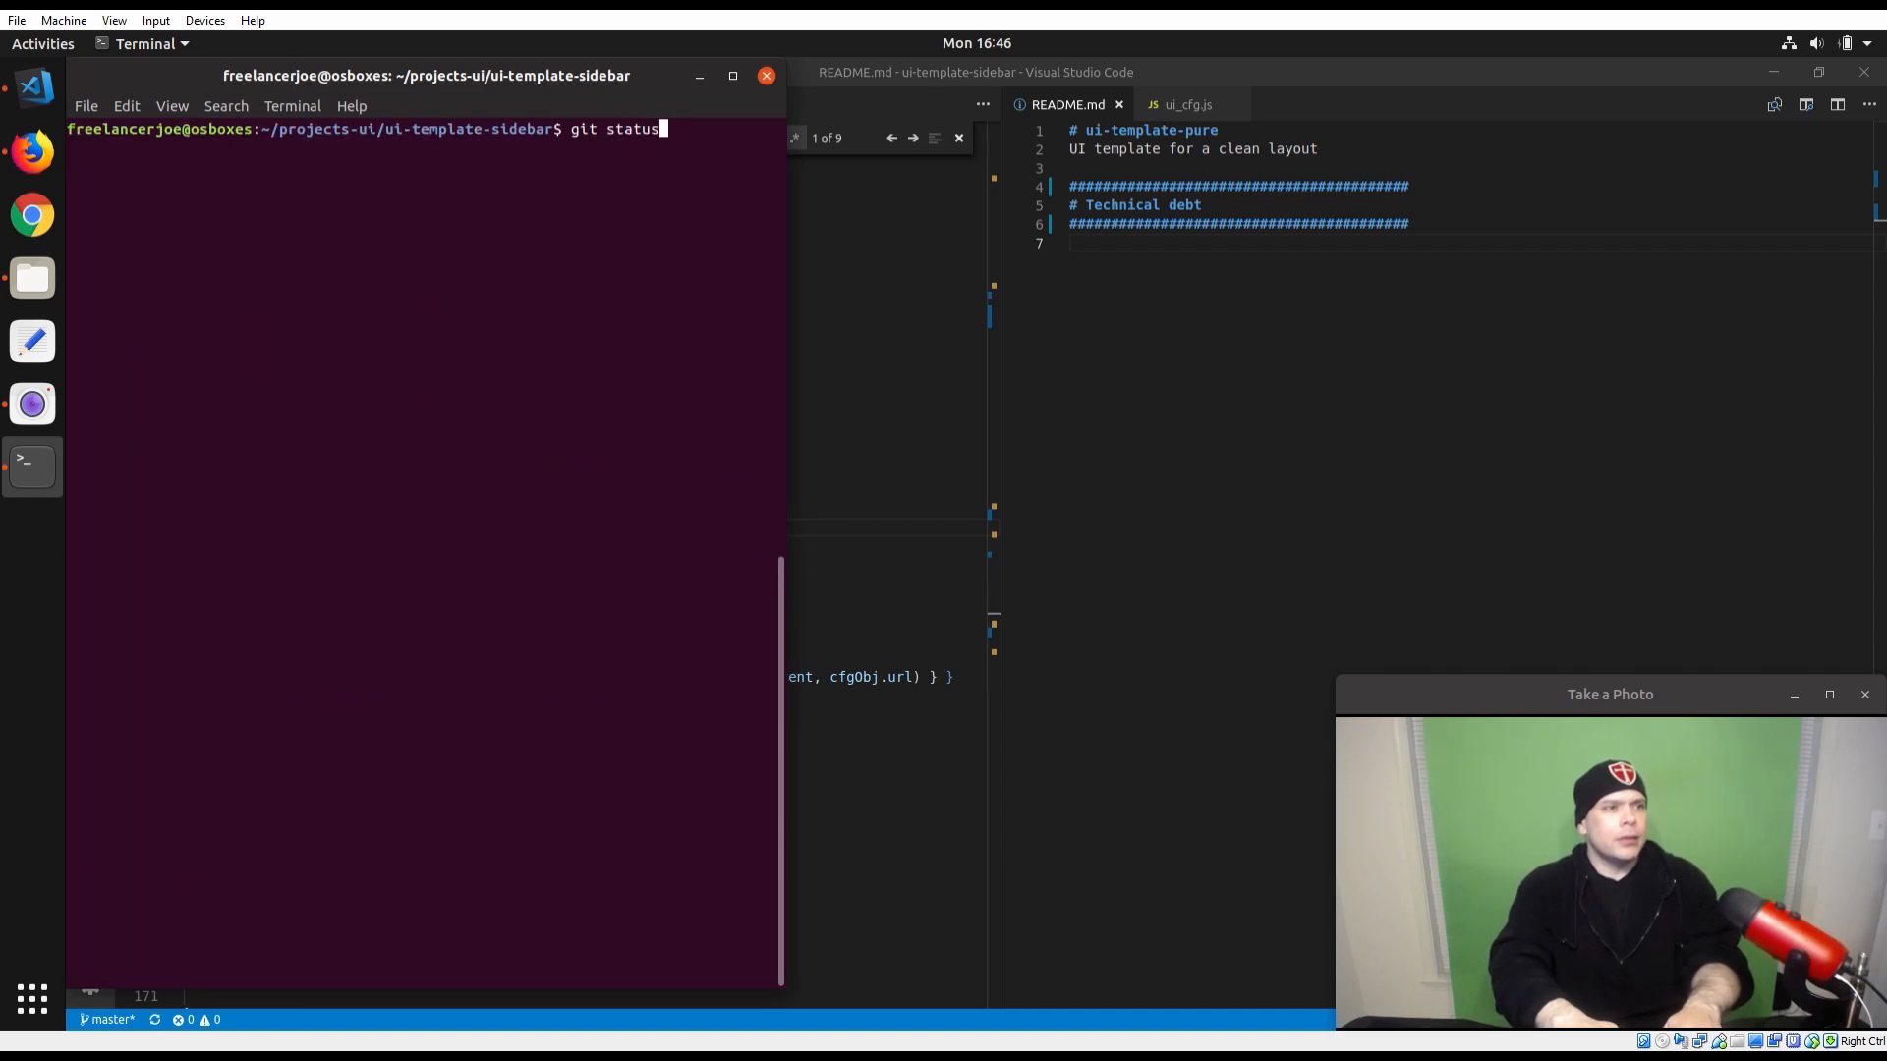
key("Return")
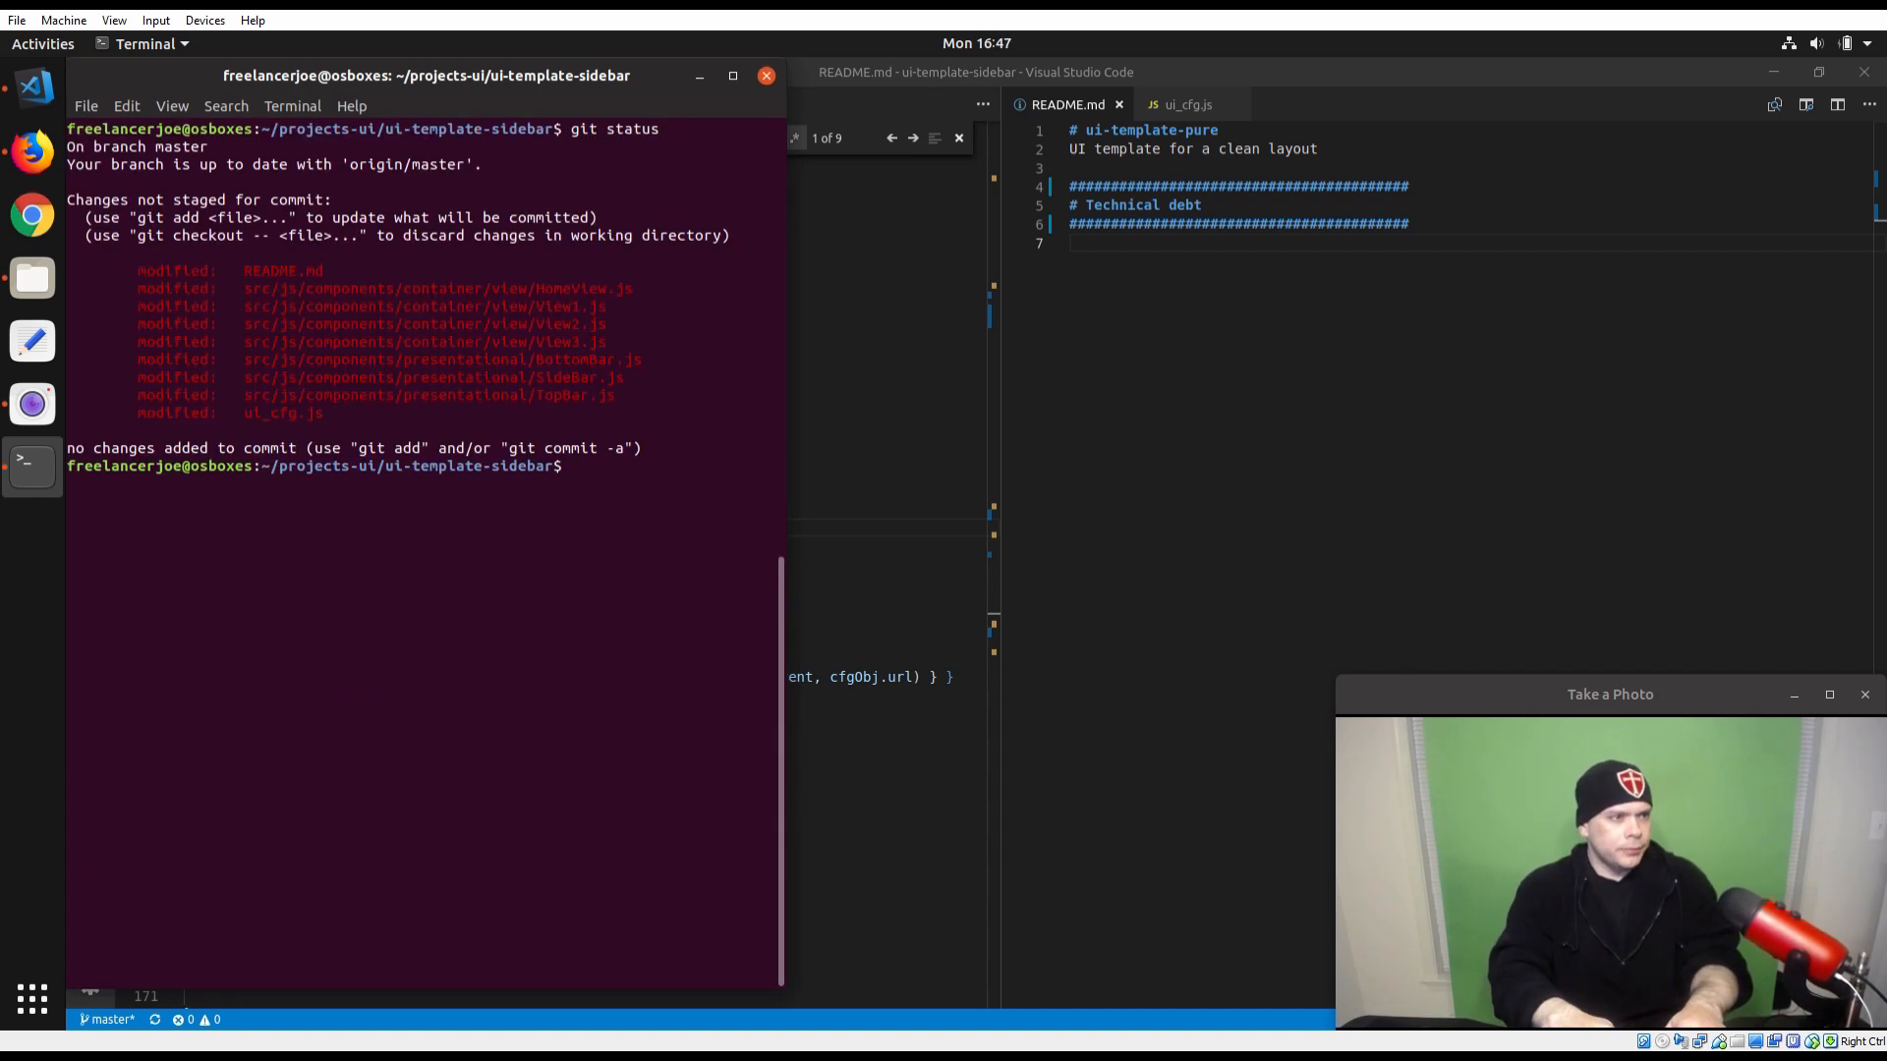
type("git")
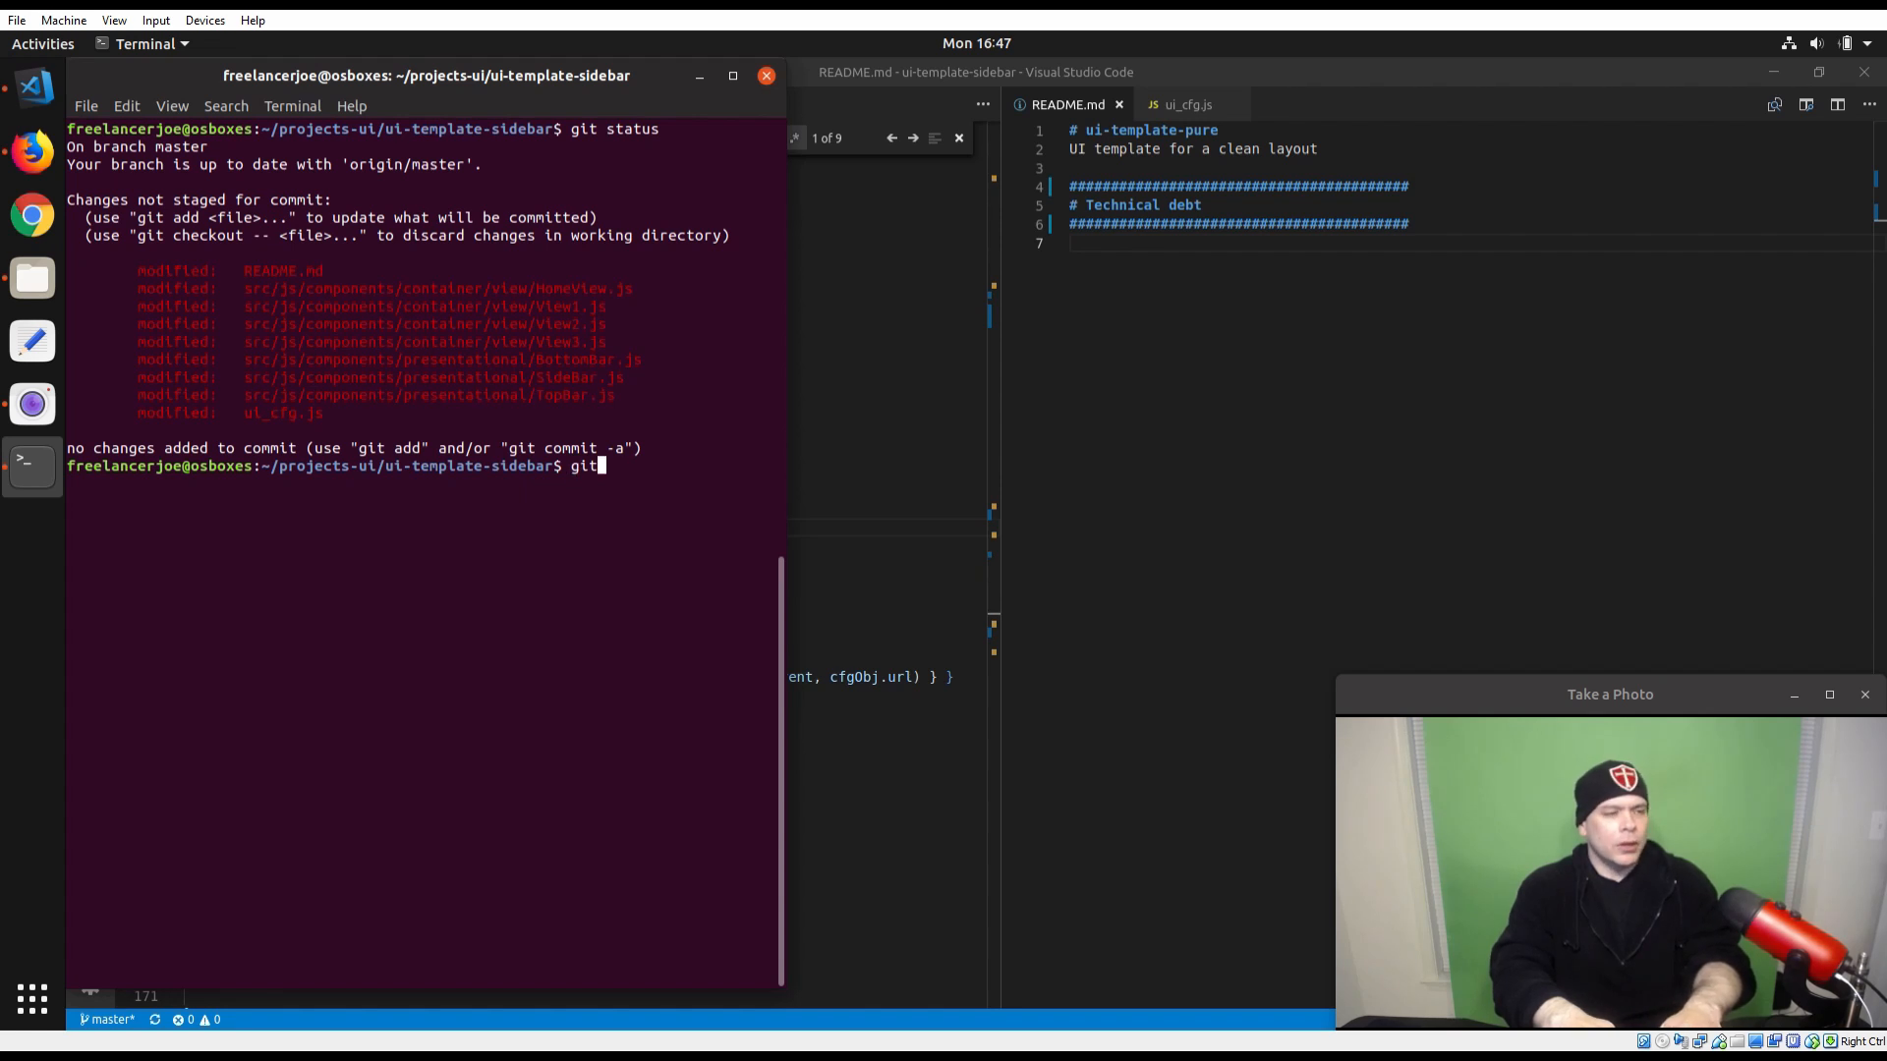
type("commit -am \"")
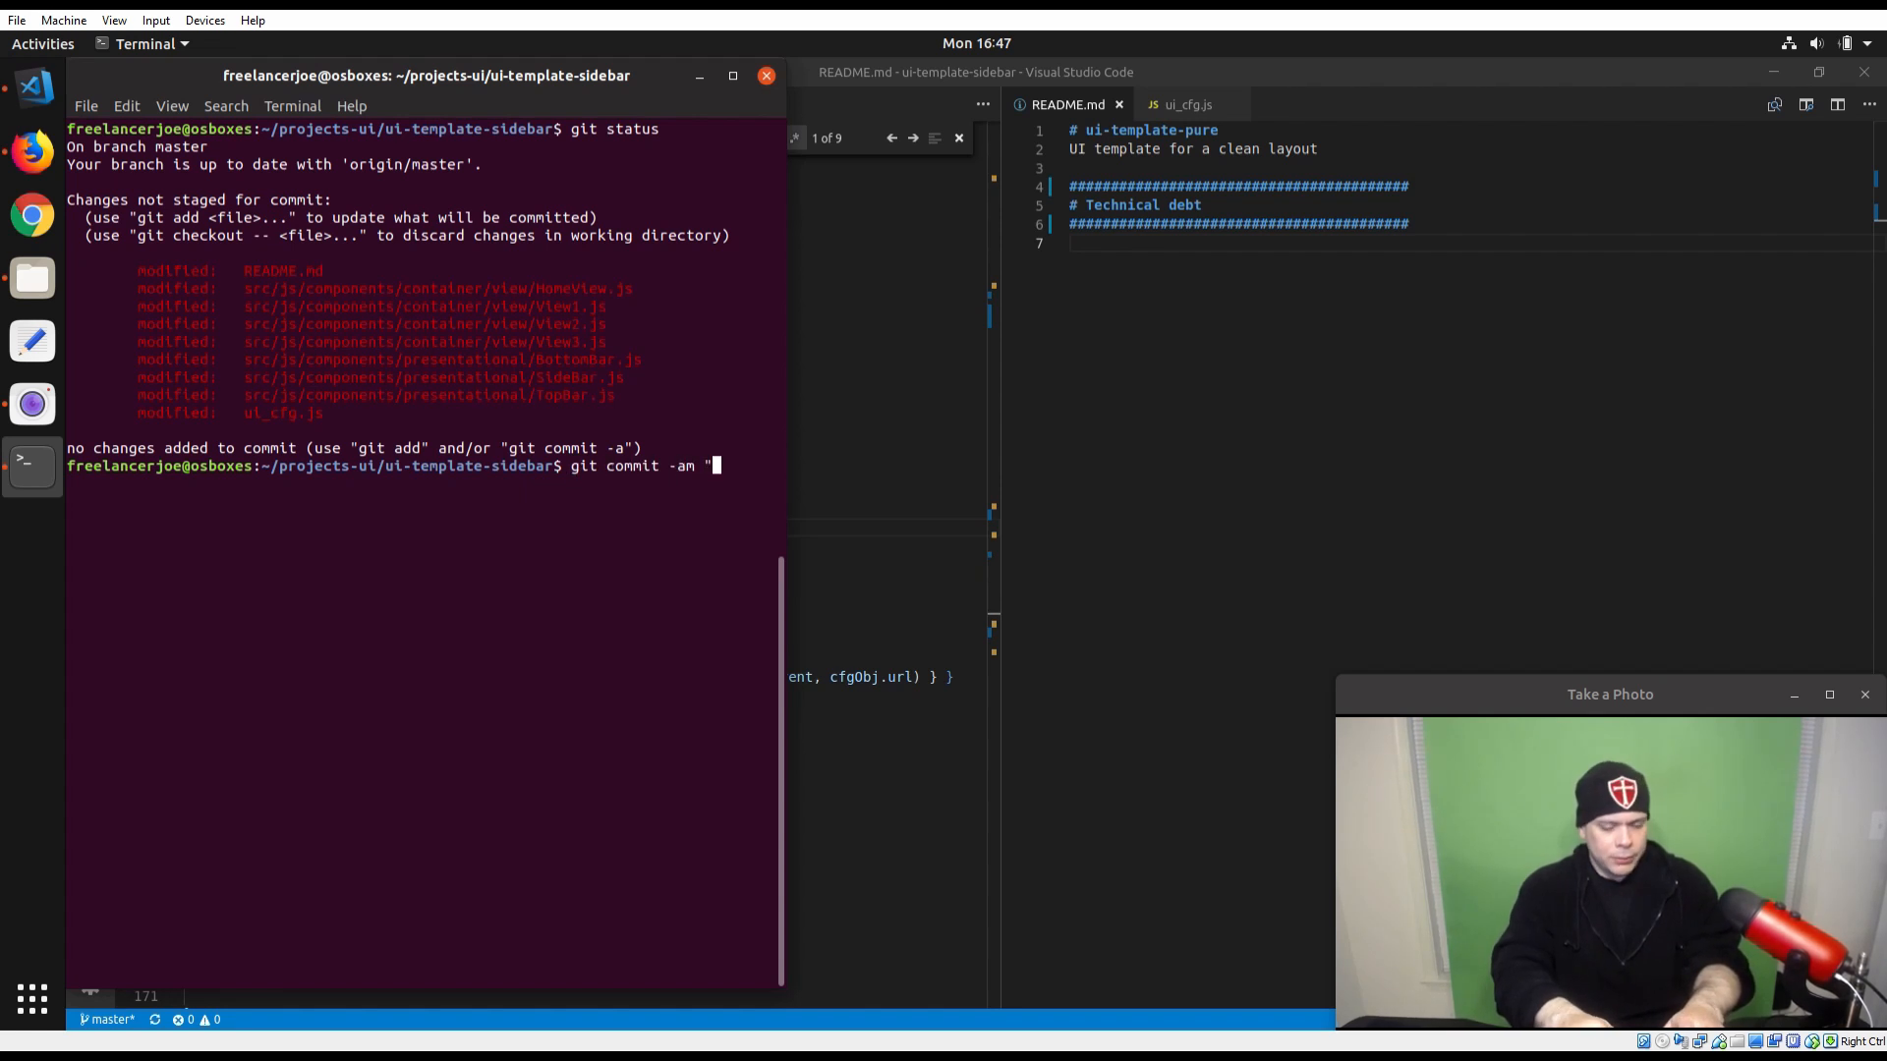
type("Tech debt")
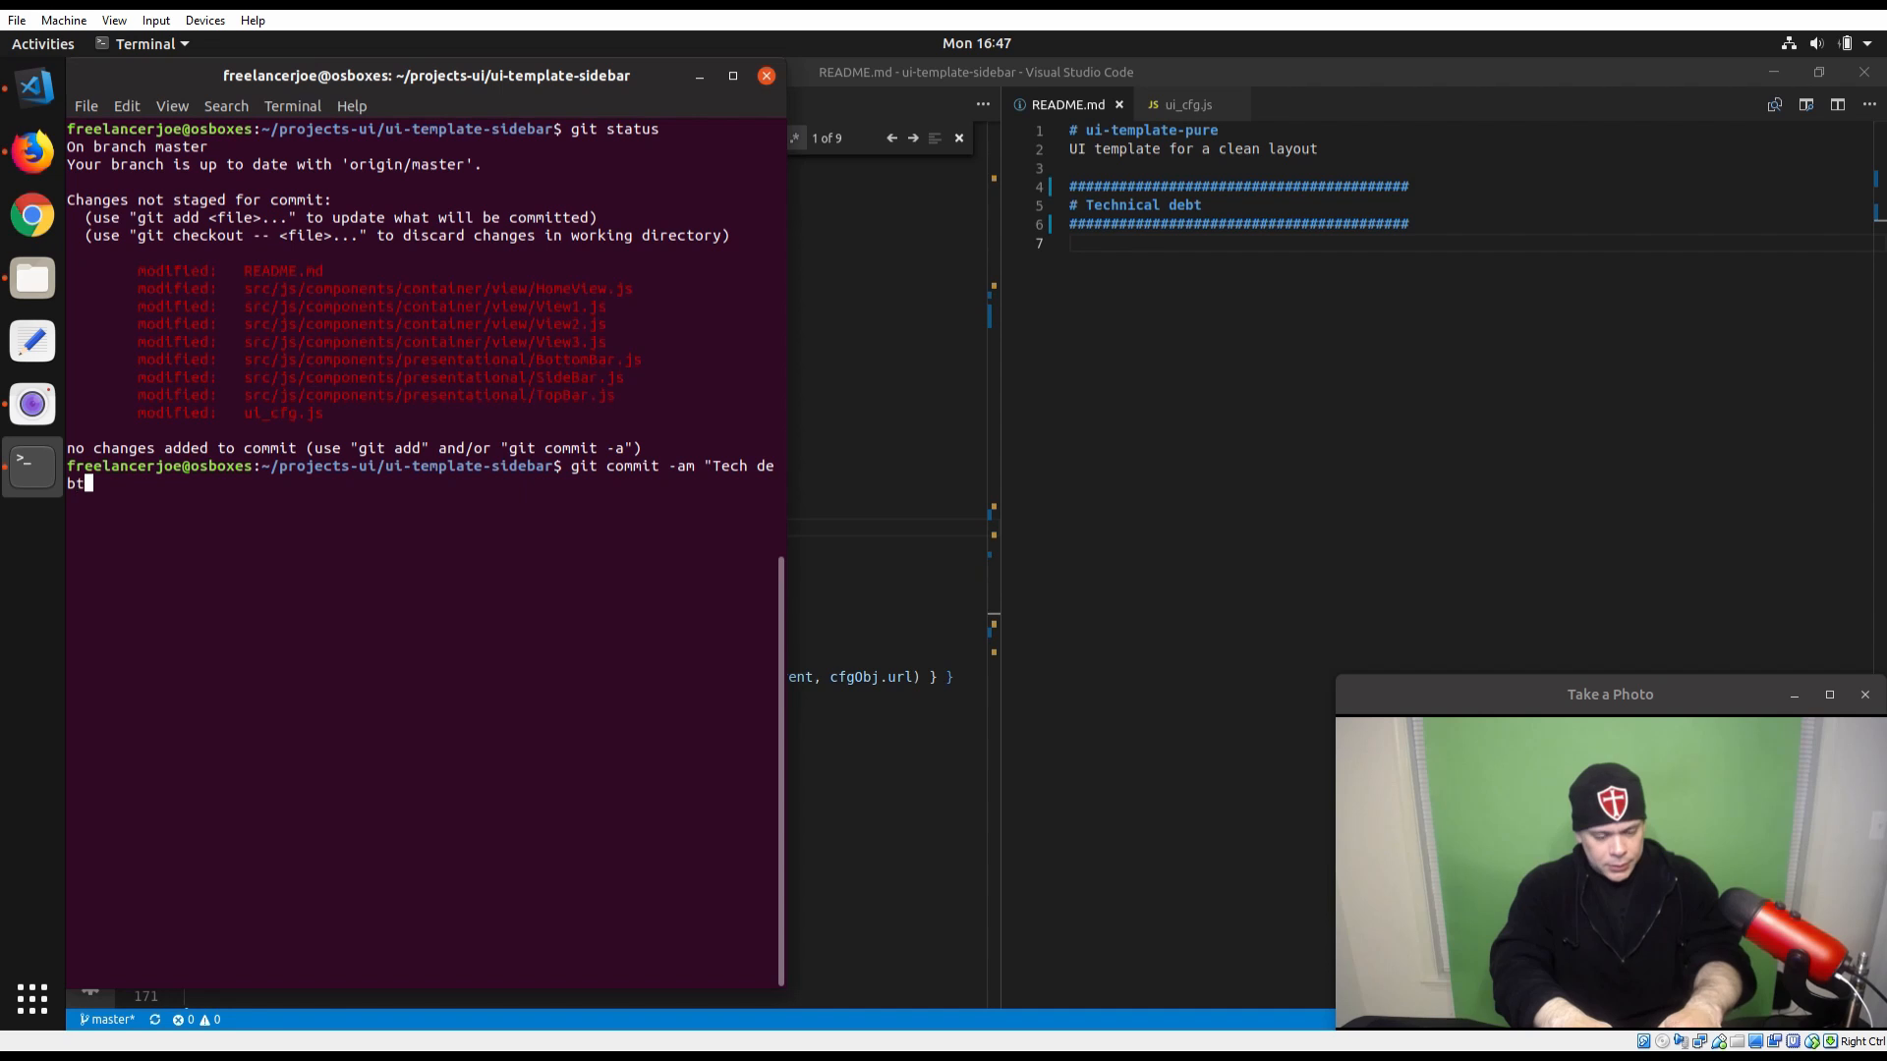
type("cleanup")
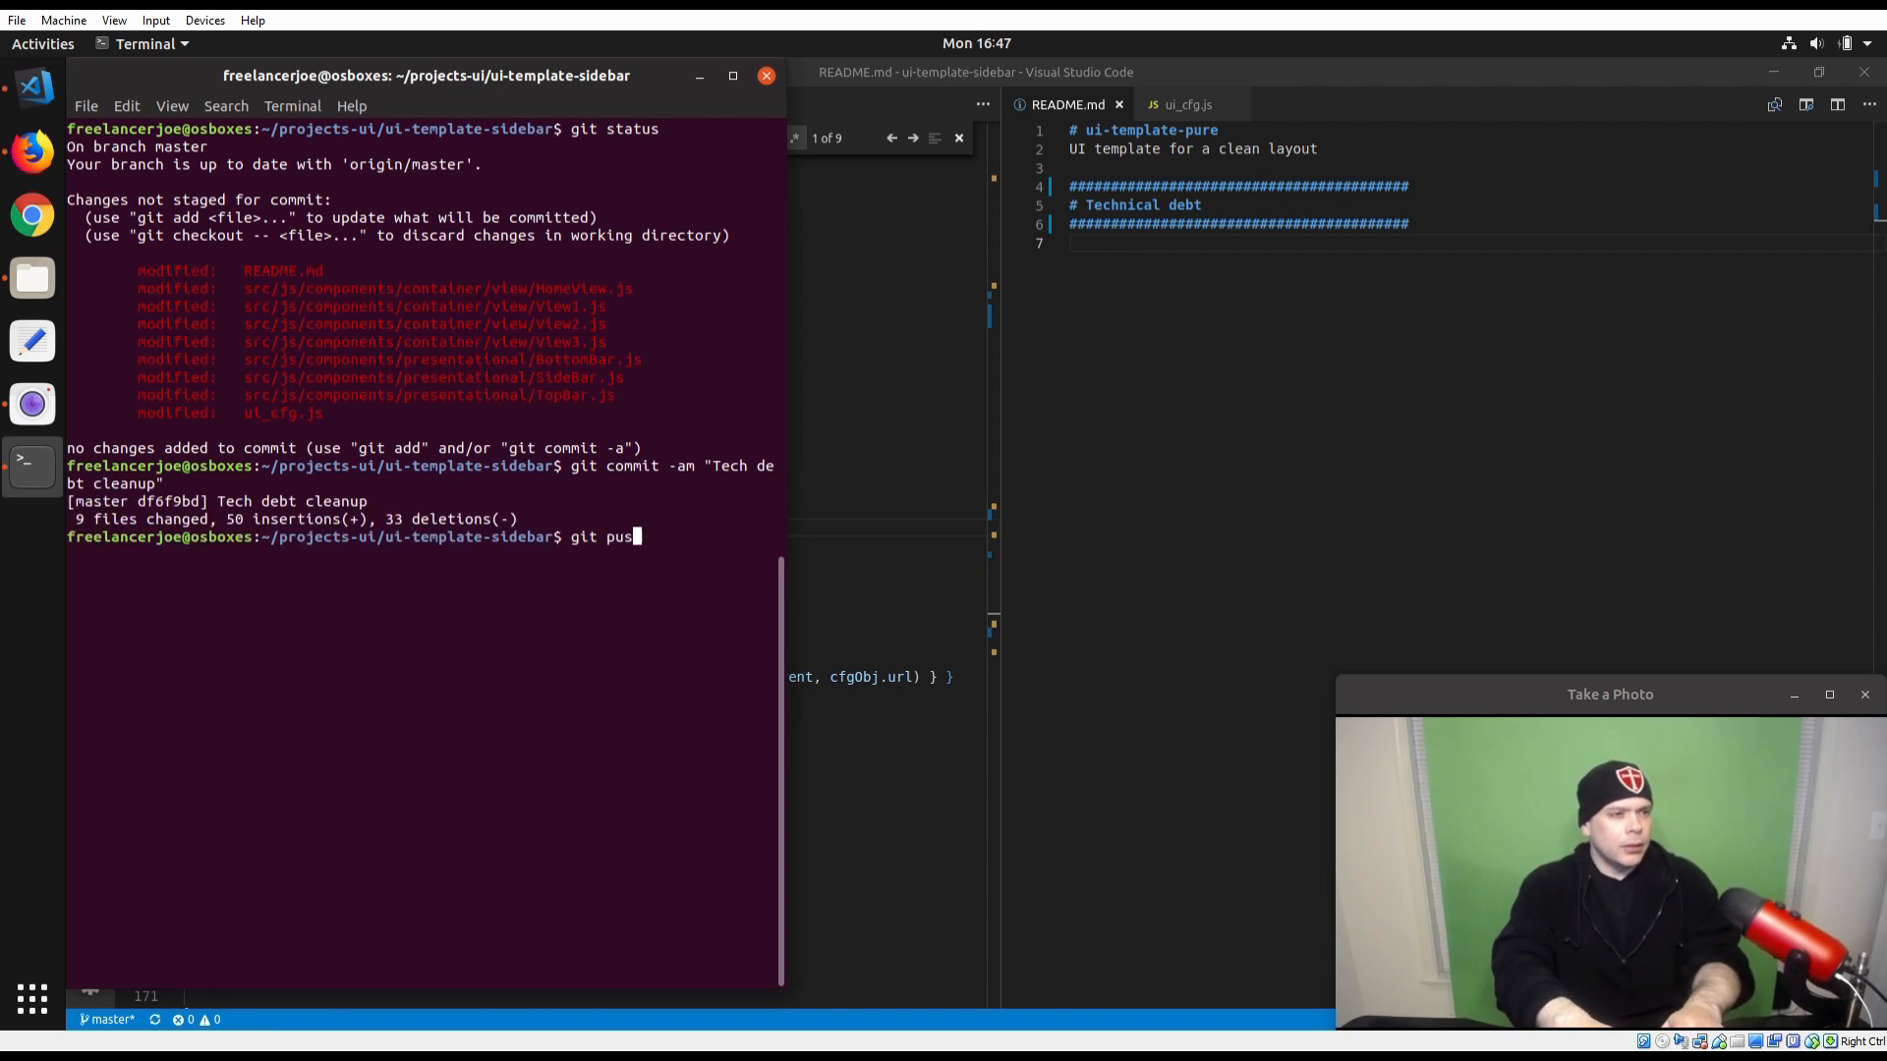
key("Return")
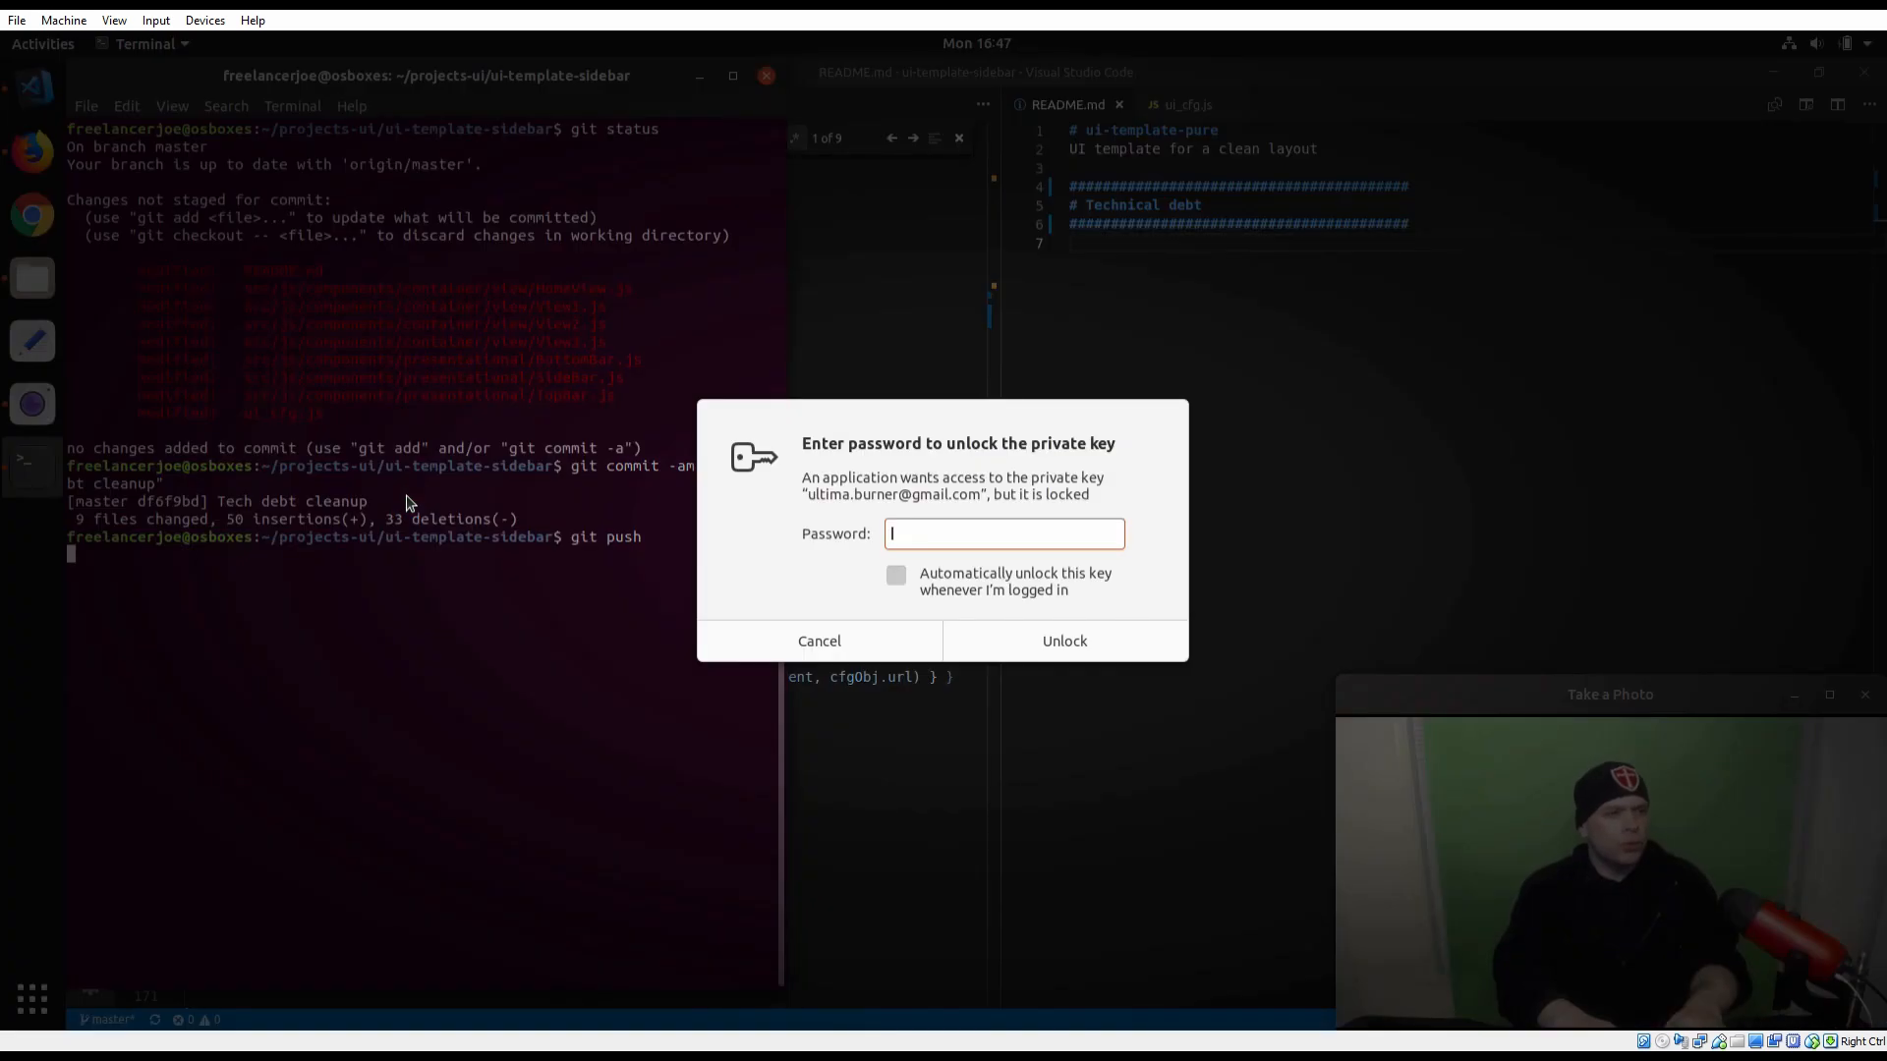
Enter the private-key passphrase and unlock it so the push to GitHub completes
type("password")
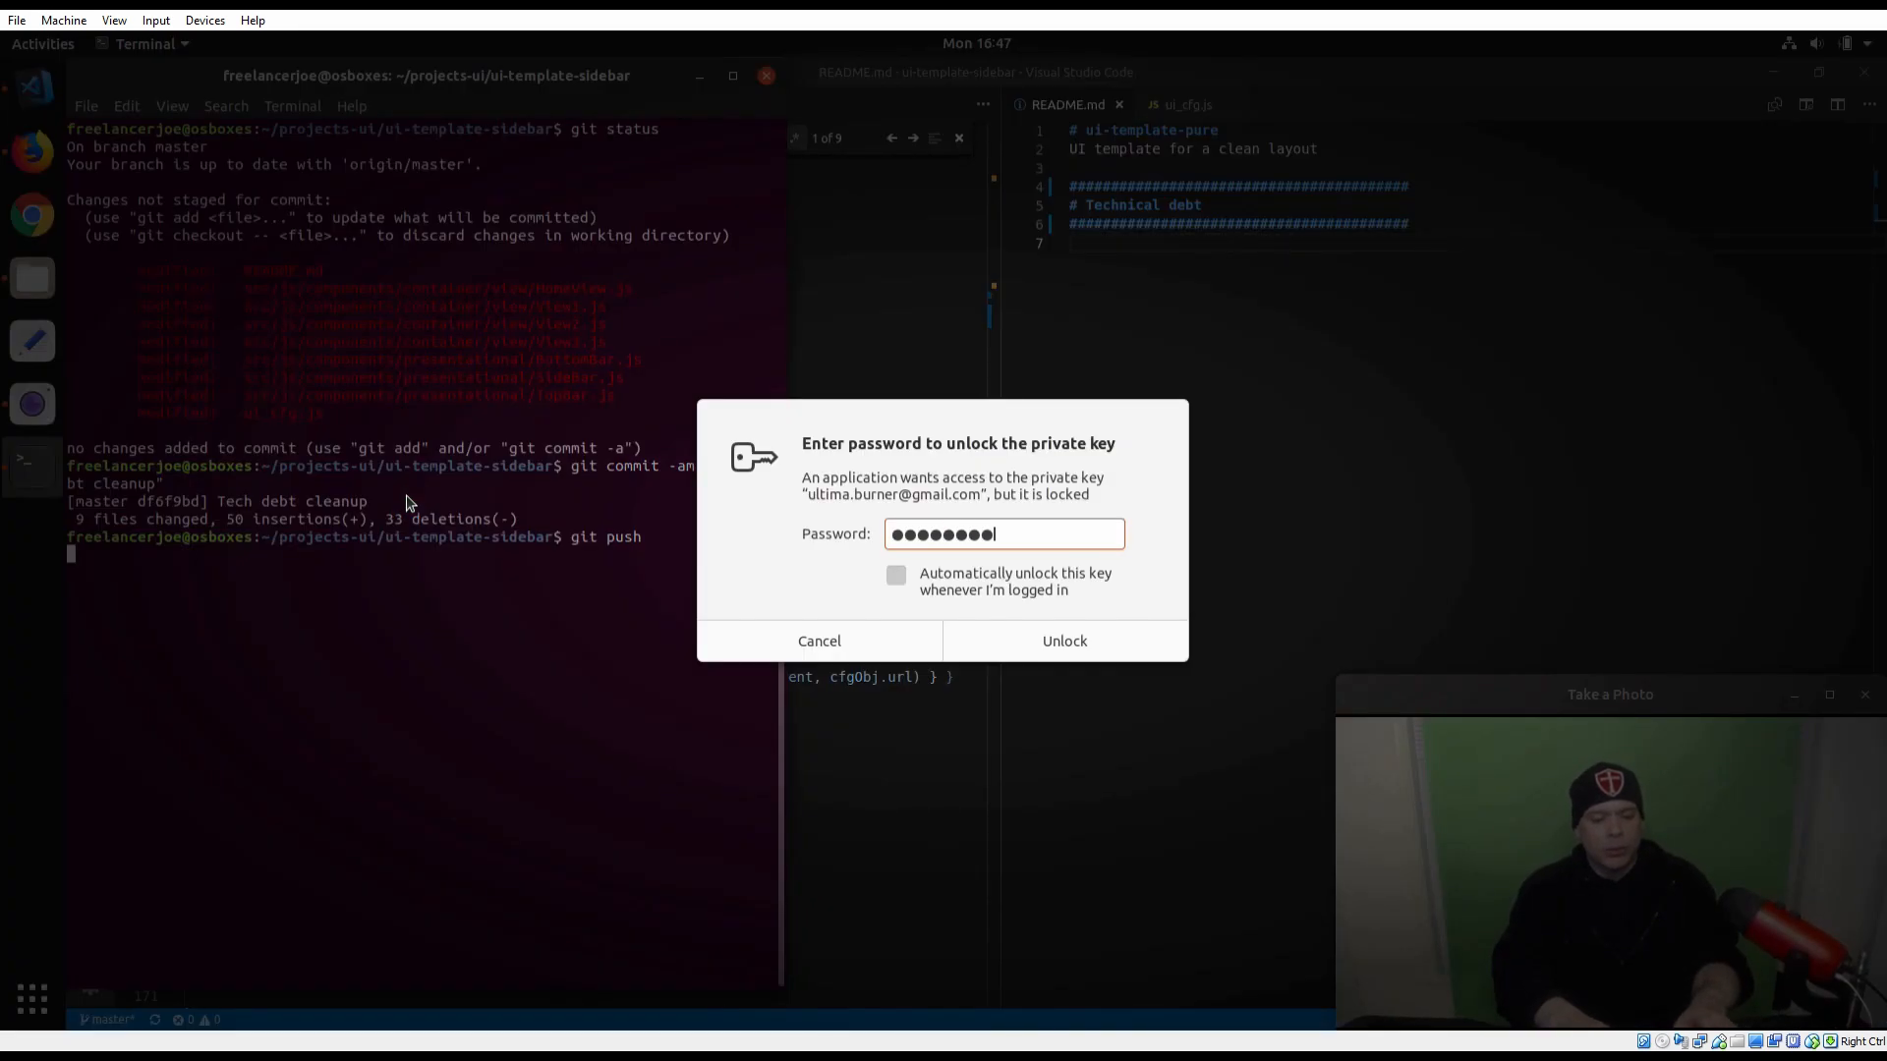
type("password")
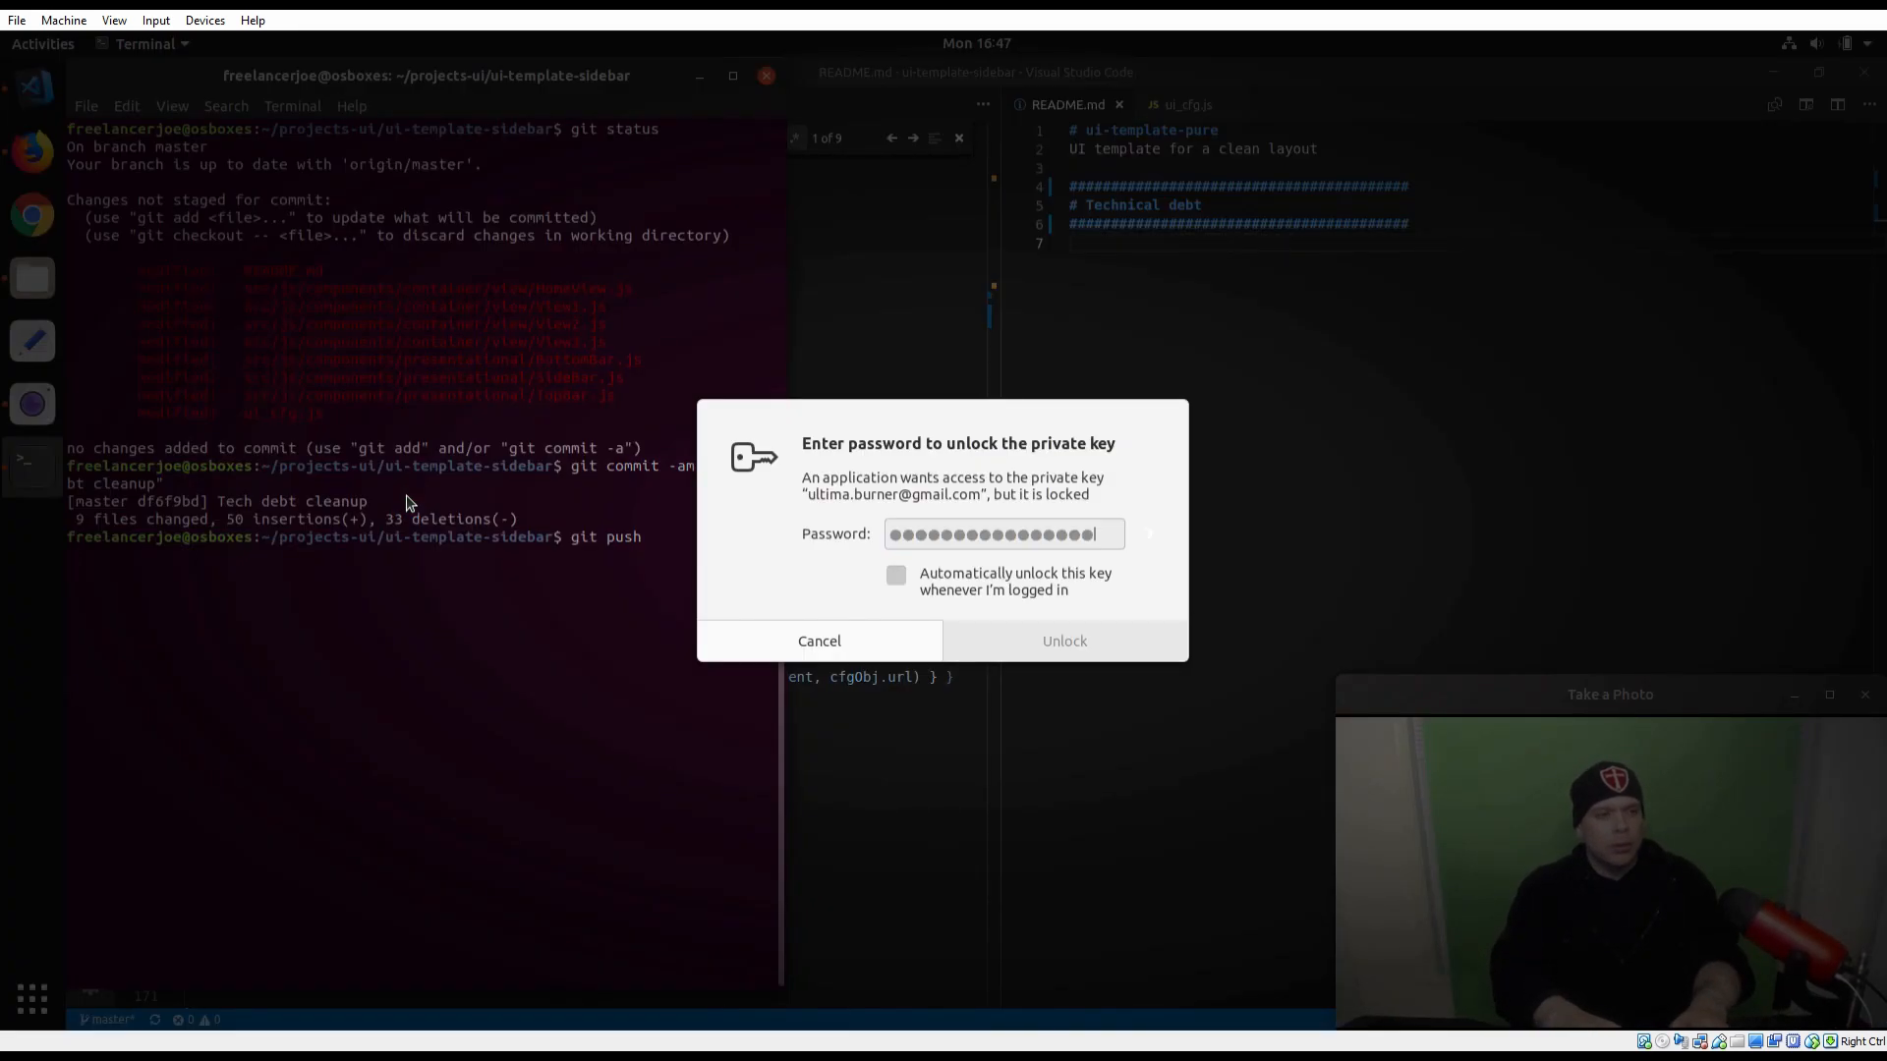
left_click(1063, 640)
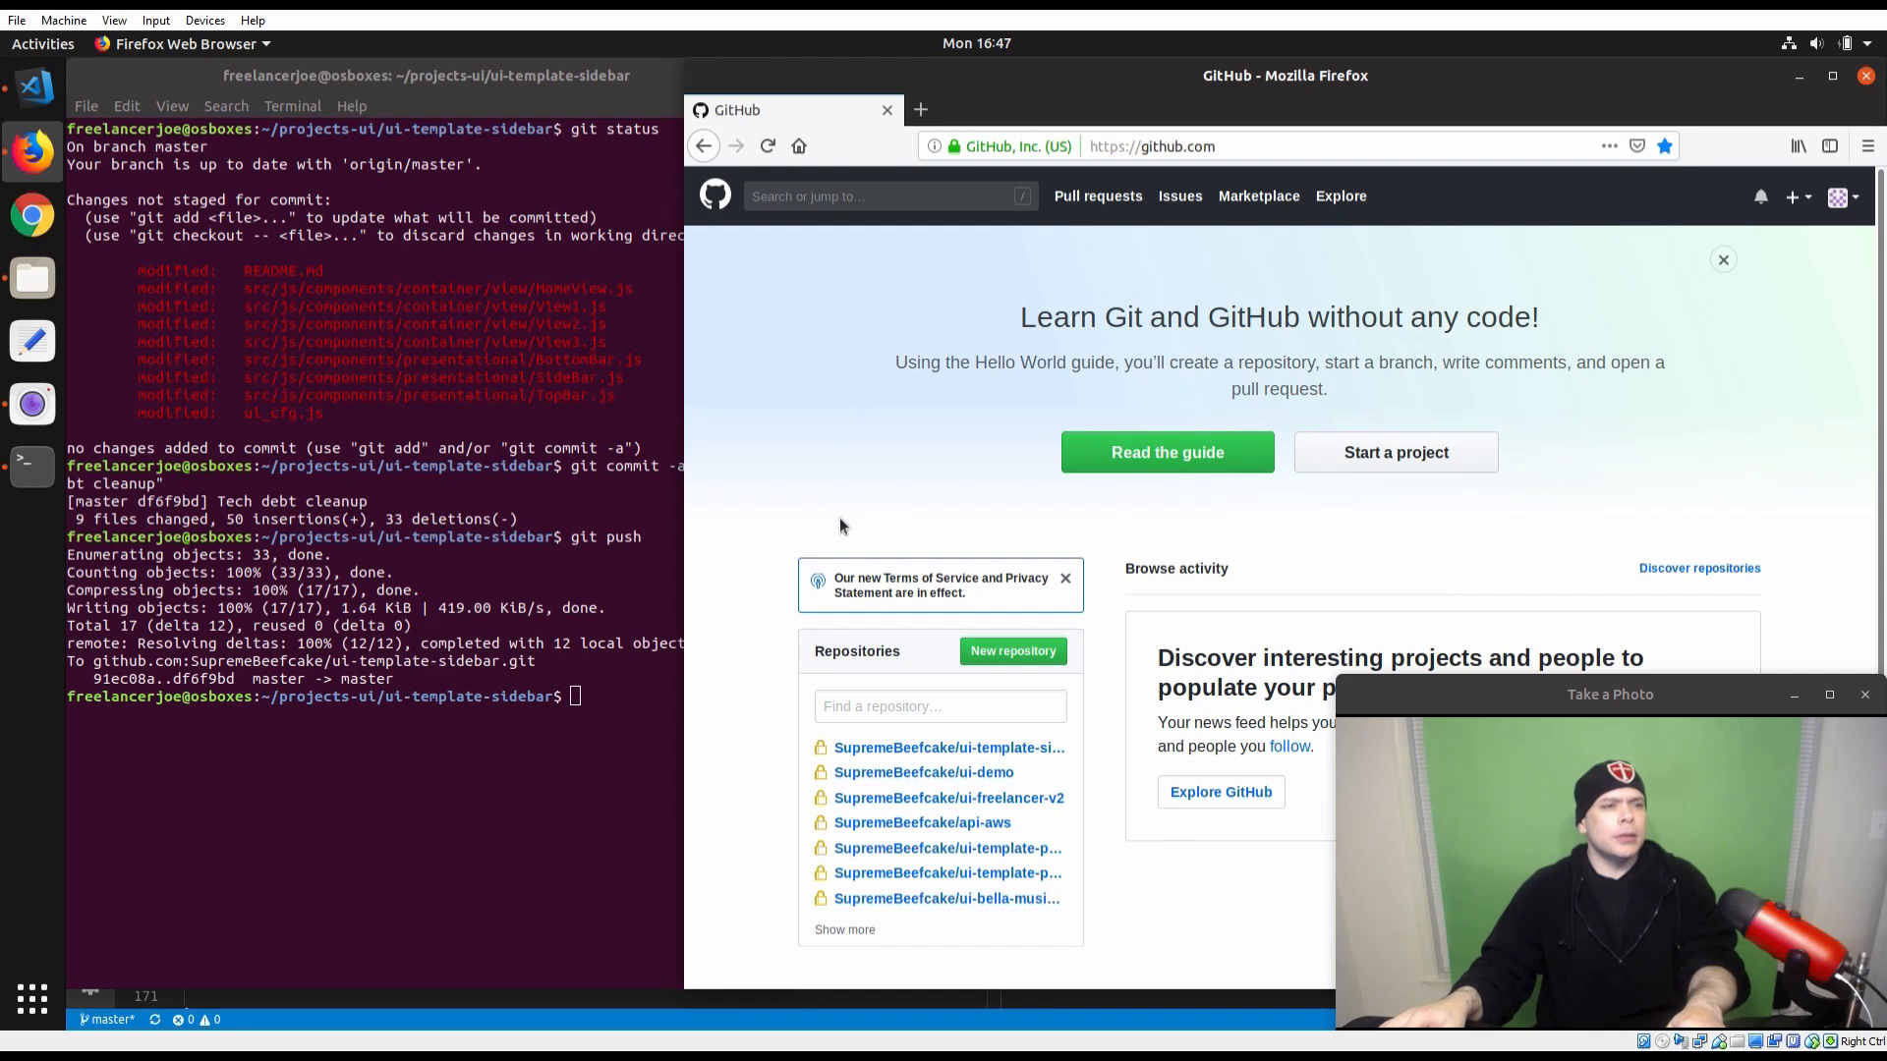
mouse_move(776, 792)
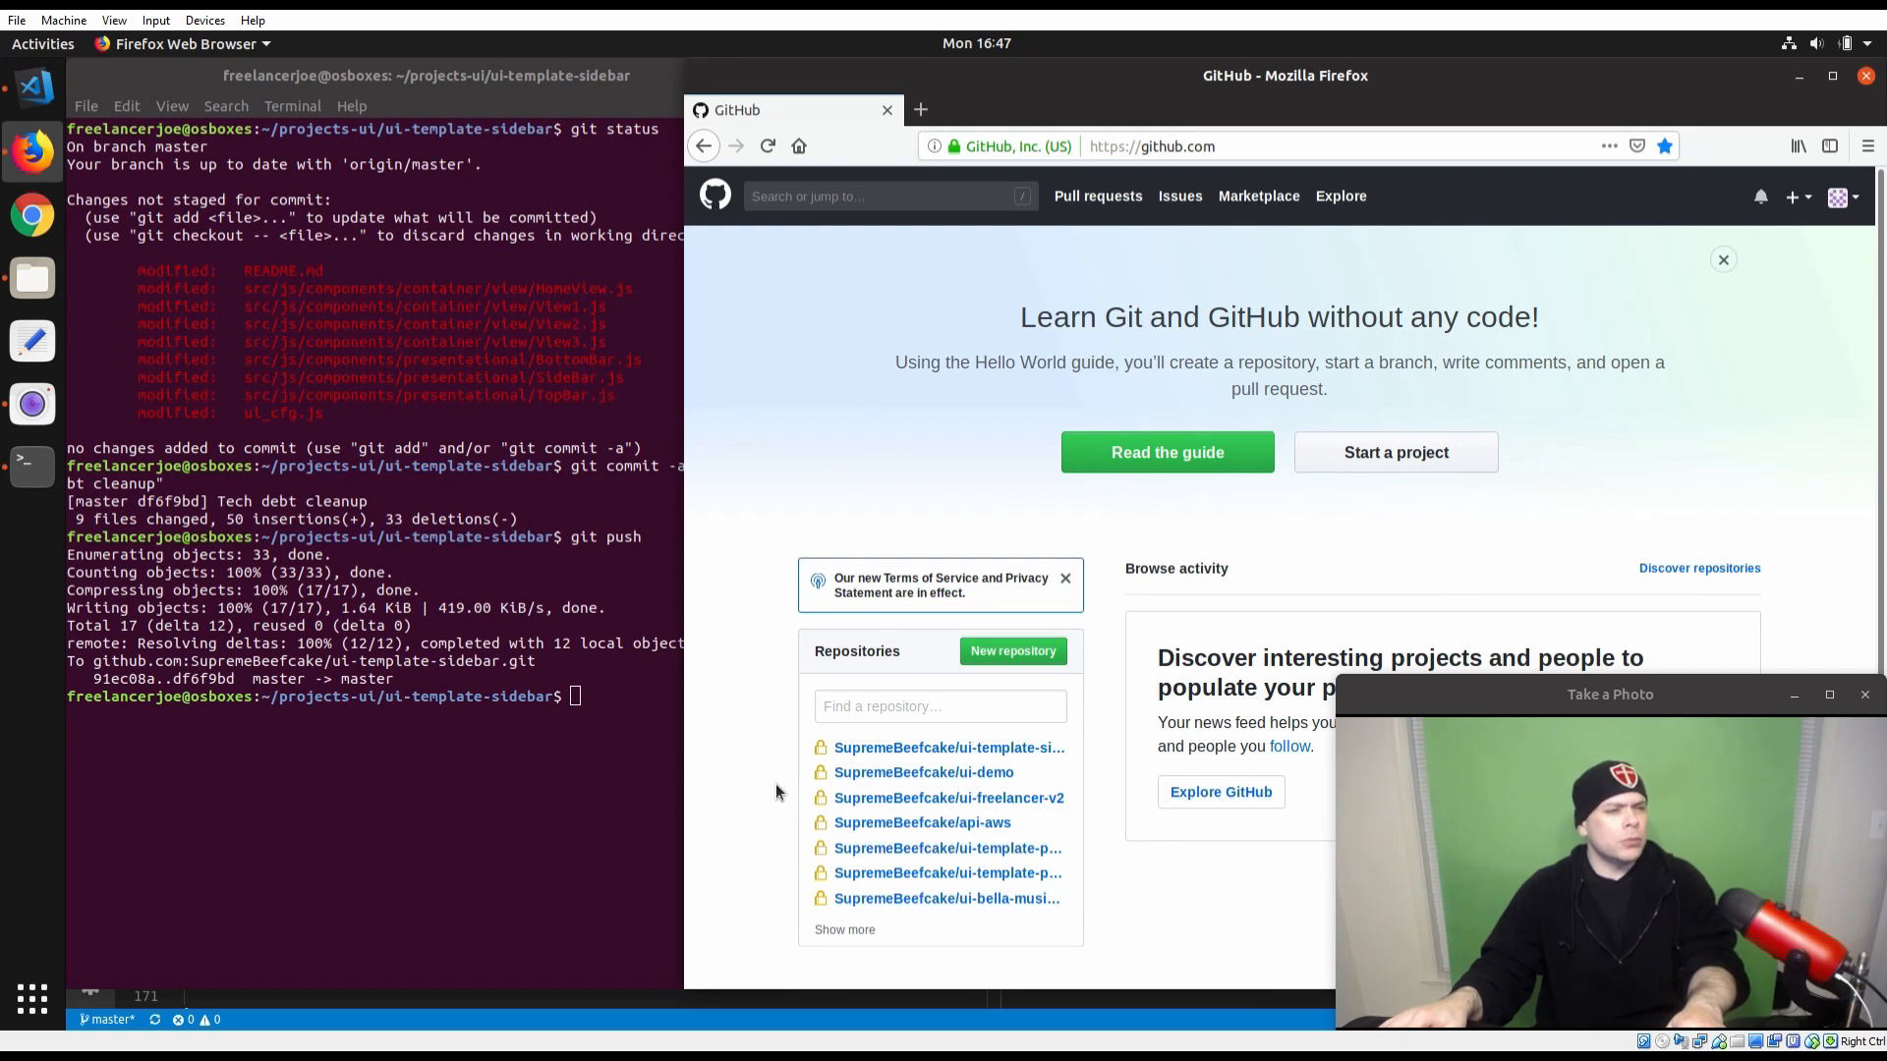
mouse_move(949, 747)
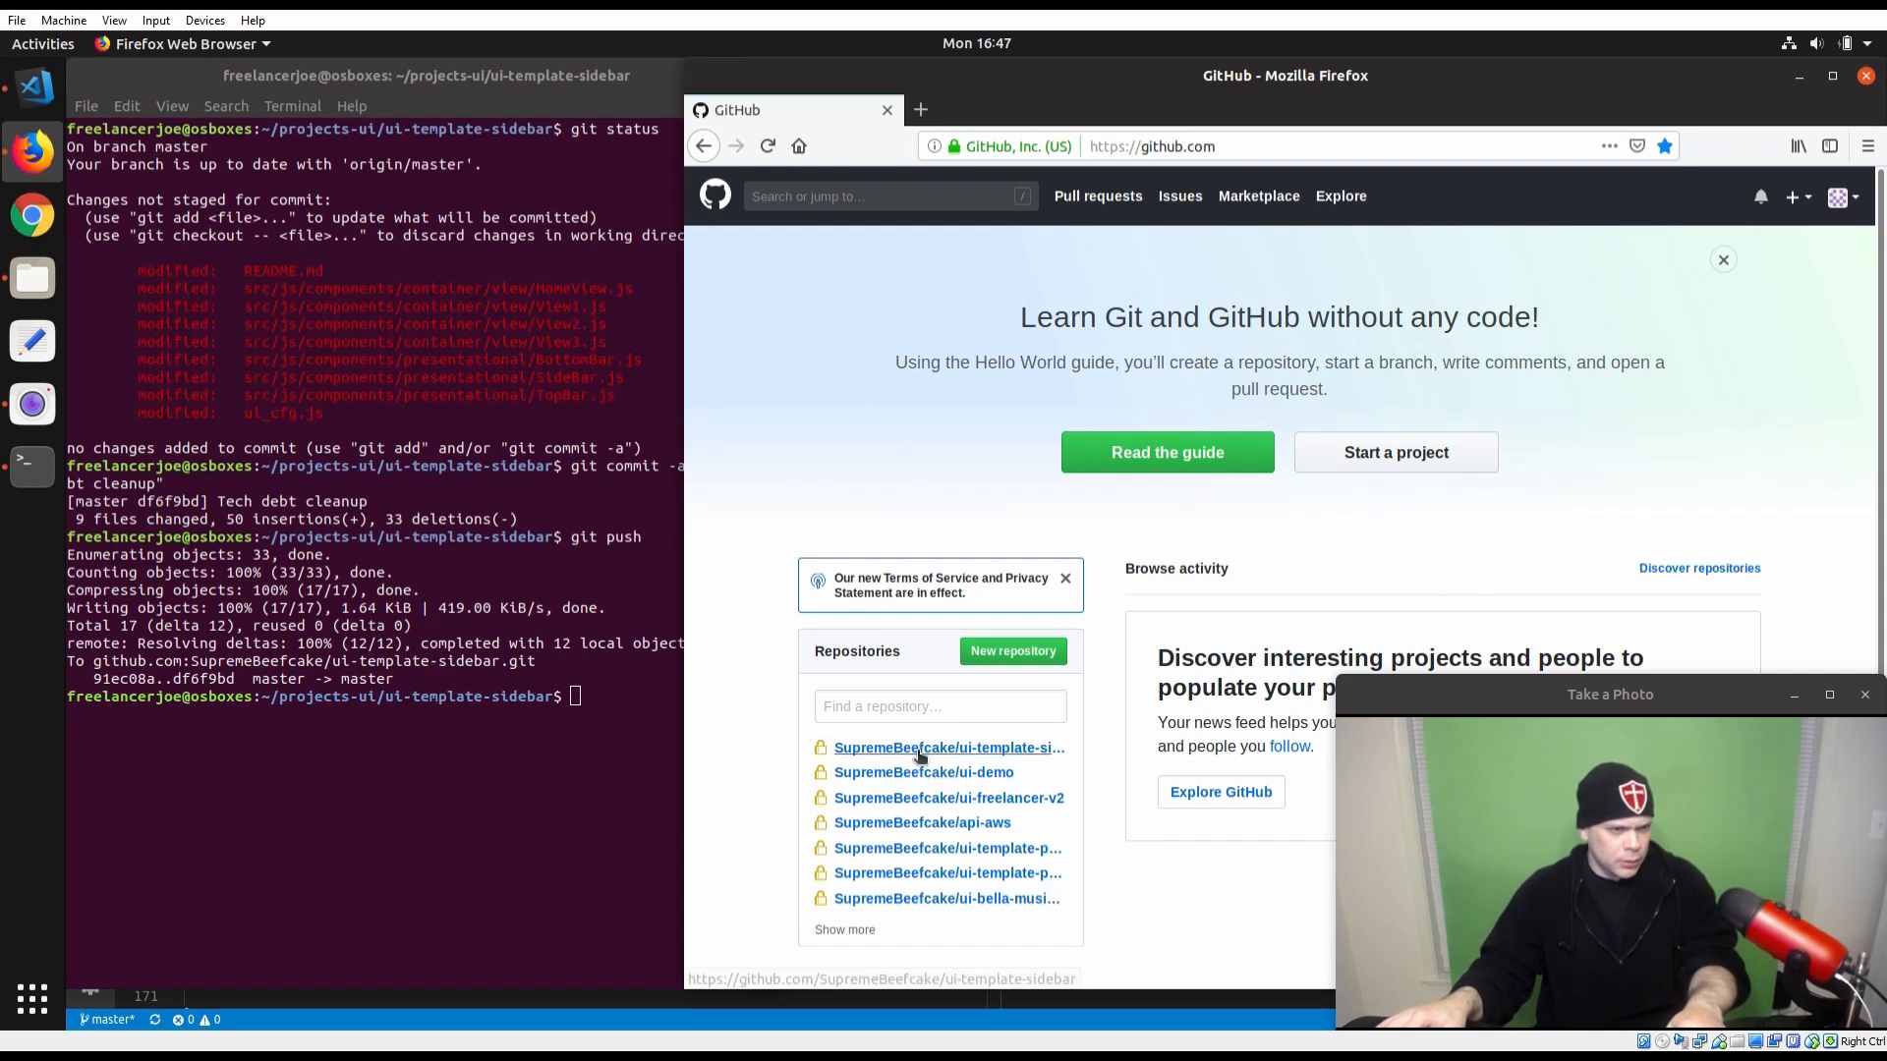
Open ui-template-sidebar from the GitHub dashboard's Repositories list
left_click(950, 747)
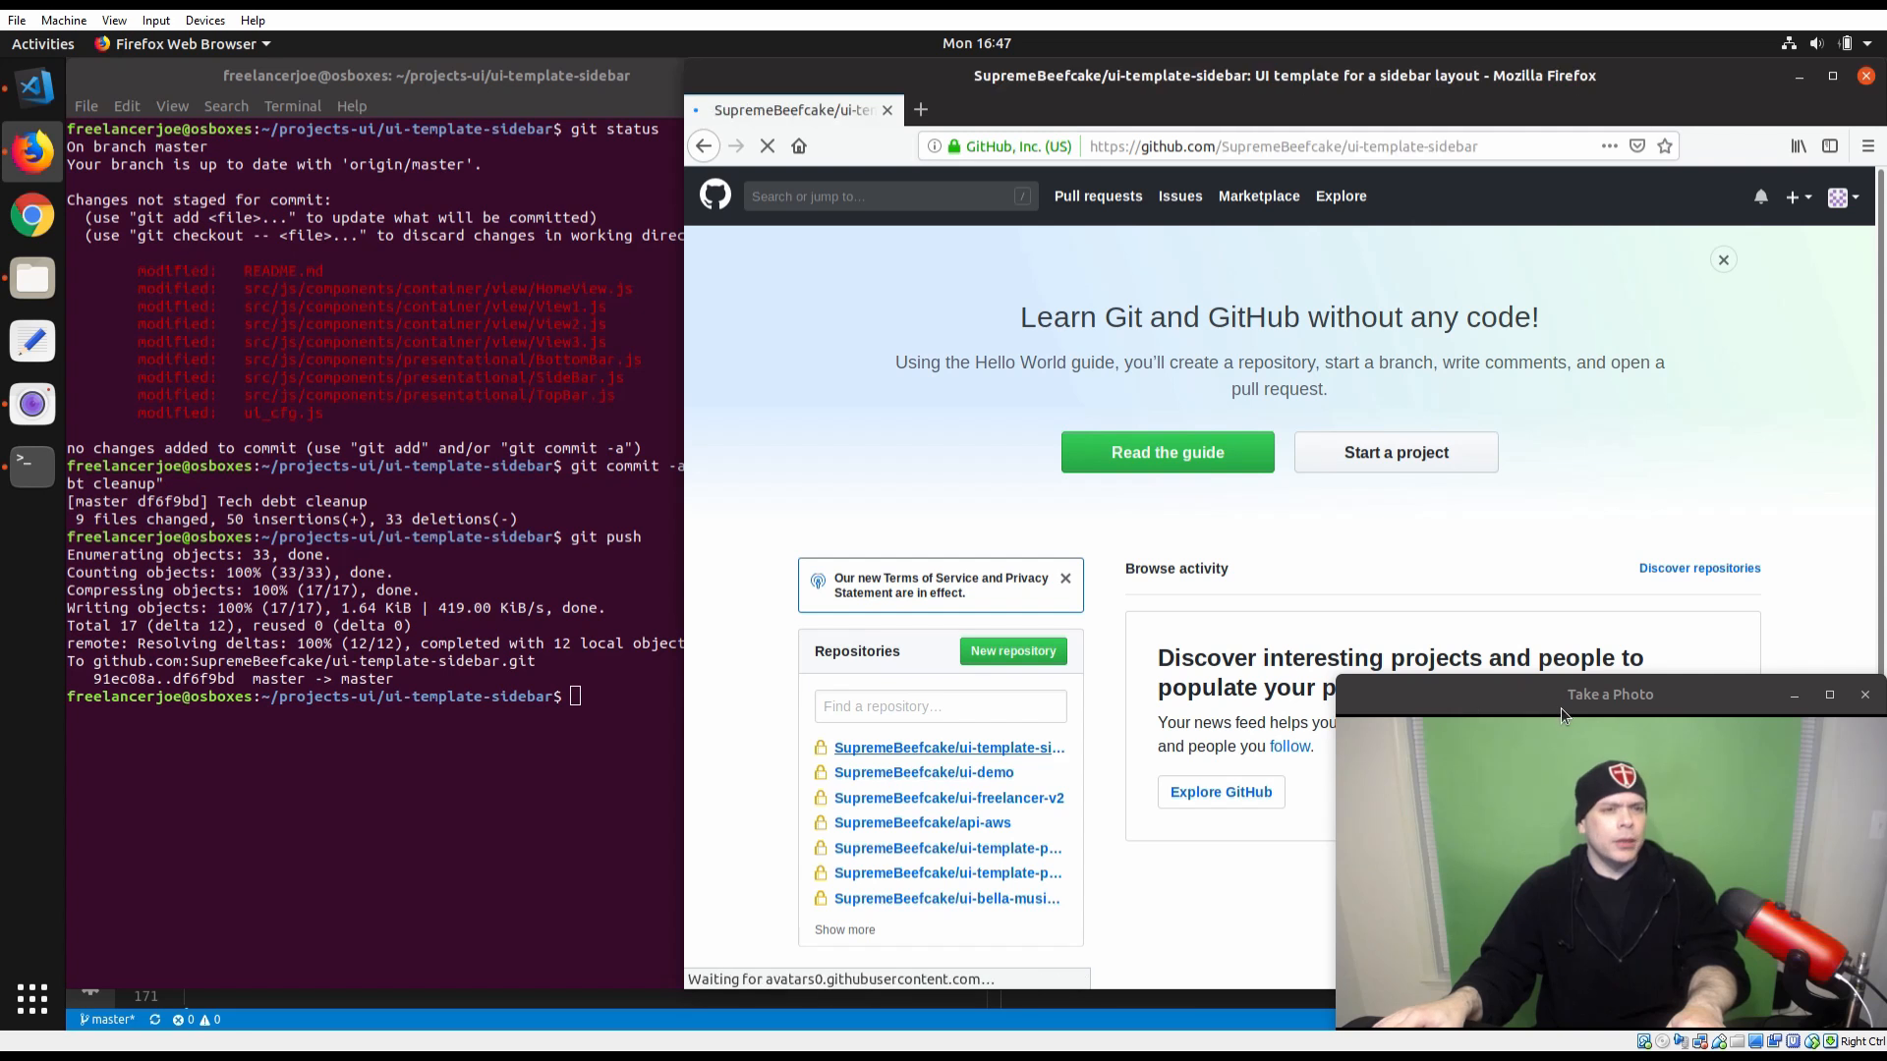